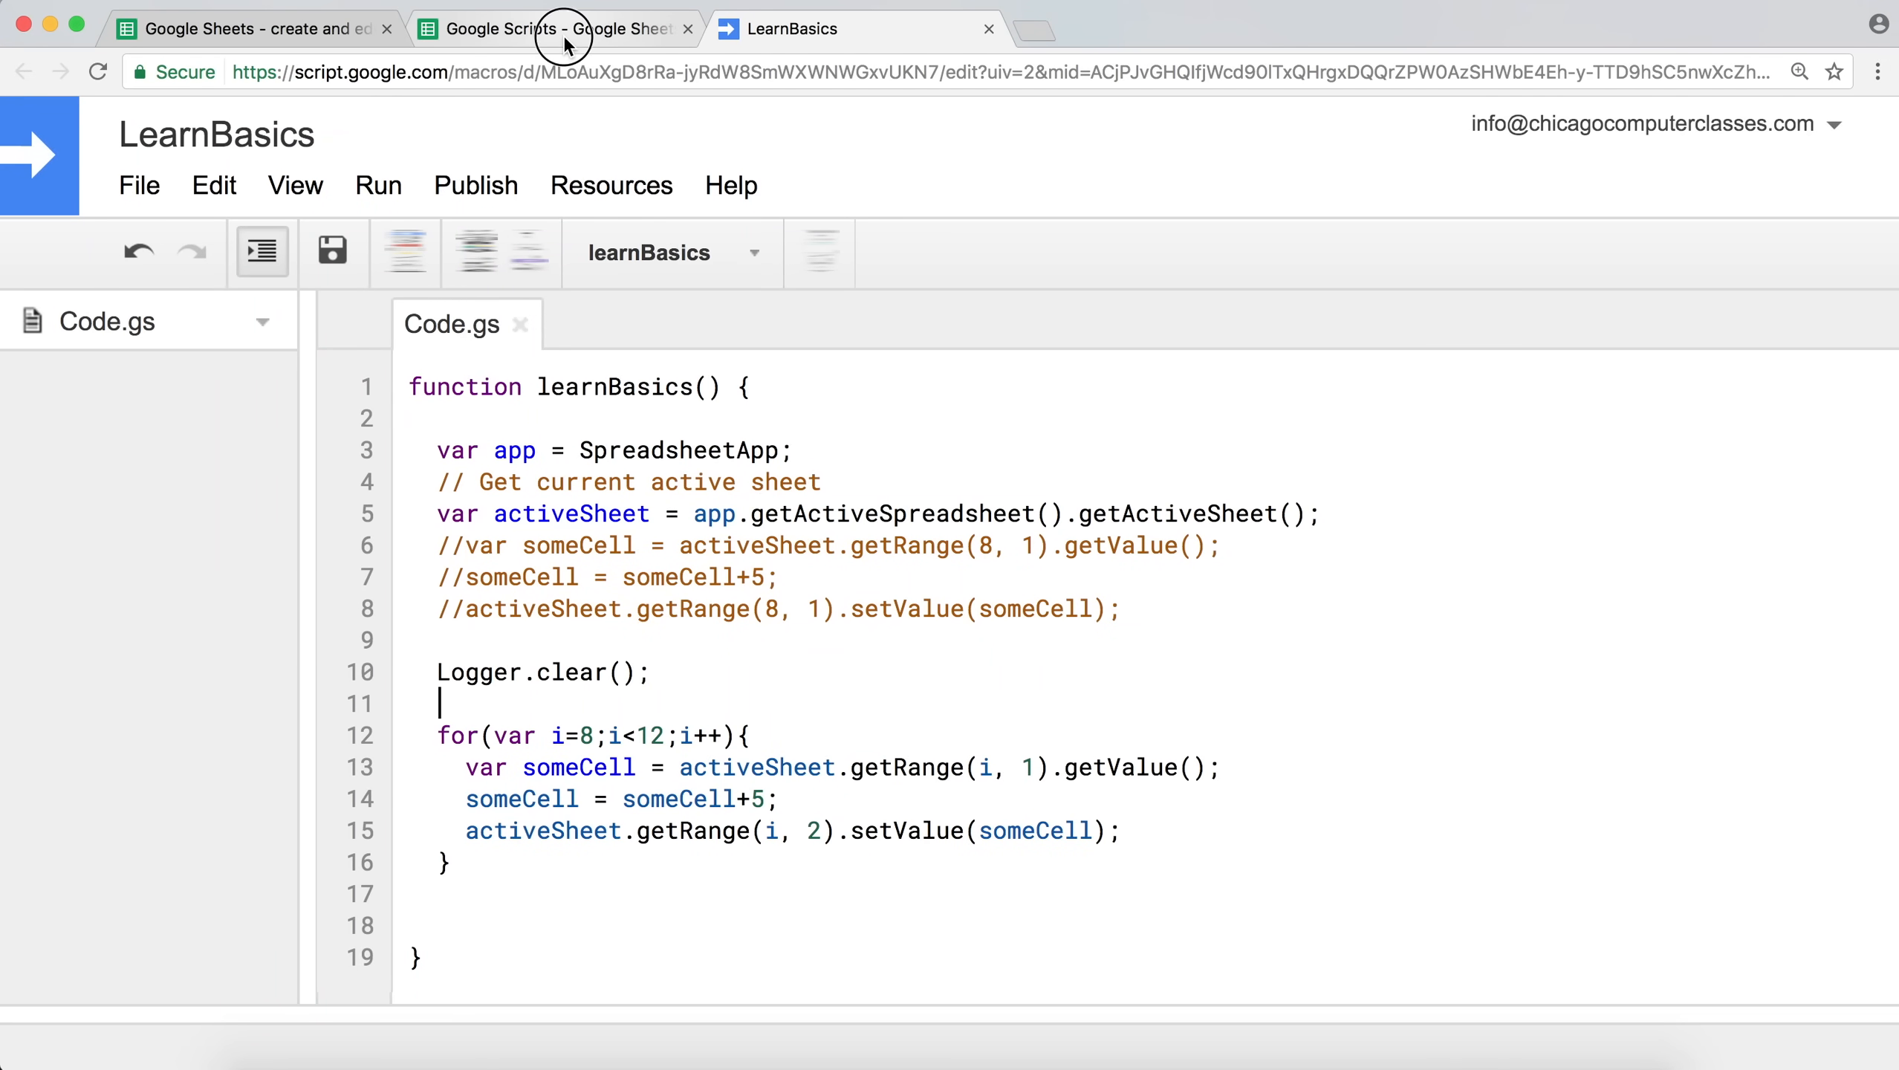
Show the Google Scripts spreadsheet, review Sheet1, then display Sheet2's Serious Stuff cells.
click(552, 29)
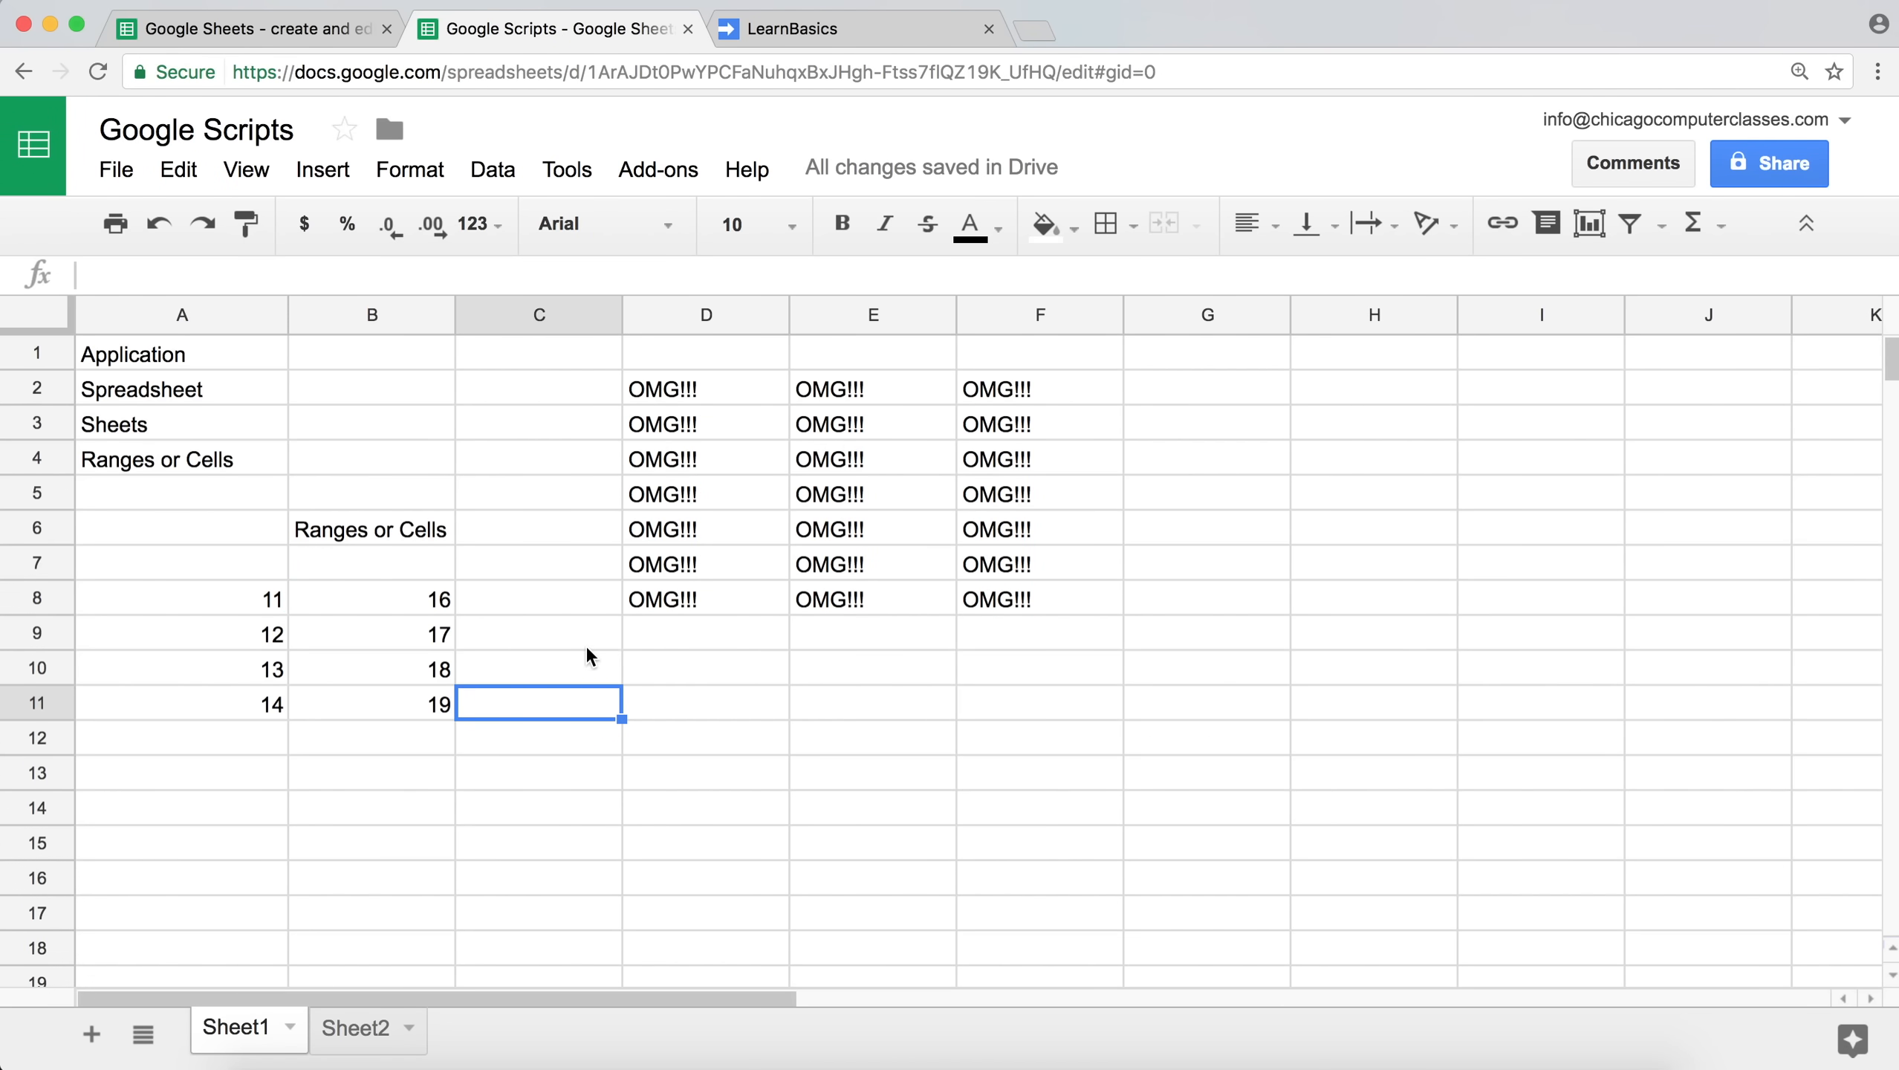
mouse_move(238, 371)
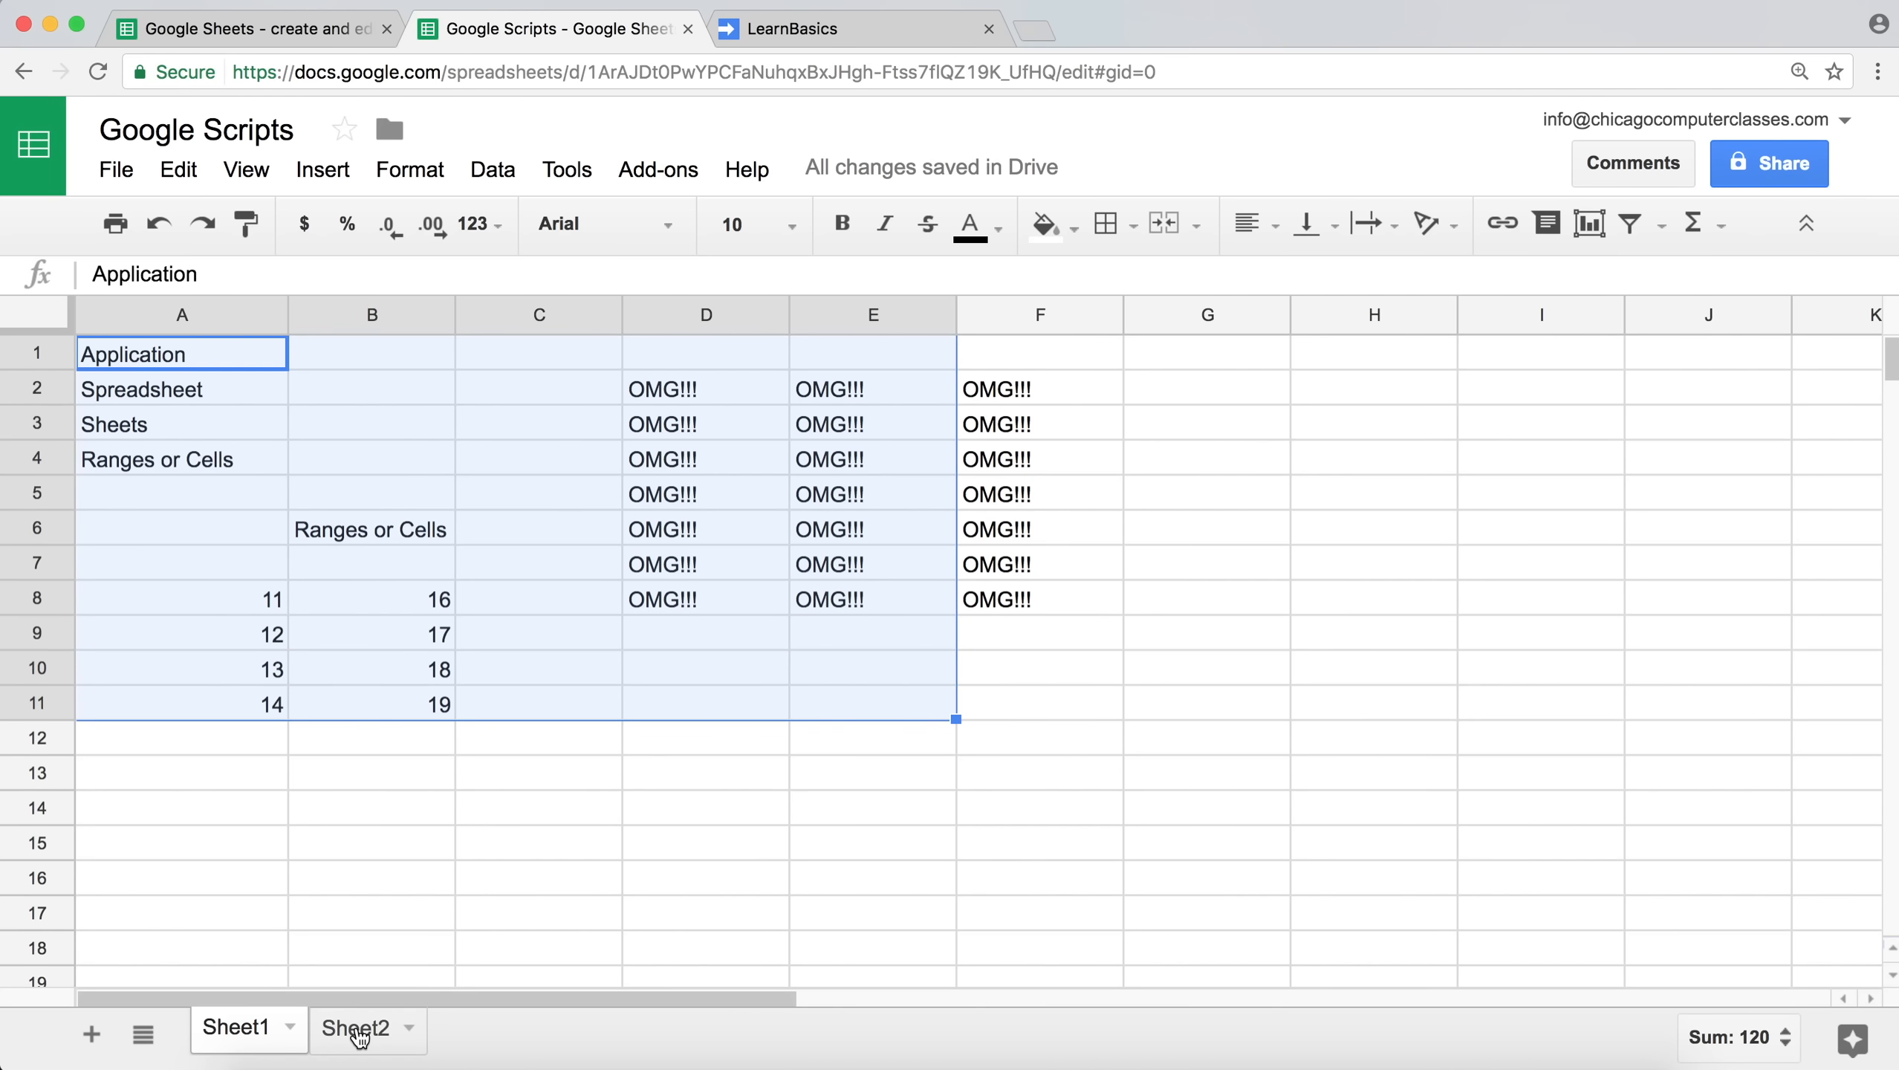
click(371, 667)
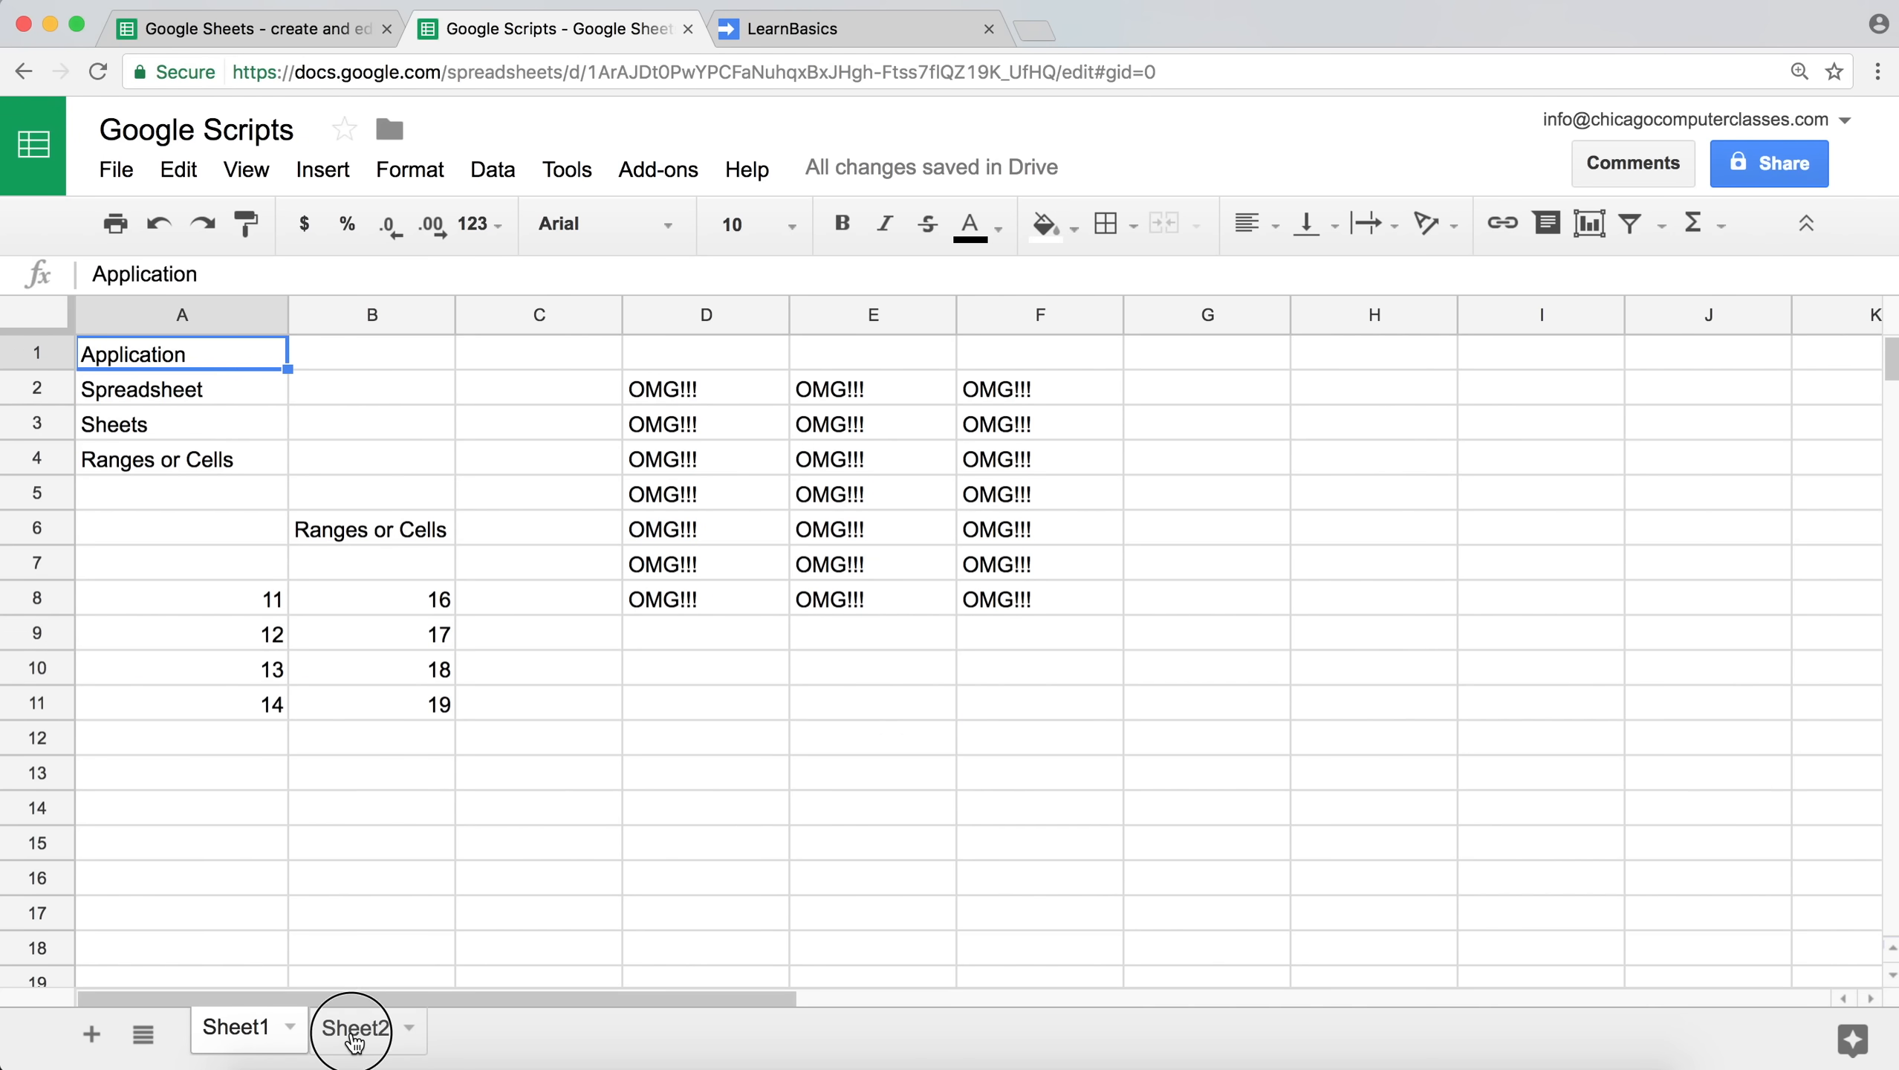
click(352, 1027)
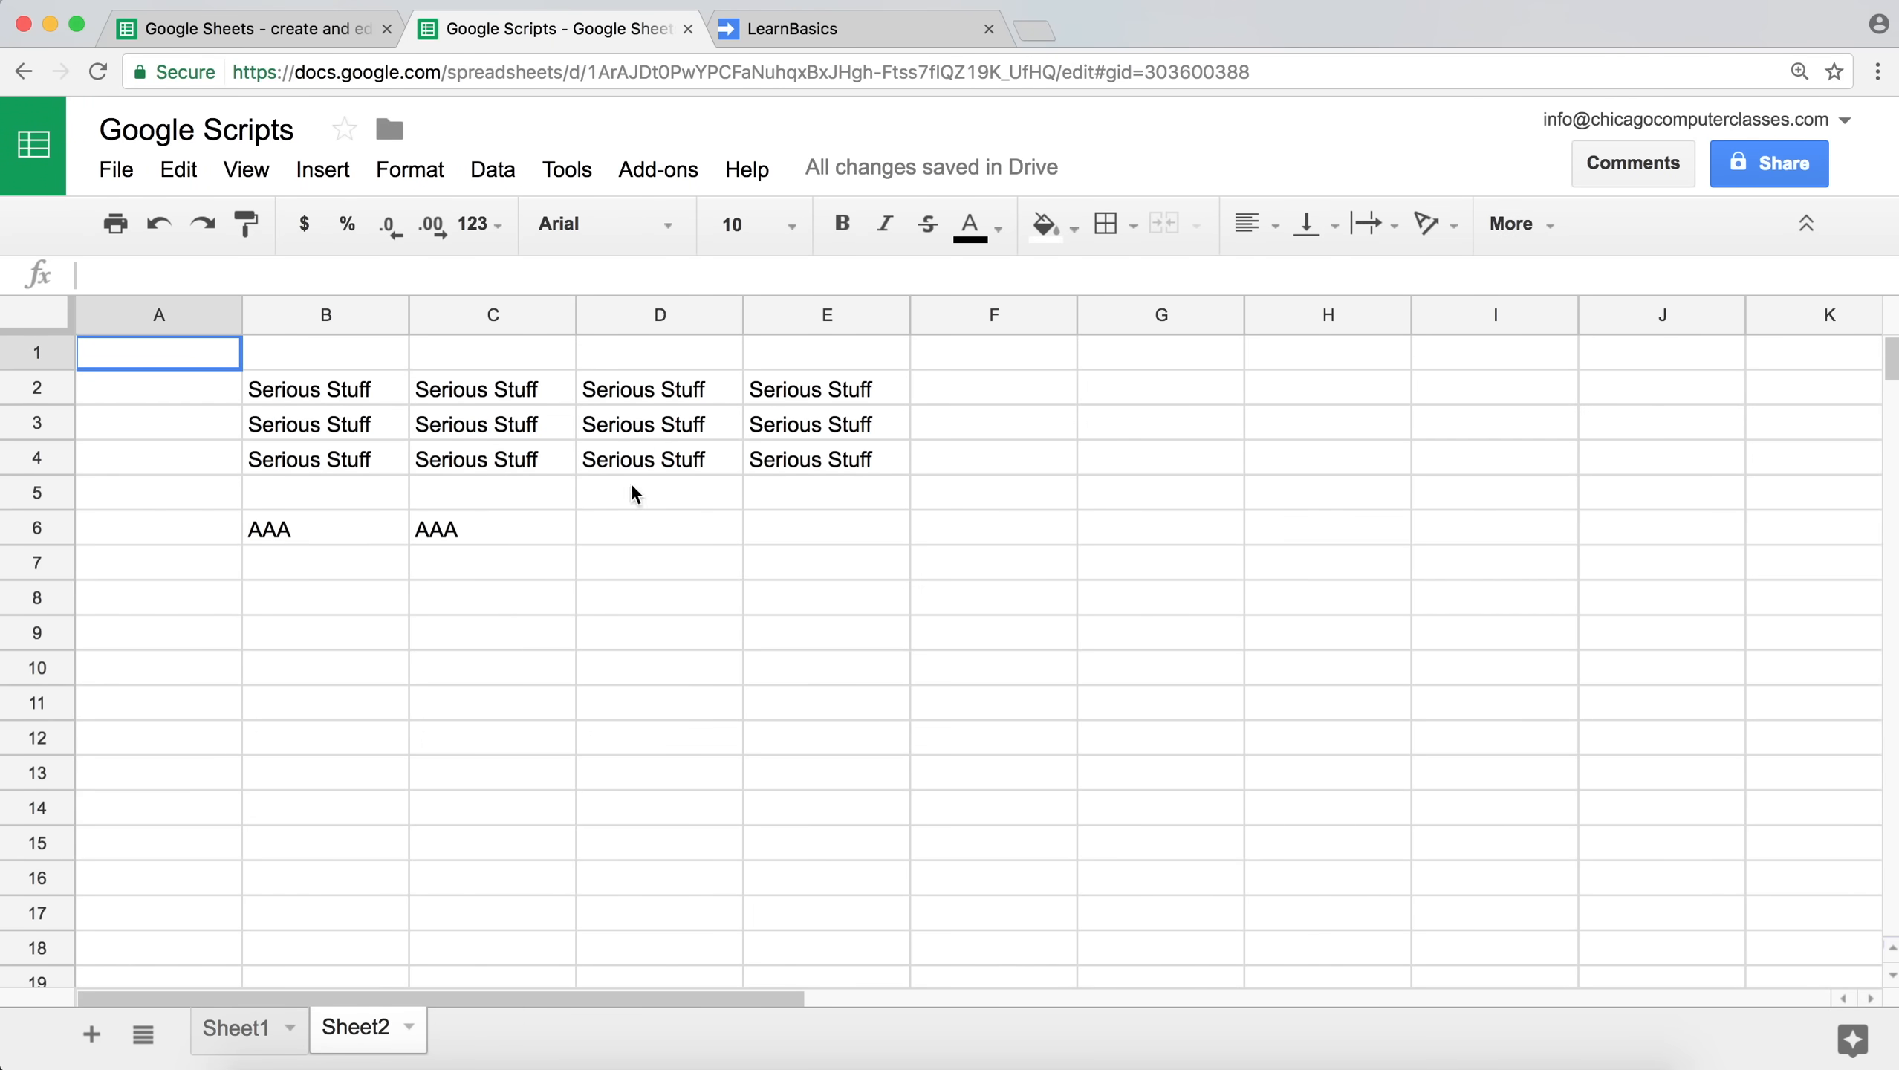
mouse_move(424, 848)
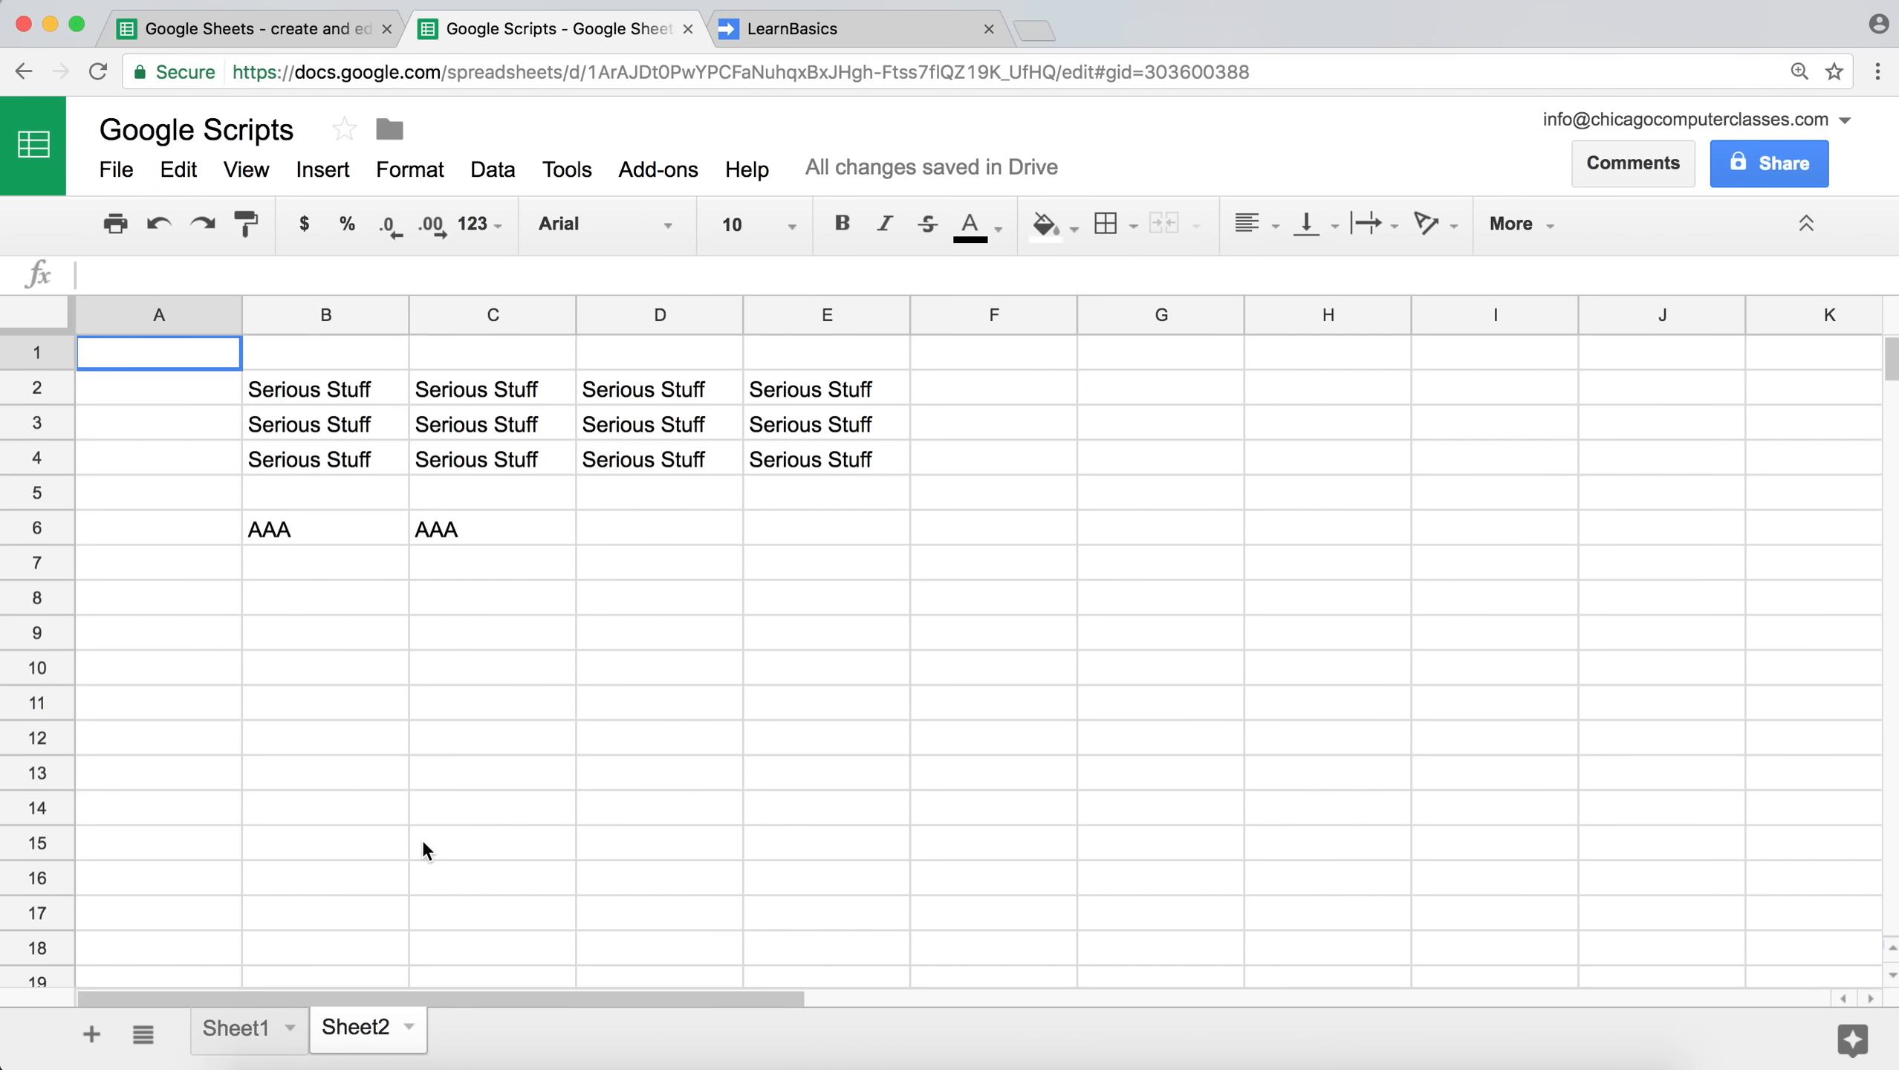
mouse_move(91, 1035)
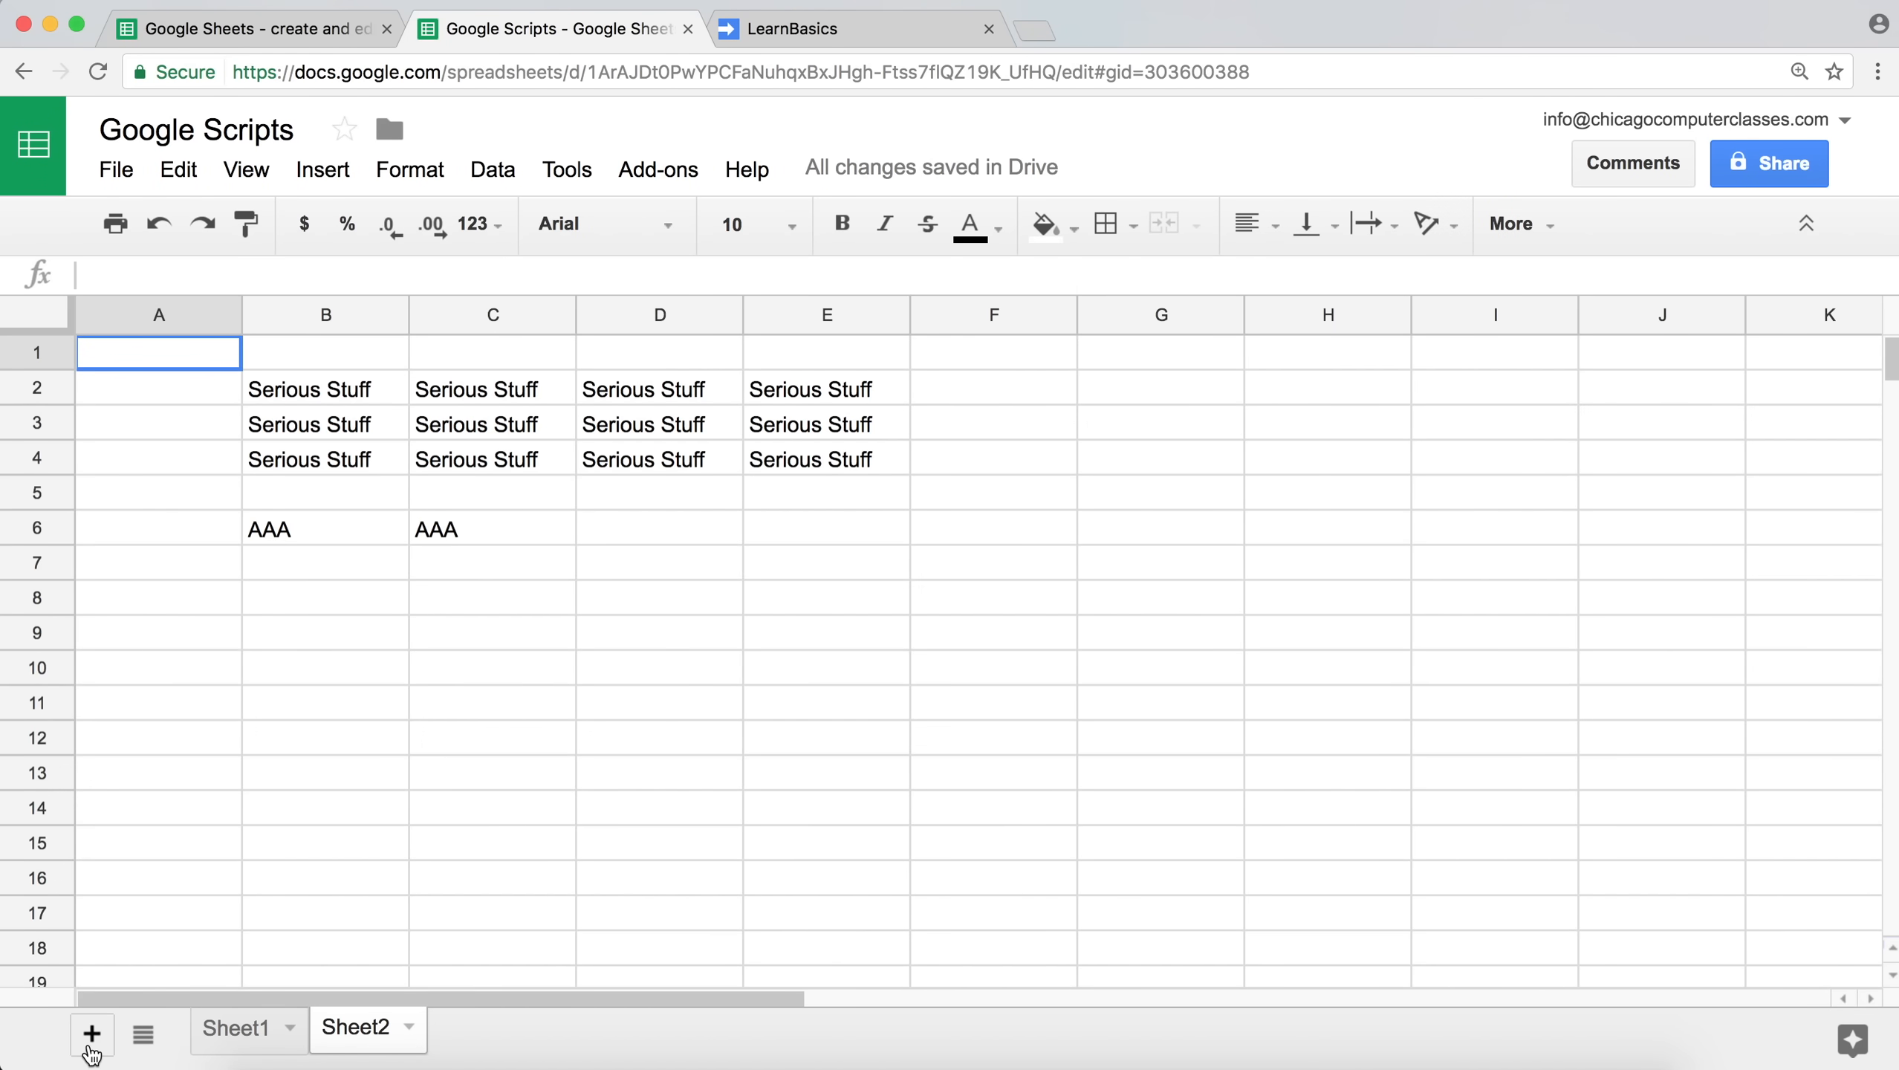
Add a new Sheet3 to the spreadsheet, return to Sheet1, then back to the script editor.
click(91, 1033)
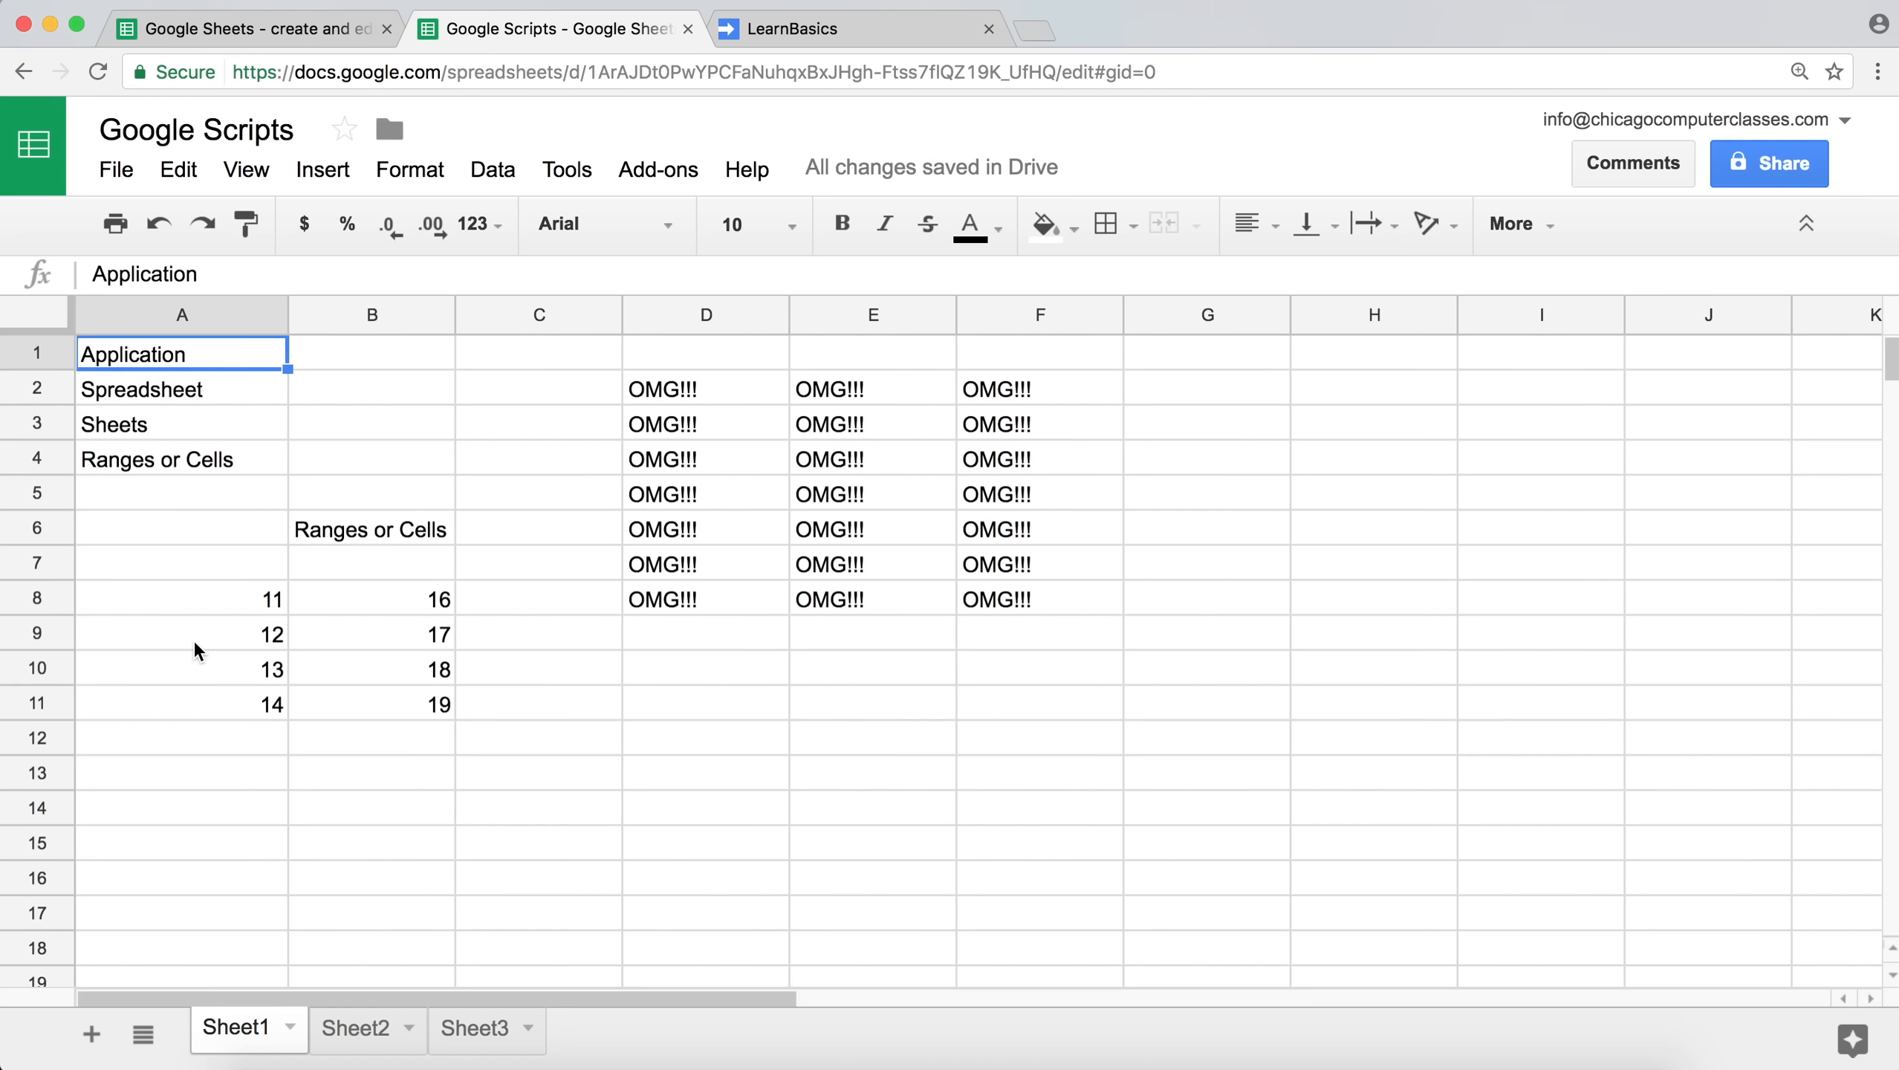
mouse_move(352, 626)
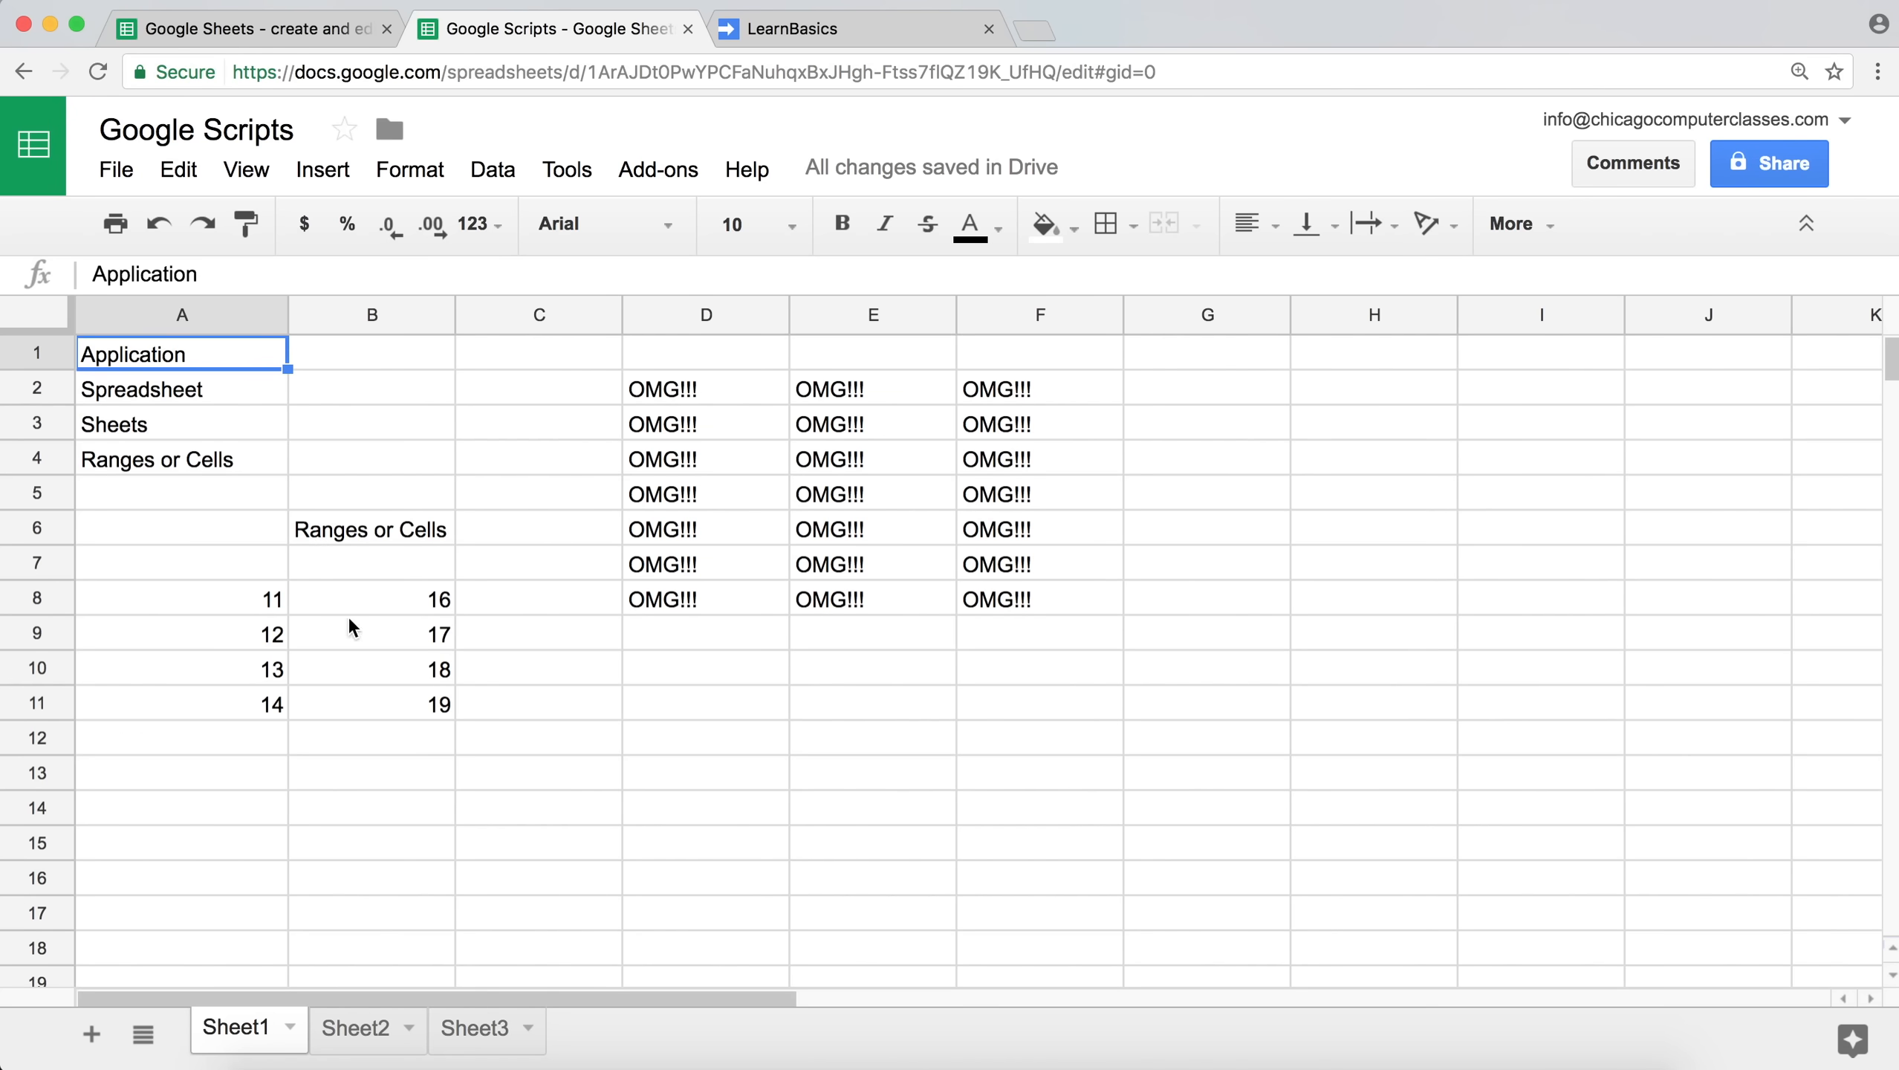
click(182, 562)
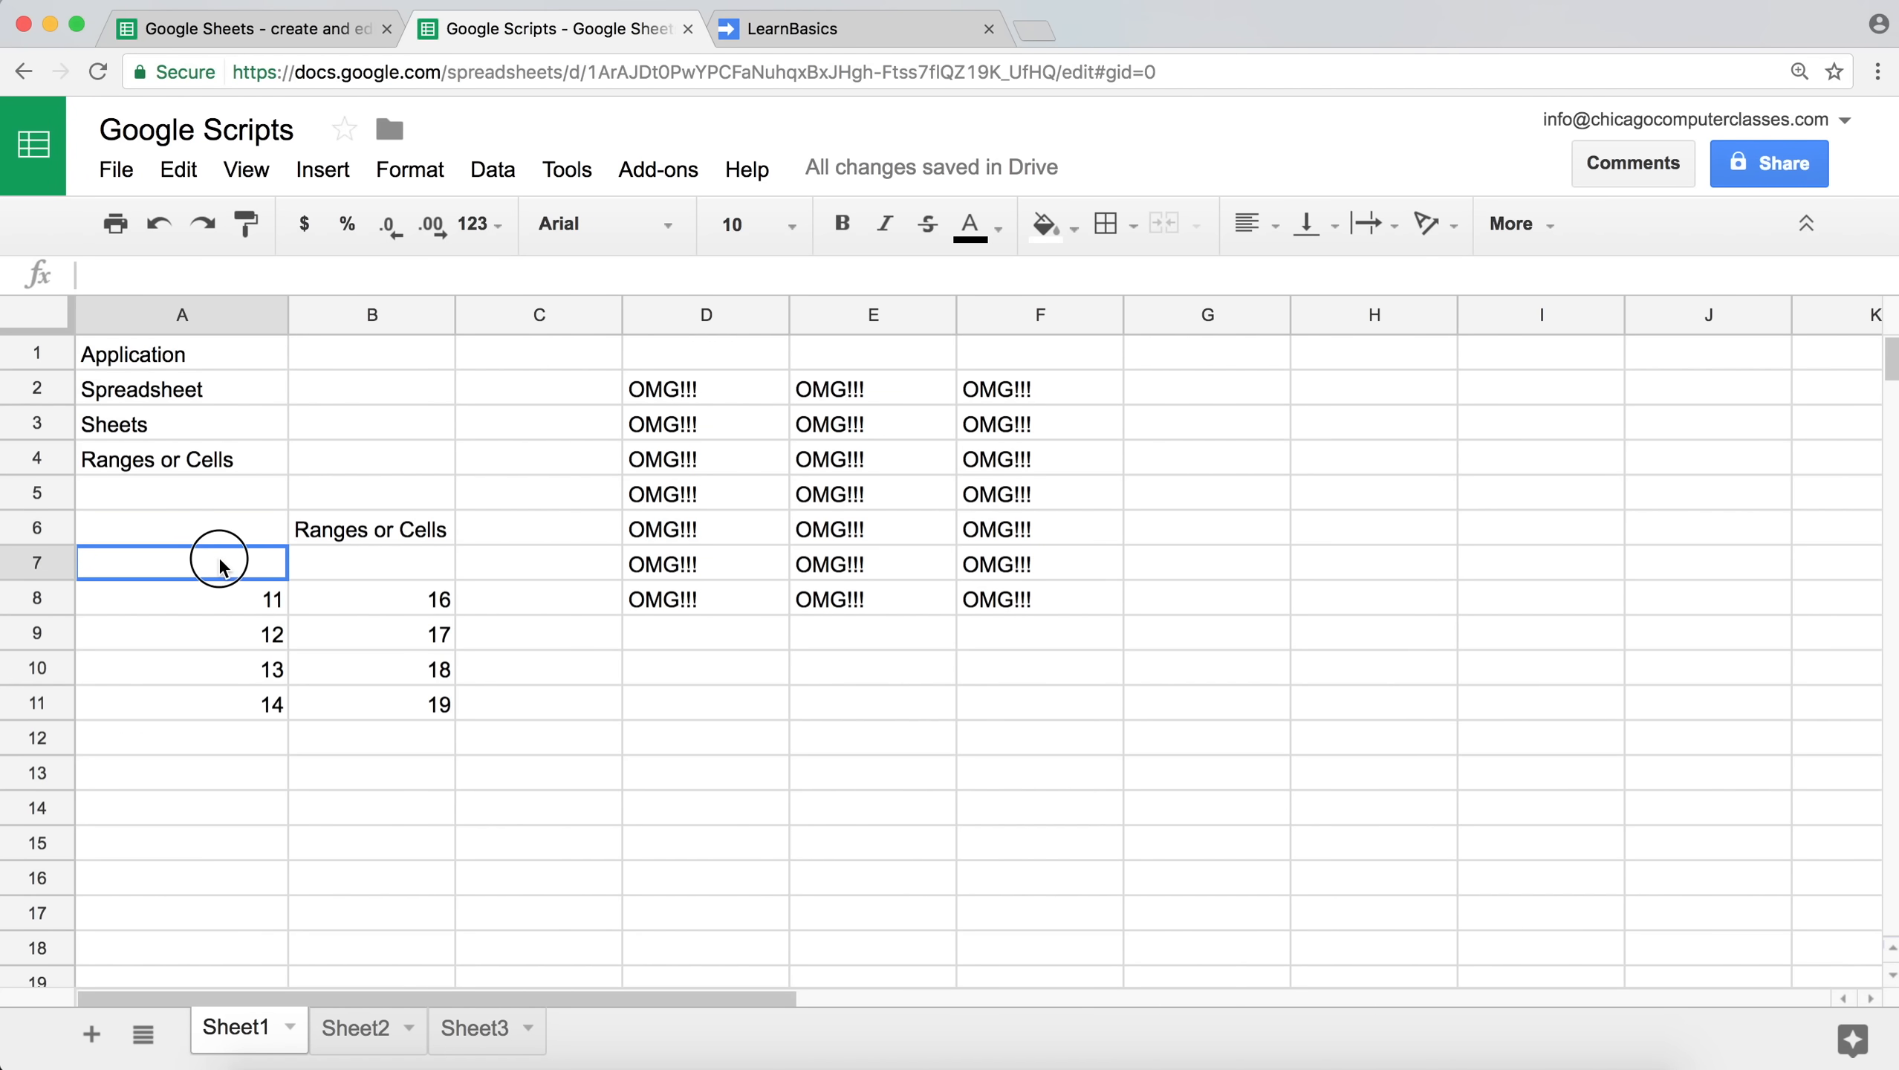
click(788, 29)
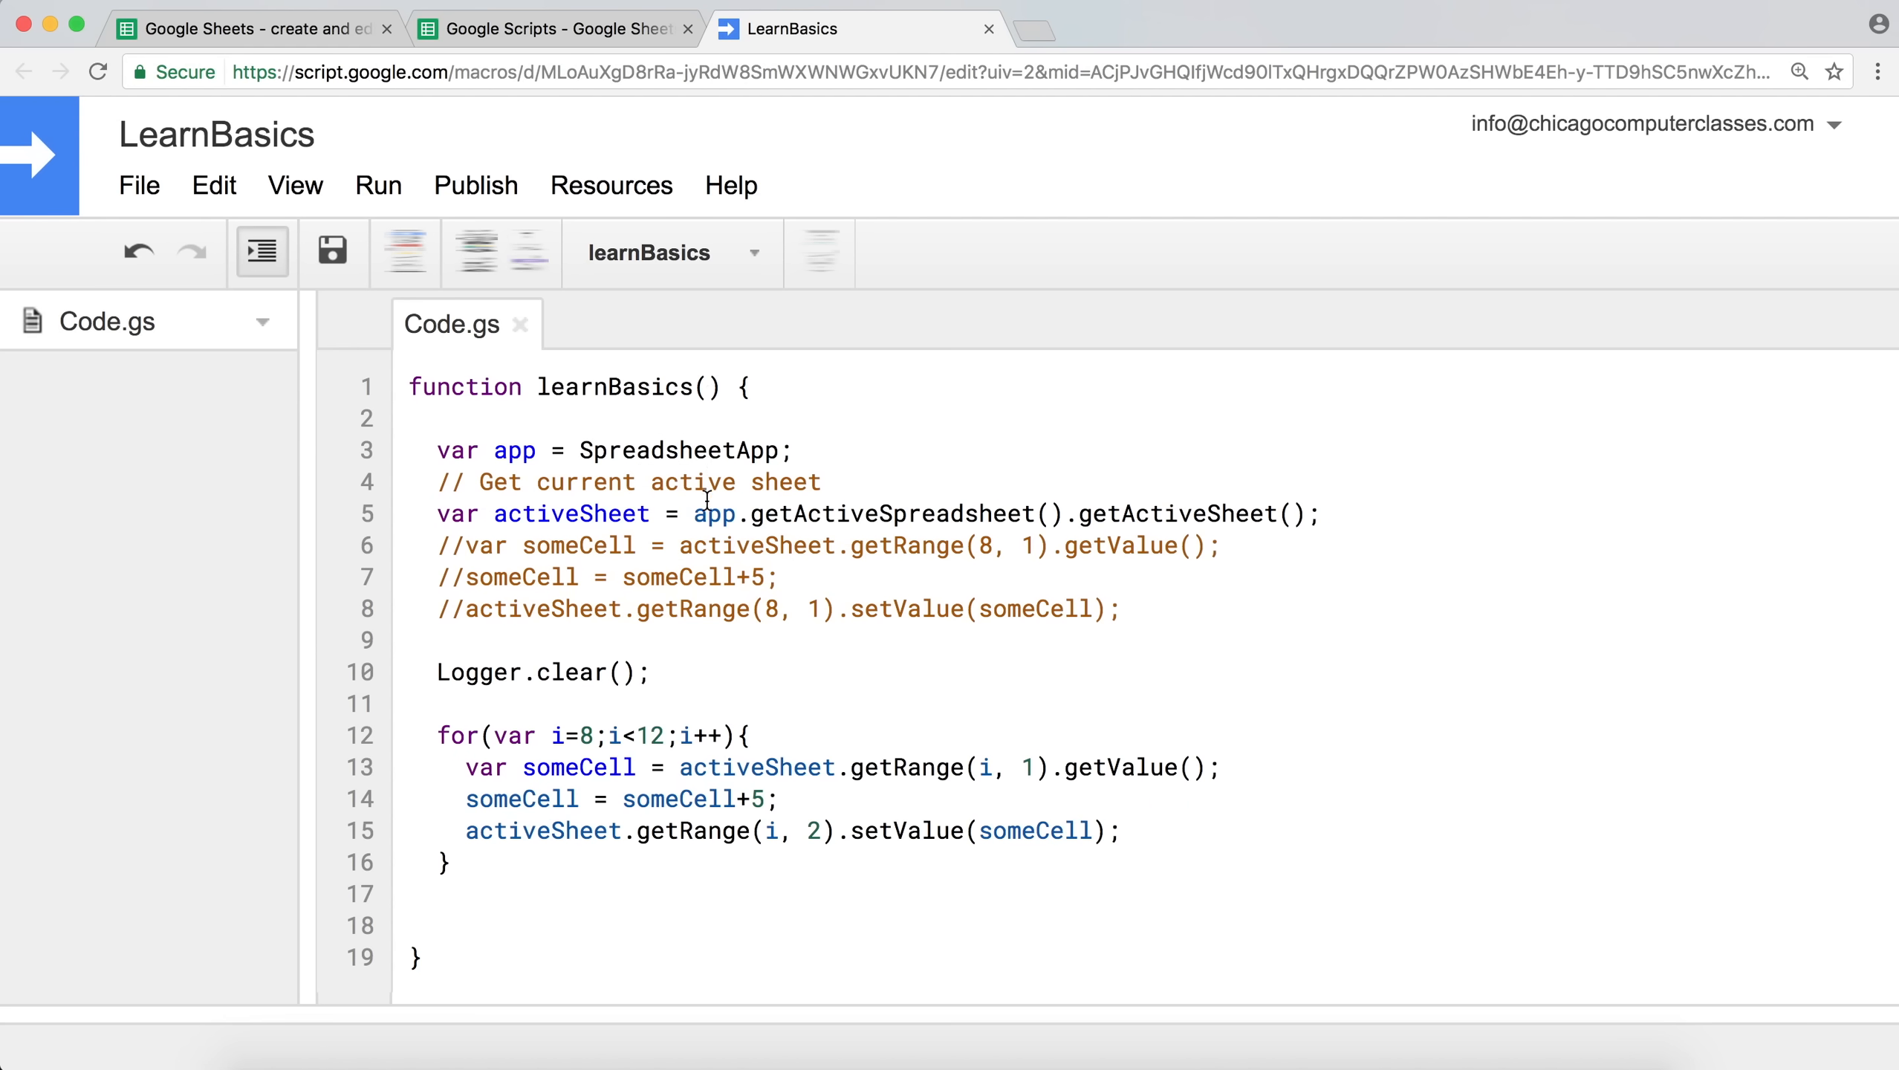
mouse_move(545, 697)
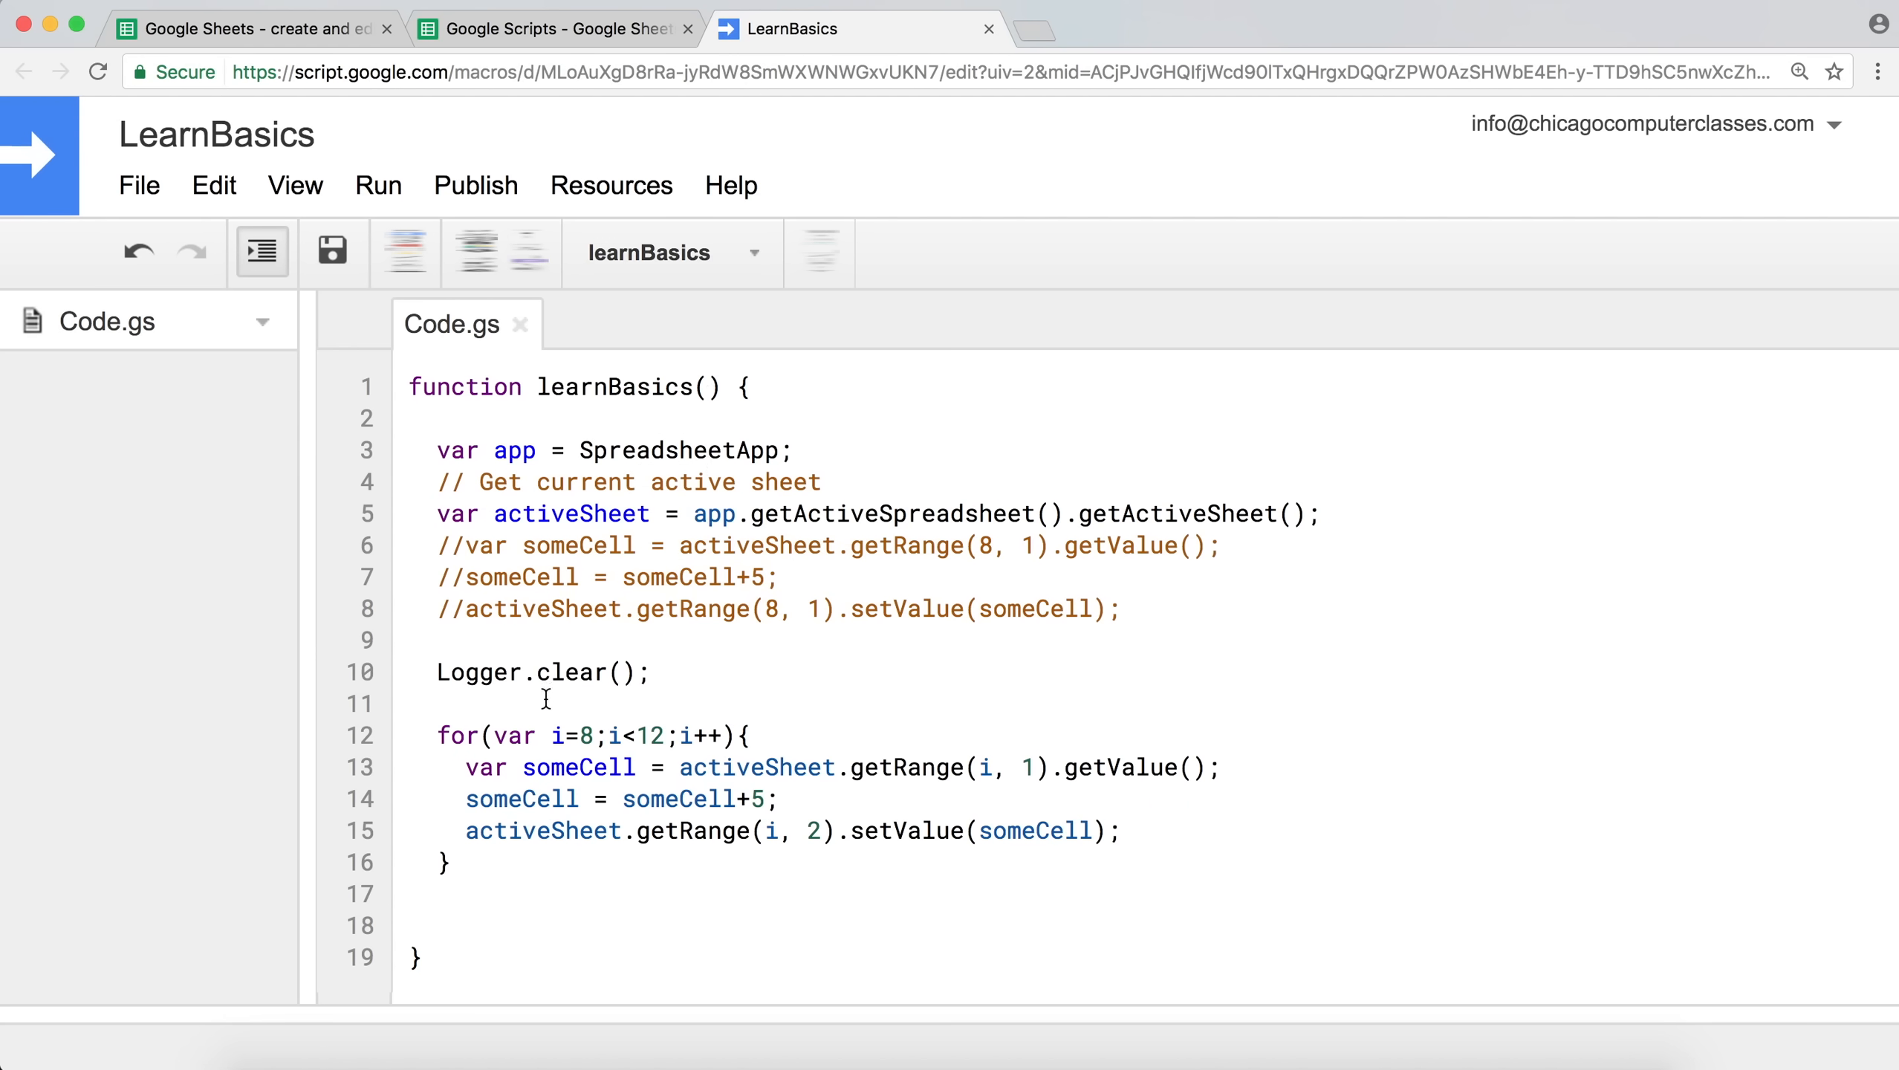
mouse_move(556, 745)
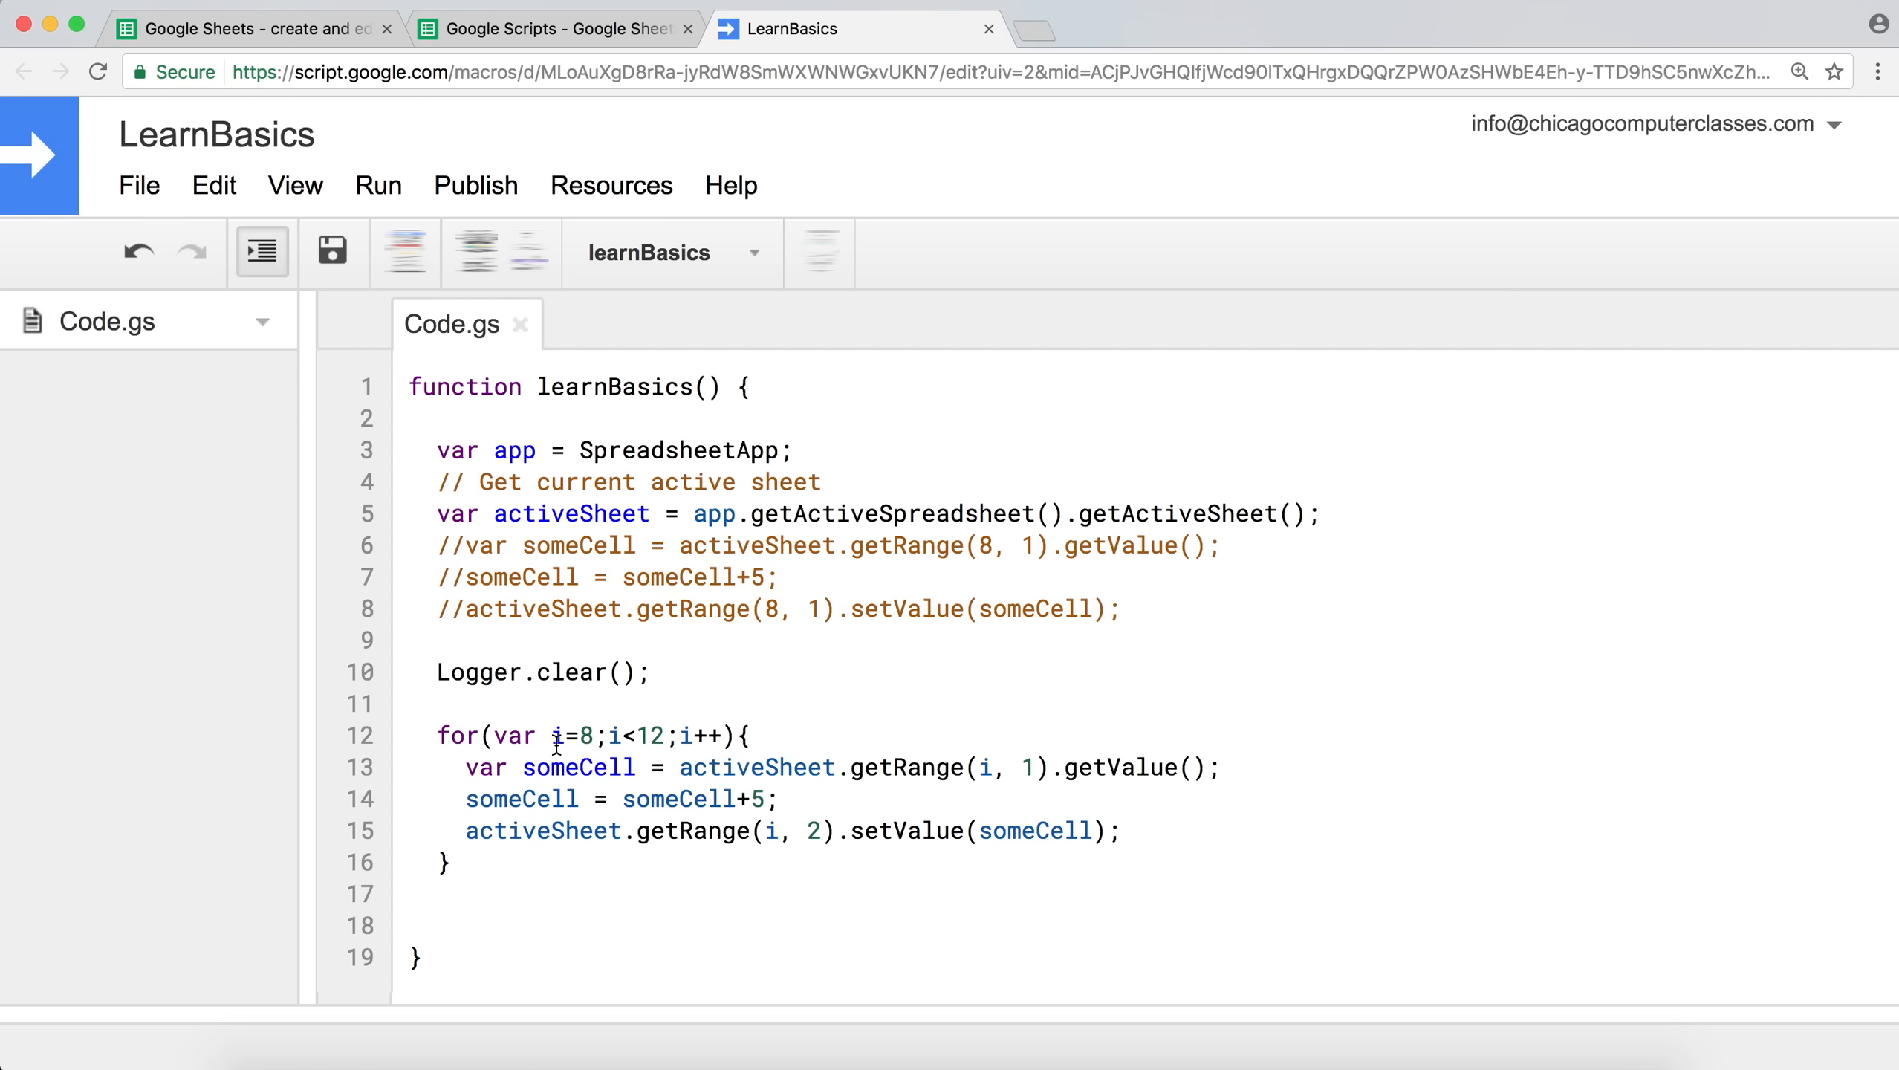
mouse_move(601, 797)
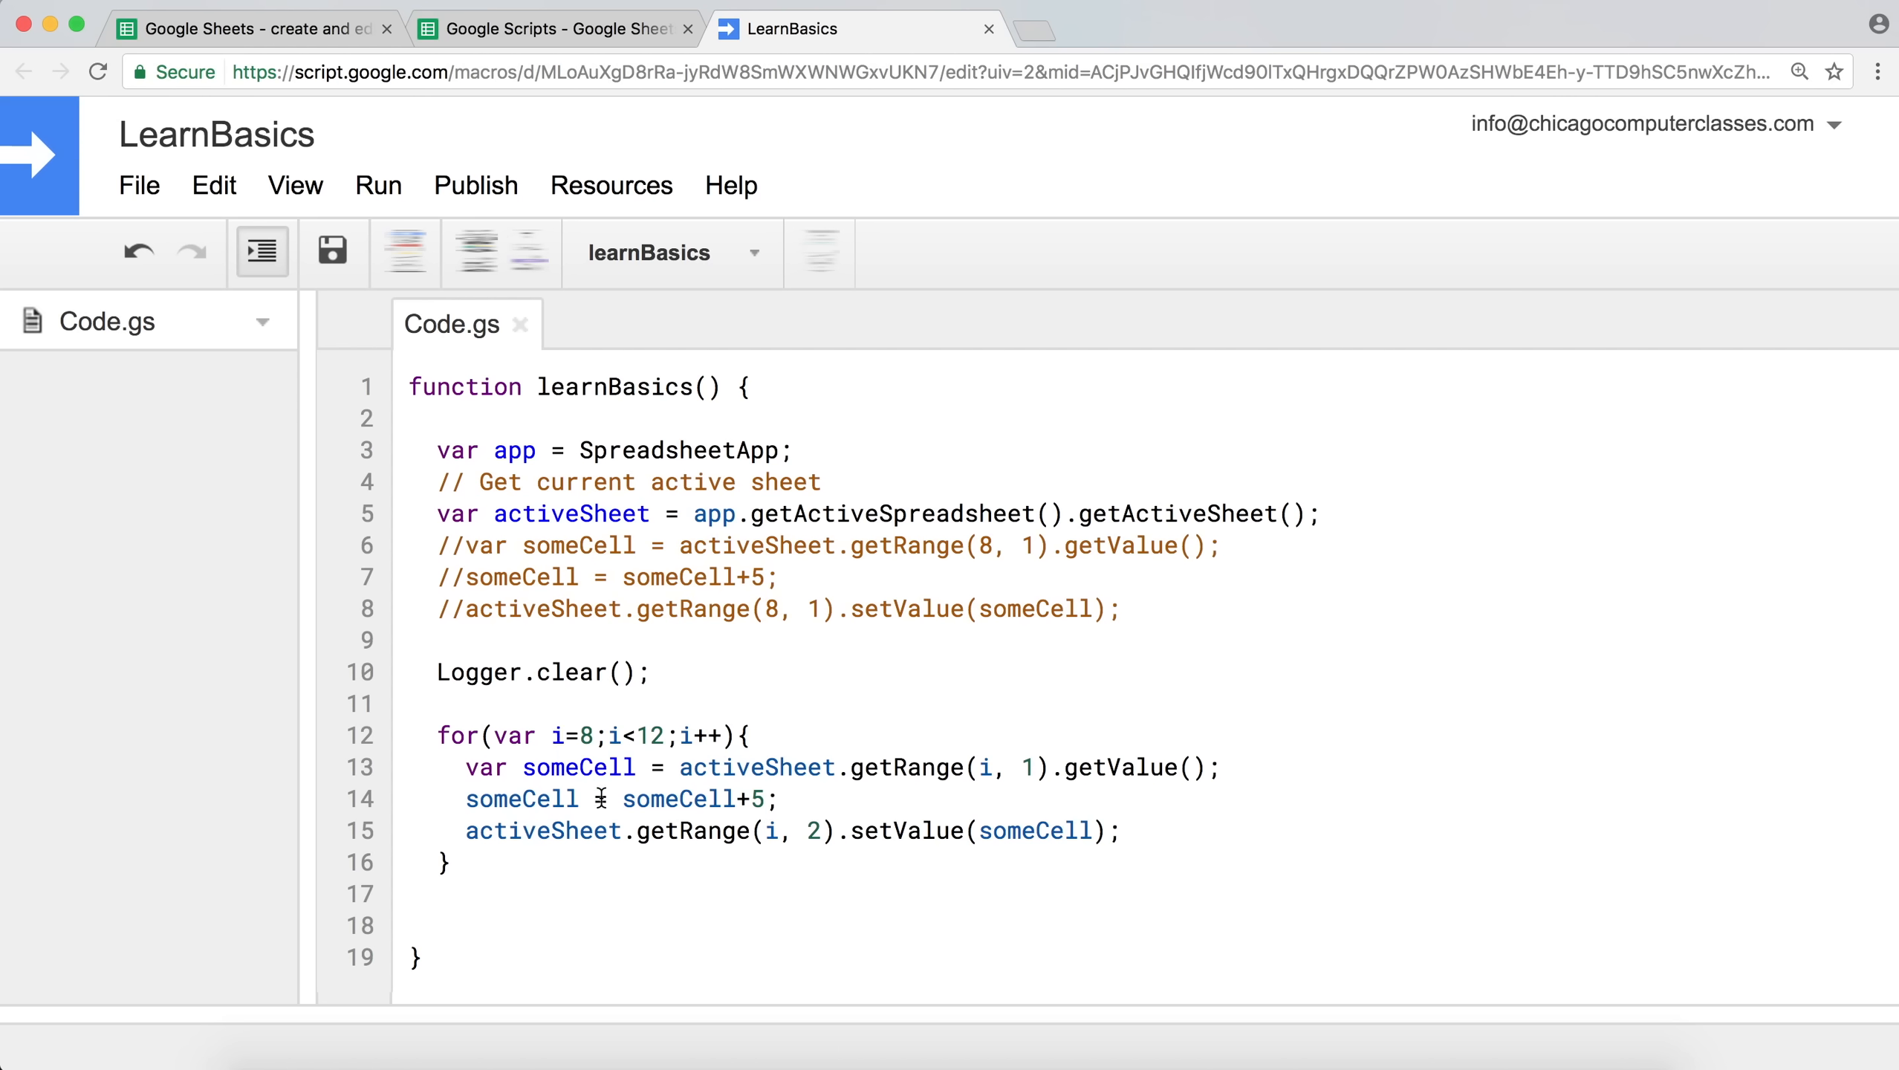
Write the comment "//Simple for loops" on the blank line above the for loop.
click(439, 700)
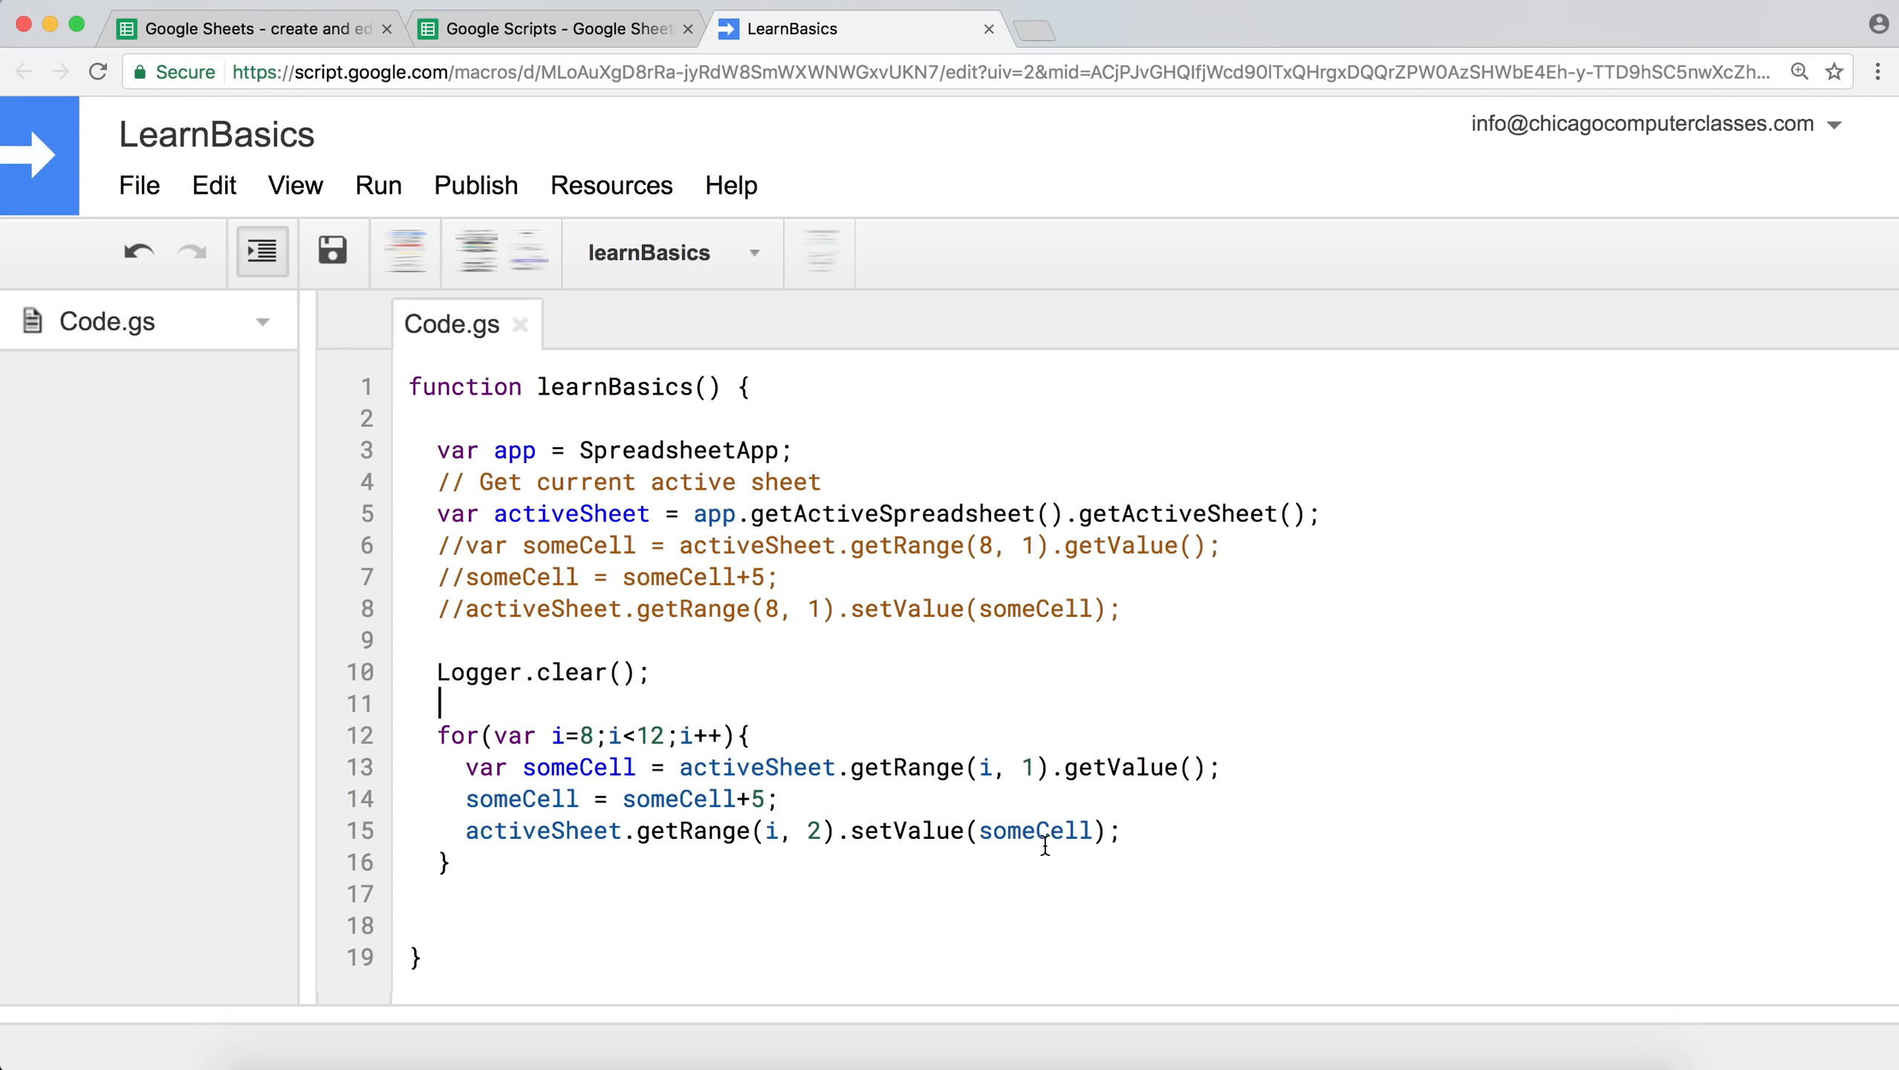
mouse_move(507, 736)
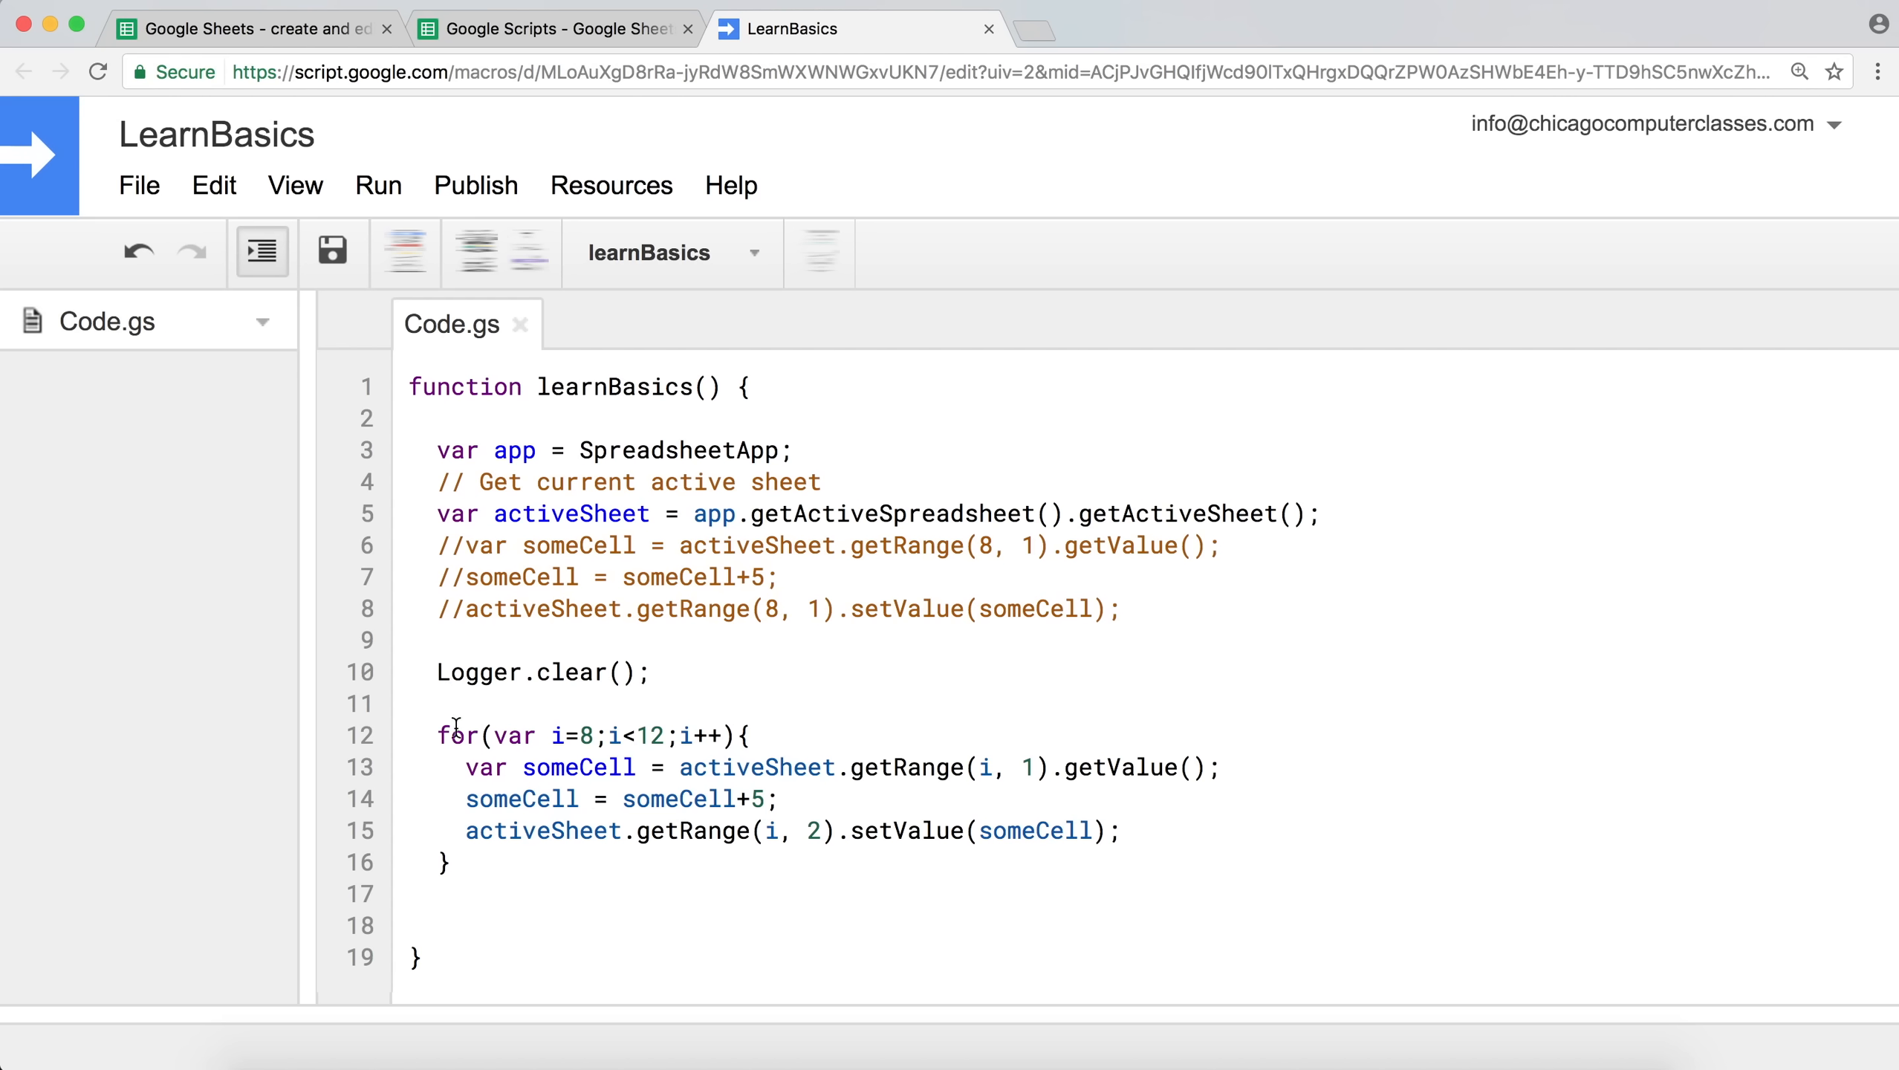
text(//)
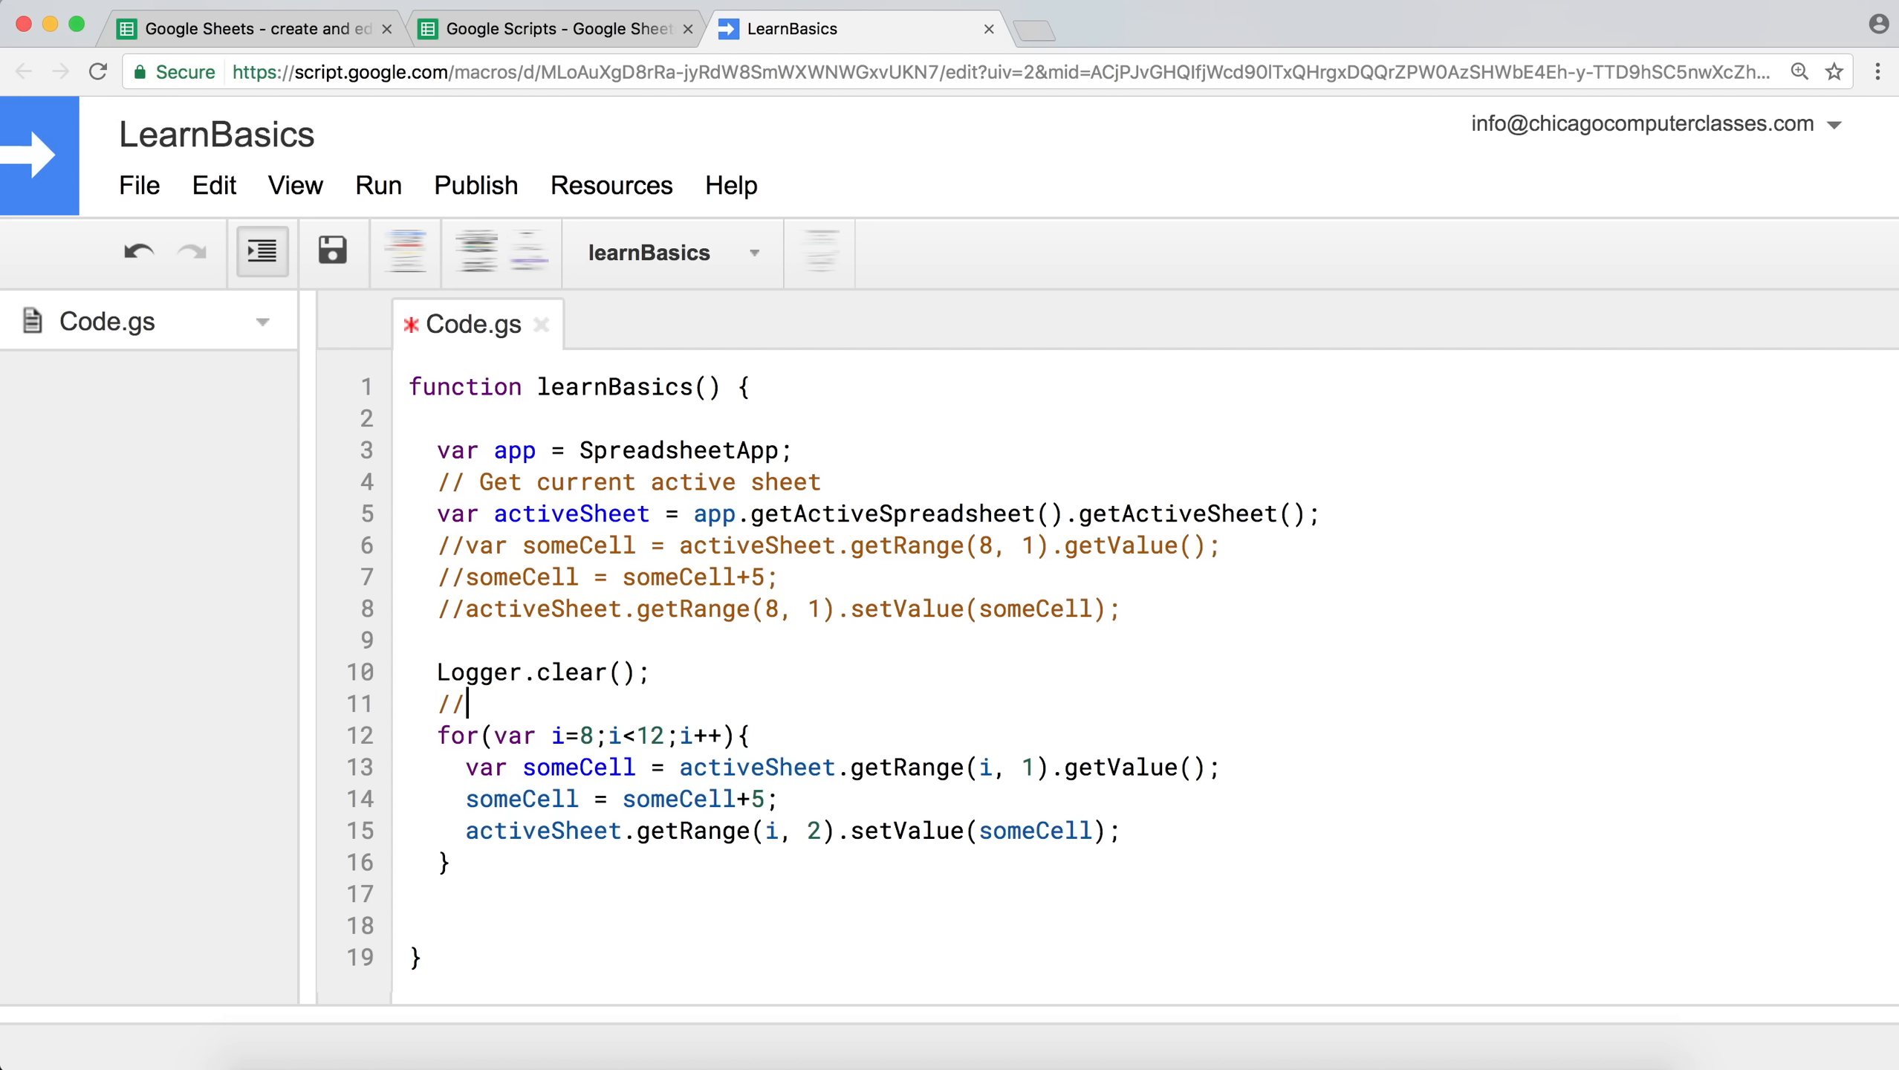
text(Simple)
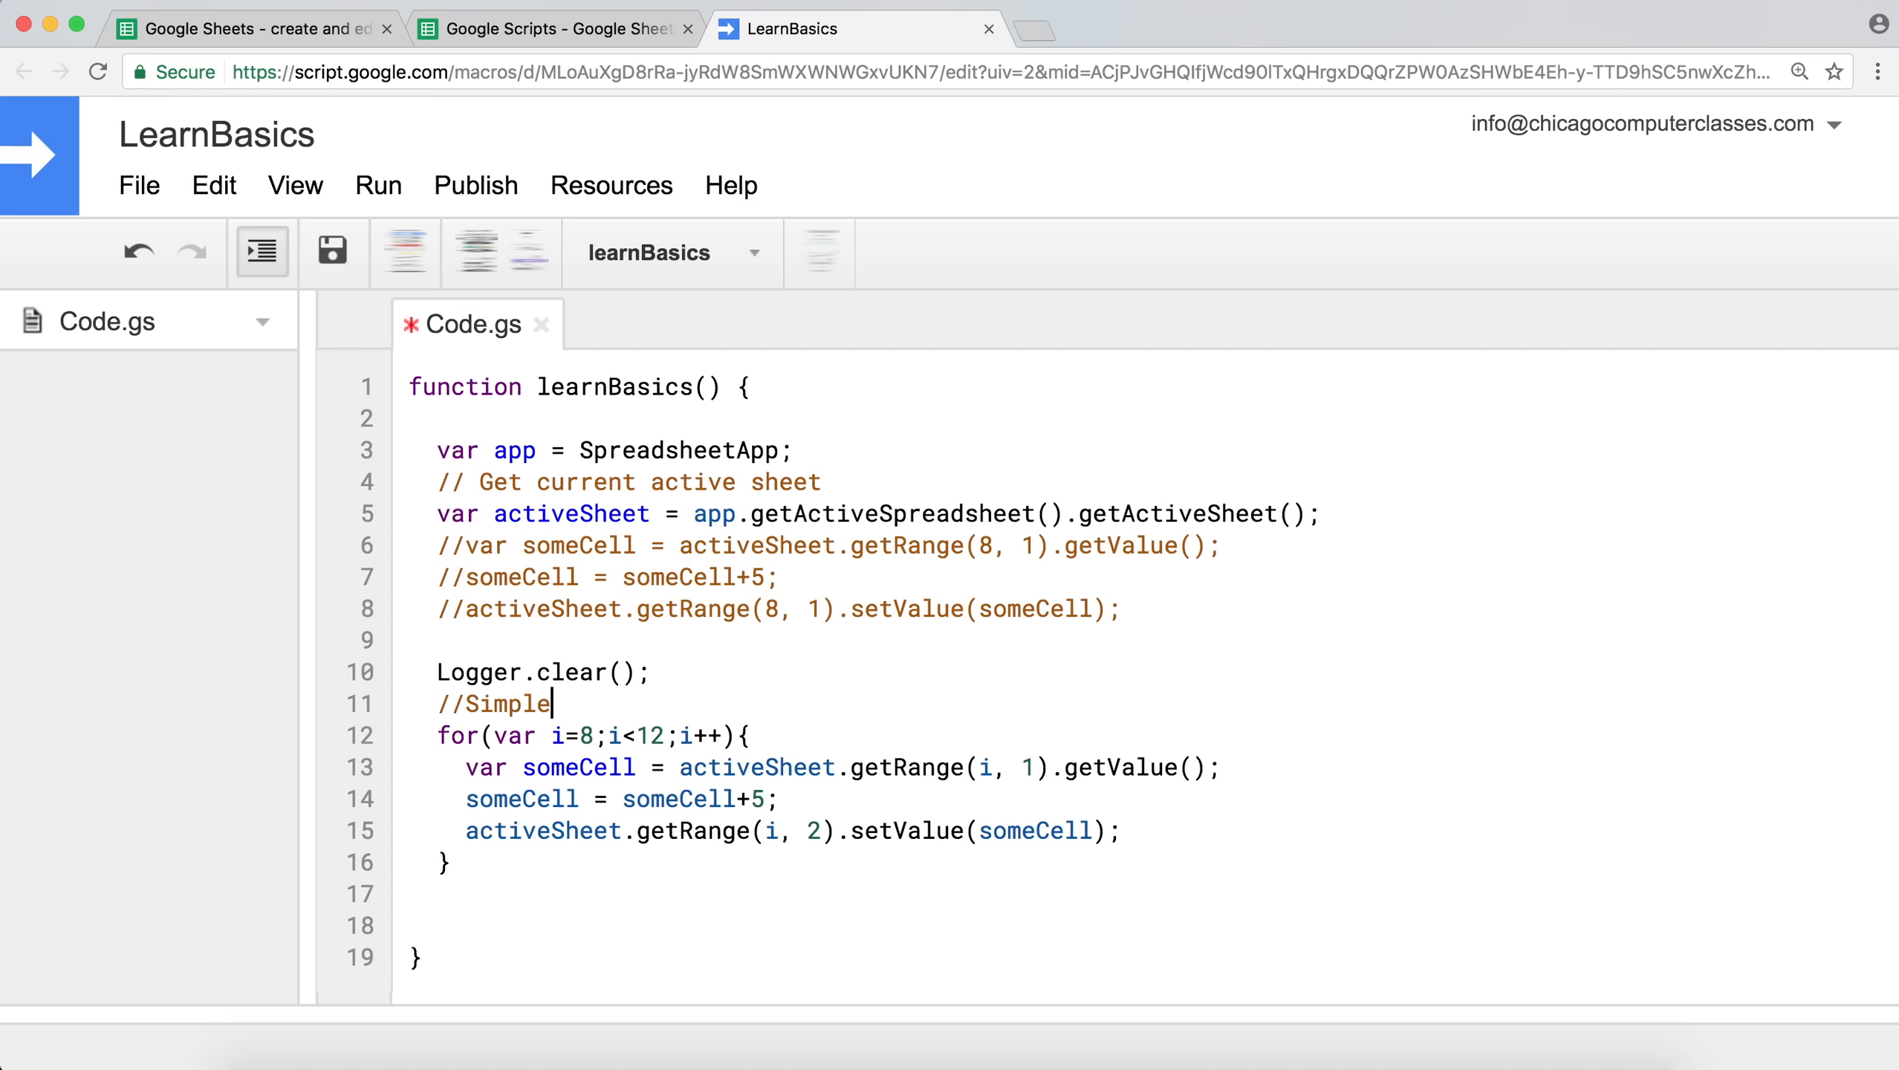
text(for loops)
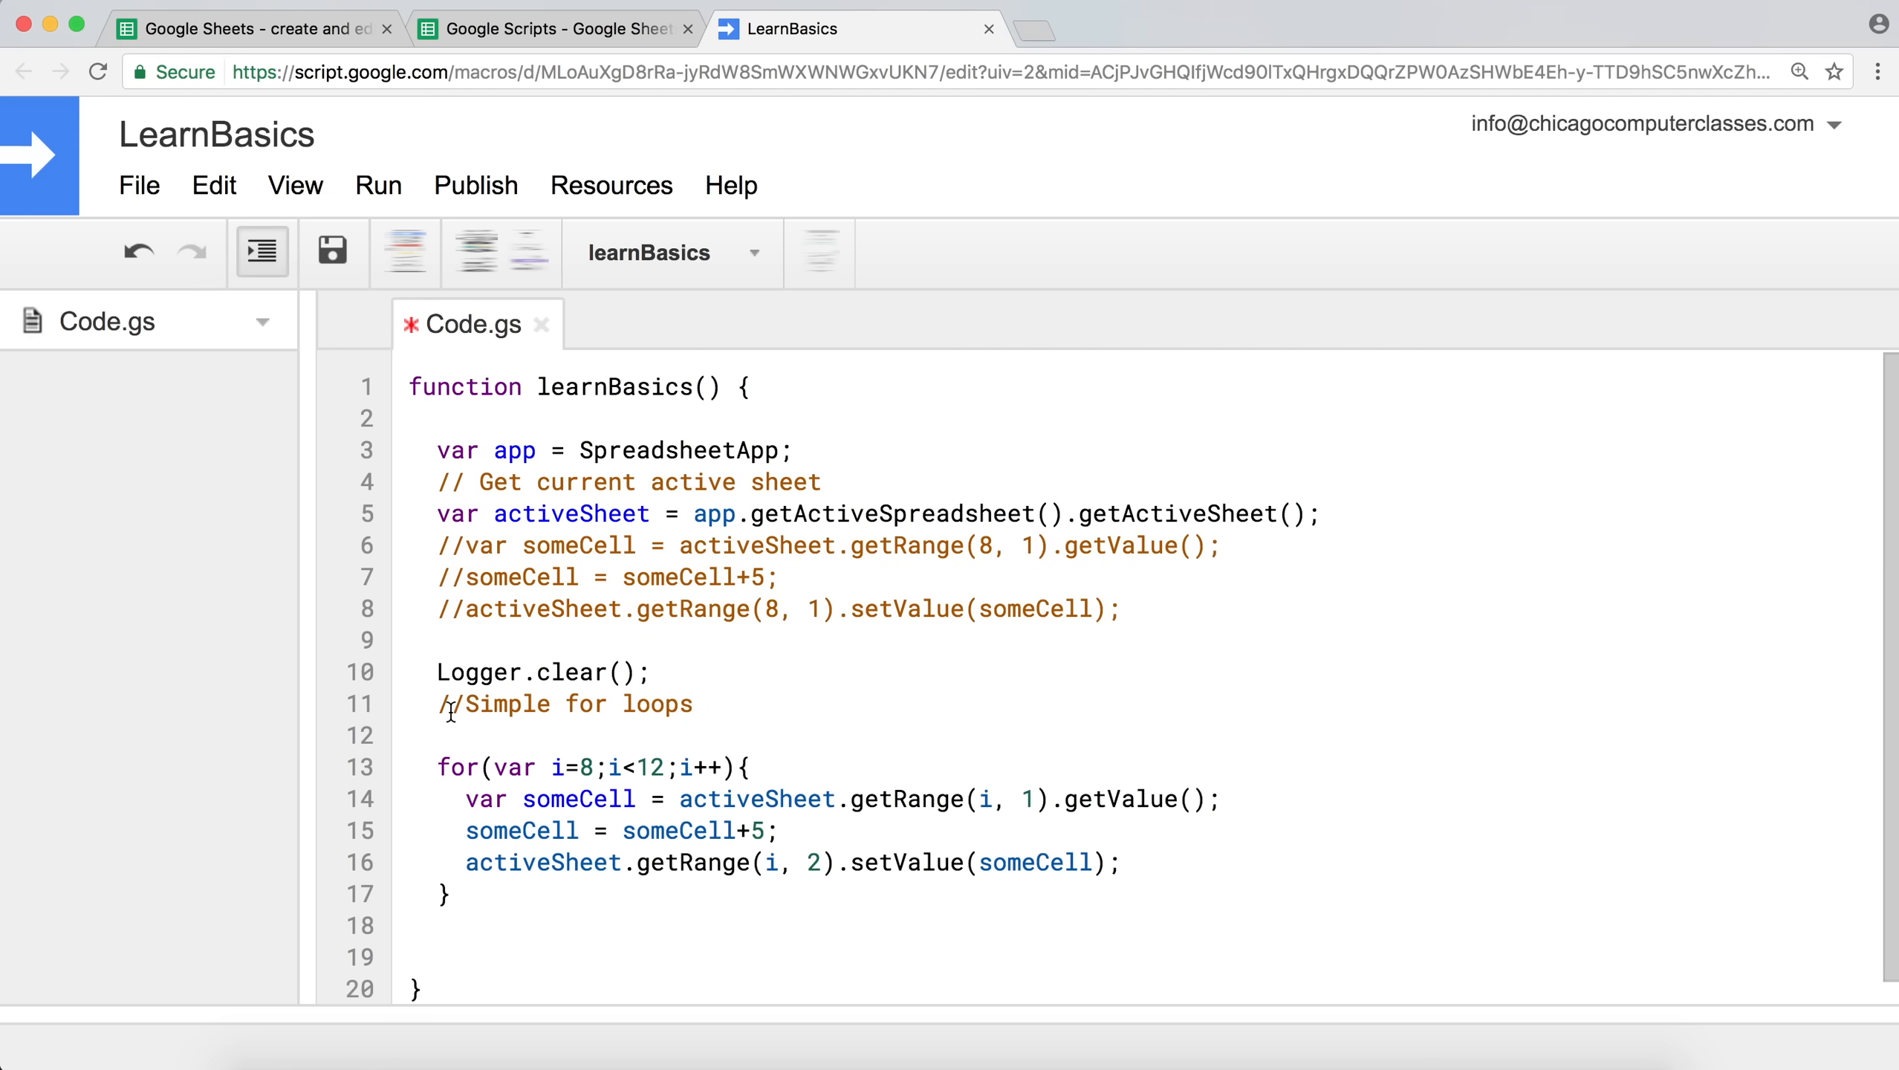
click(454, 703)
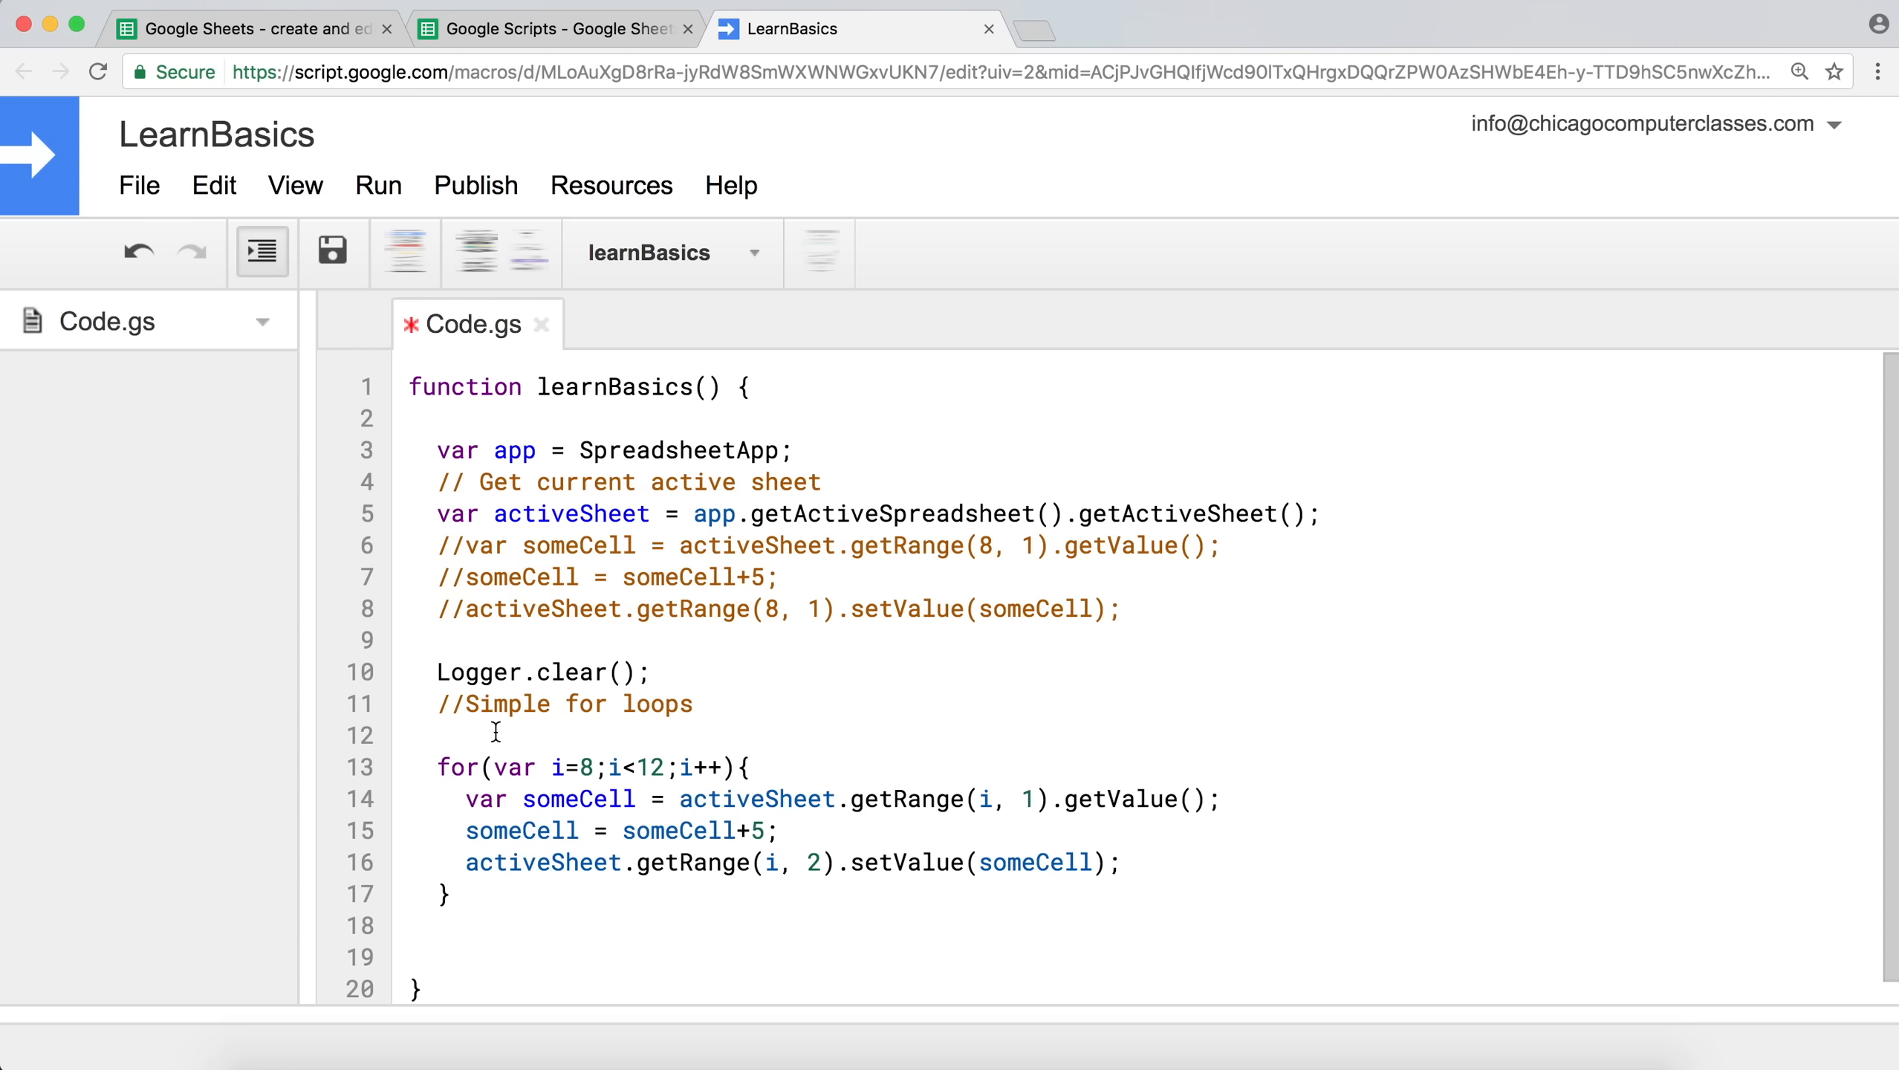
click(440, 734)
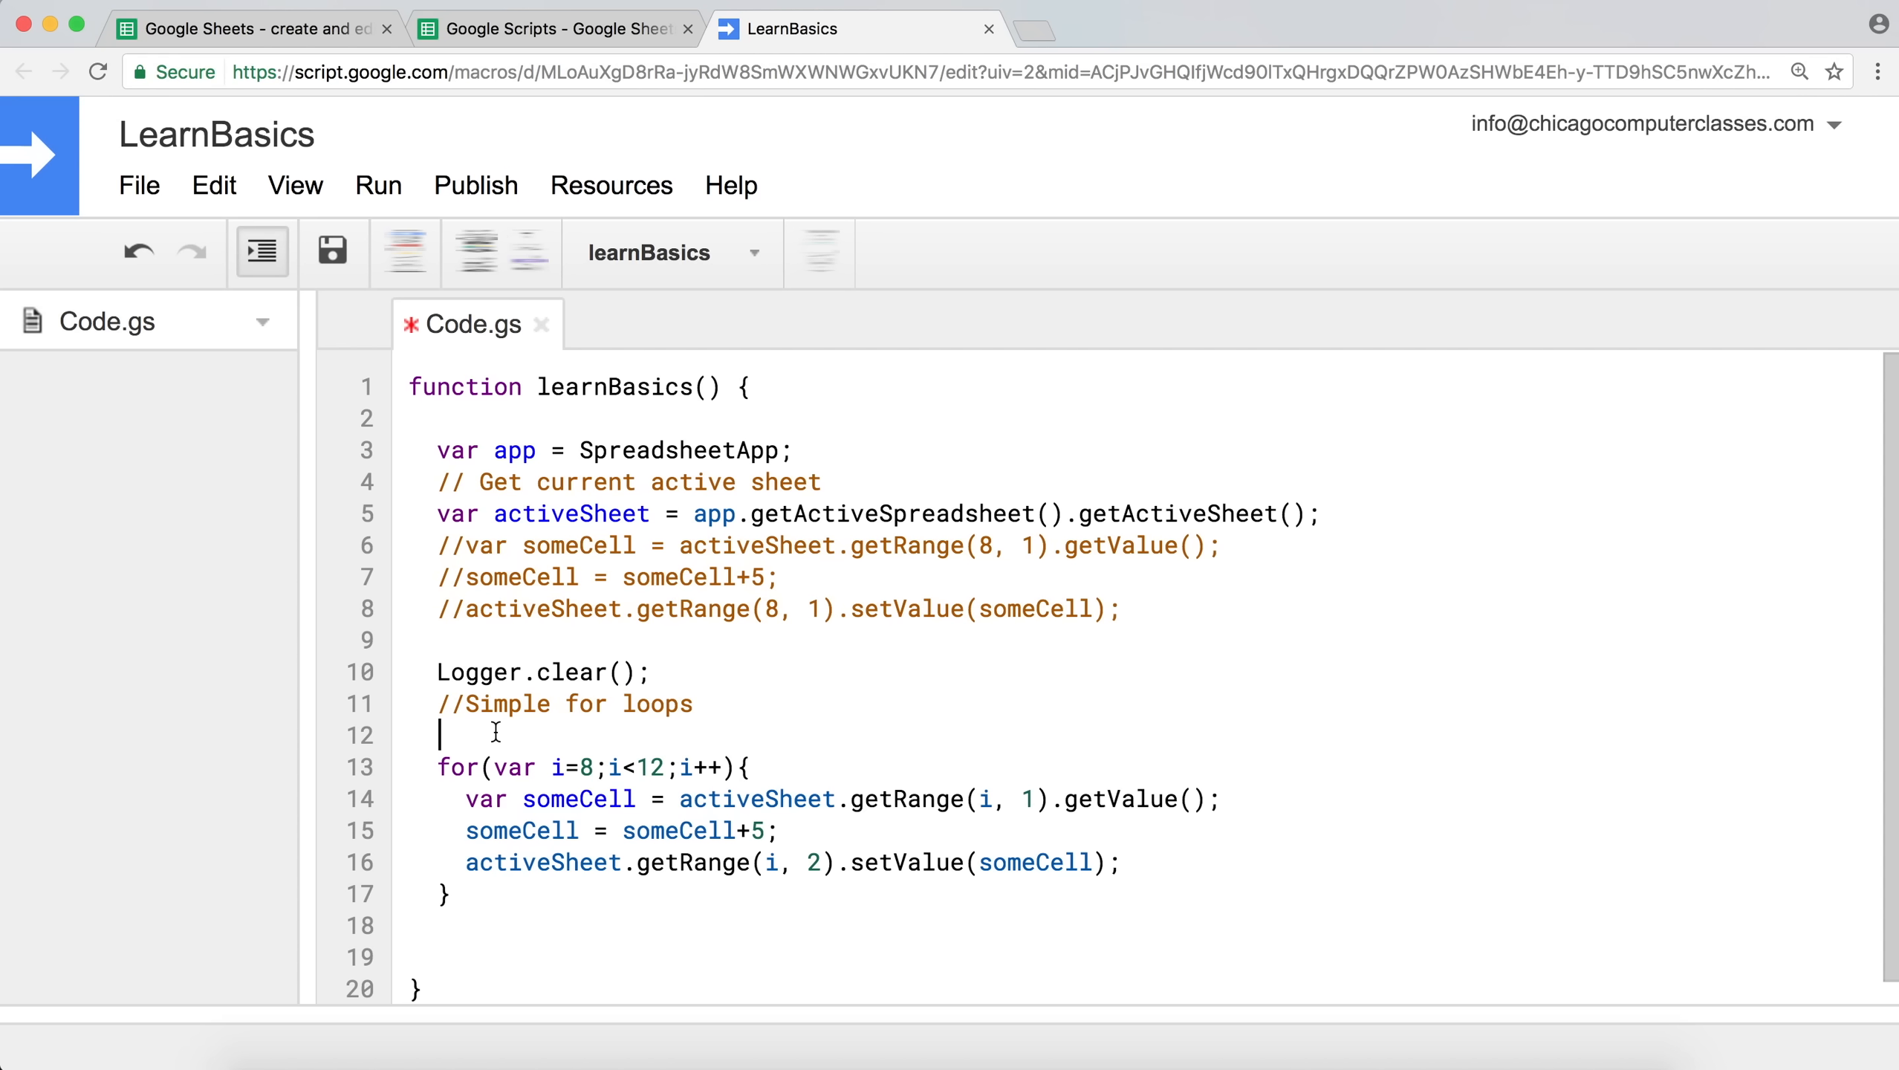
Wrap the for loop in a /* */ block comment so it no longer runs.
text(/*)
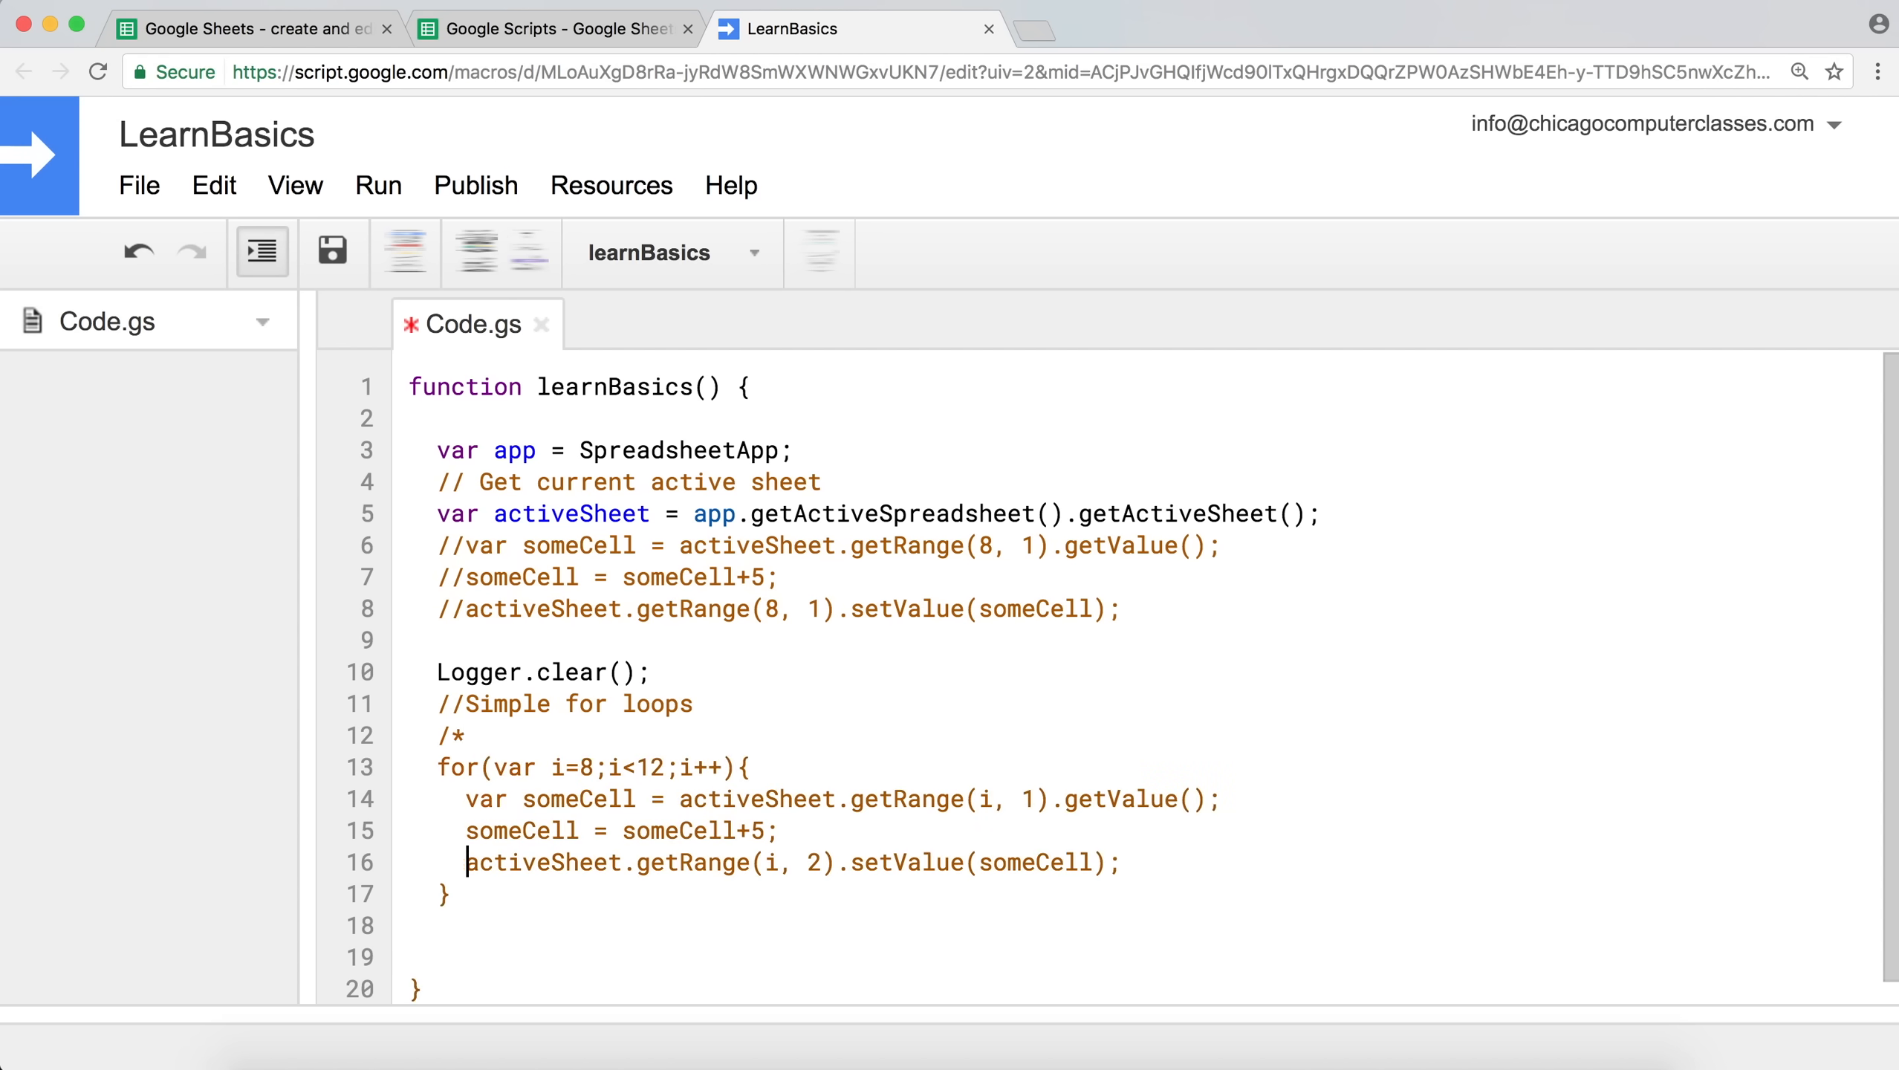
click(440, 924)
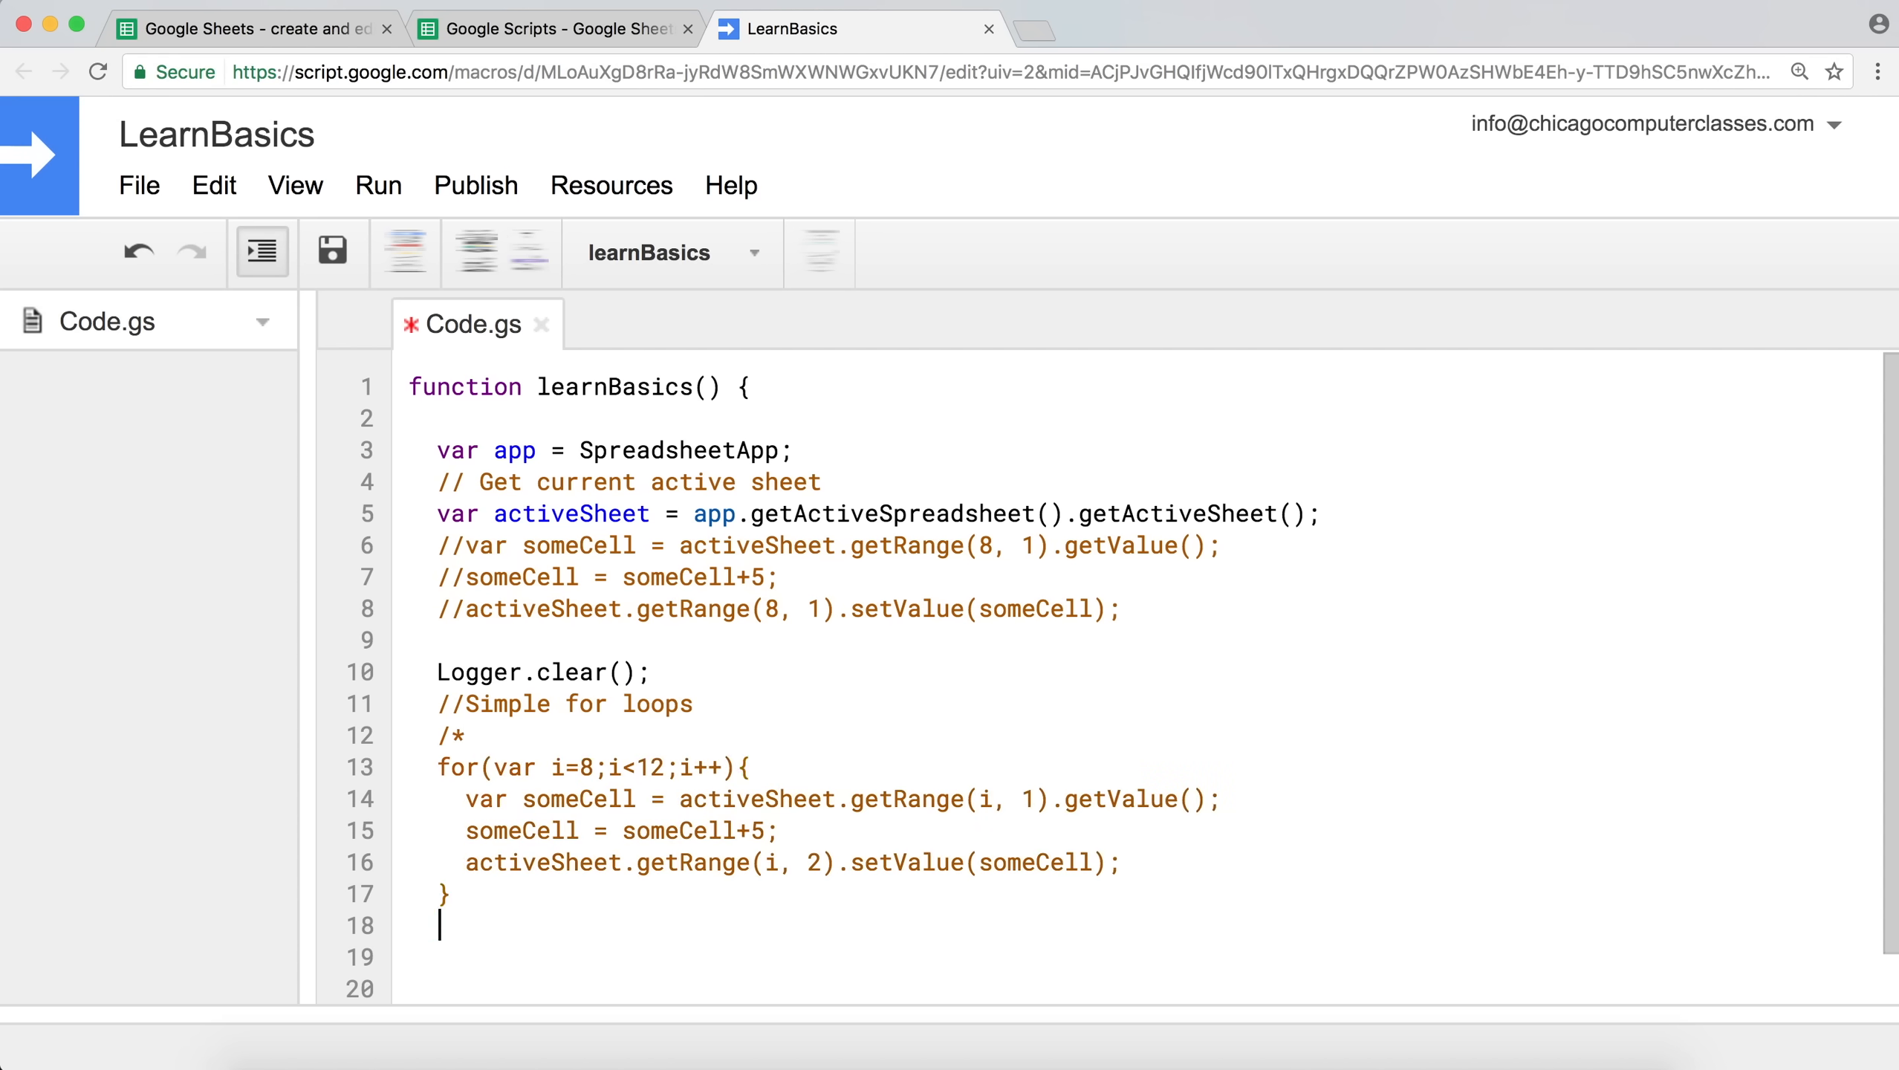
text(*/)
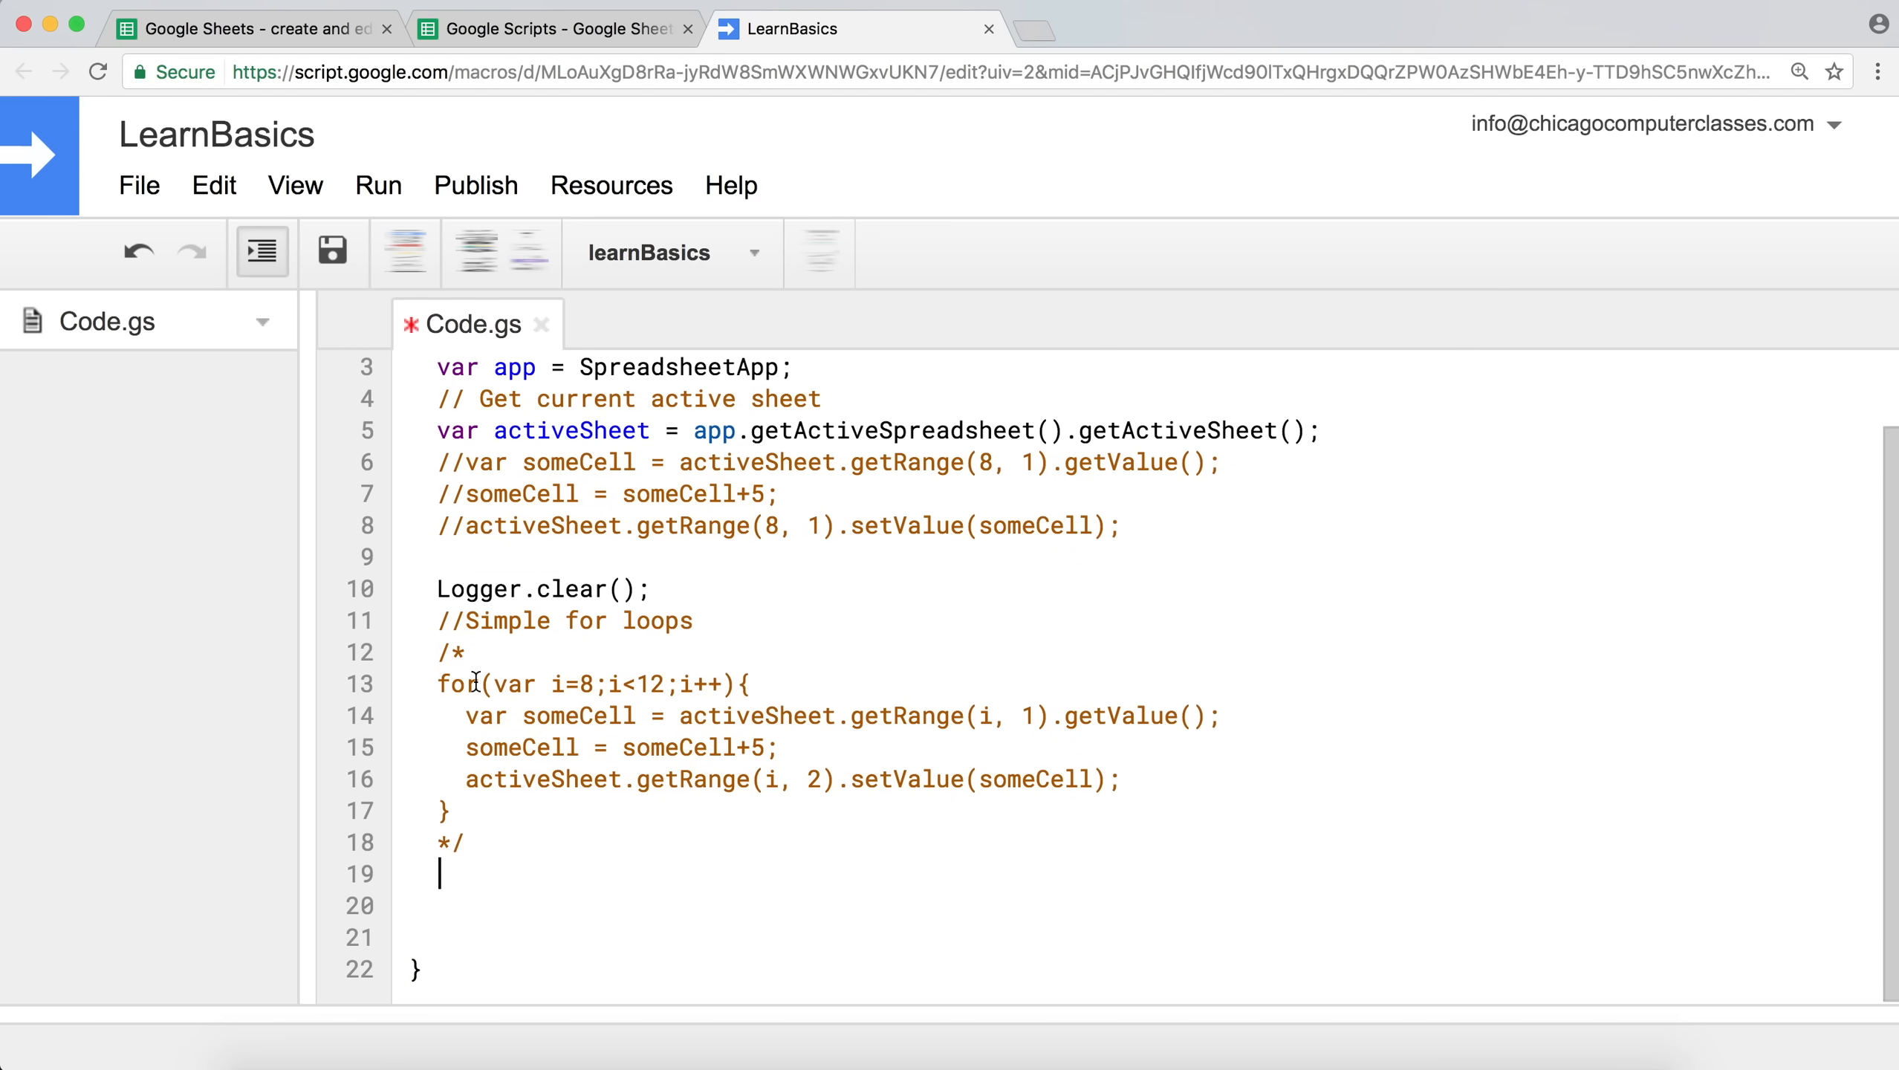
mouse_move(505, 754)
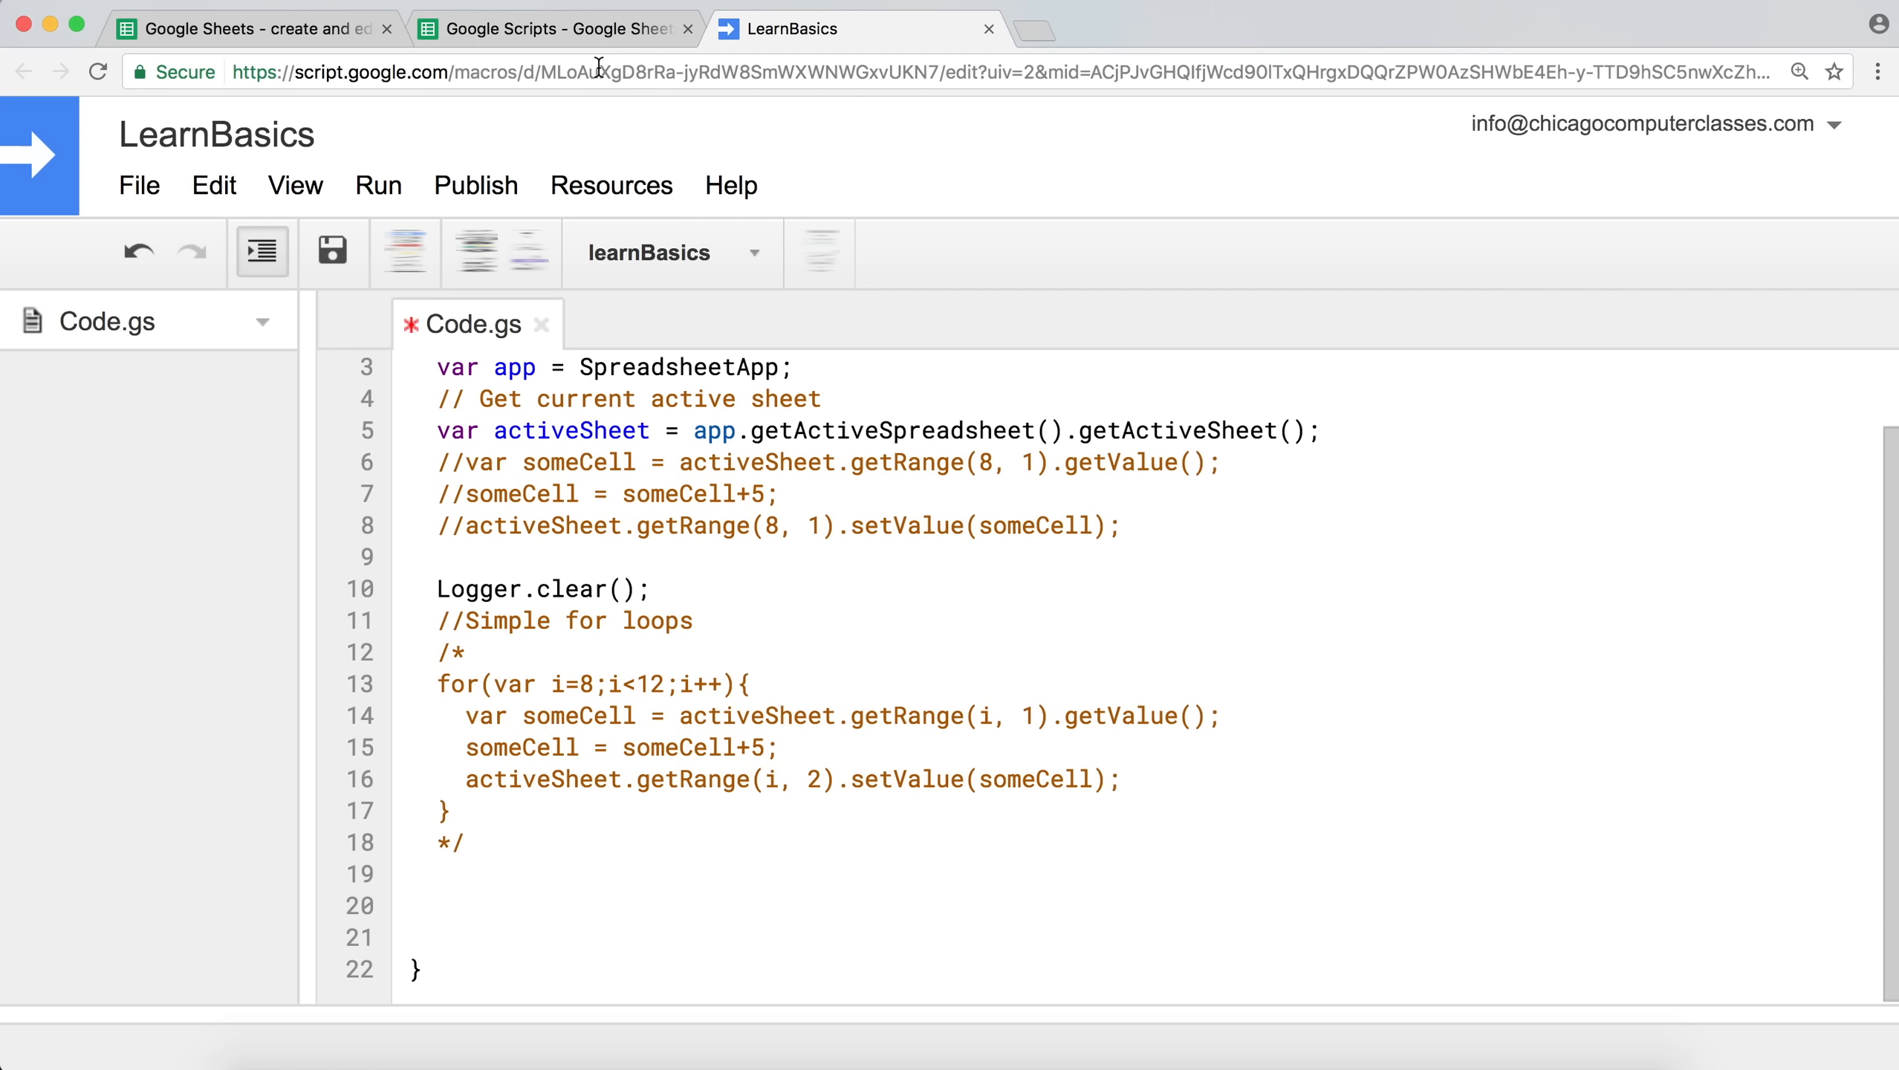
mouse_move(552, 28)
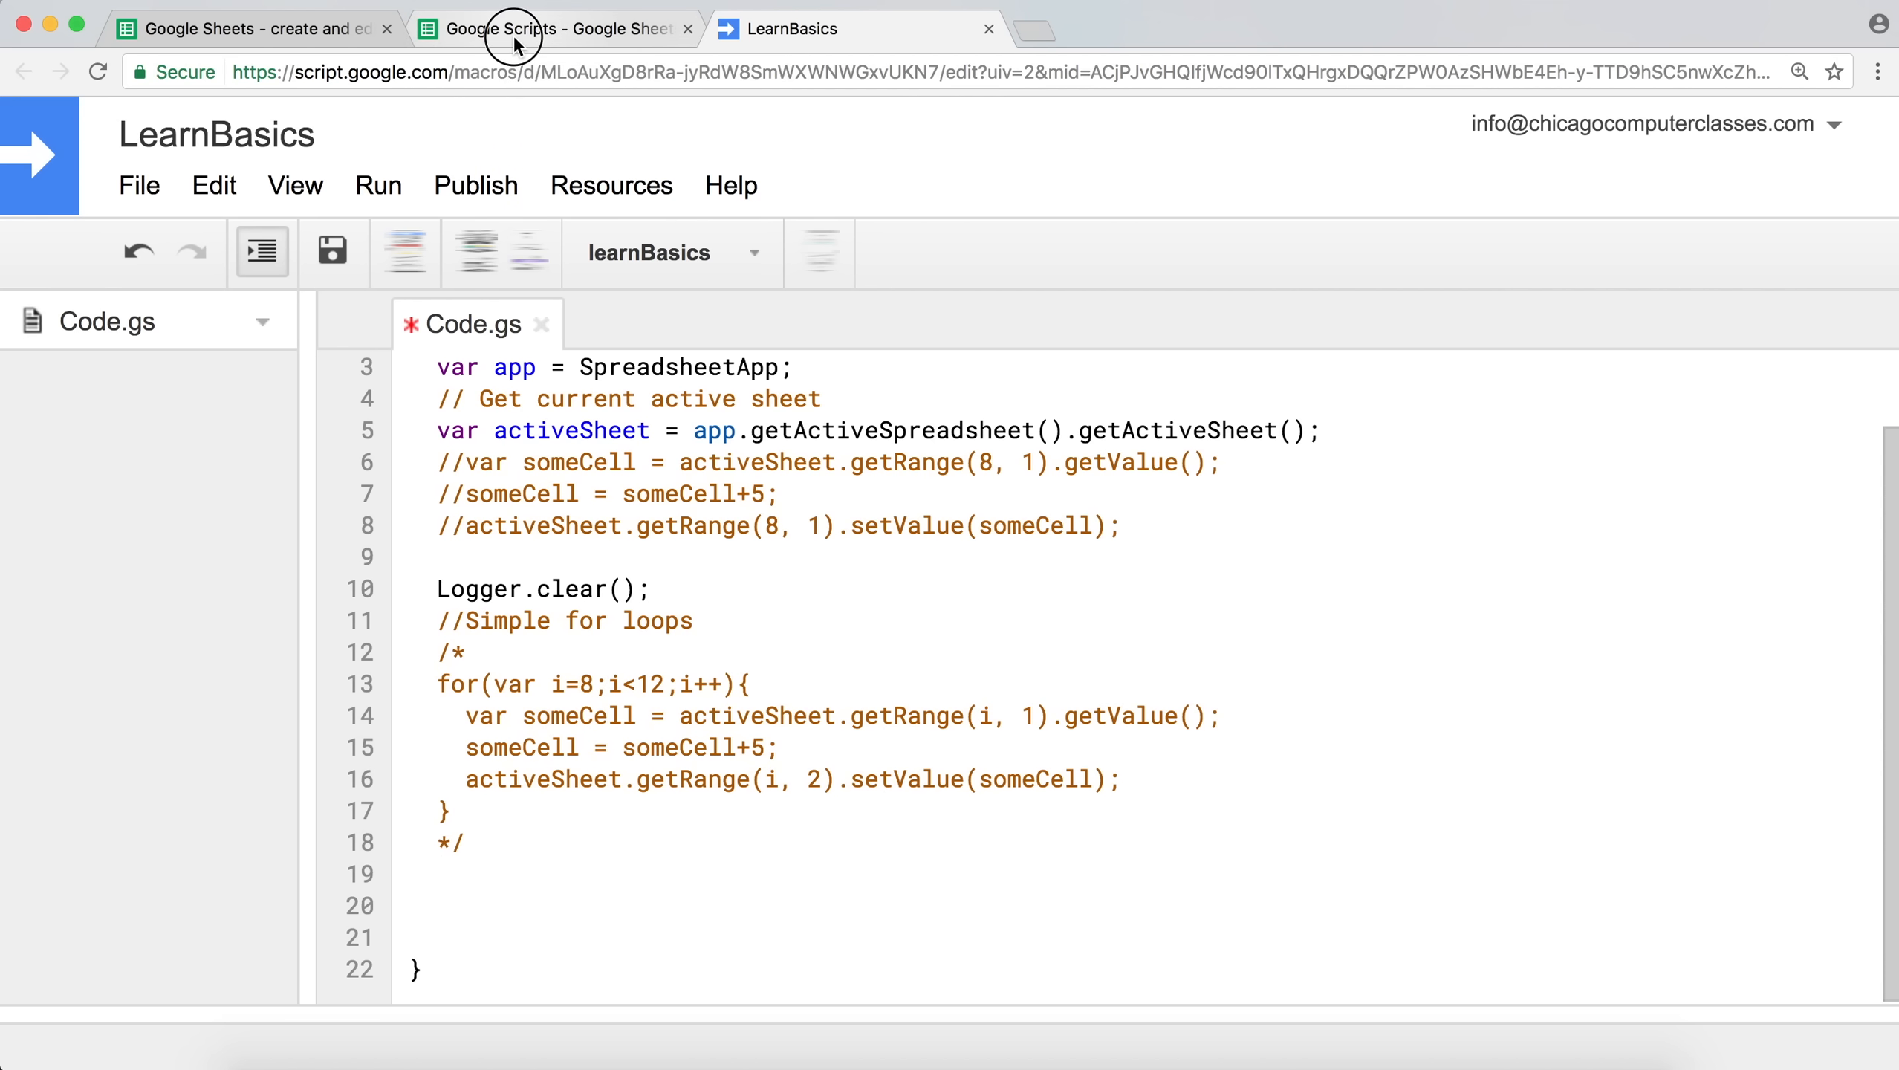
Recheck Sheet1 in the spreadsheet and return to the LearnBasics Code.gs editor.
click(551, 29)
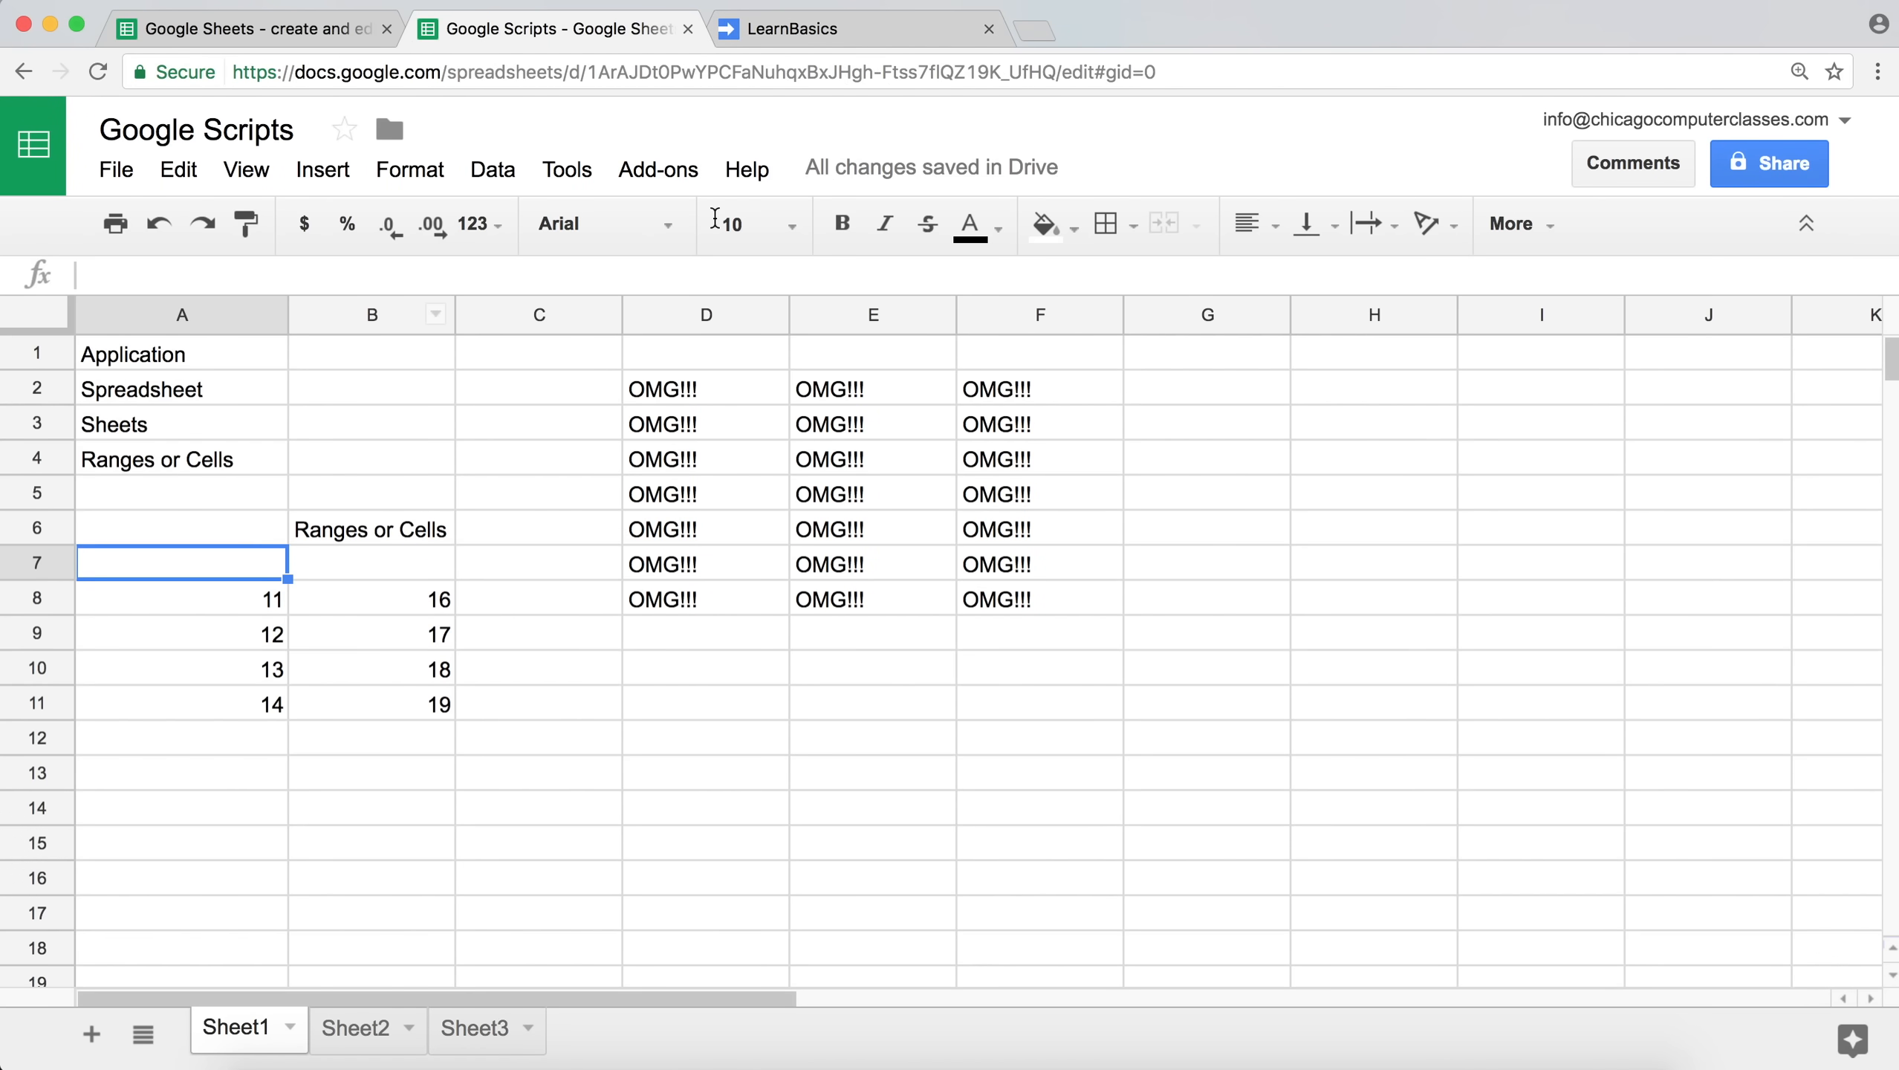
click(788, 28)
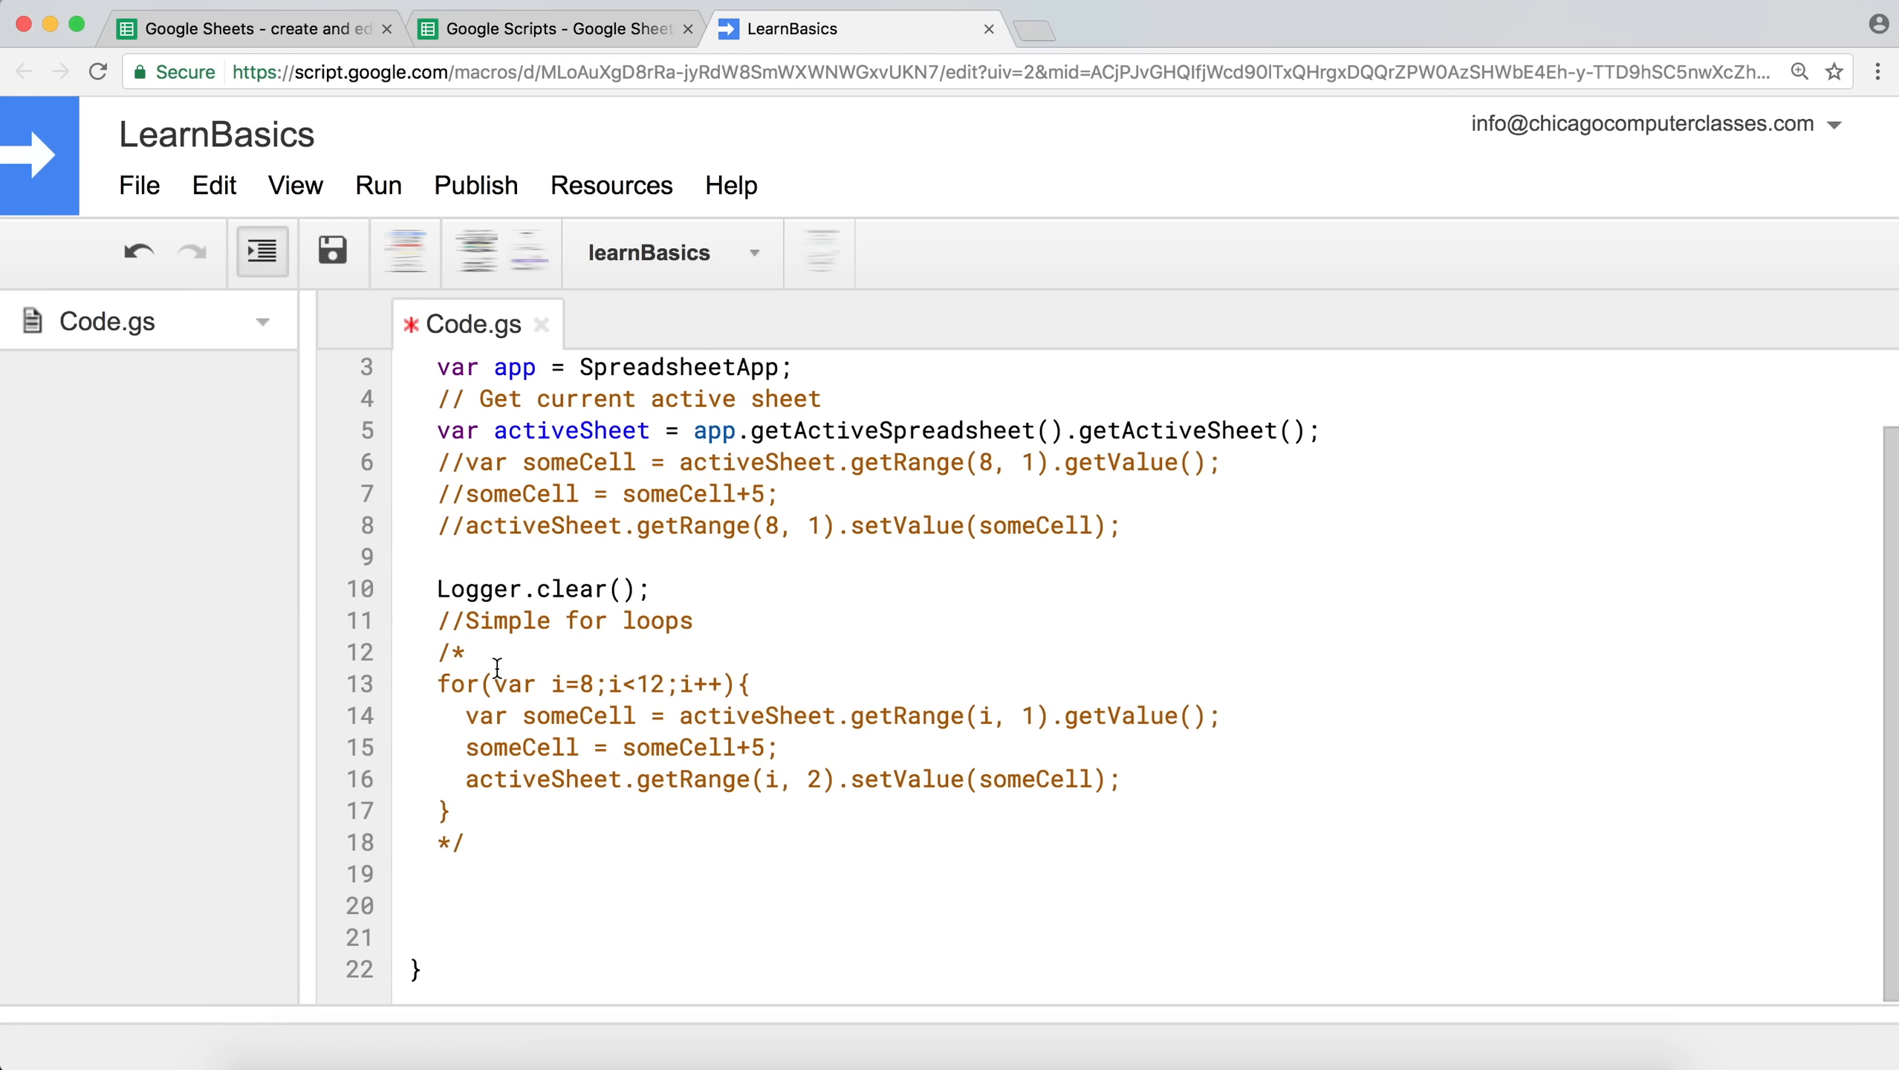
double_click(514, 366)
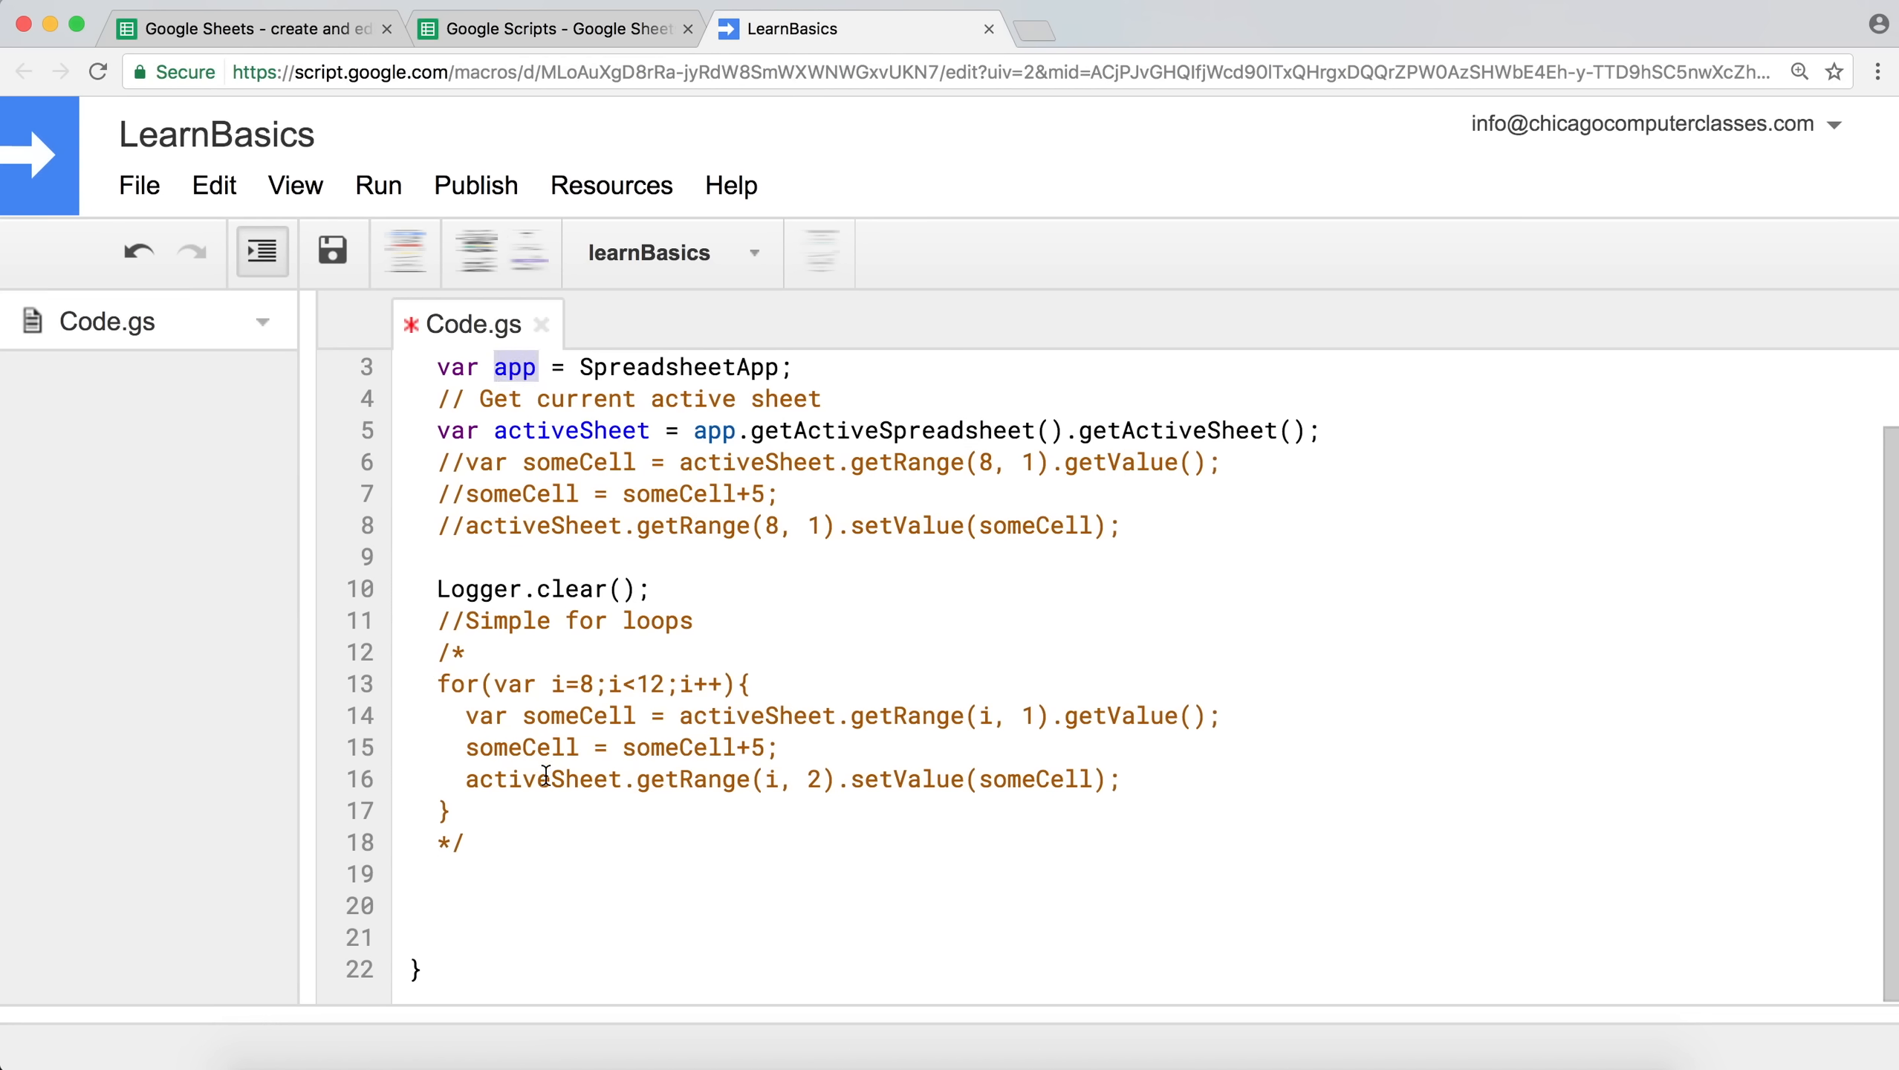
Begin line 19 with app.getActiveSpreadsheet(). and confirm the sheet names in the spreadsheet.
click(489, 887)
text(app.)
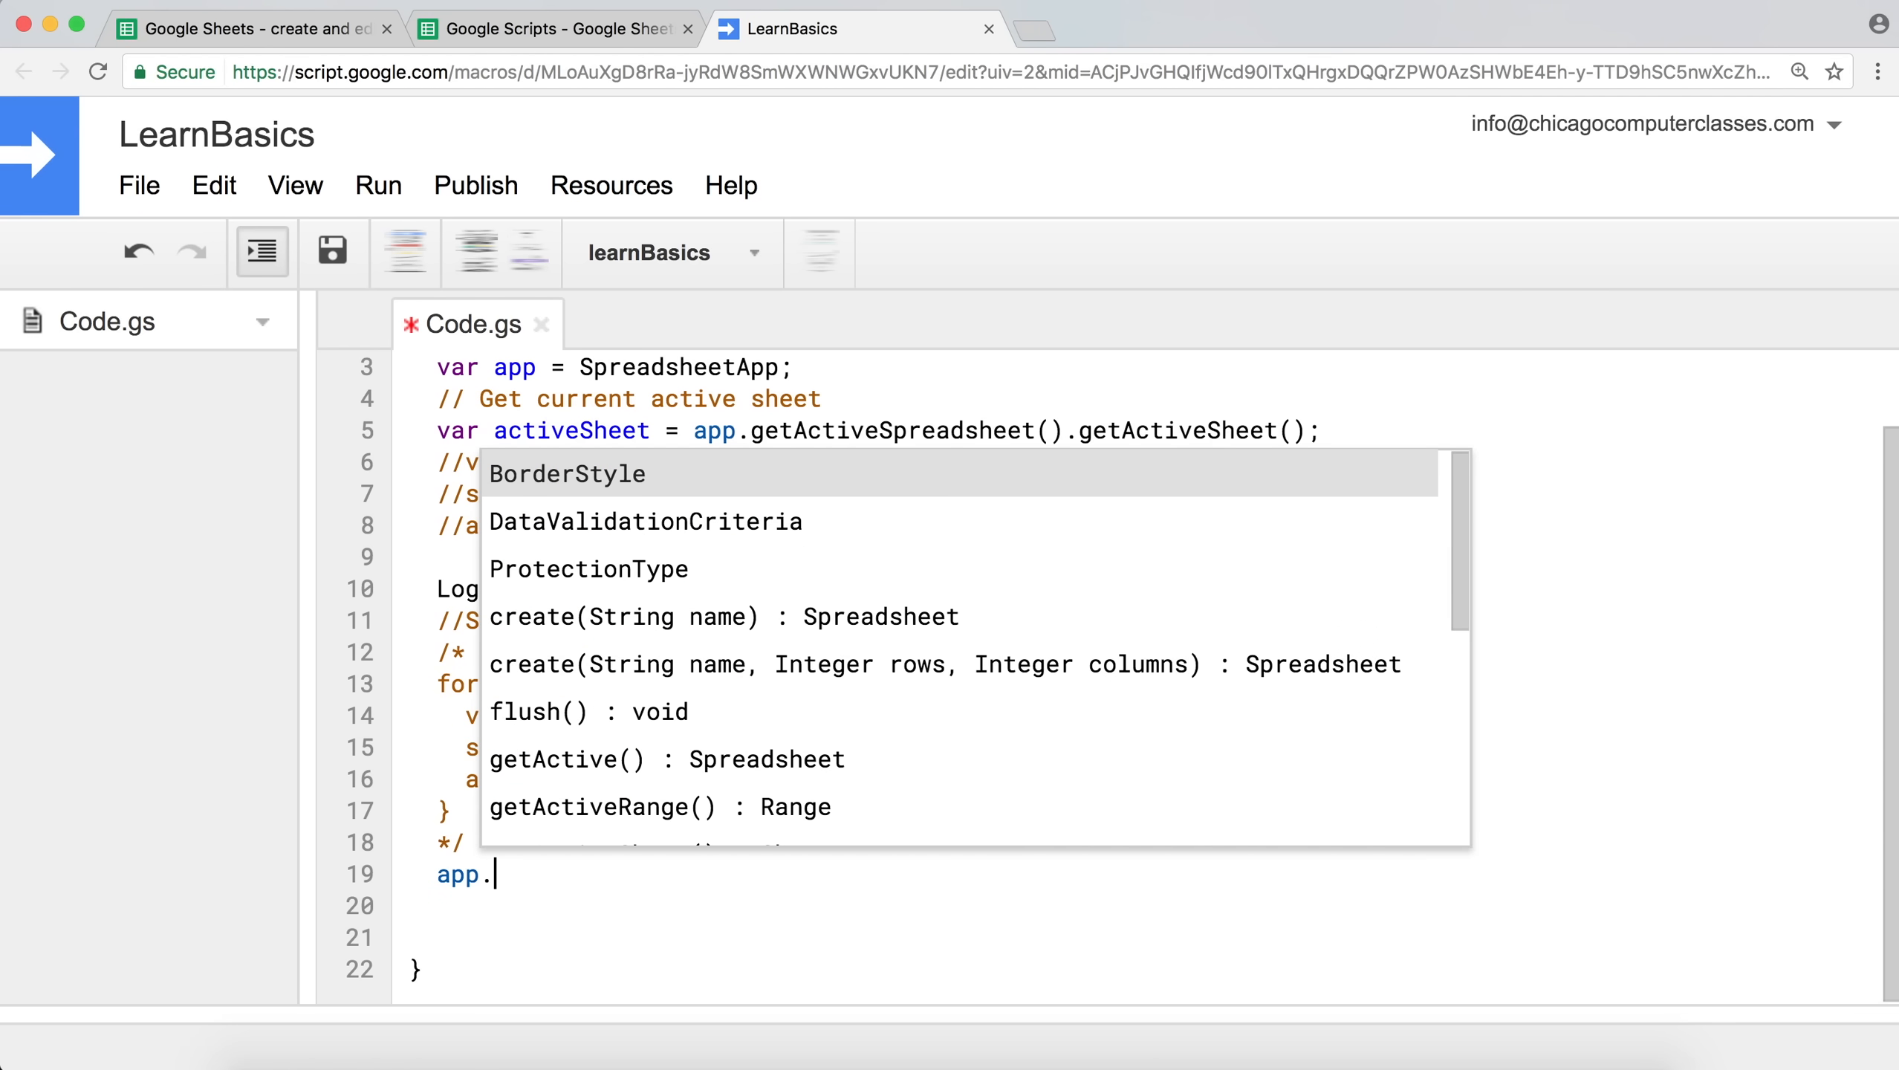
mouse_move(930, 412)
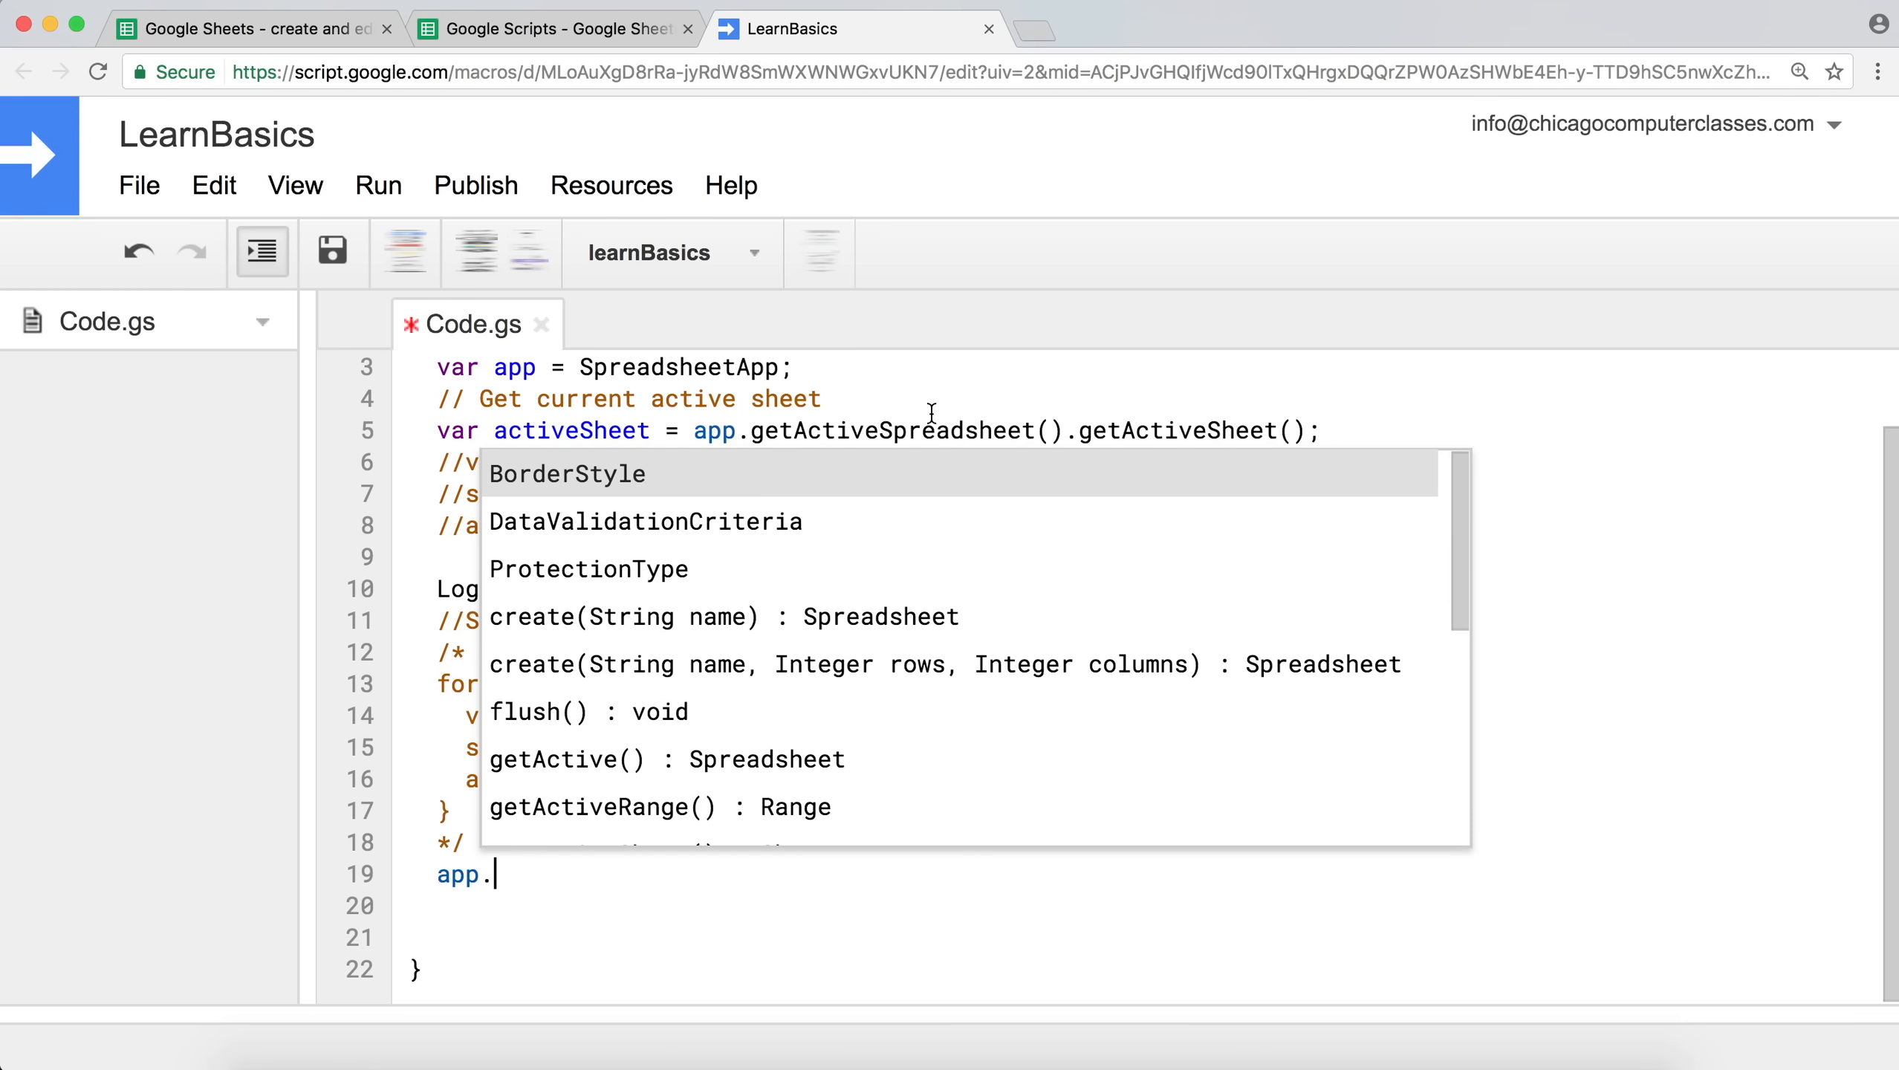
text(get)
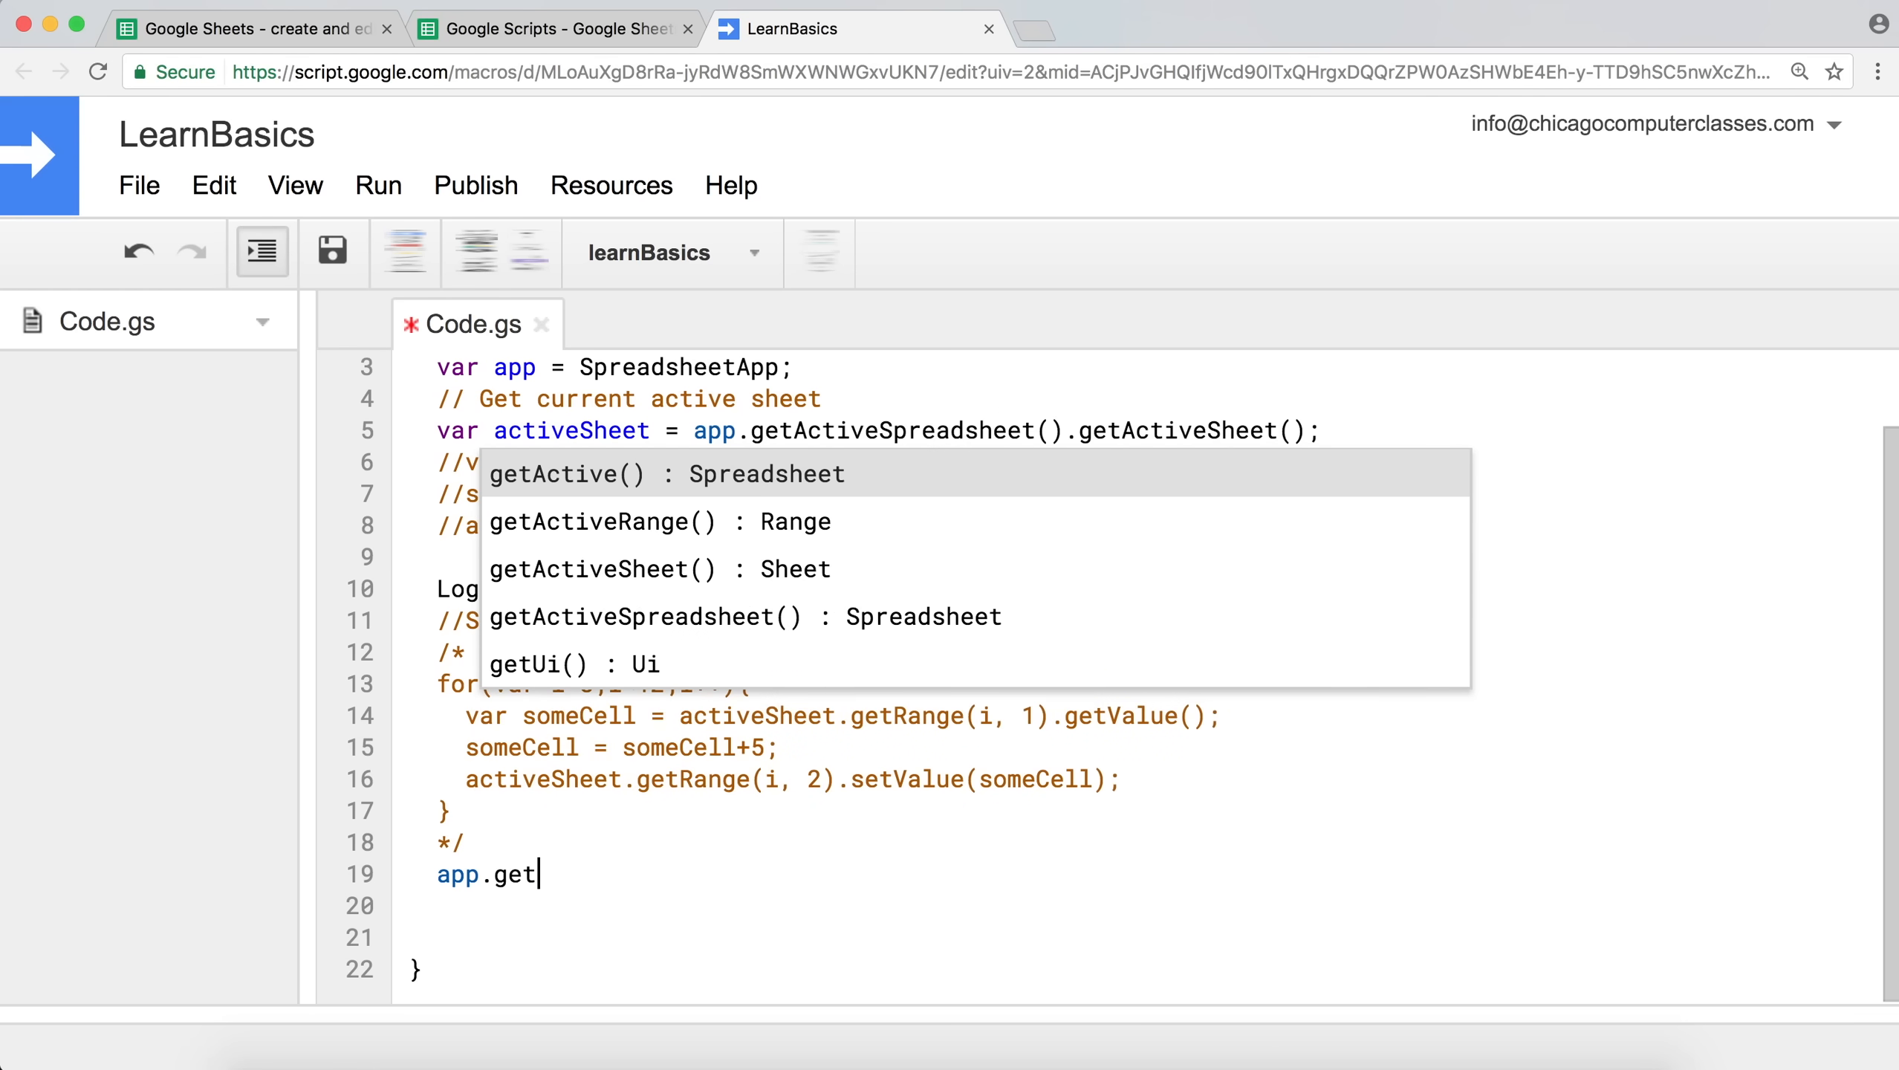
click(642, 616)
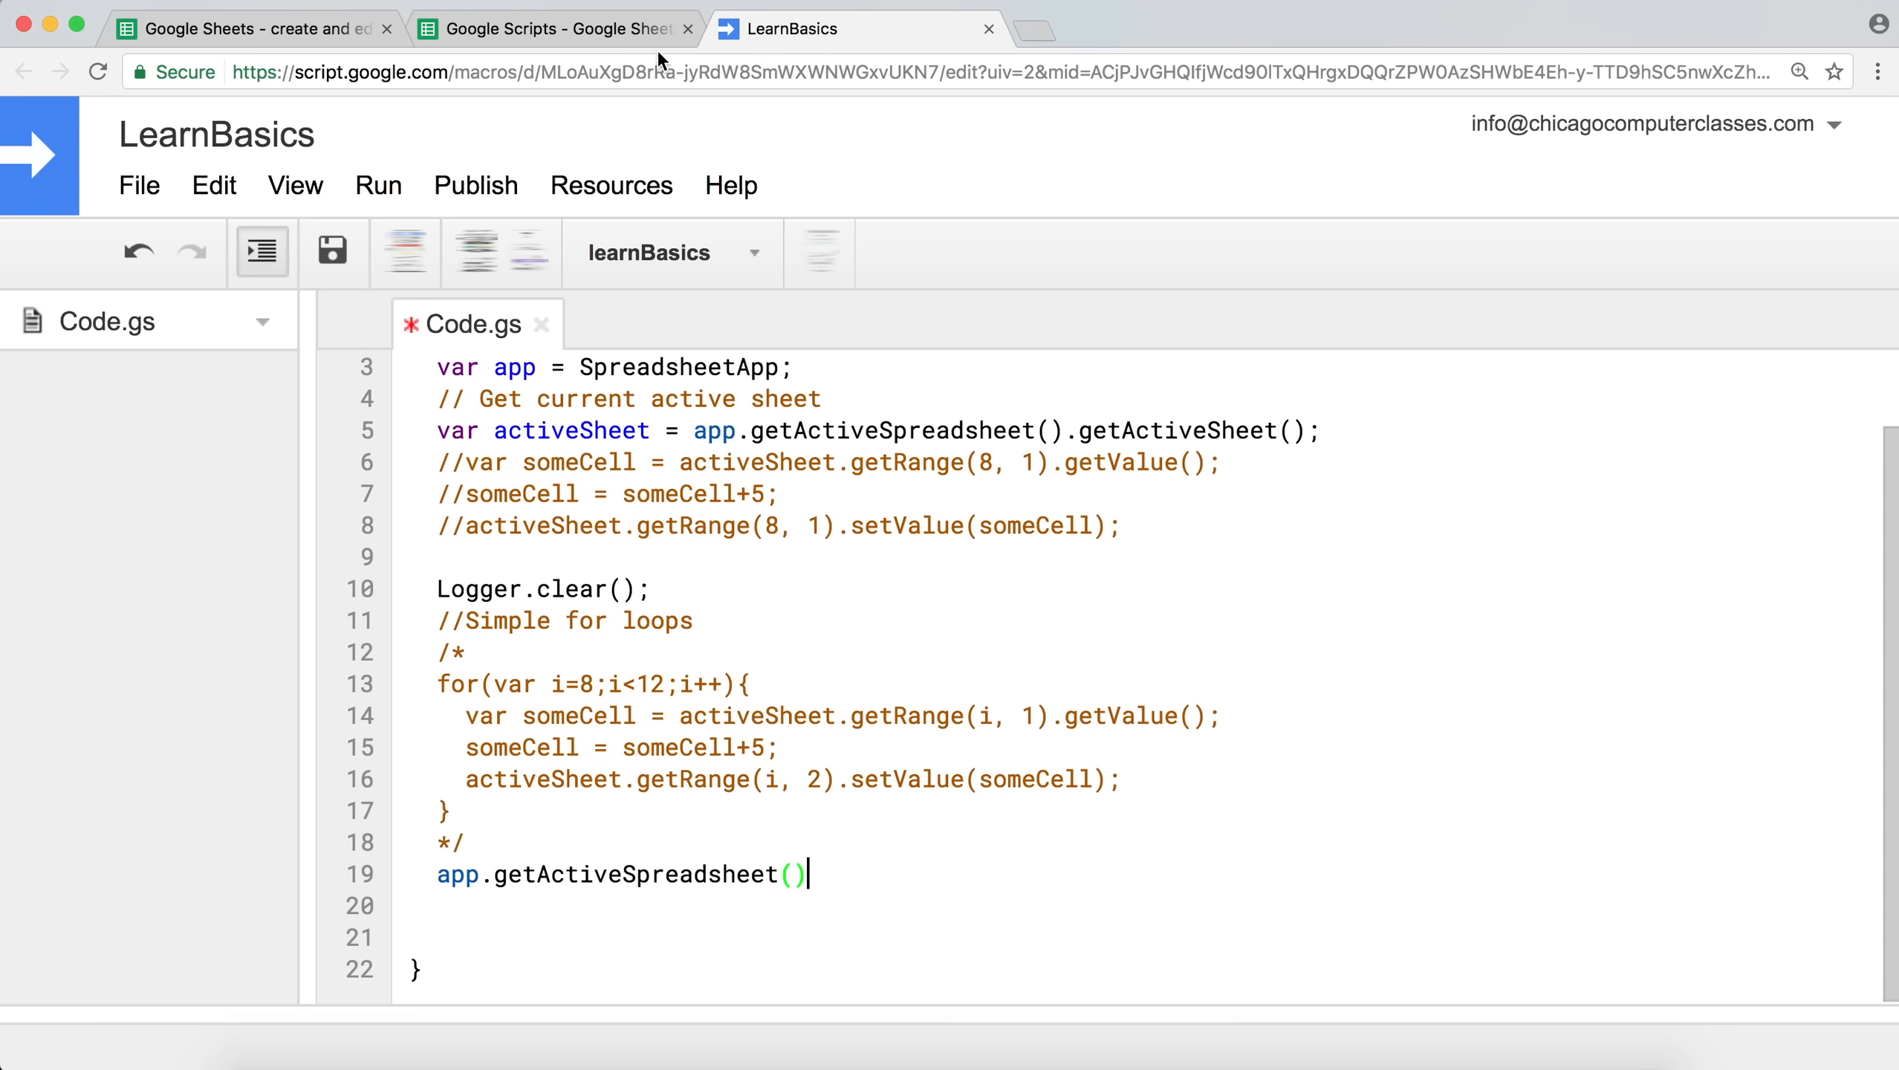
mouse_move(610, 186)
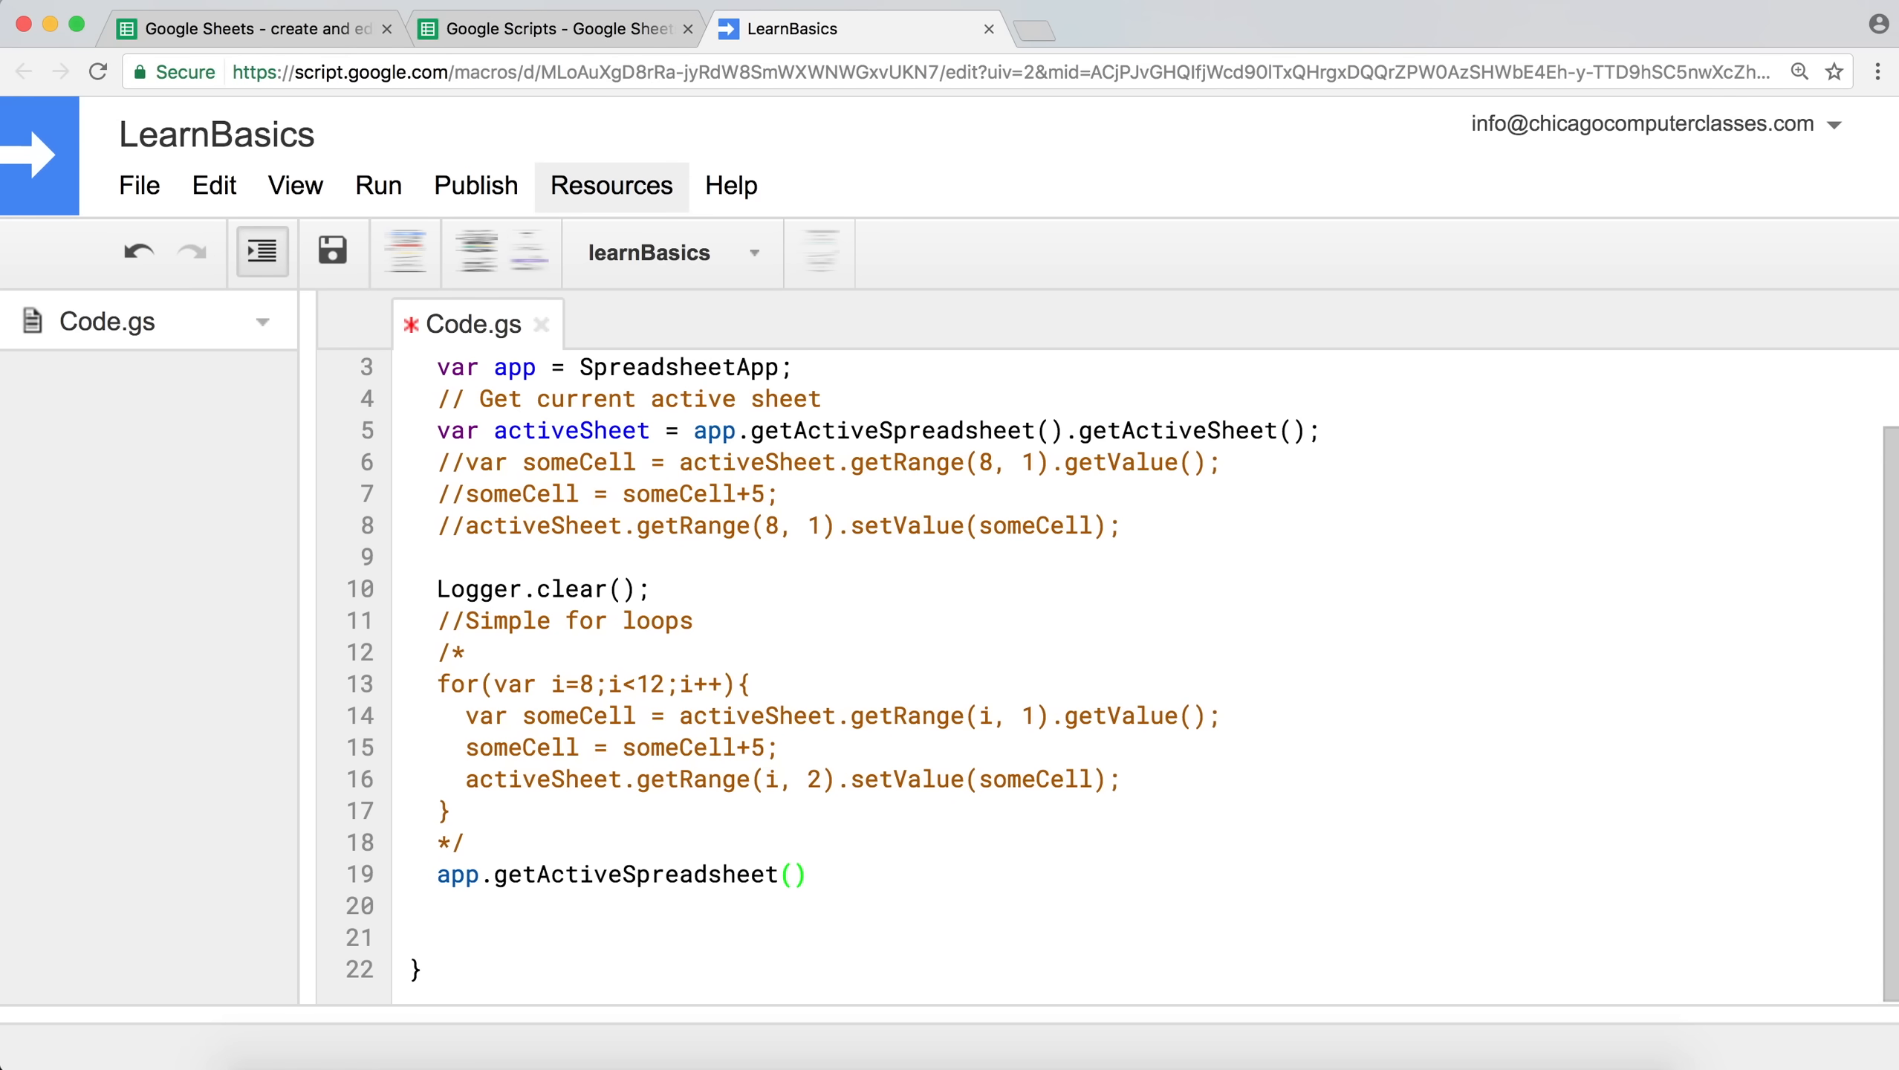
text(.)
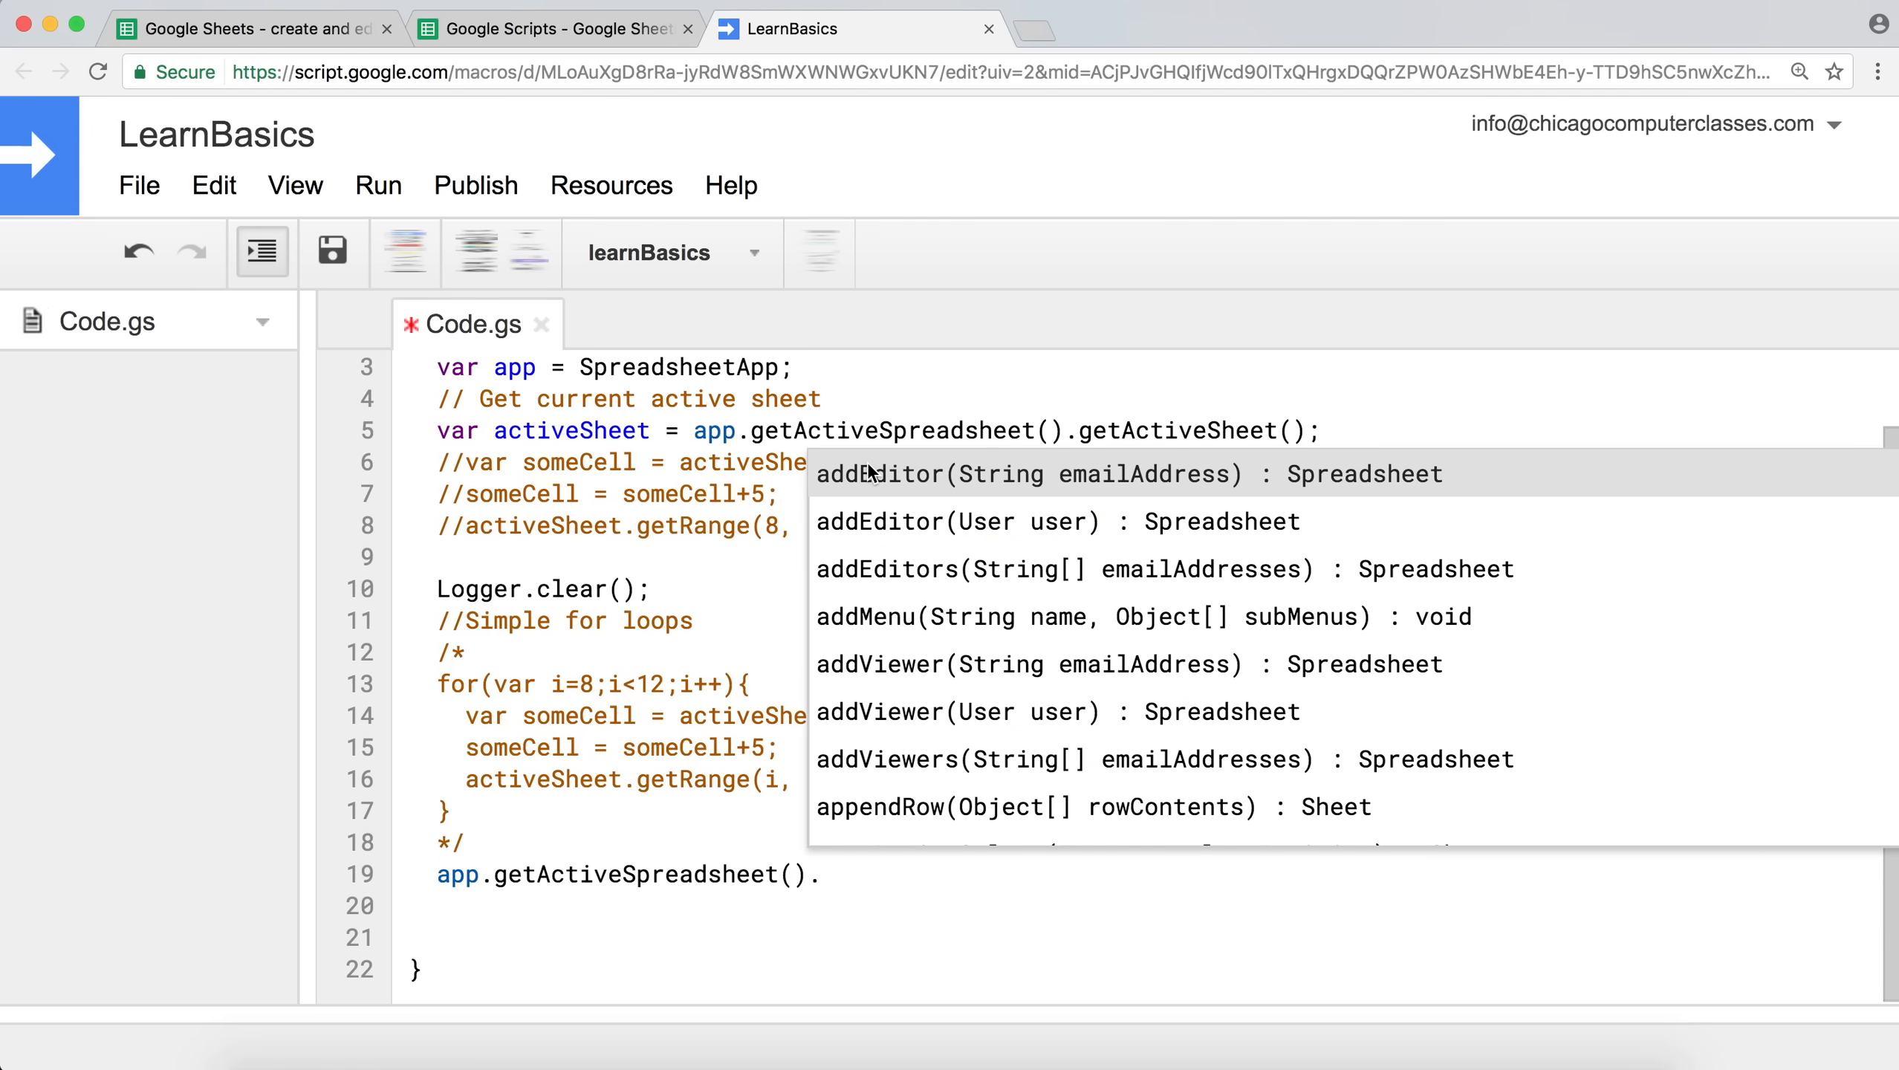
mouse_move(602, 28)
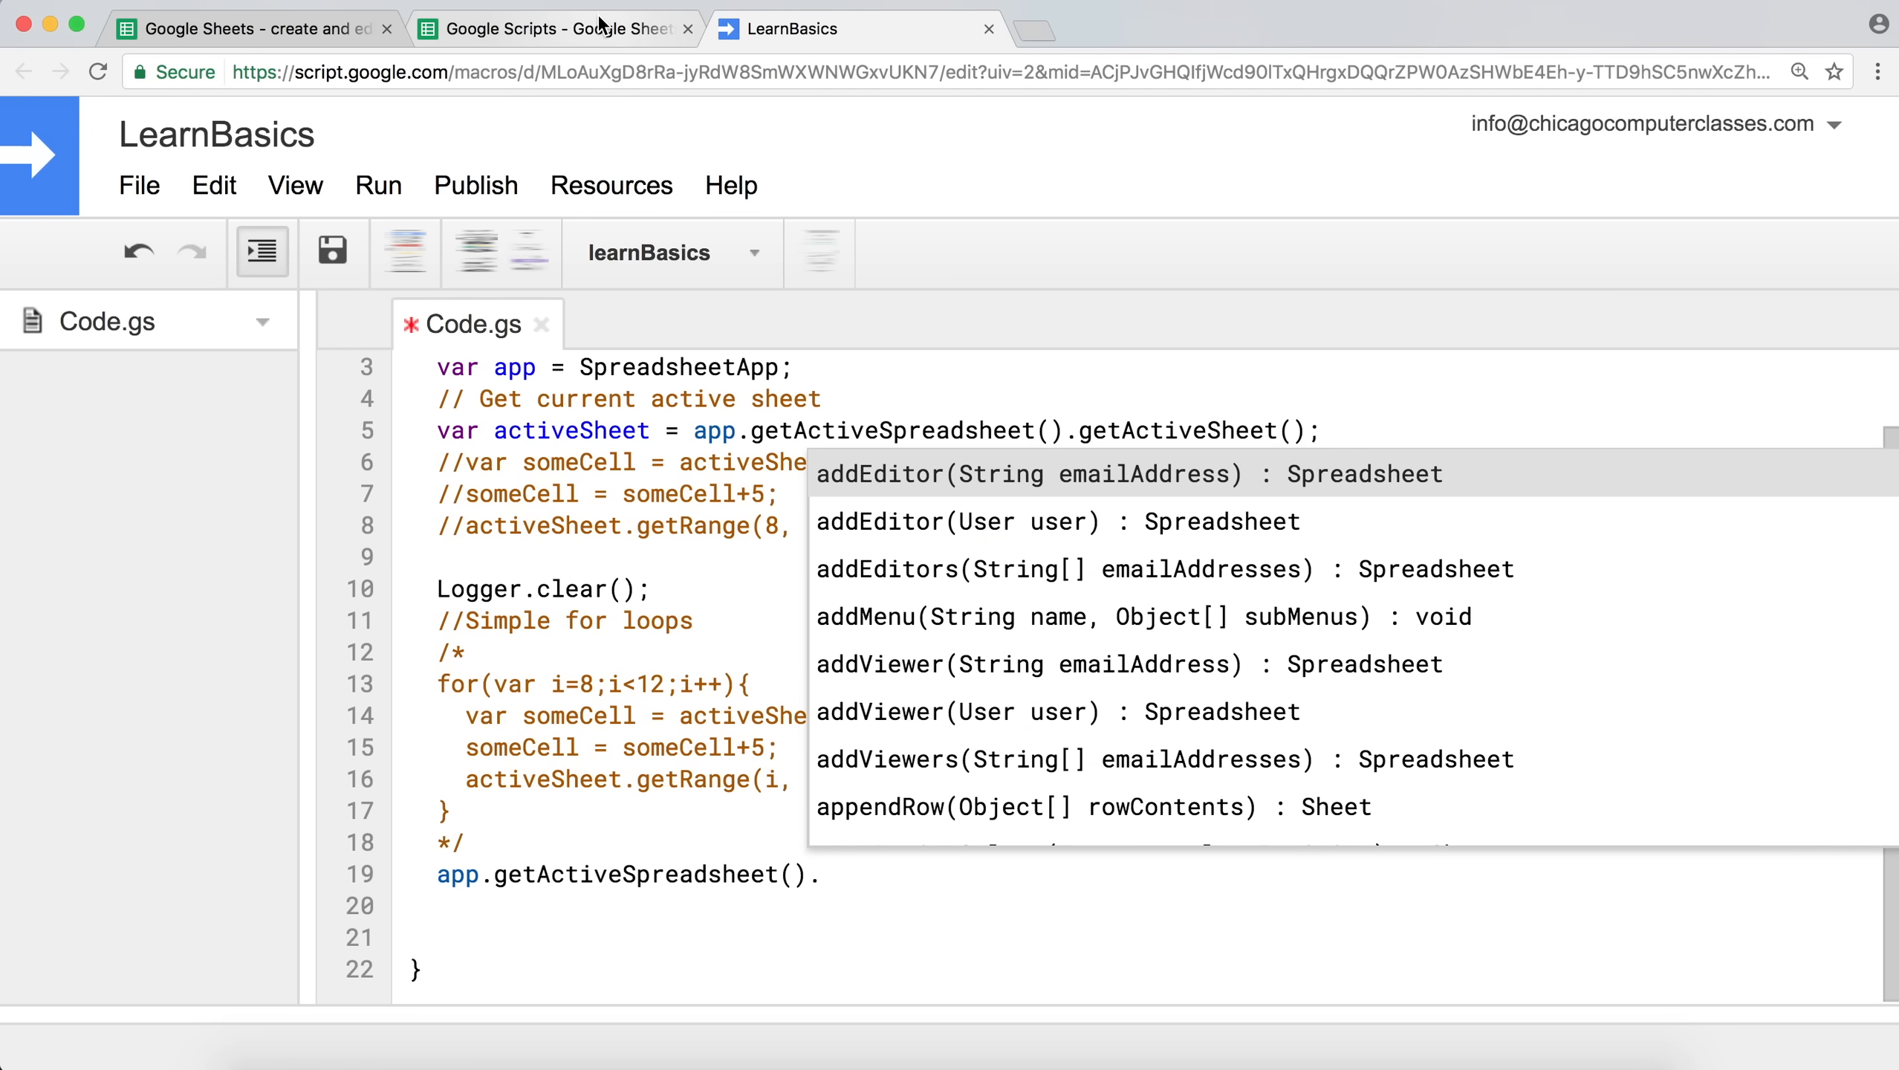
click(552, 28)
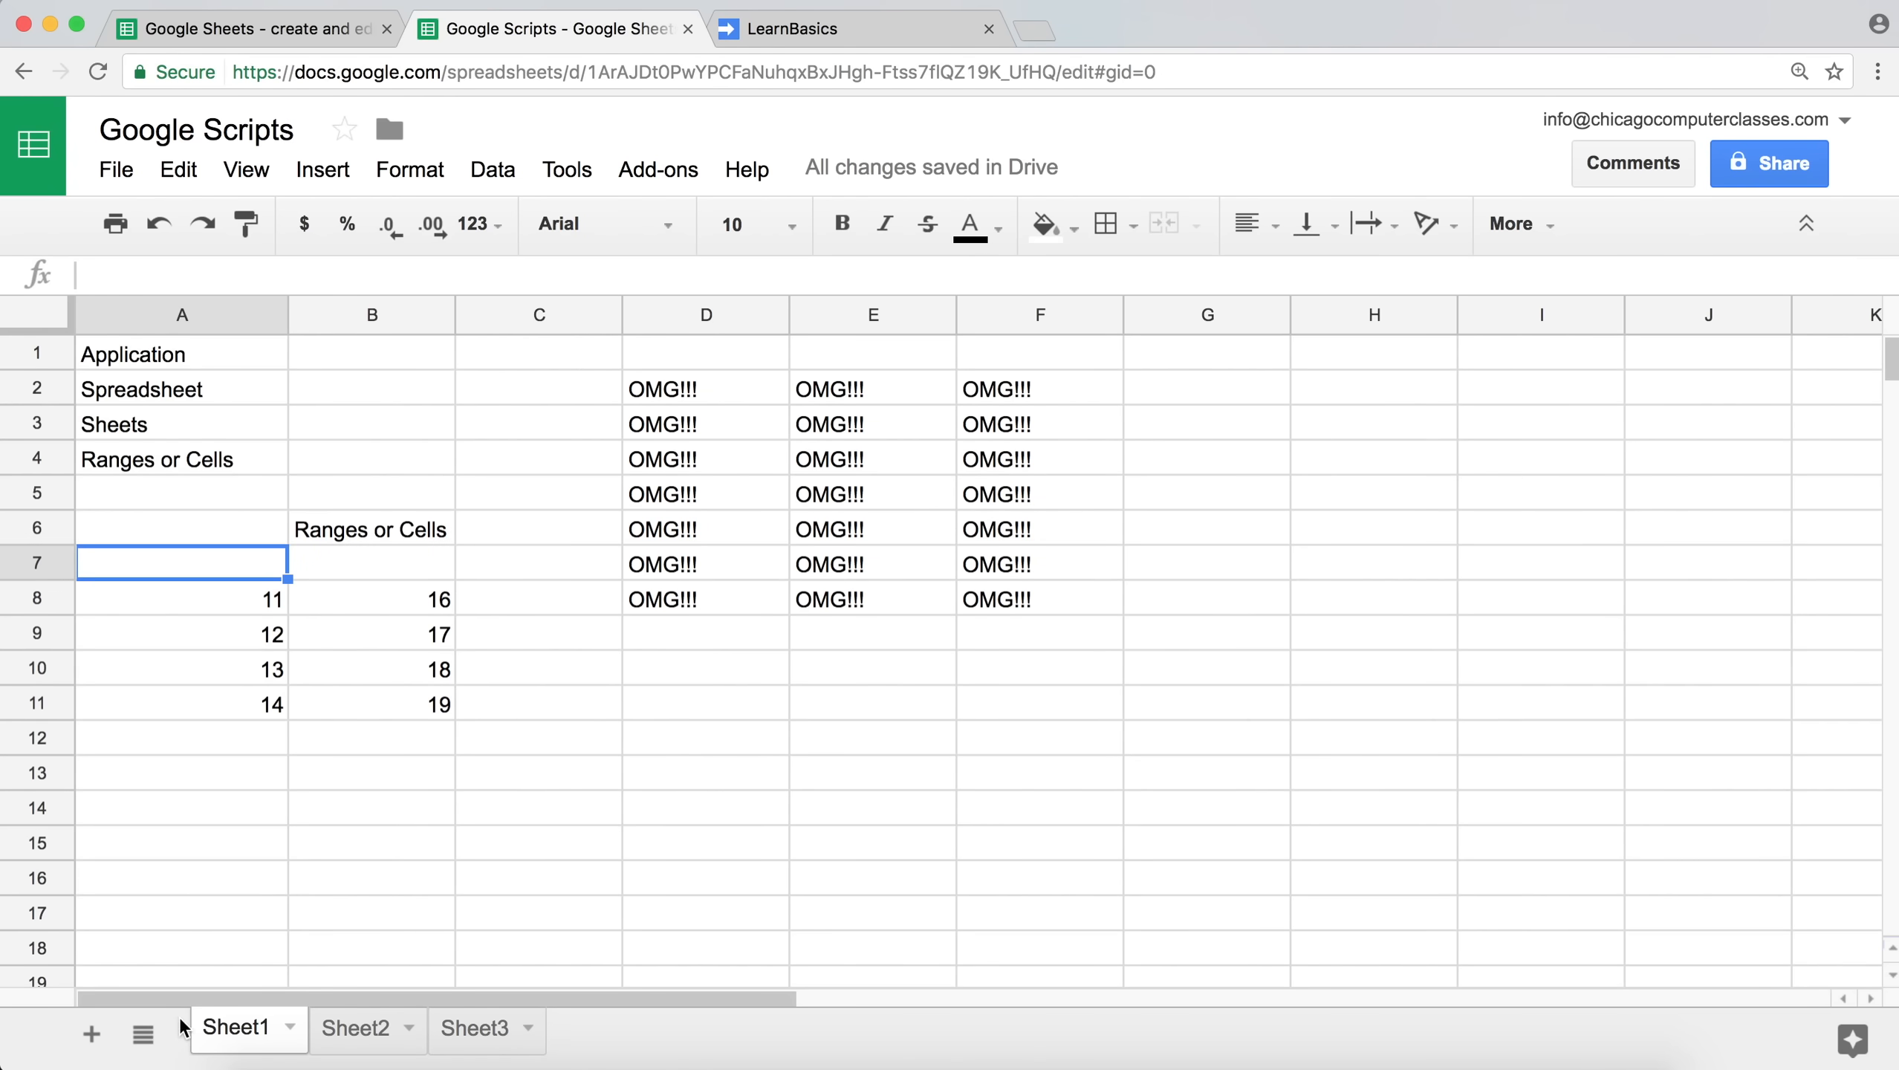
click(788, 28)
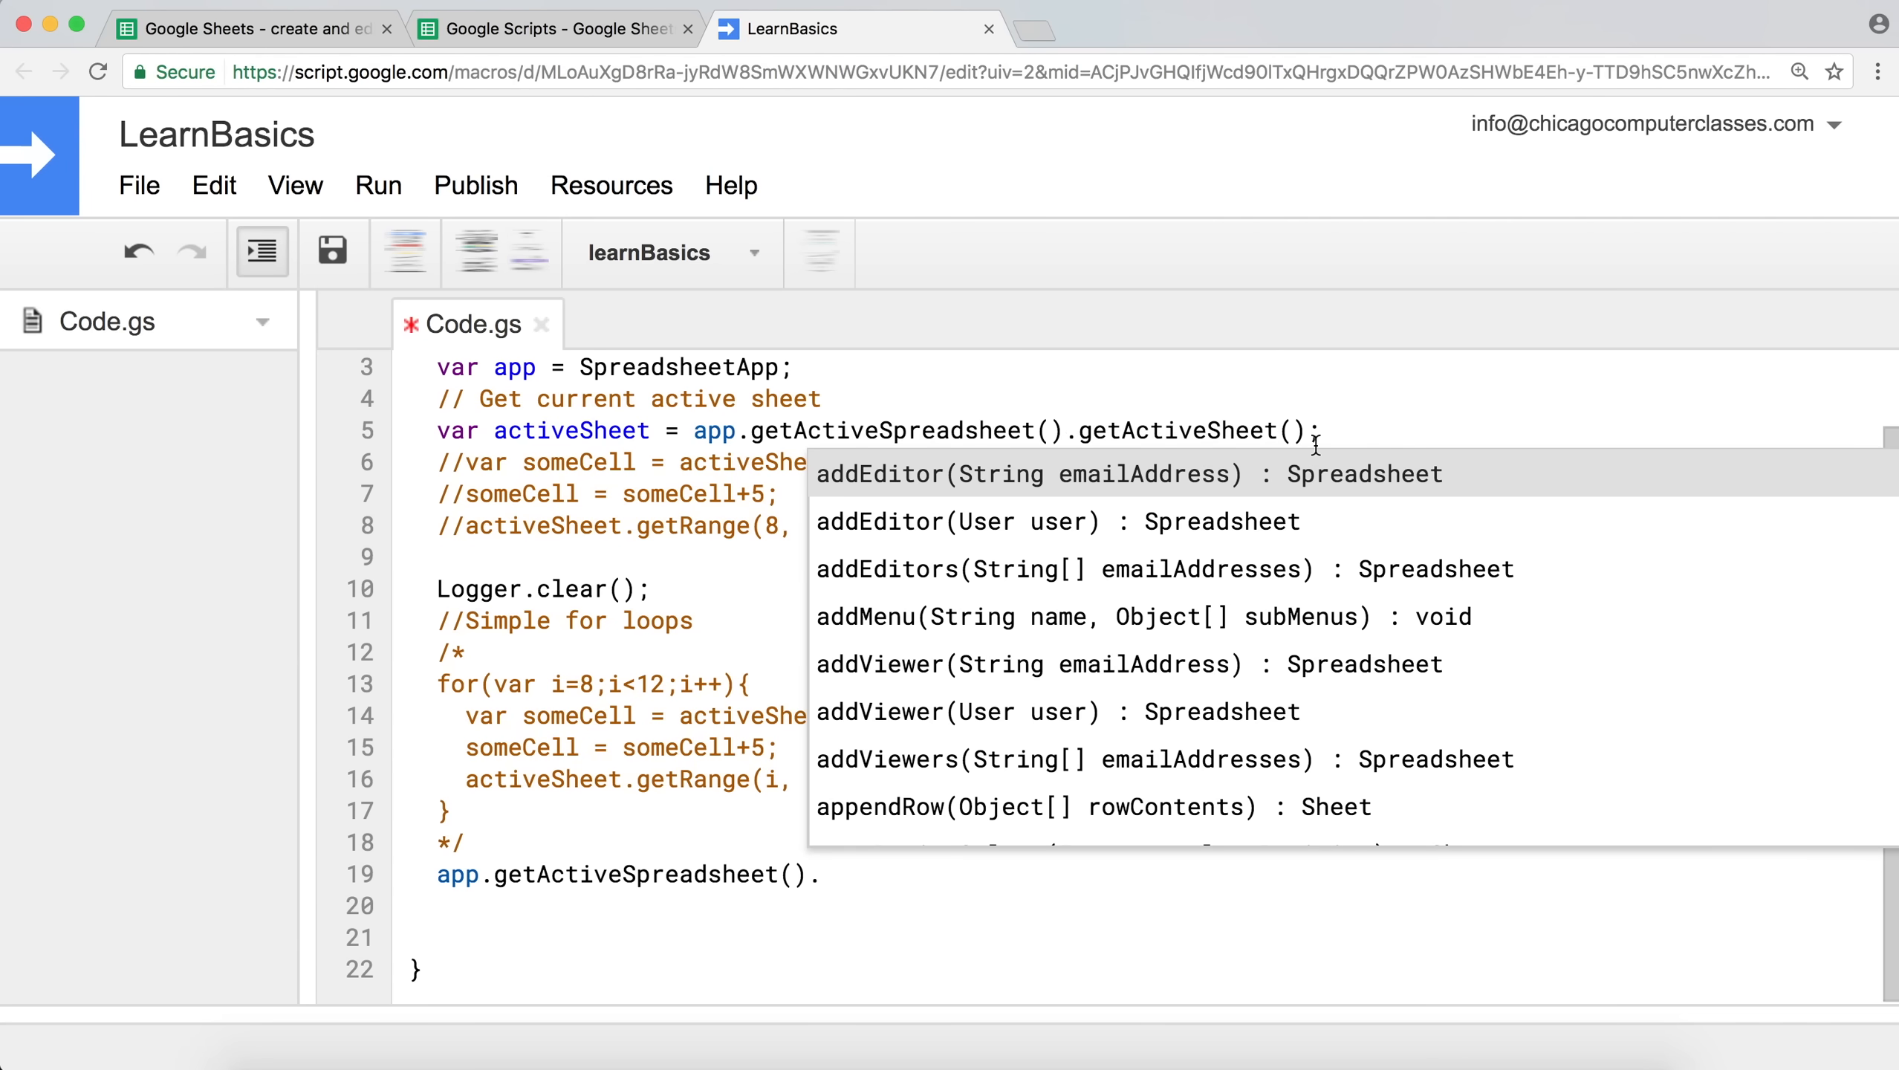
Complete the statement with getSheetByName("Sheet3") chosen from autocomplete.
text(get)
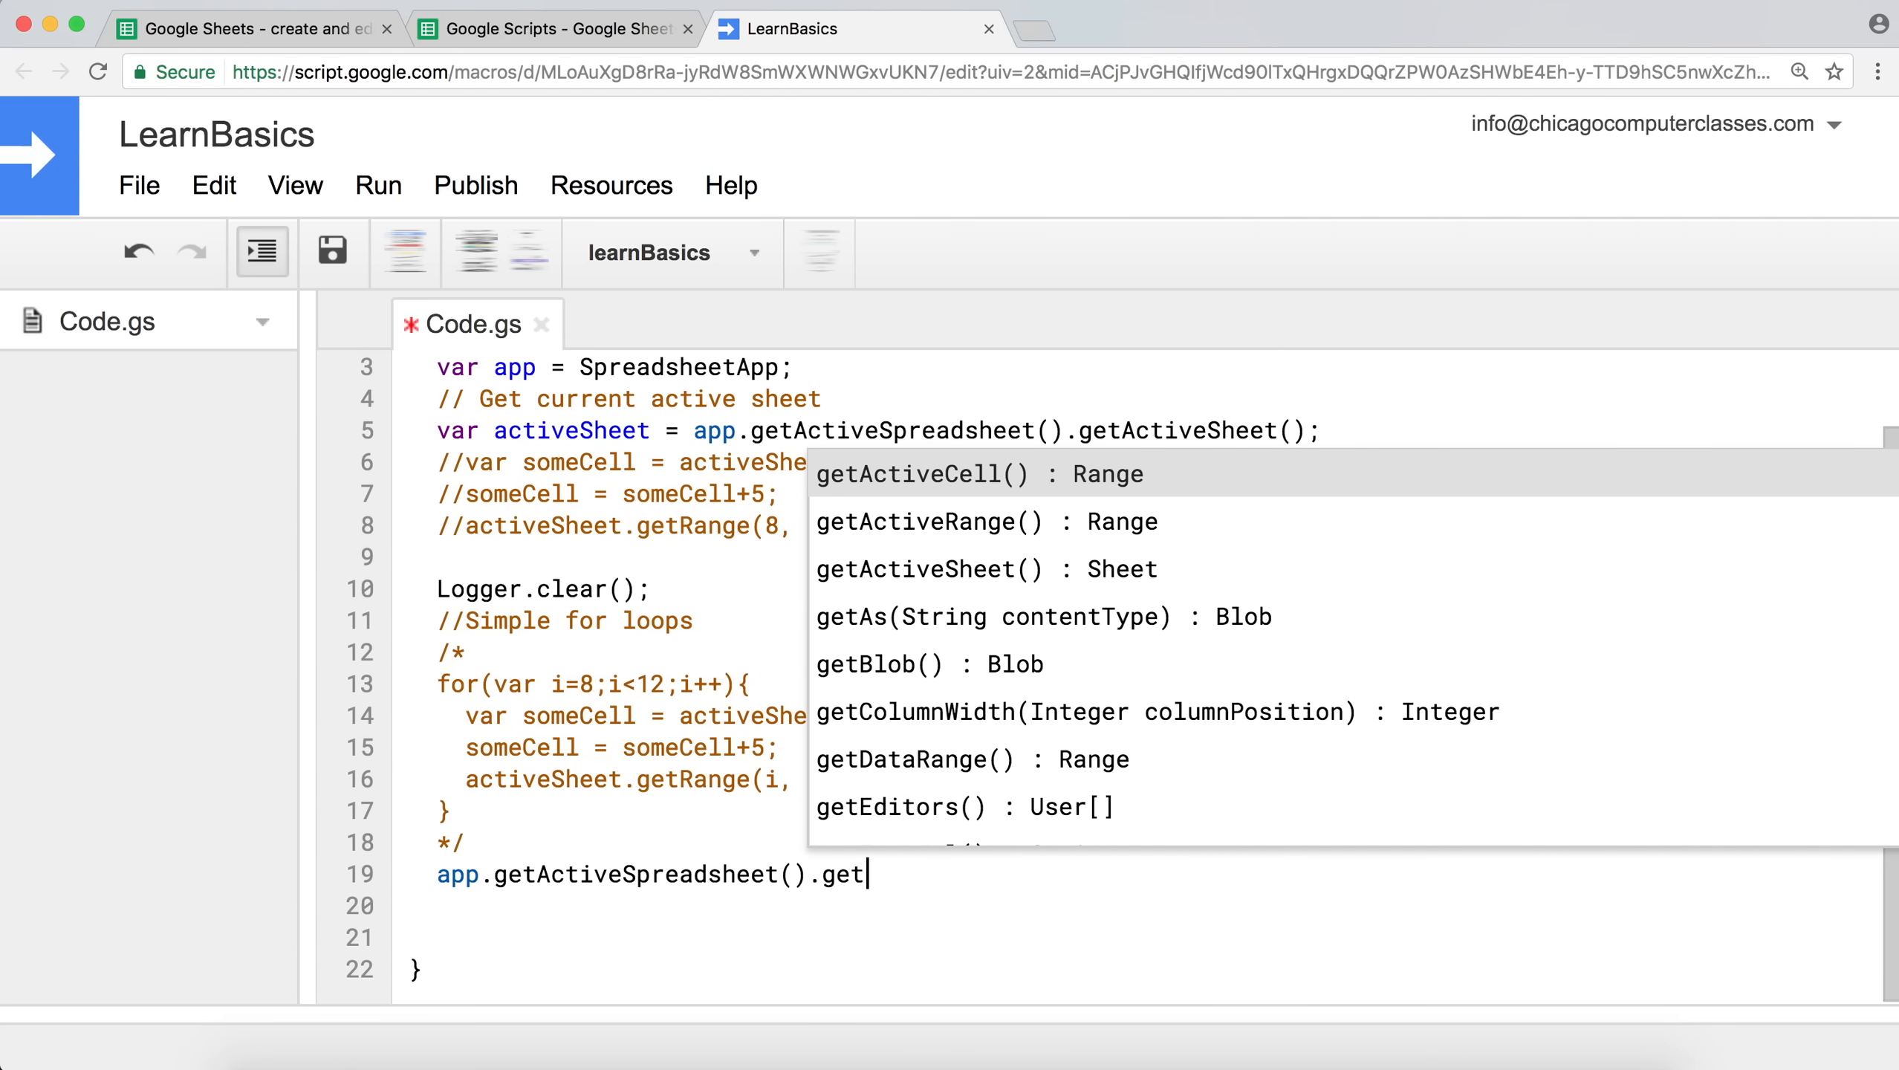
scroll(down, 3)
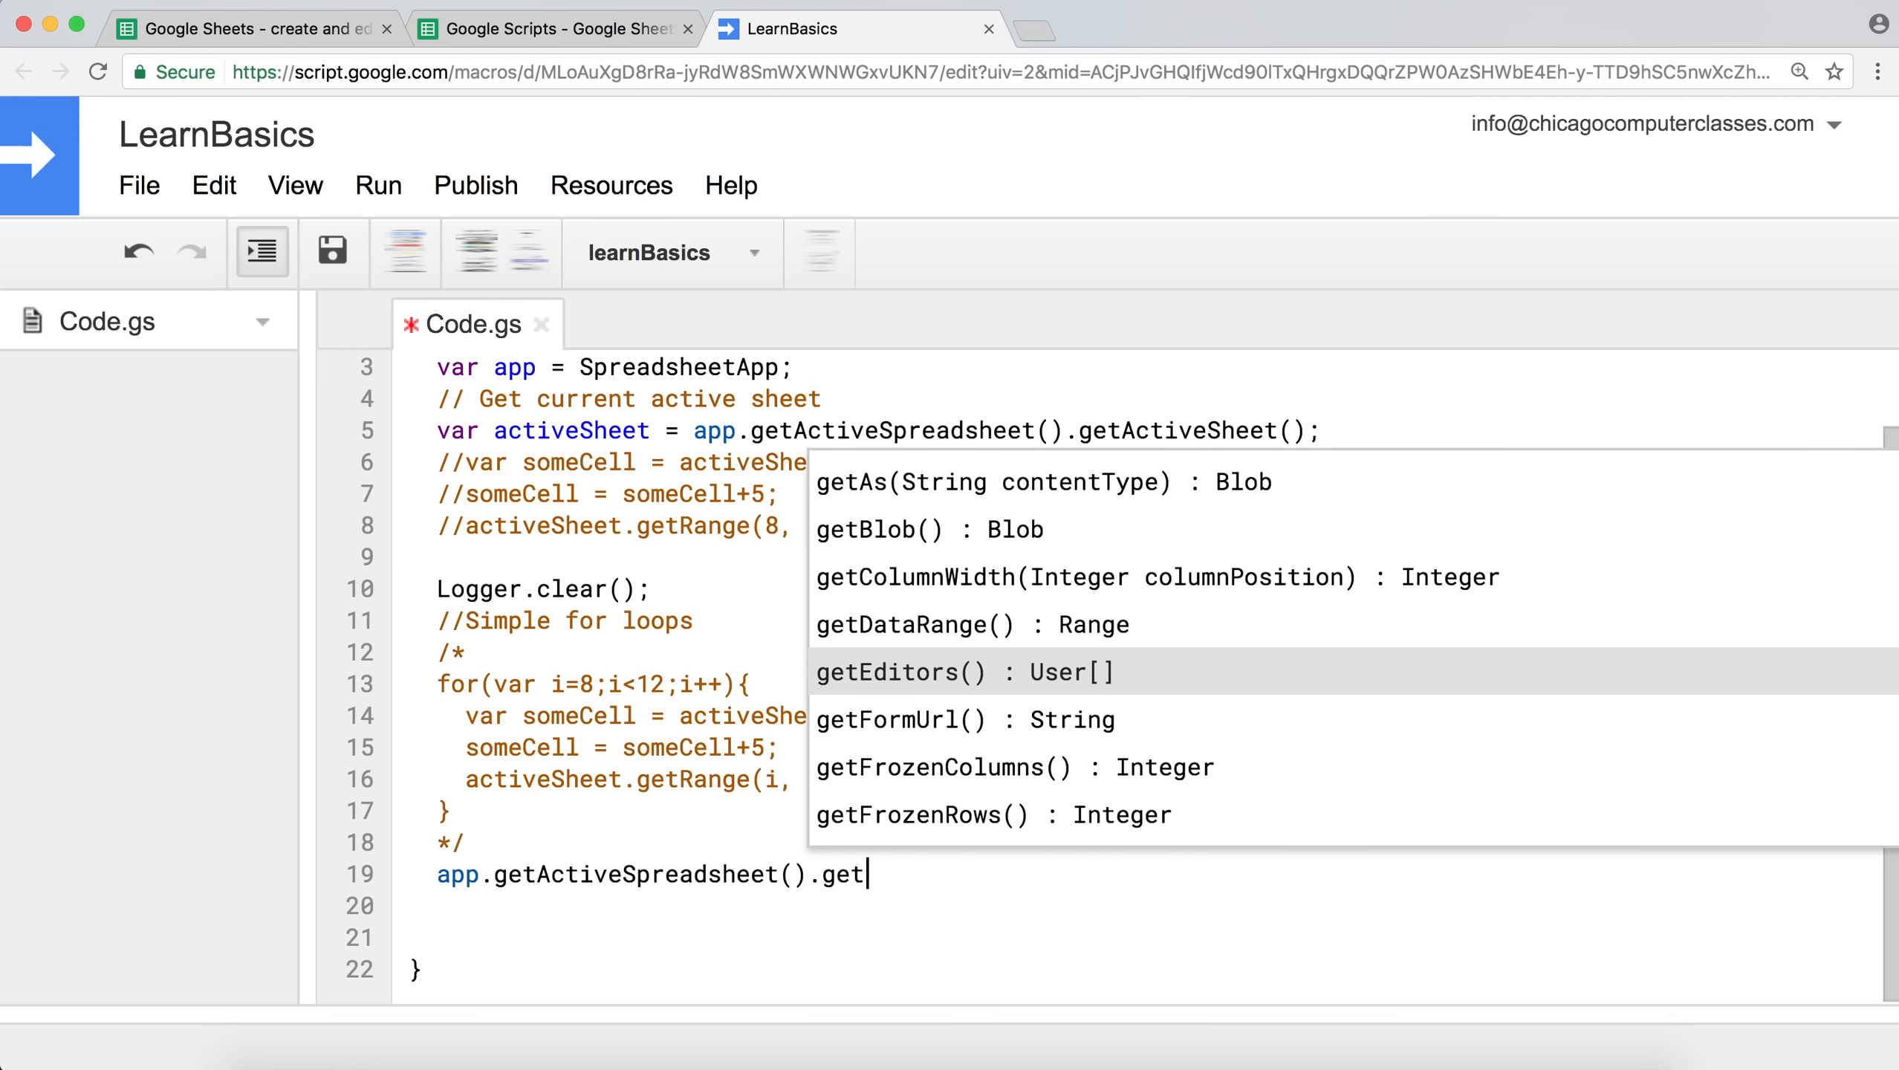
scroll(down, 3)
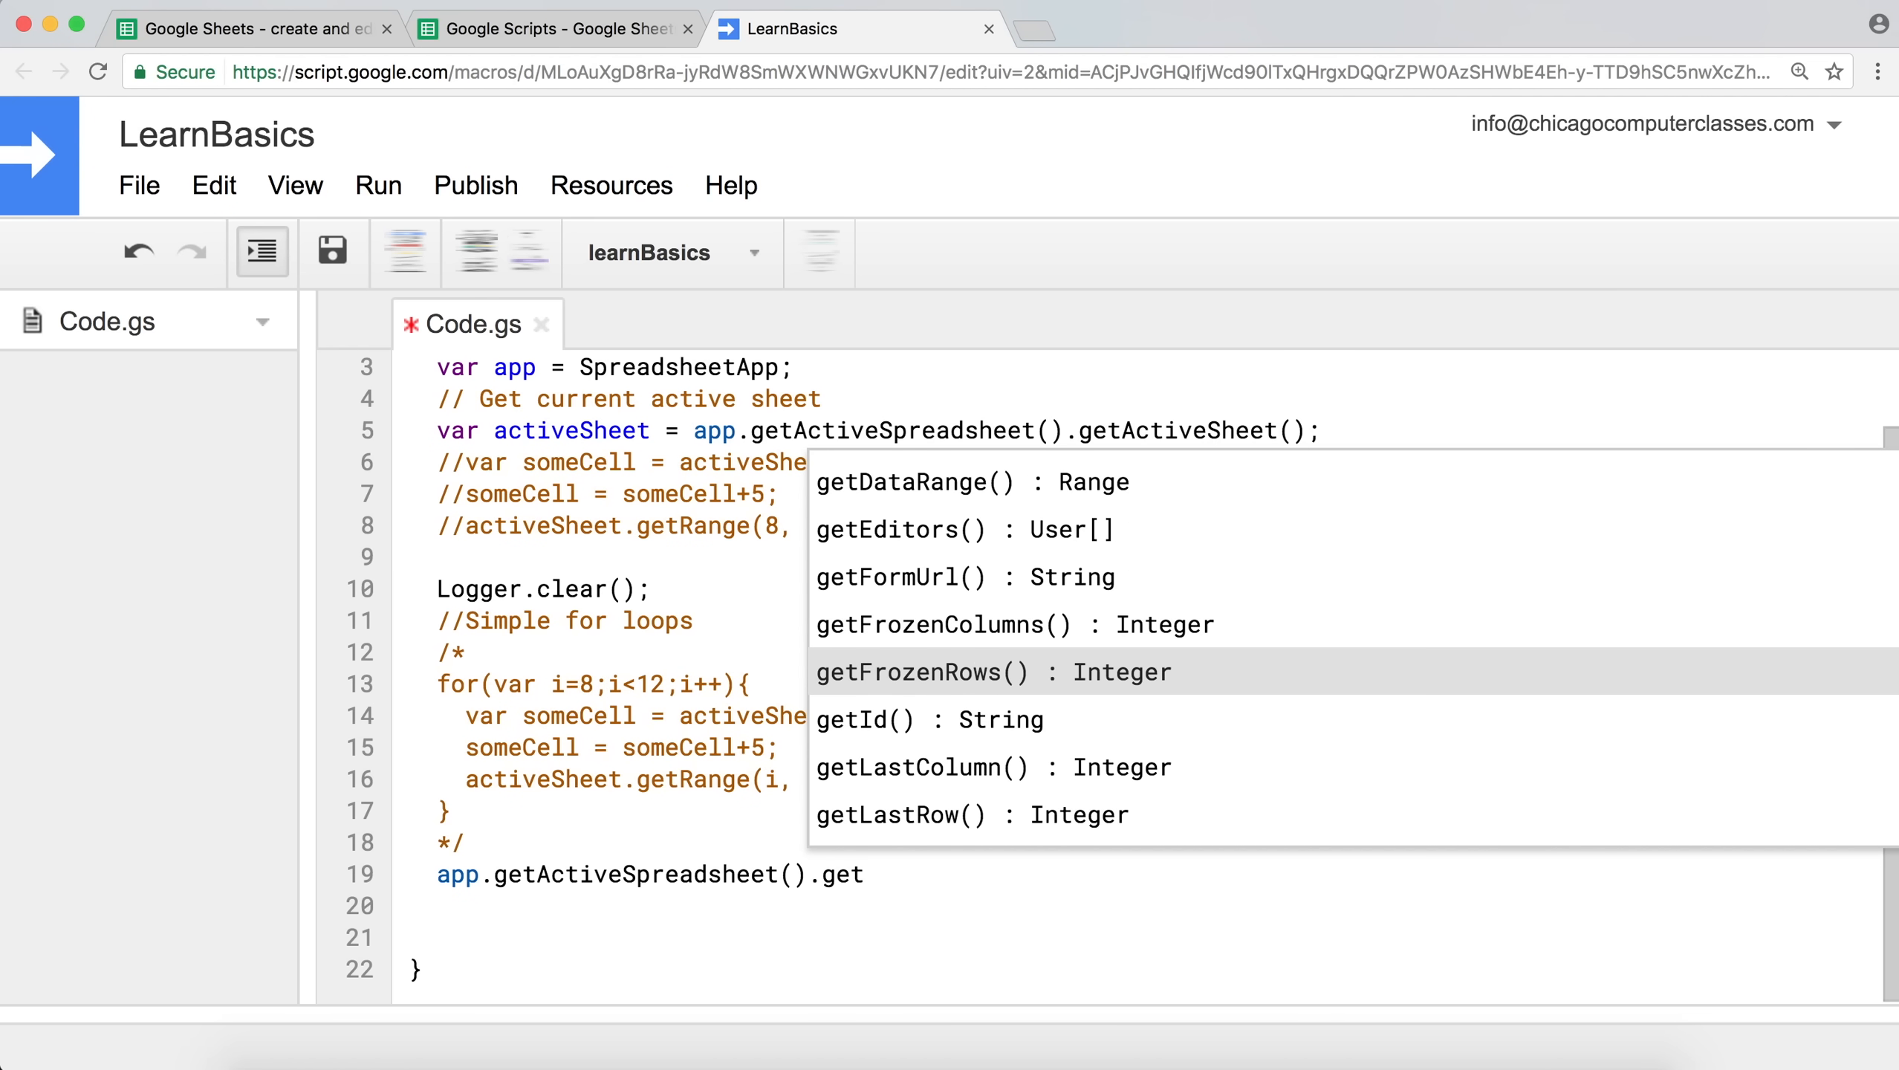
scroll(down, 3)
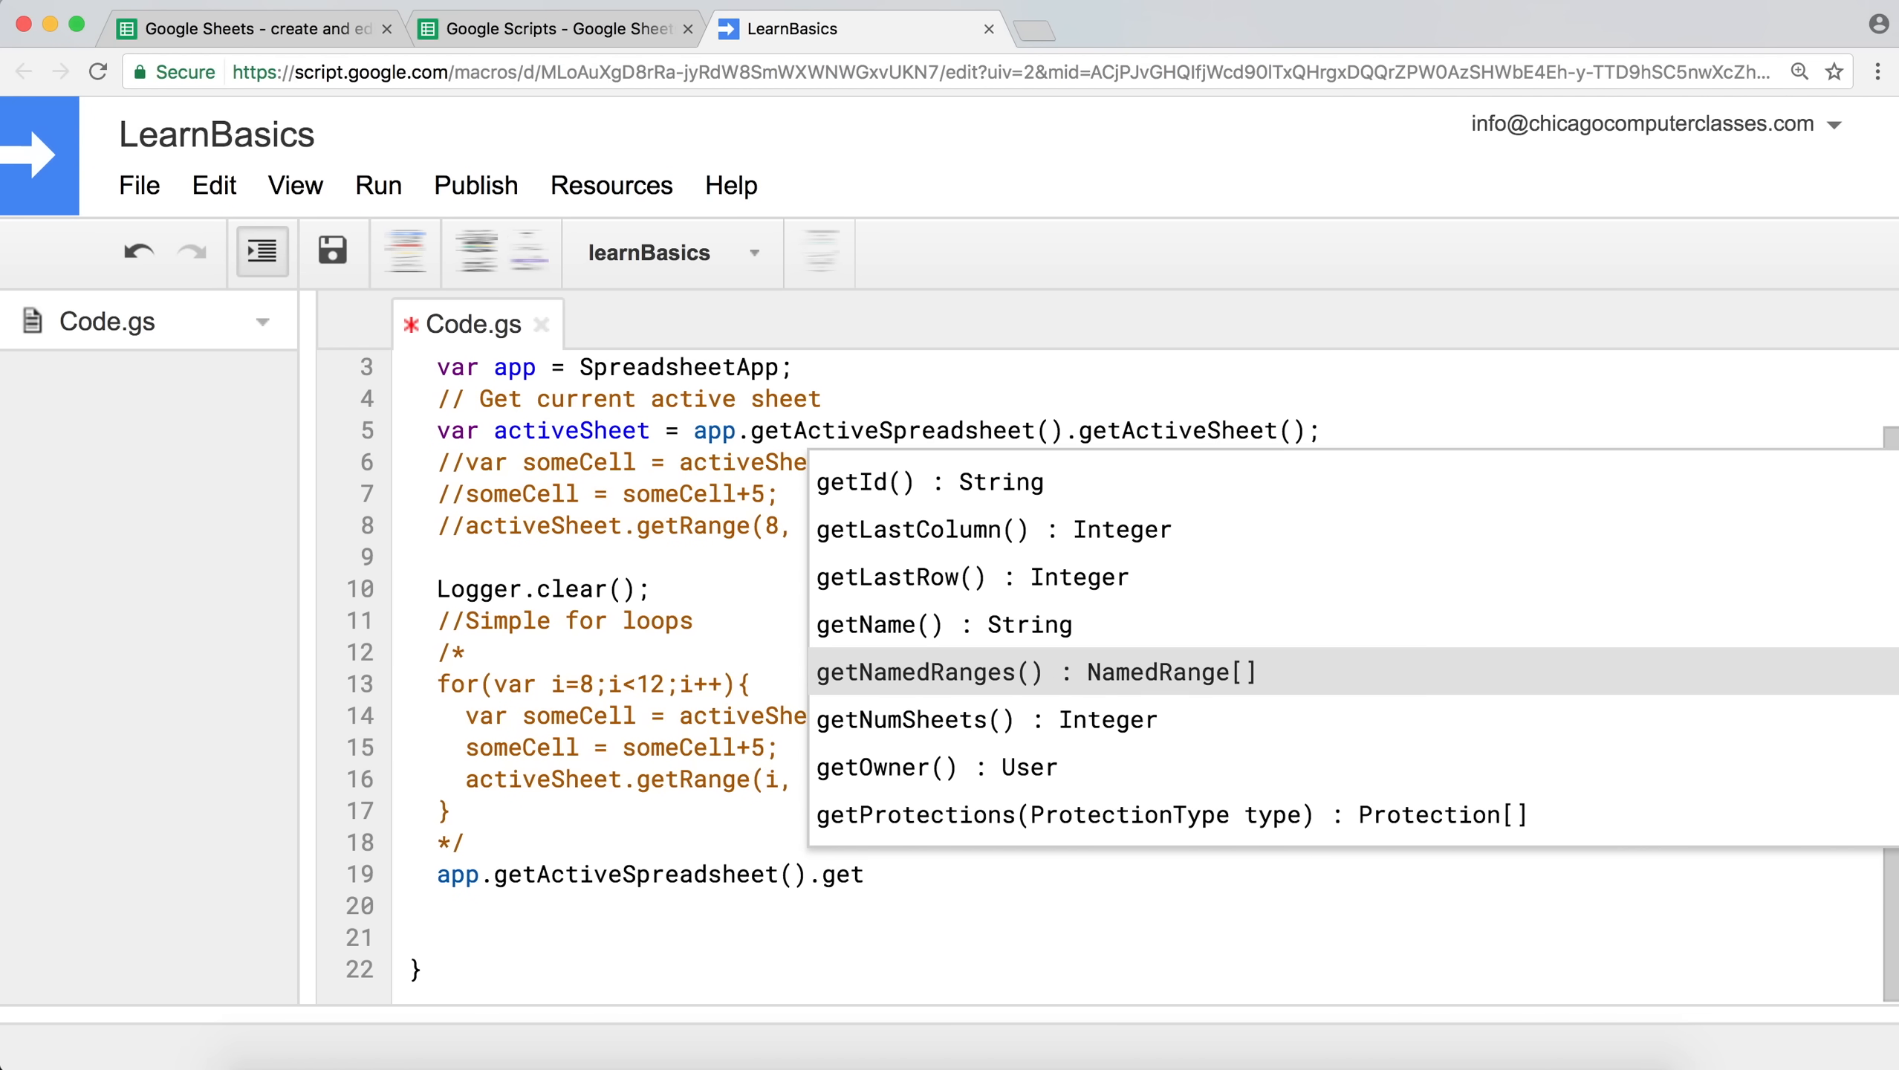
scroll(down, 3)
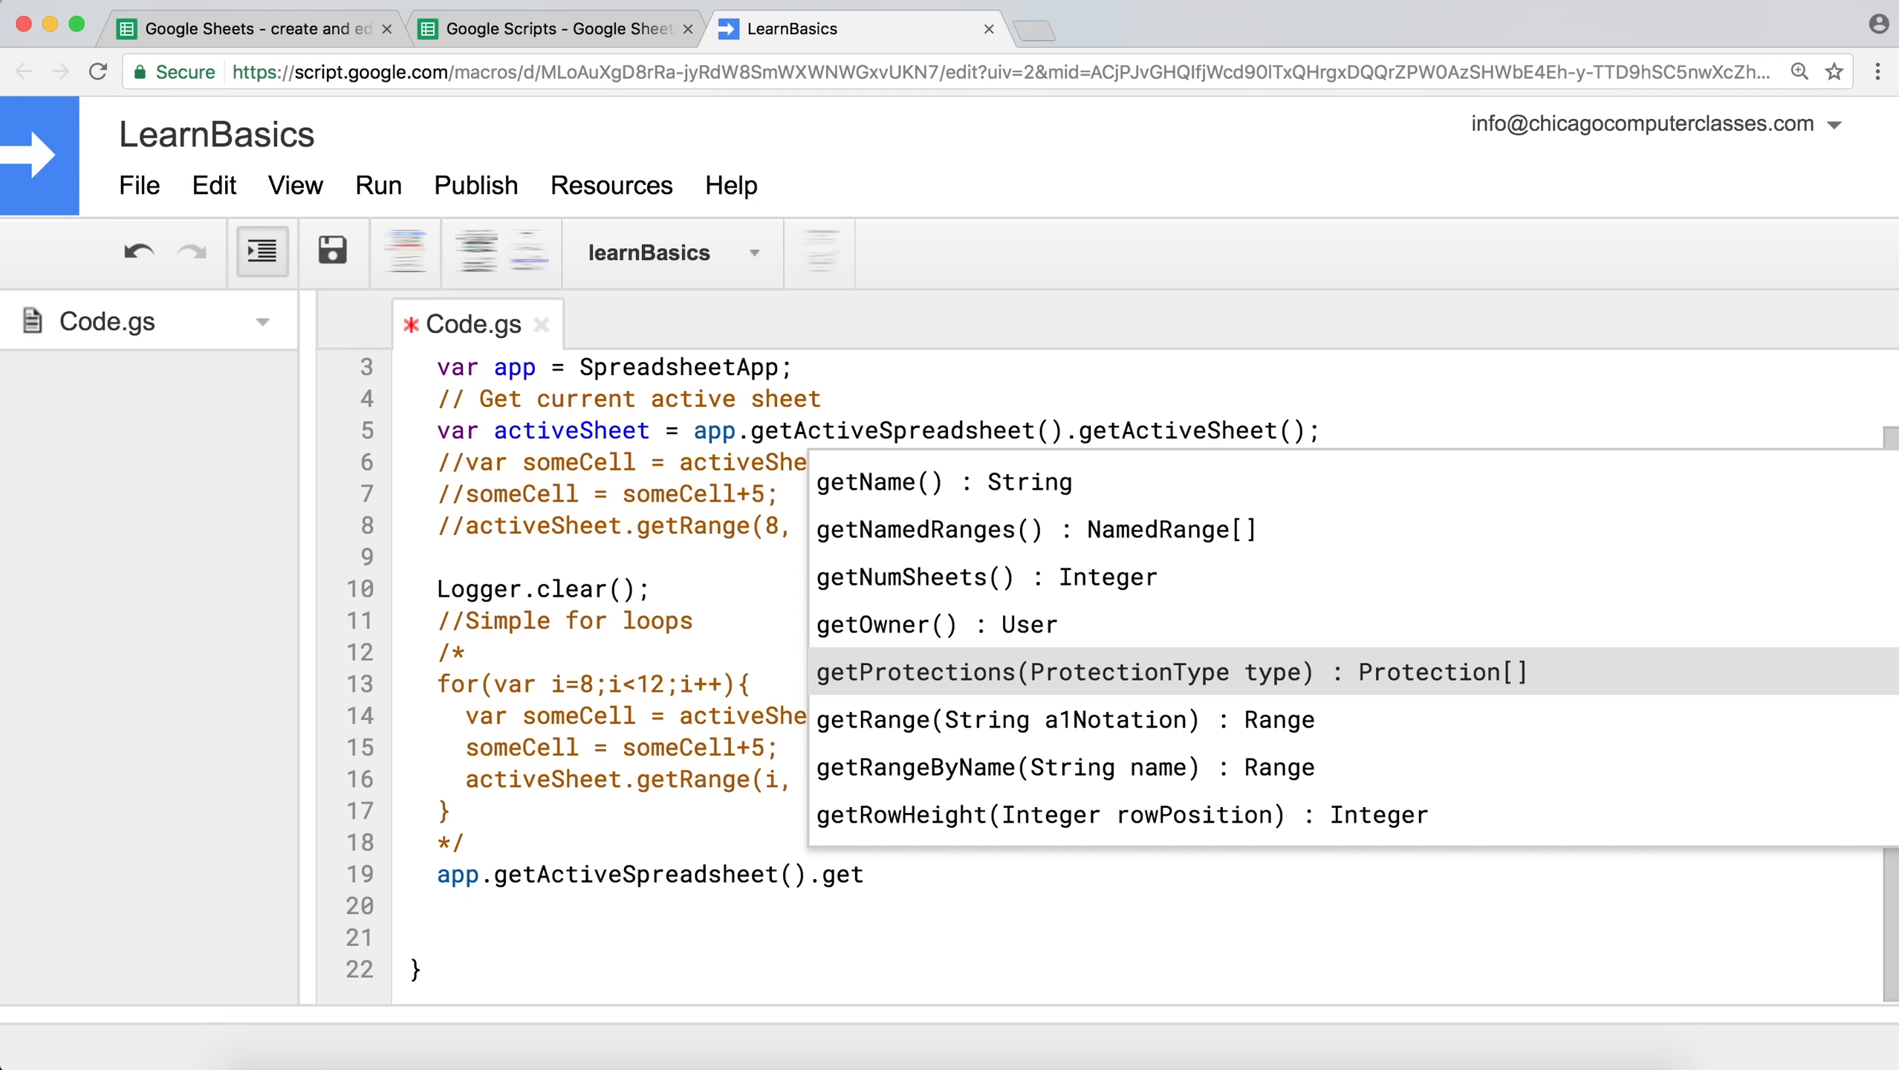
scroll(down, 3)
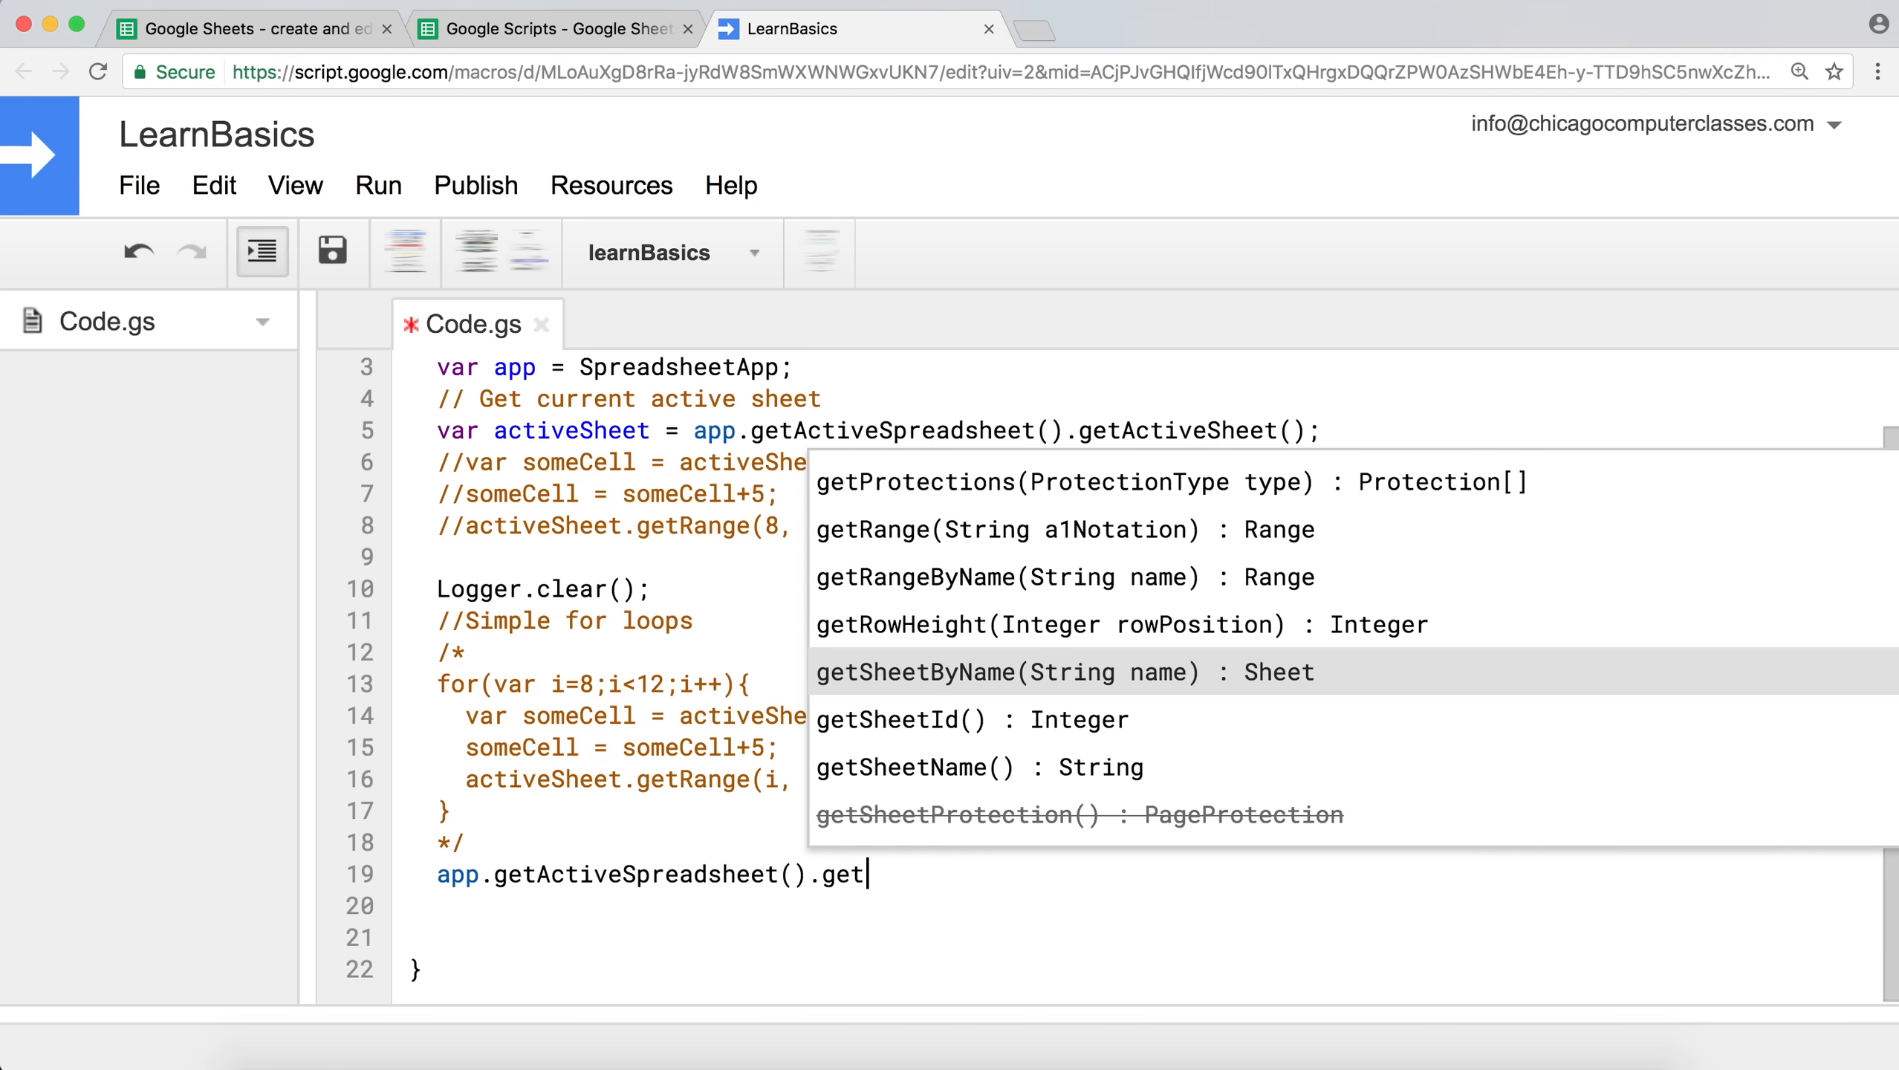
click(1004, 670)
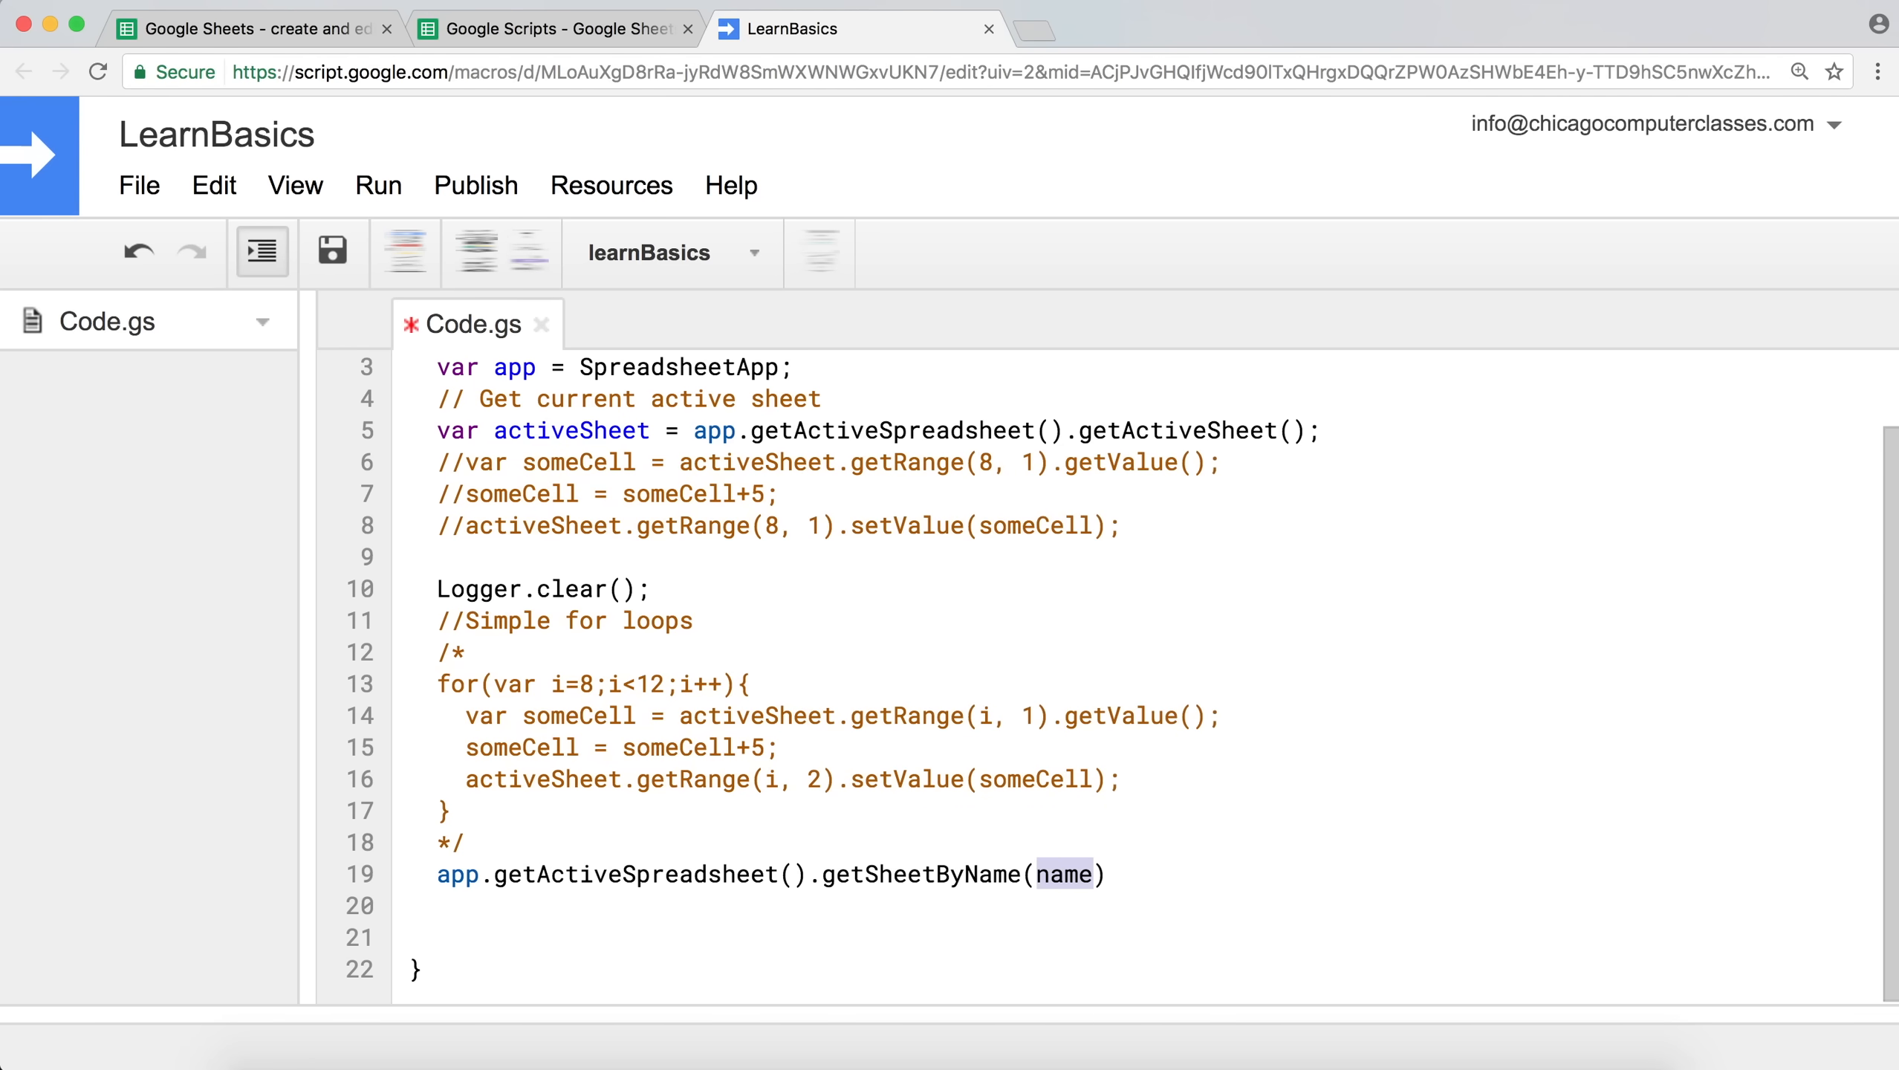
text("")
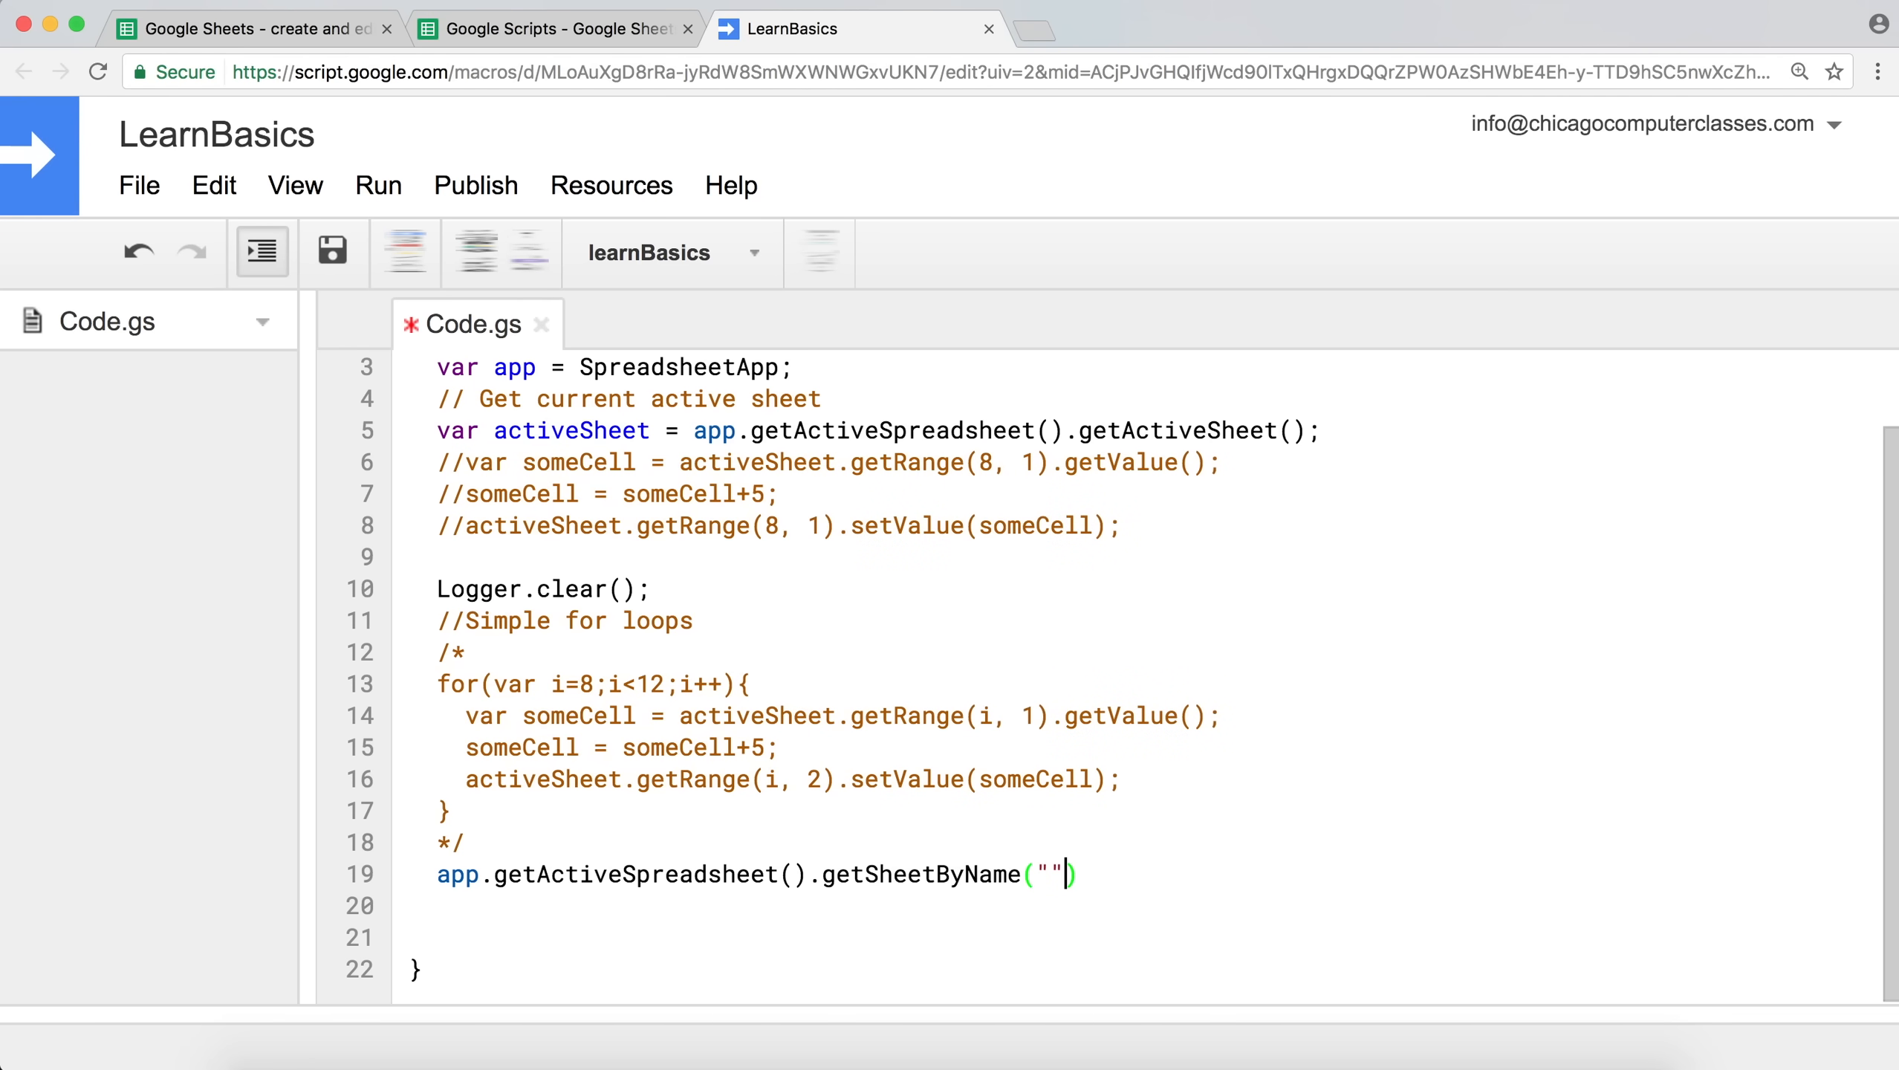
text(Shee)
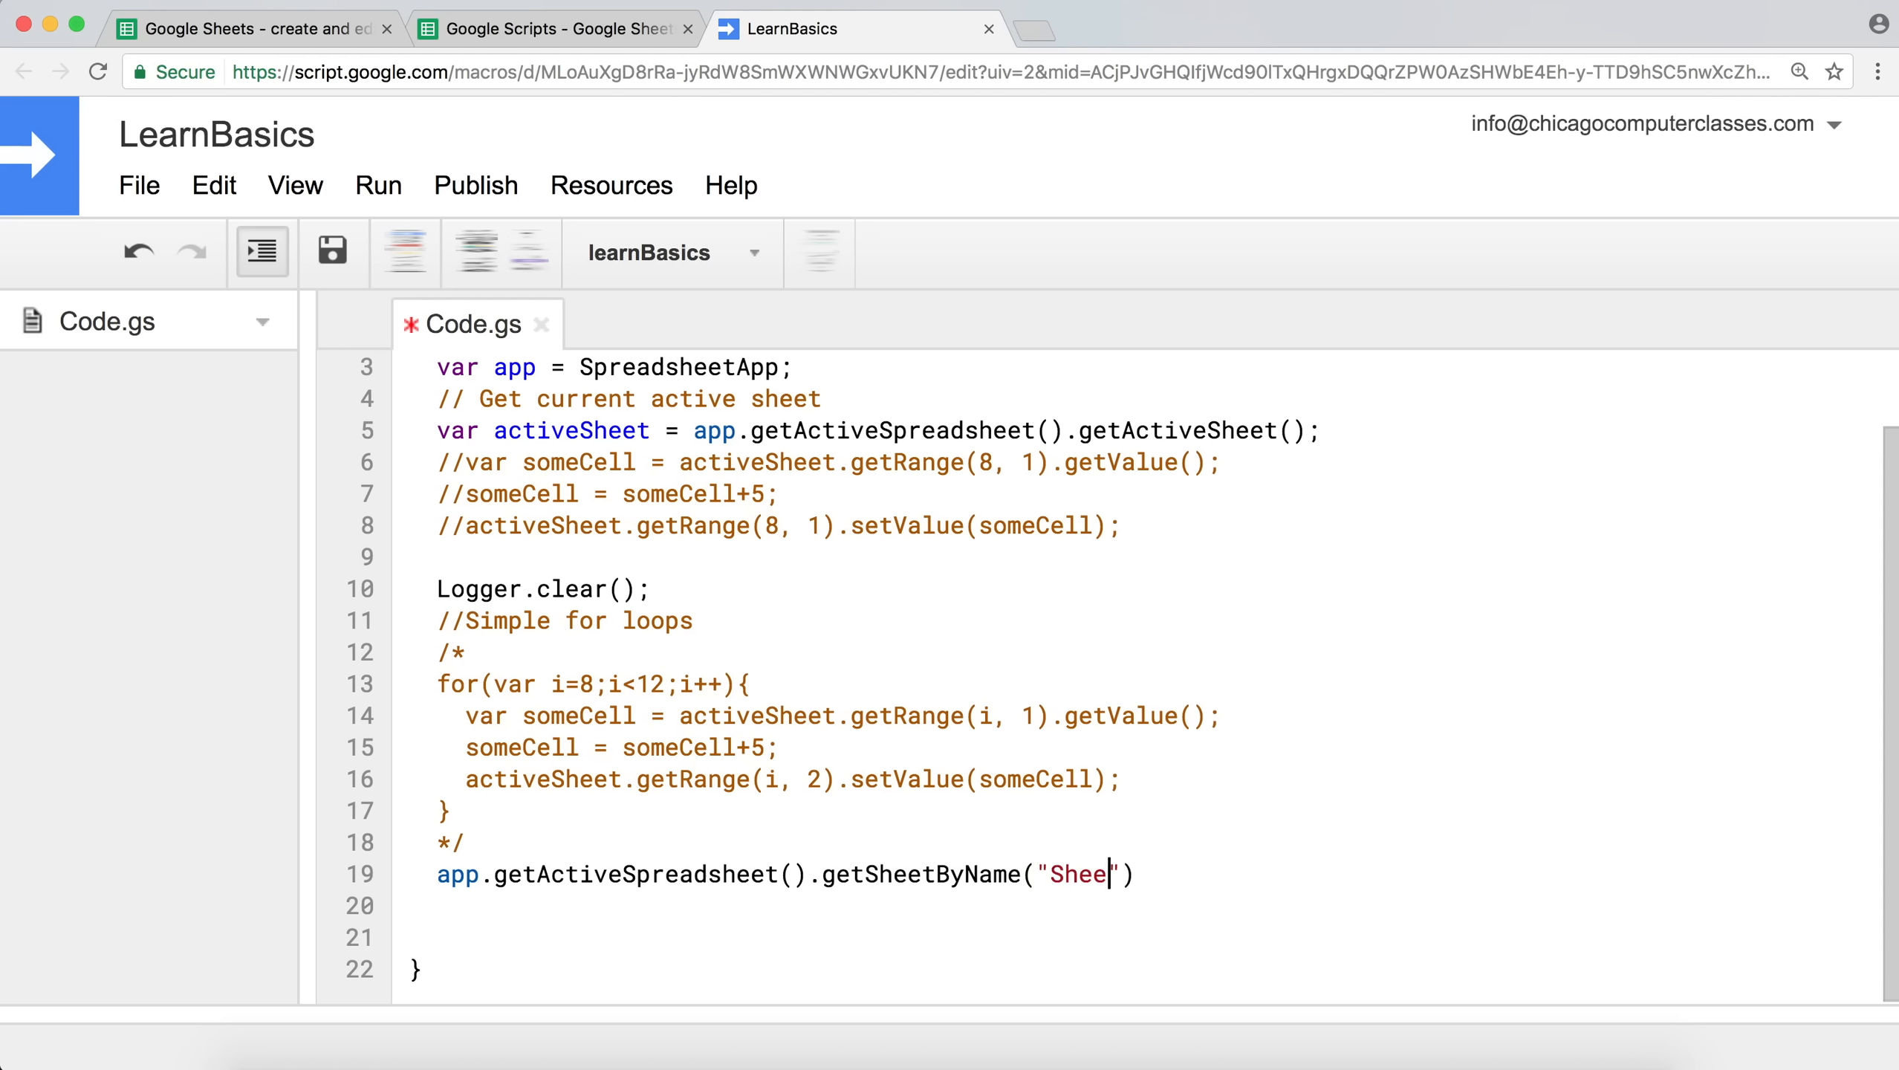
text(t3)
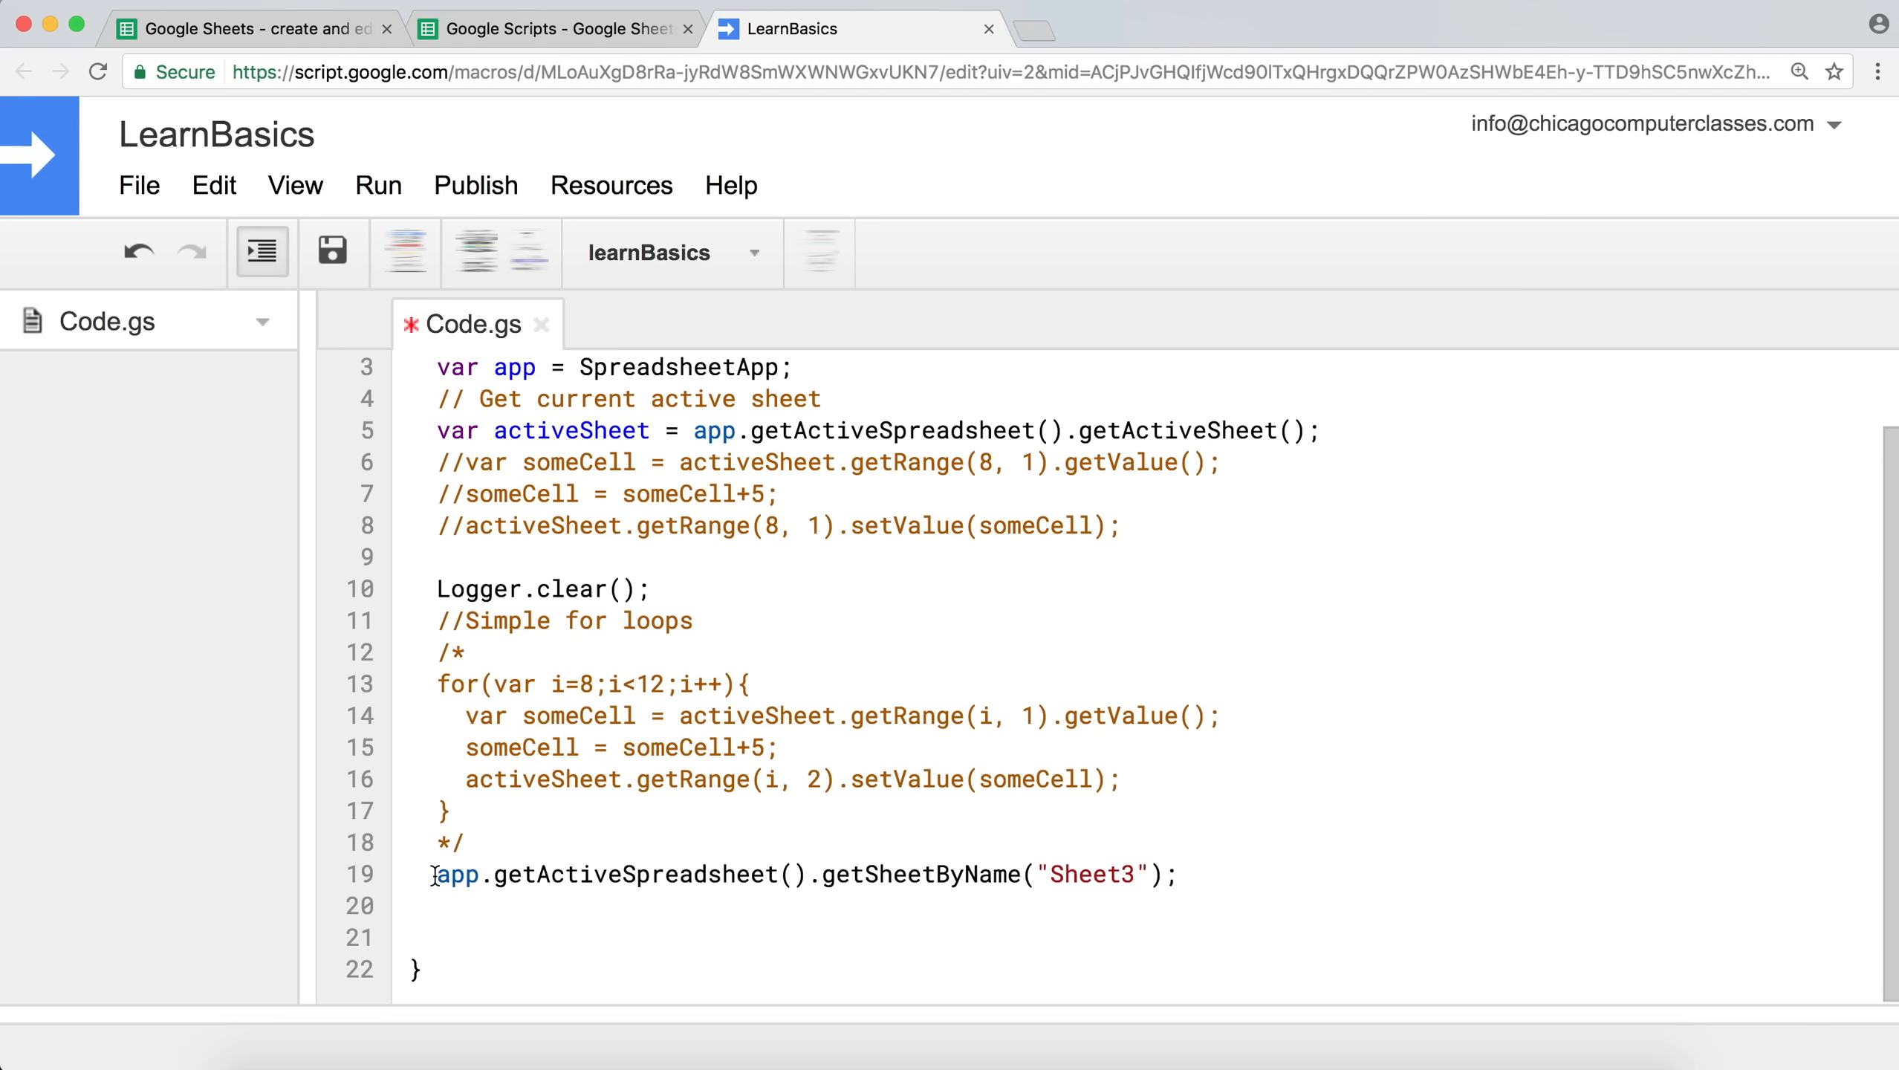
Assign the Sheet3 lookup to a new variable targetSheet and select its name for reuse.
text(var)
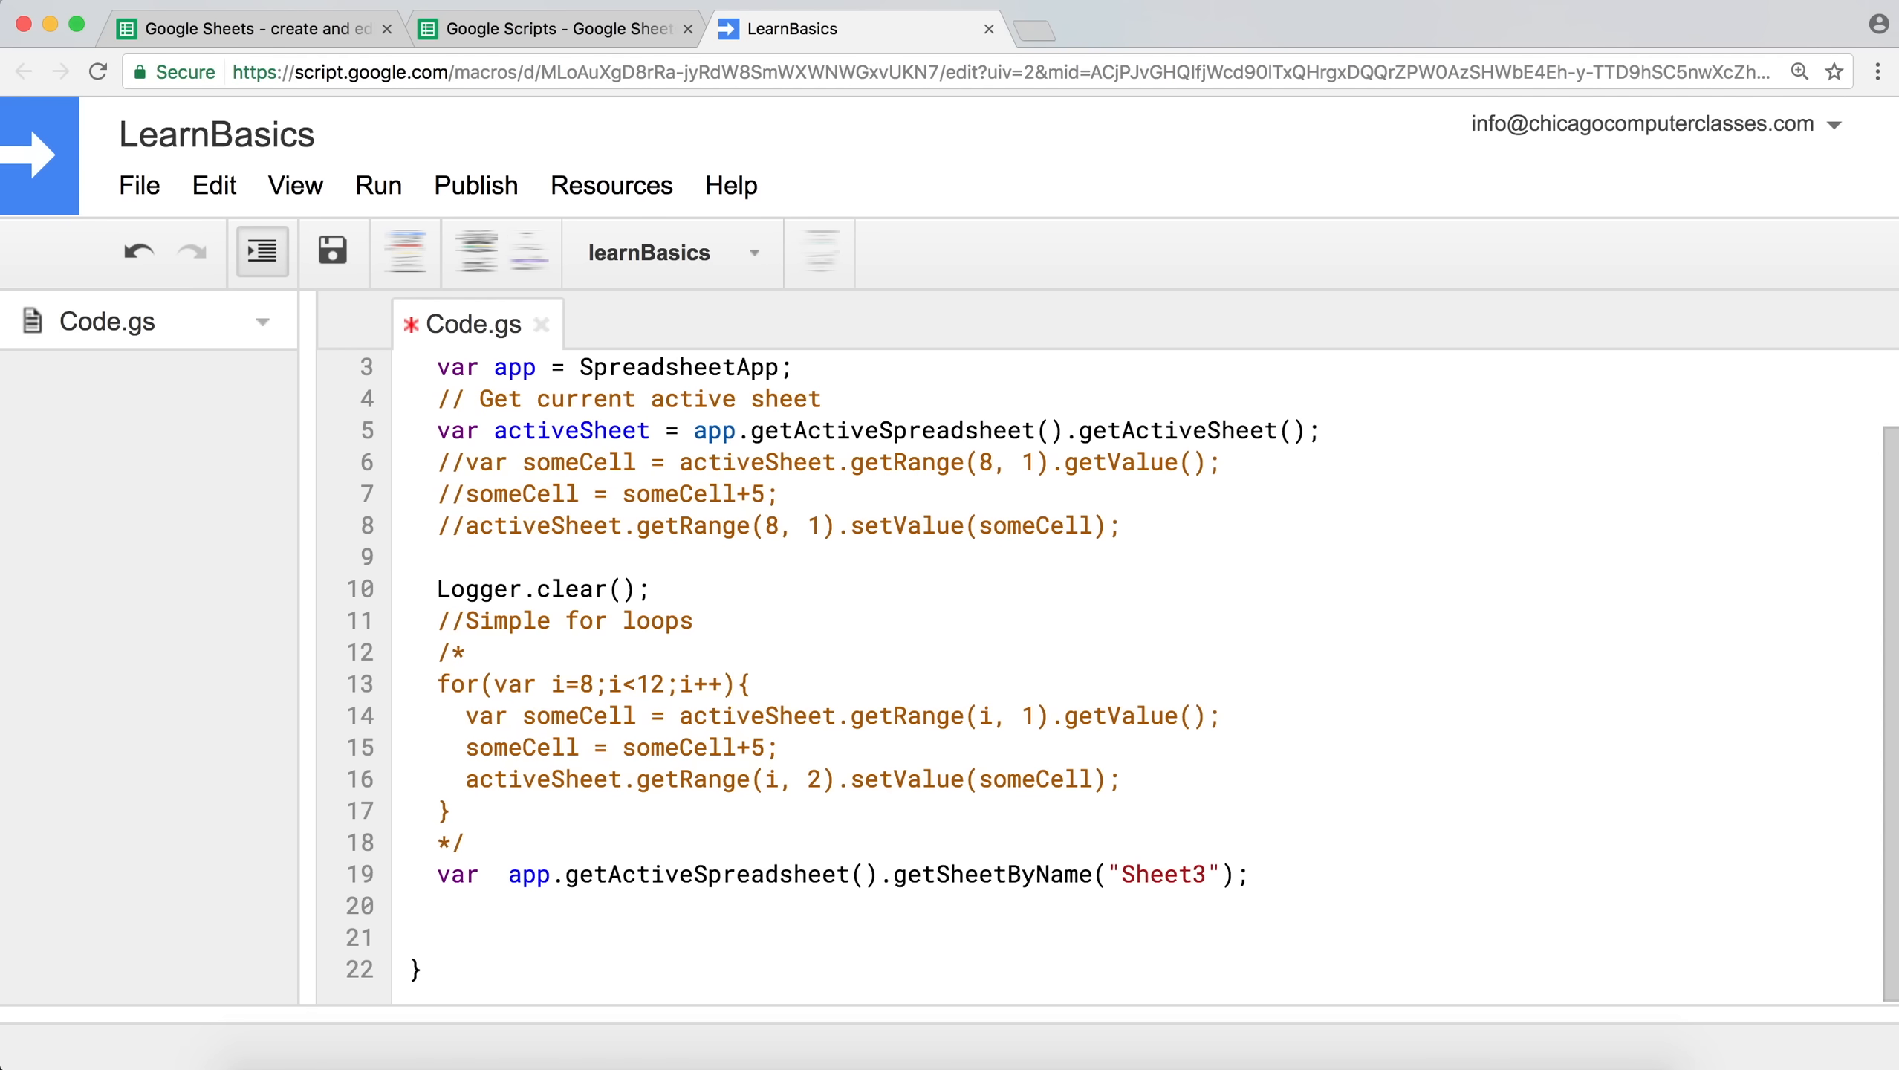
text(target)
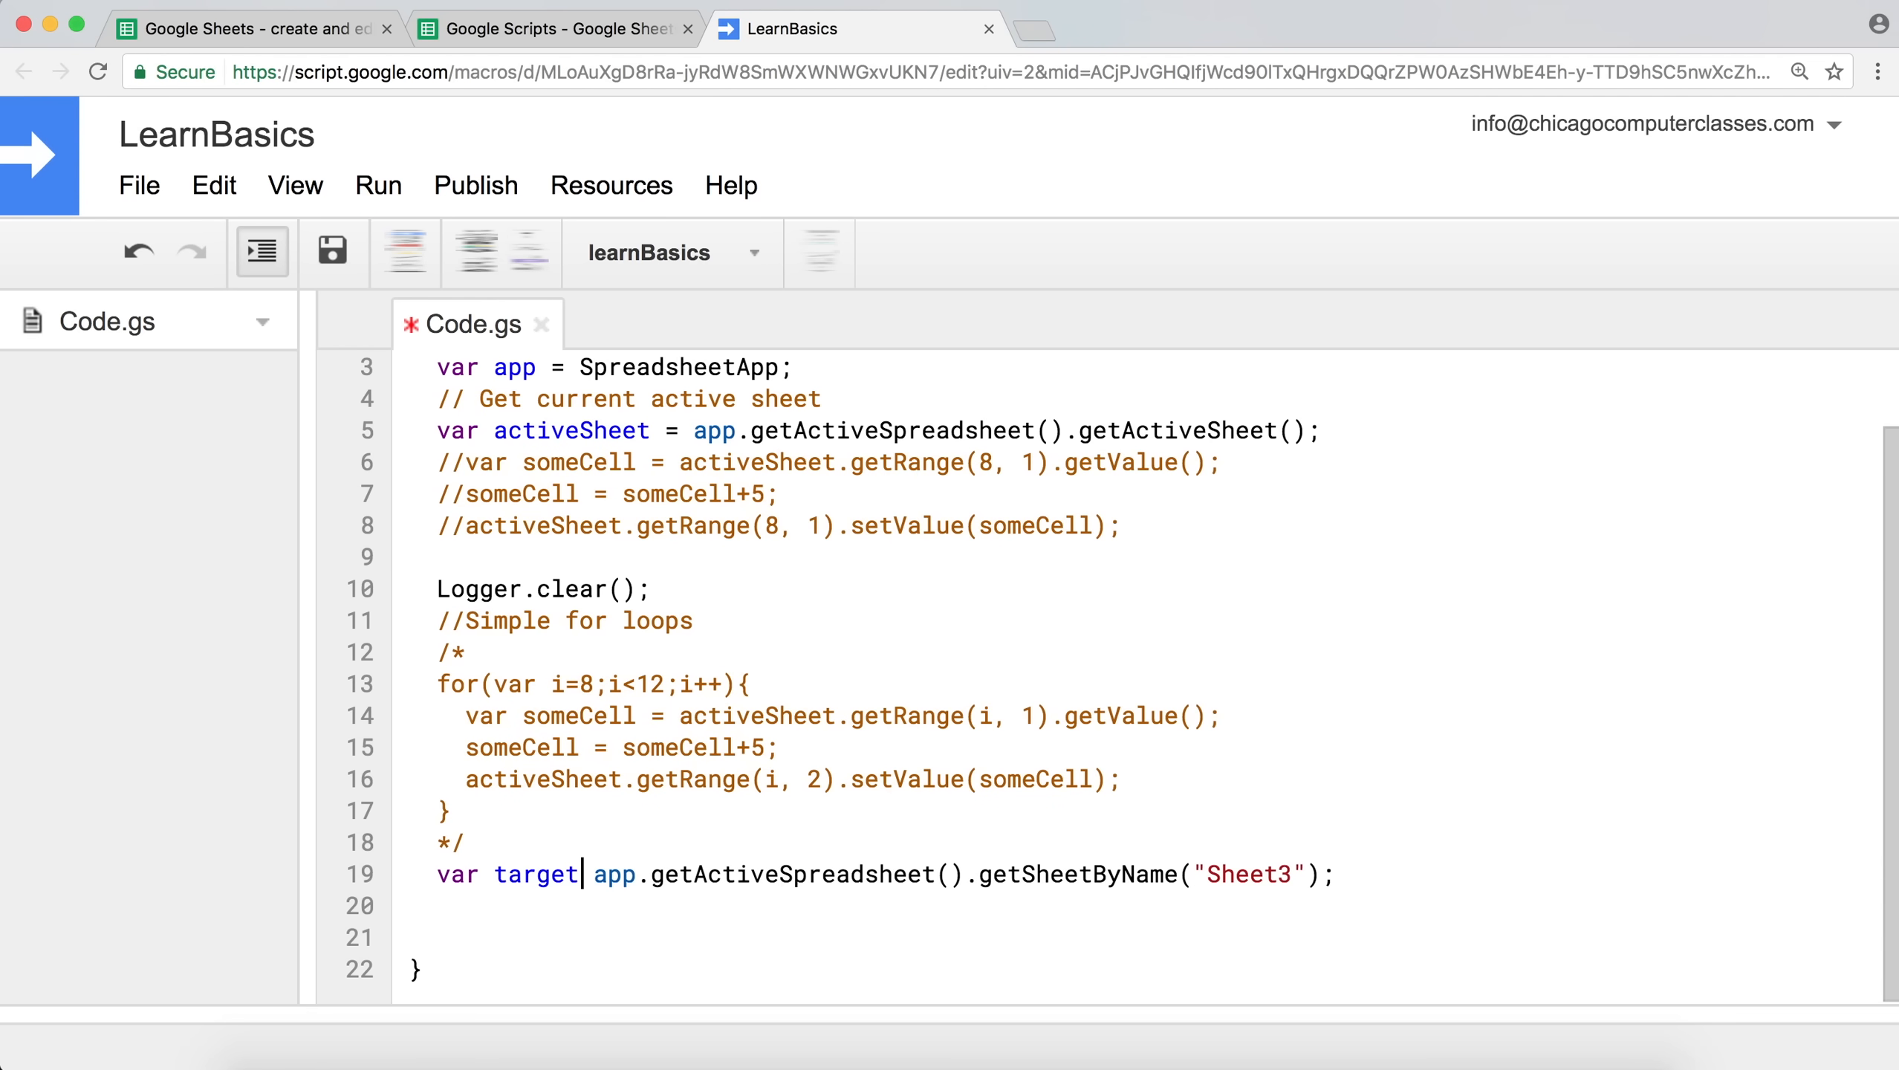
text(Sheet)
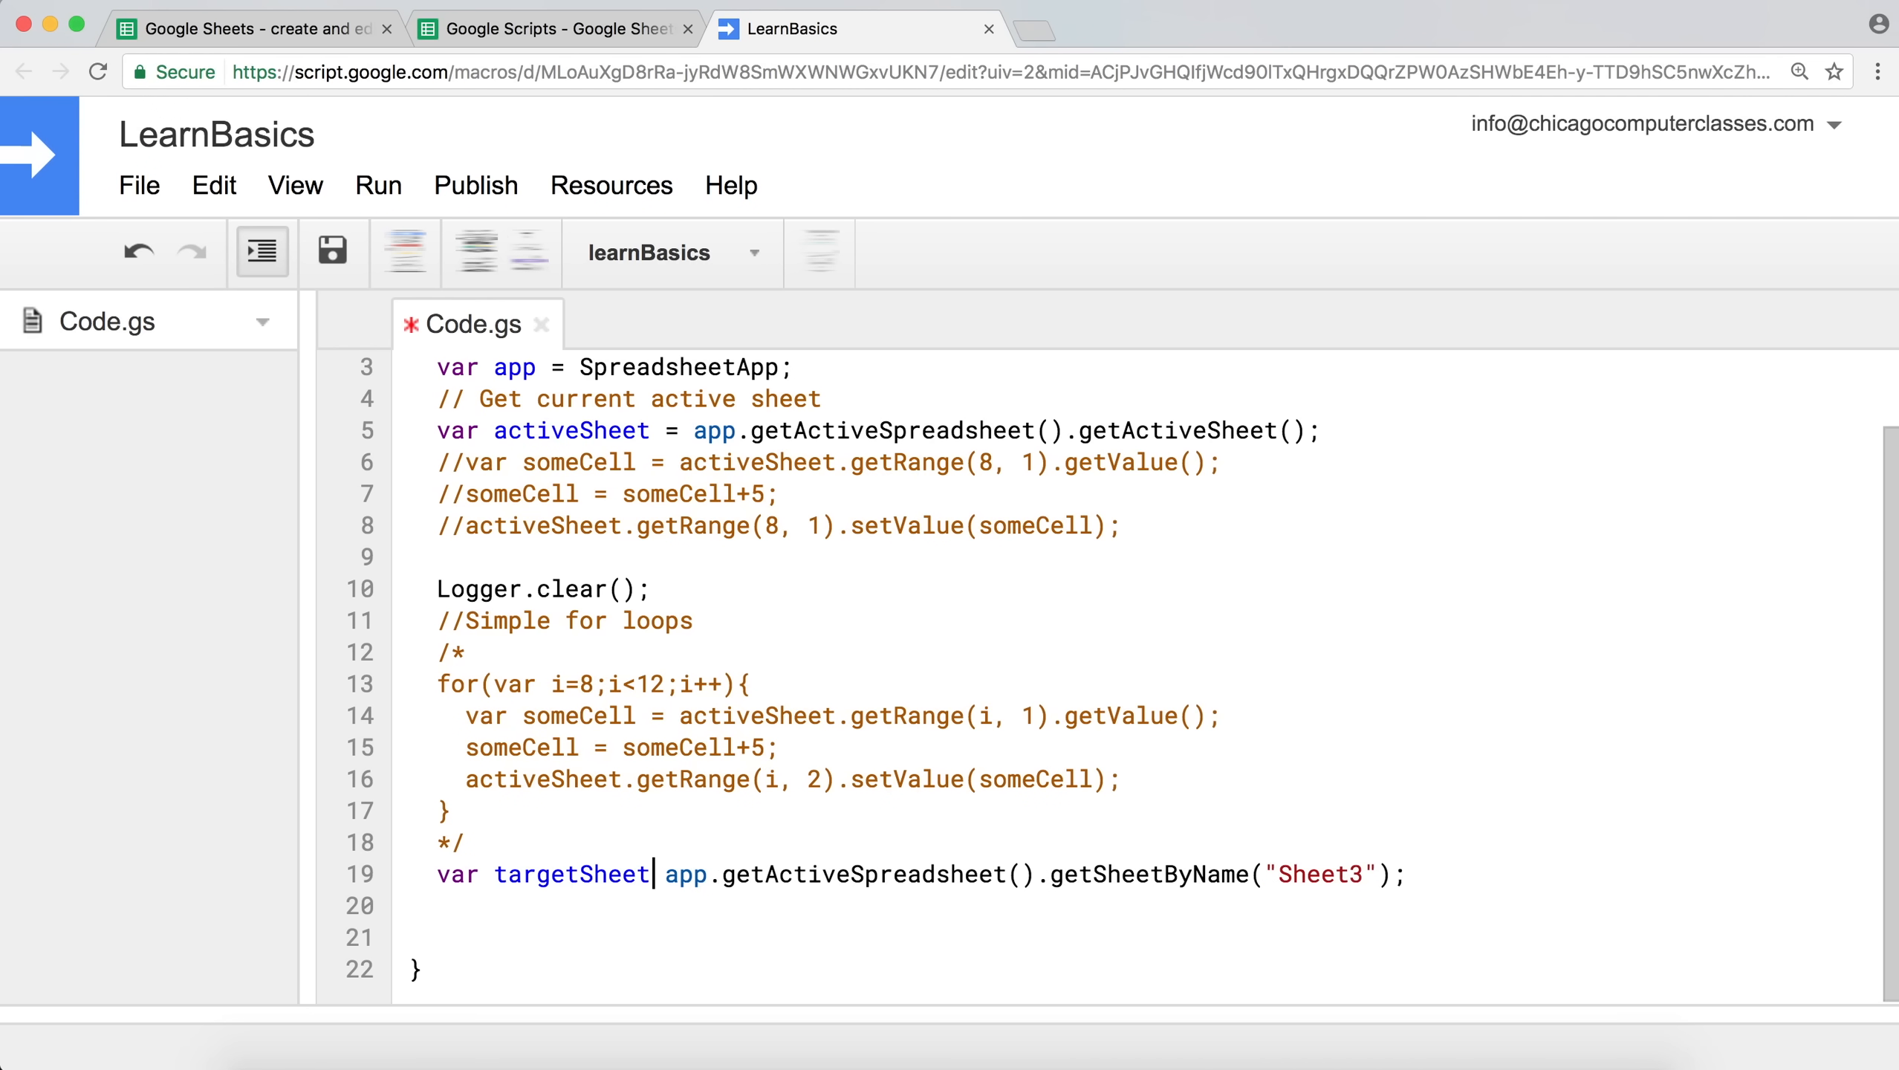
text(=)
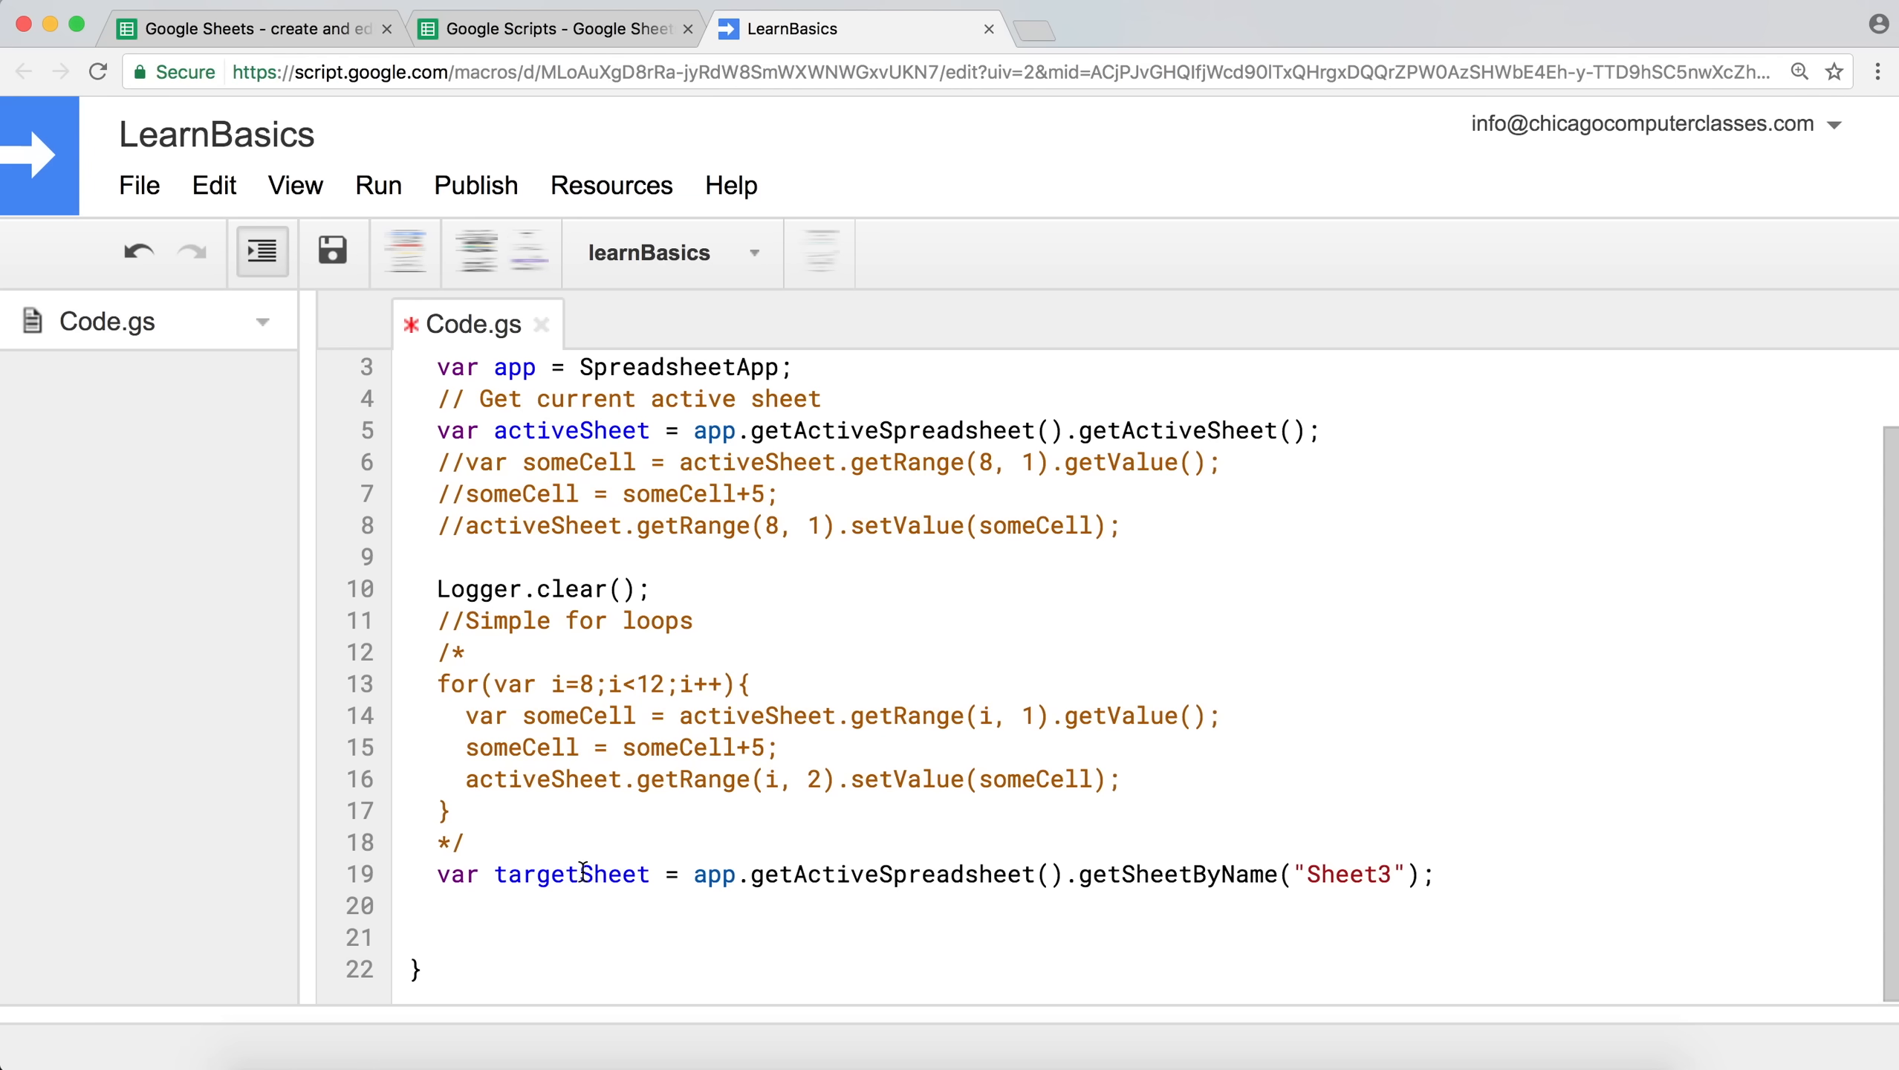
double_click(571, 874)
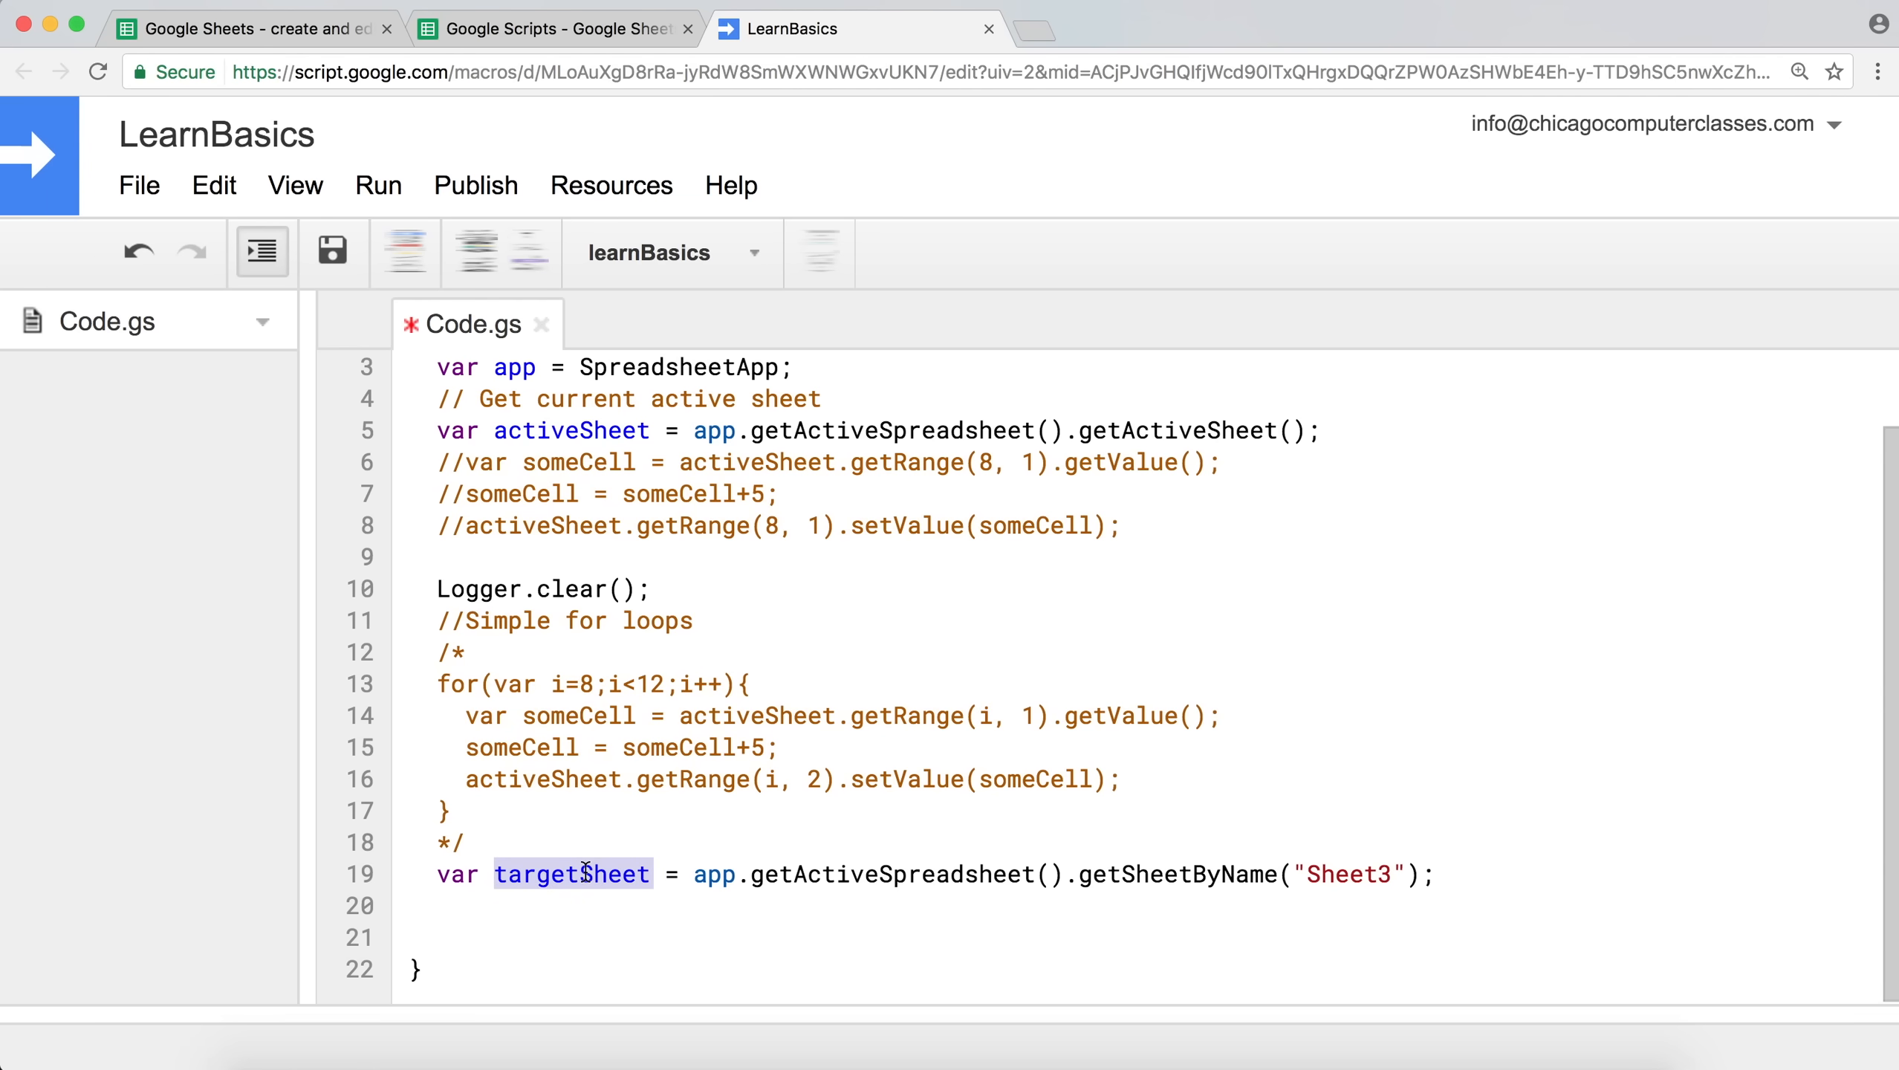
Write line 20 as targetSheet.getRange(1, 1).setValue(7); and save the project.
text(targetSheet)
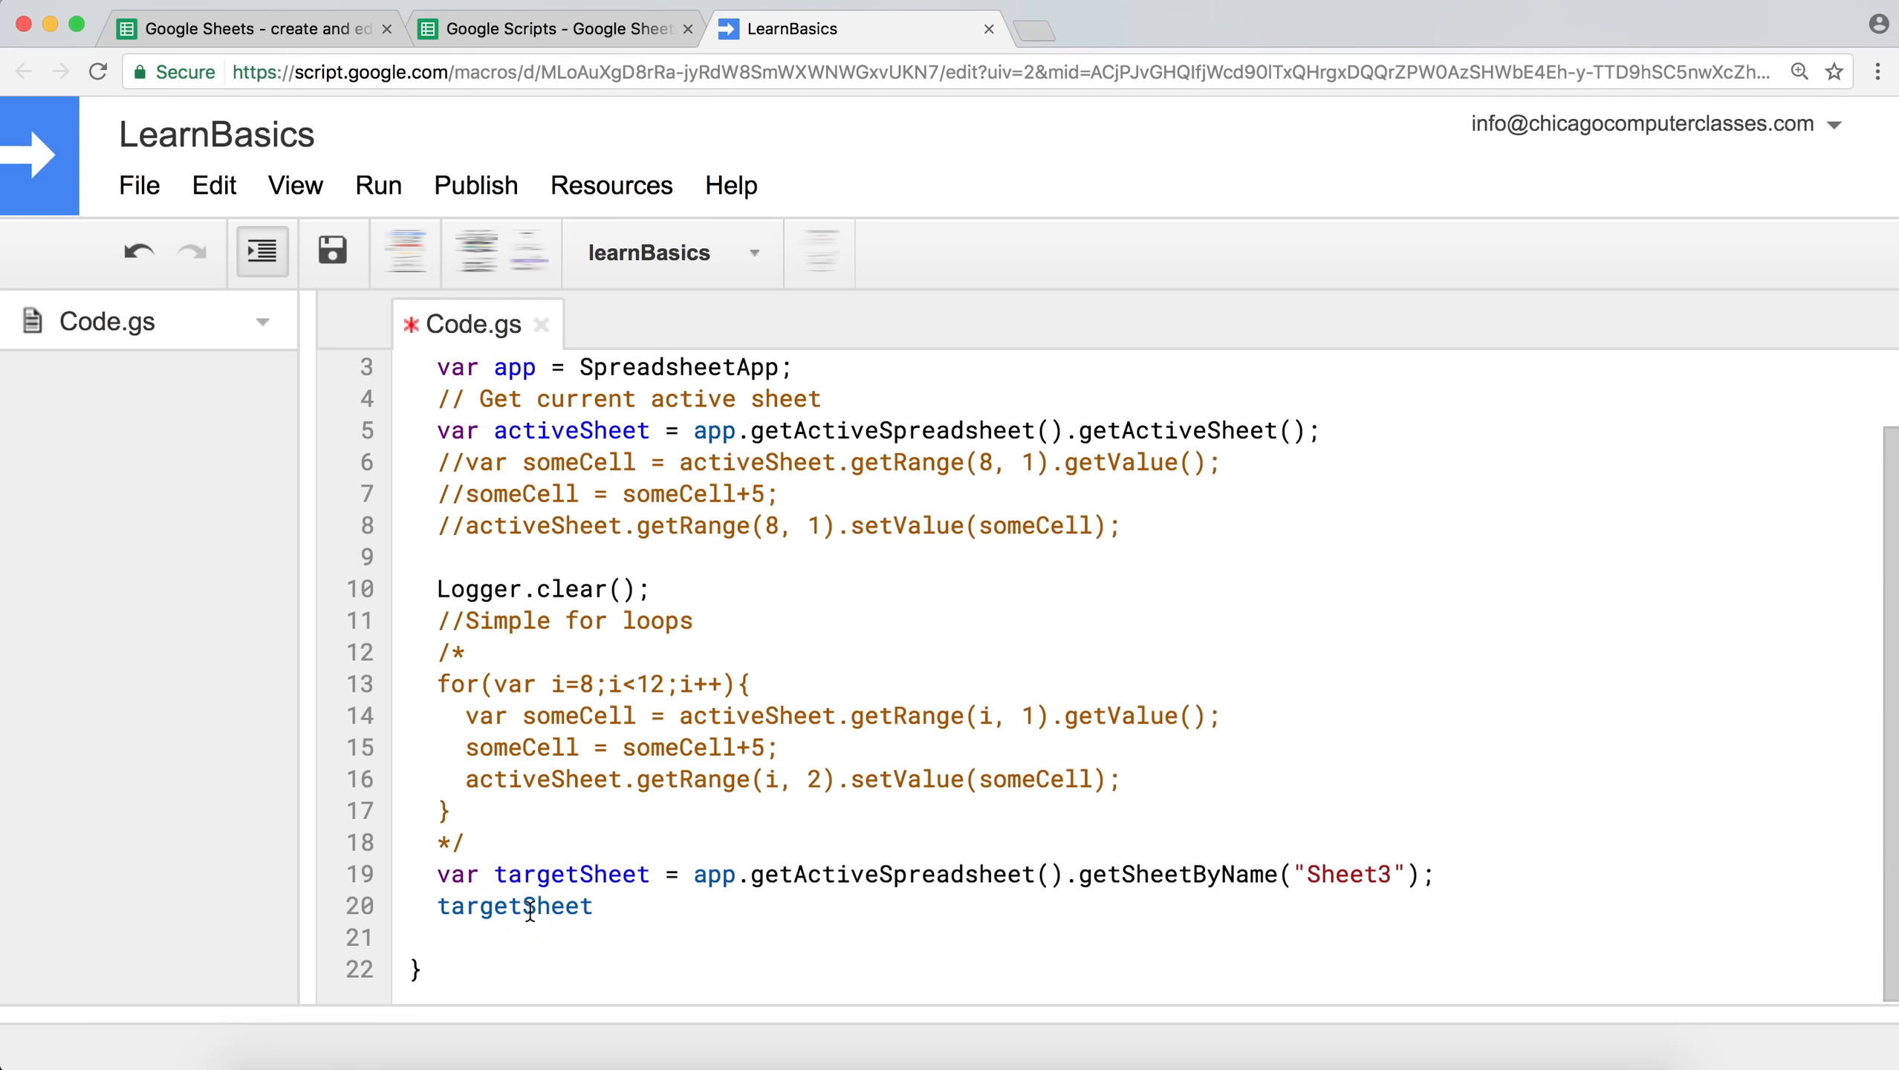
text(.get)
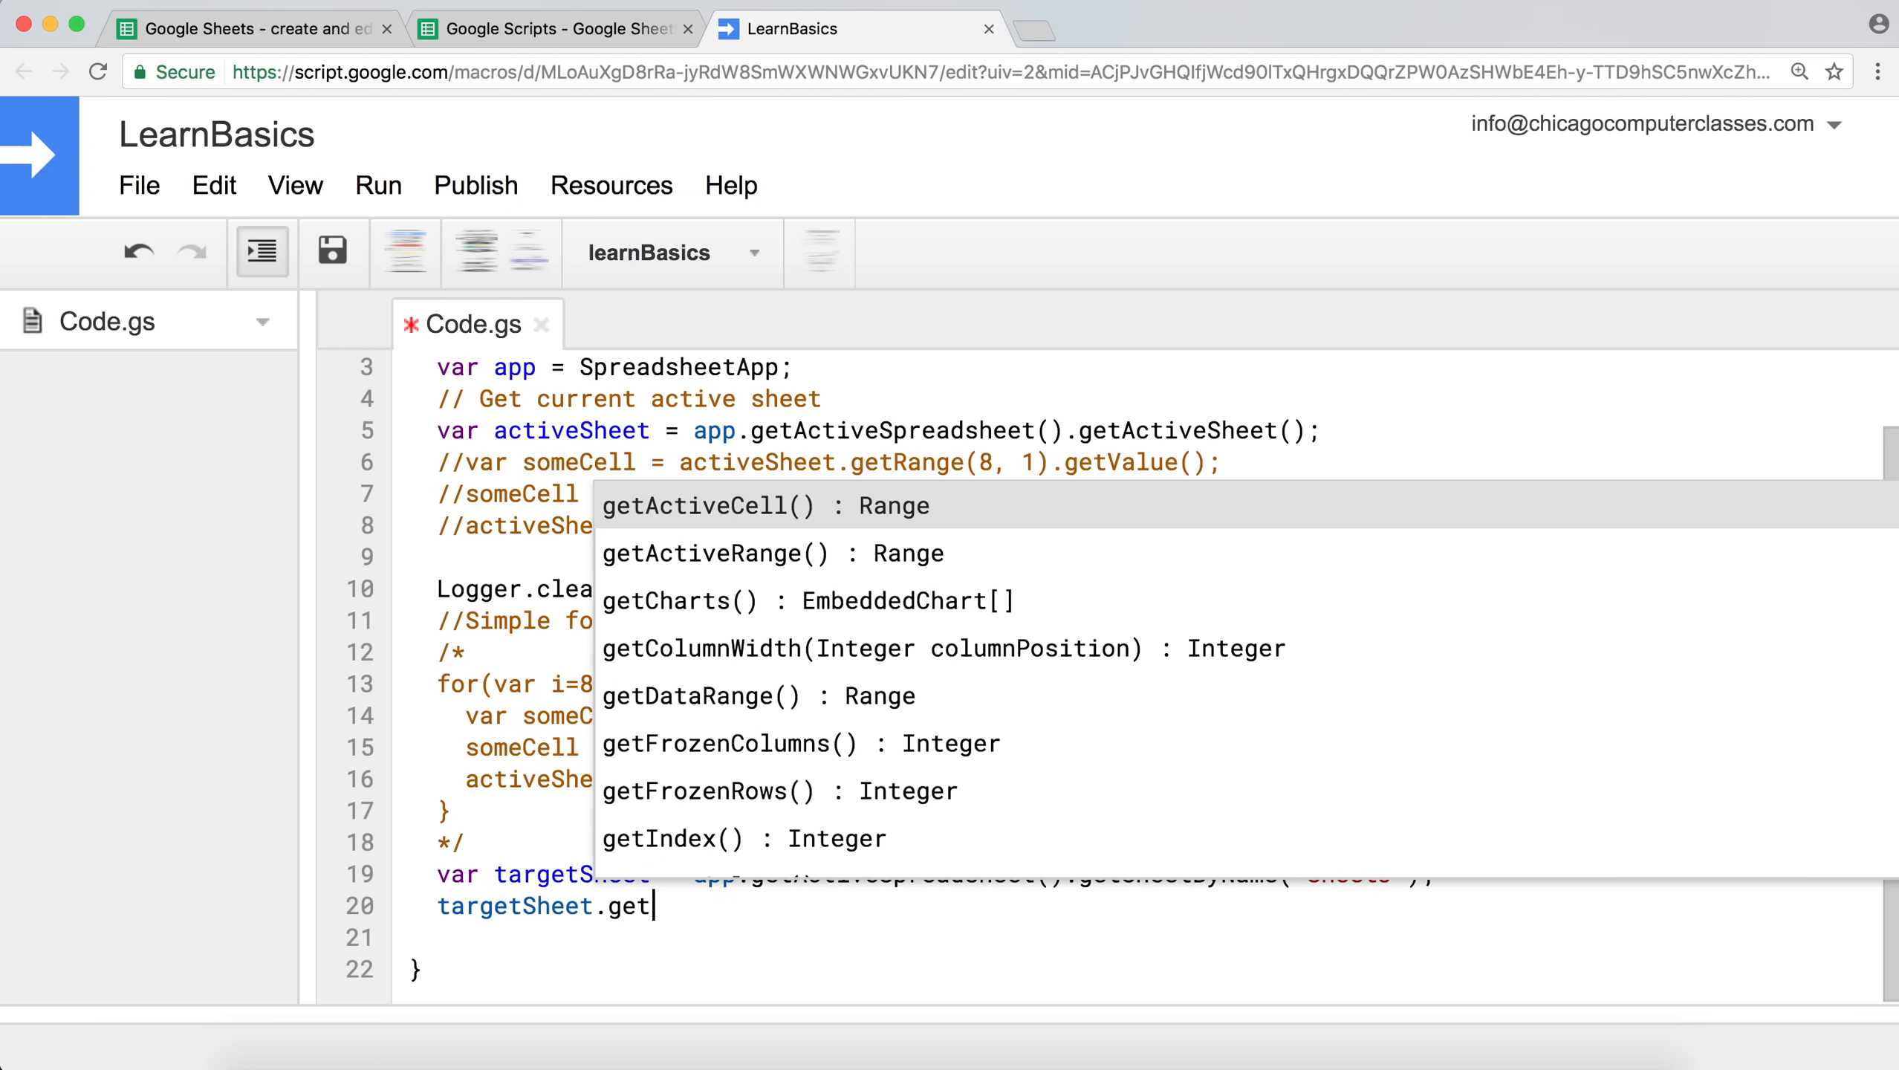
text(ra)
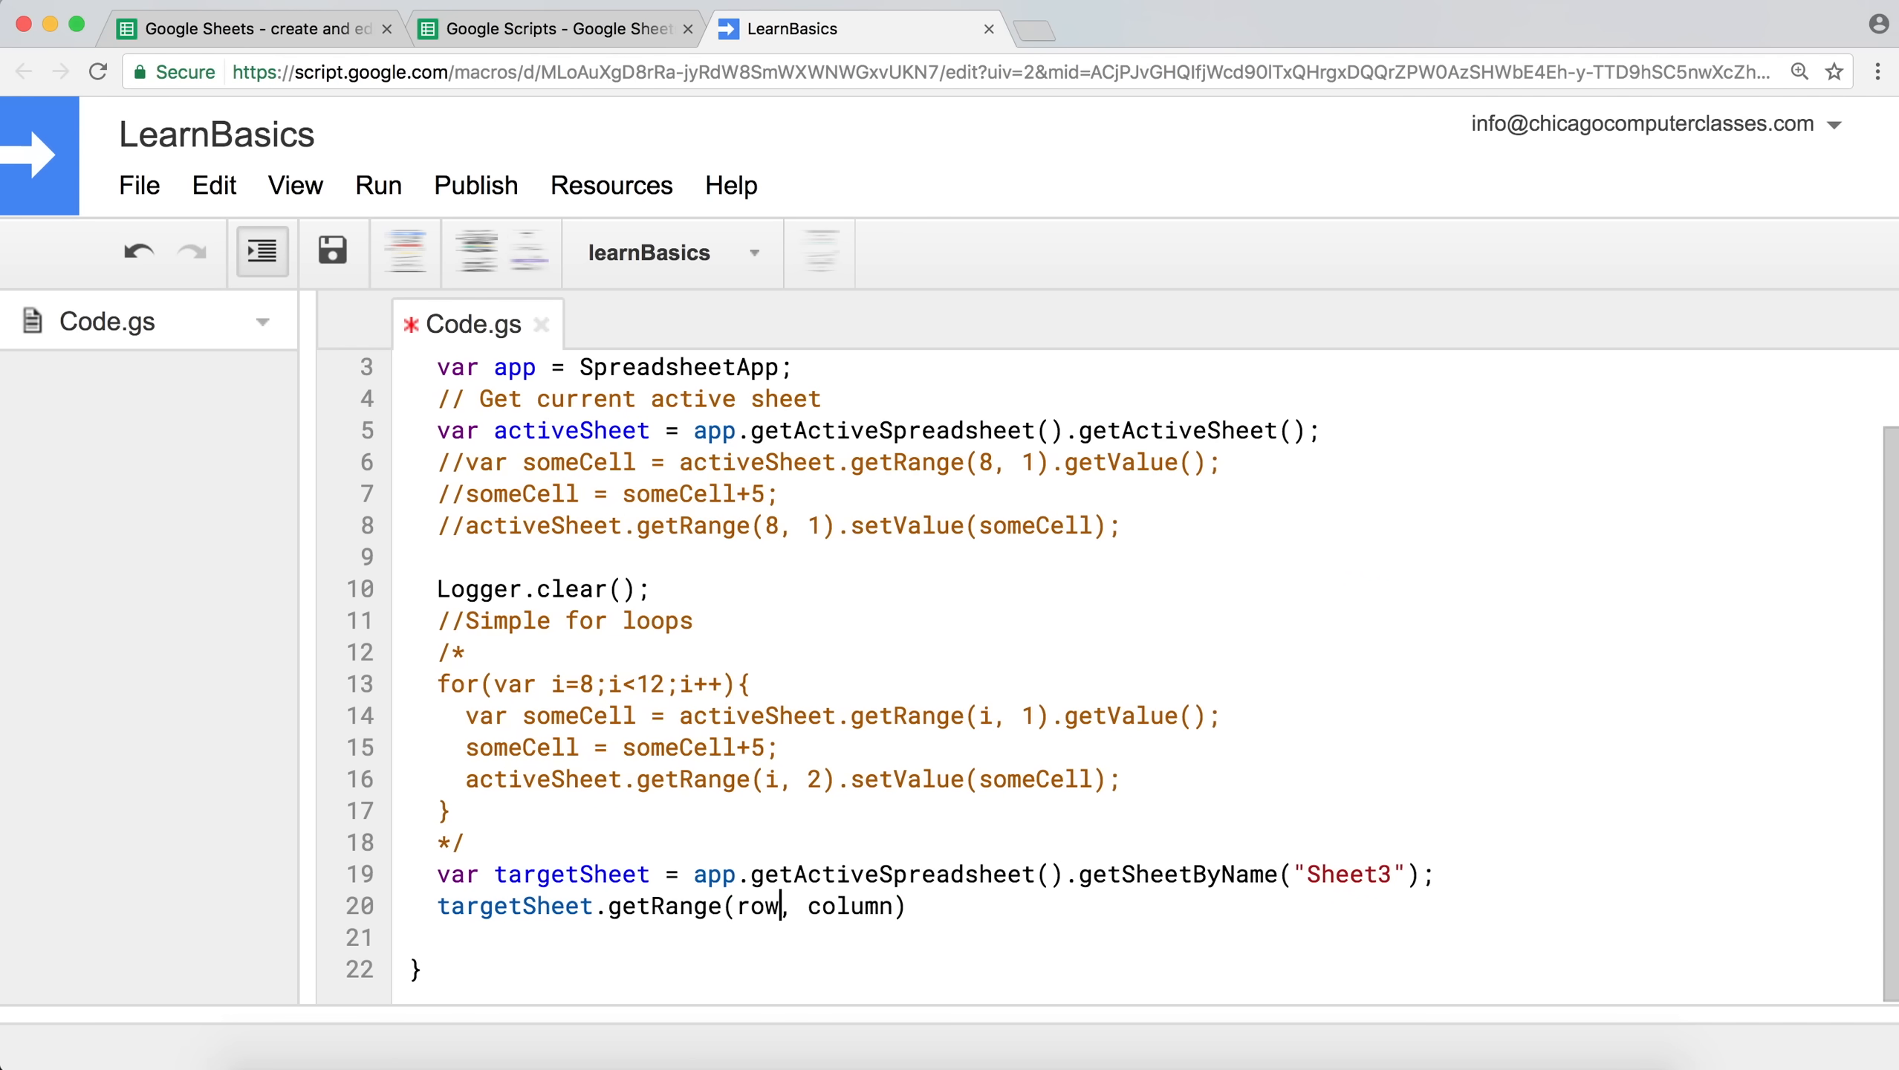
text(1)
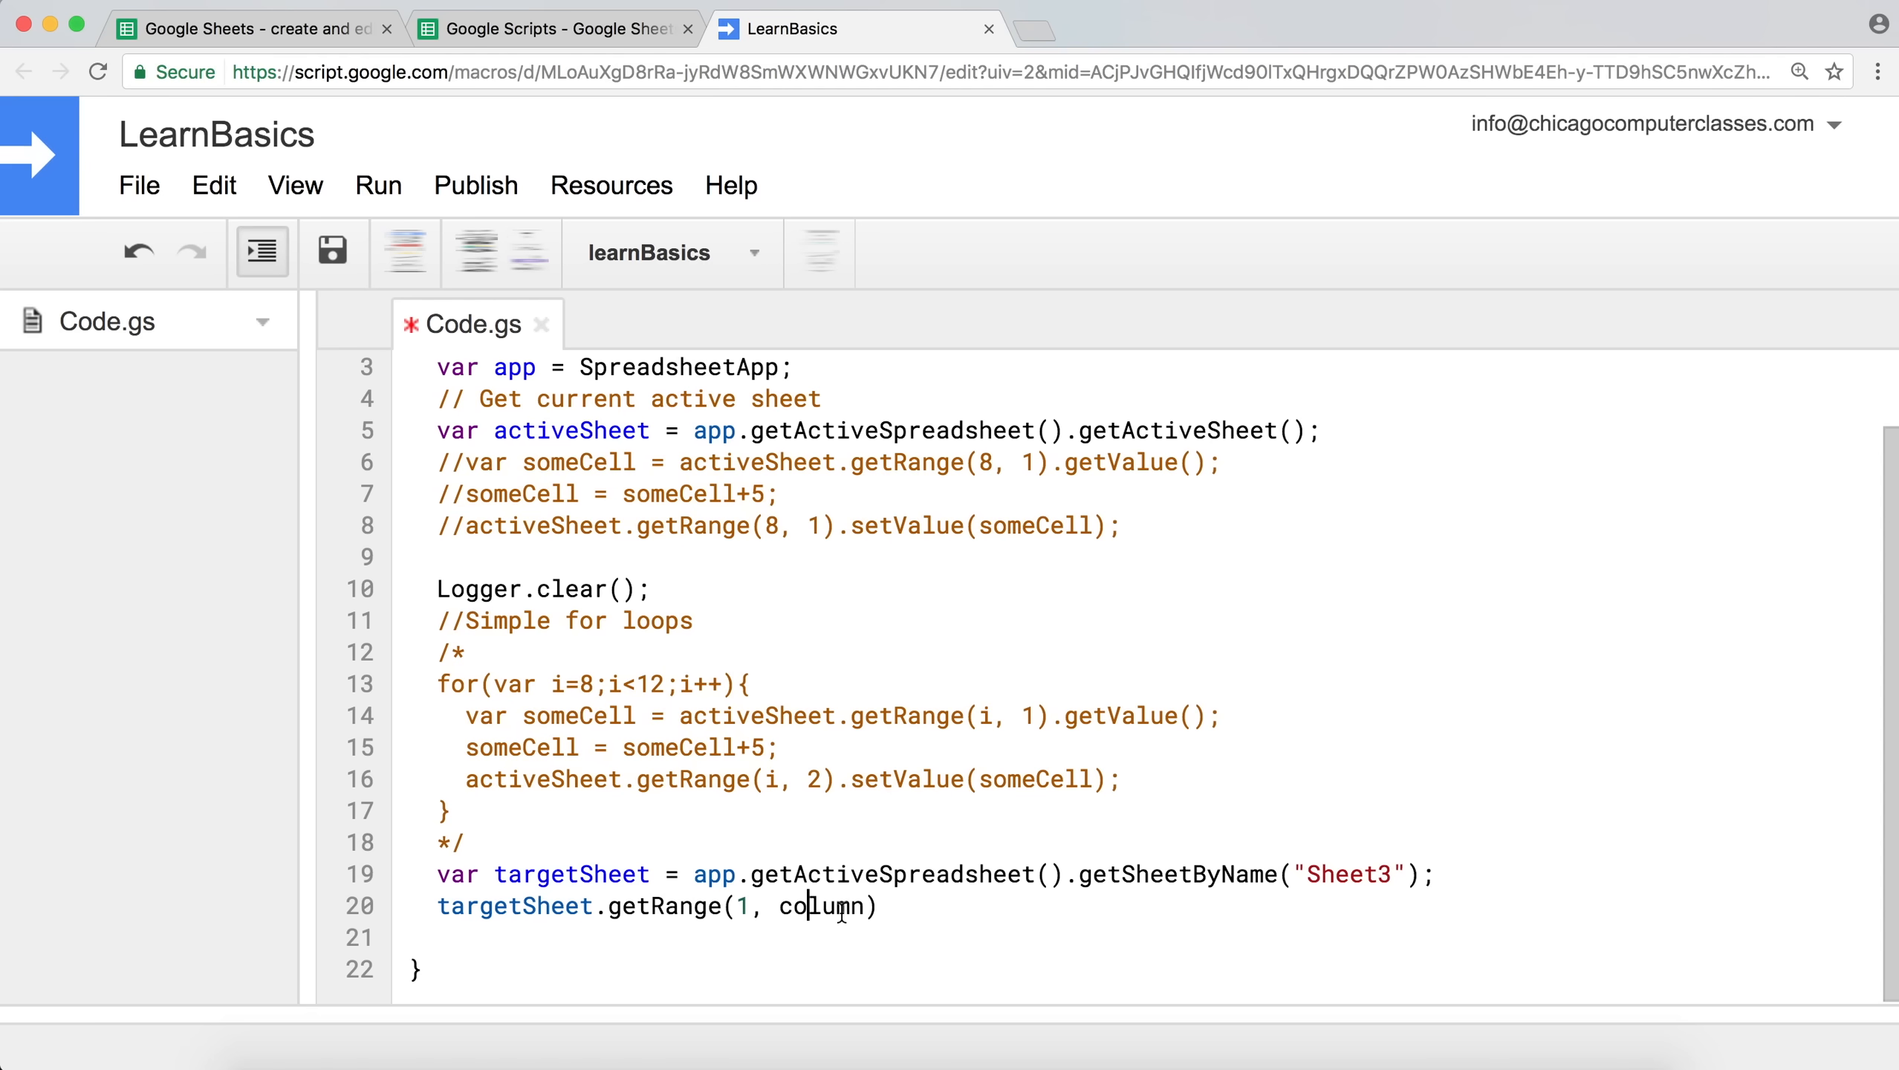
text(1)
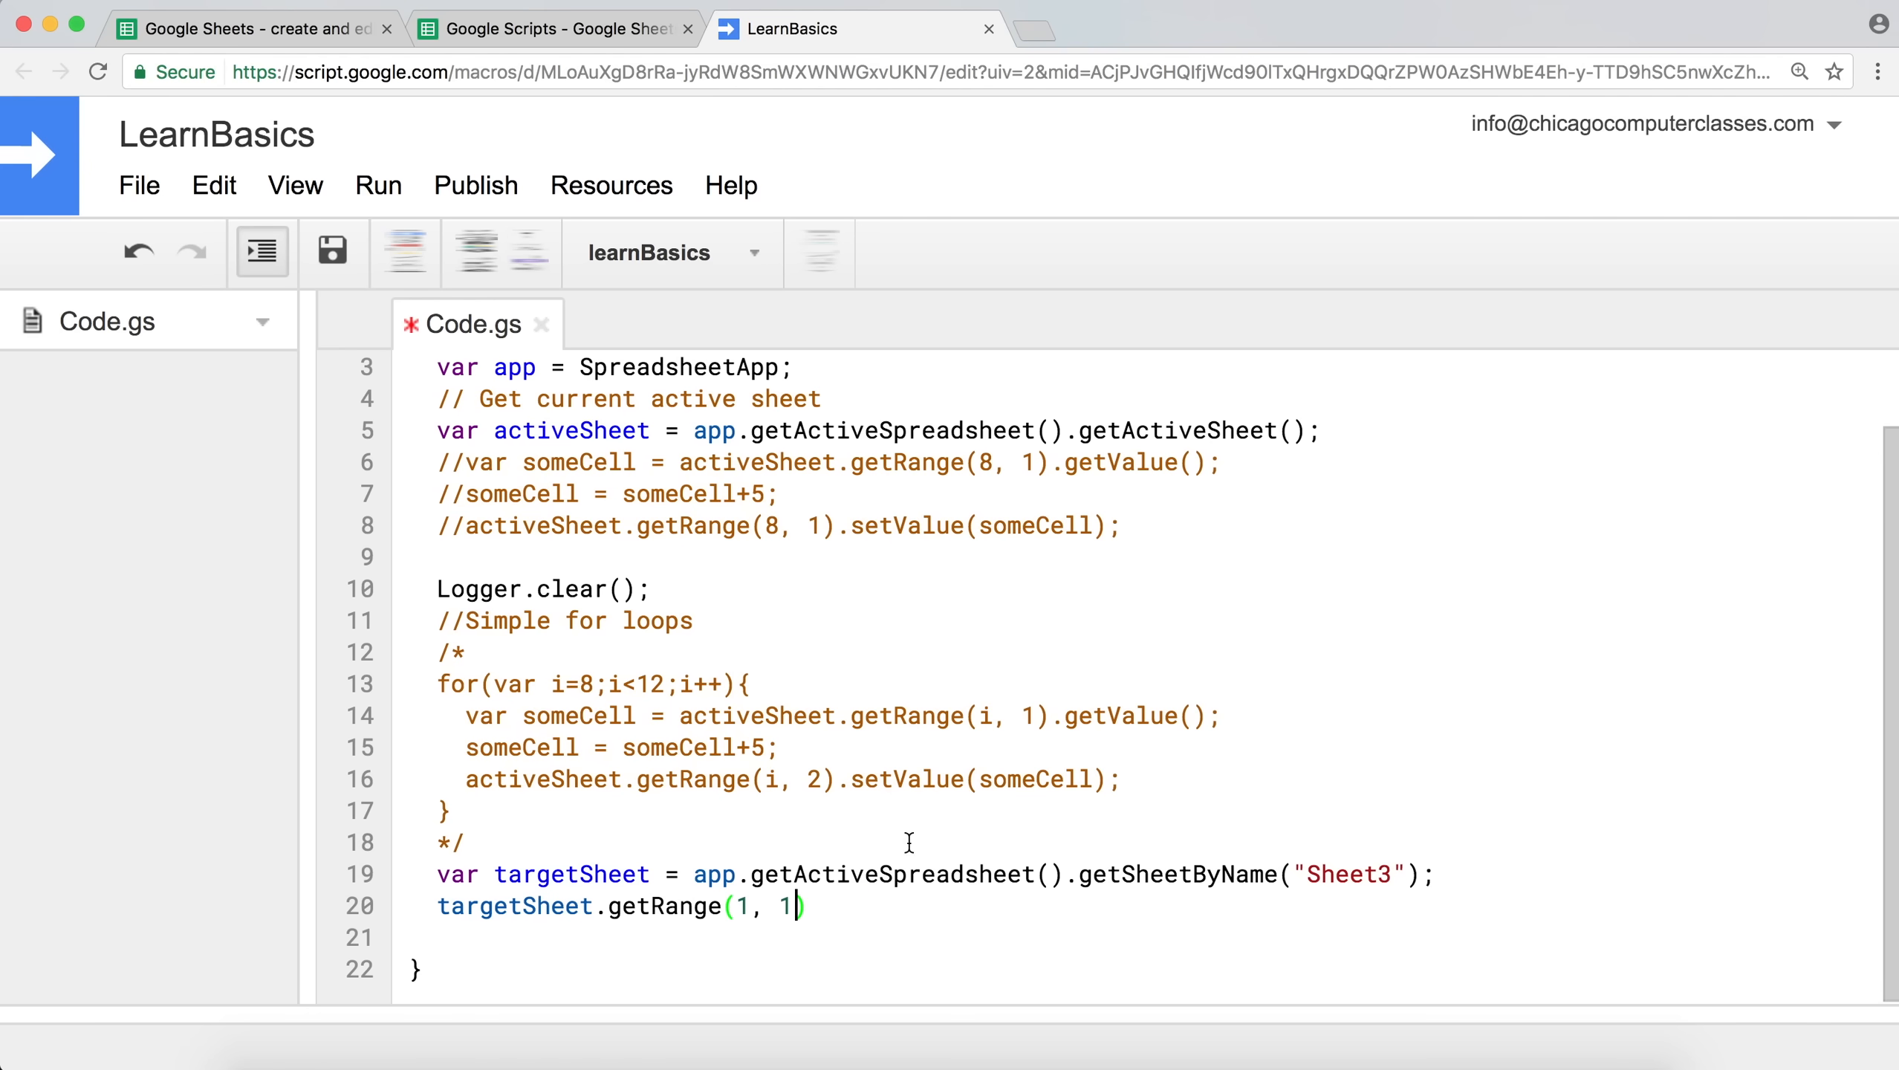
text(.)
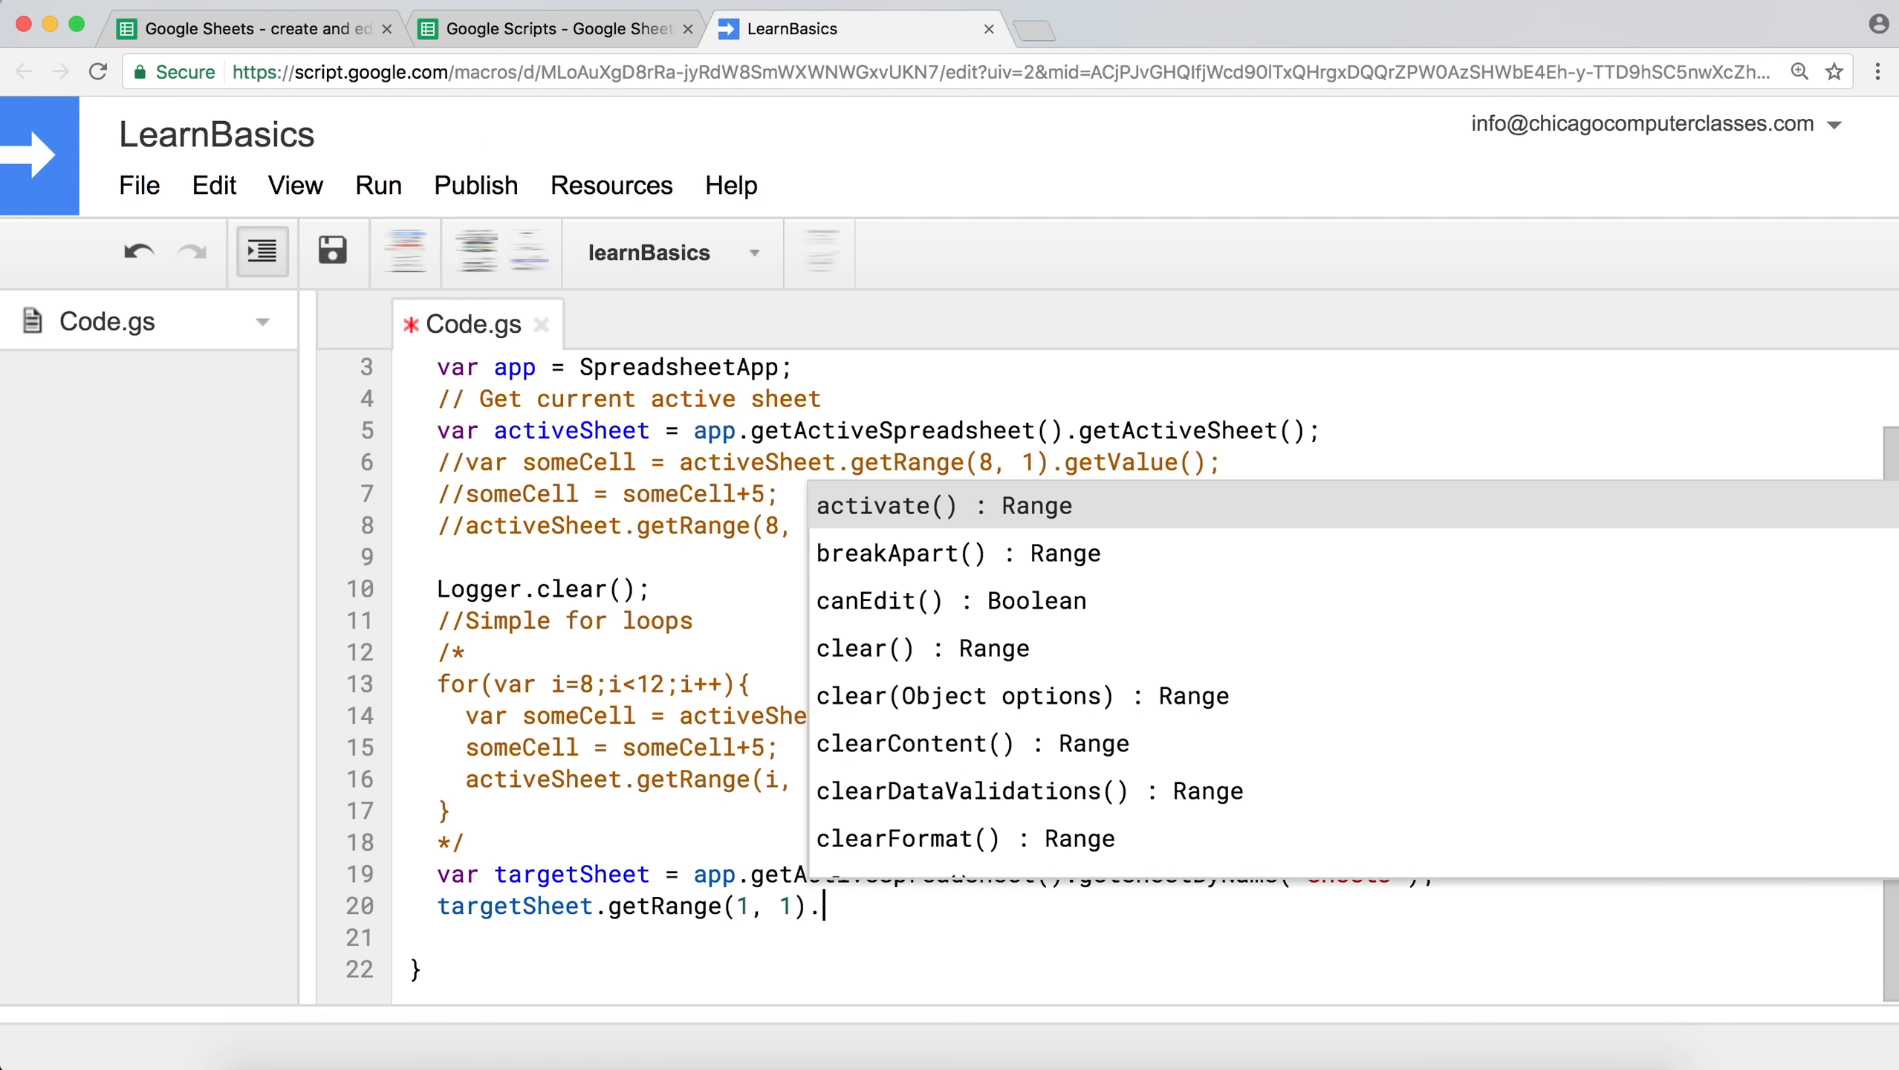
text(set)
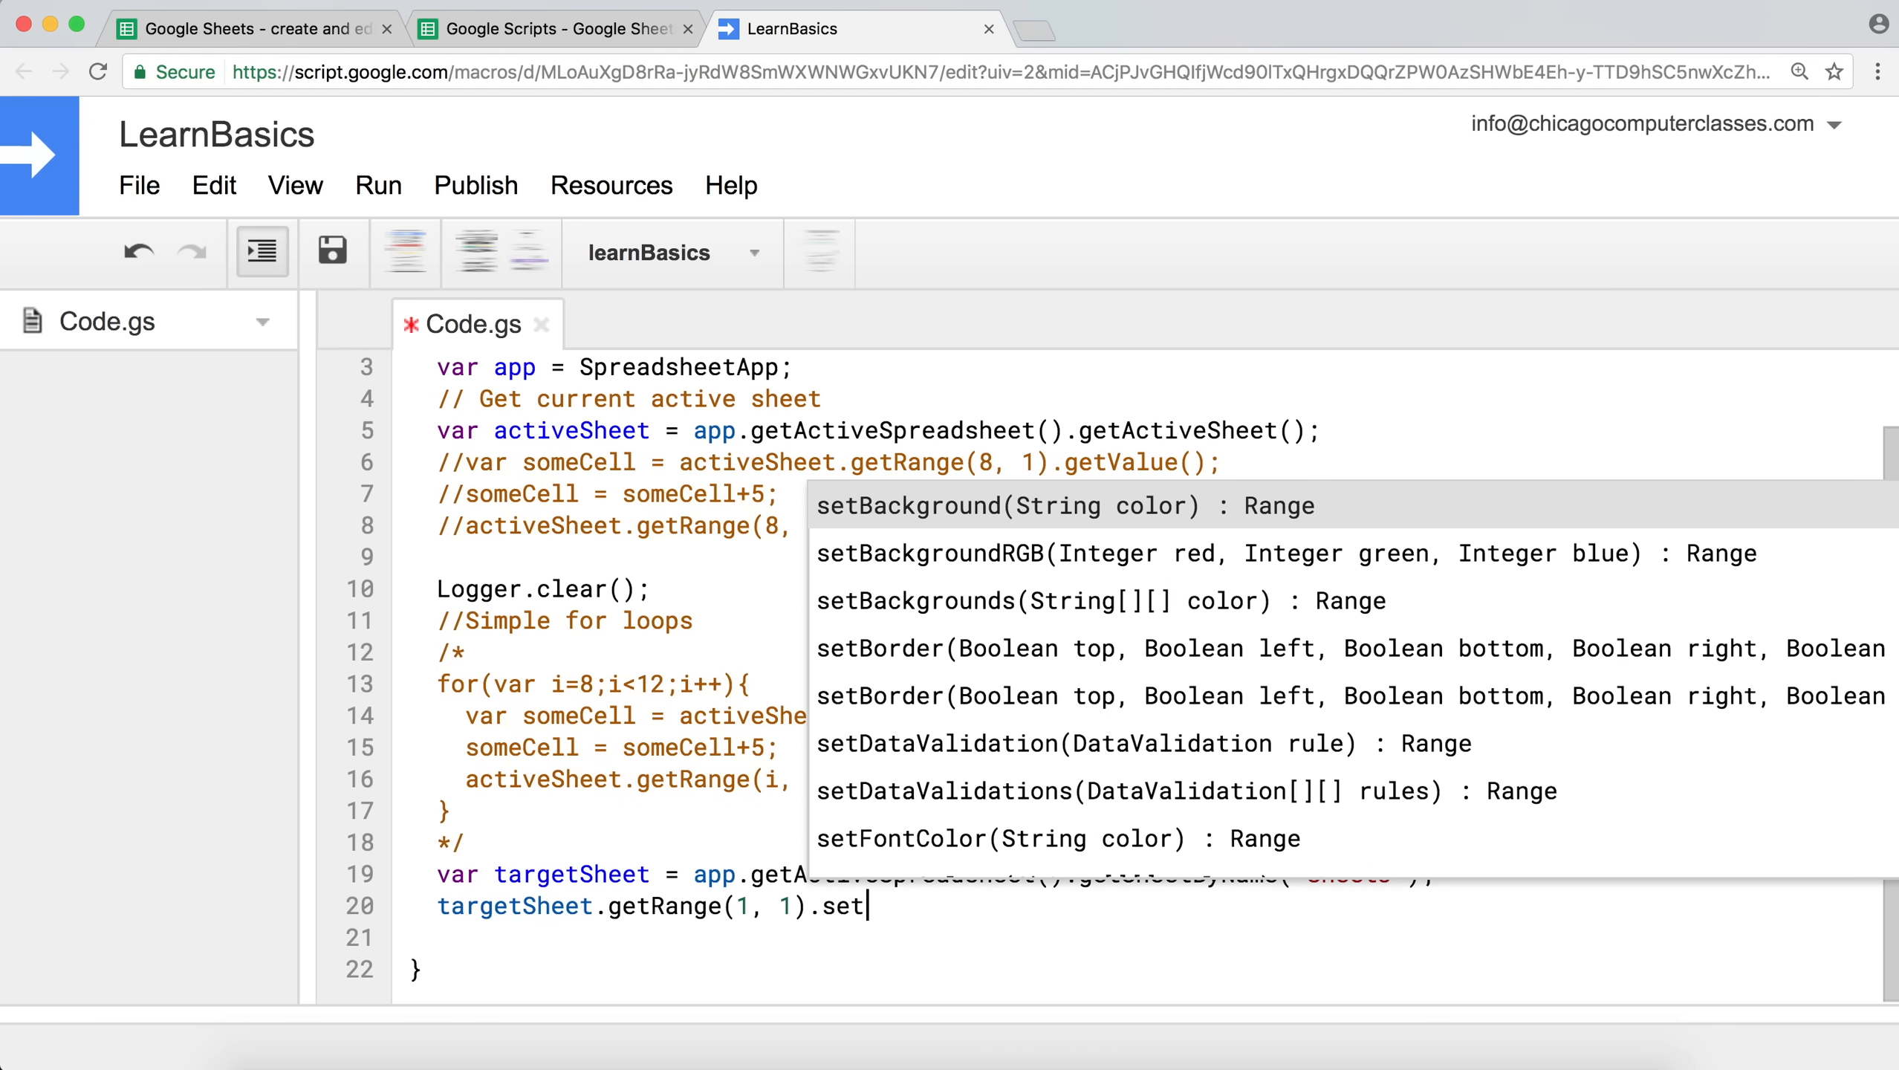
text(V)
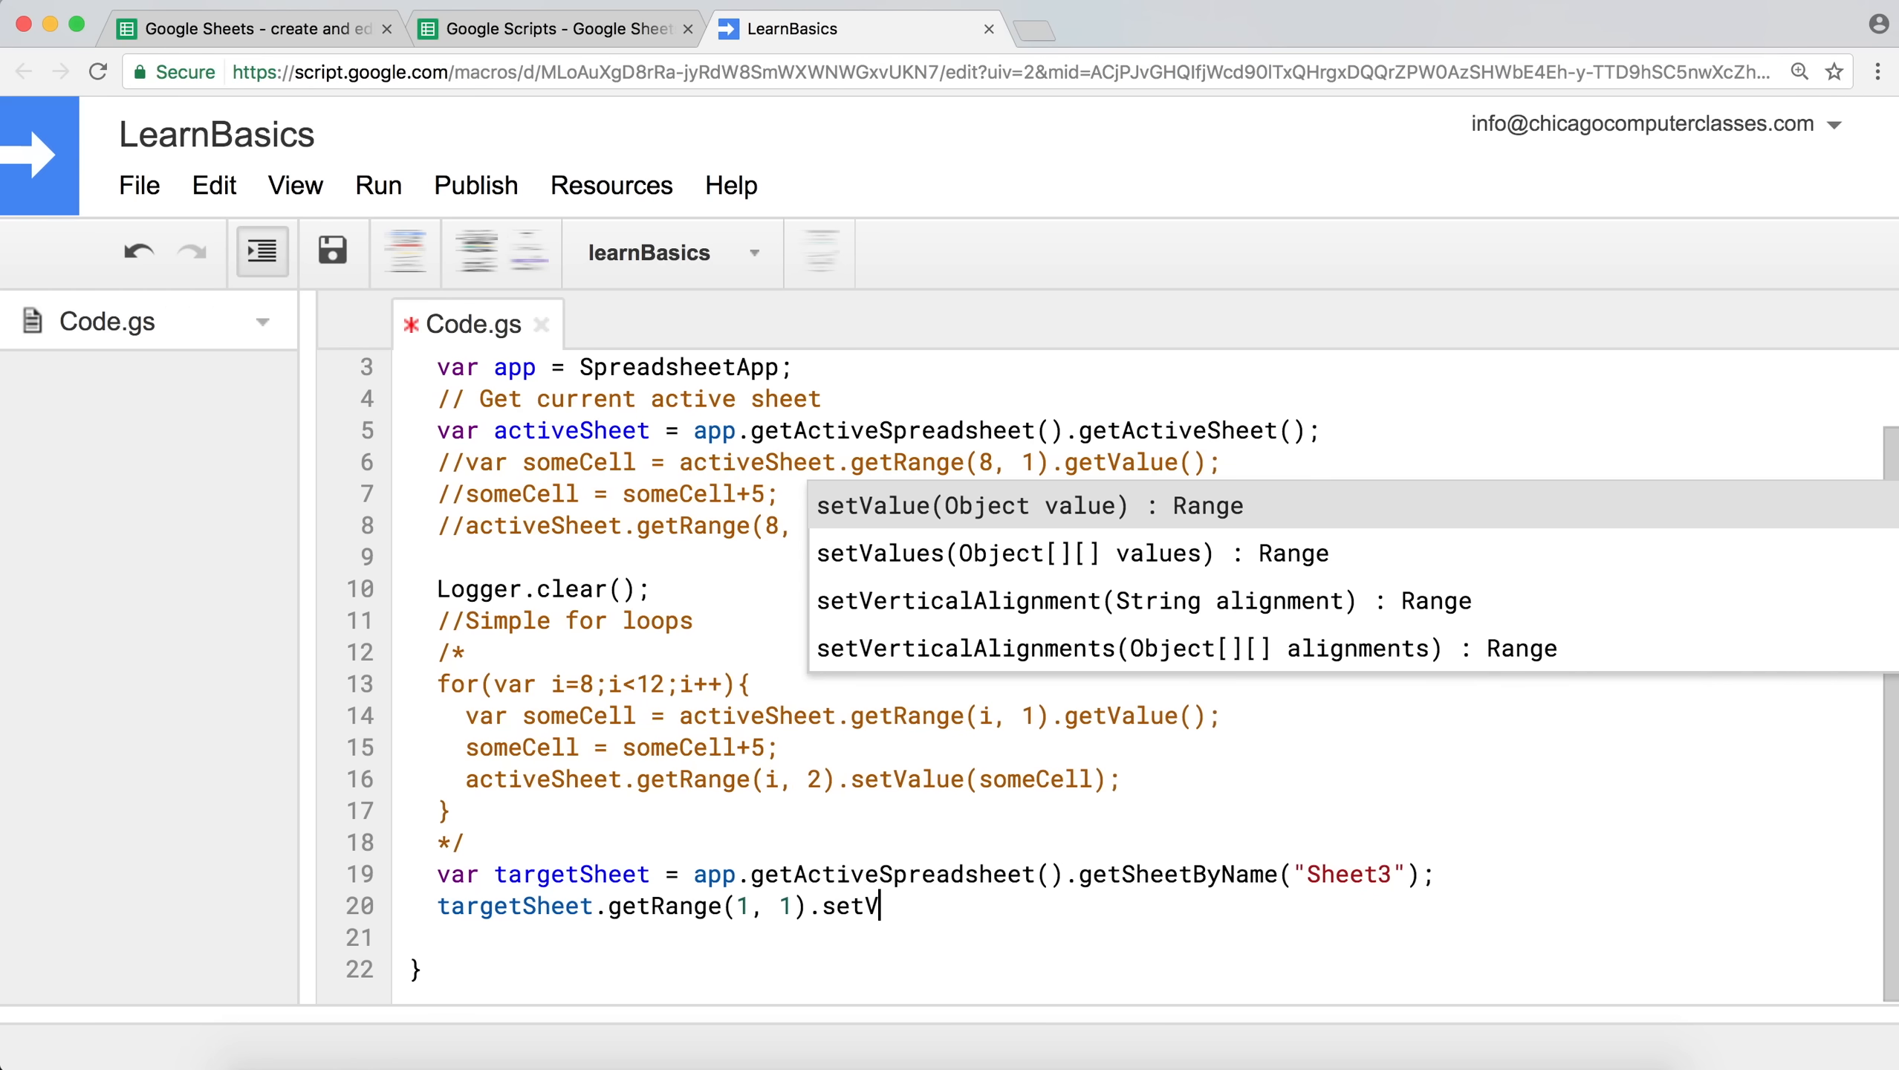
click(971, 505)
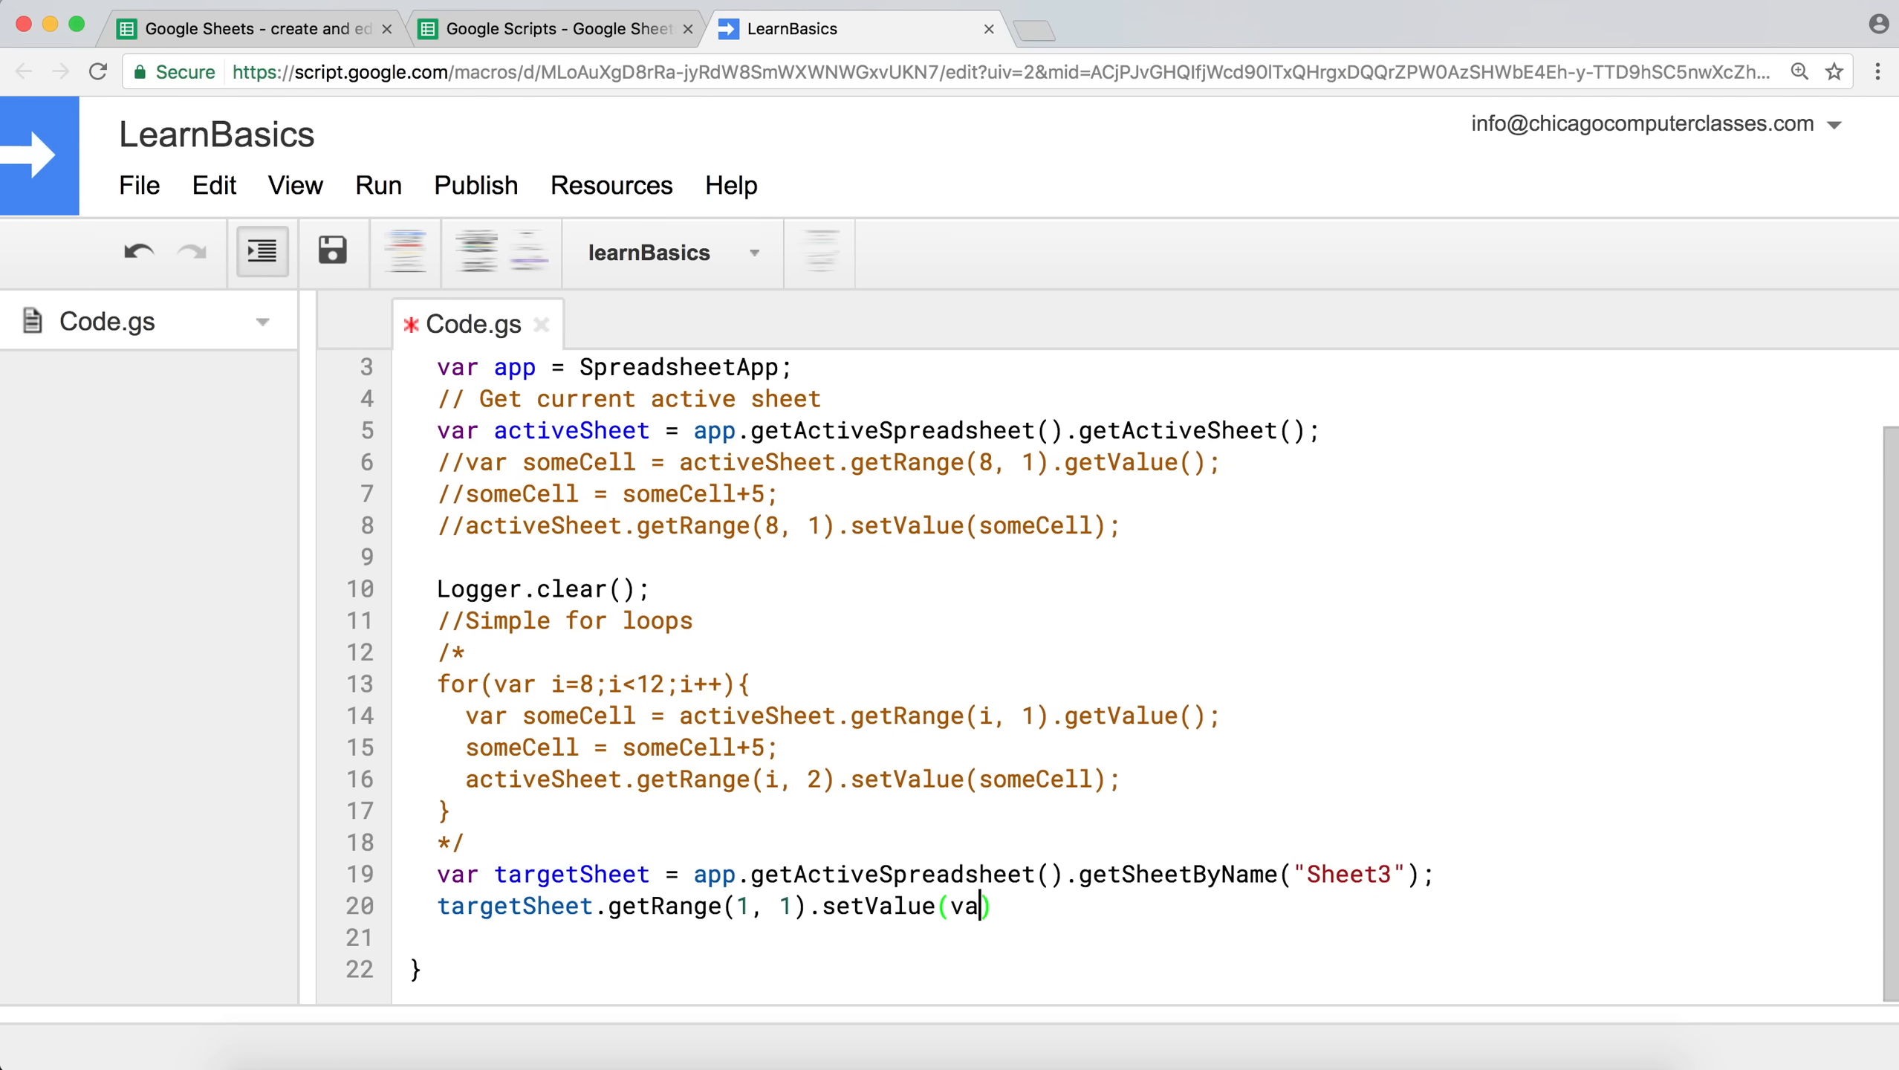
key(Backspace)
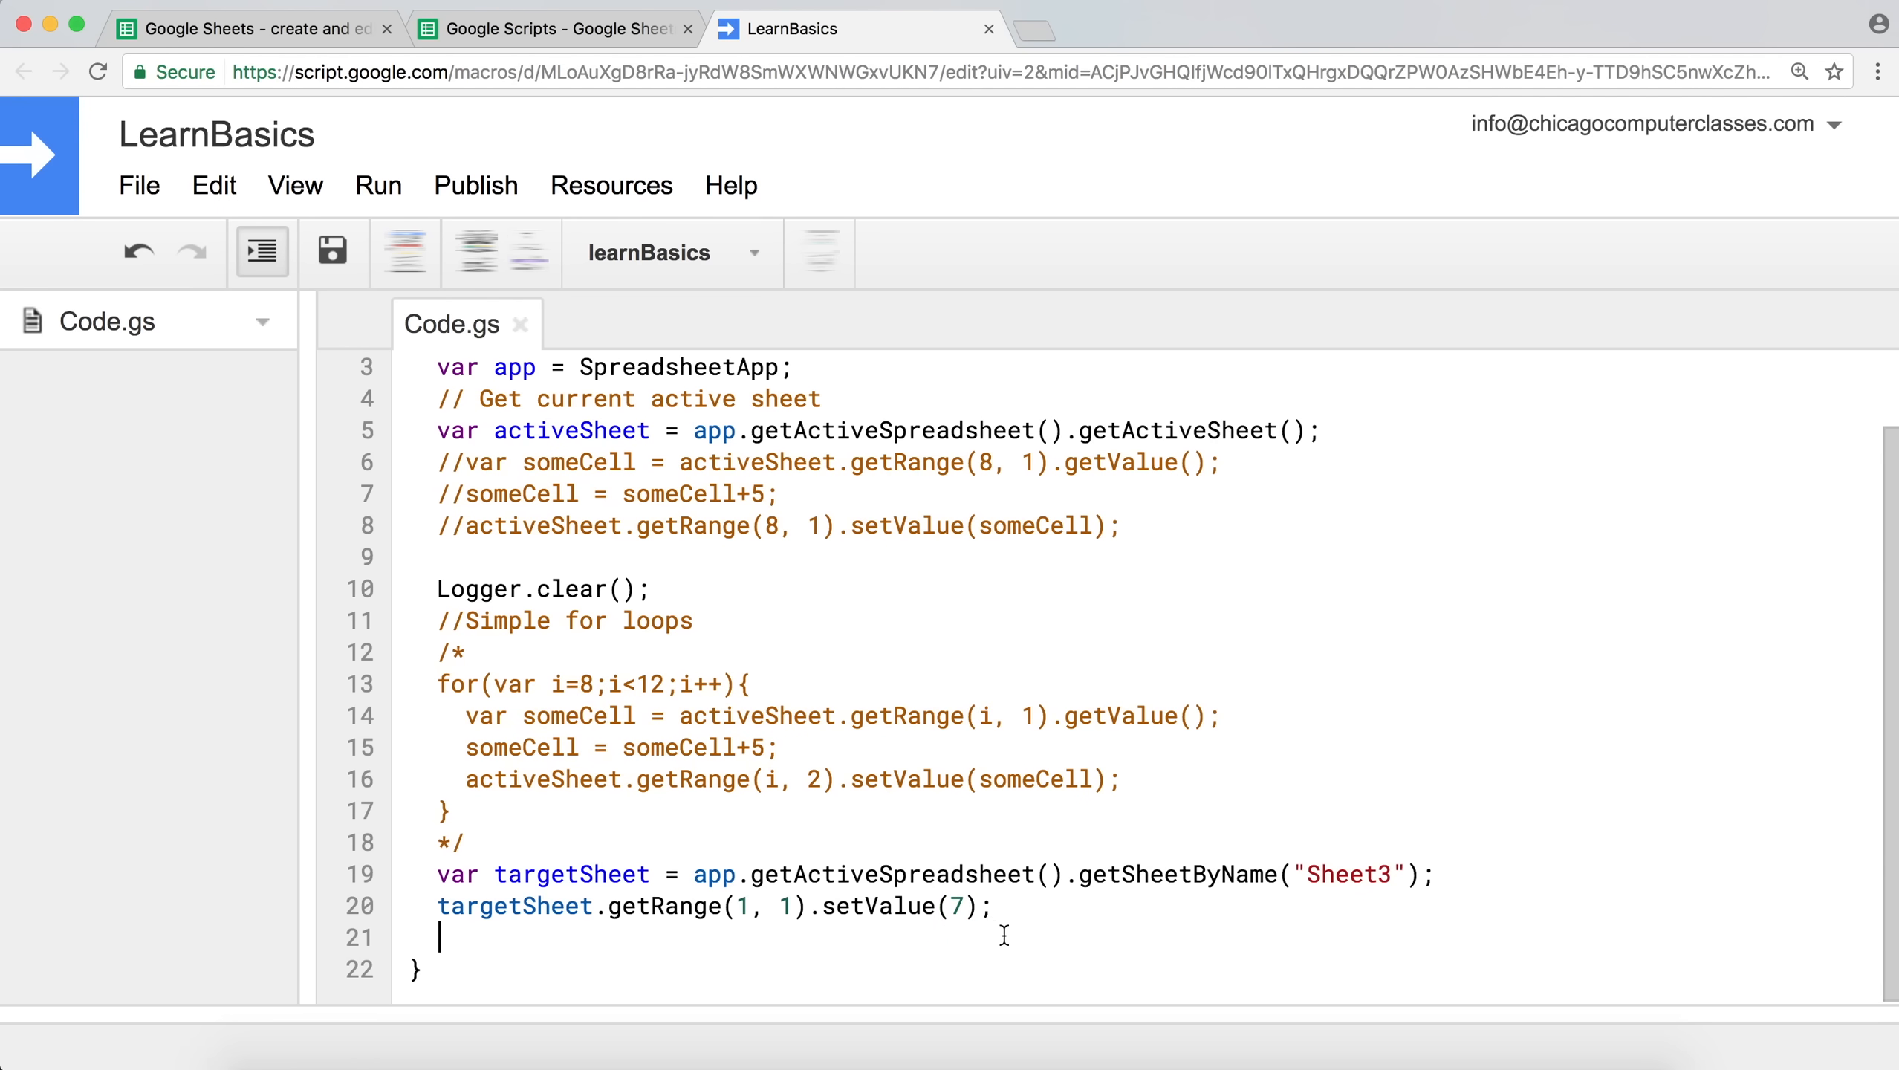
mouse_move(533, 253)
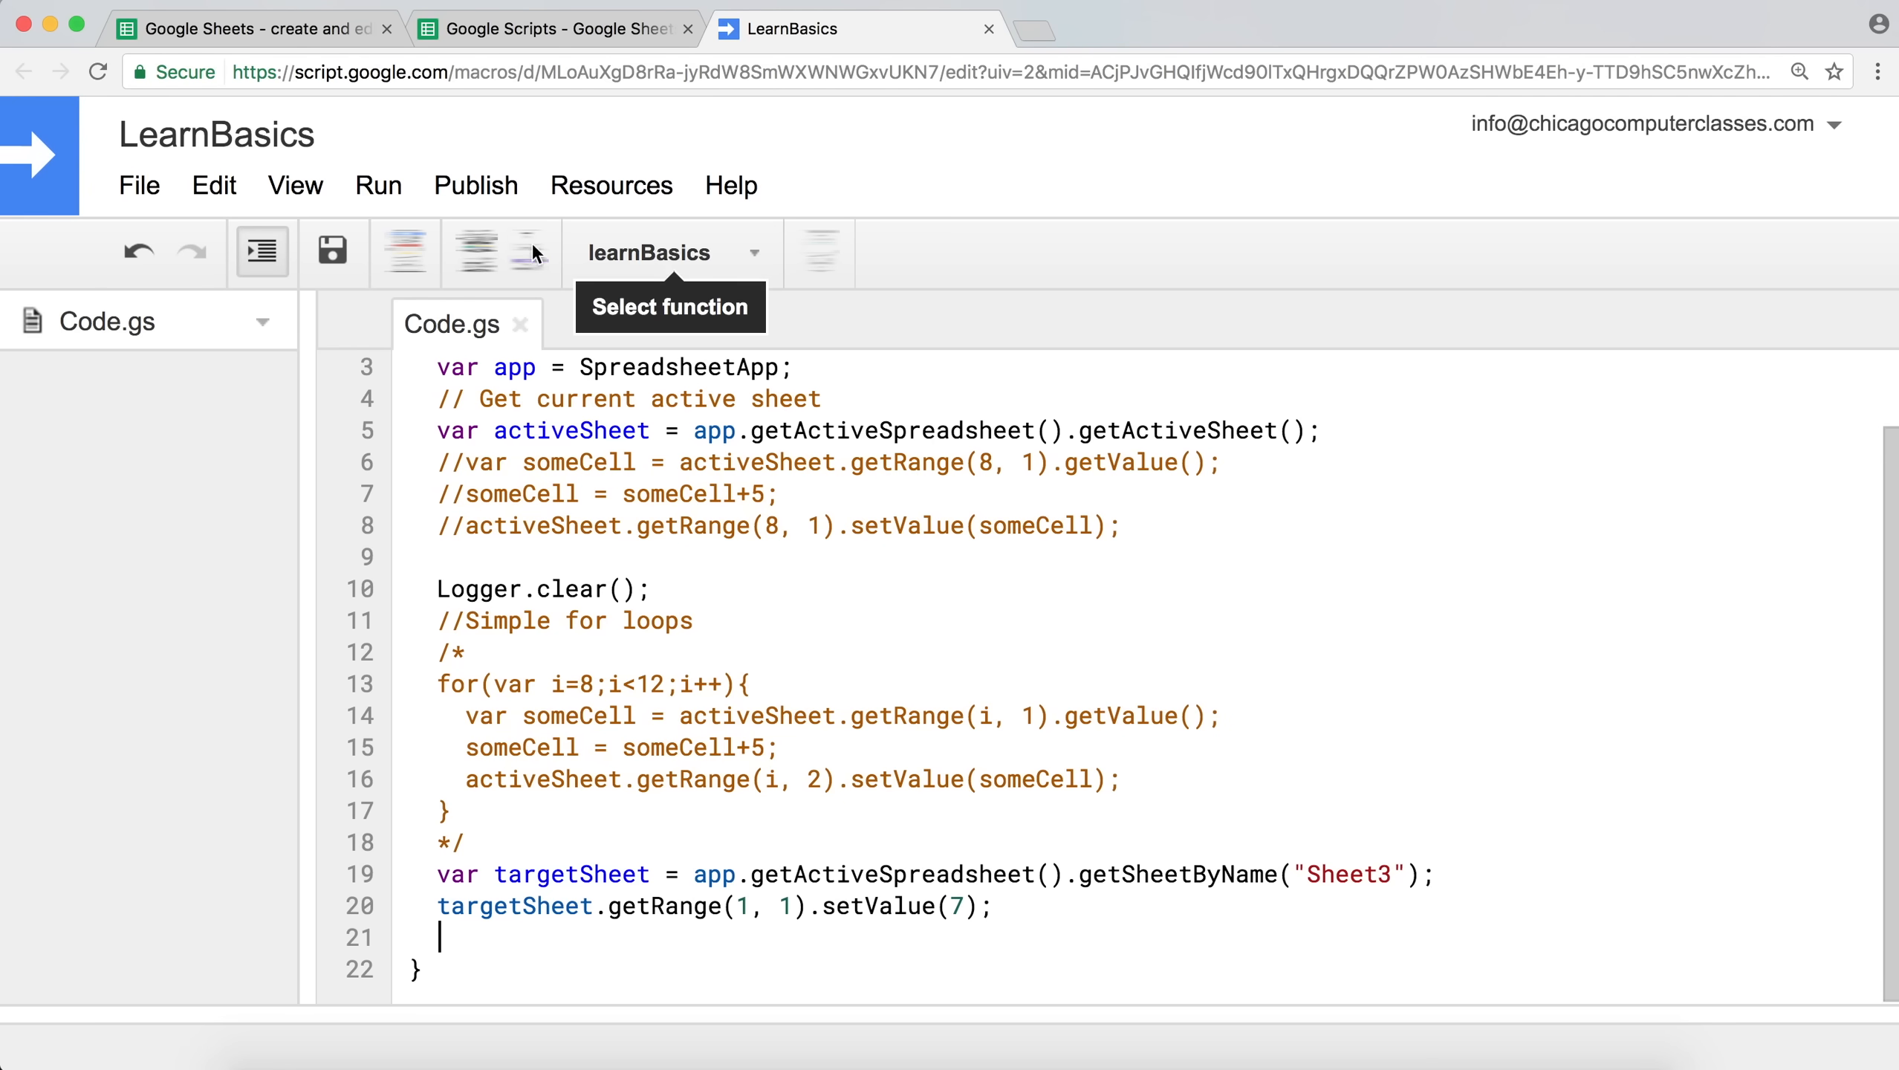
Run learnBasics, check Sheet3 A1 now holds 7, then return to Sheet1.
click(403, 252)
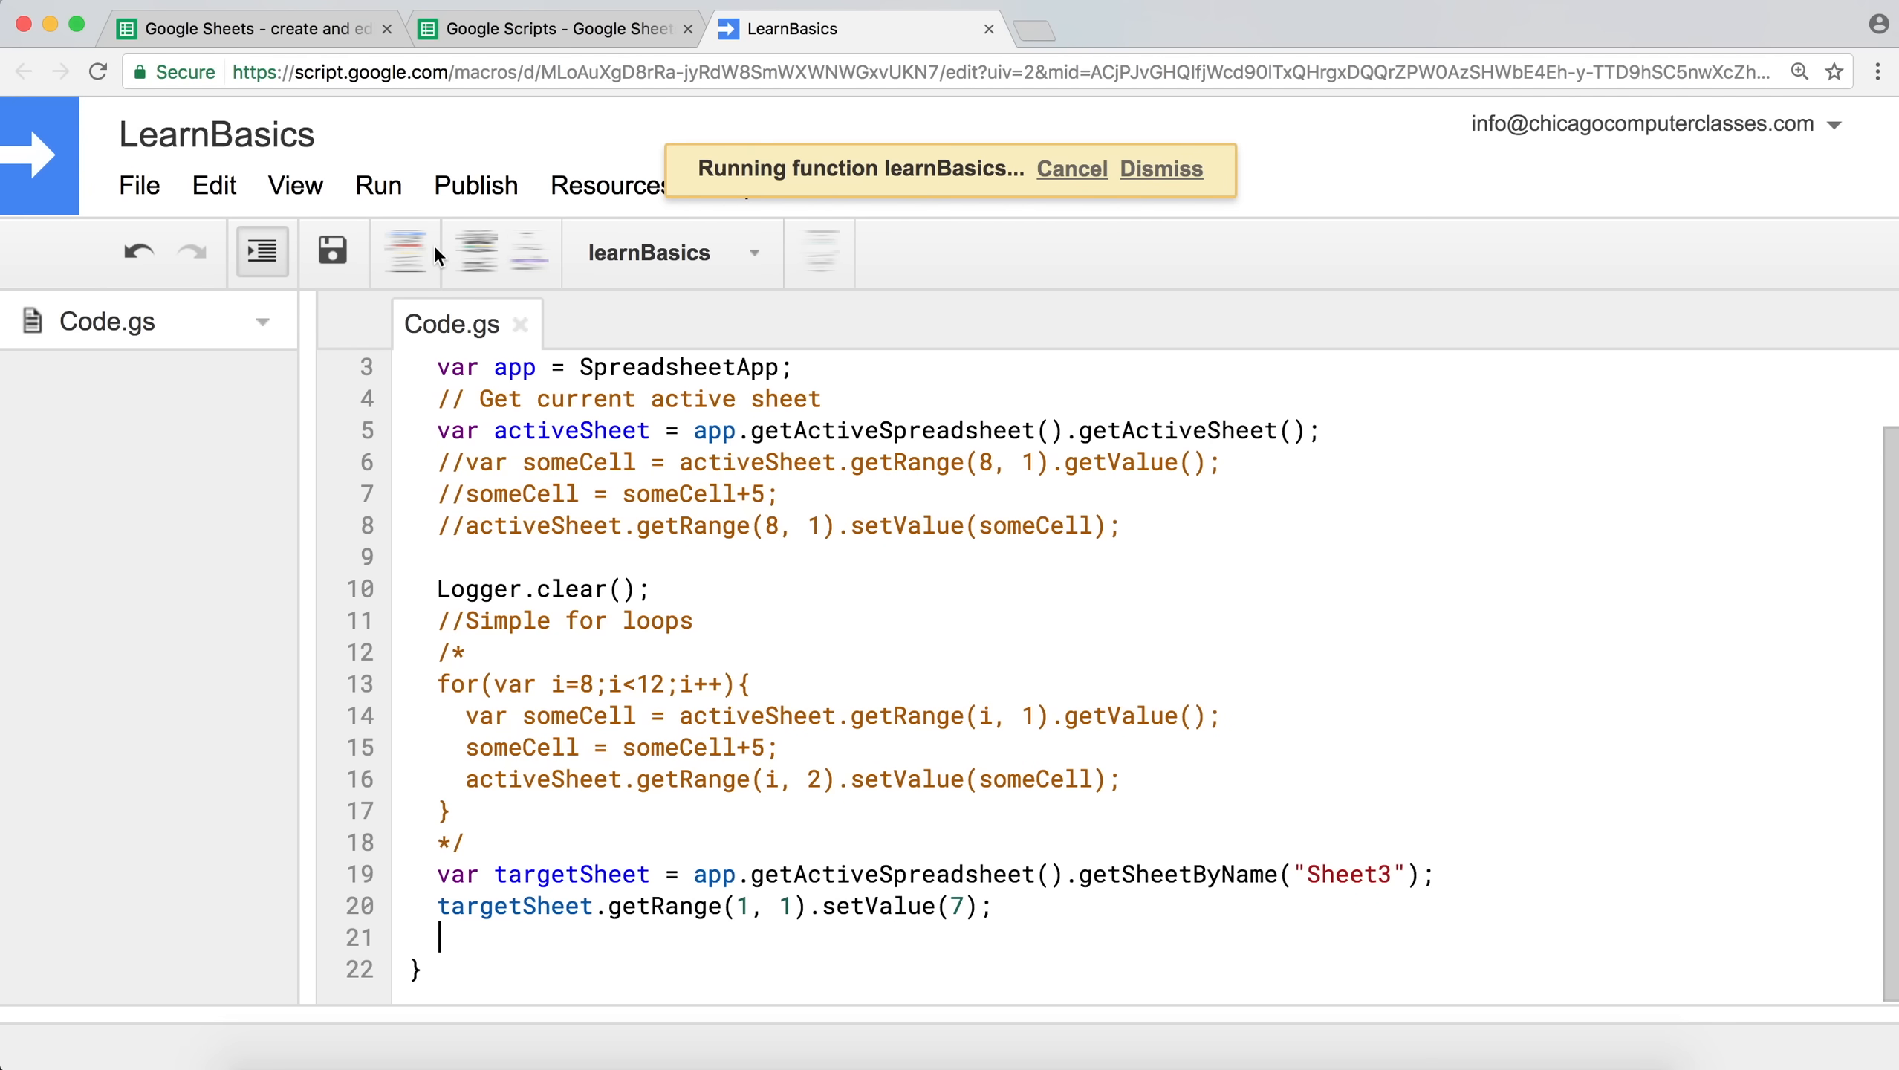
click(1159, 168)
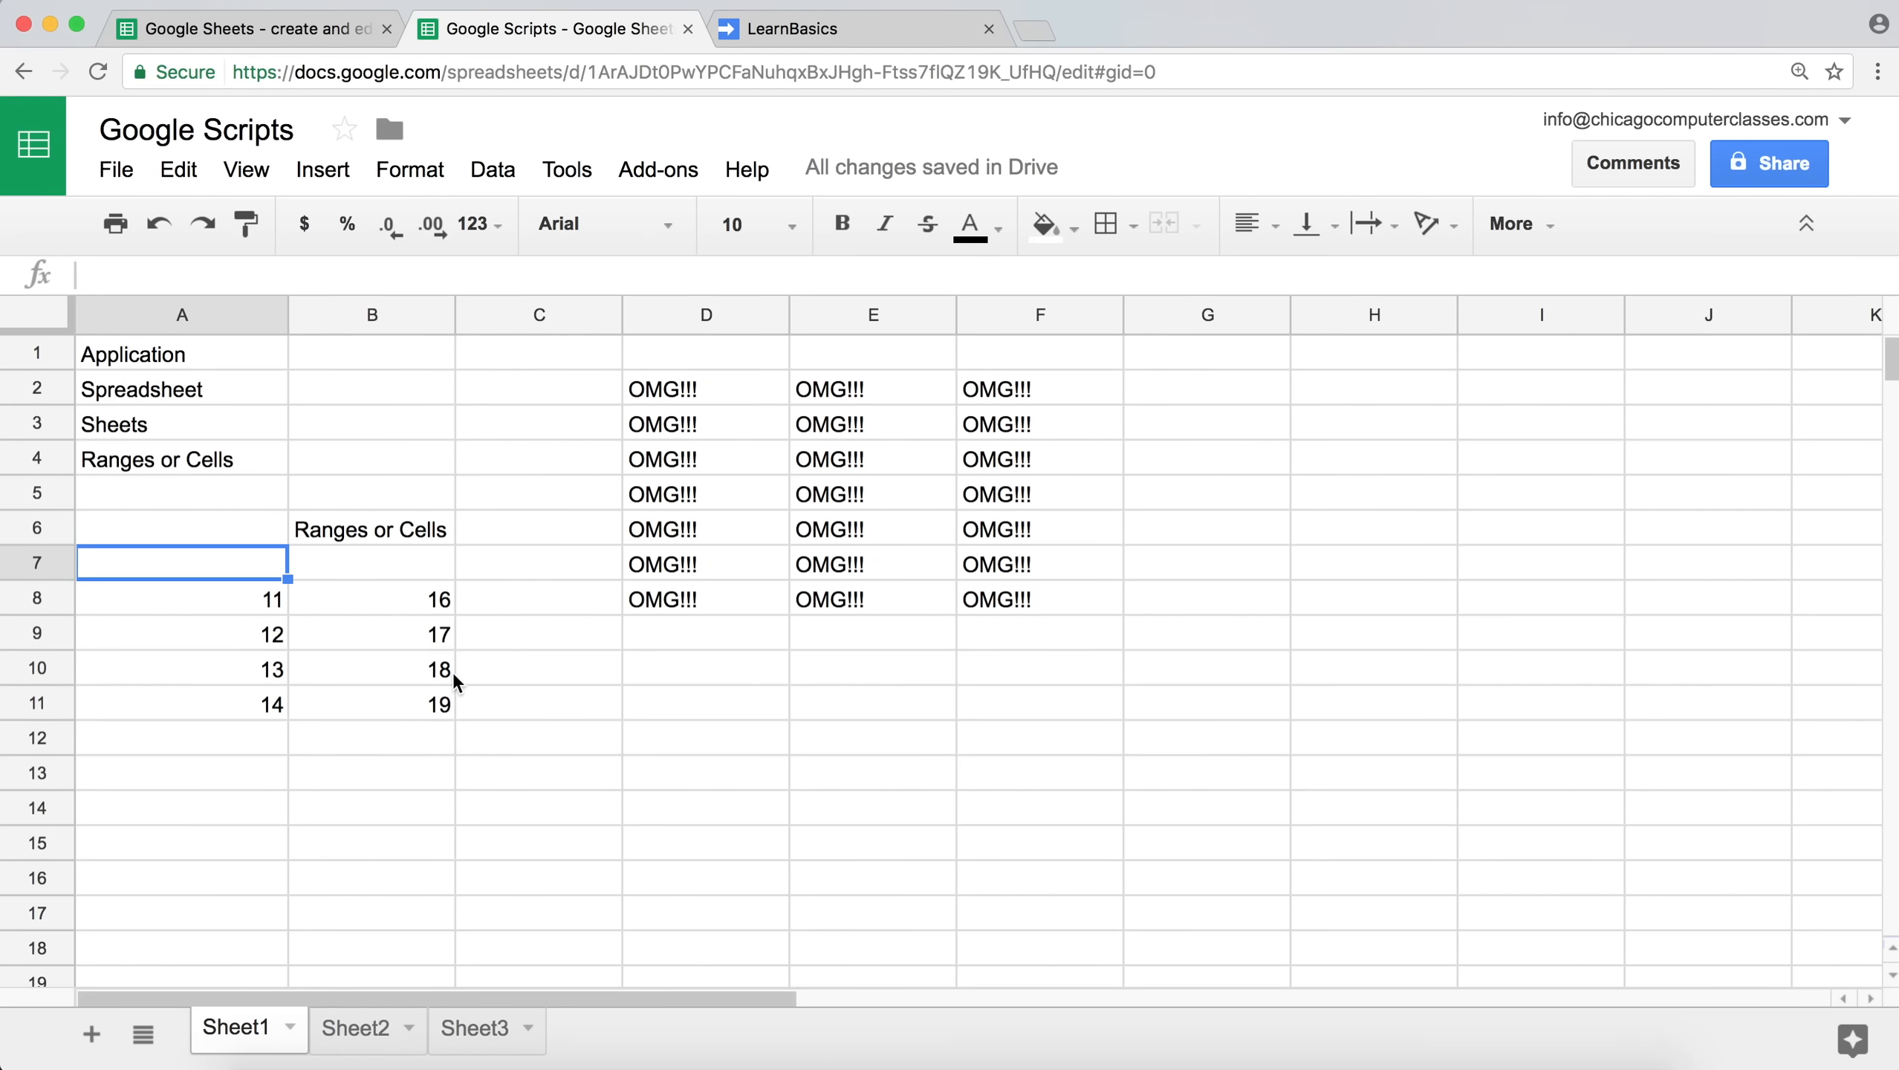
click(475, 1028)
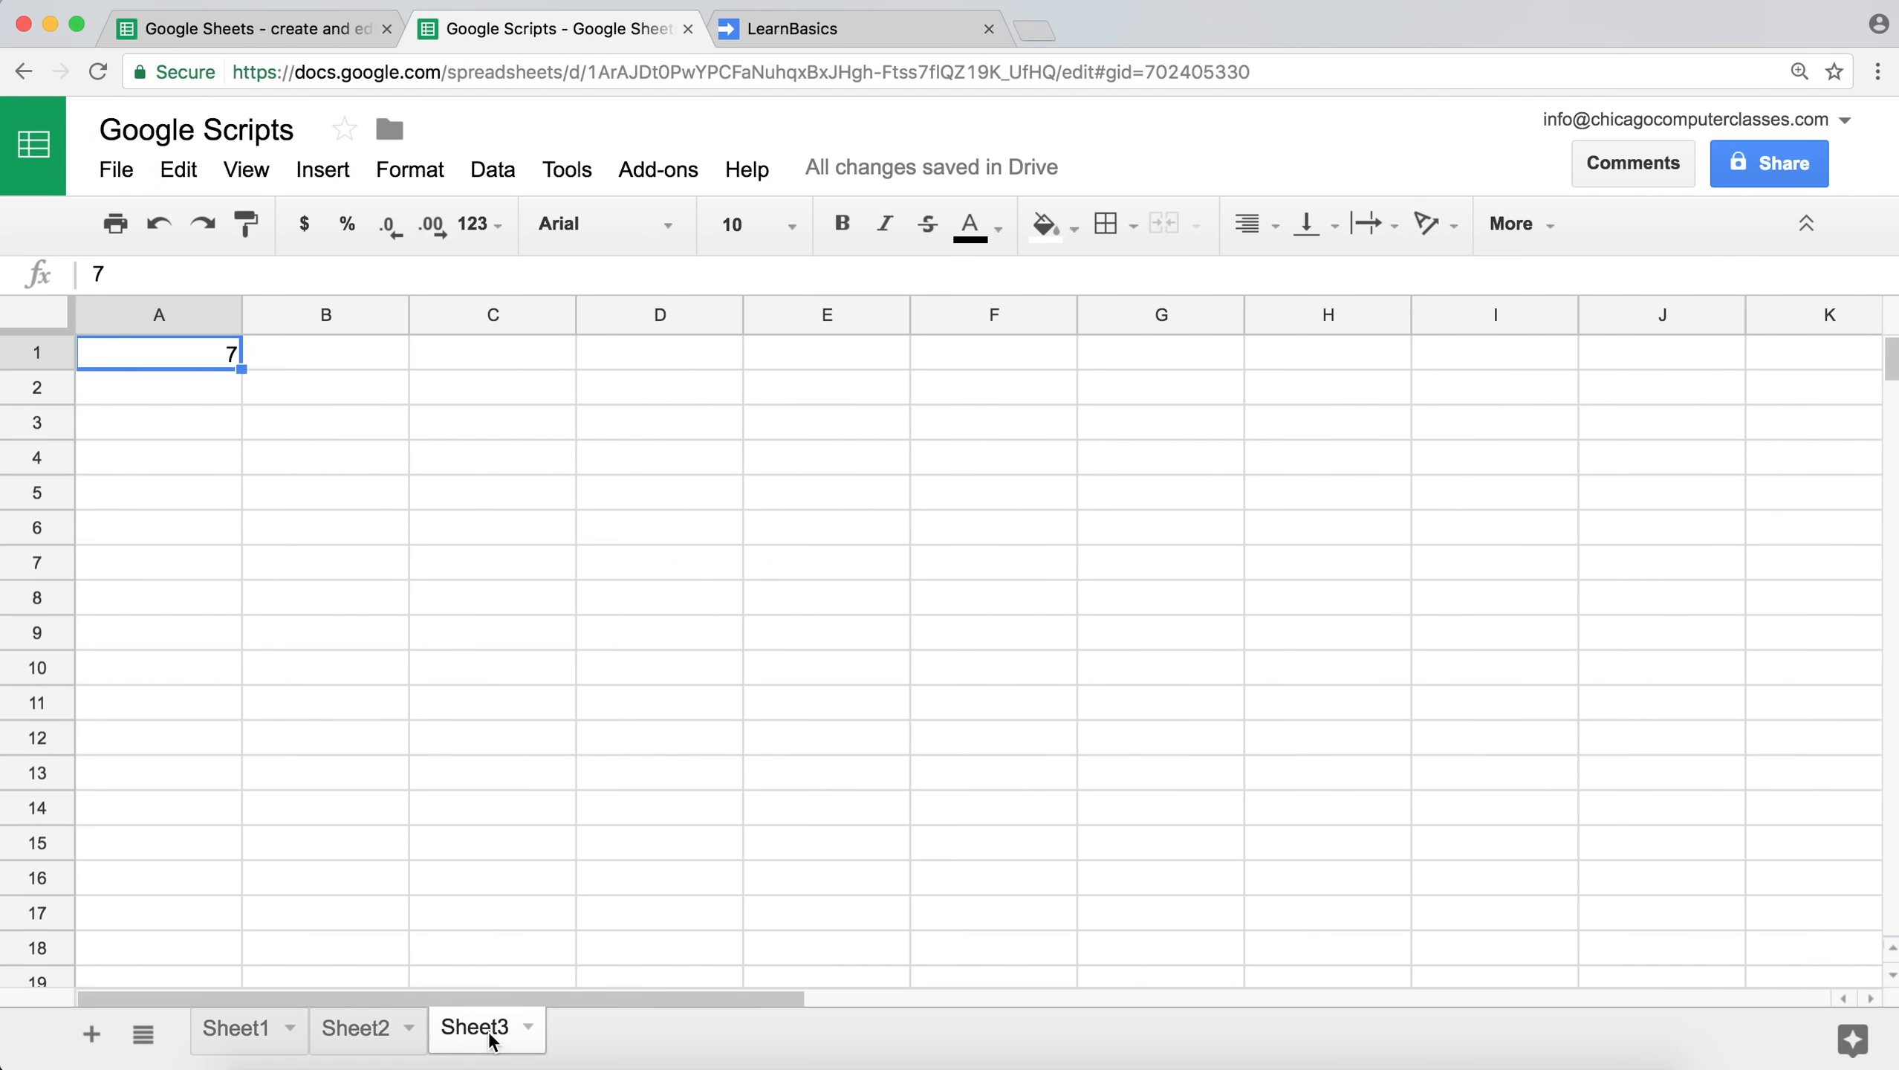
key(Delete)
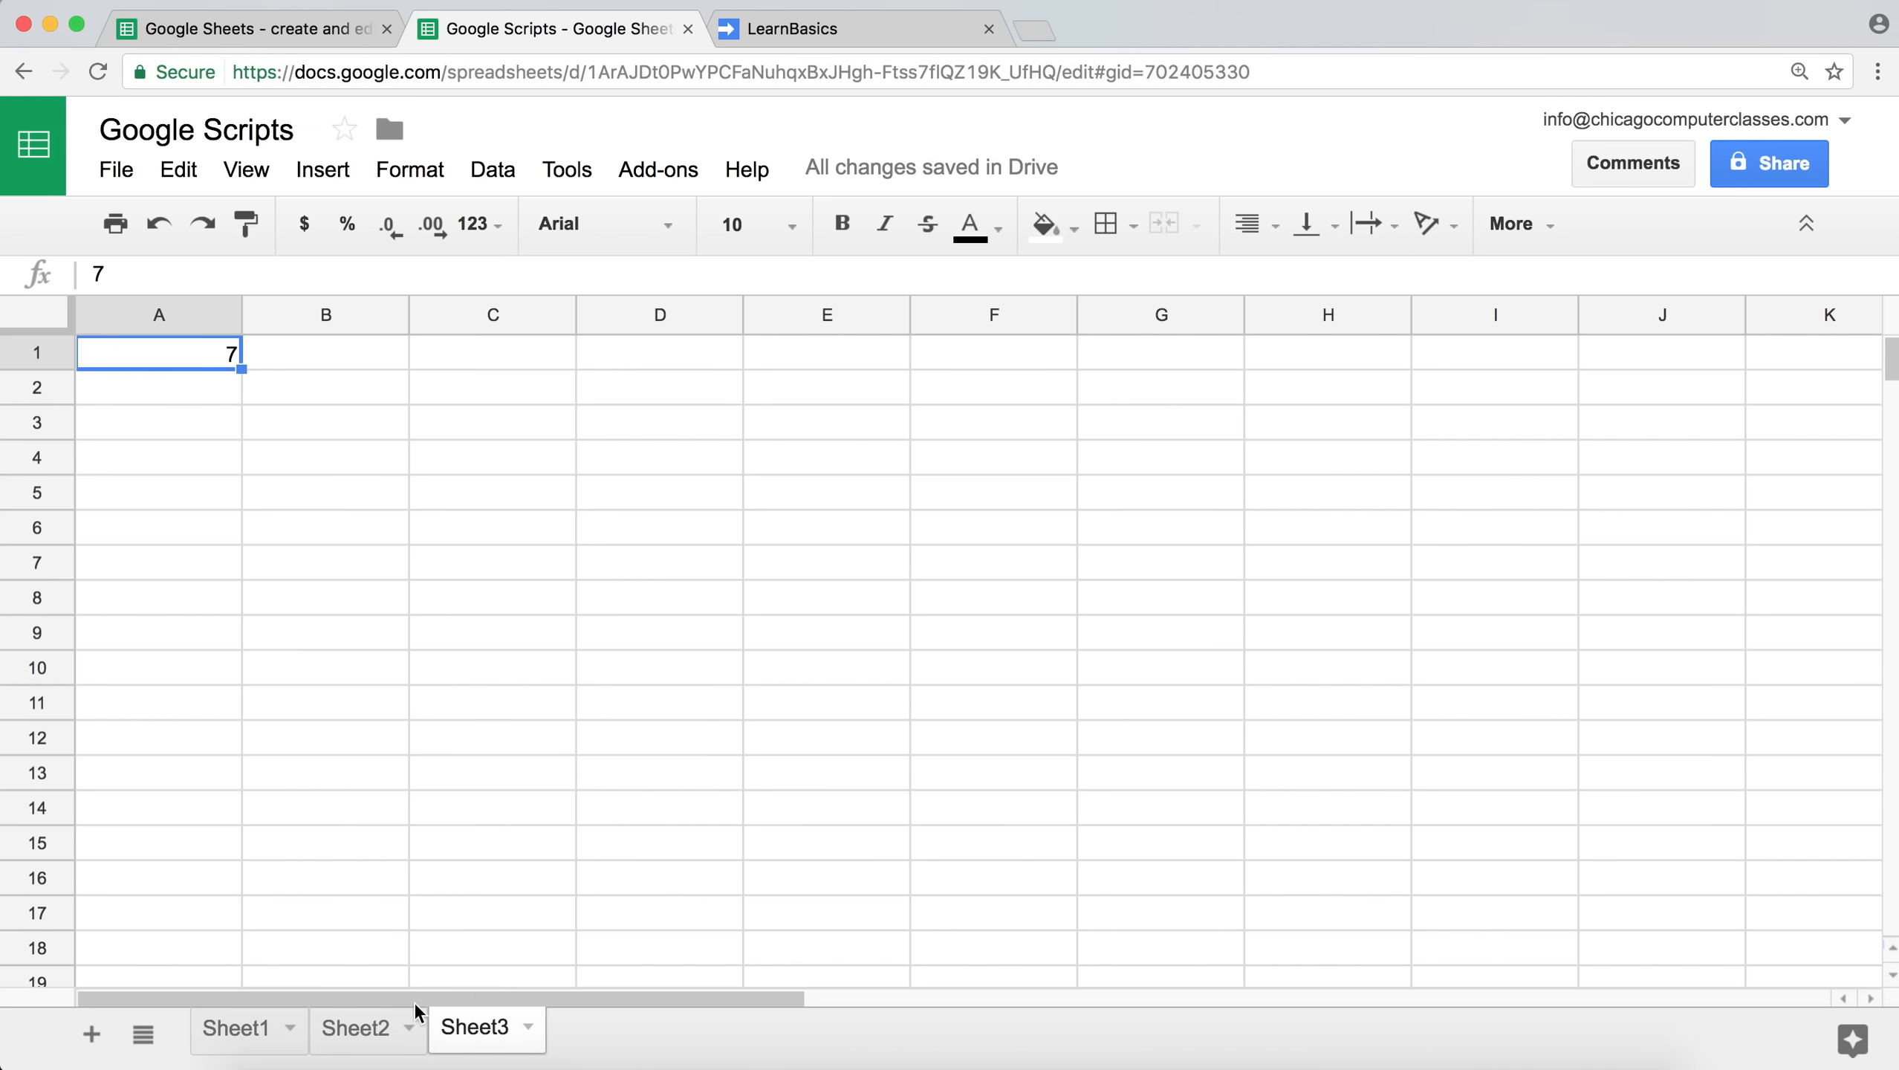
click(236, 1027)
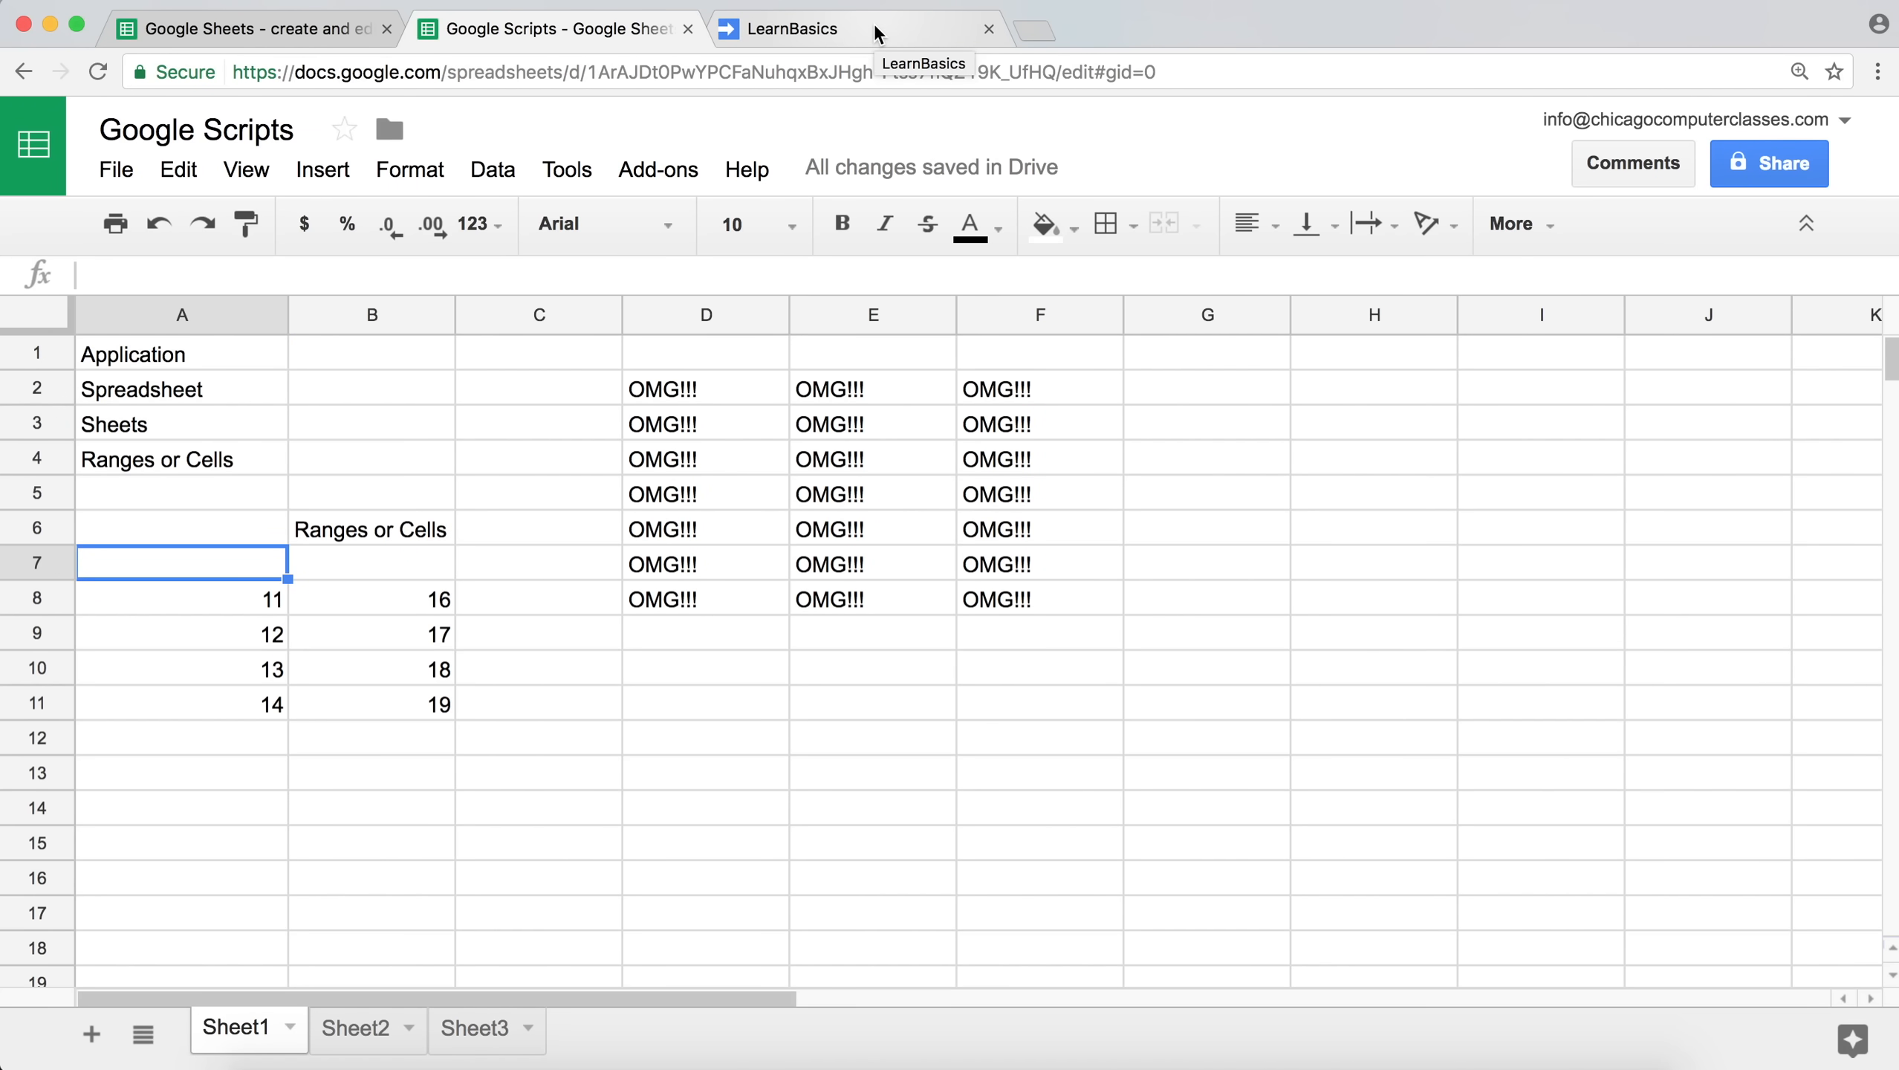
Add the comment "/select a sheet by name" above the targetSheet lines in the script.
click(787, 28)
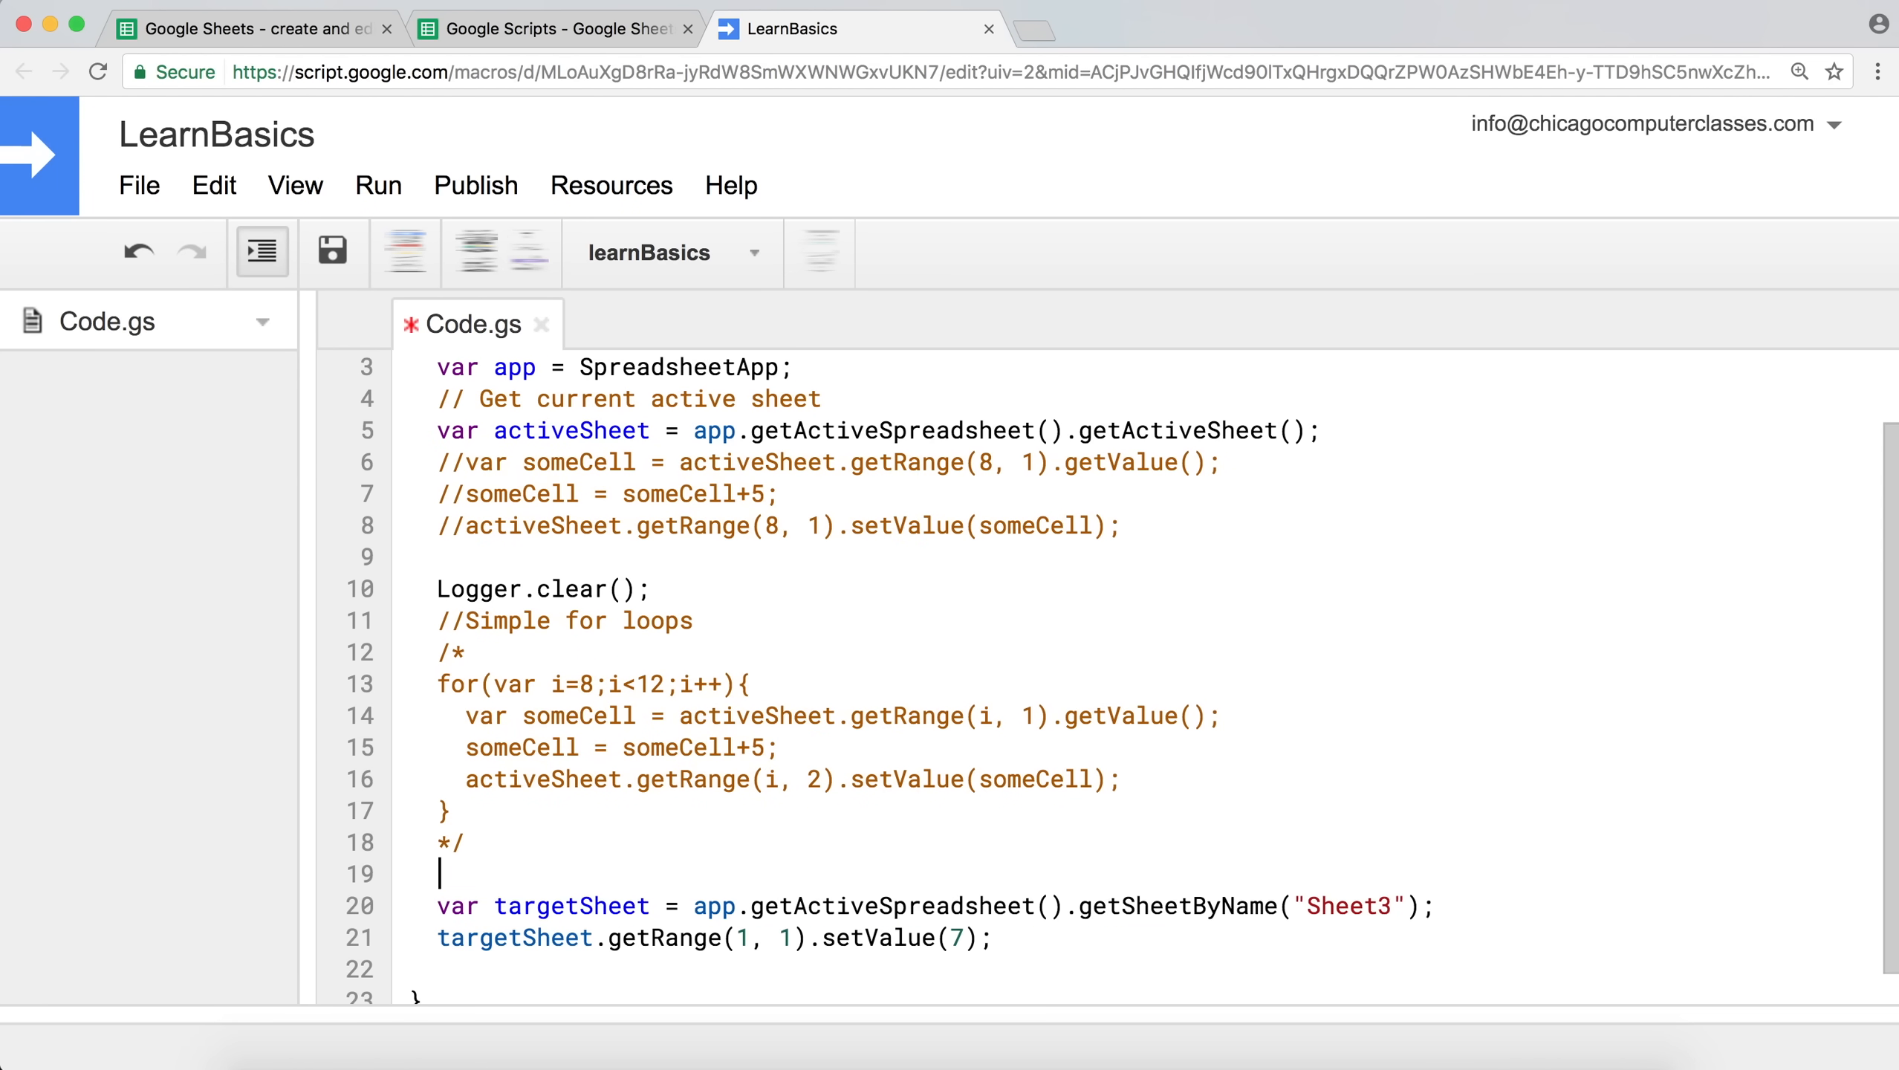
text(/selec)
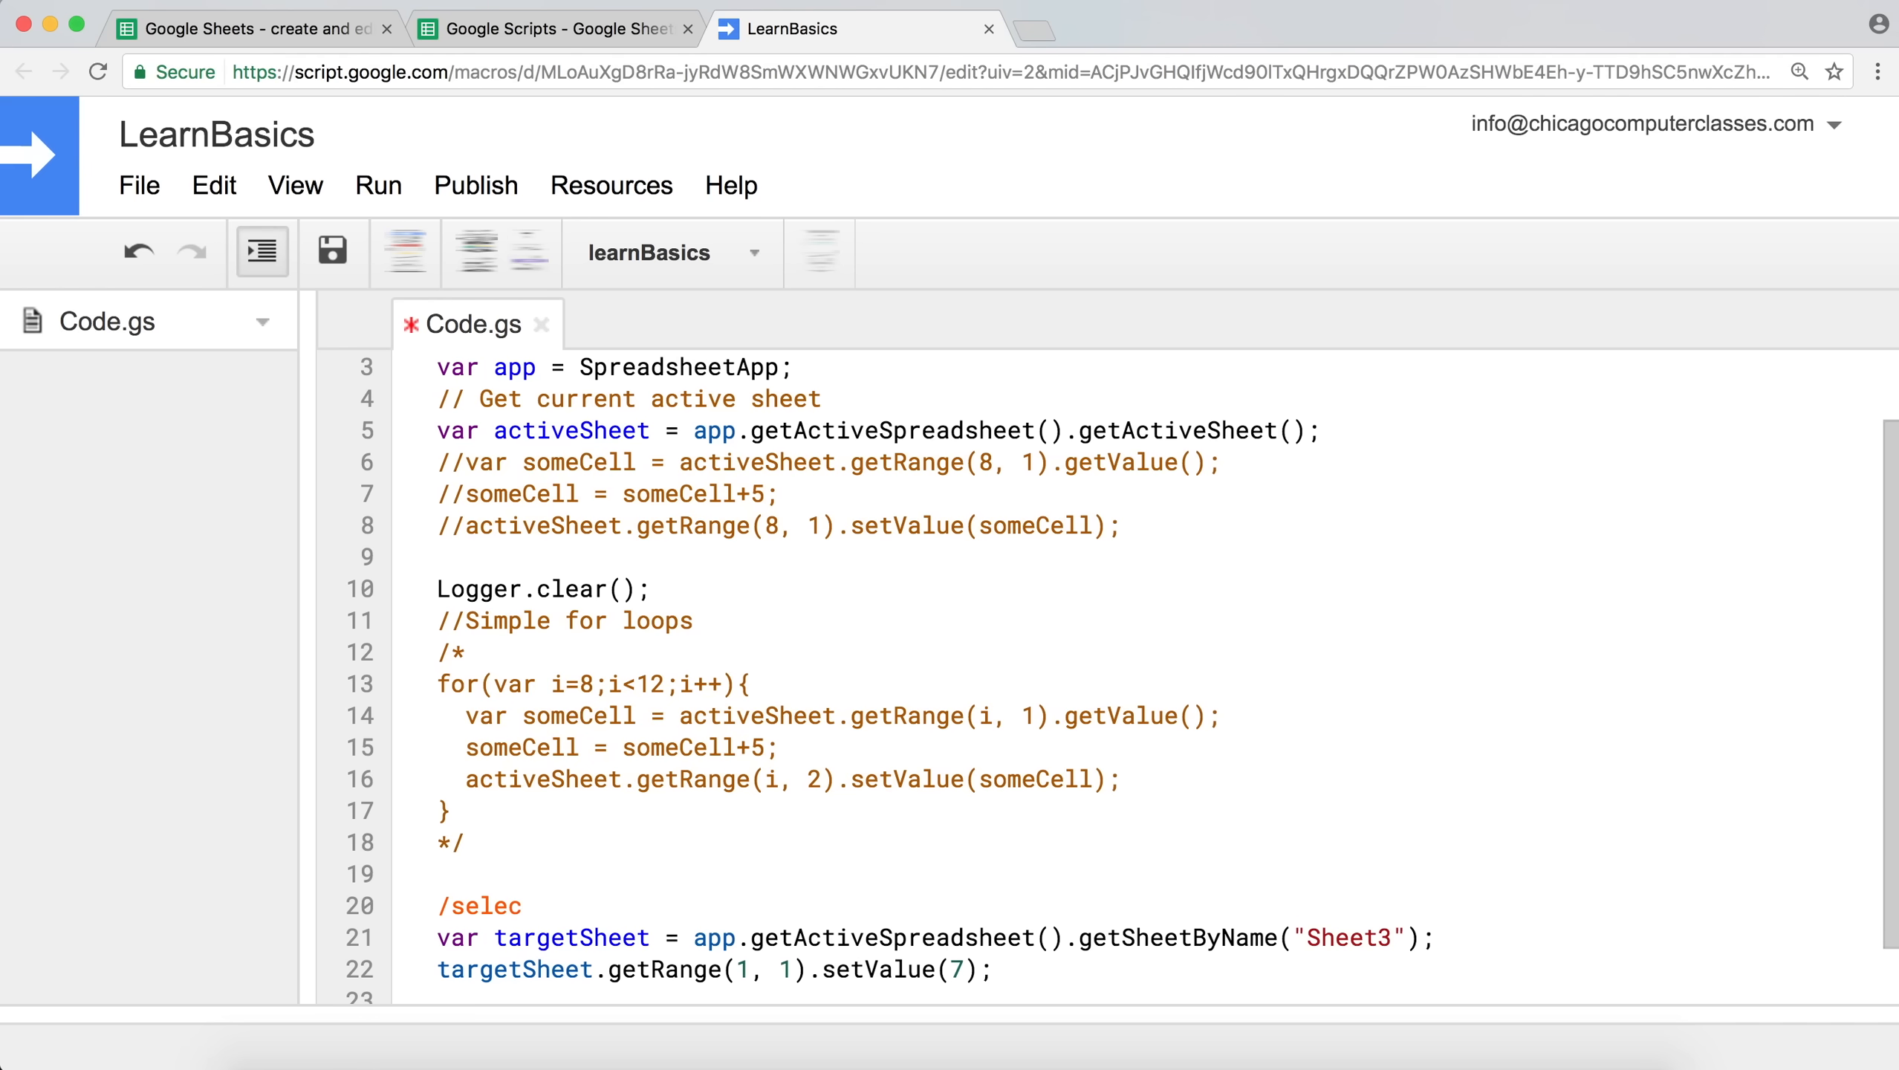
text(t a she)
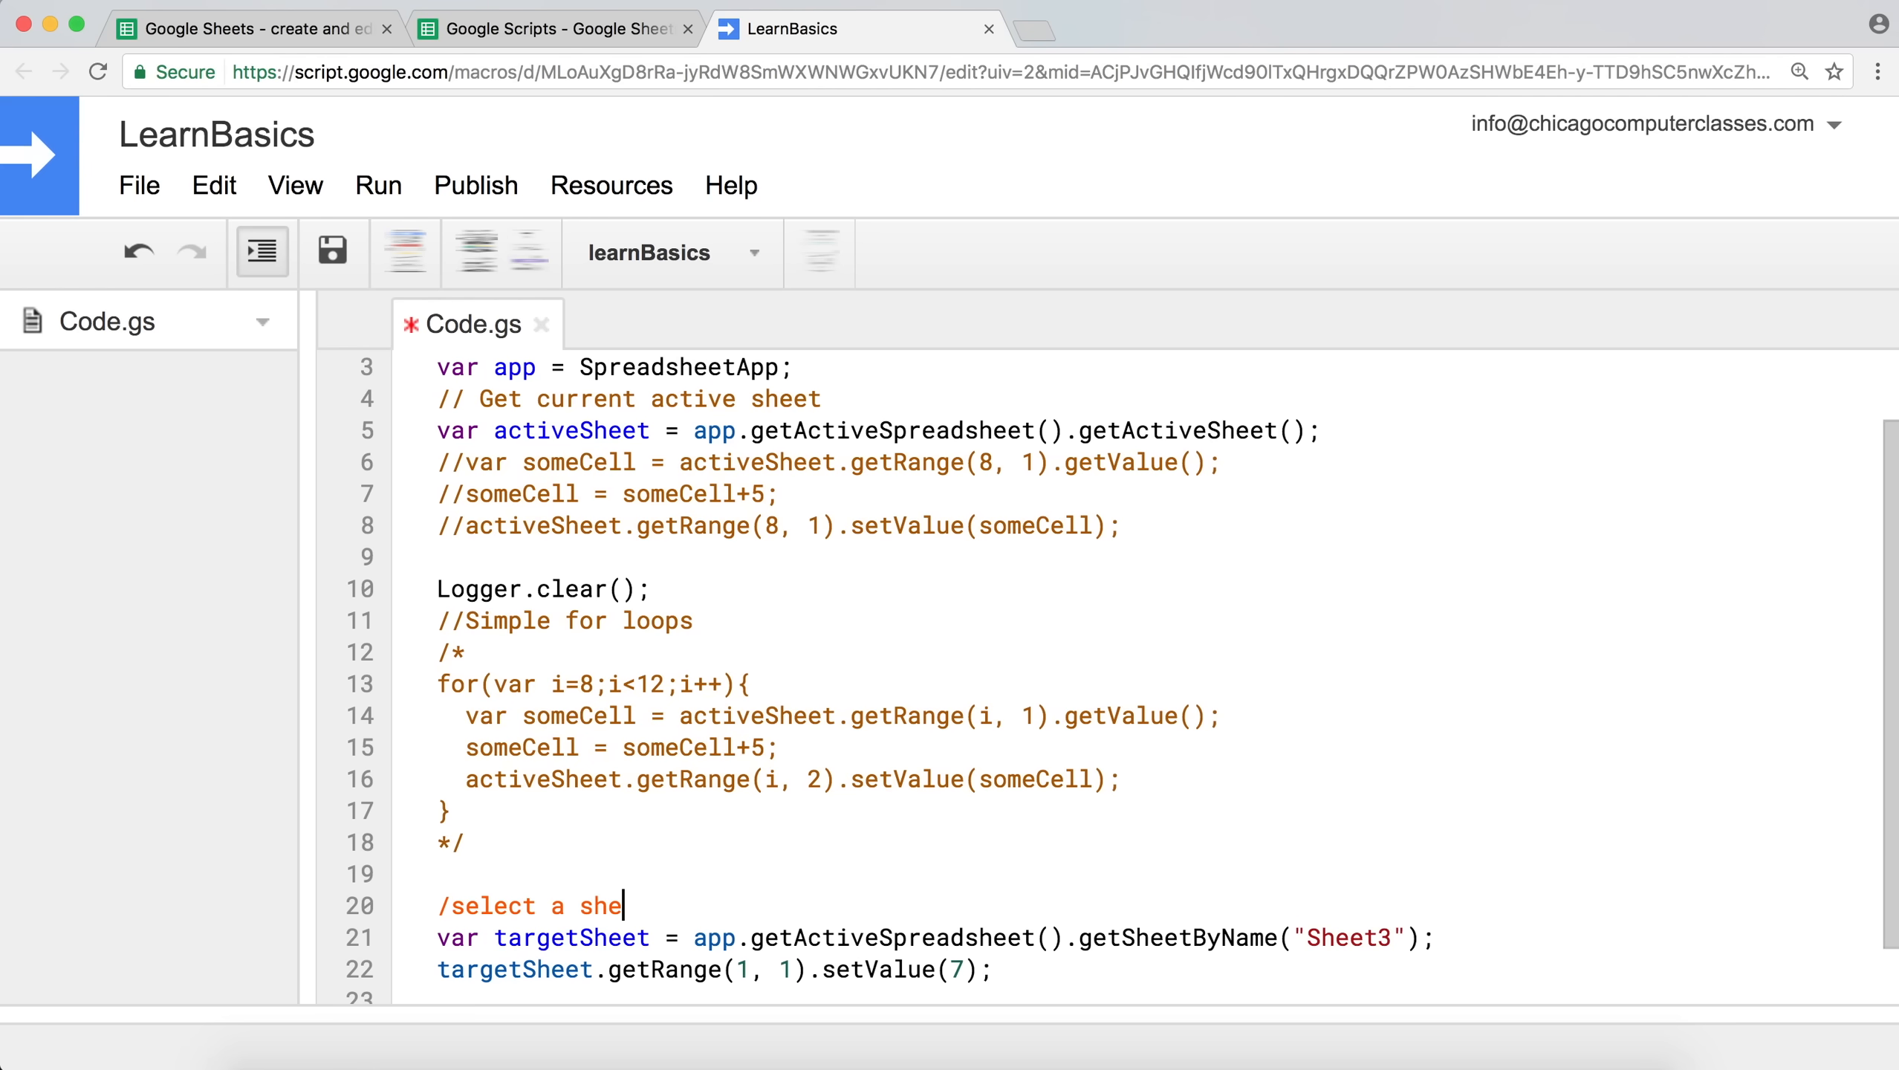
text(et by name)
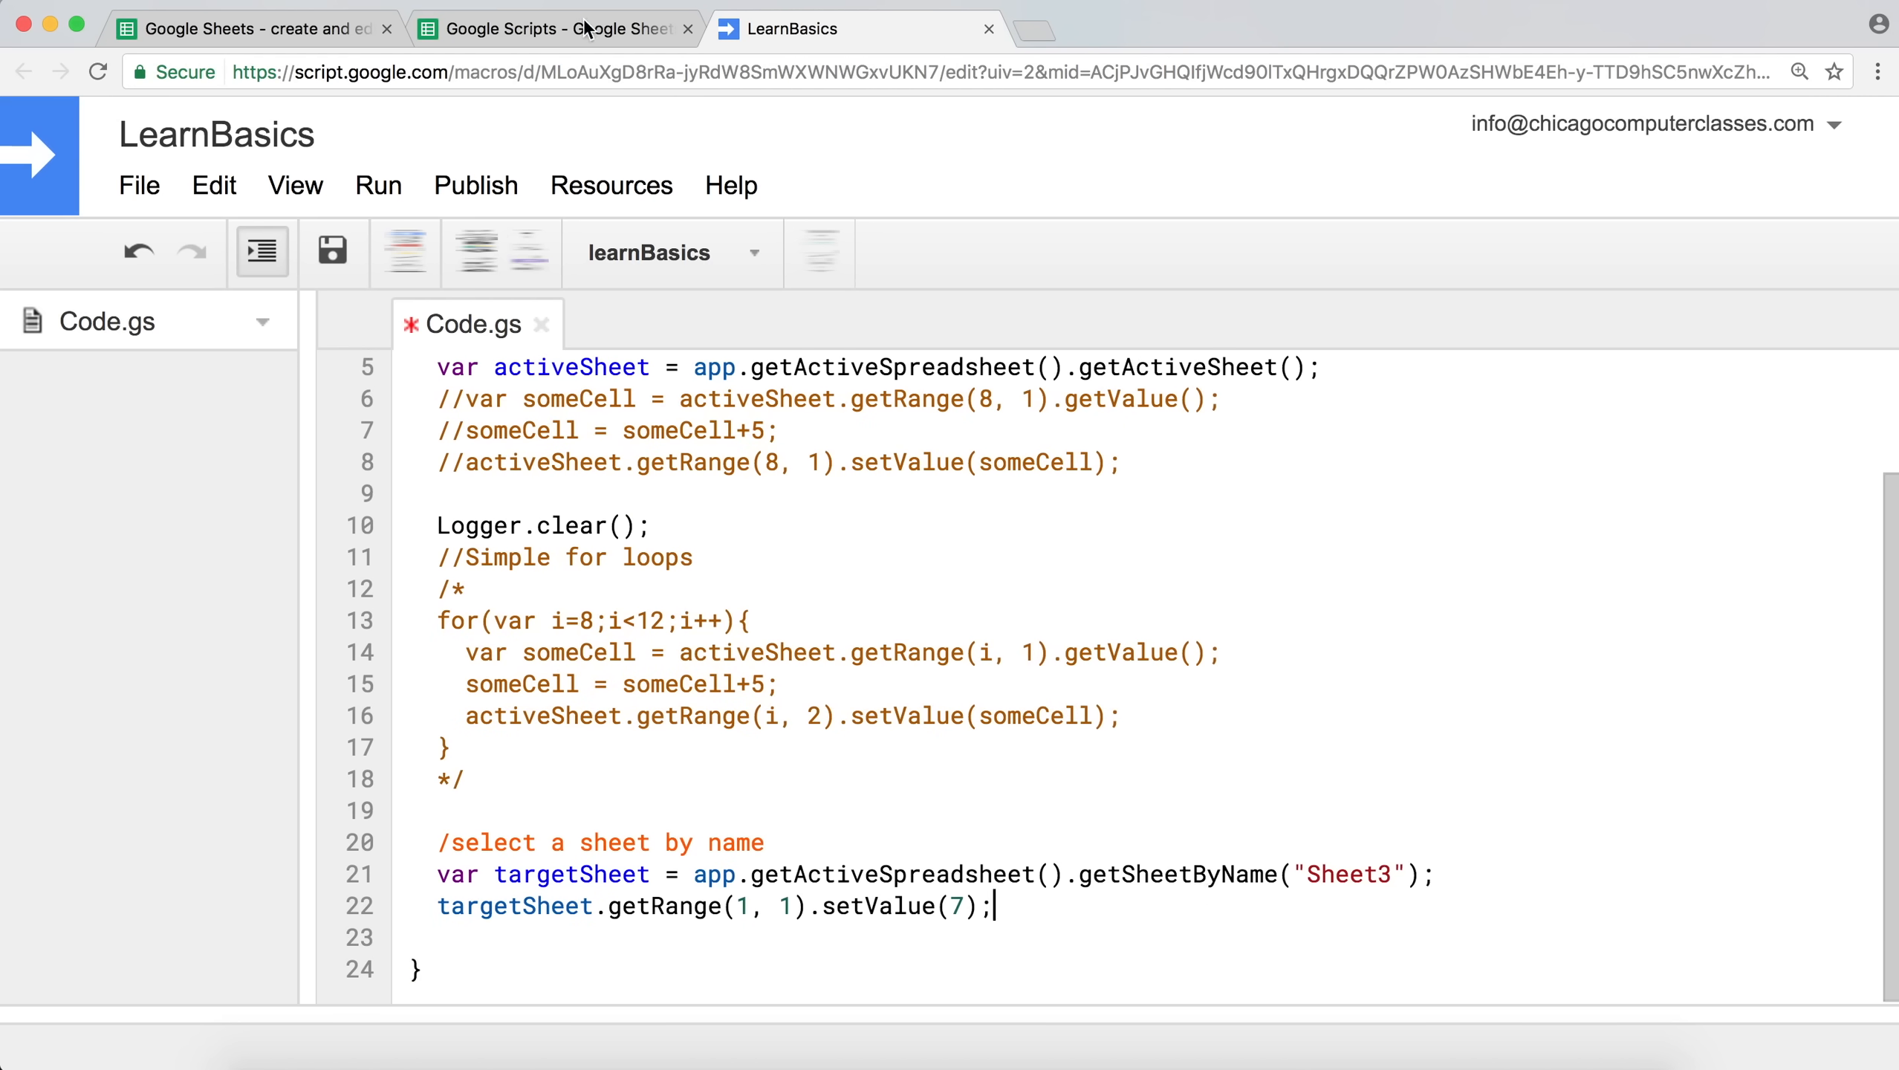
Recheck Sheet3 (A1 holds 7), Sheet2's A10 and Sheet1 in the Google Scripts spreadsheet.
click(551, 28)
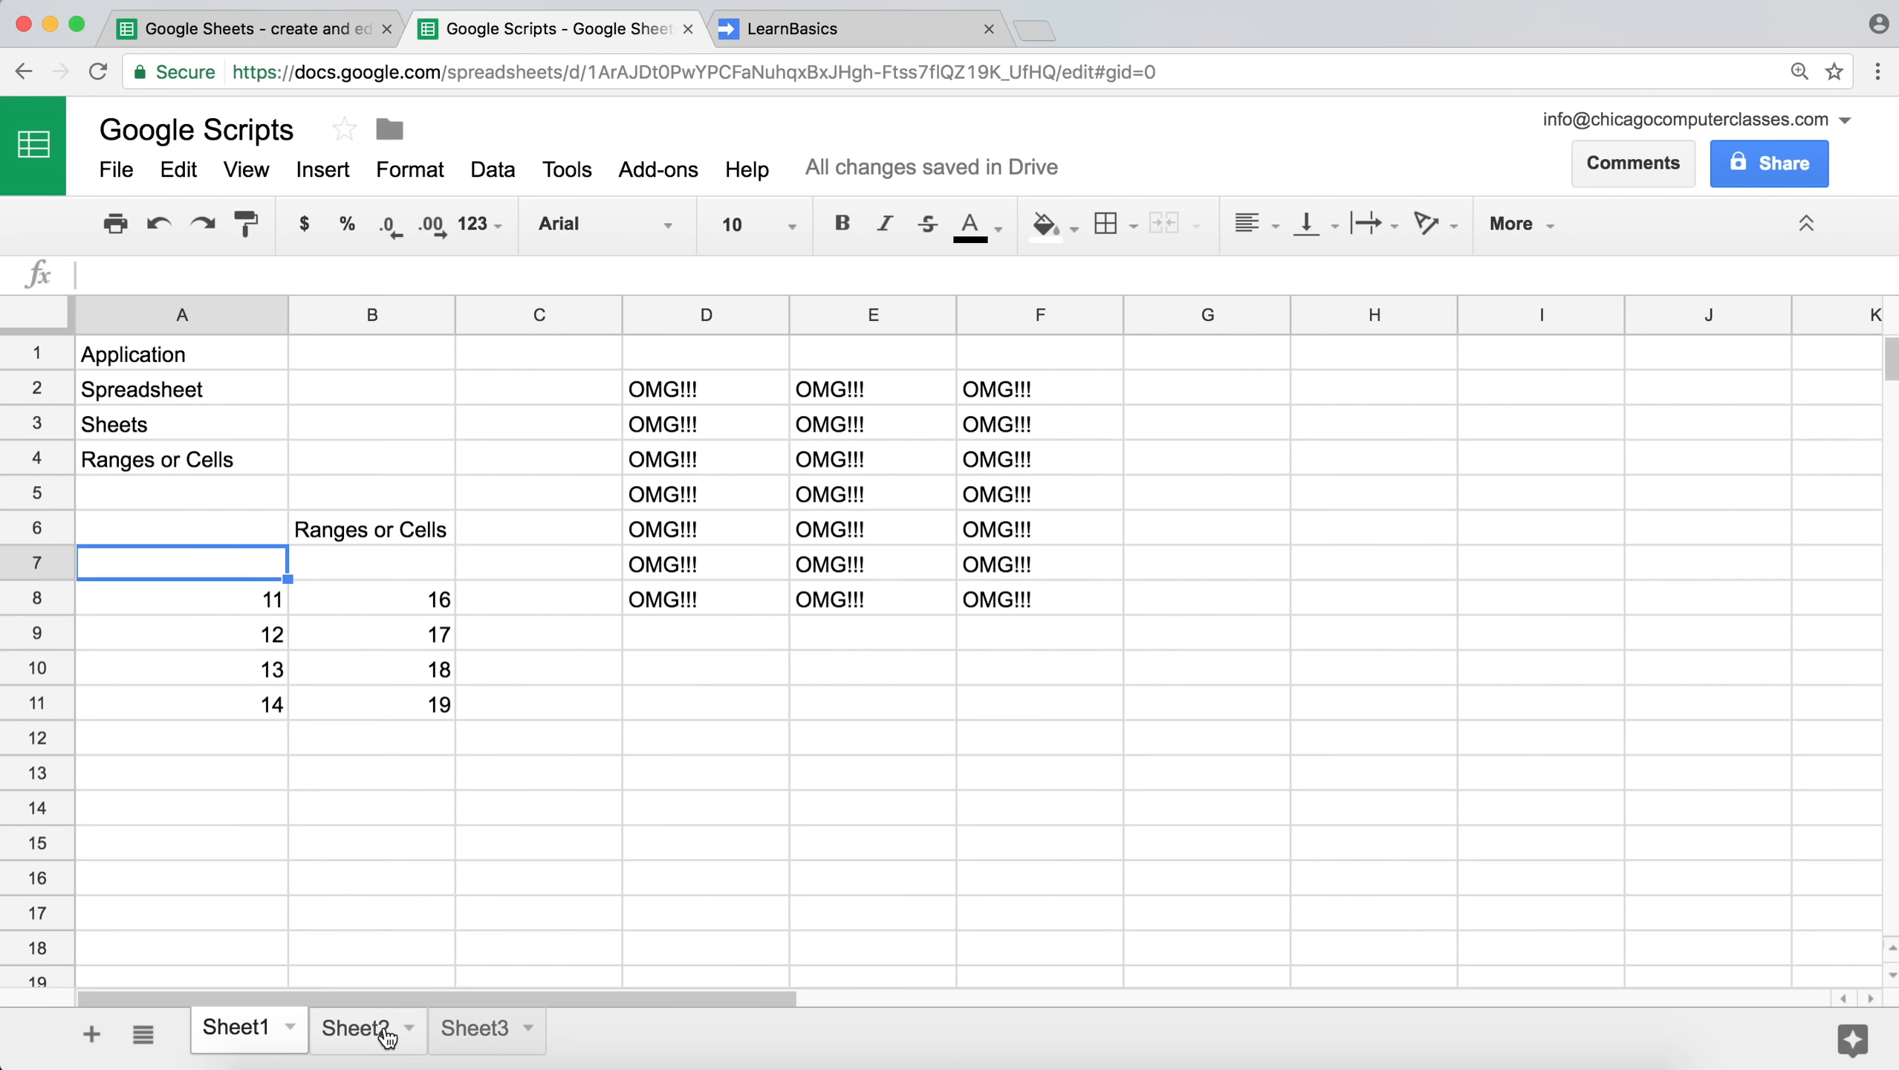
mouse_move(444, 1038)
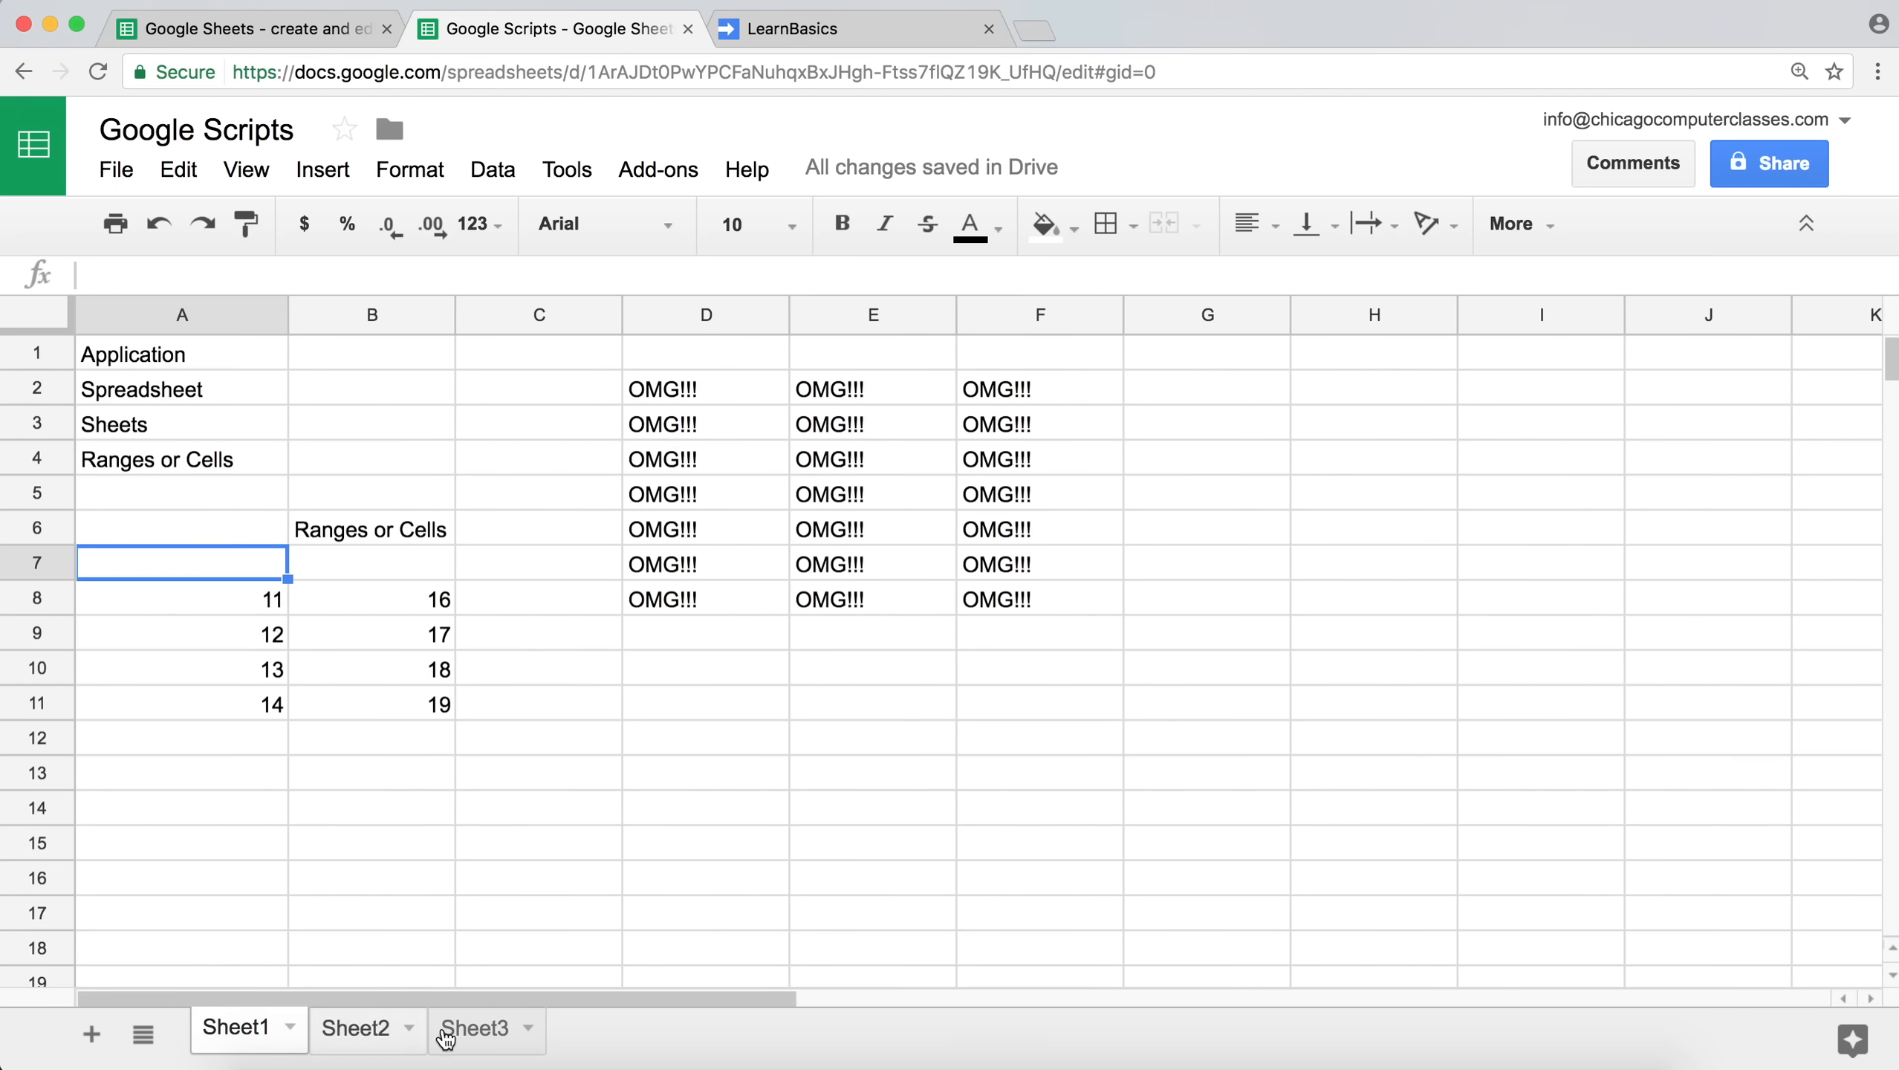
click(475, 1027)
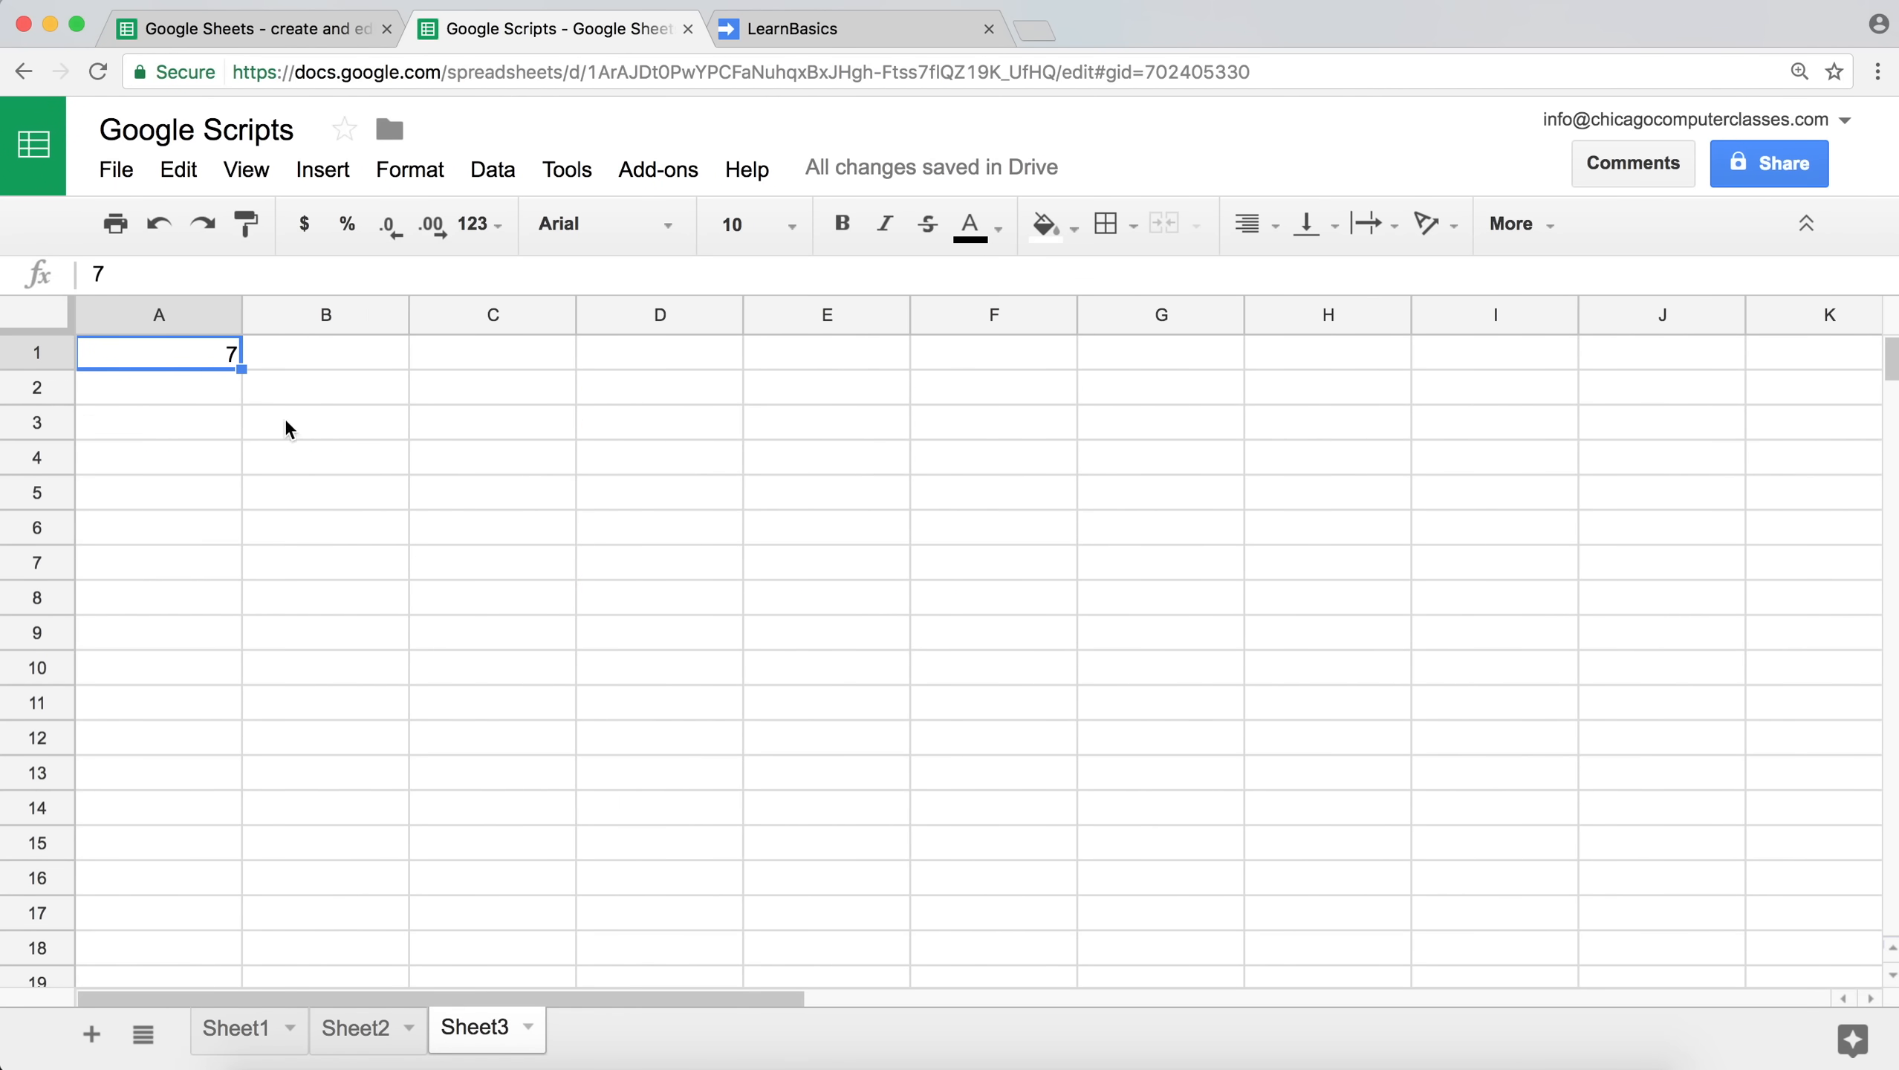
mouse_move(372, 1035)
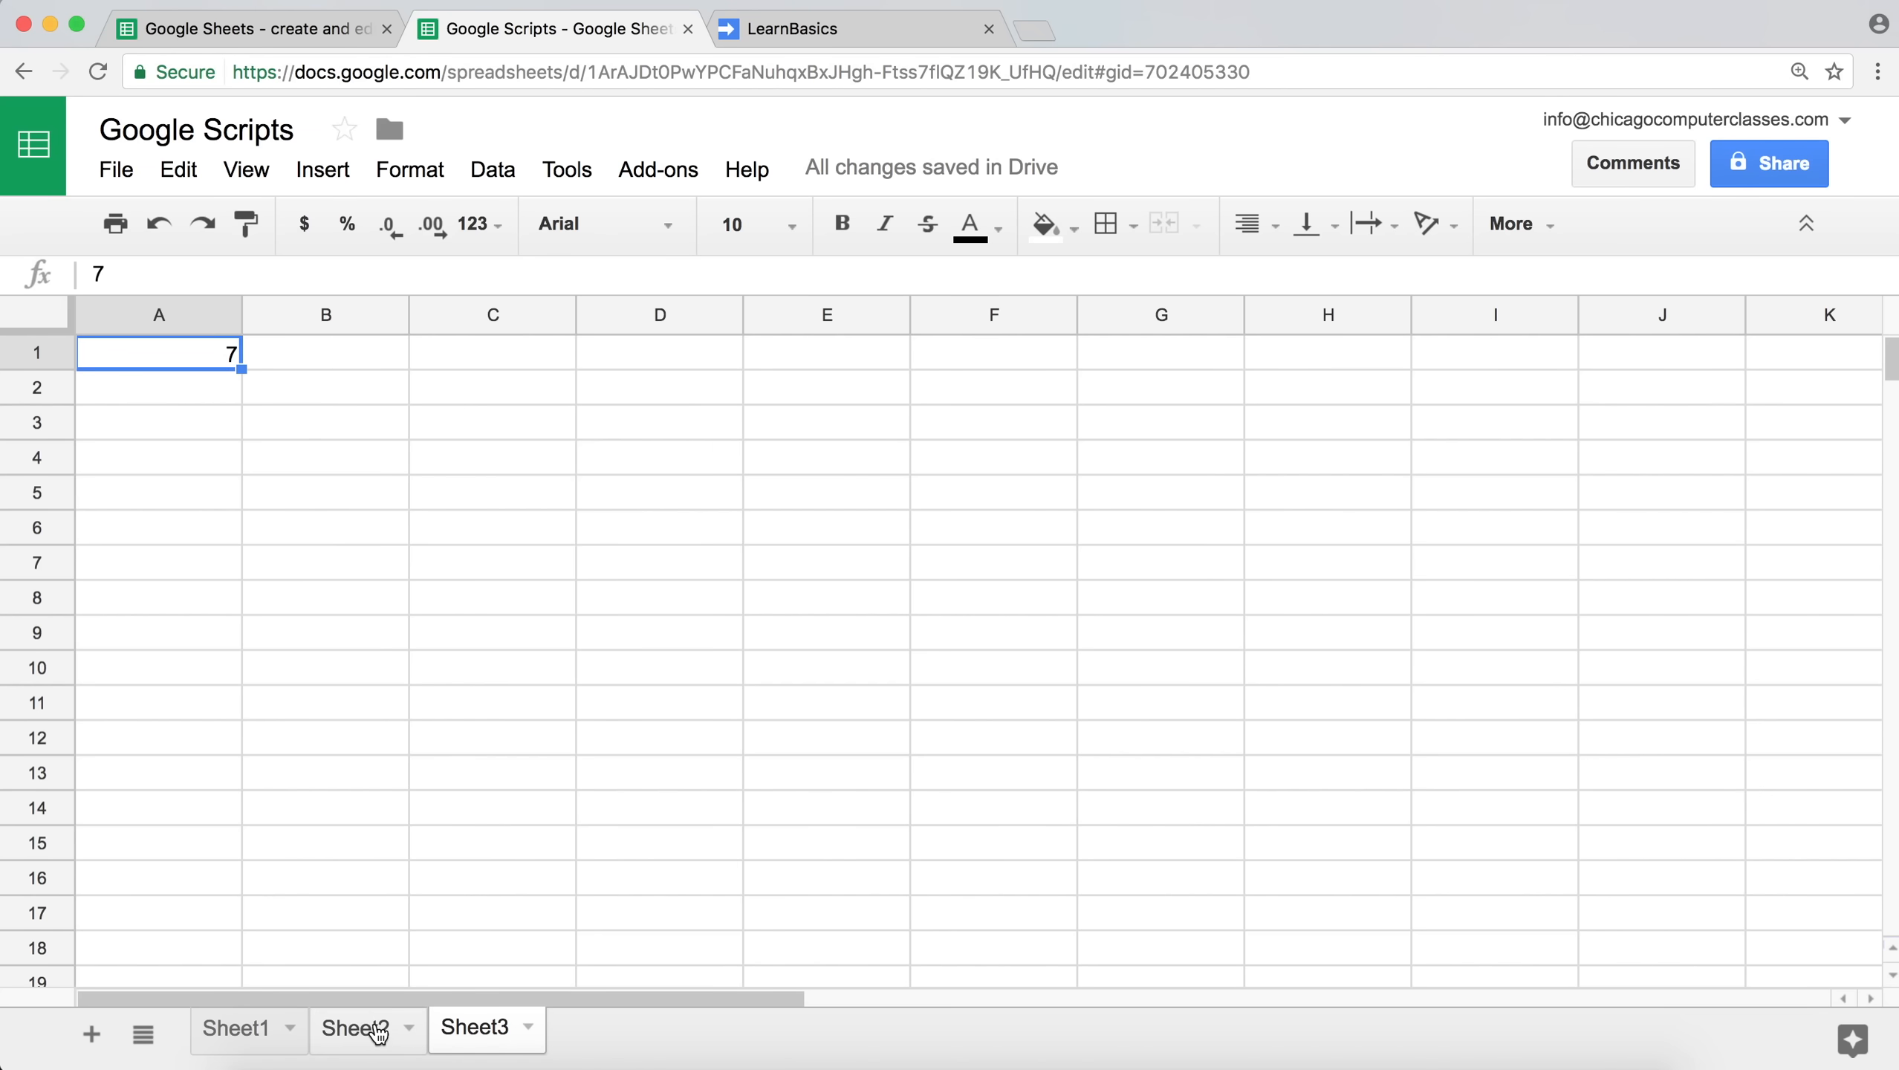
click(355, 1027)
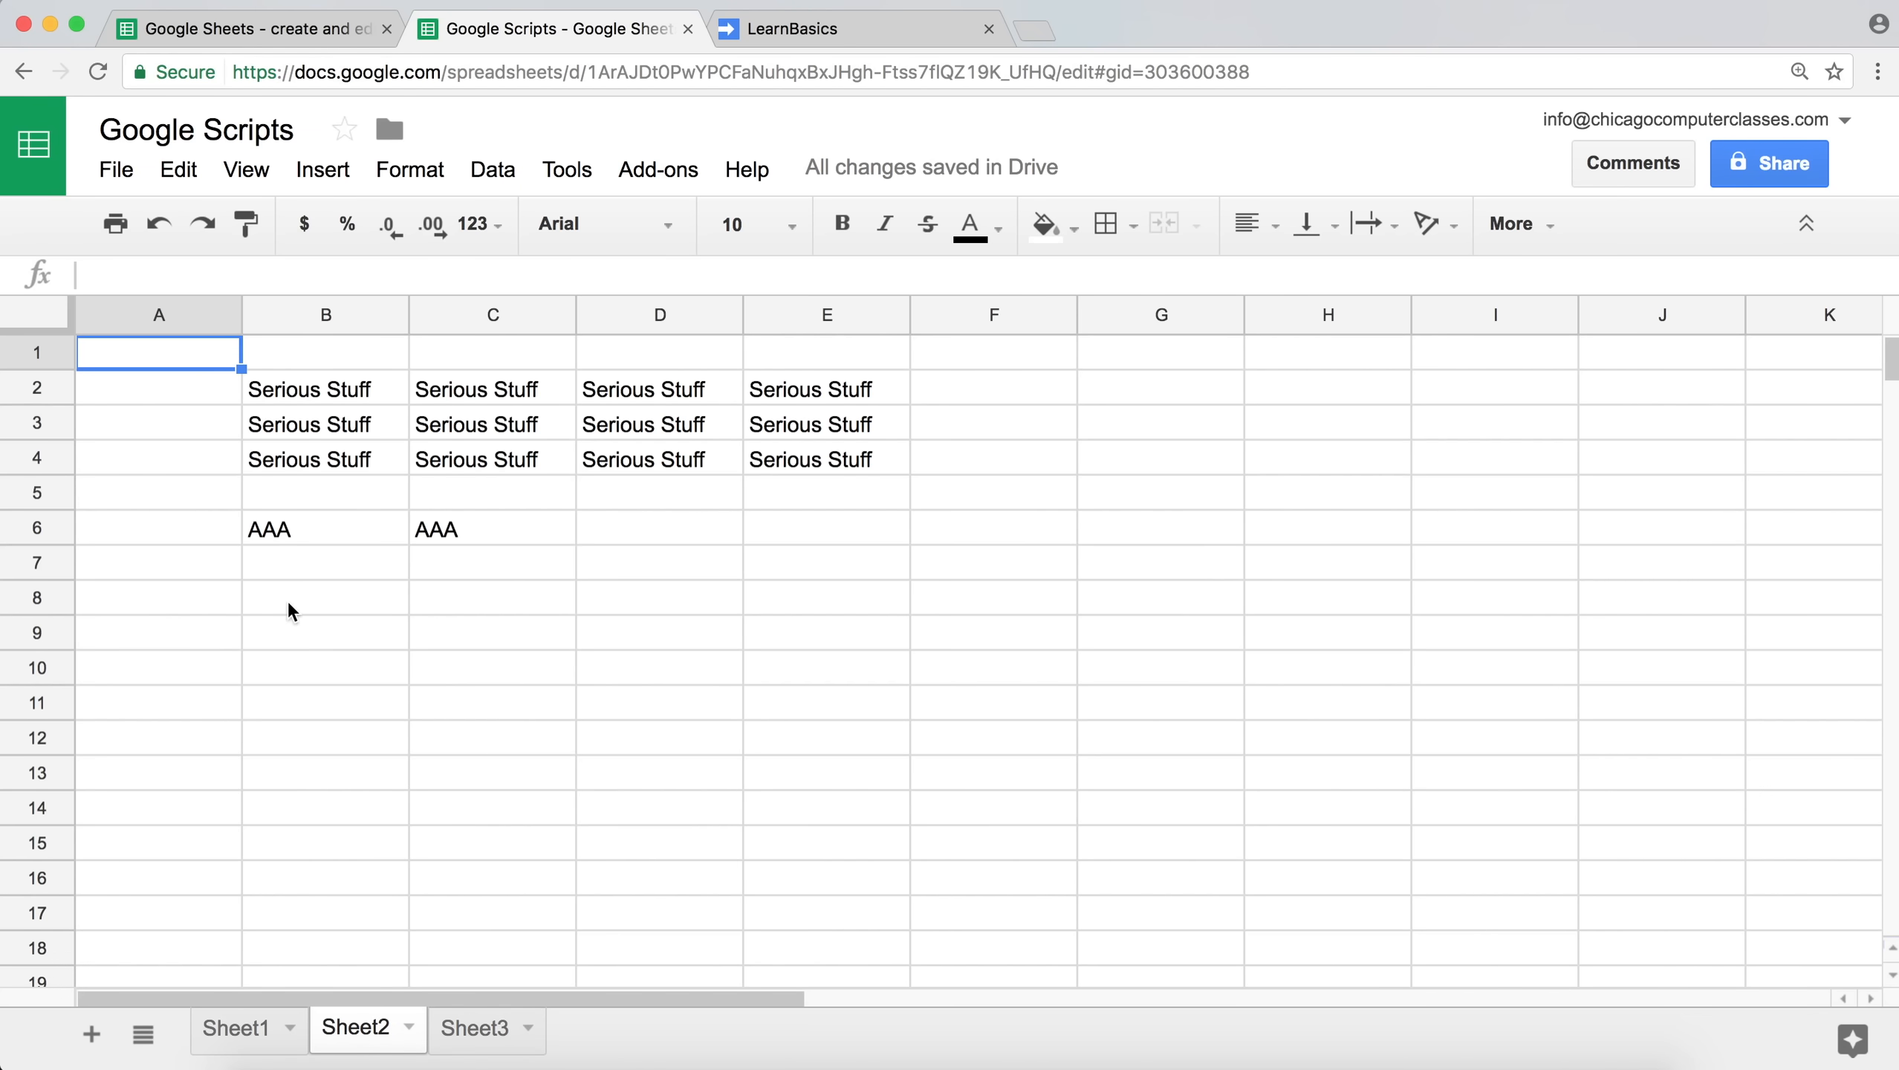
click(476, 1027)
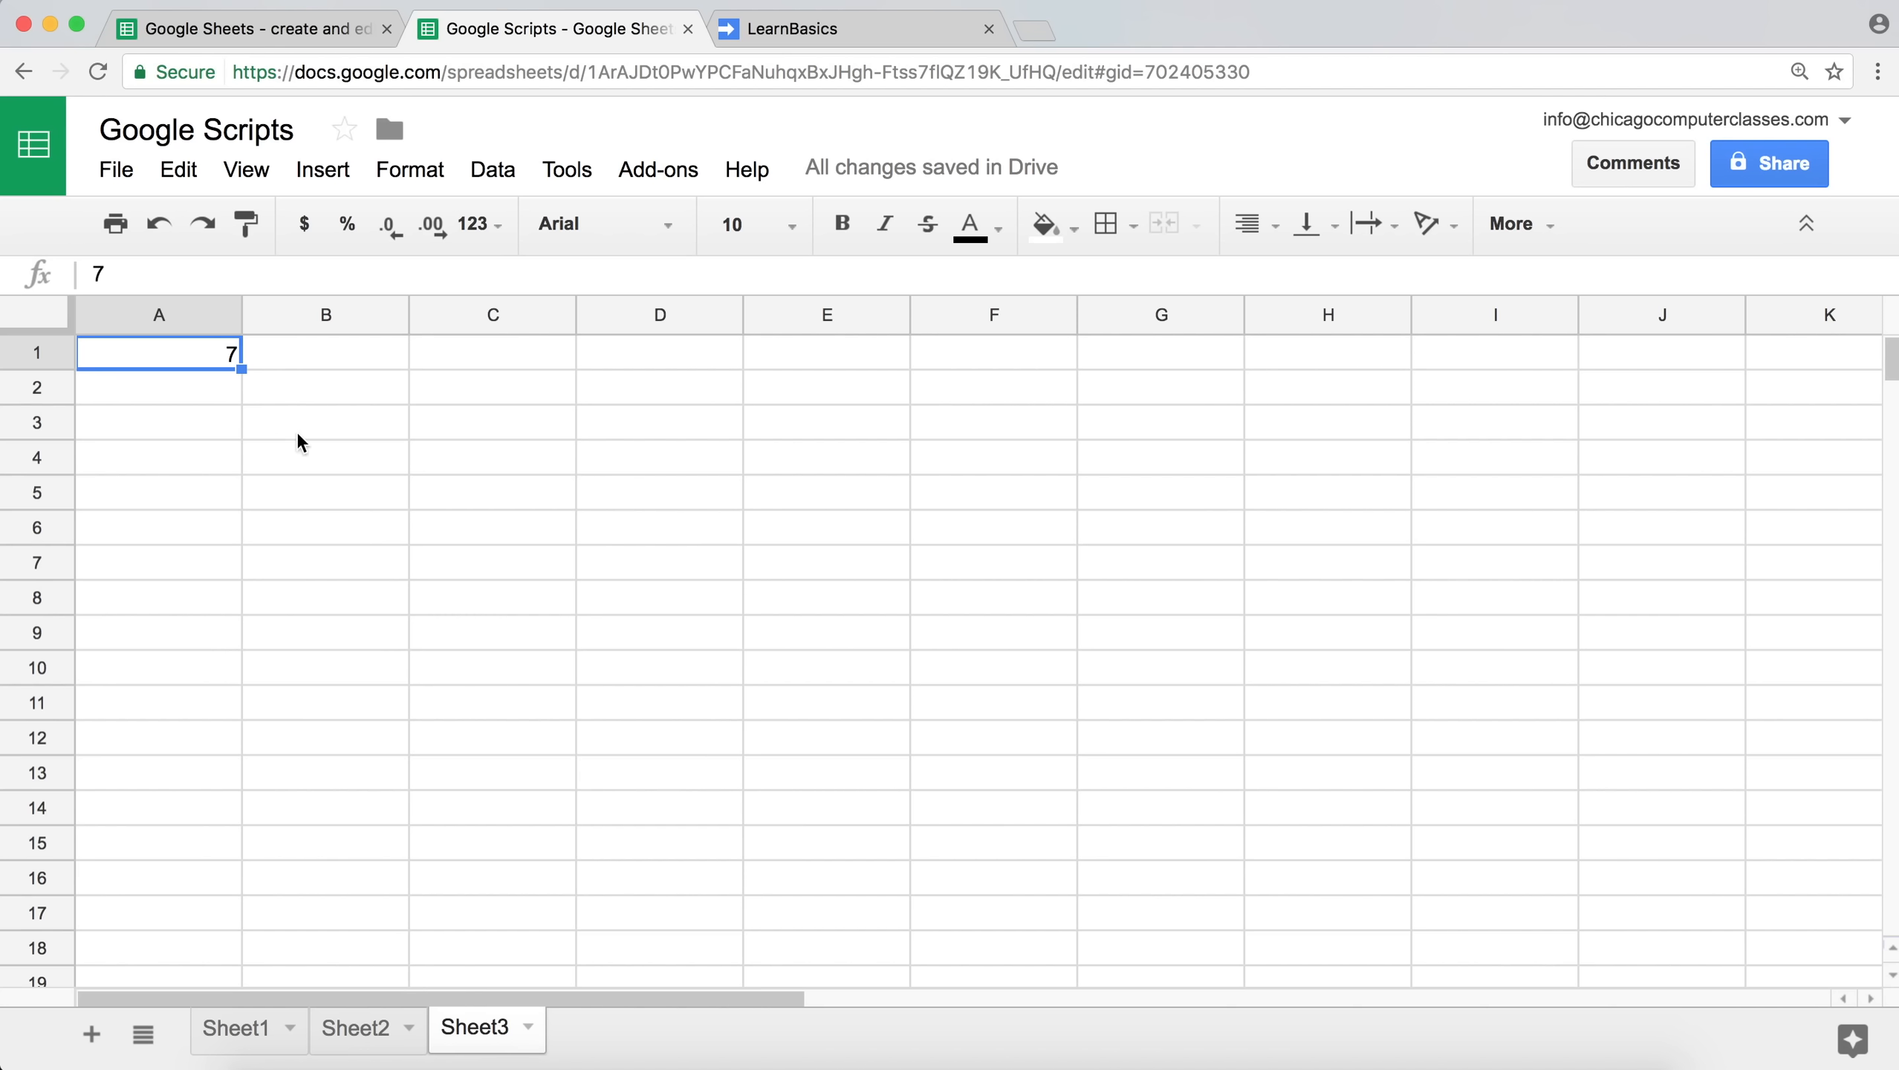
mouse_move(198, 333)
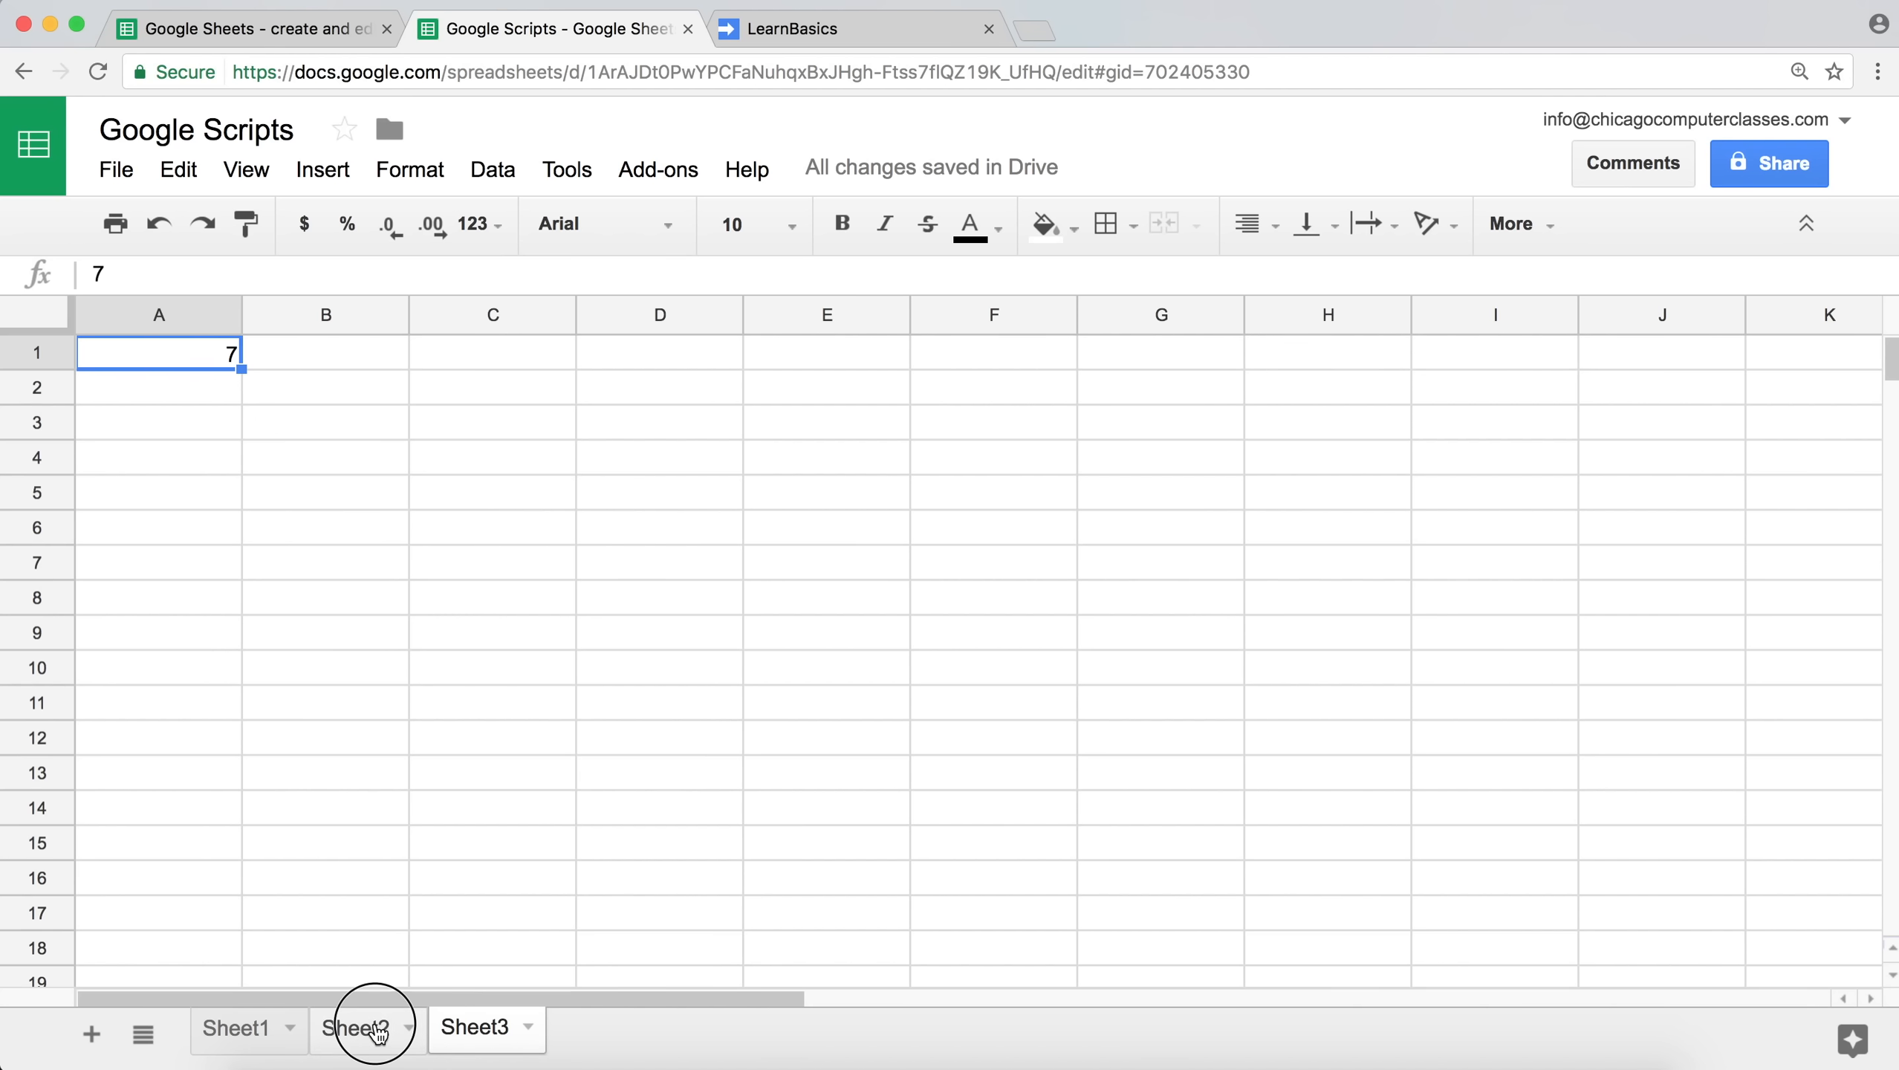
click(357, 1027)
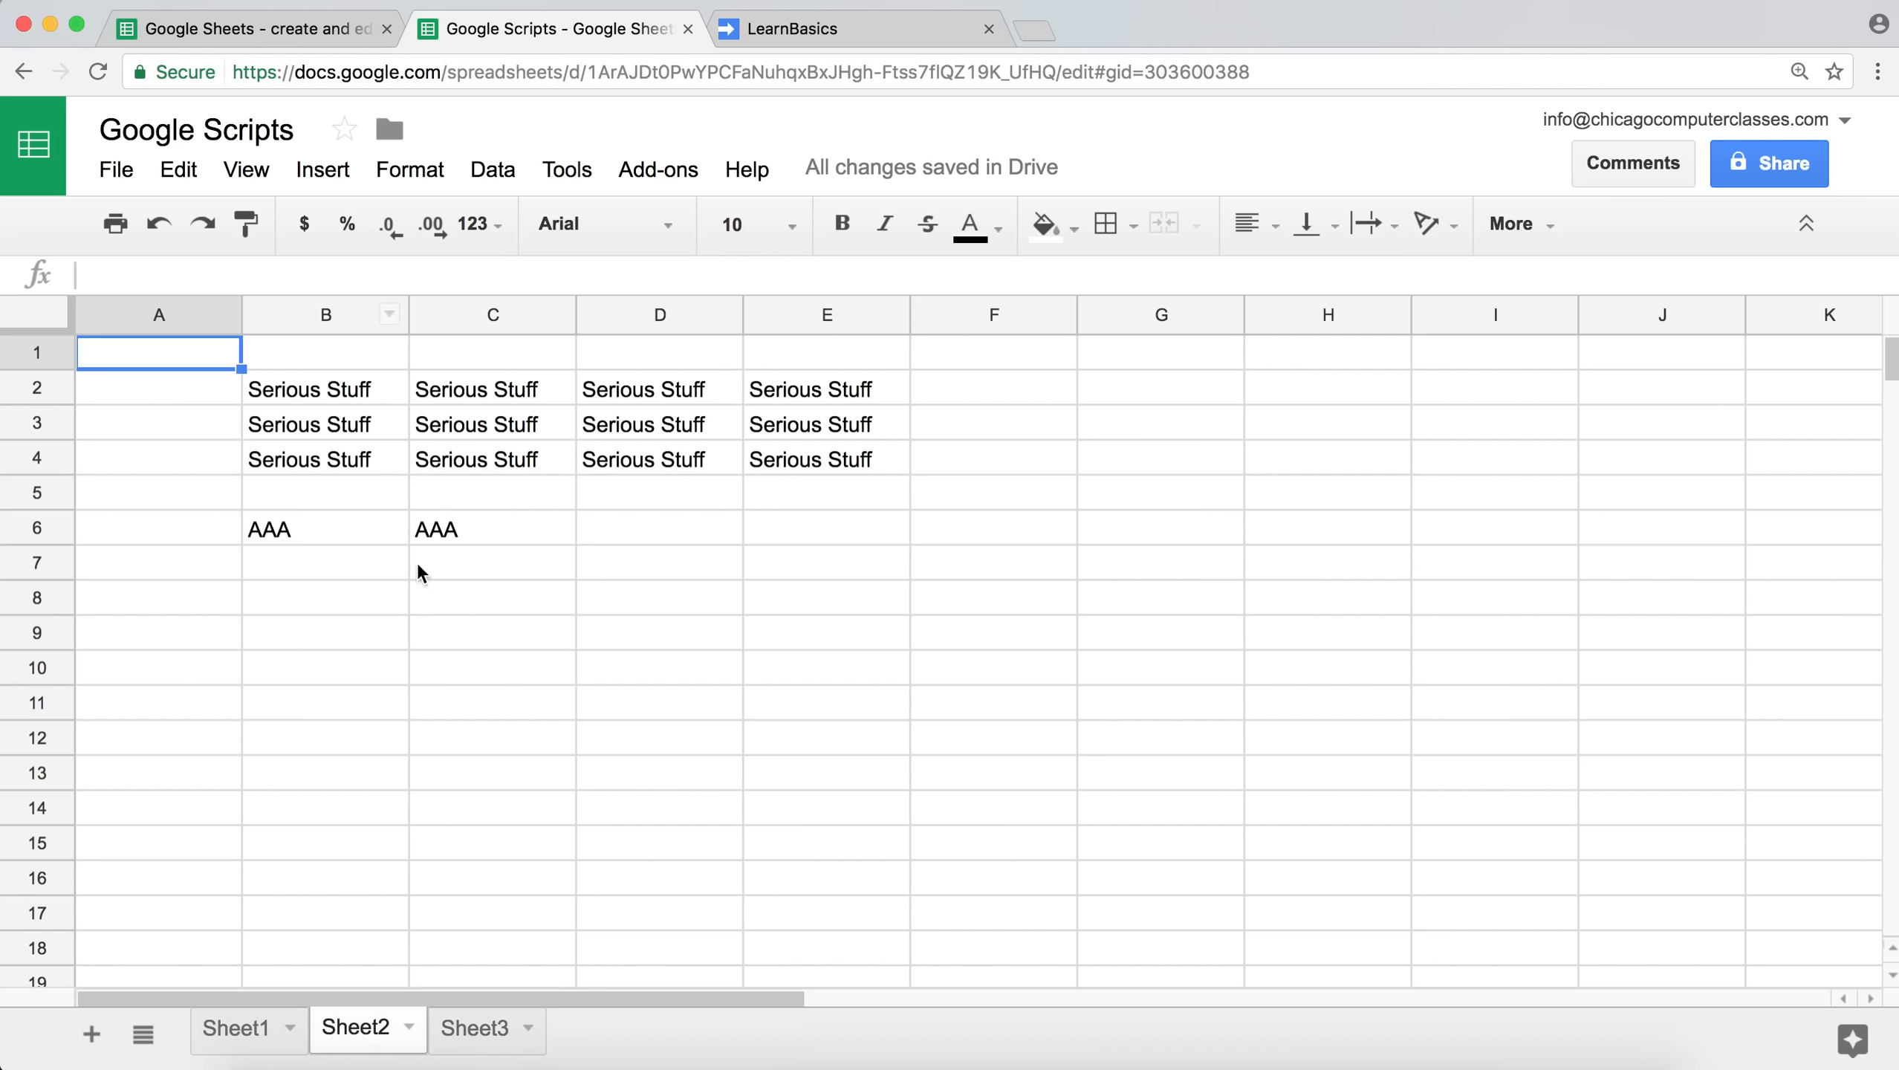
mouse_move(159, 674)
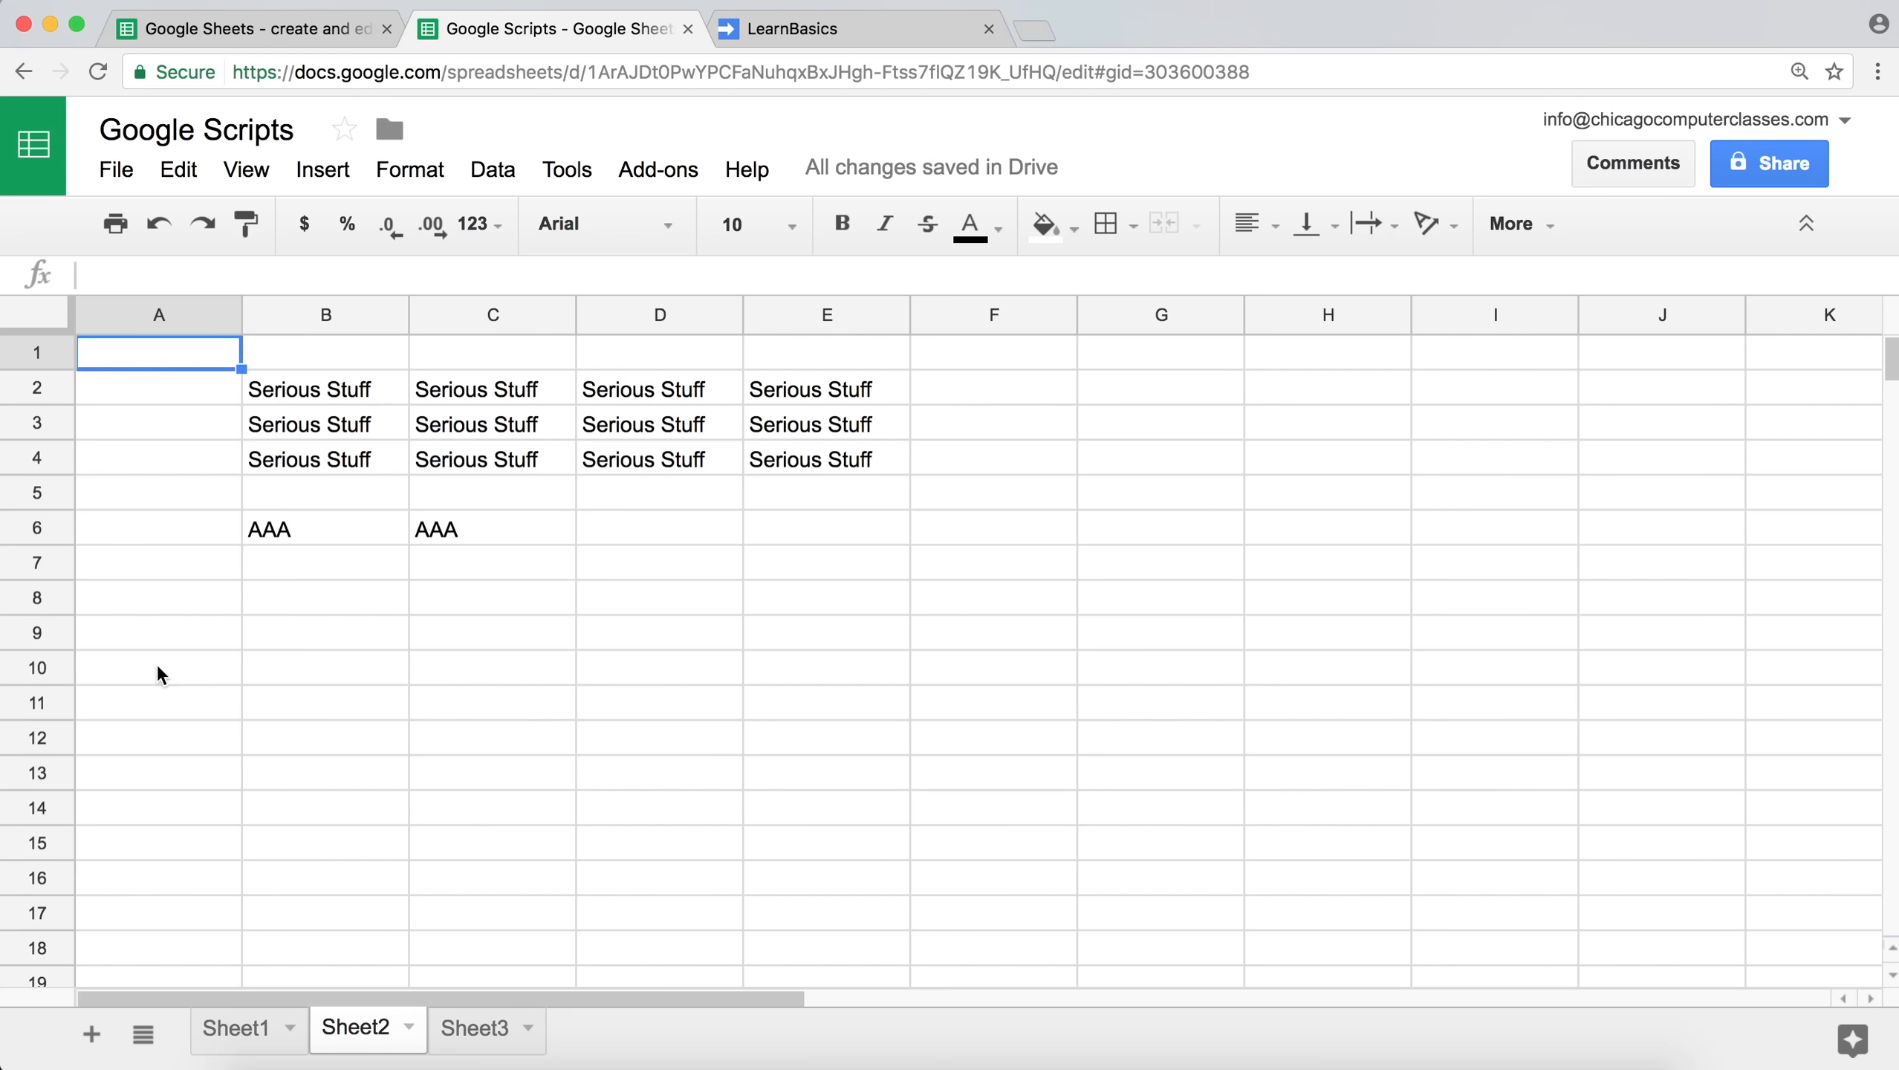
mouse_move(132, 671)
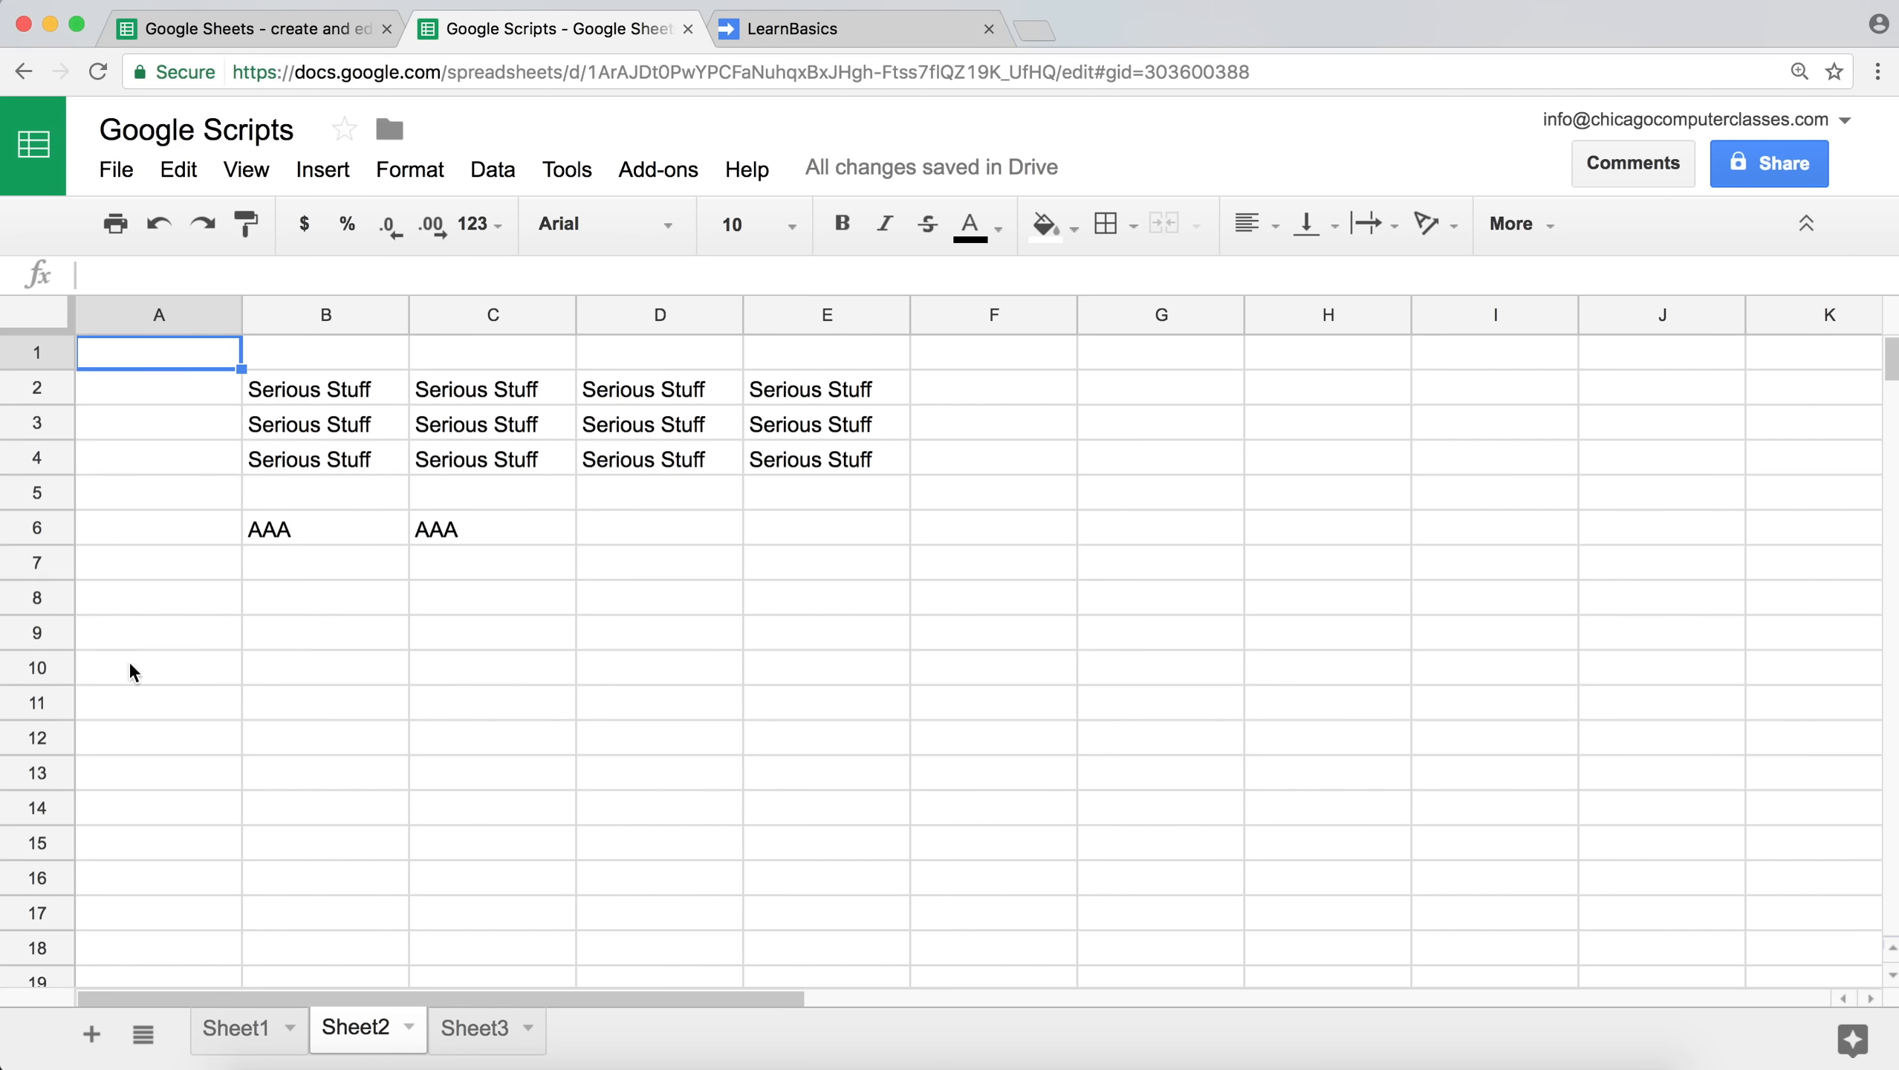
click(158, 667)
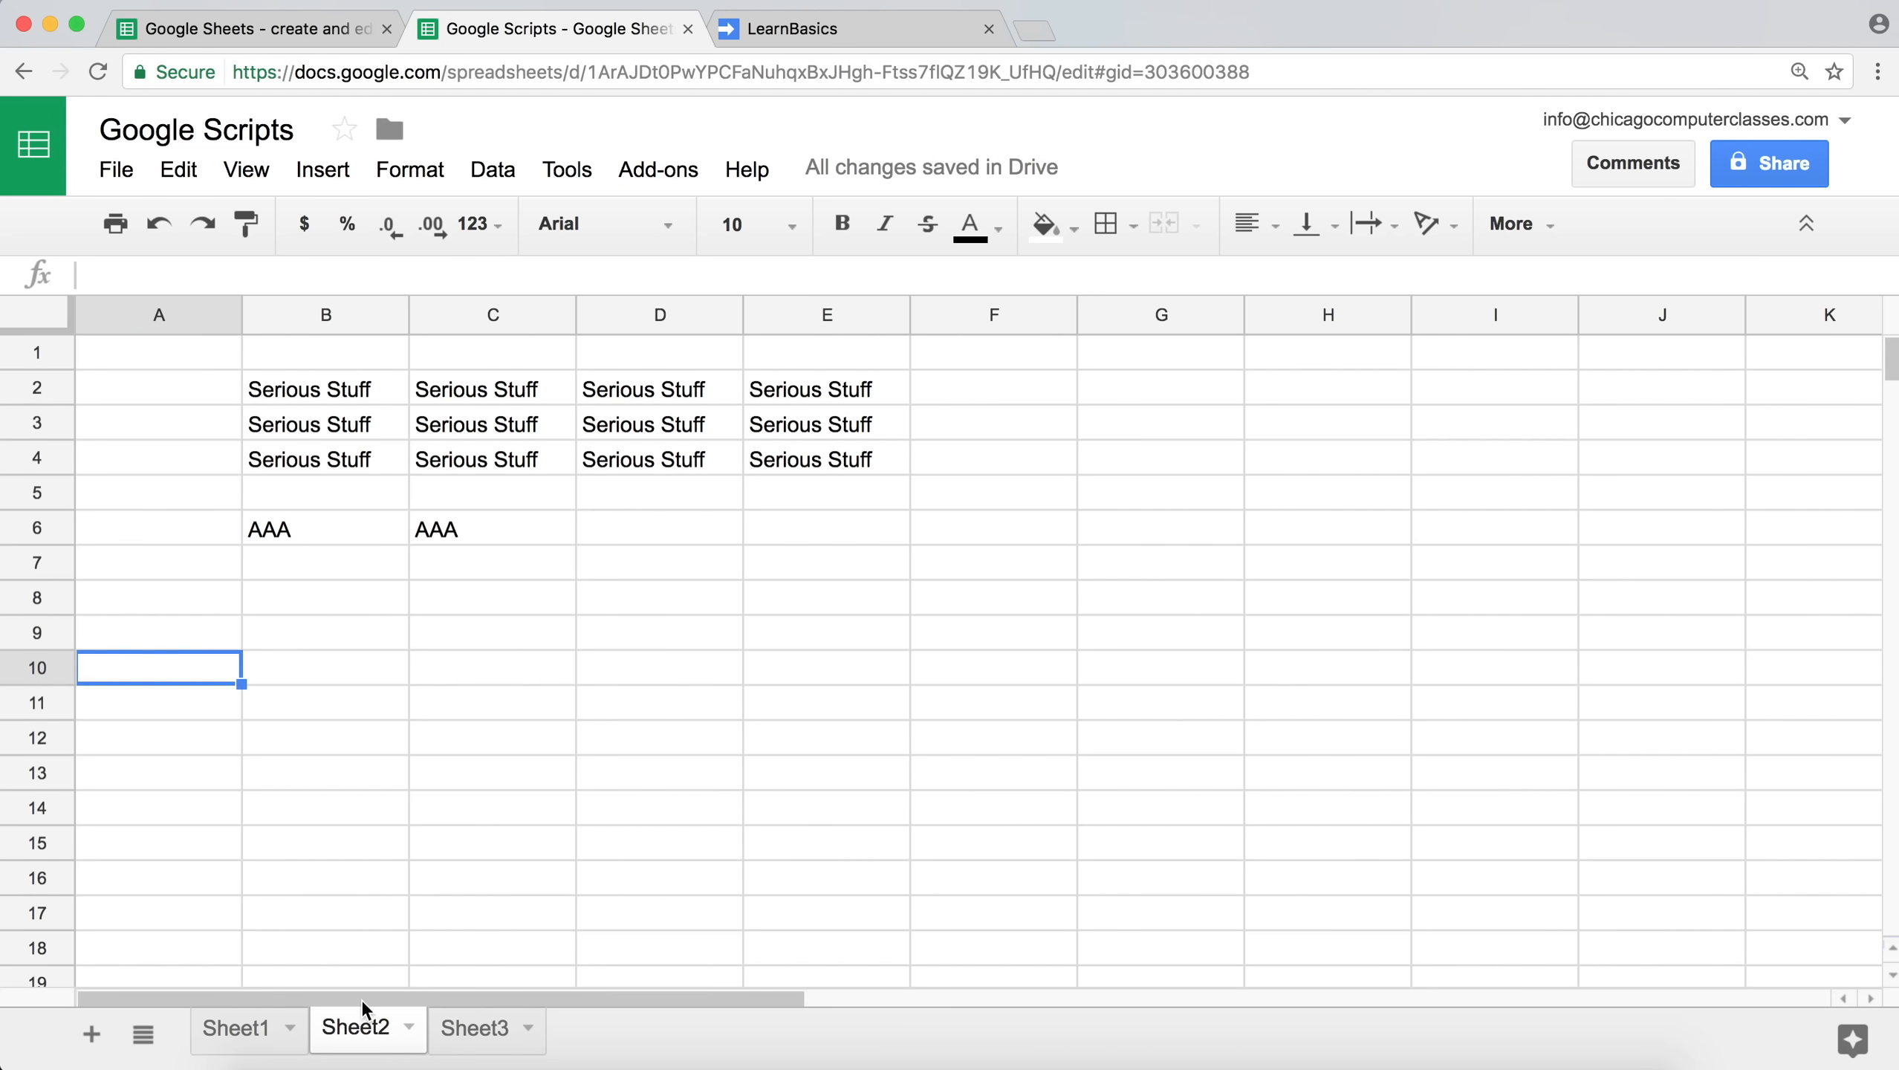
click(235, 1028)
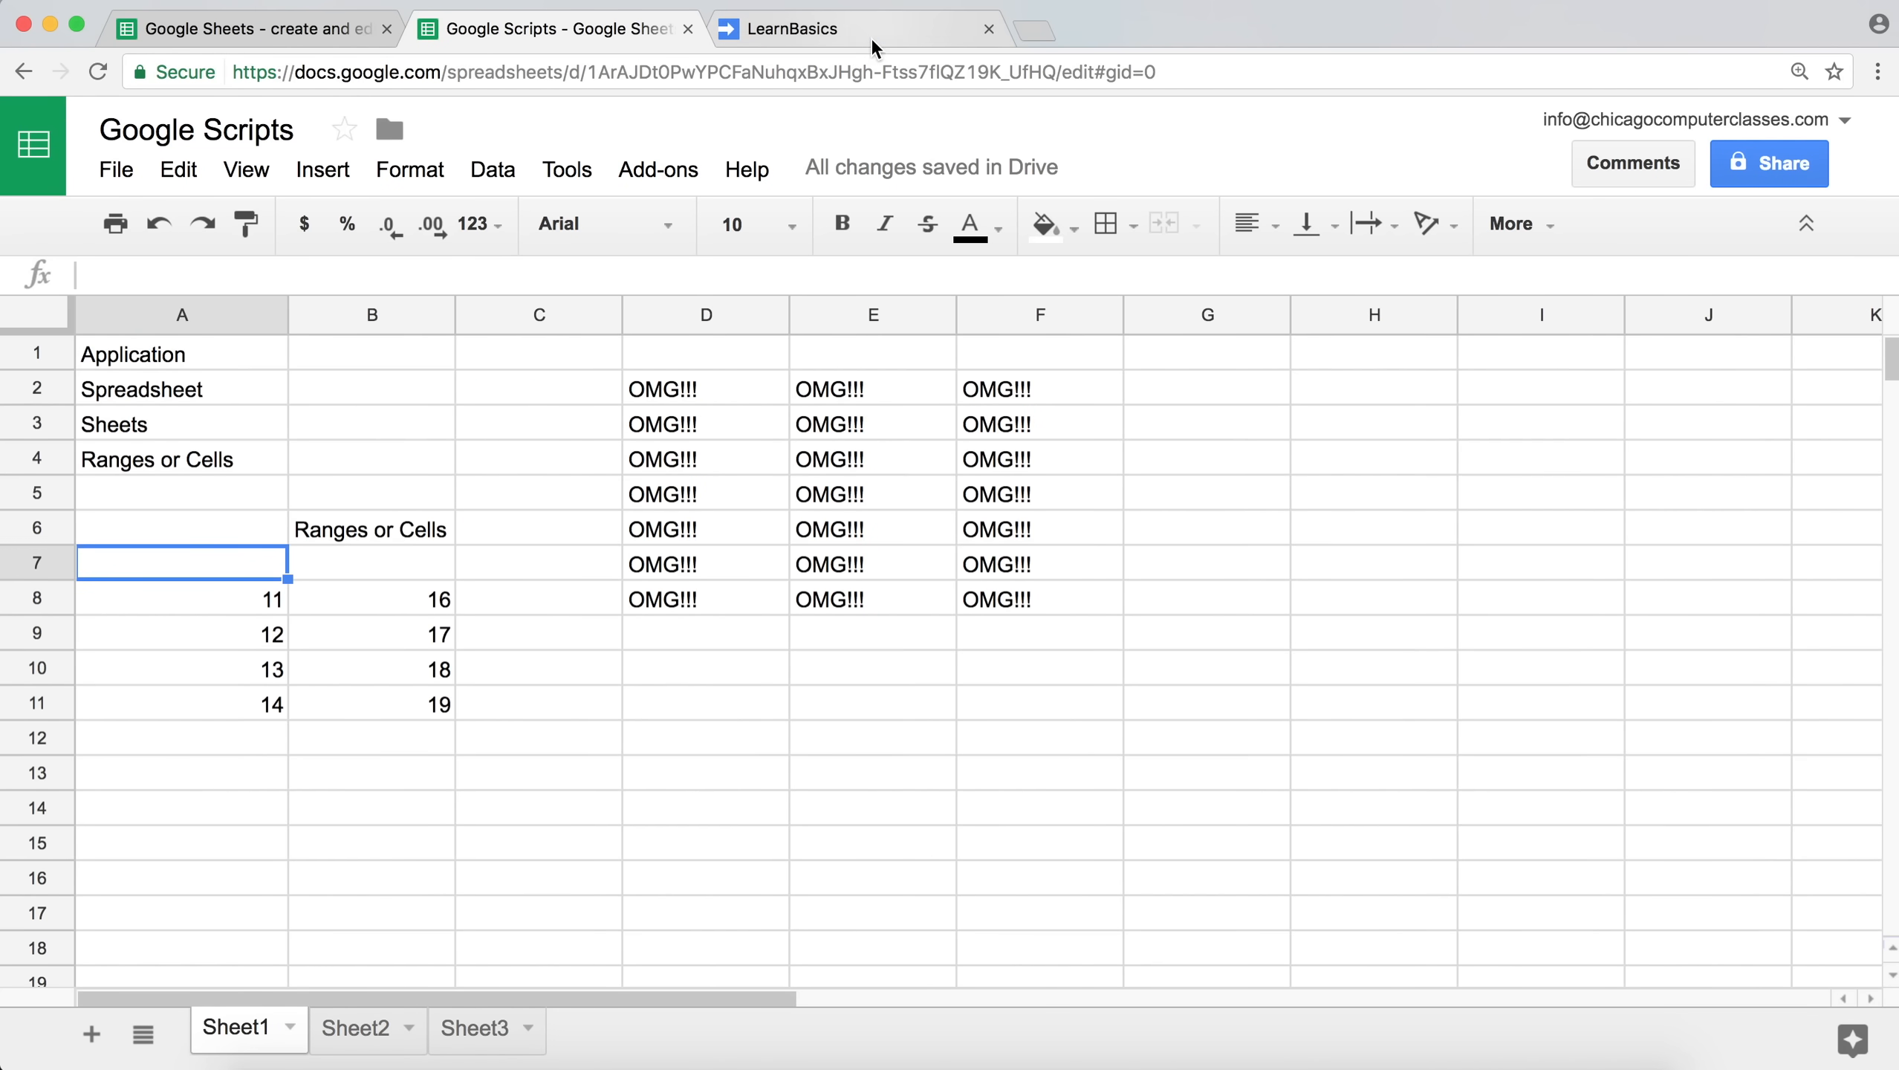
click(787, 28)
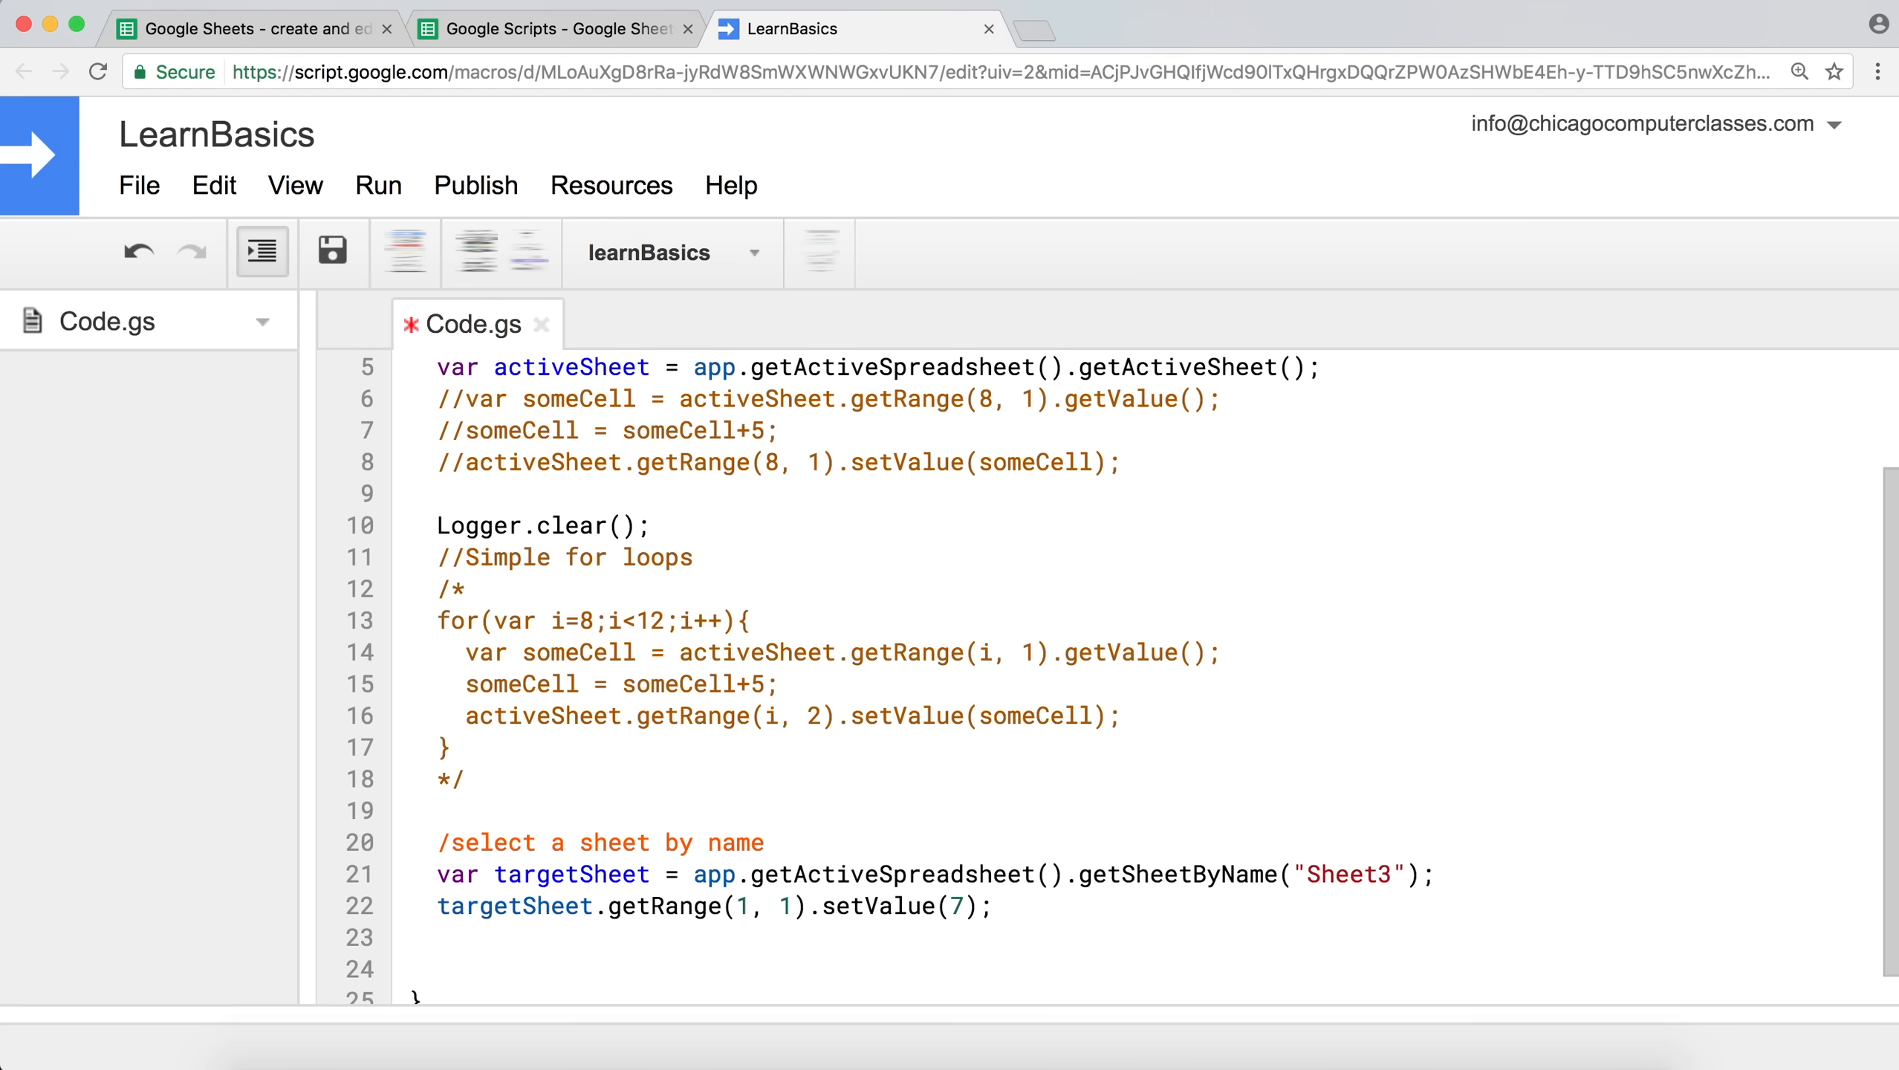
Add var tempNumber = targetSheet.getRange(1, 1).getValue(); on line 24 via autocomplete.
scroll(down, 3)
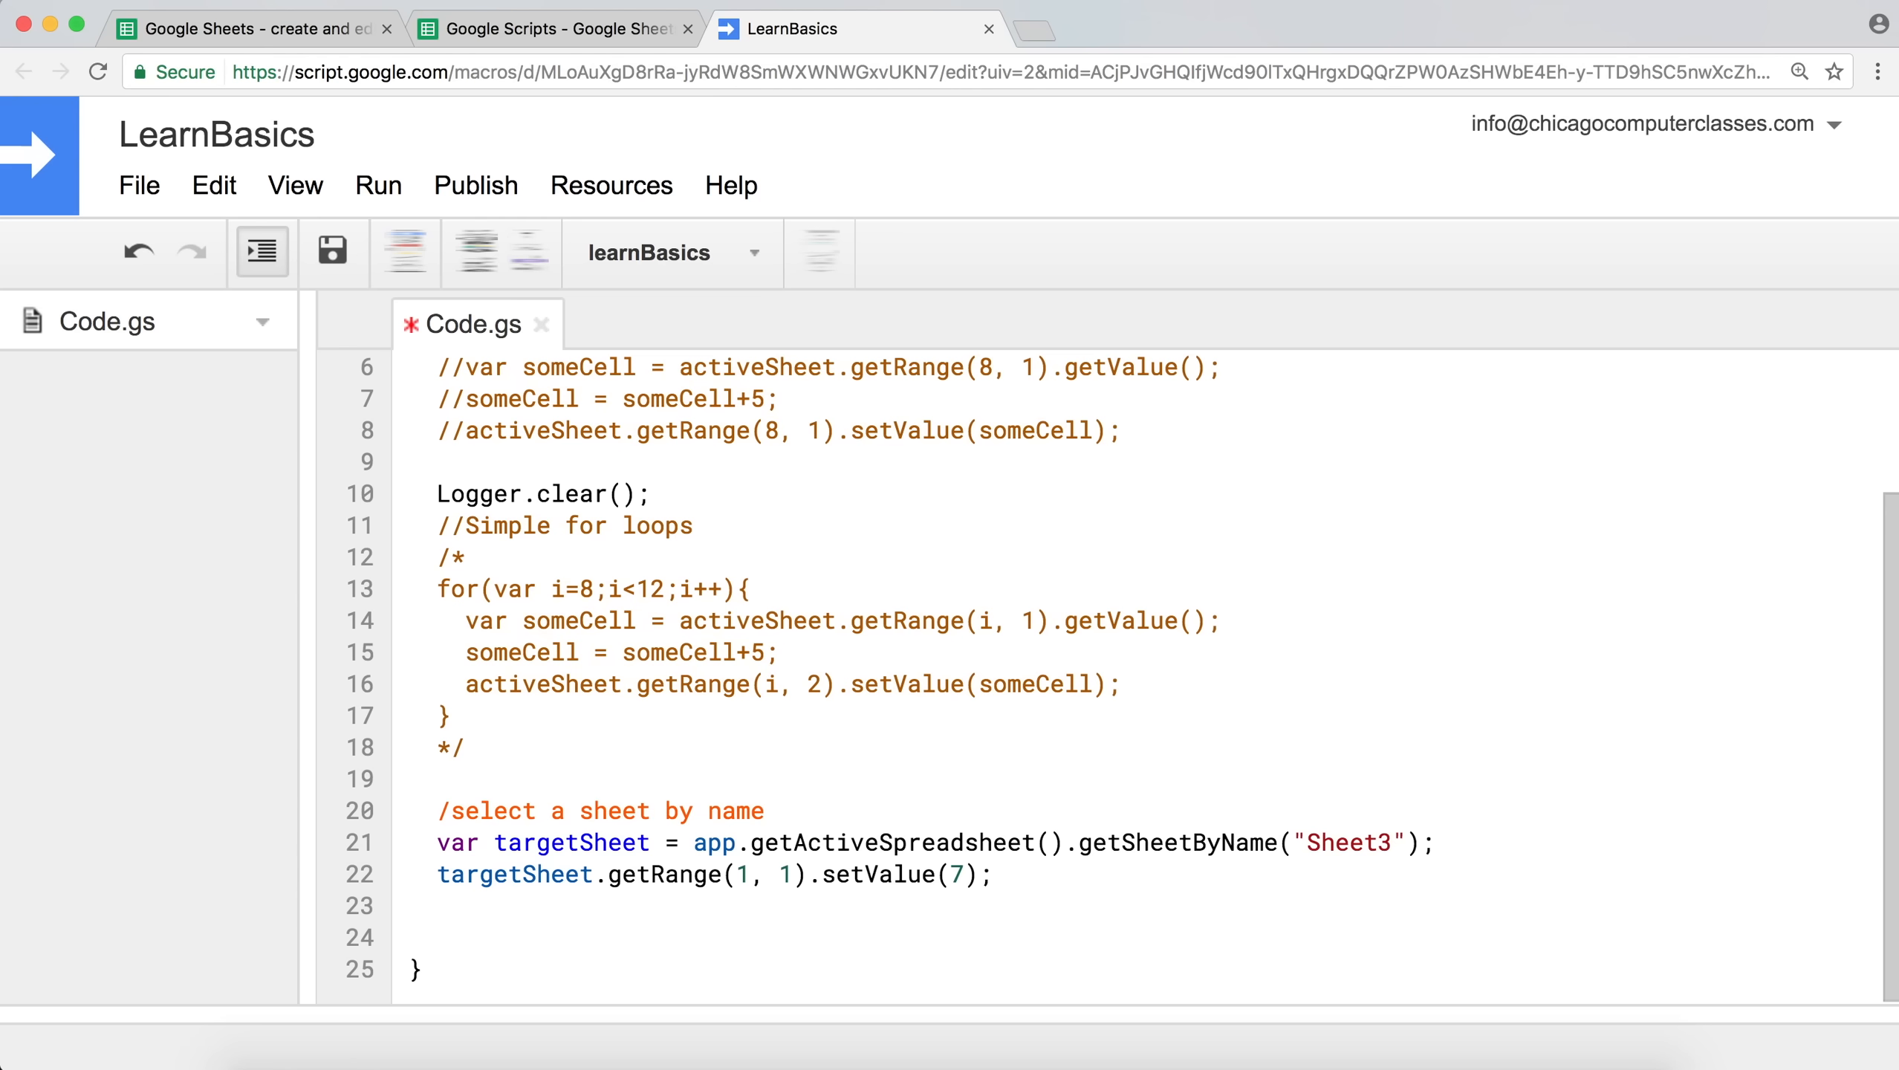
text(targetSheet.)
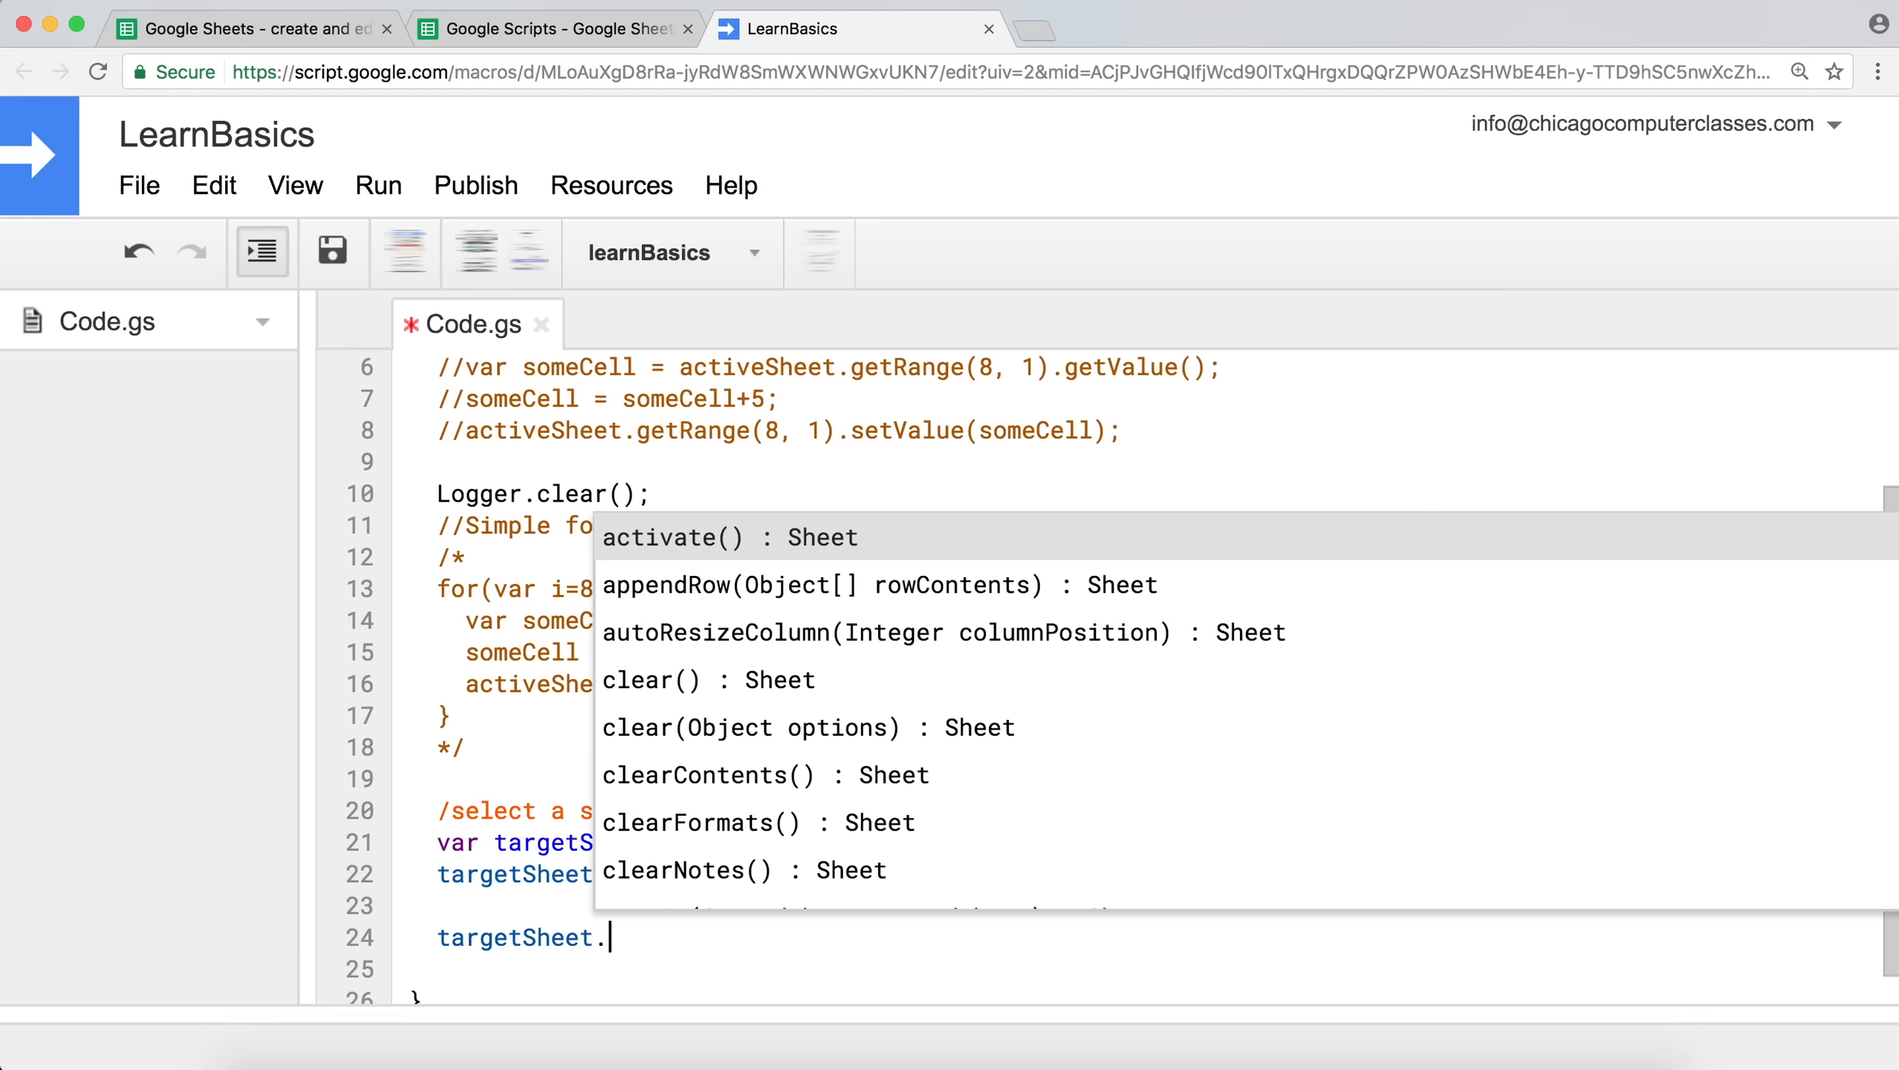
text(getRange(1, 1)
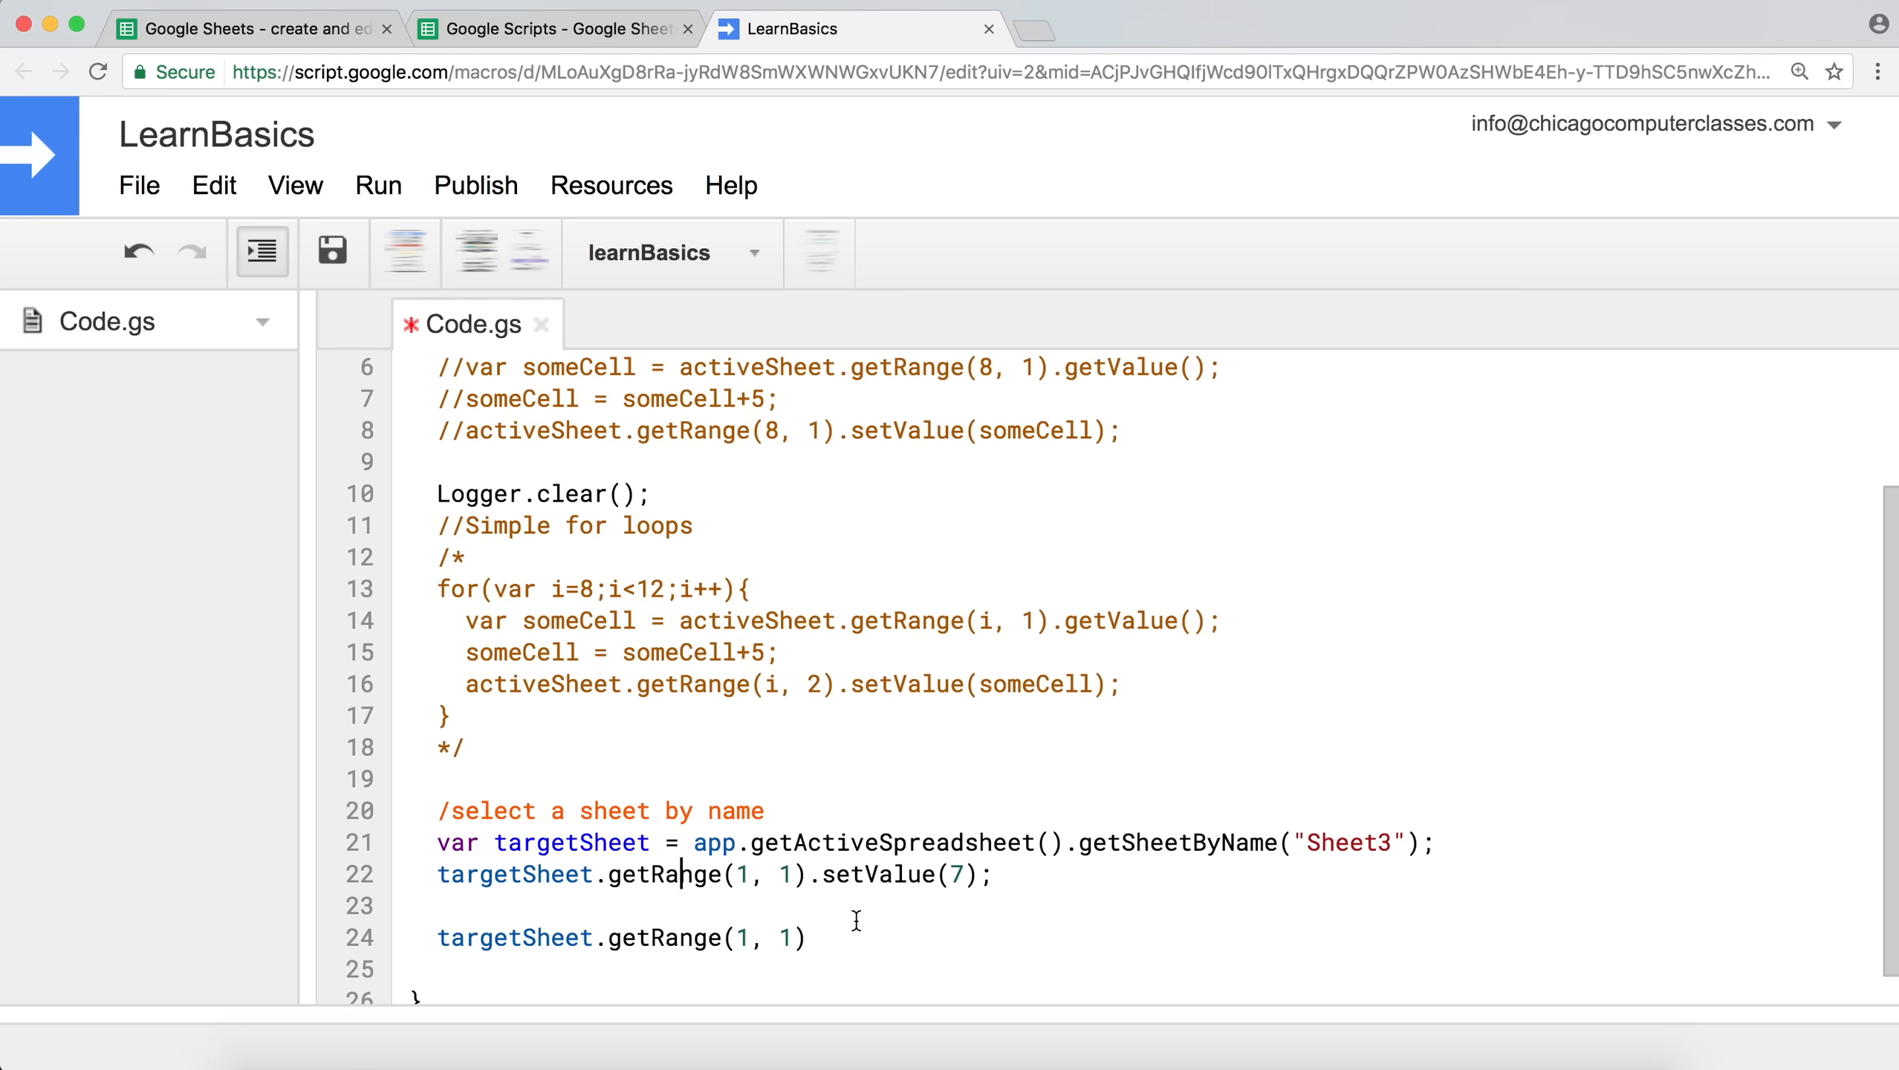
text(.get)
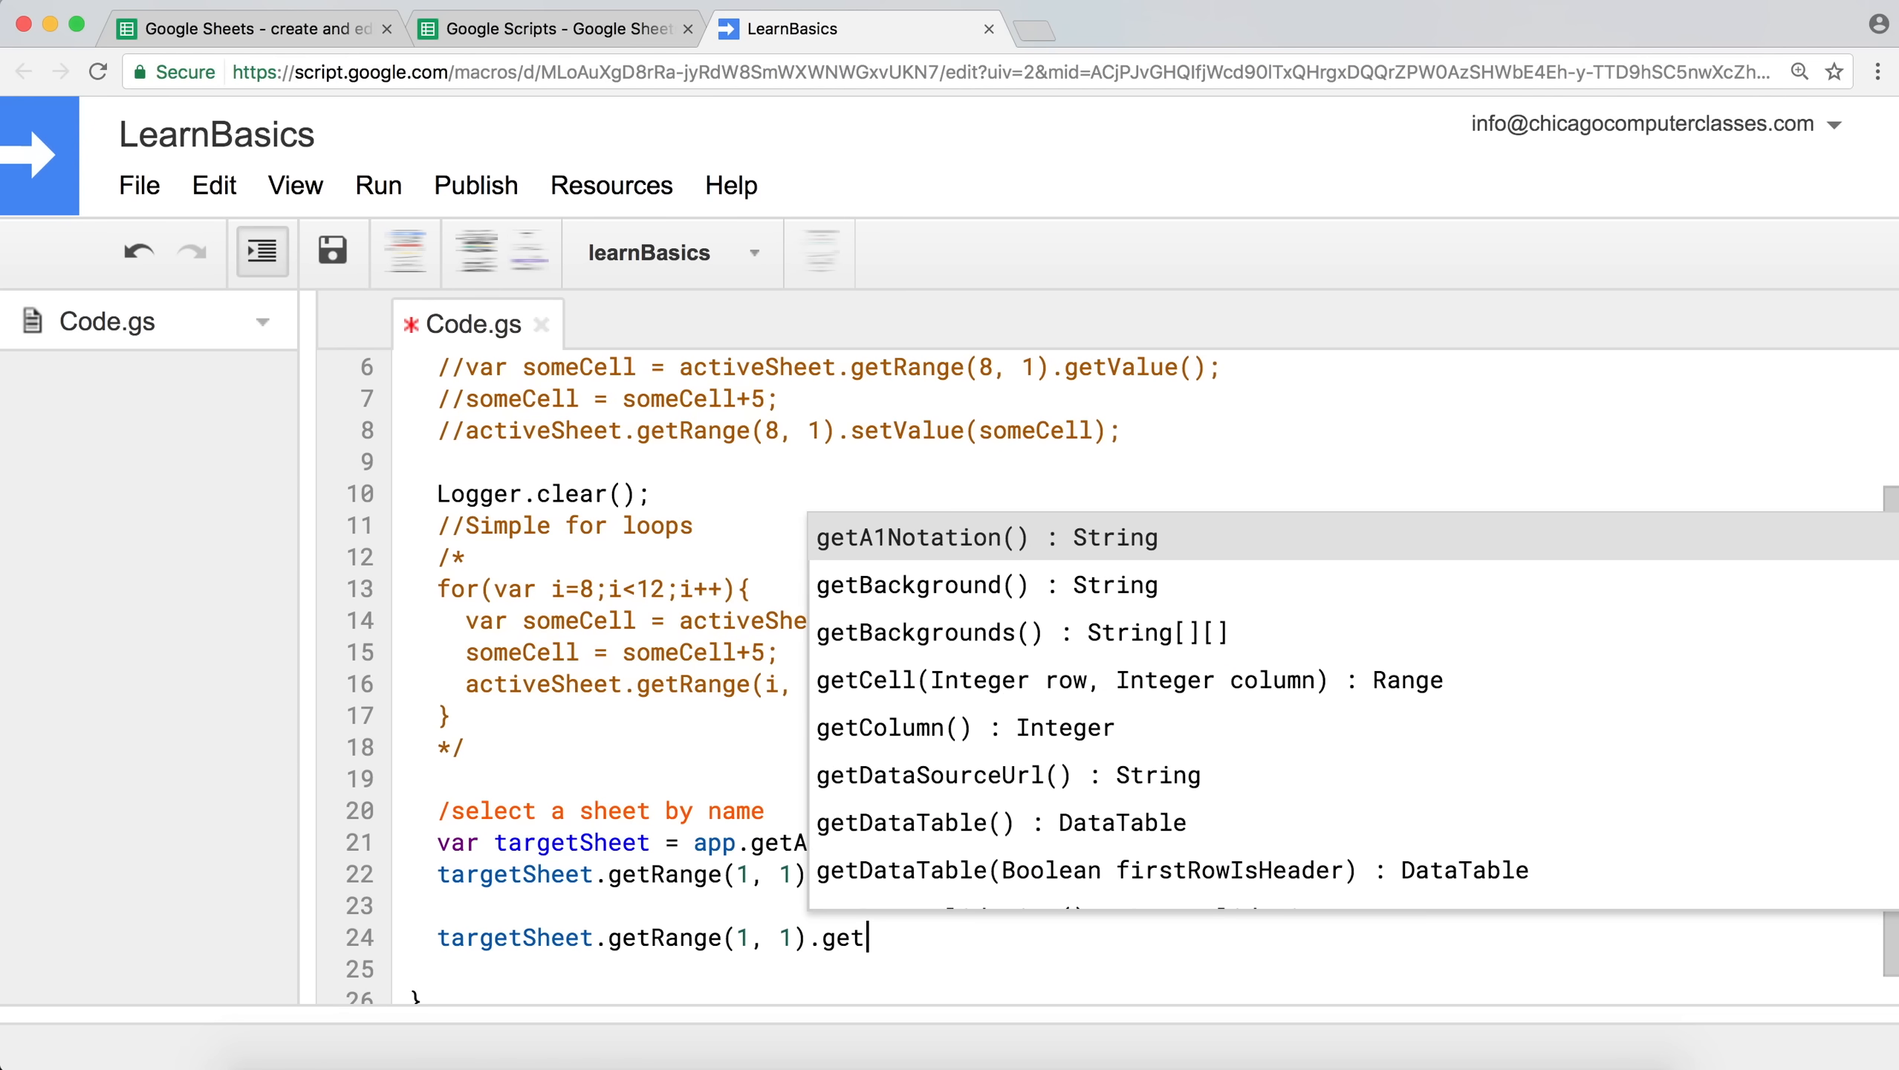
text(Value()
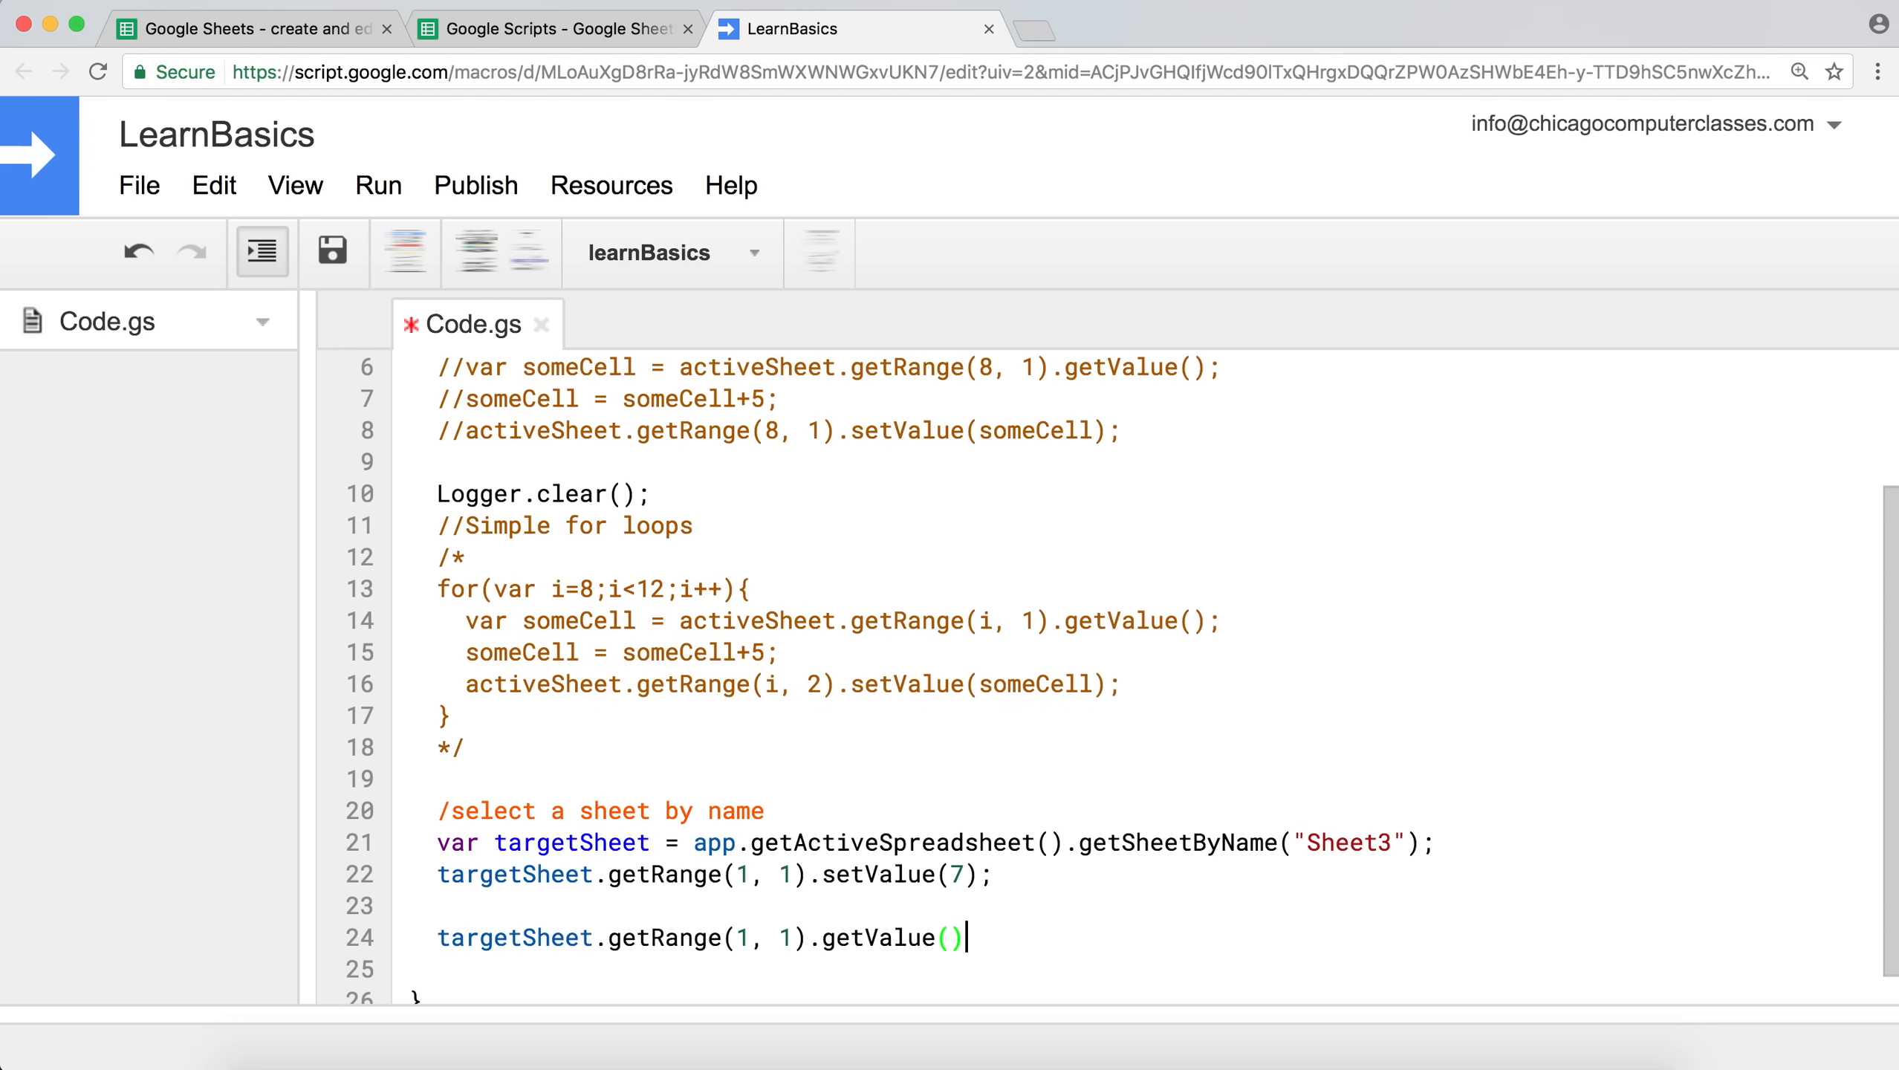
text(;)
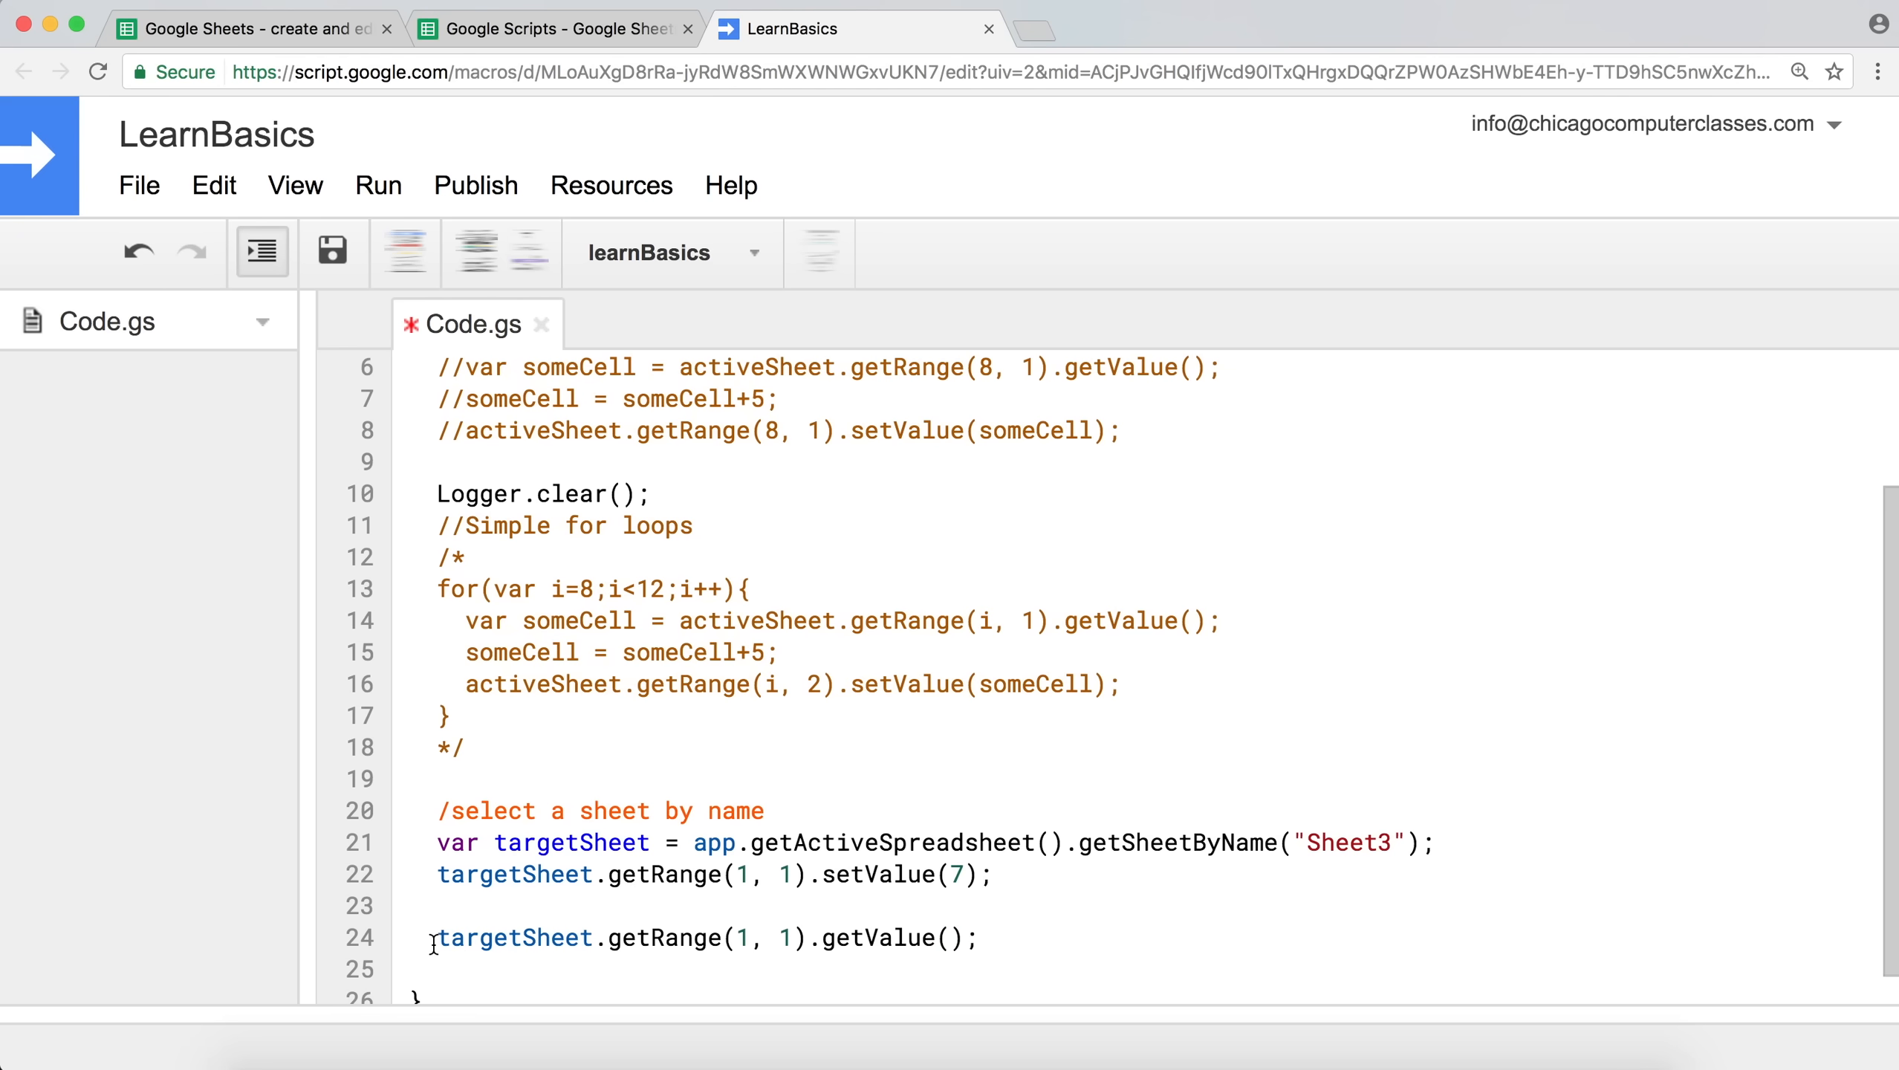
text(var)
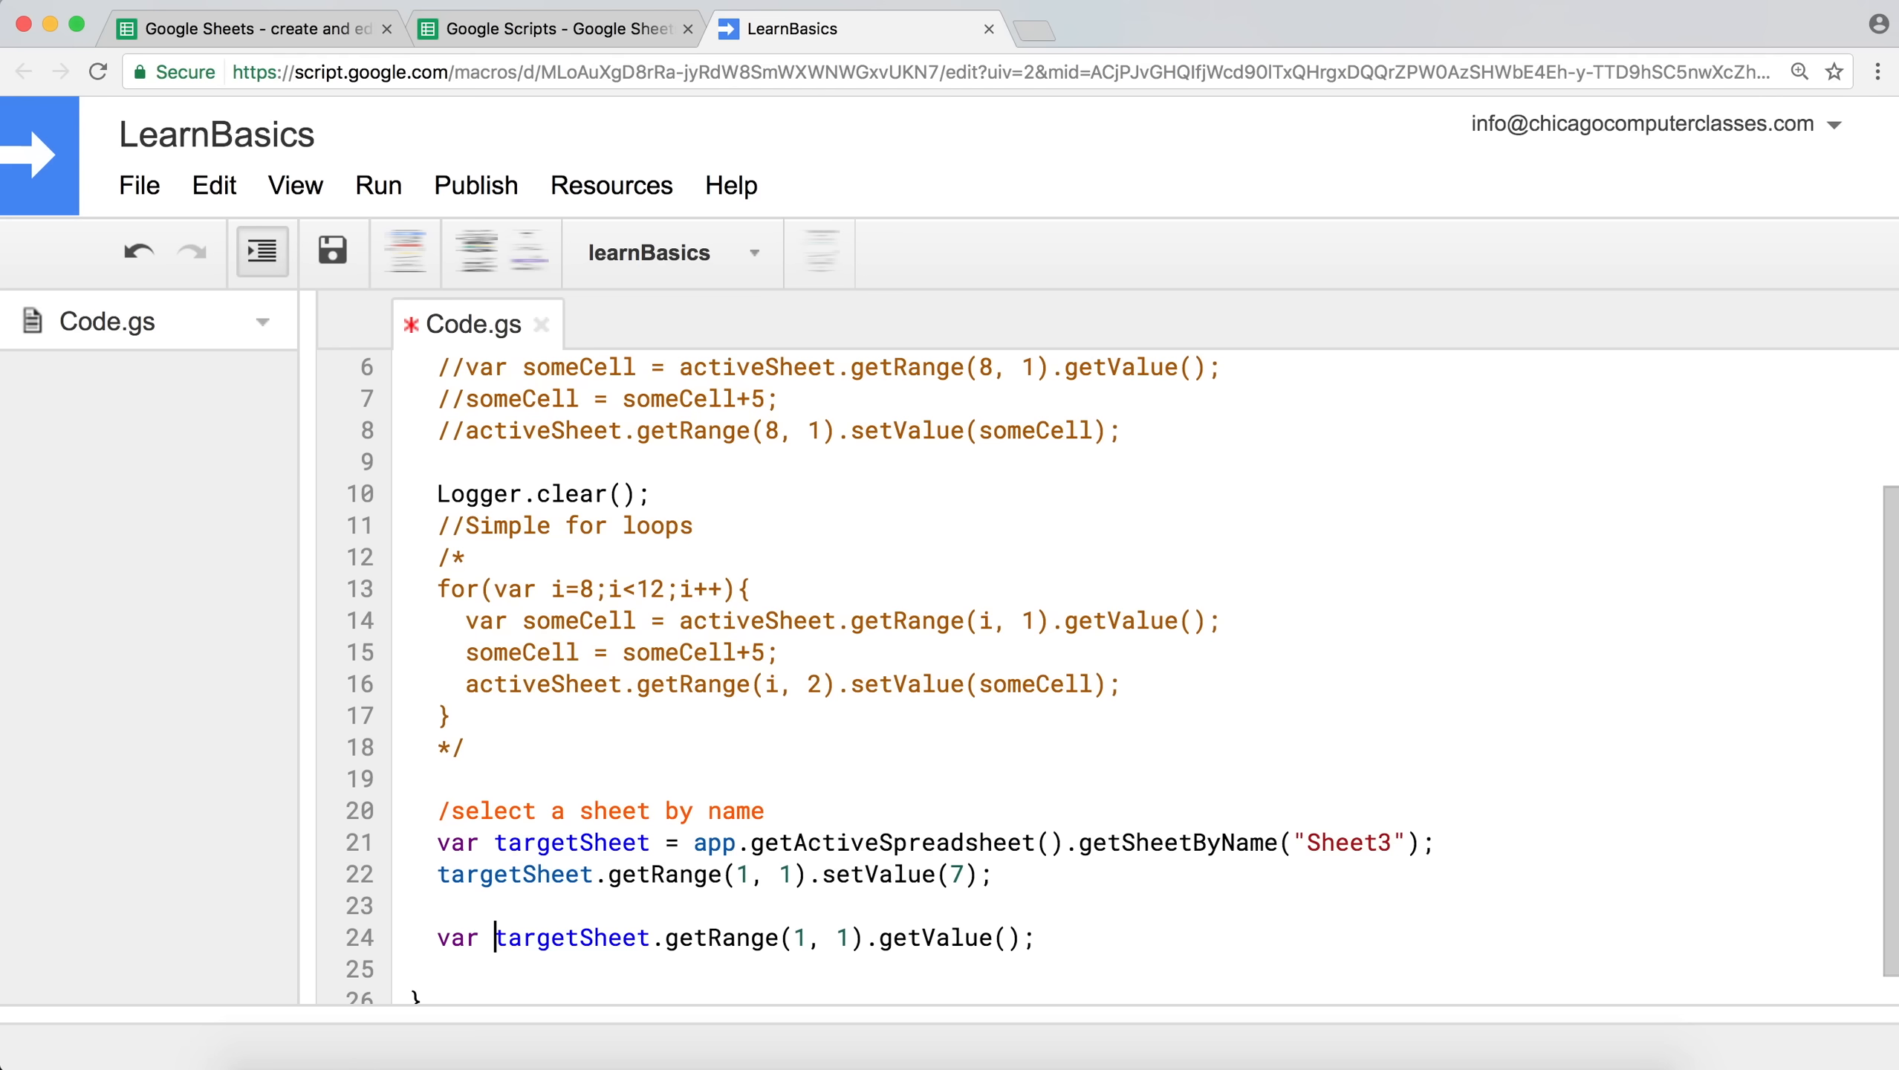
text(tempNu)
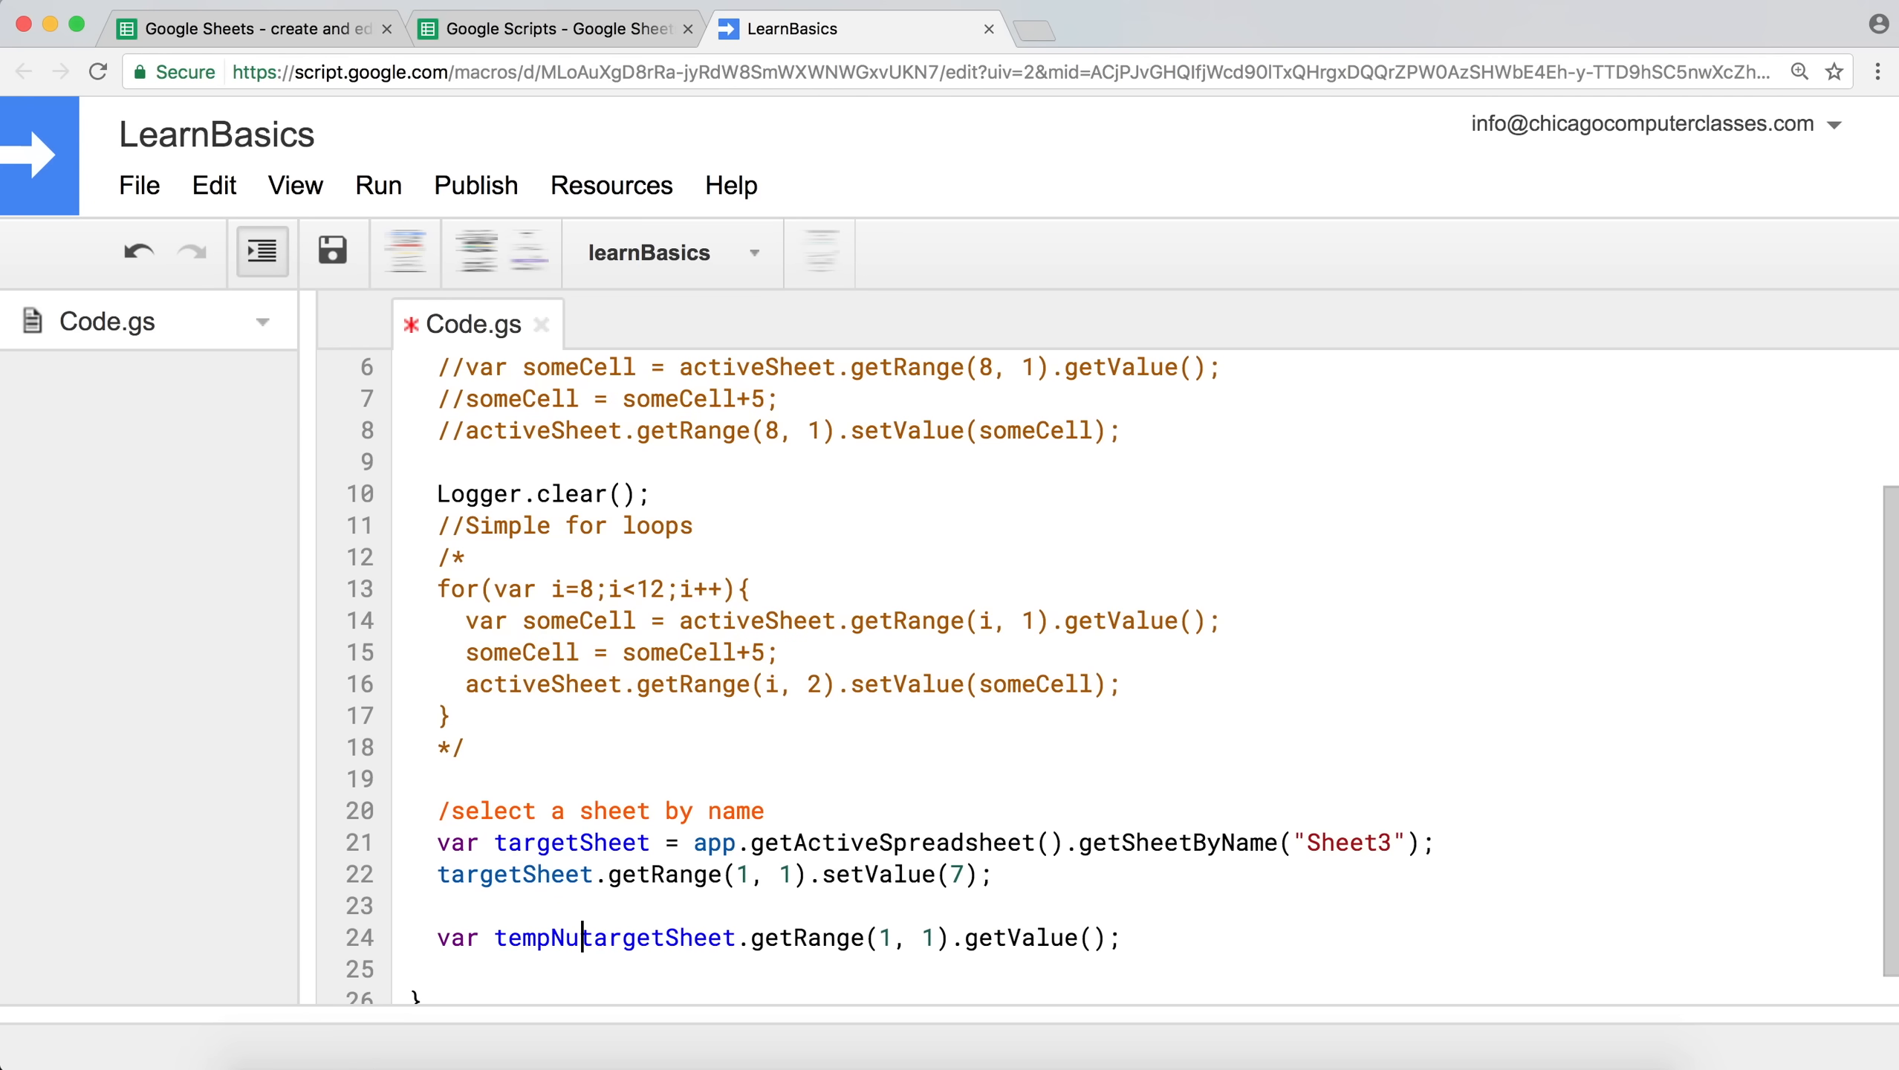
text(mber =)
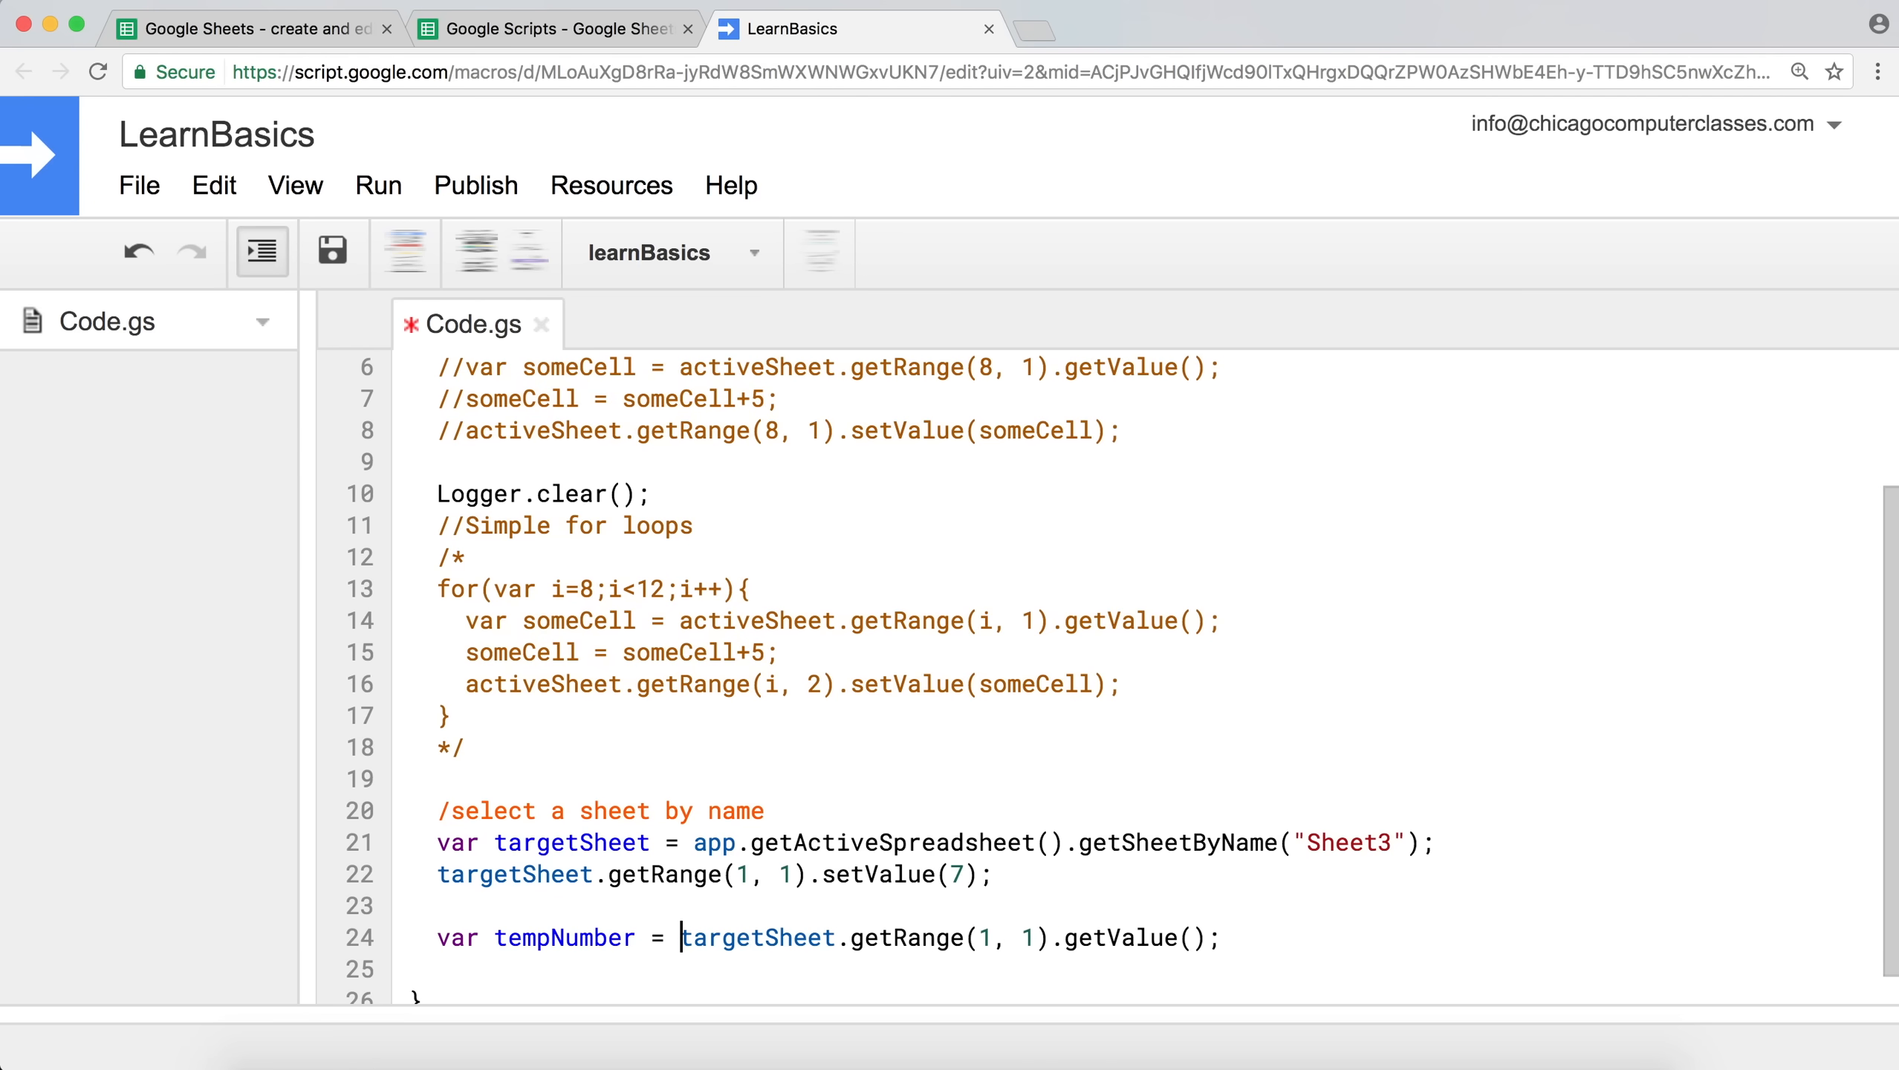
scroll(down, 3)
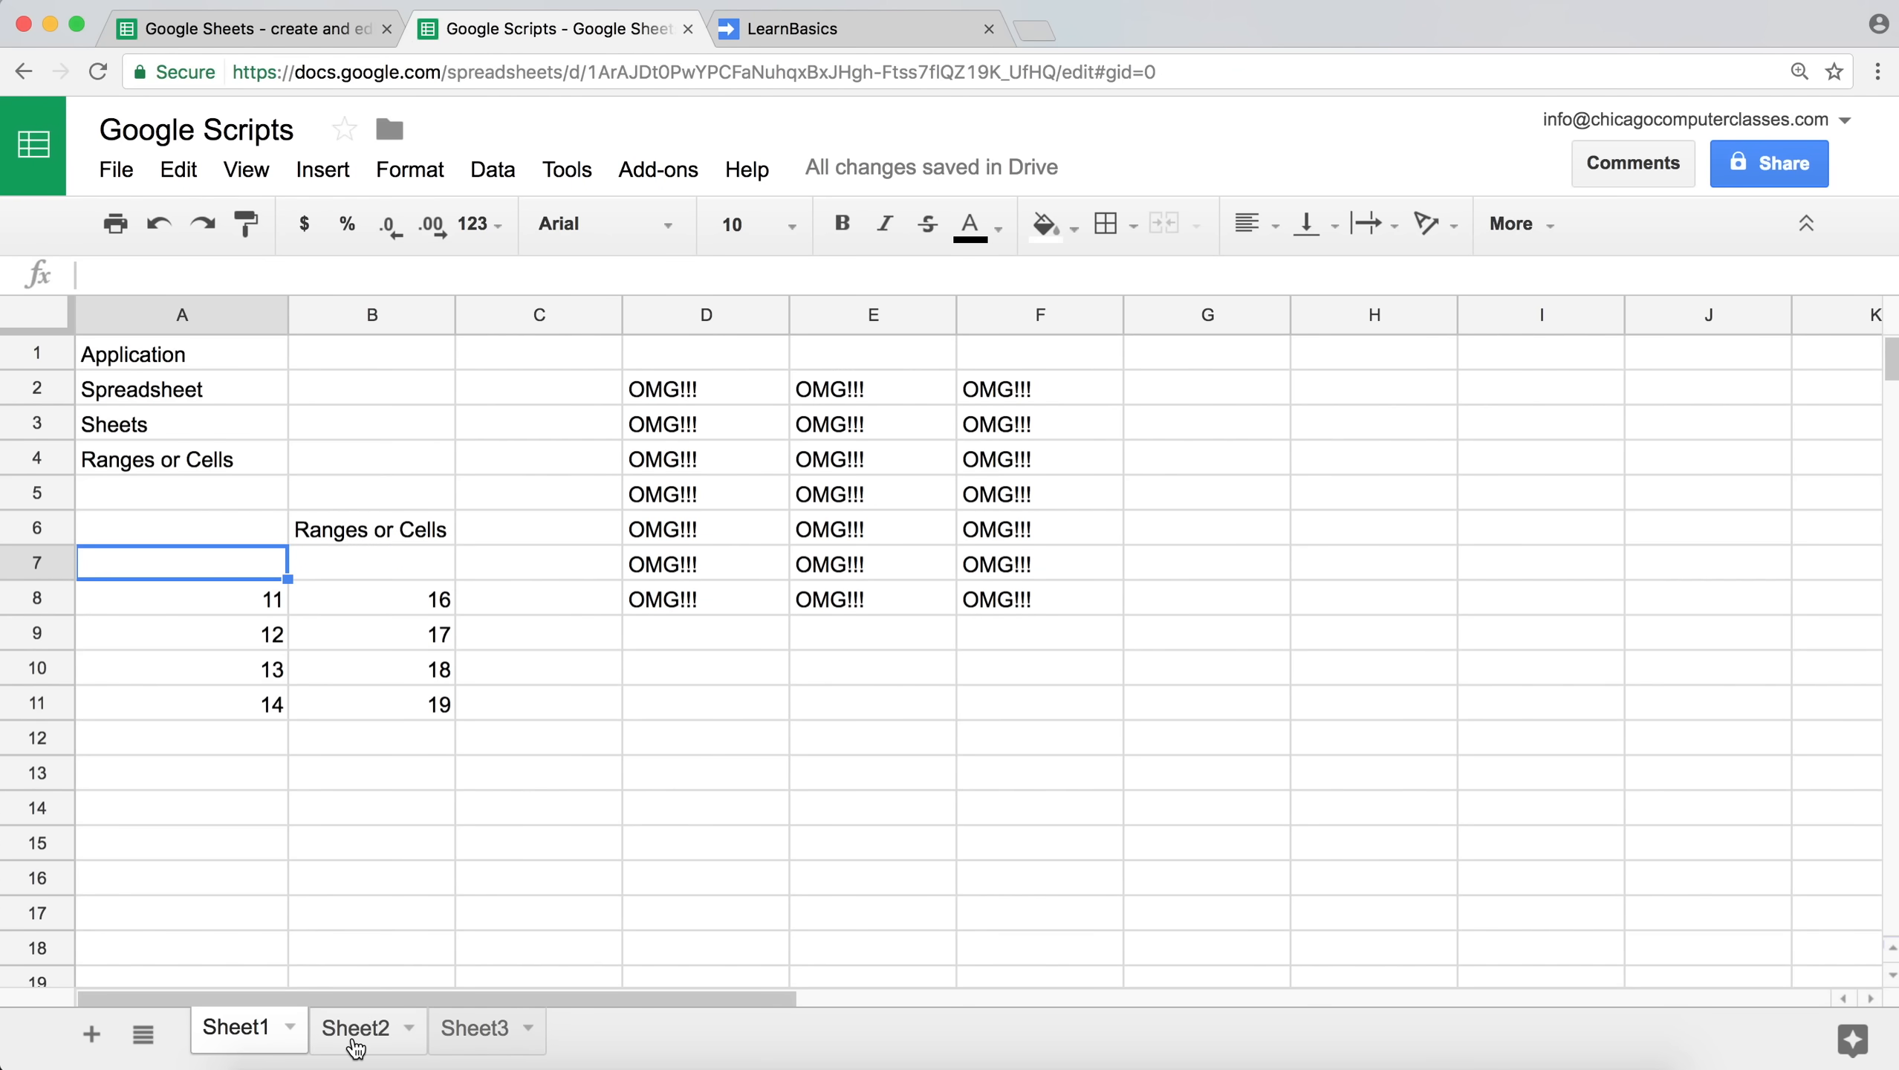
Check Sheet2 with its Serious Stuff and AAA entries, then return to LearnBasics.
click(357, 1027)
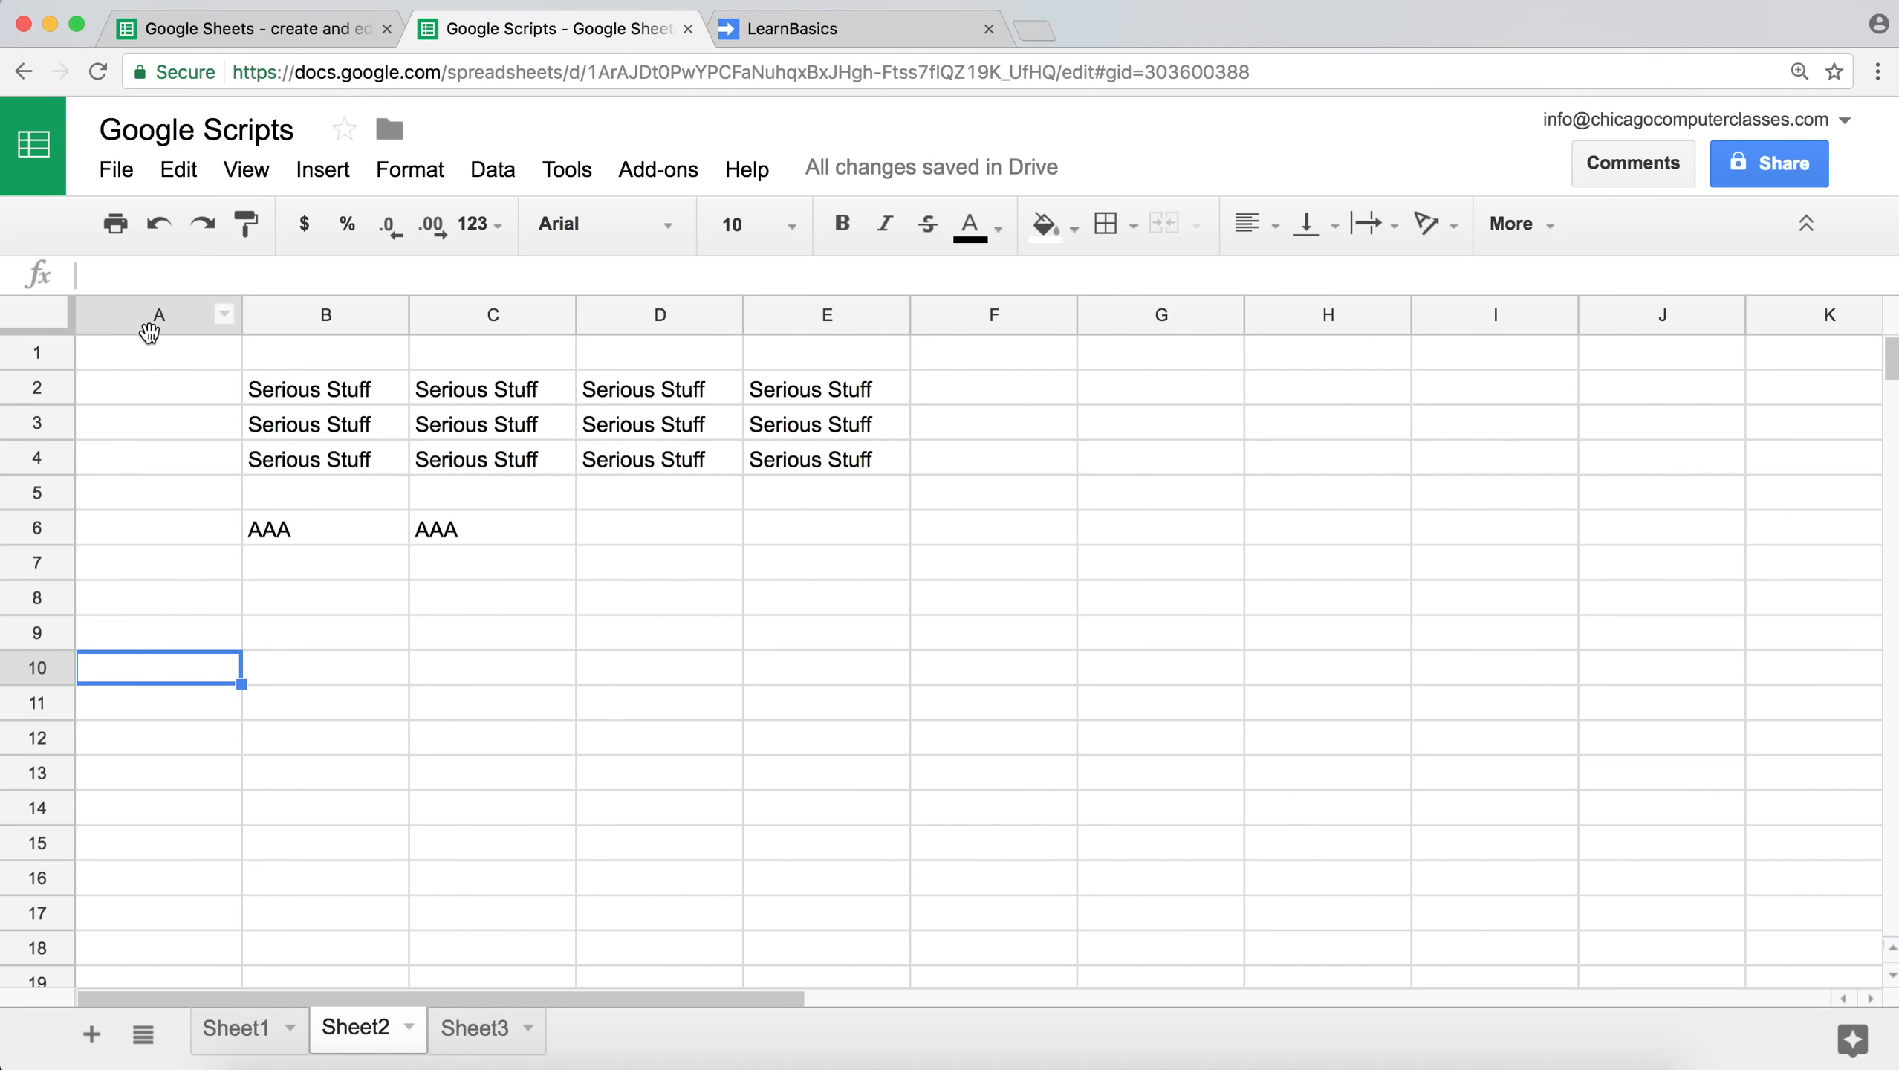
mouse_move(915, 117)
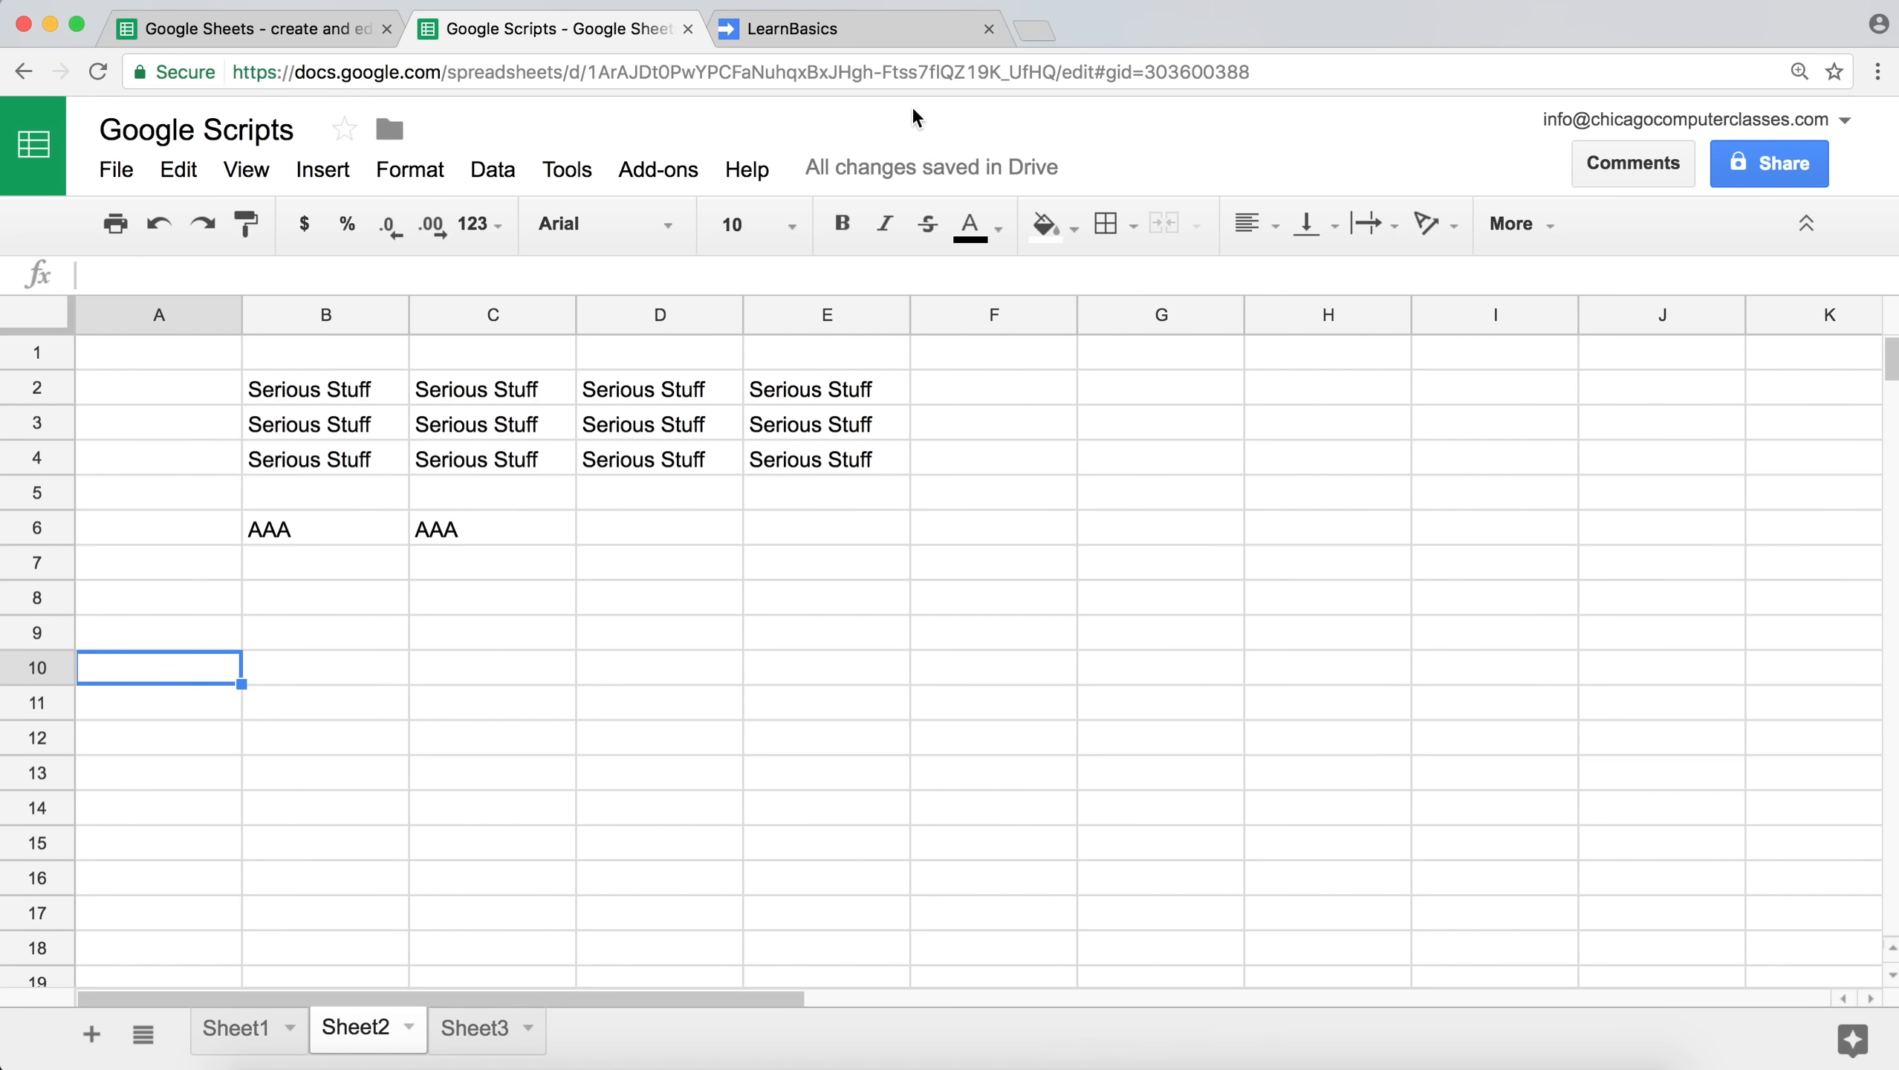
click(787, 28)
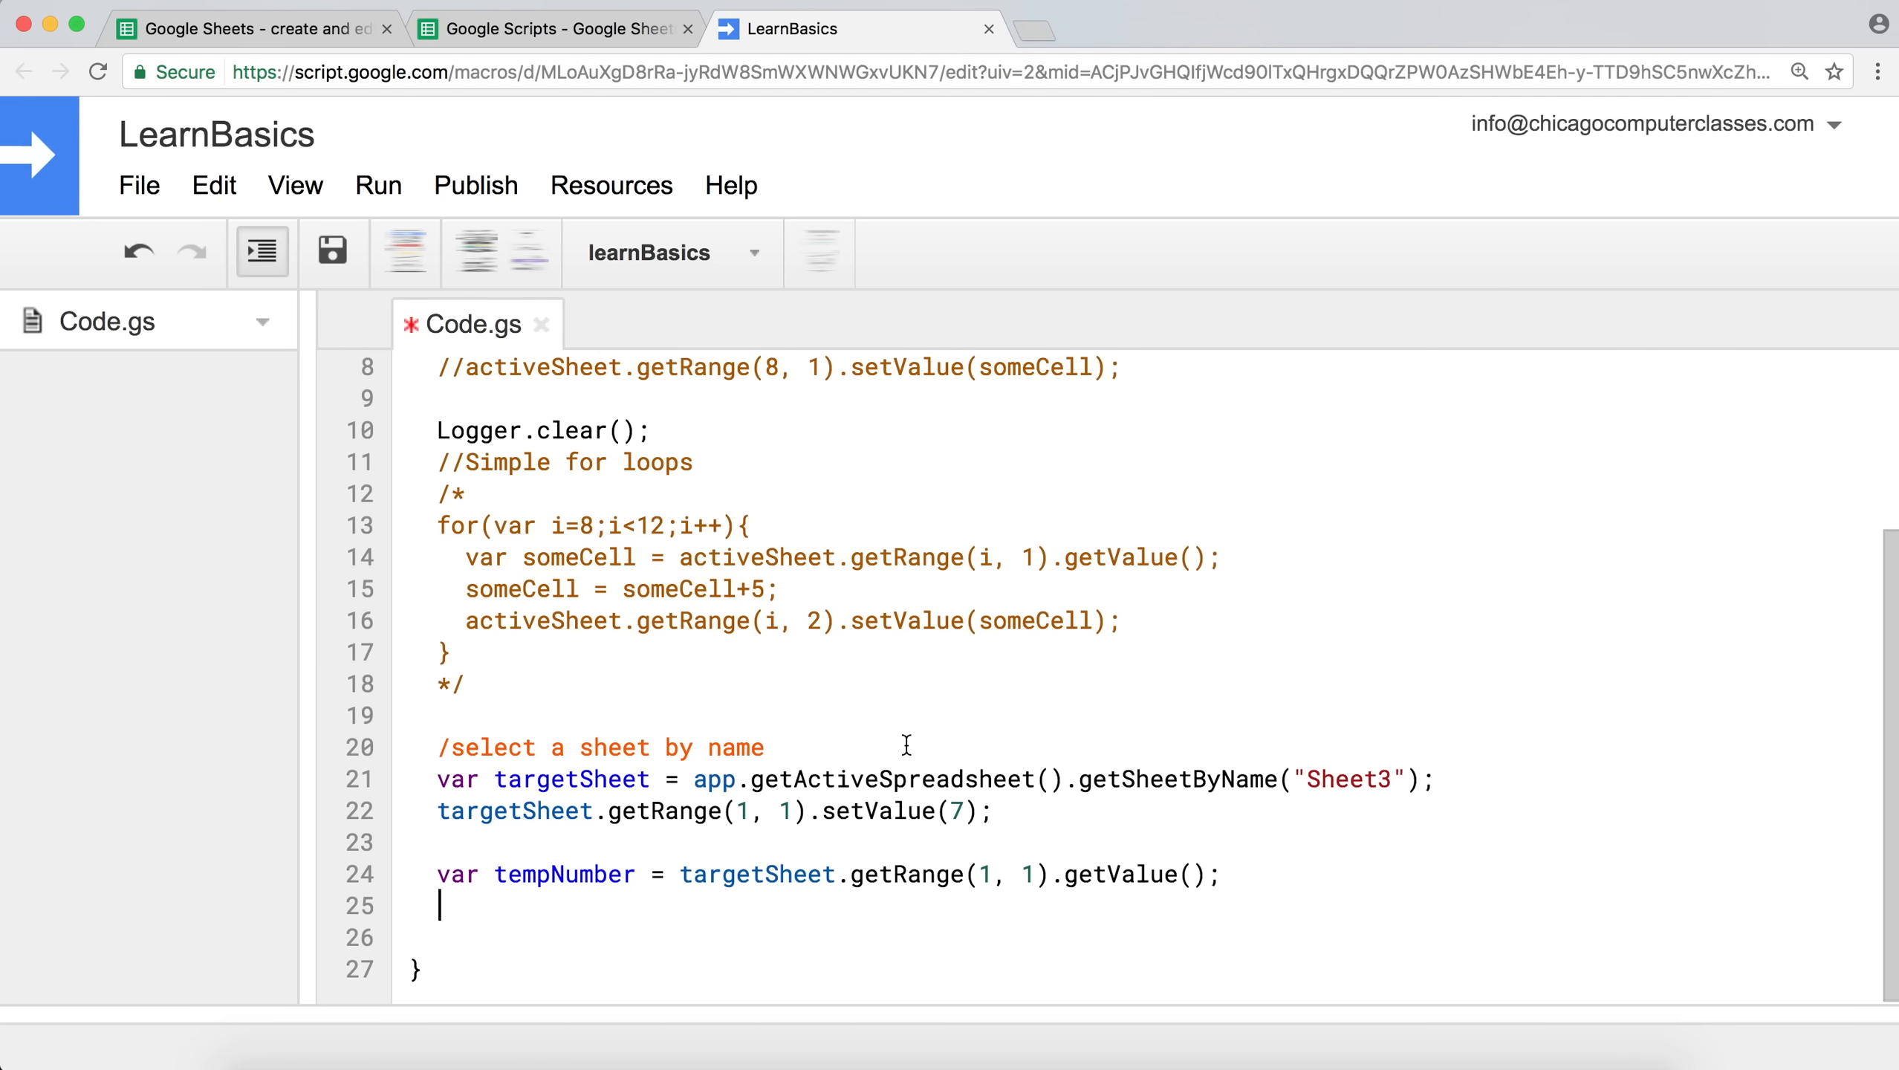
mouse_move(943, 780)
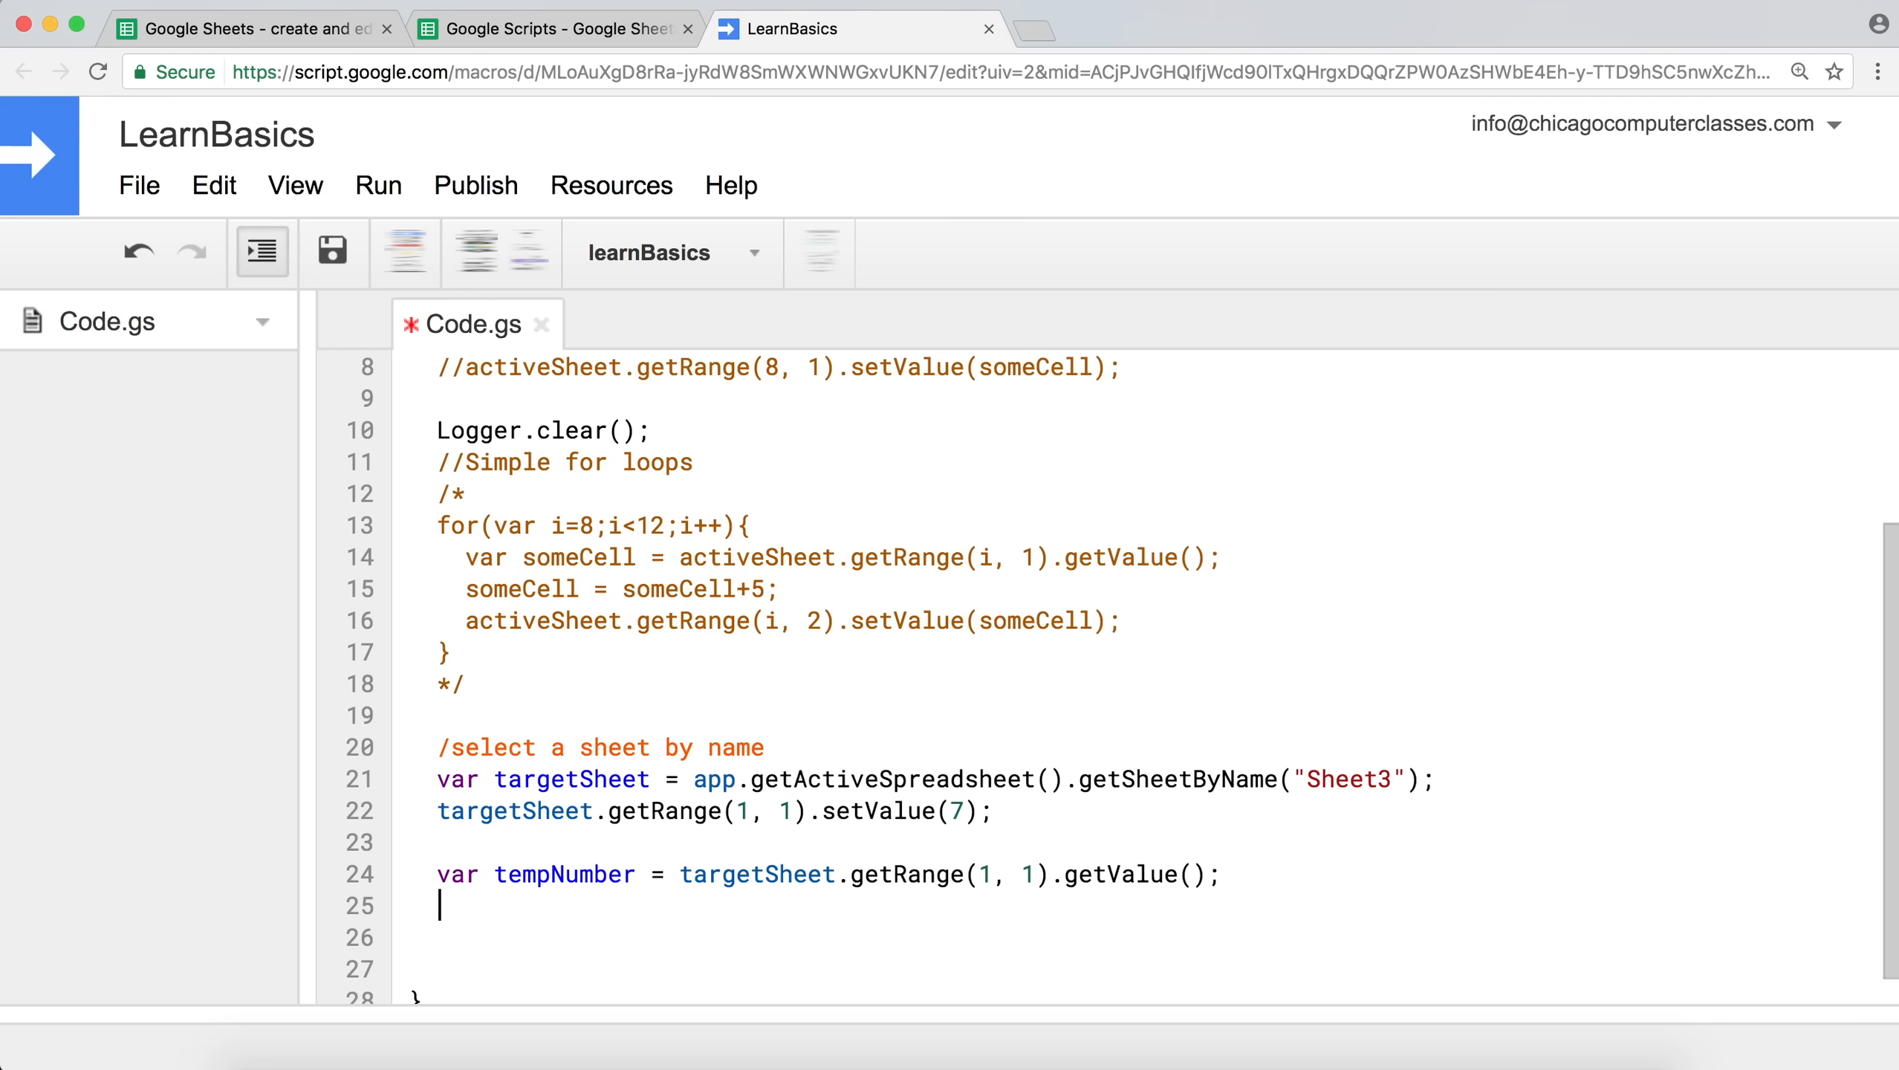
Paste the getSheetByName line on line 26 and rename its variable to secondSheet.
text(var targetSheet = app.getActiveSpreadsheet().getSheetByName("Sheet3");)
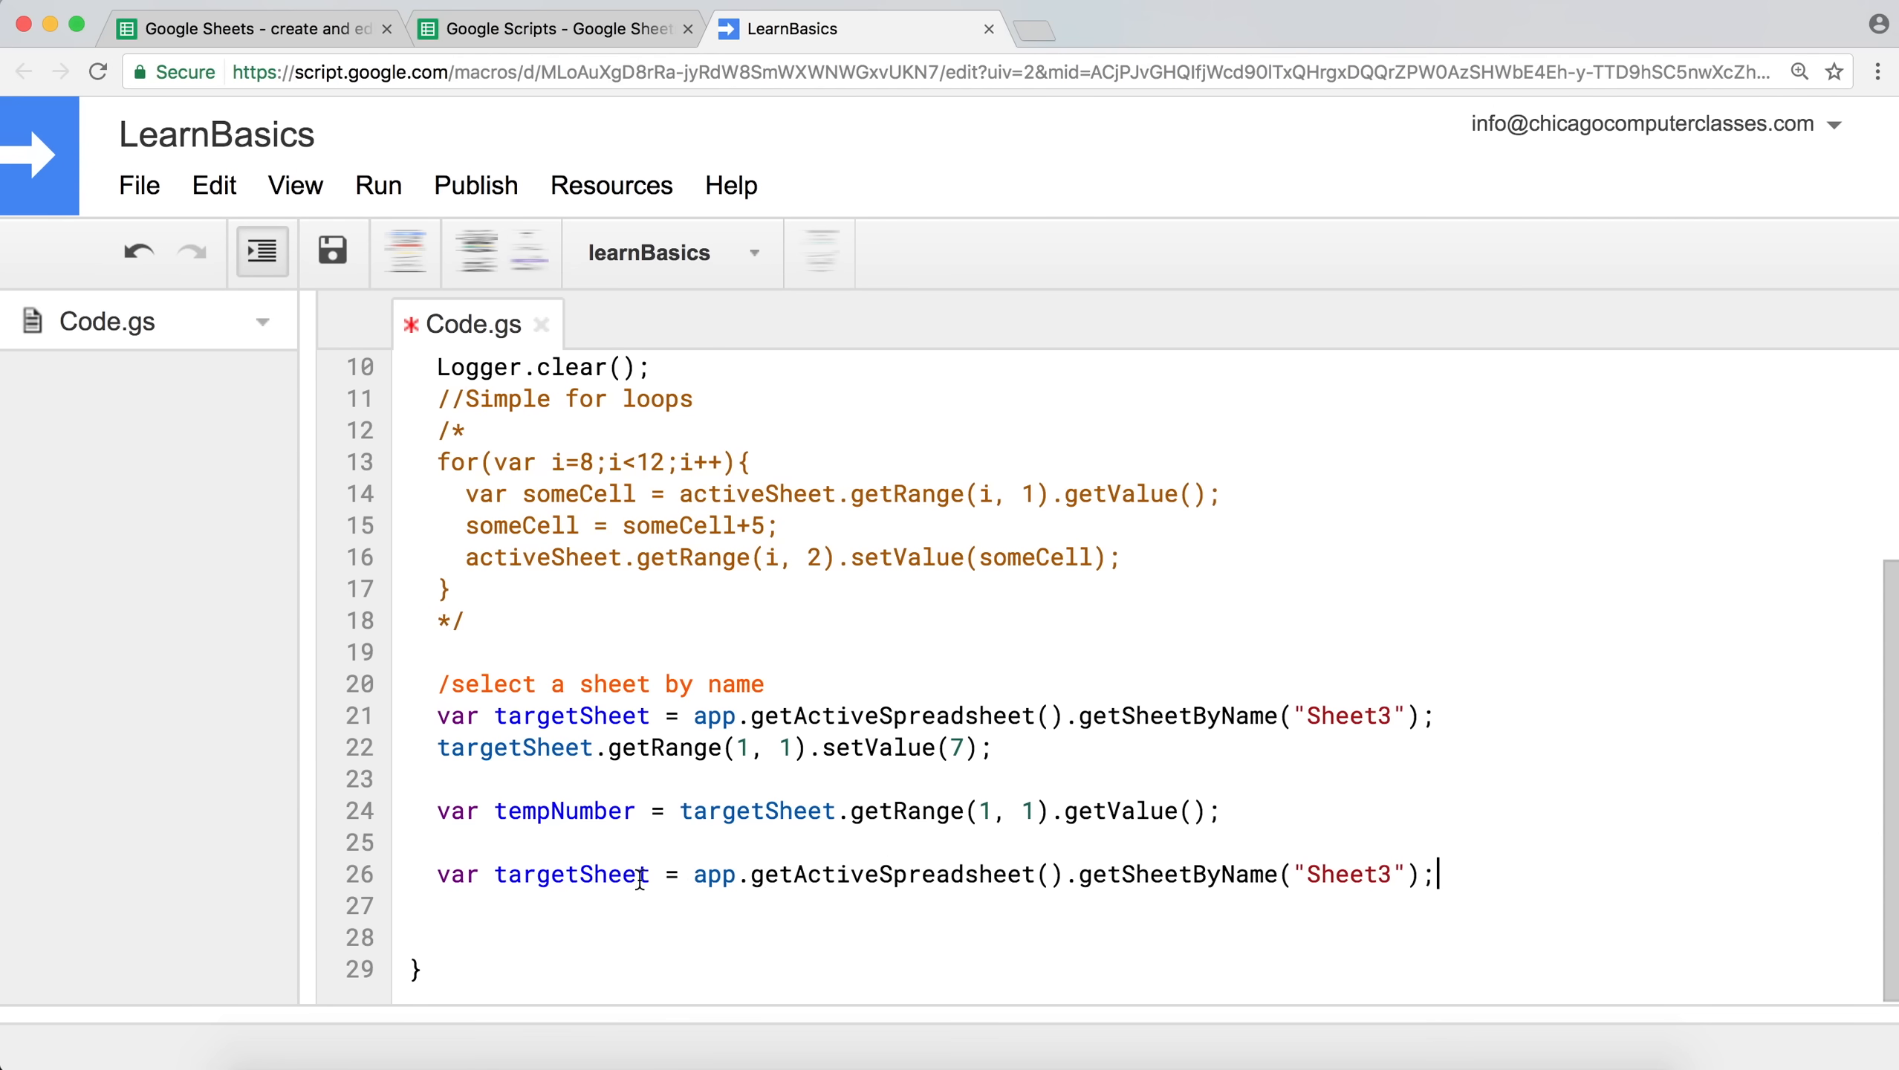
double_click(594, 874)
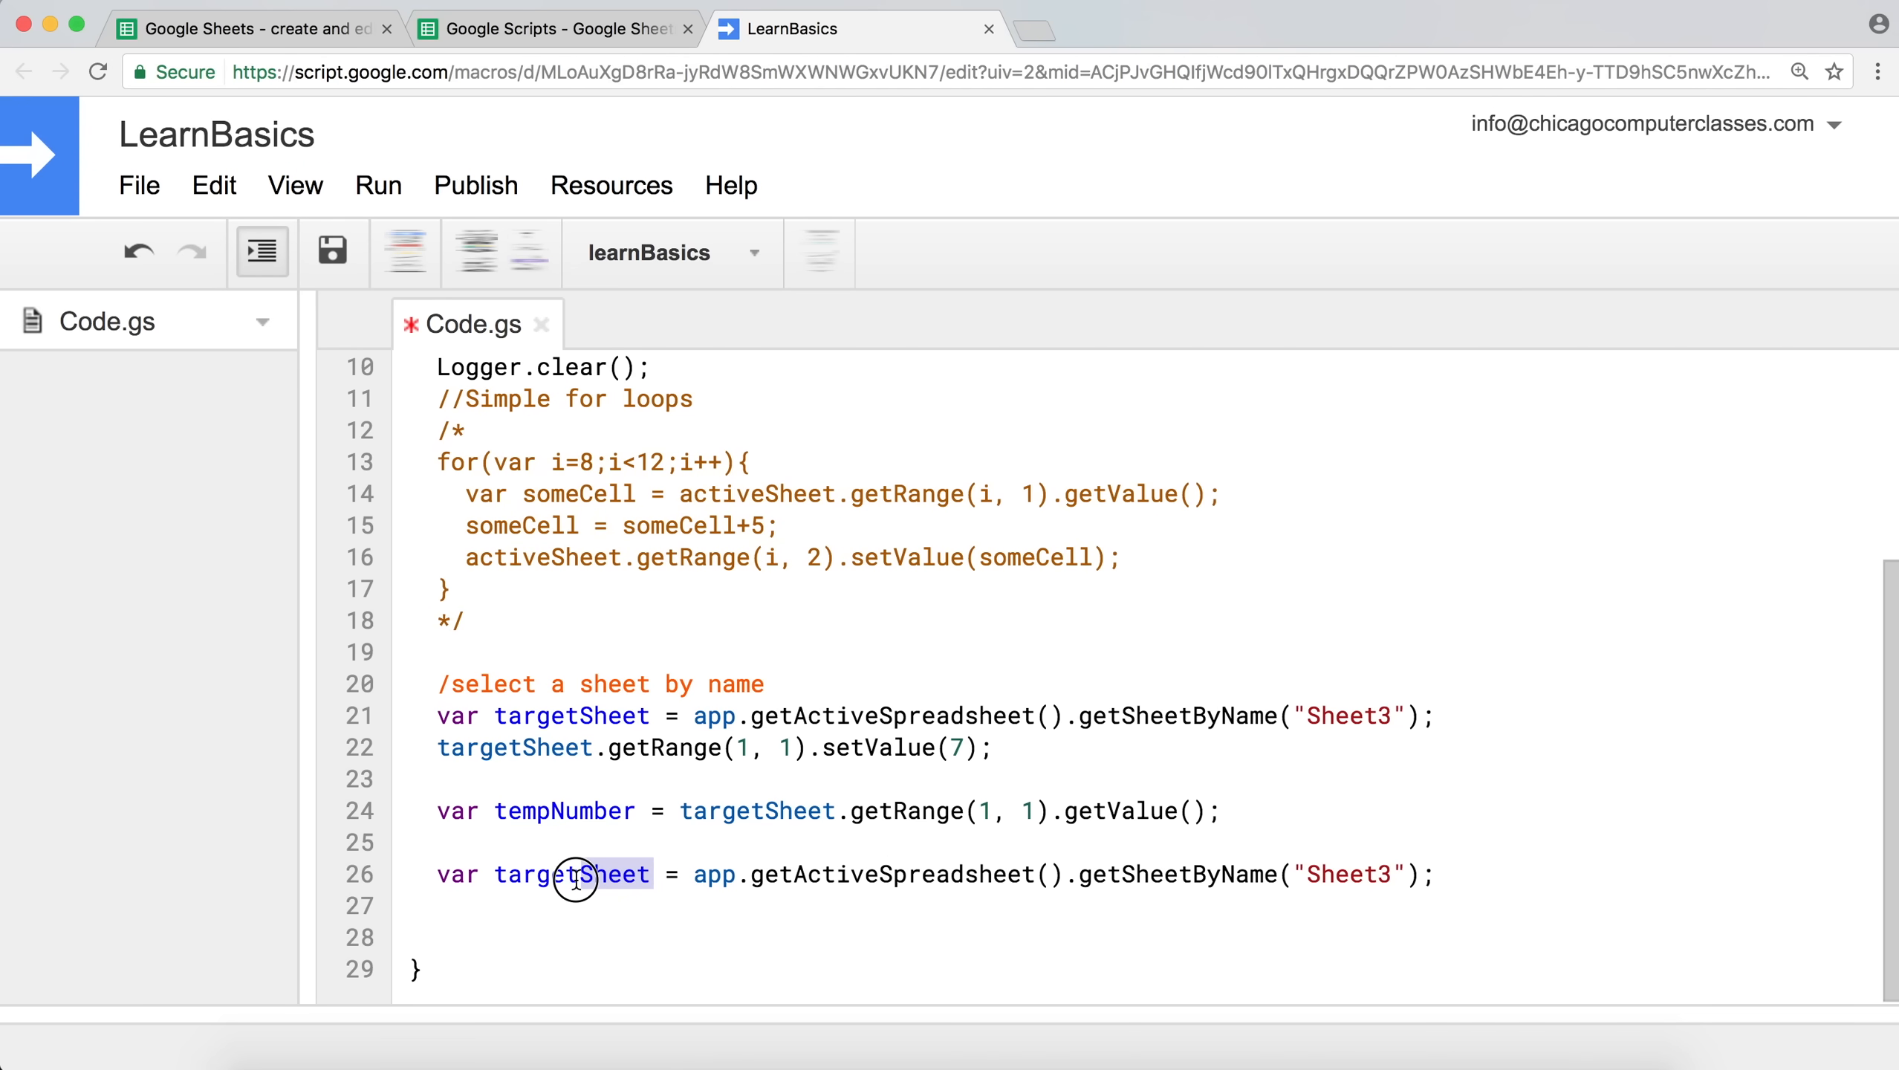
double_click(575, 873)
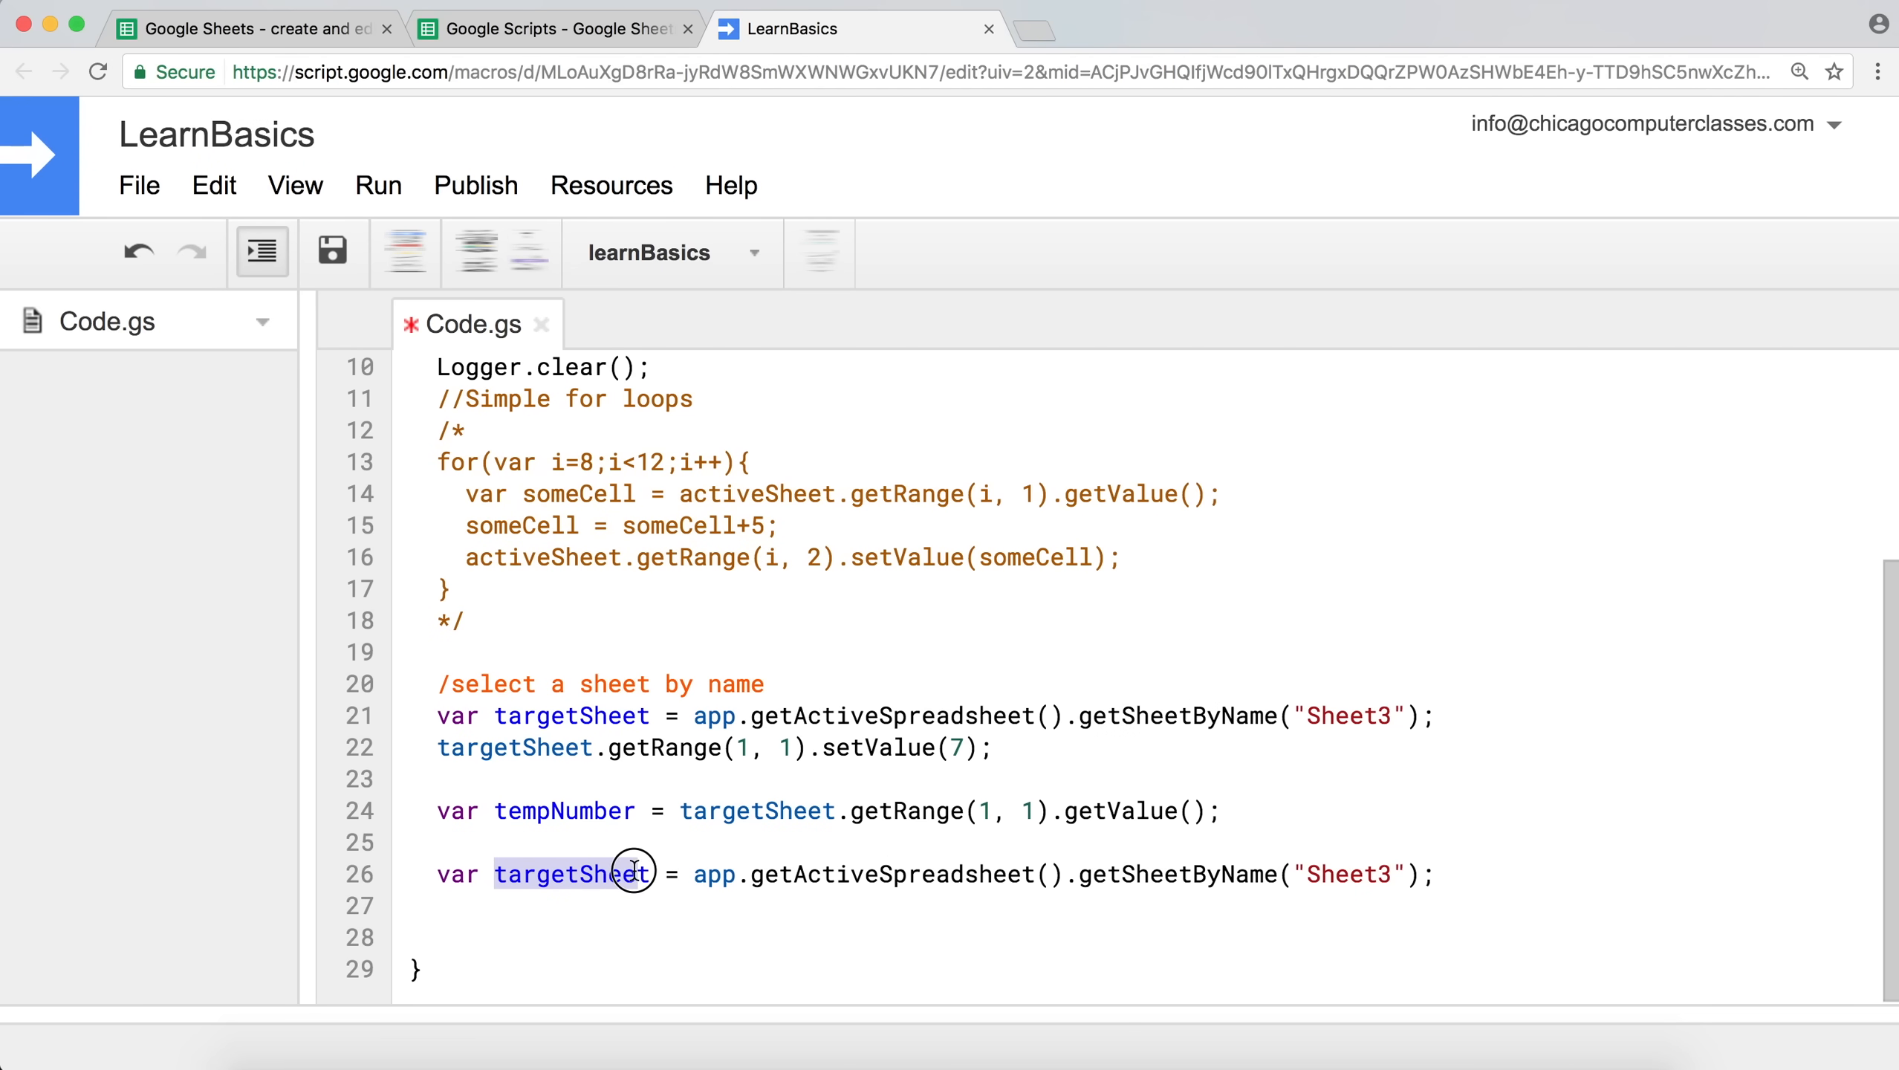
text(secSheet)
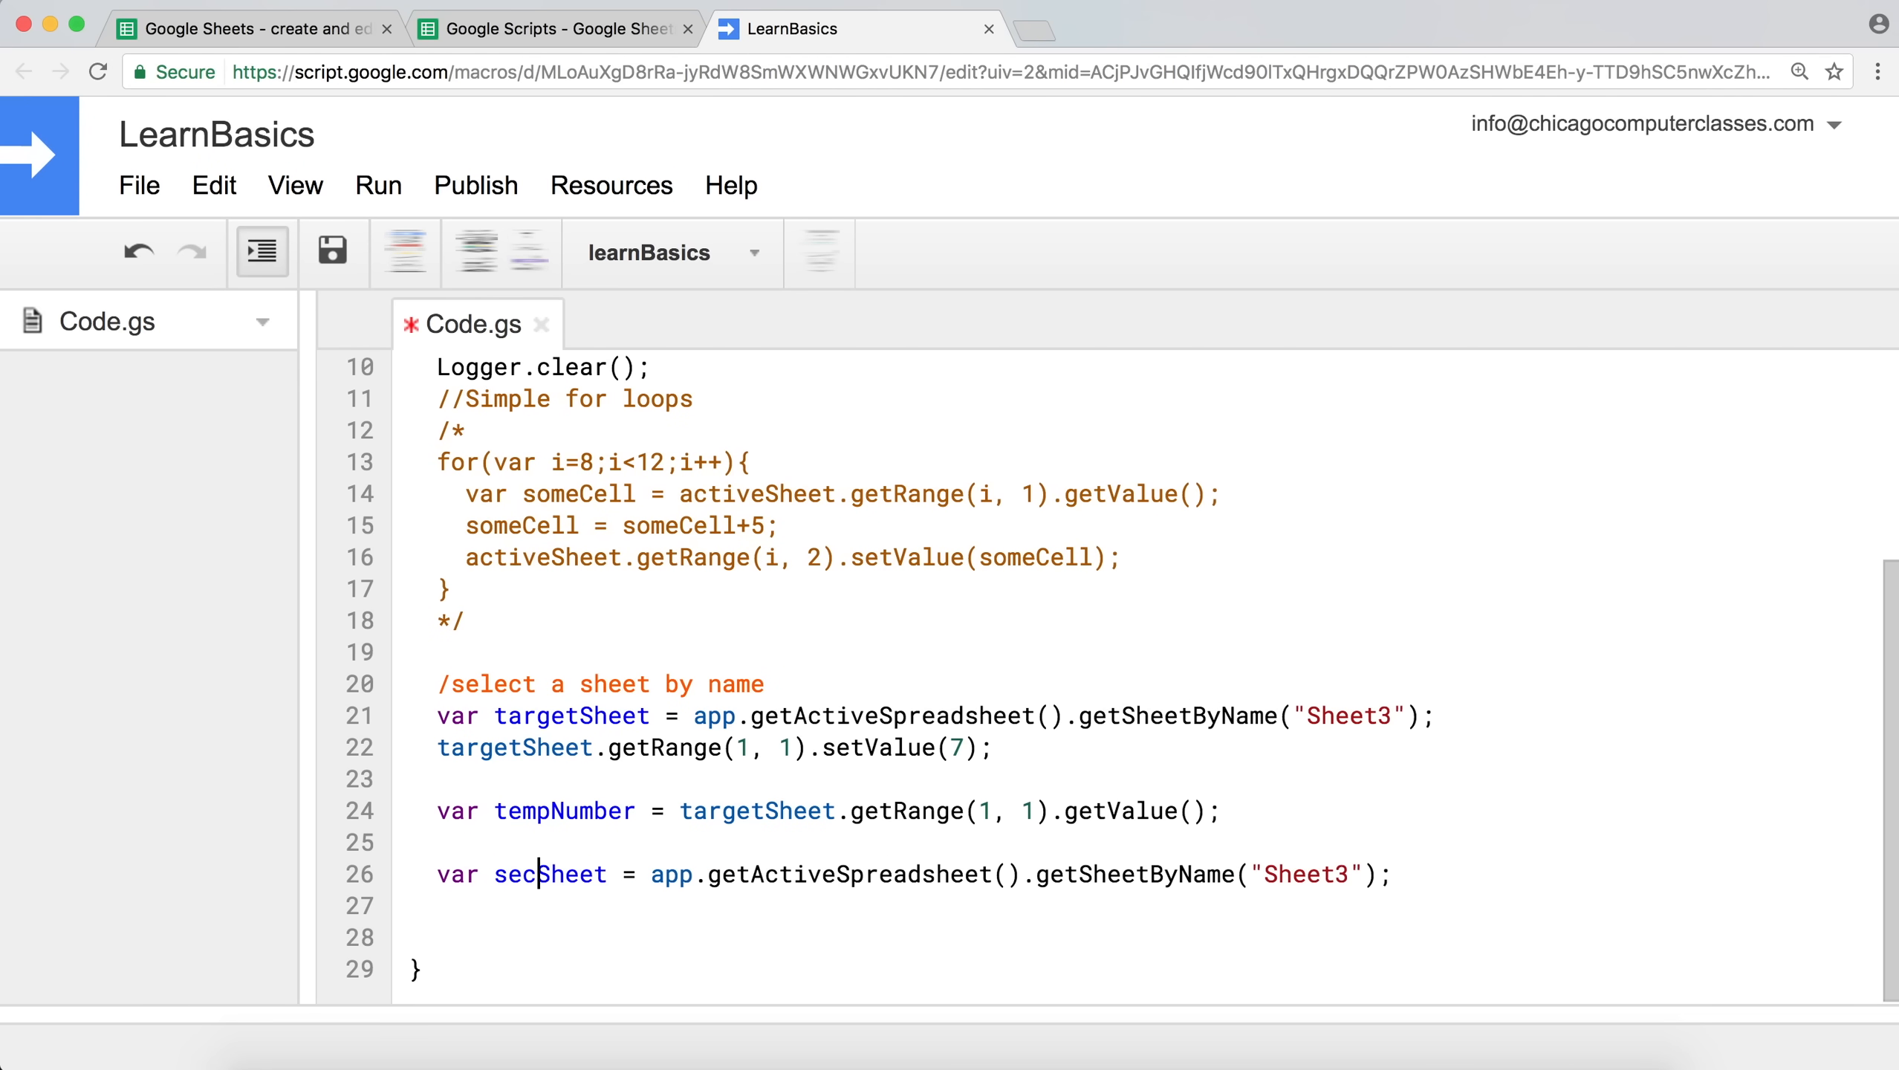
text(ond)
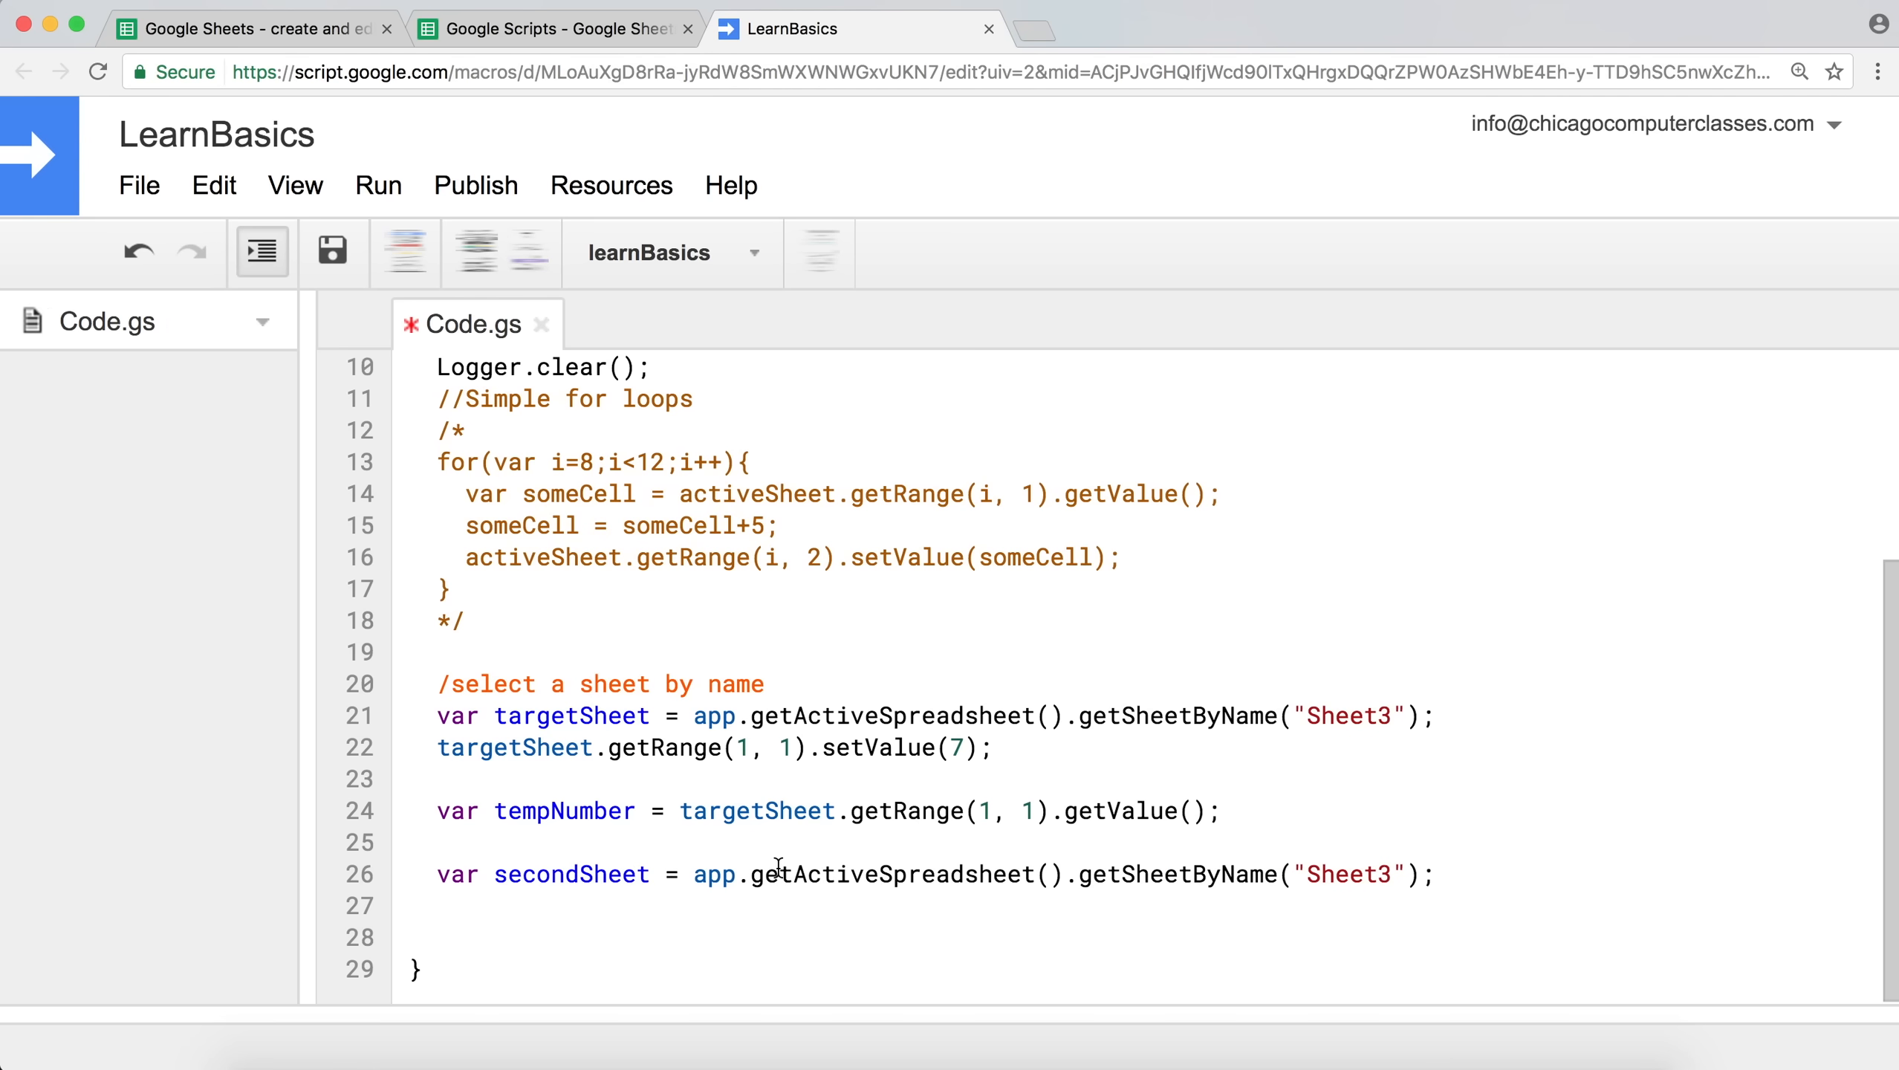
Point secondSheet at "Sheet2" instead of "Sheet3" and start the next line with secon.
click(1392, 873)
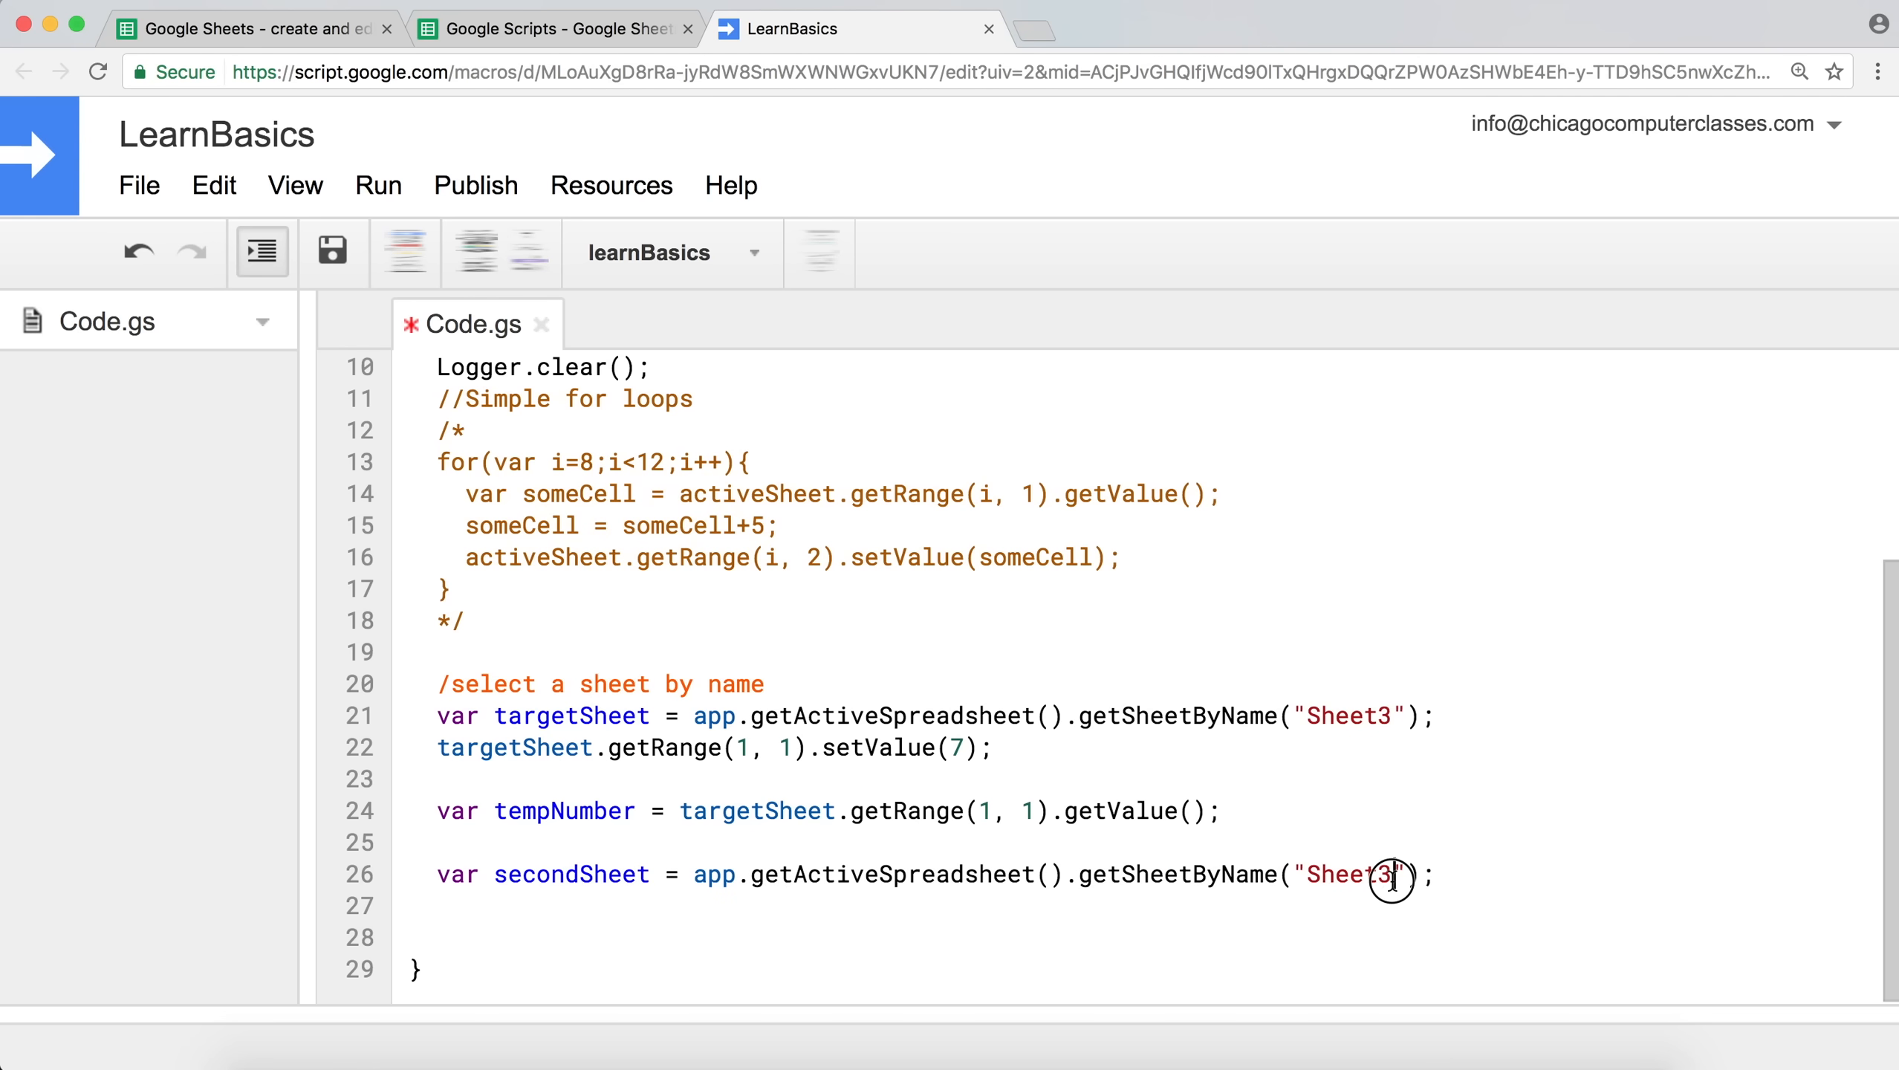
text(2)
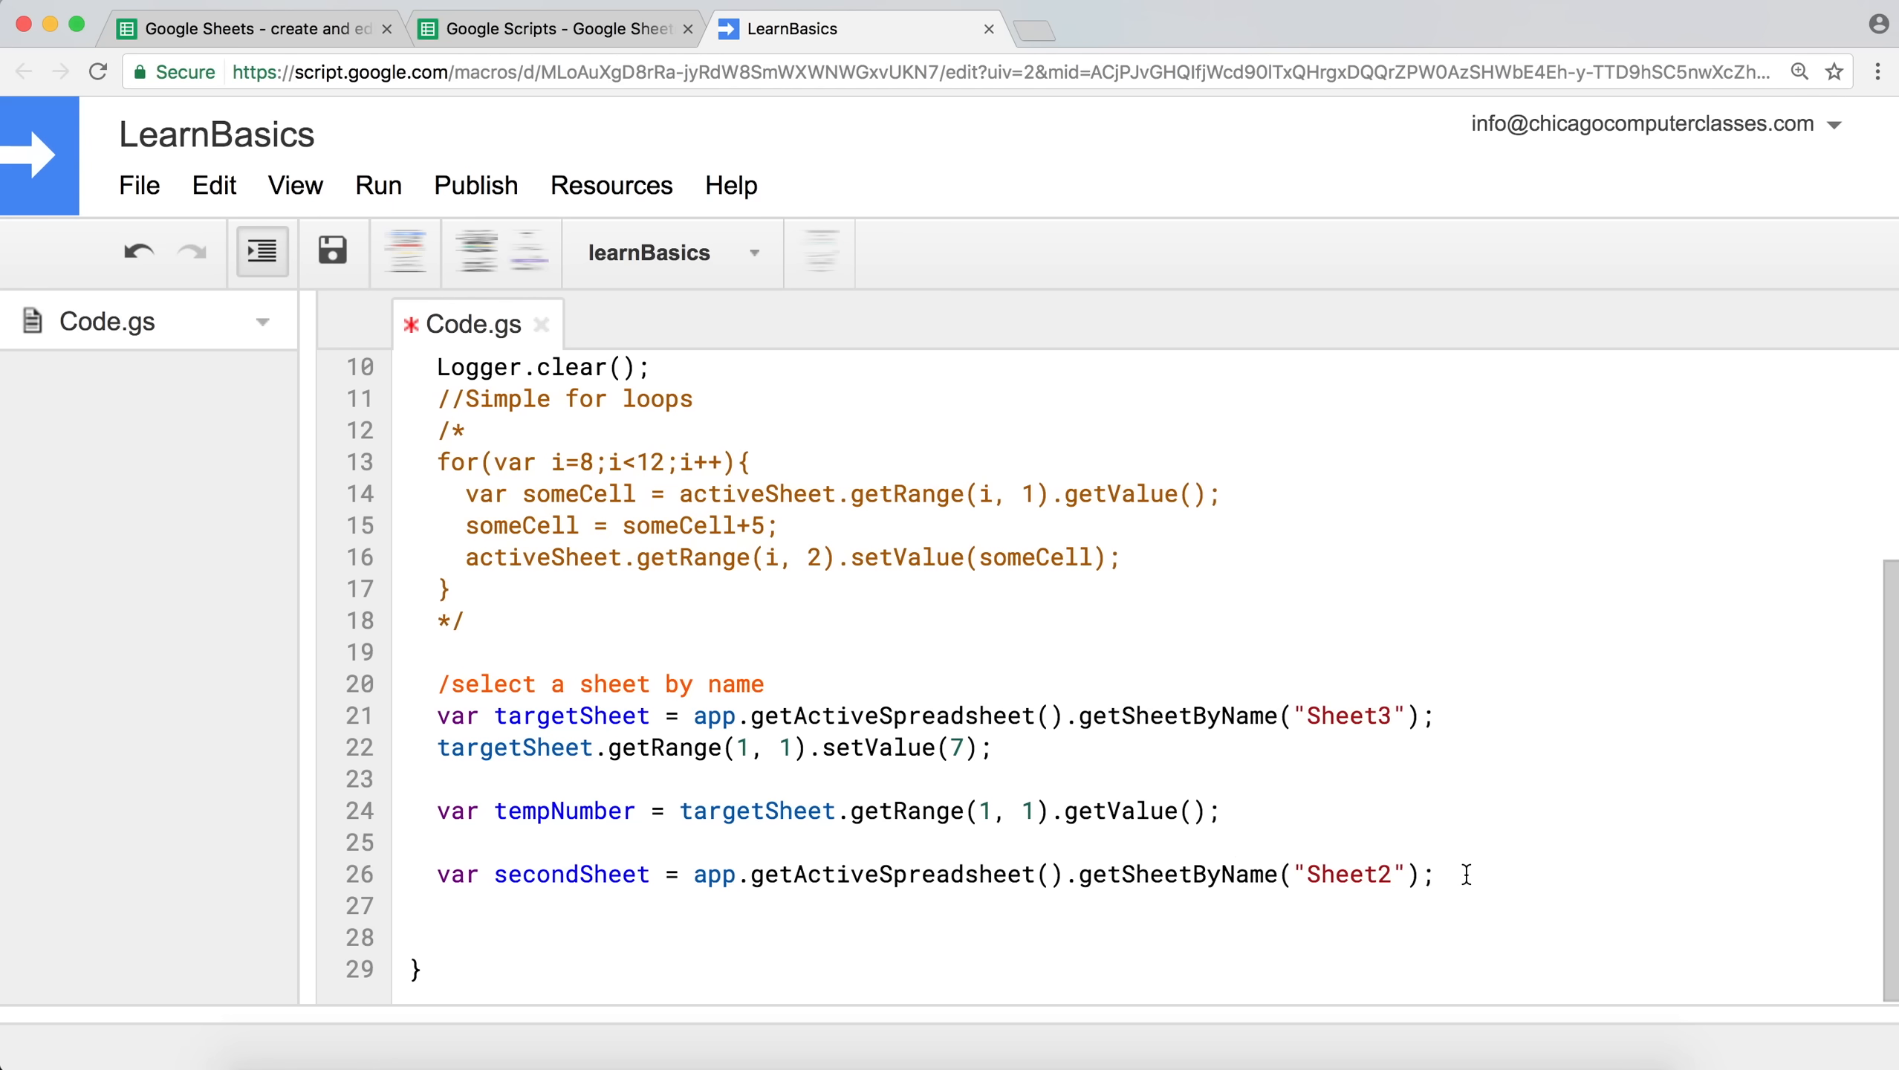
scroll(down, 3)
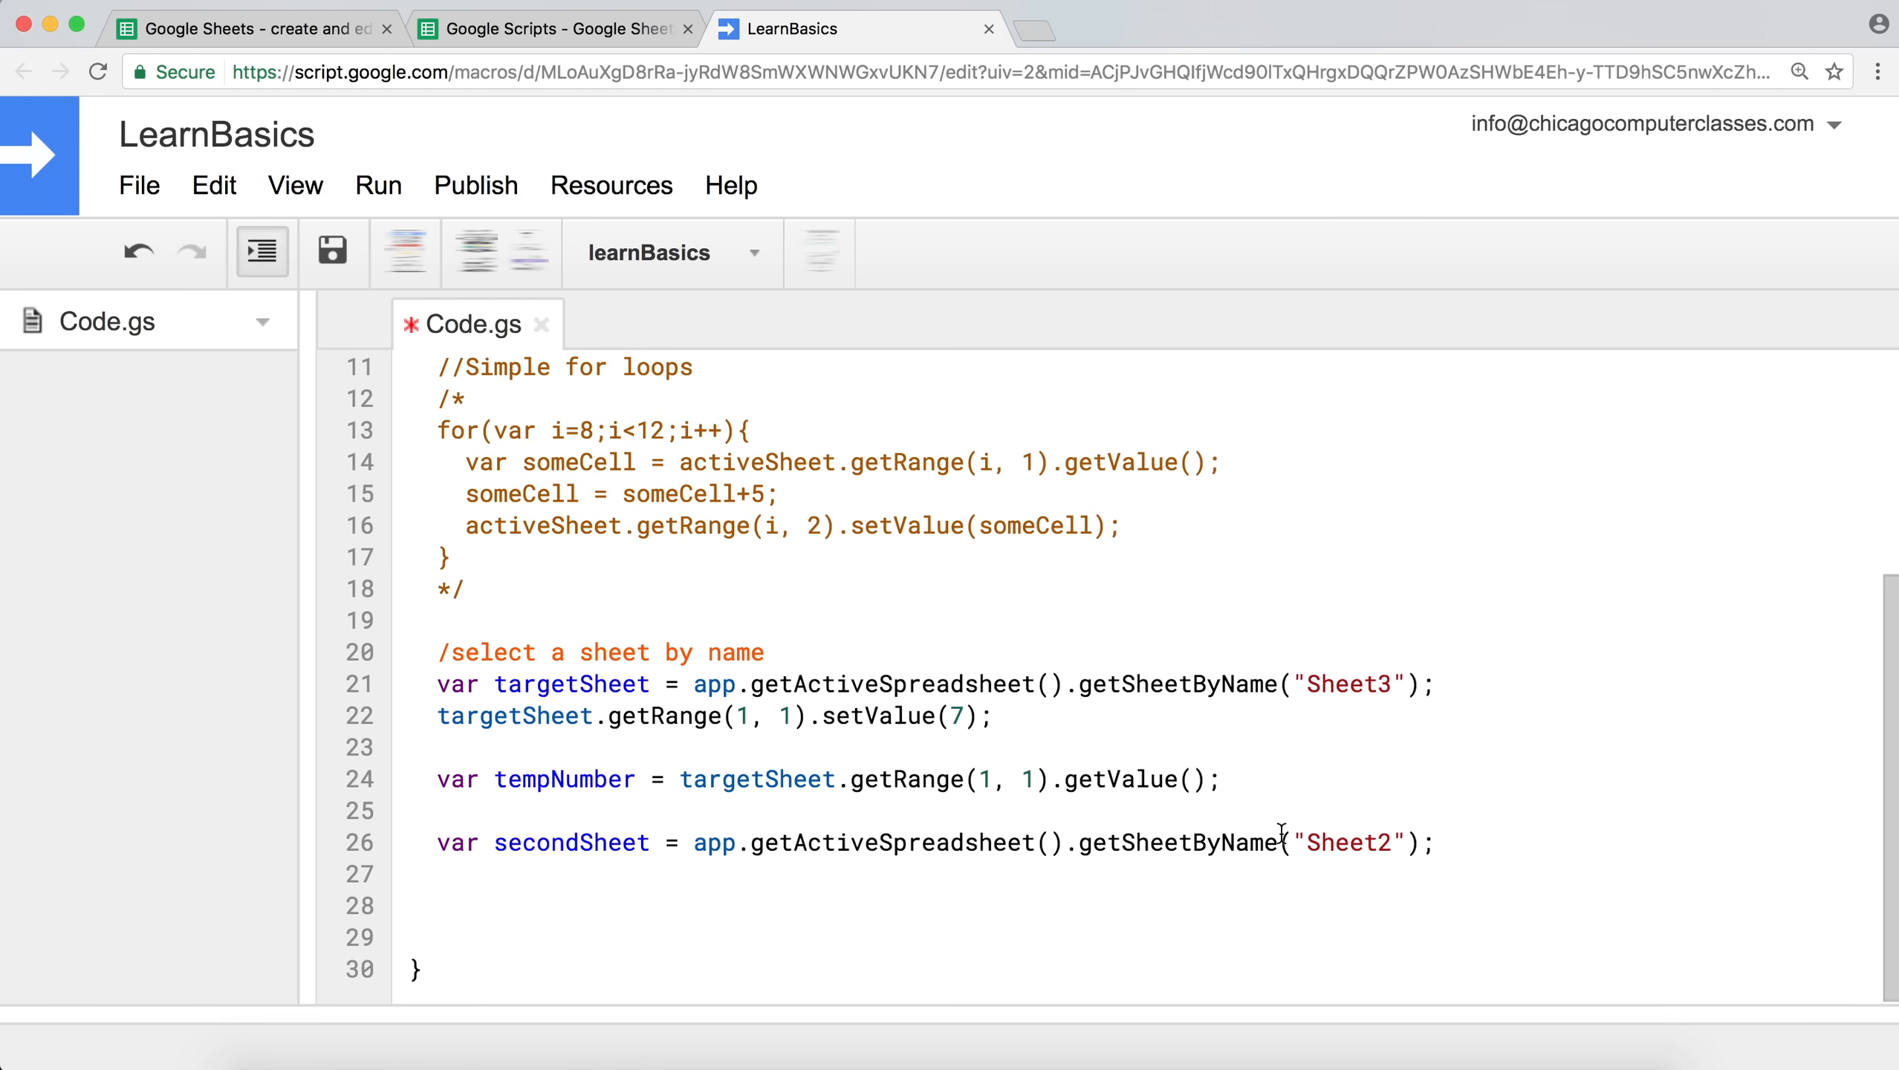
text(secon)
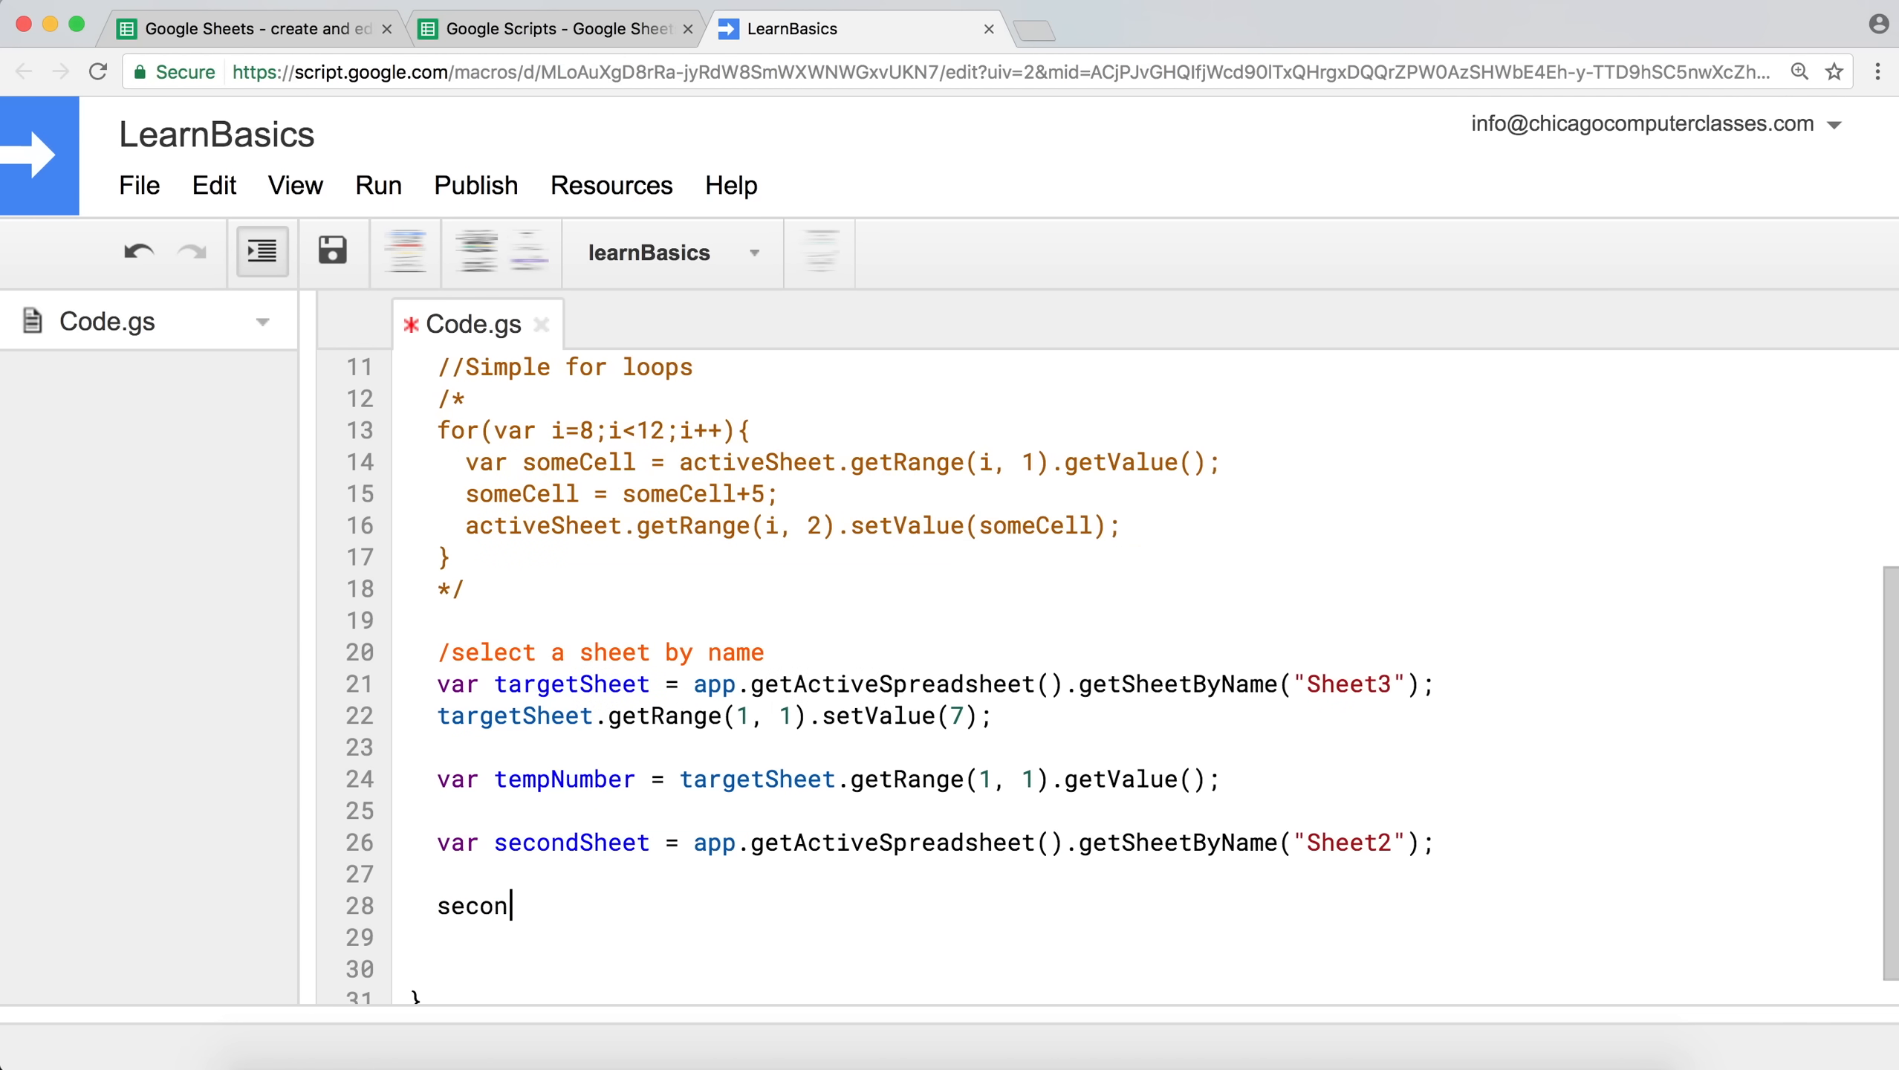
Write secondSheet.getRange(10, 1).setValue(tempNumber); on line 28 to fill Sheet2's A10.
key(Backspace)
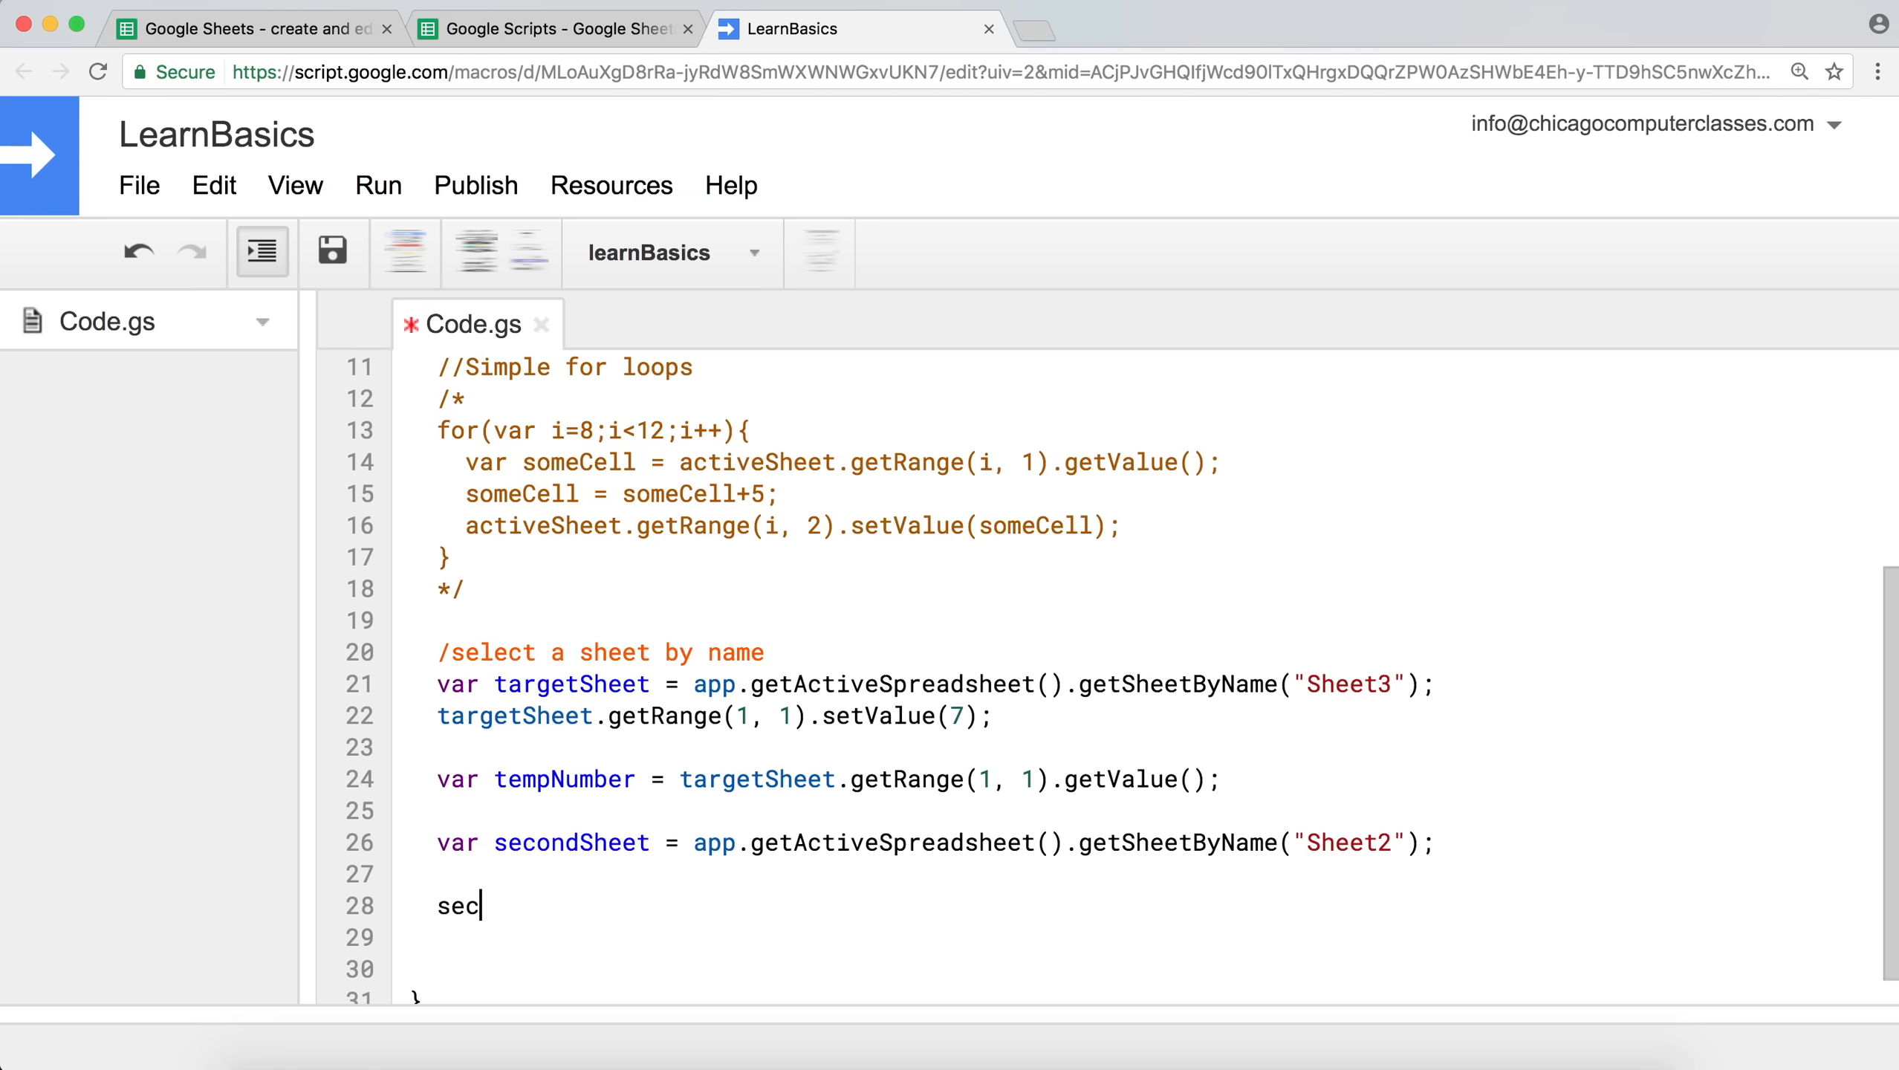
key(Backspace)
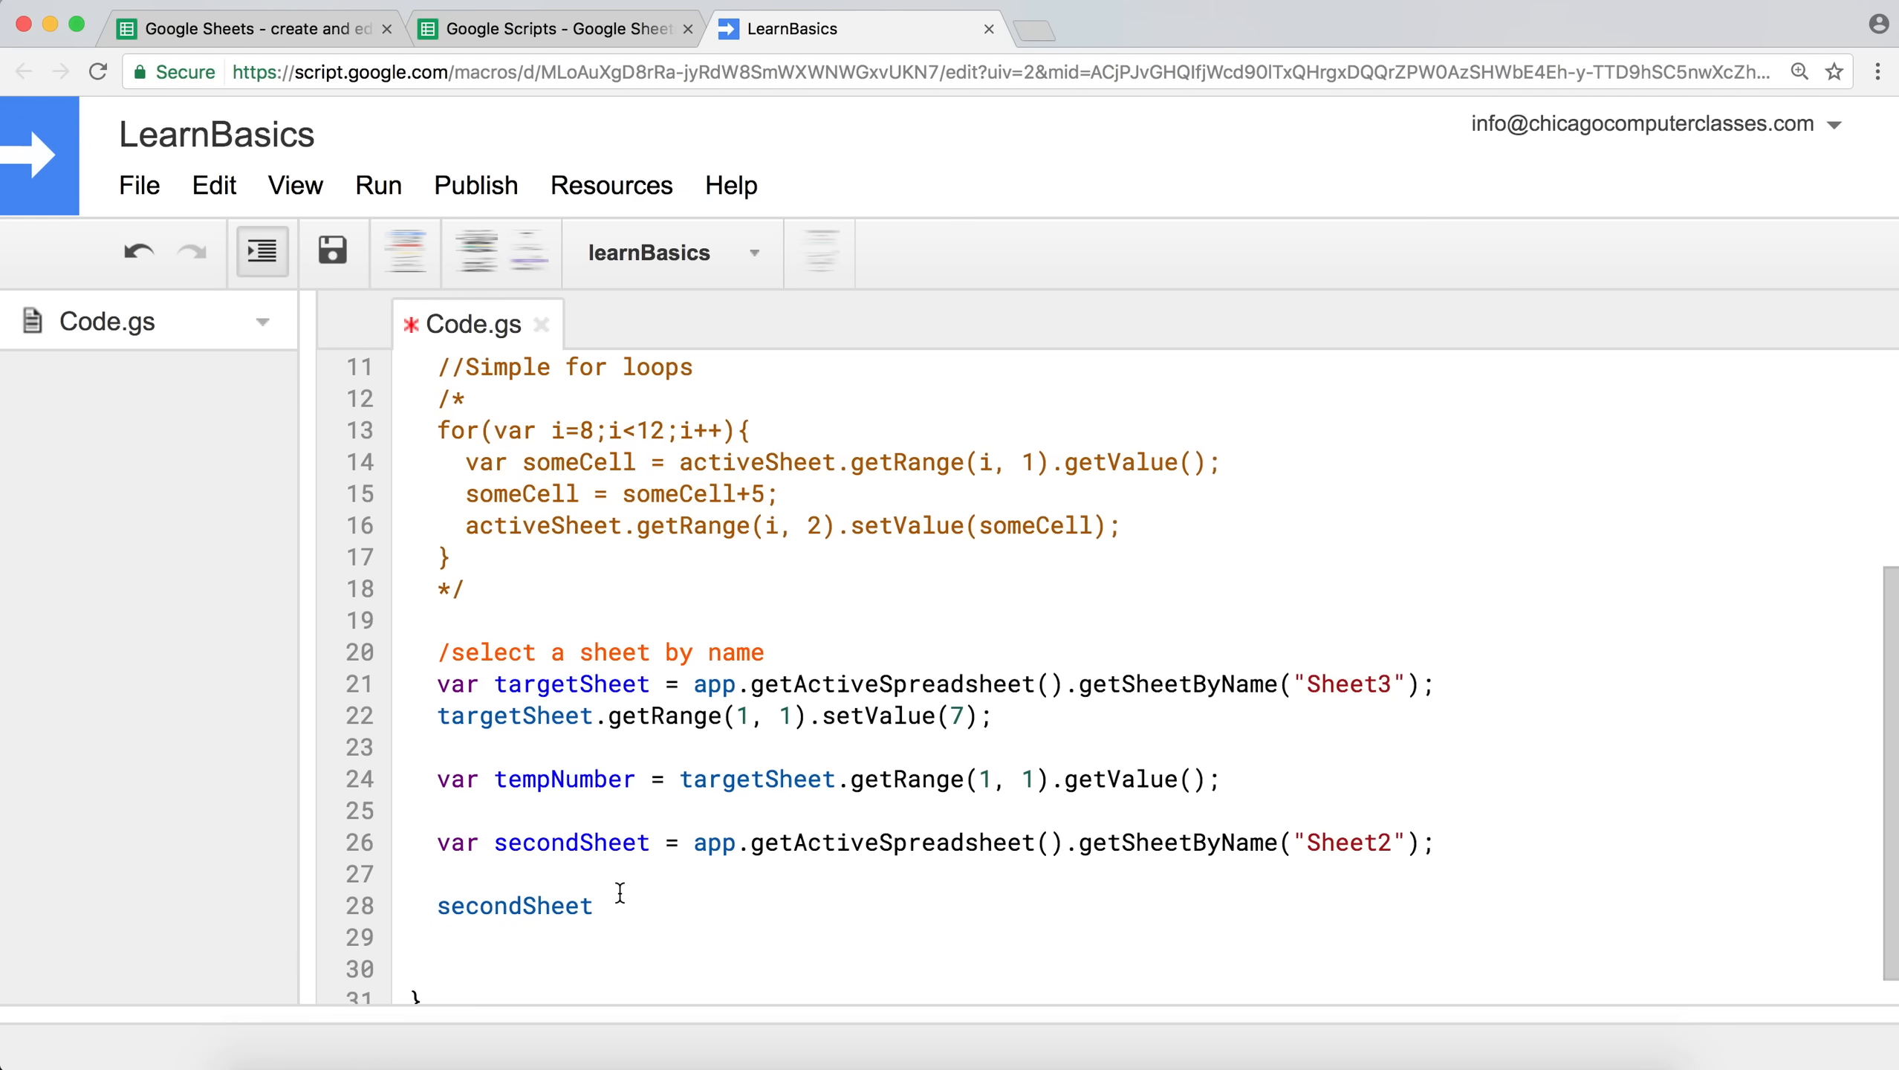
text(.)
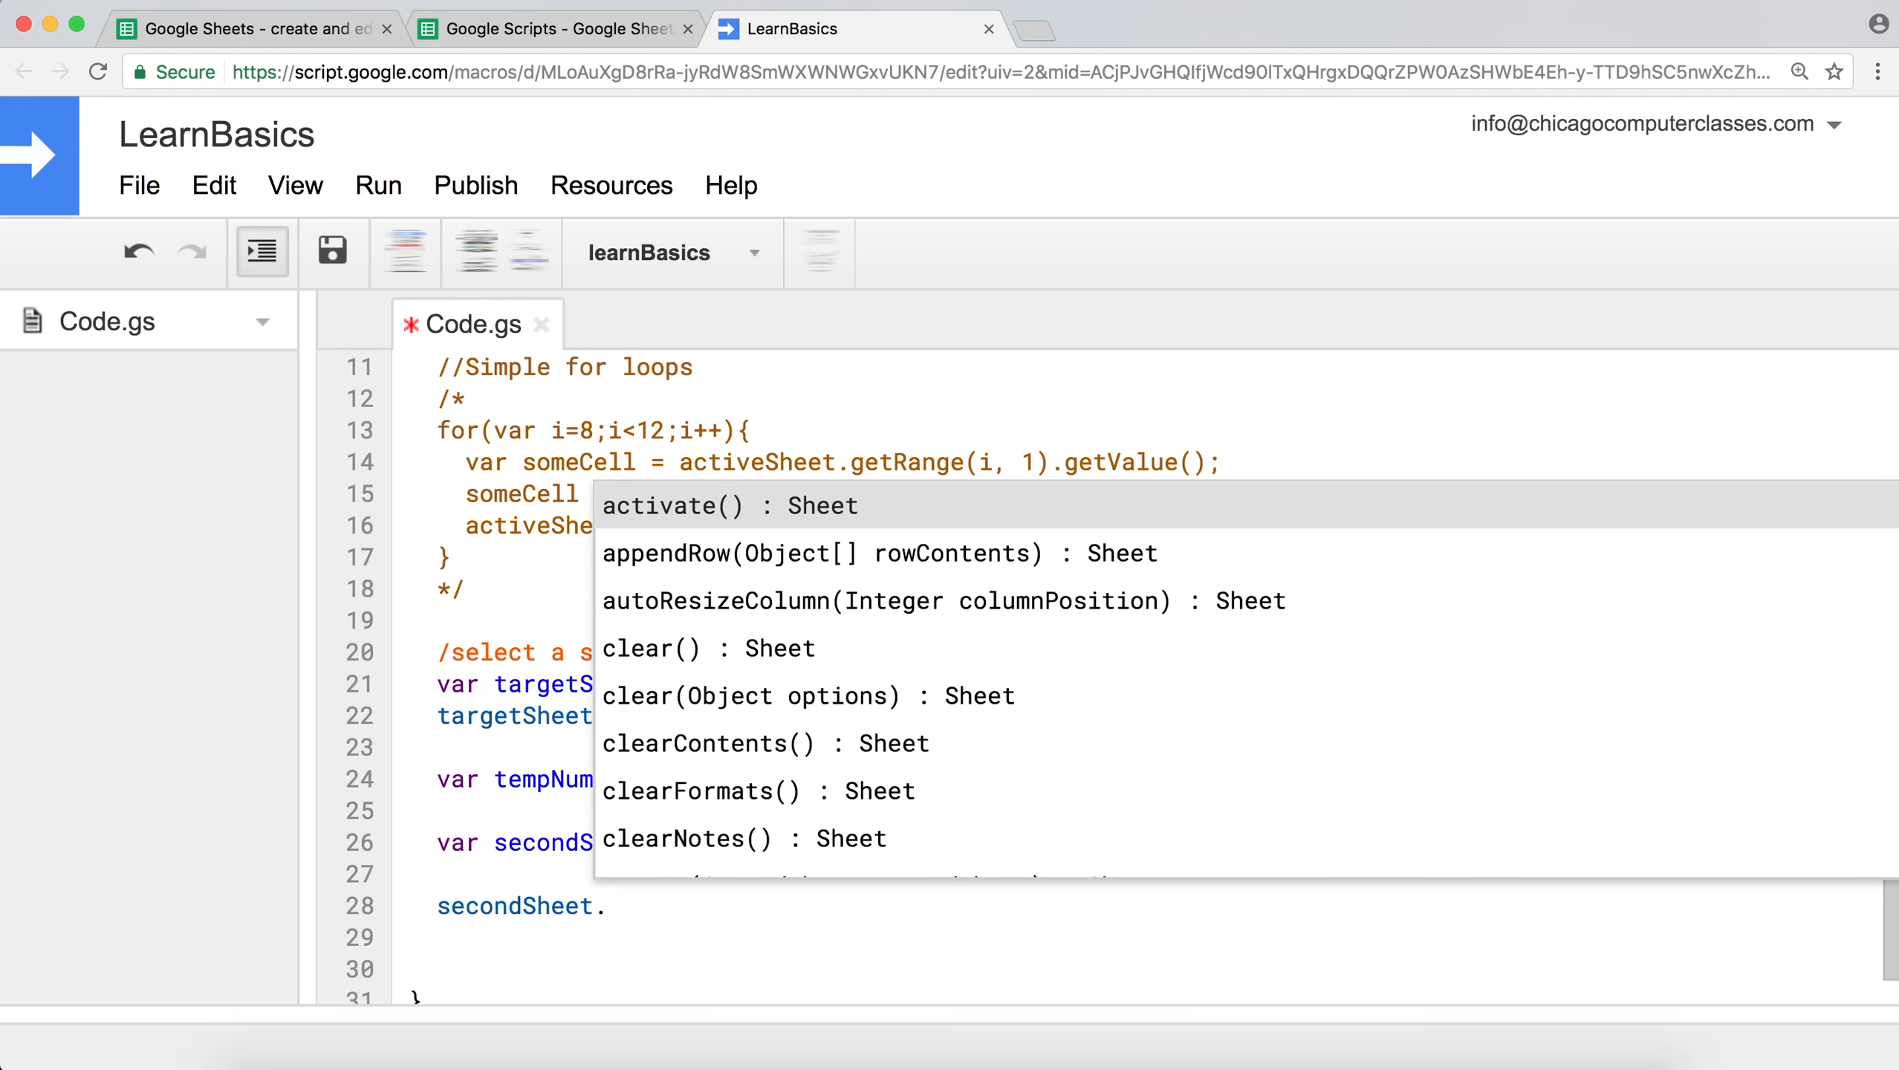
text(get)
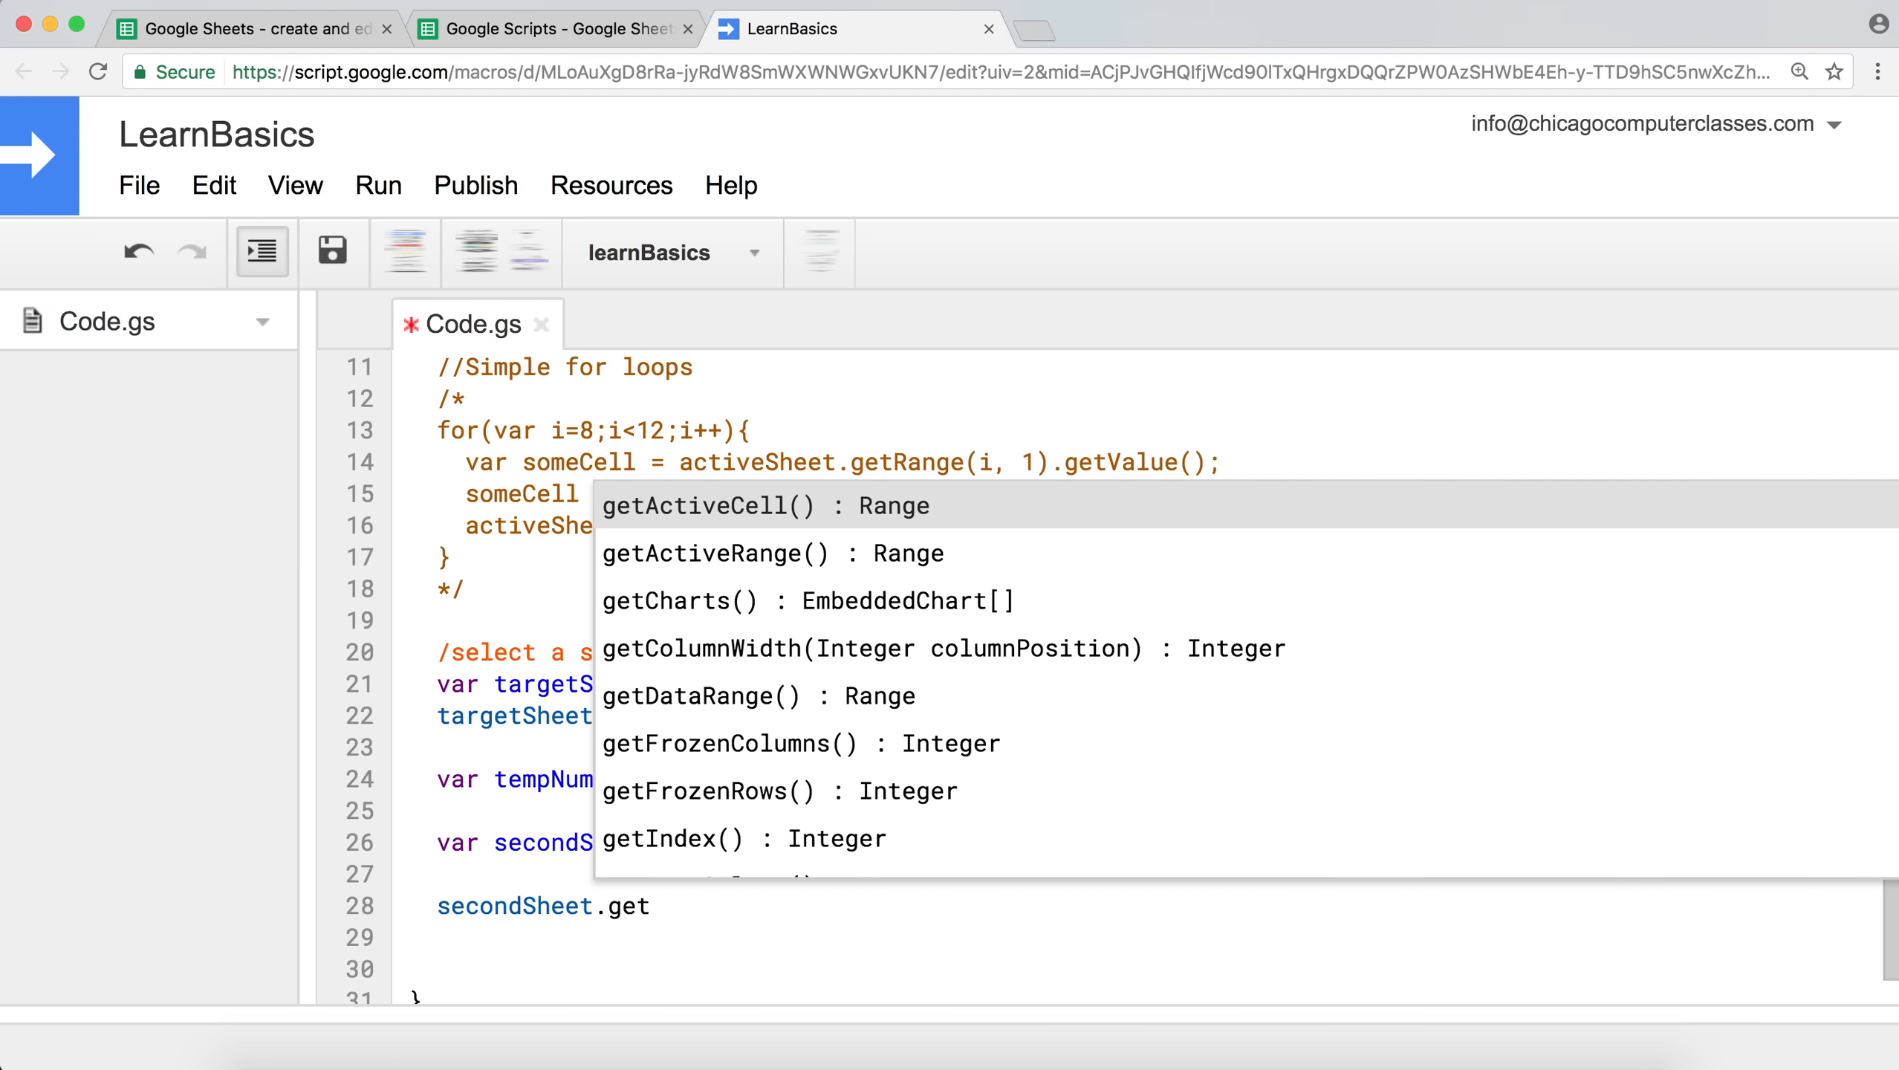
text(RA)
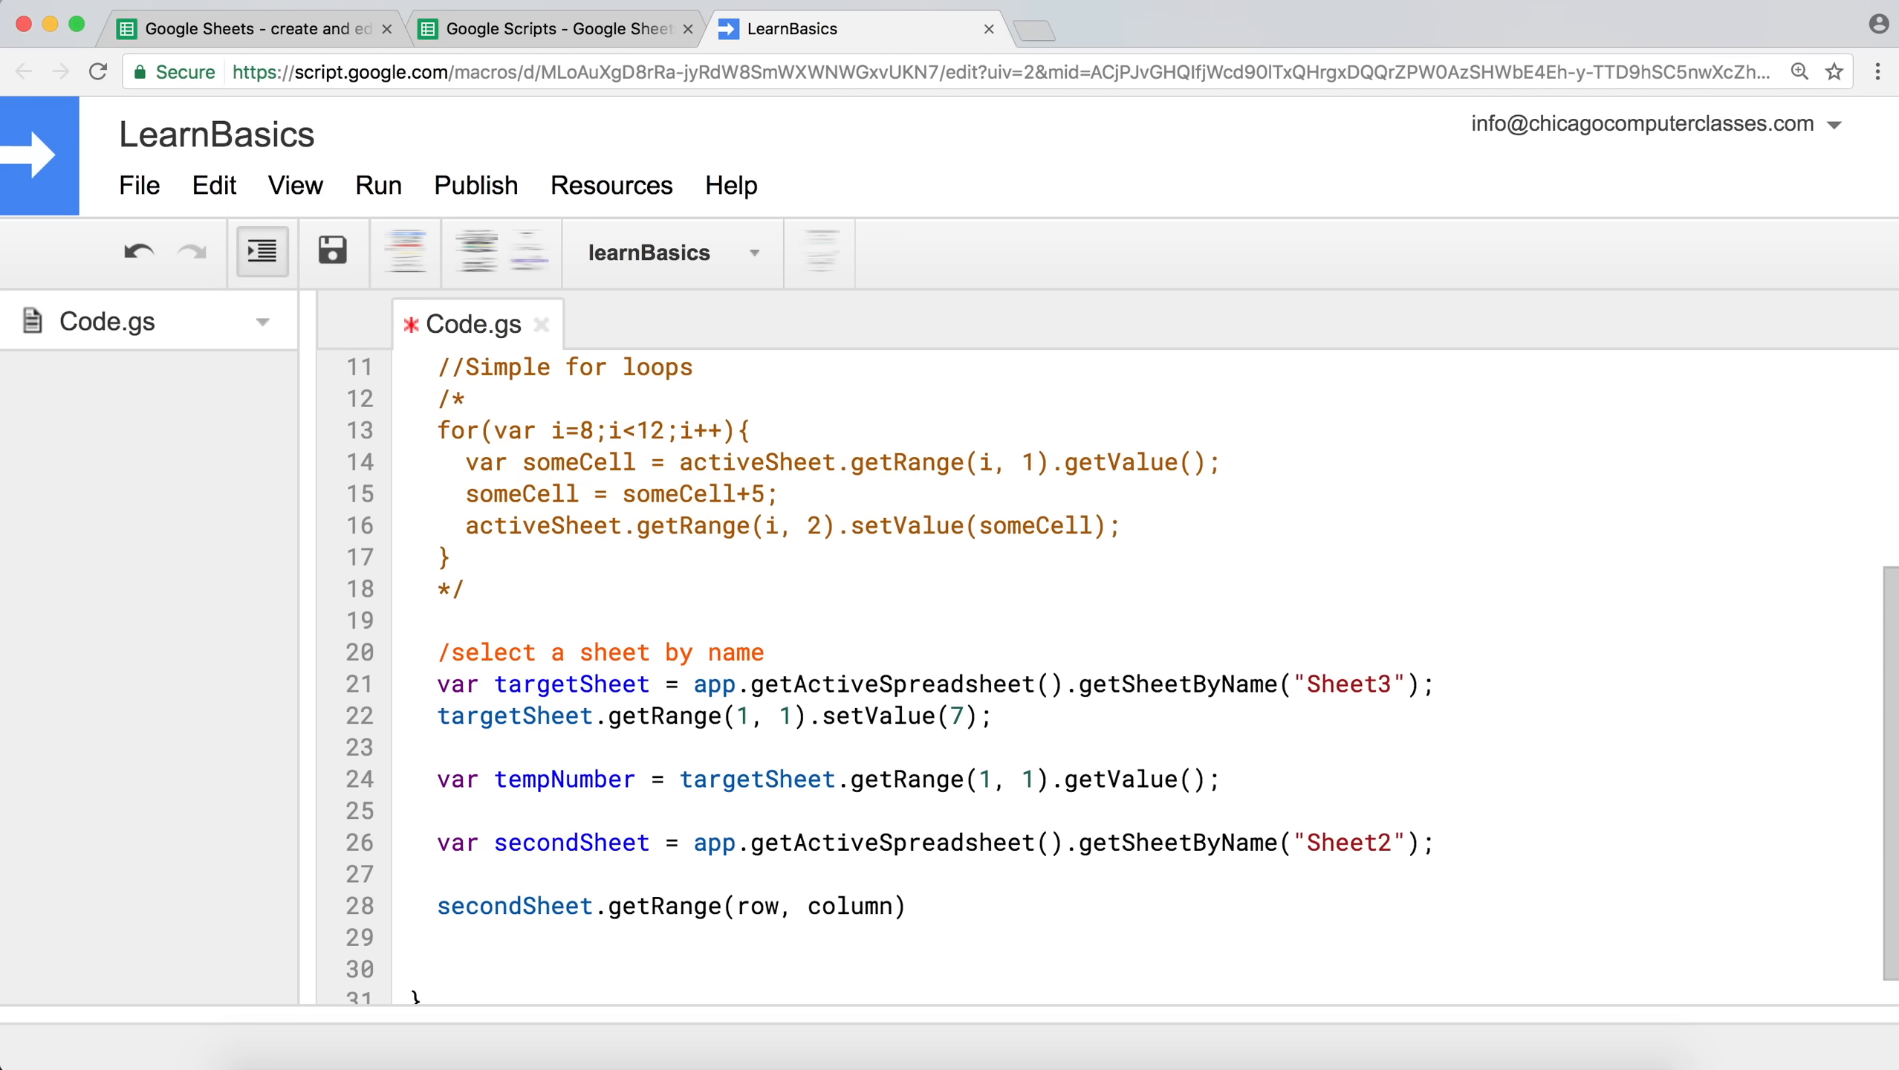
text(10)
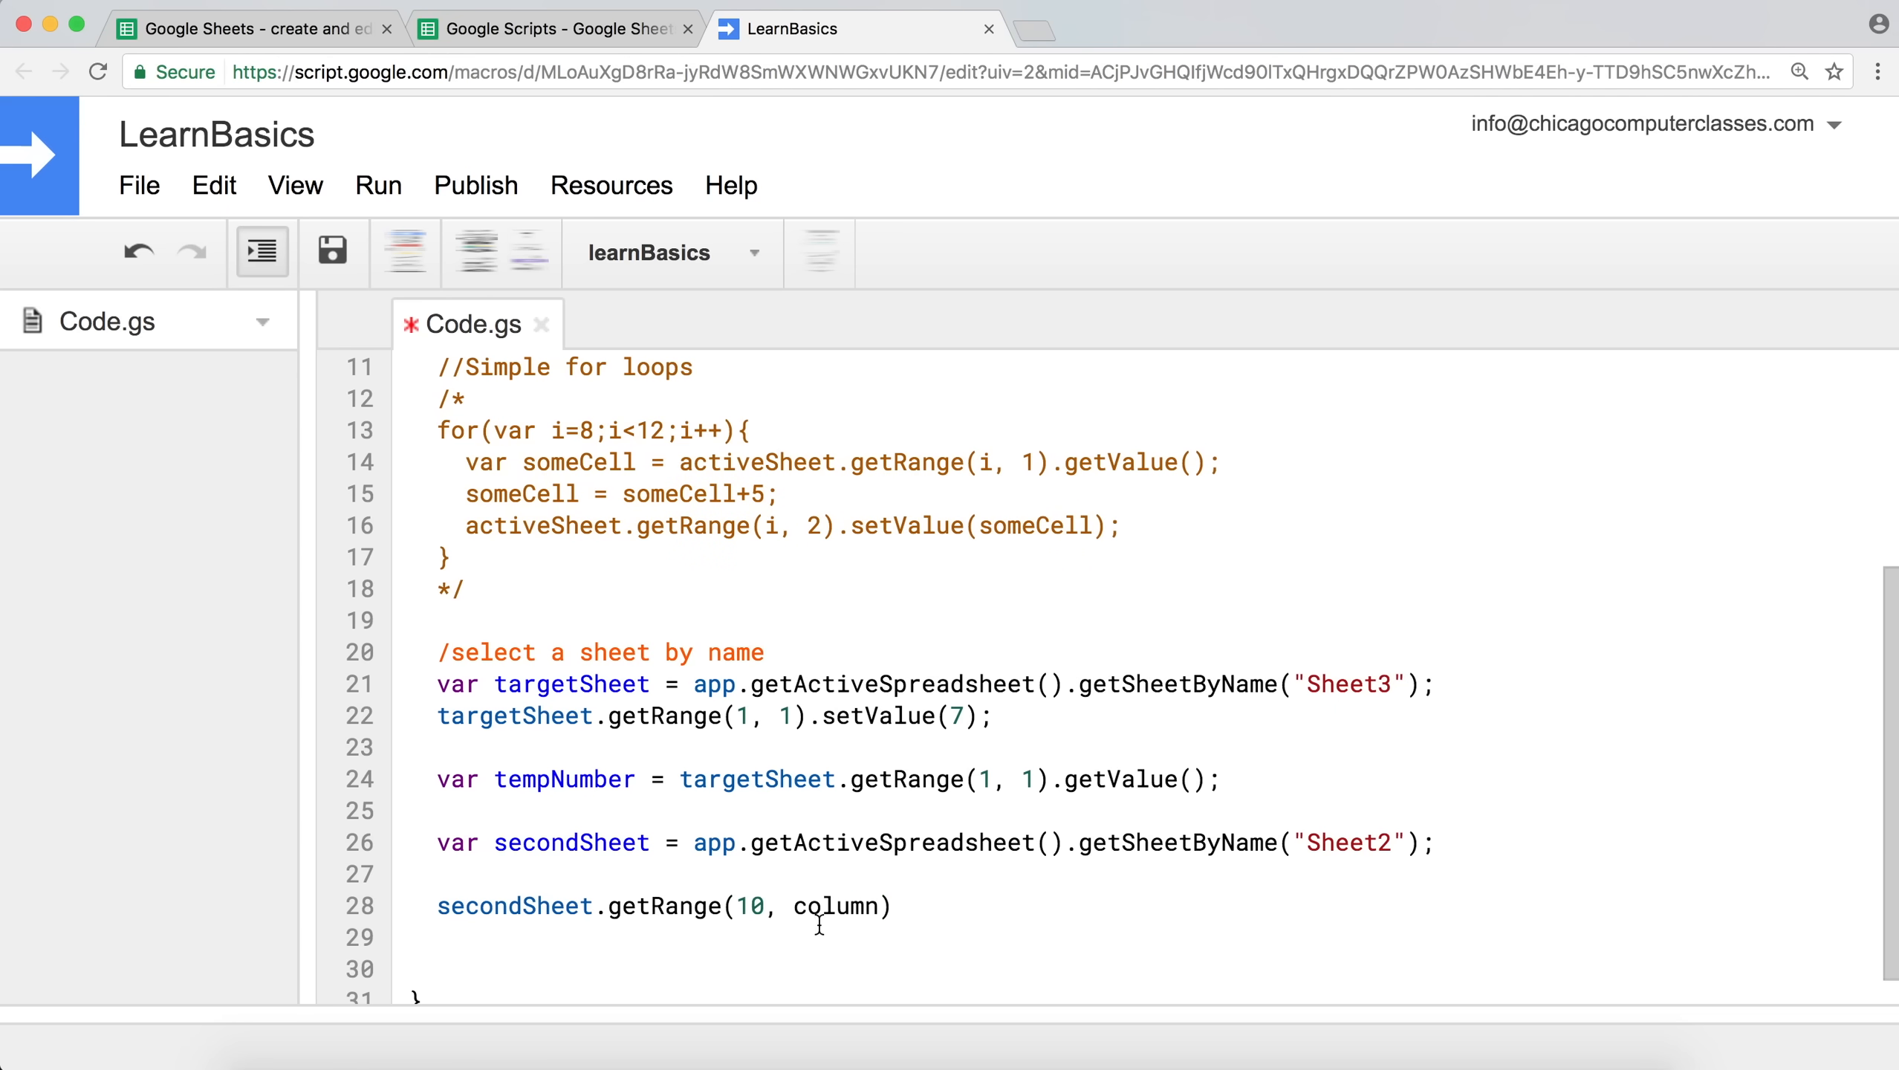
text(1)
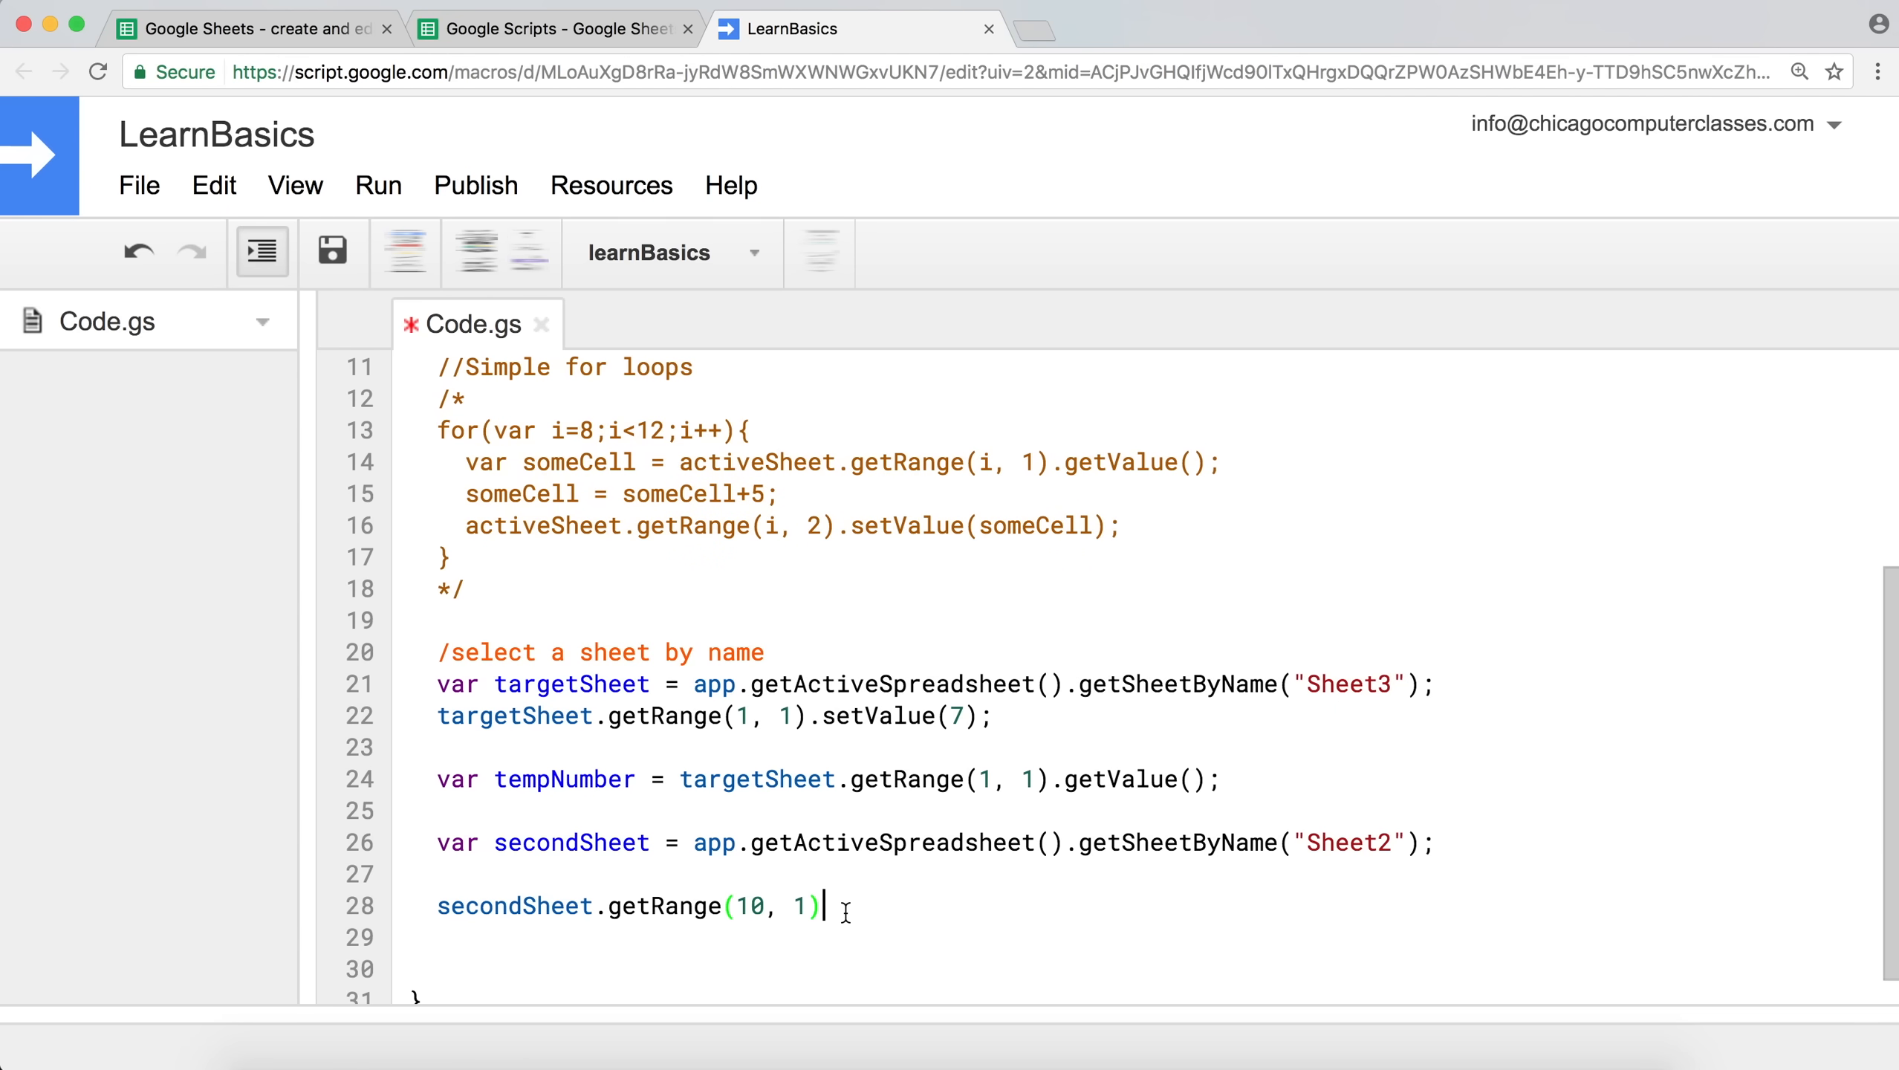
text(.setValue()
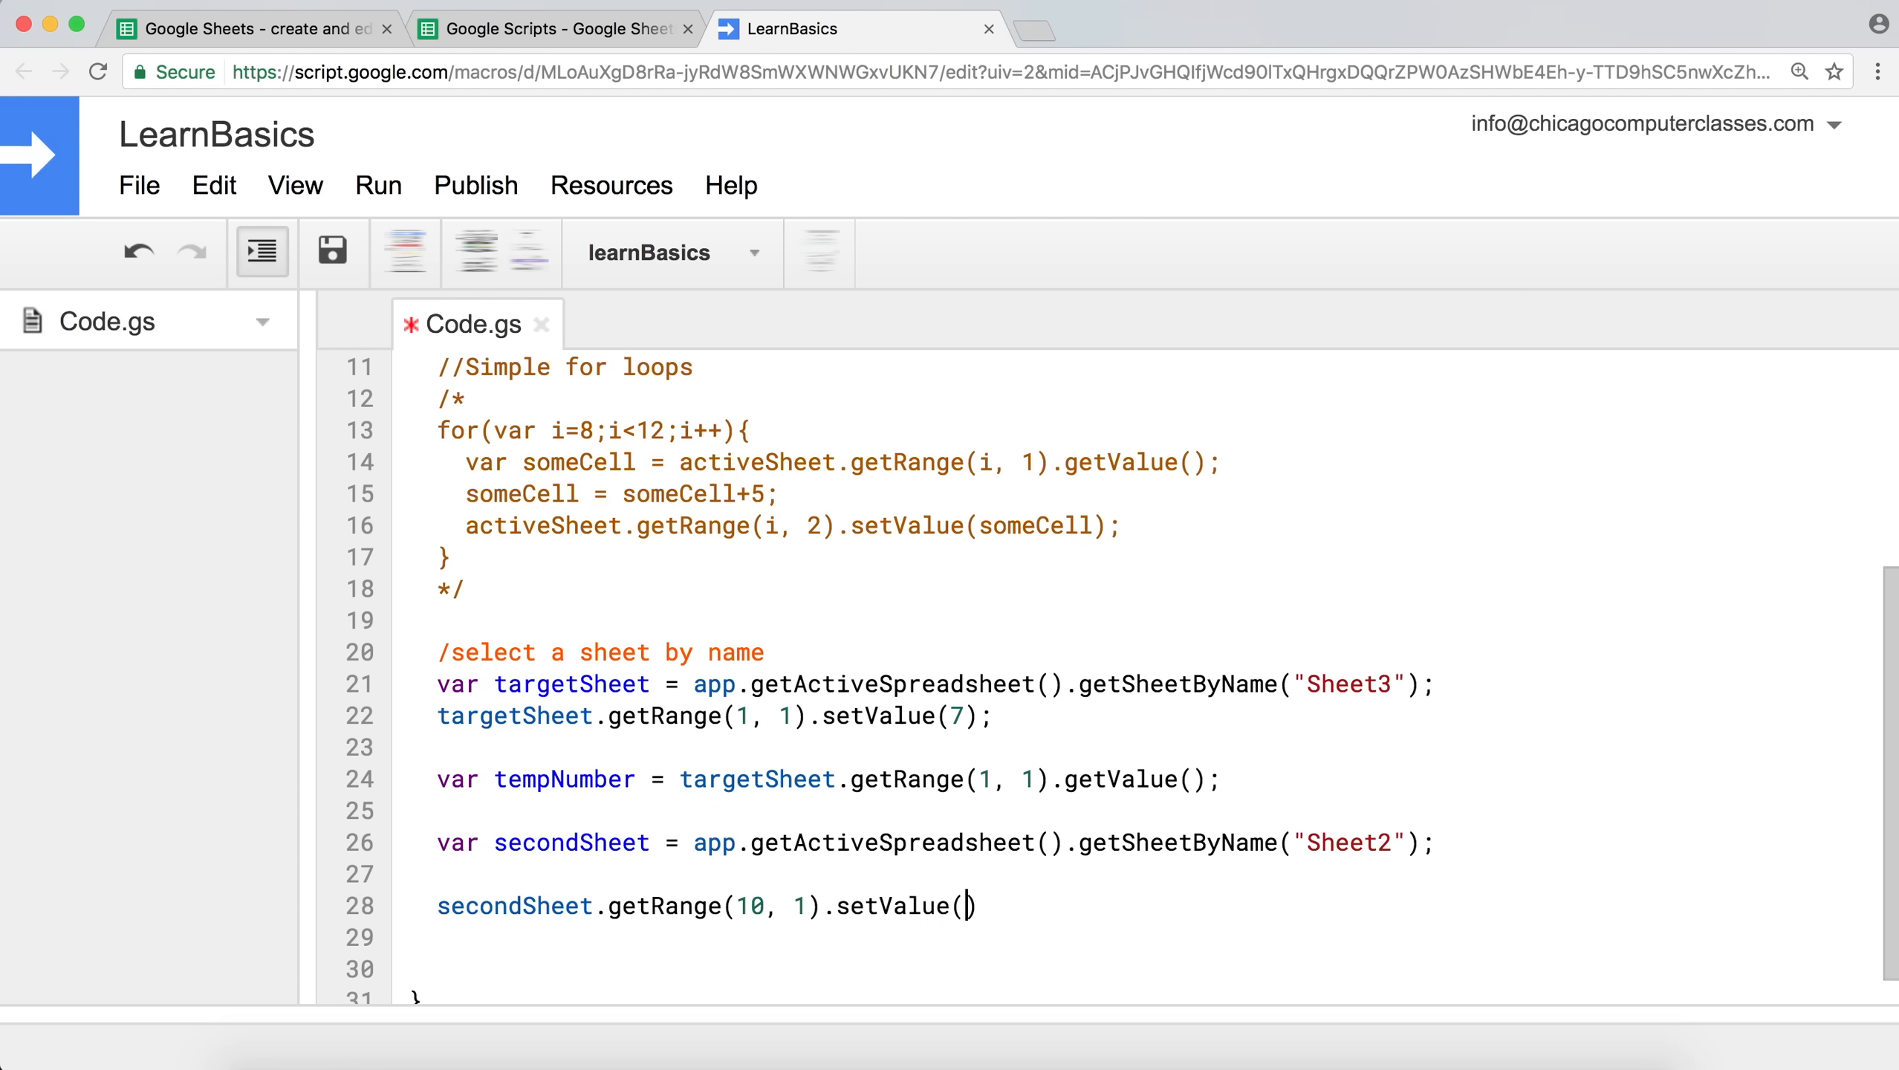
double_click(565, 779)
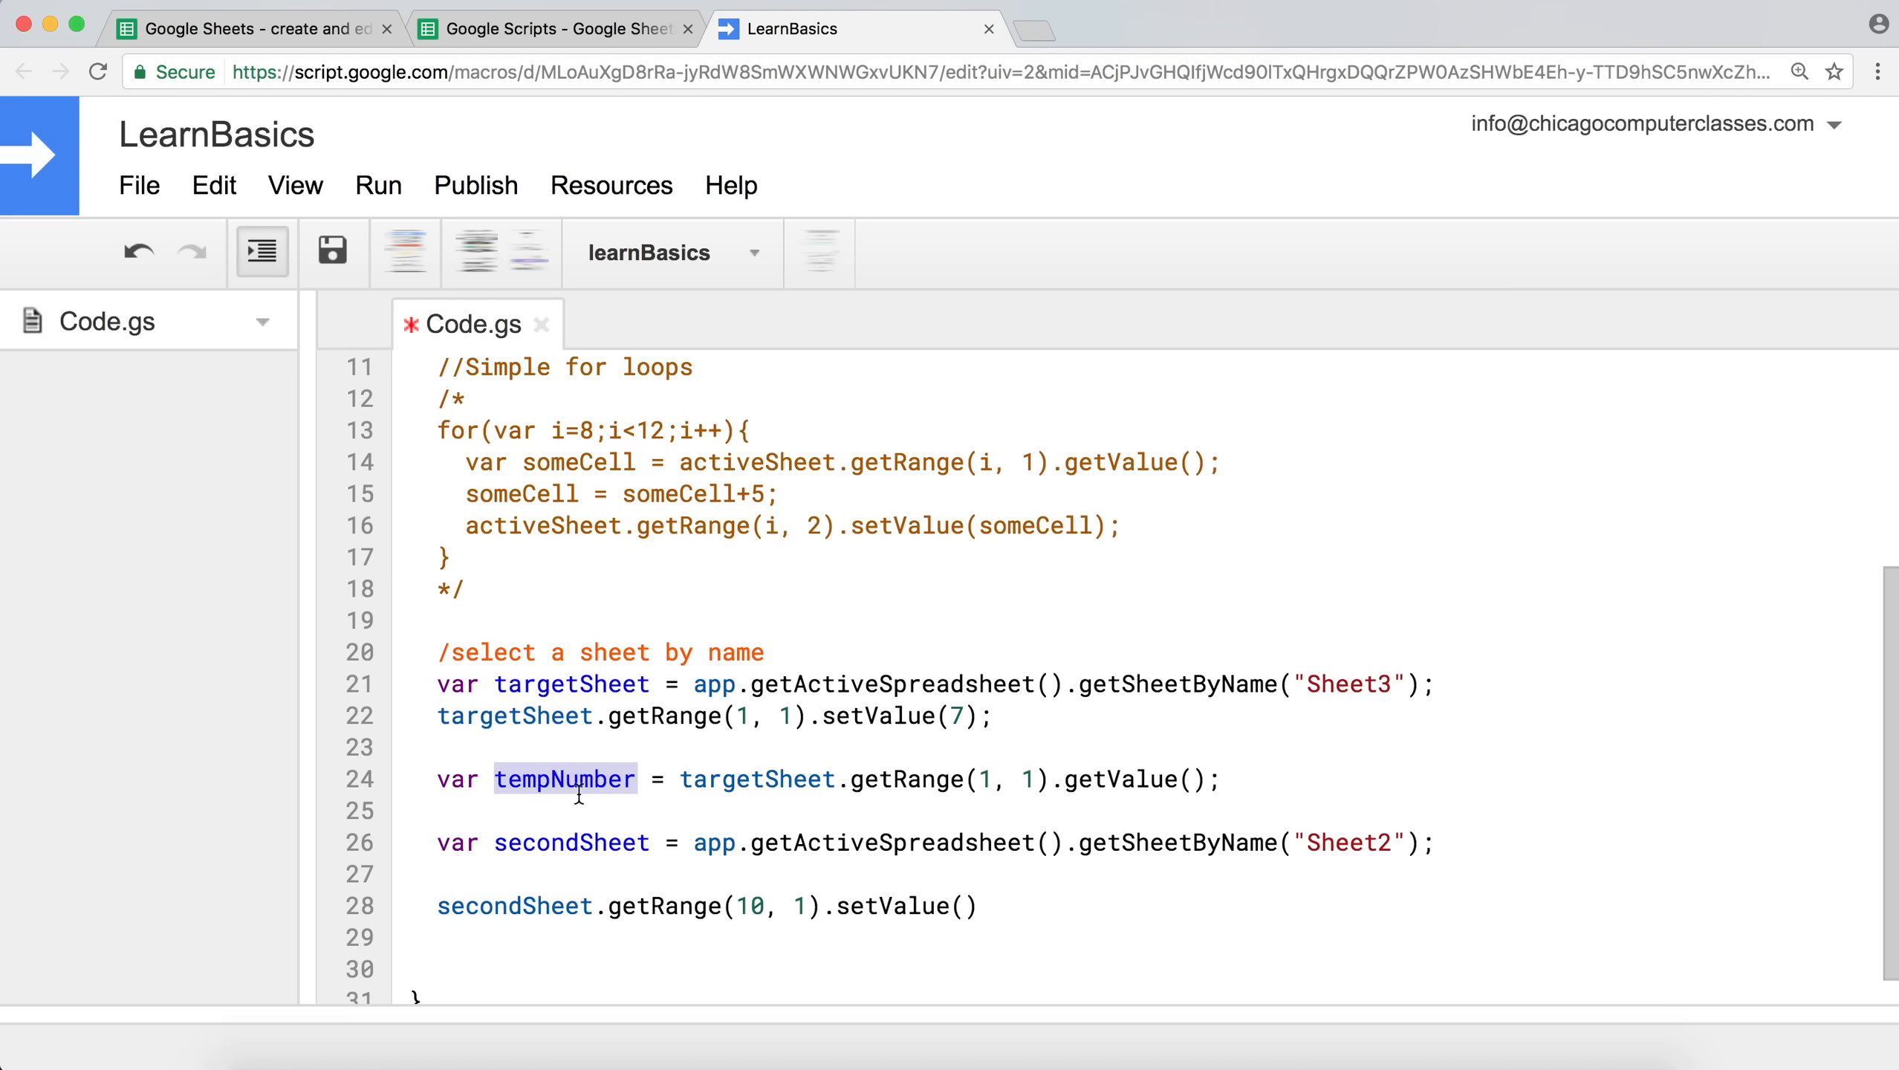
click(955, 905)
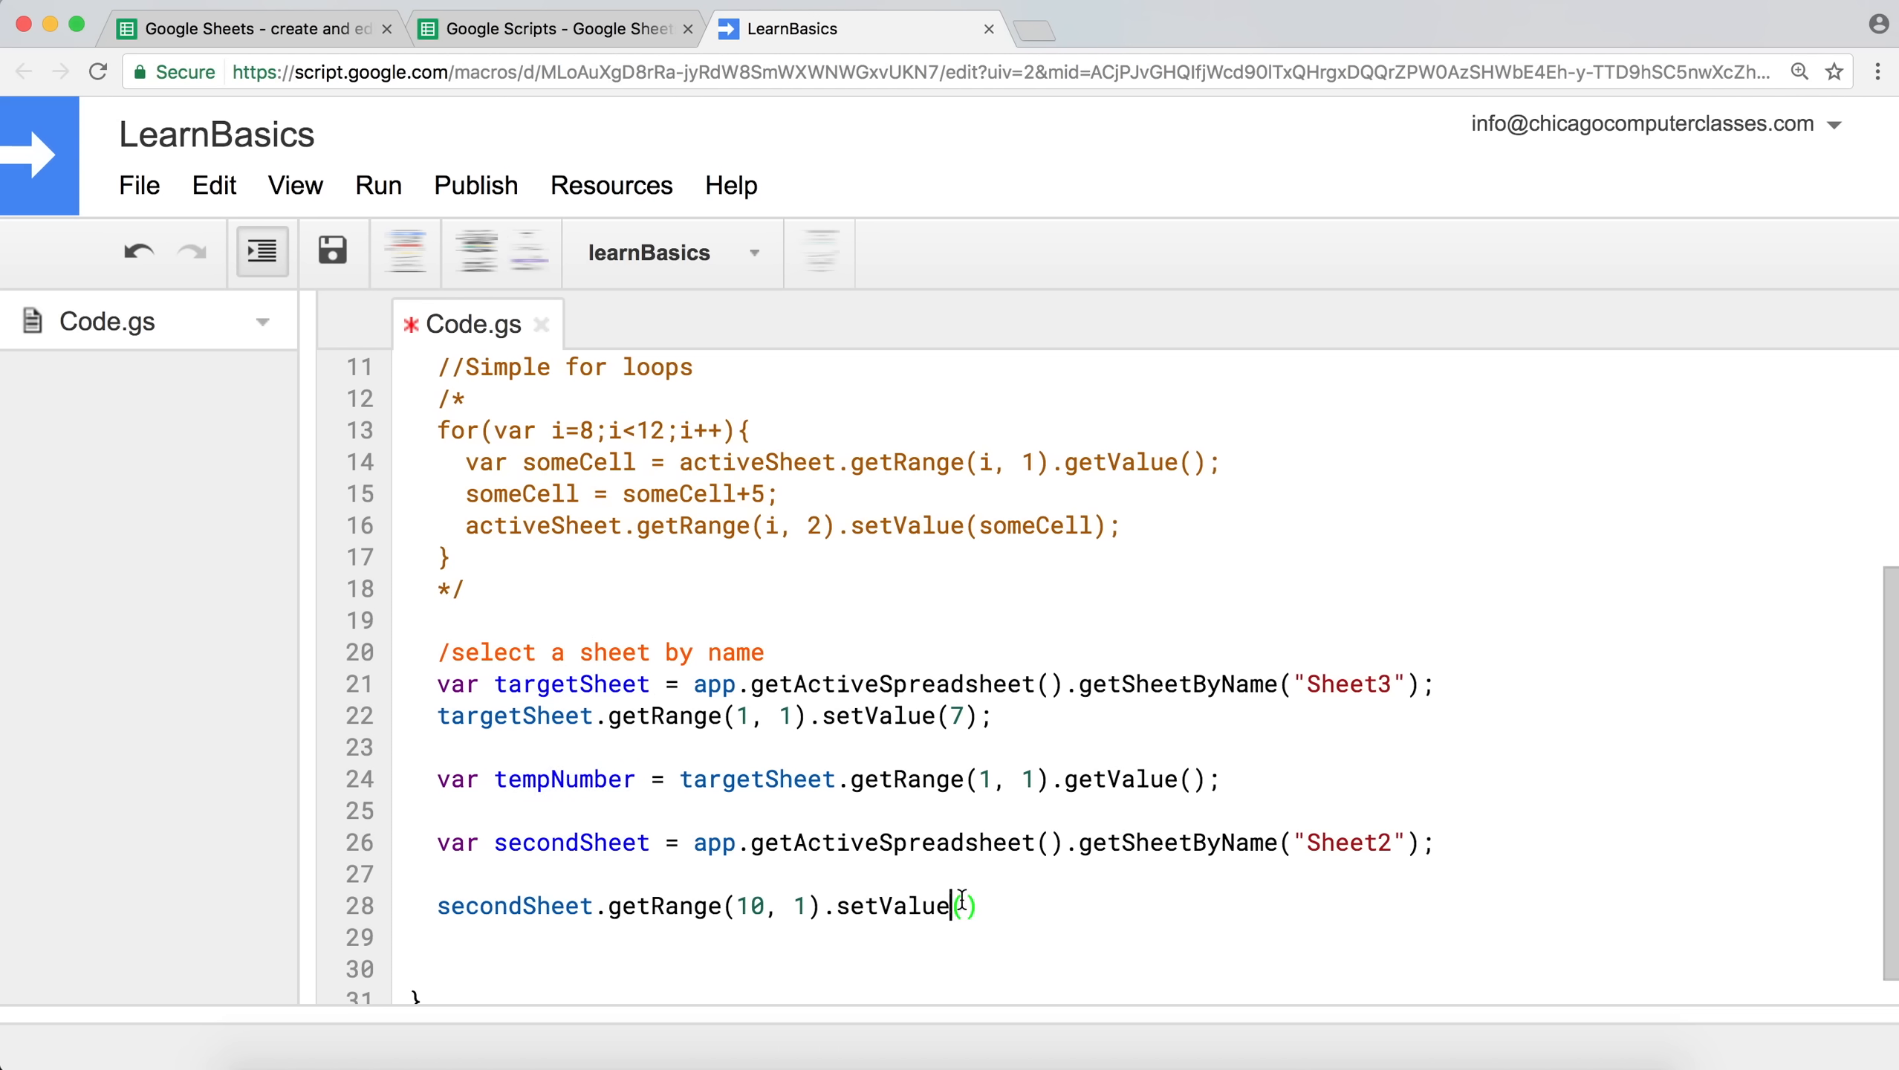
text(v)
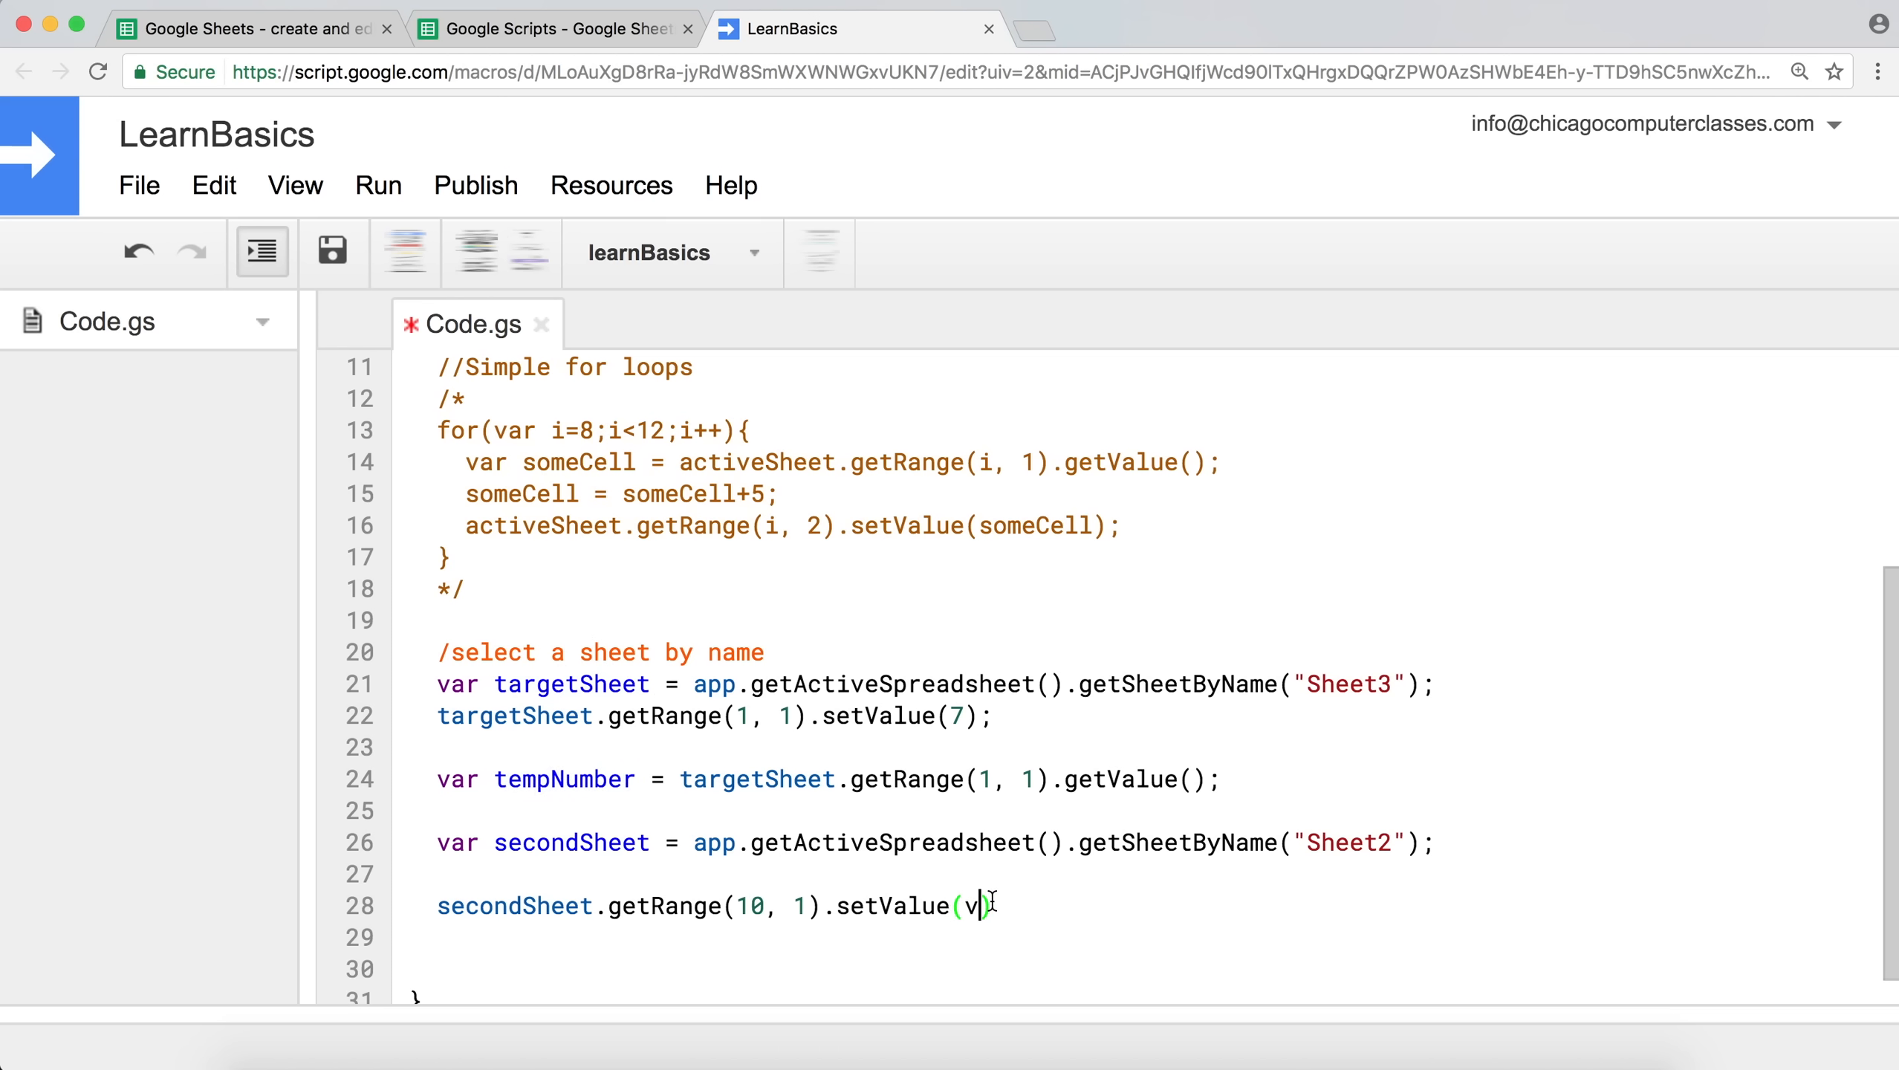
text(empNumber);)
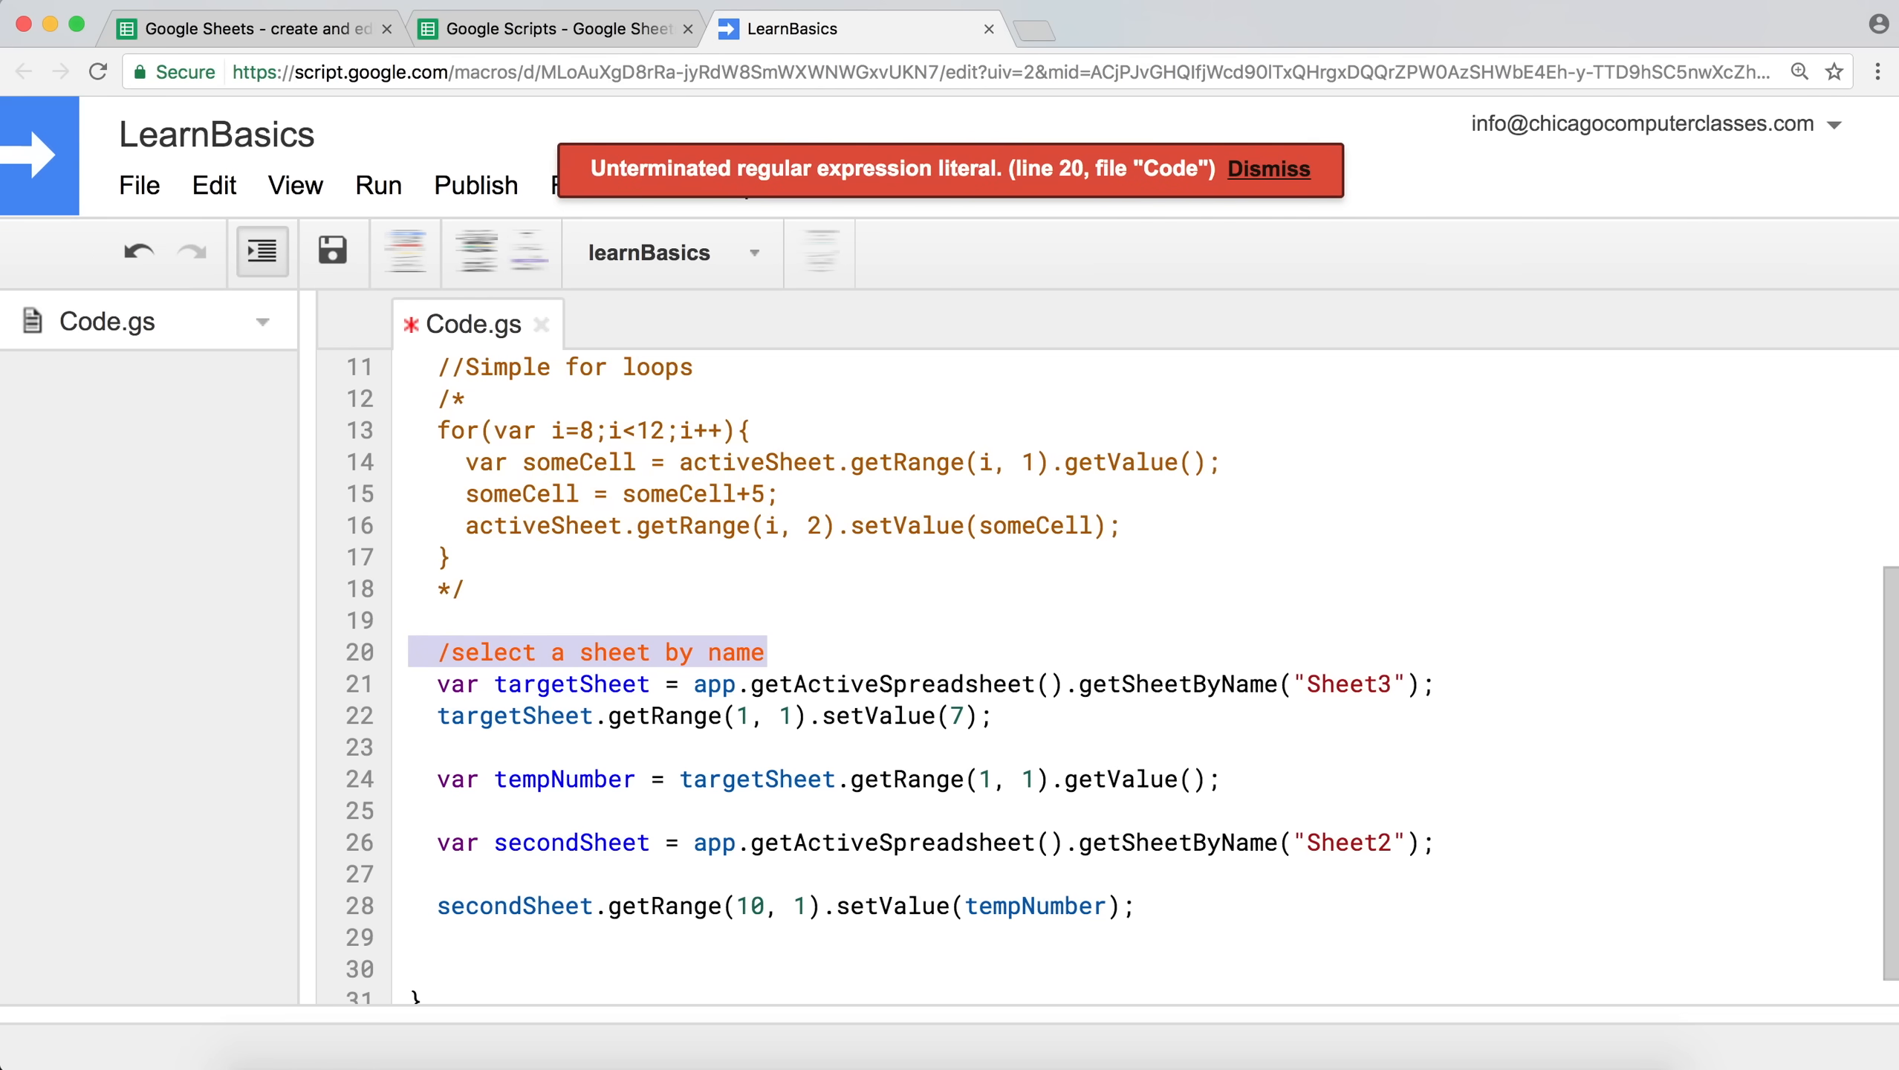
mouse_move(995, 336)
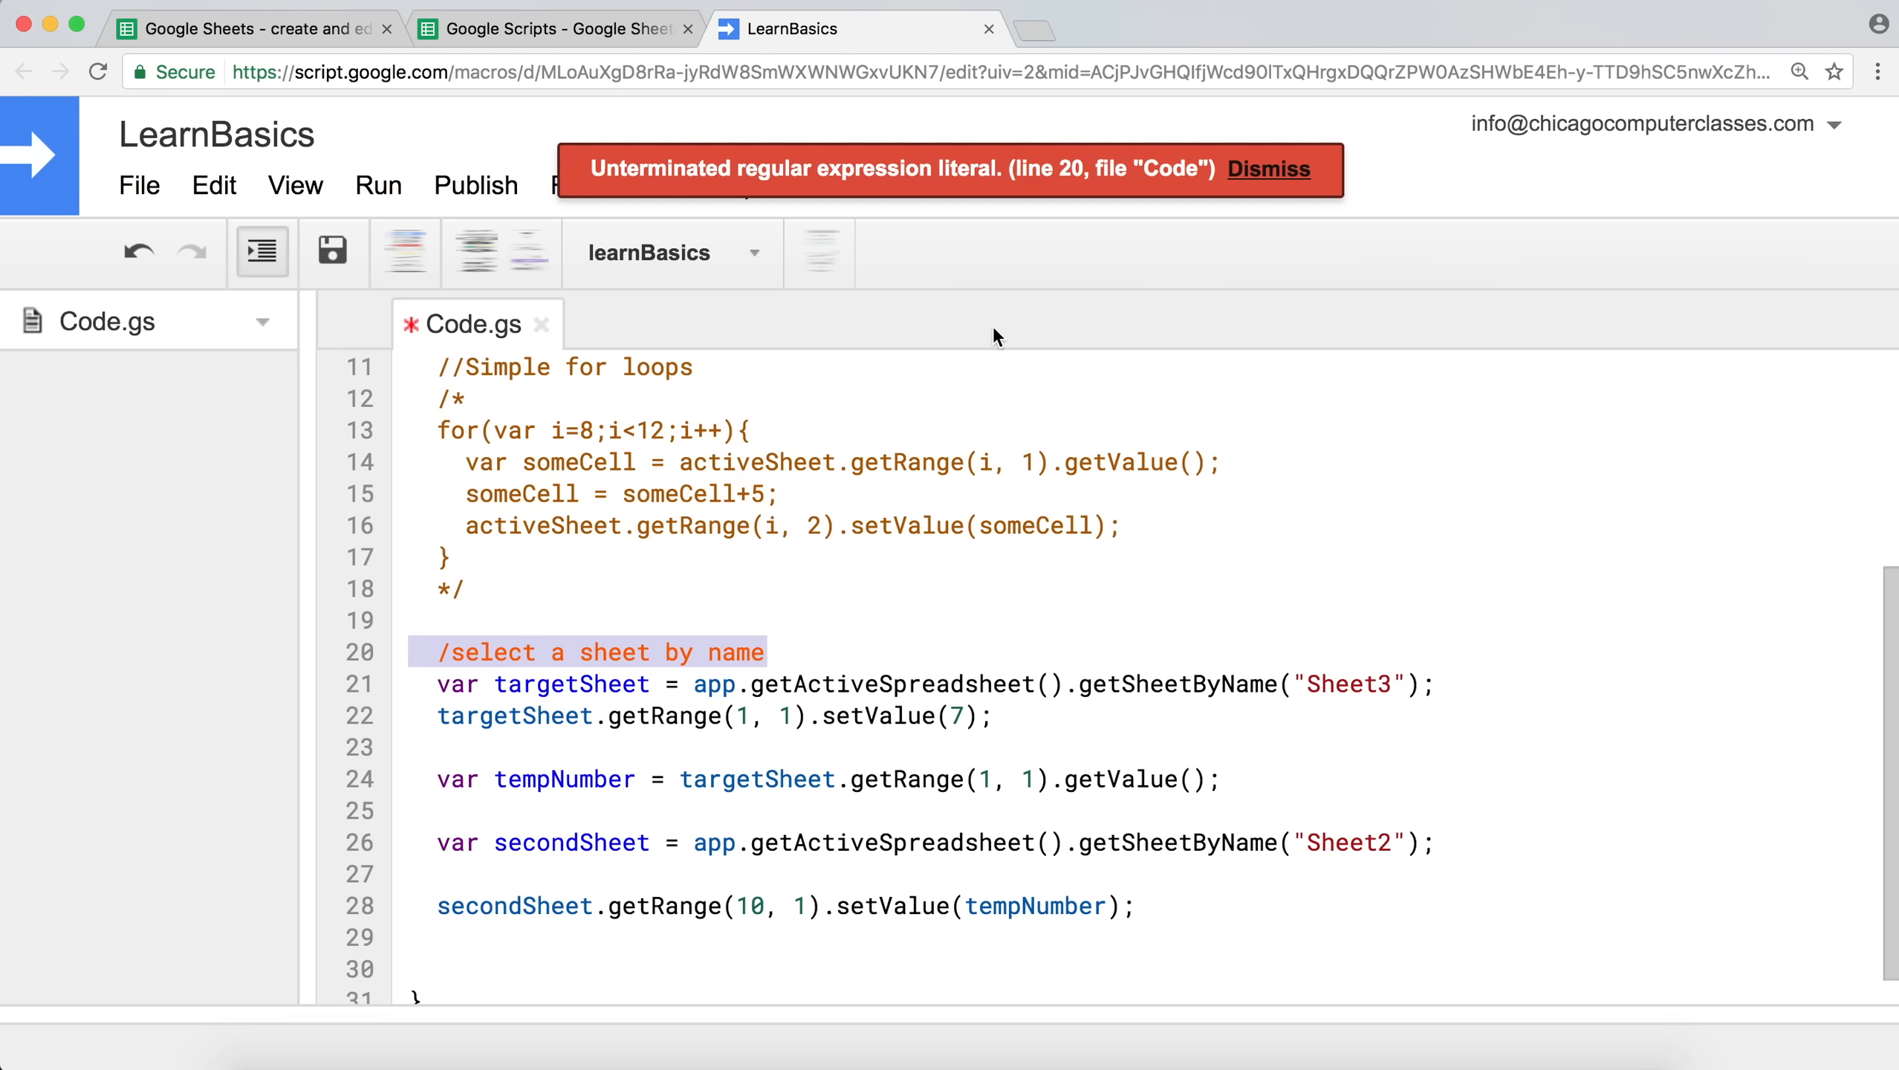
mouse_move(840, 177)
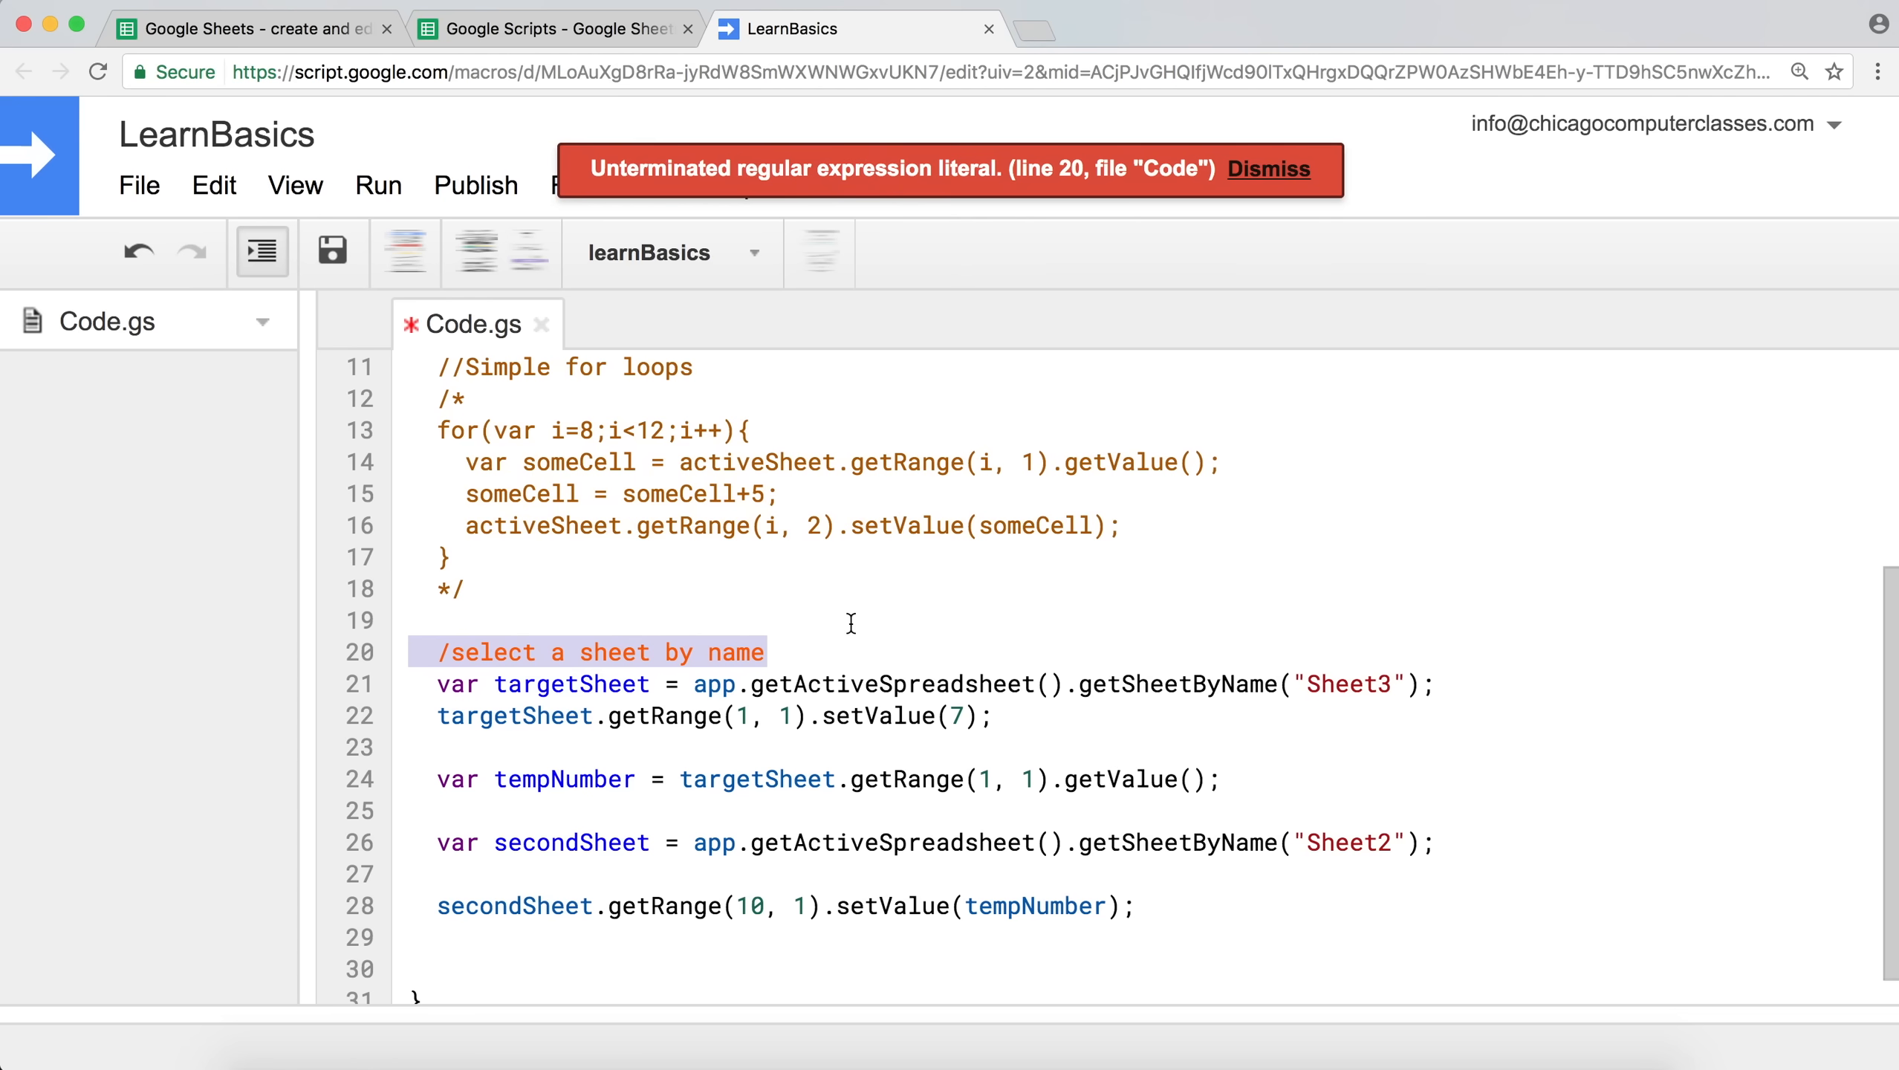
Go to the line 20 comment flagged as an unterminated regular expression.
click(450, 652)
text(/)
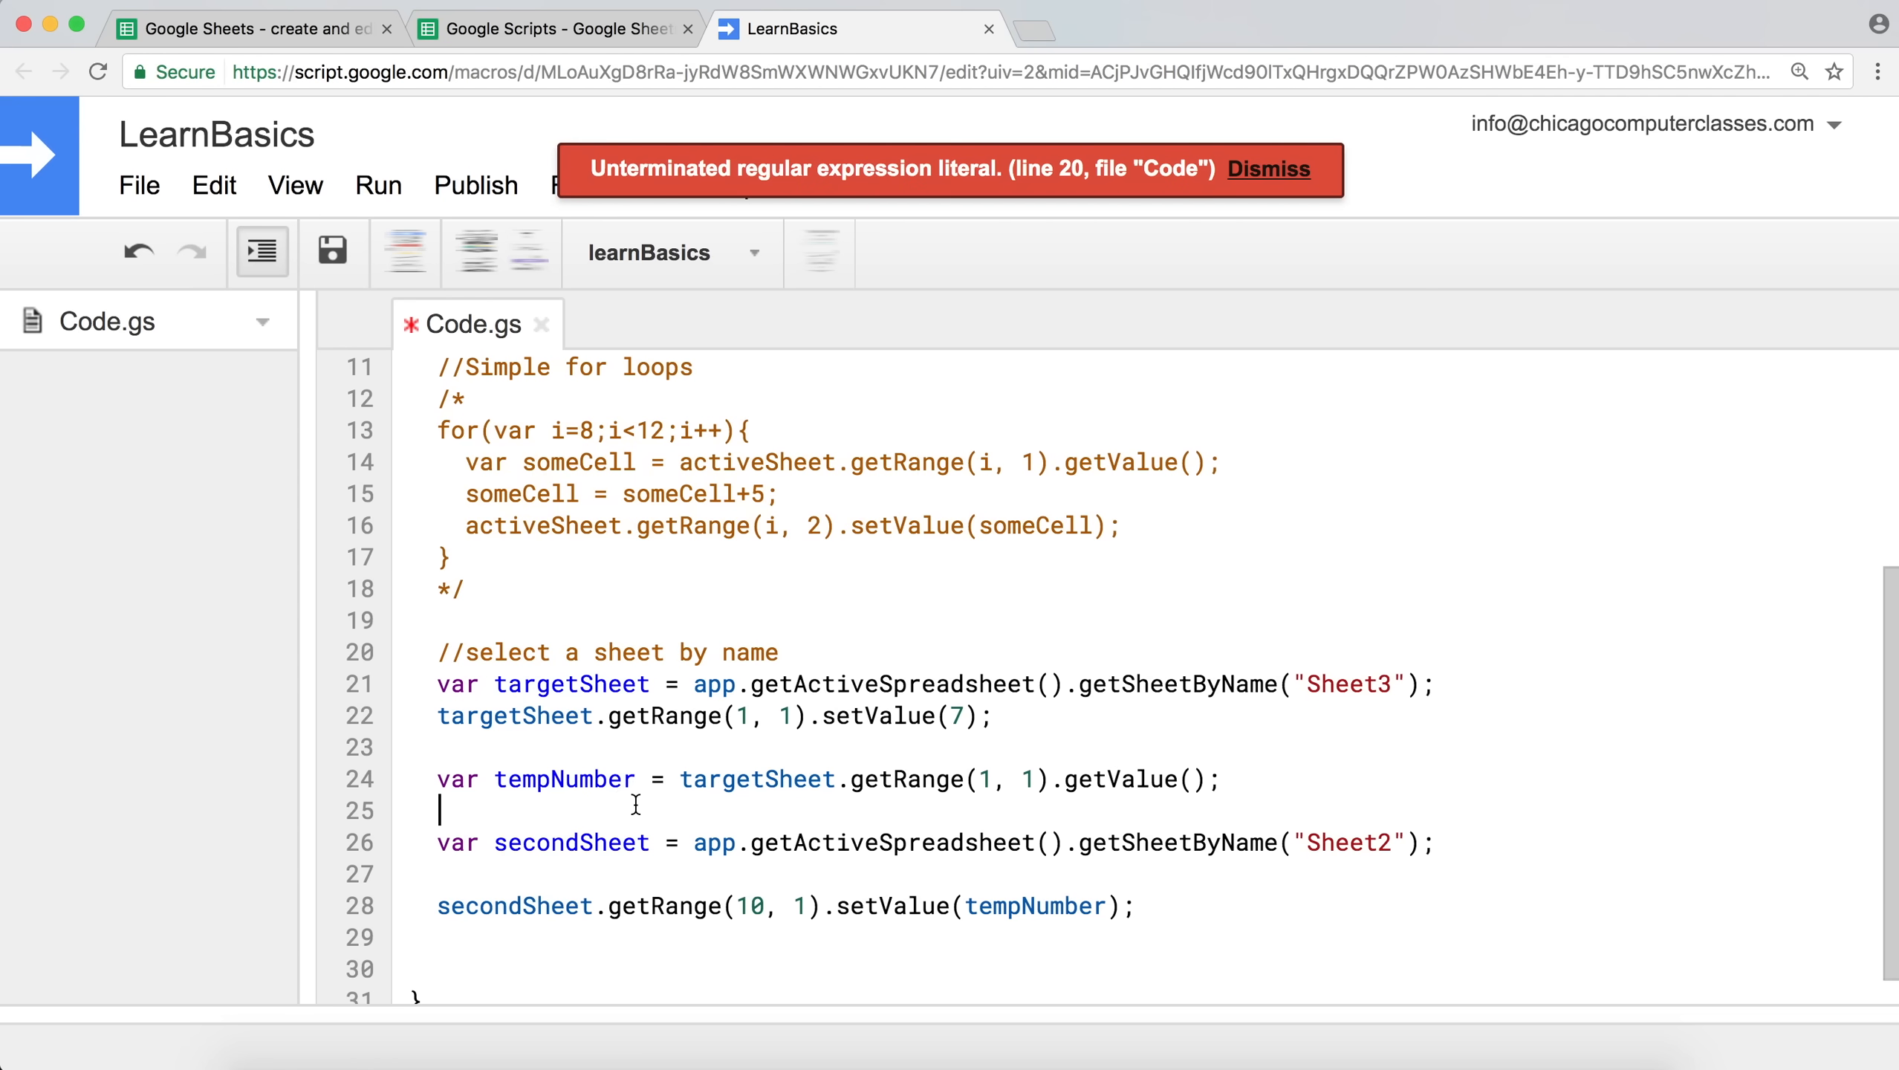
Fix the line 20 comment with a second slash, save, and run learnBasics.
click(1268, 168)
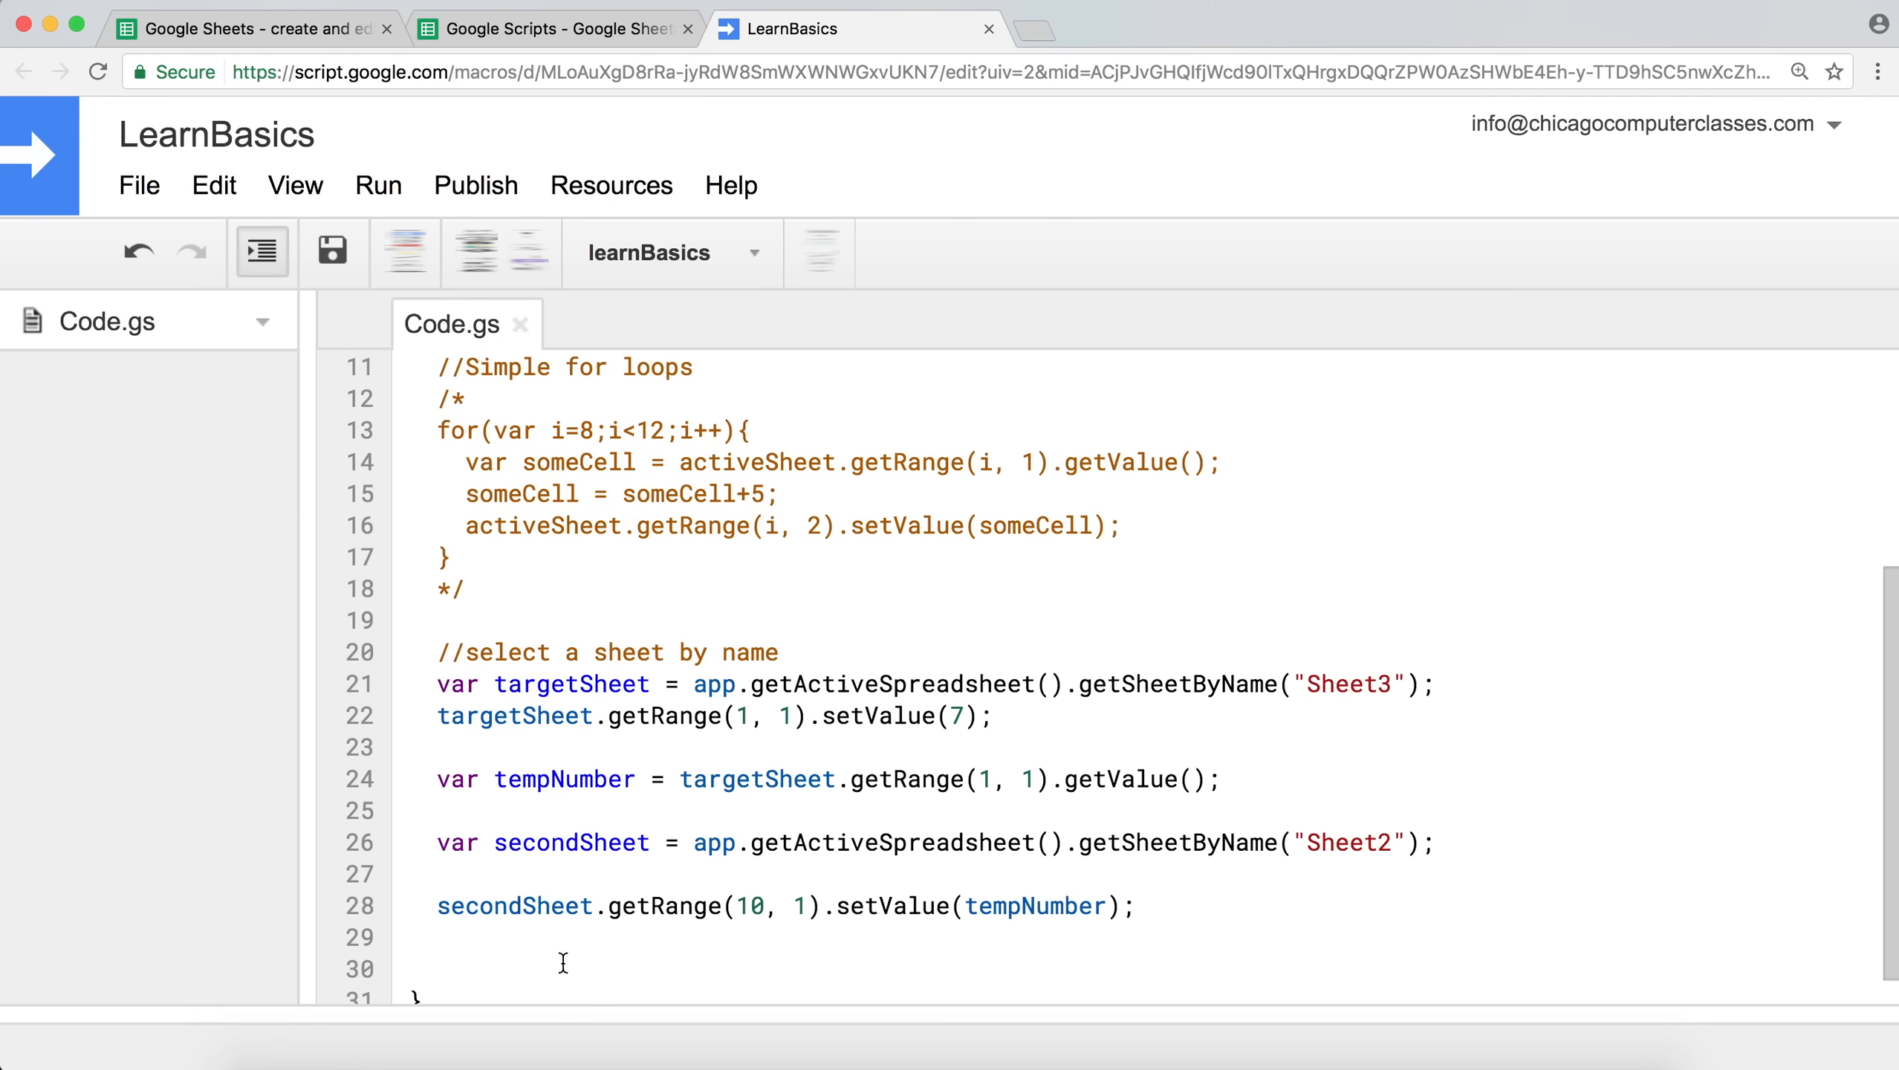
scroll(down, 3)
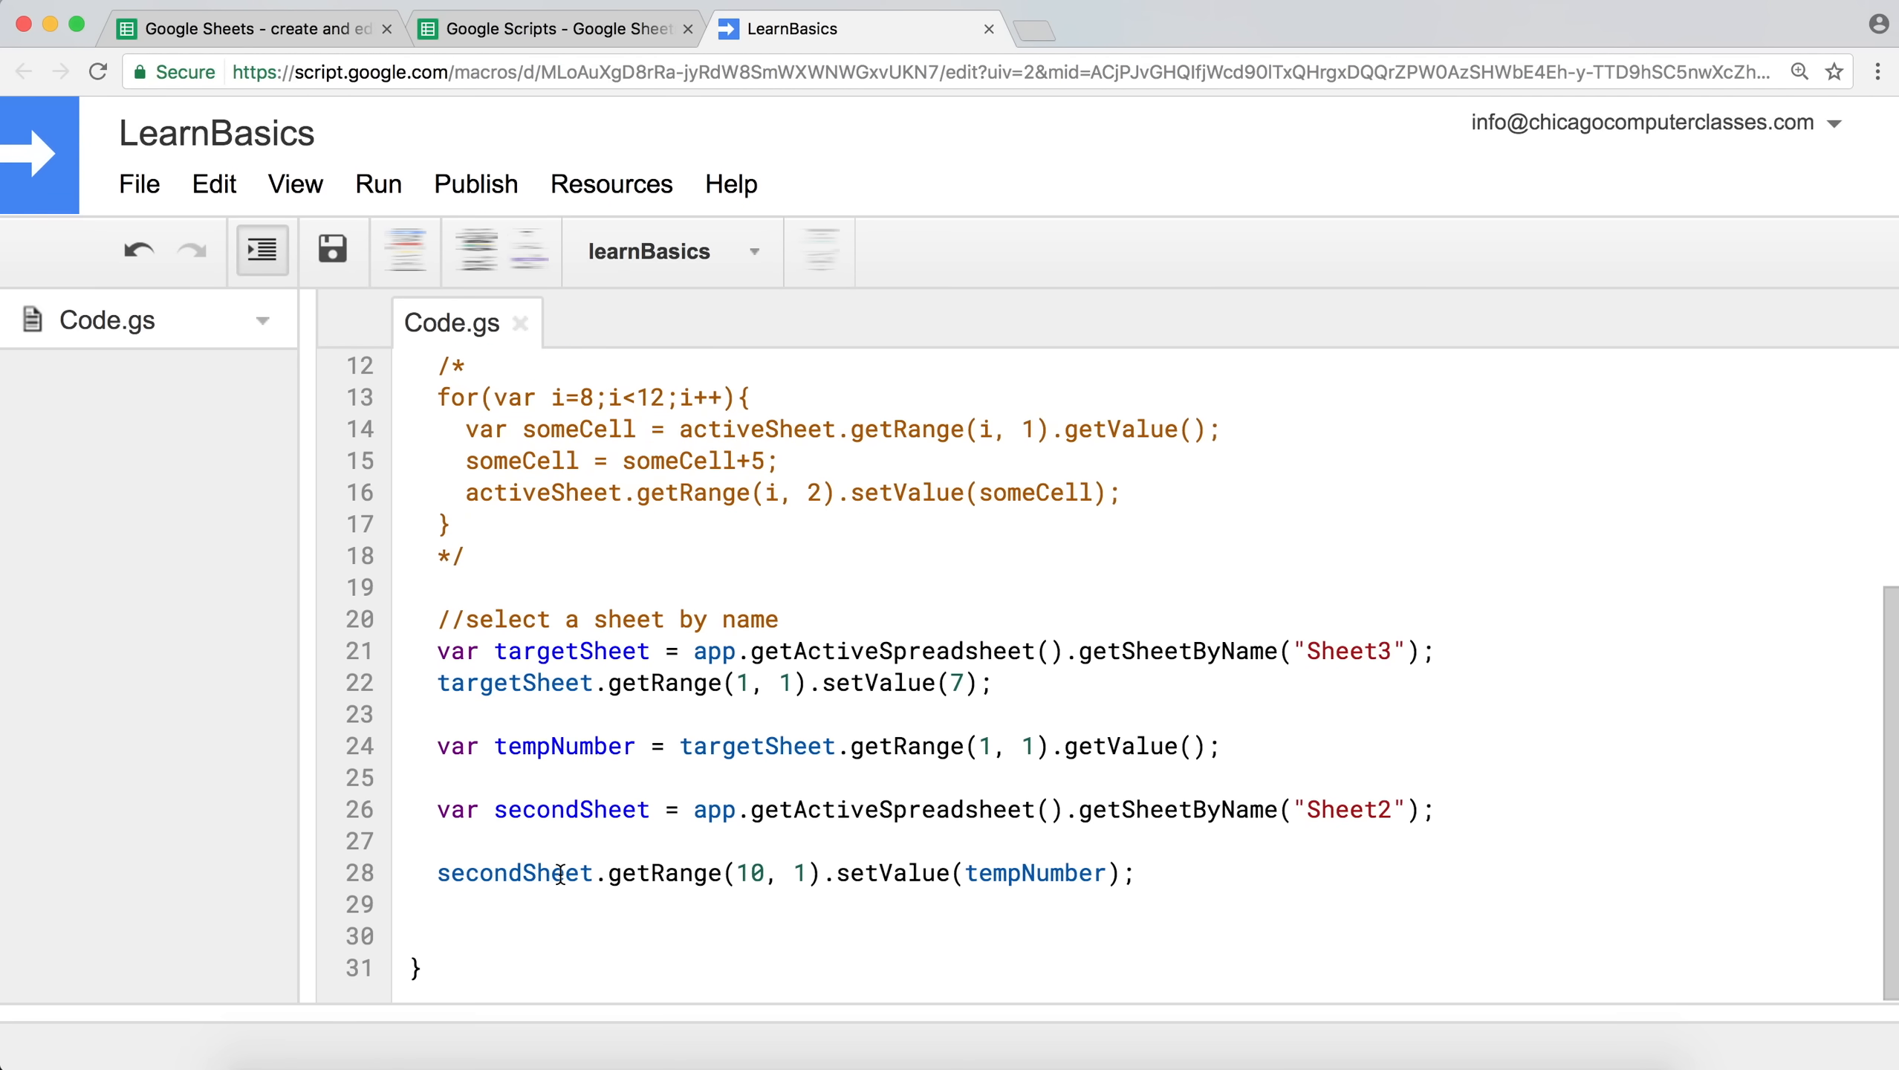
click(376, 186)
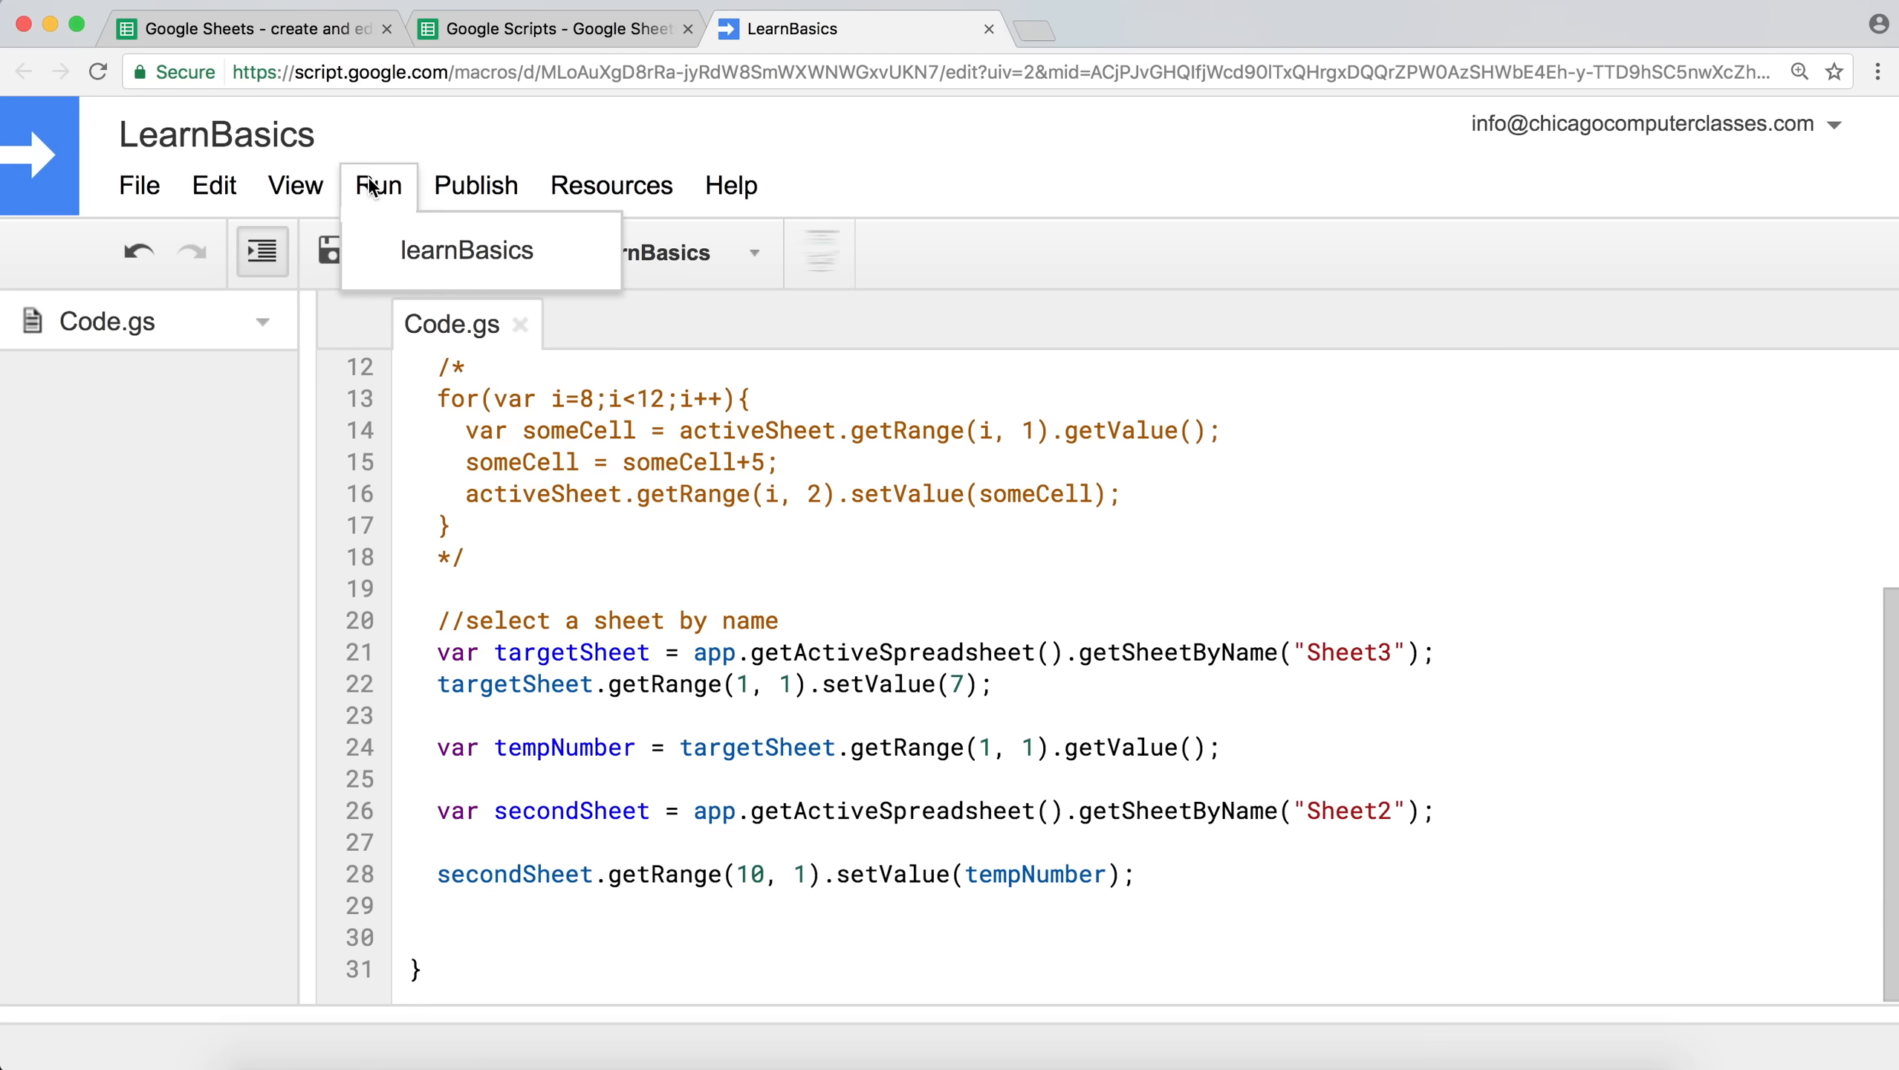
click(465, 249)
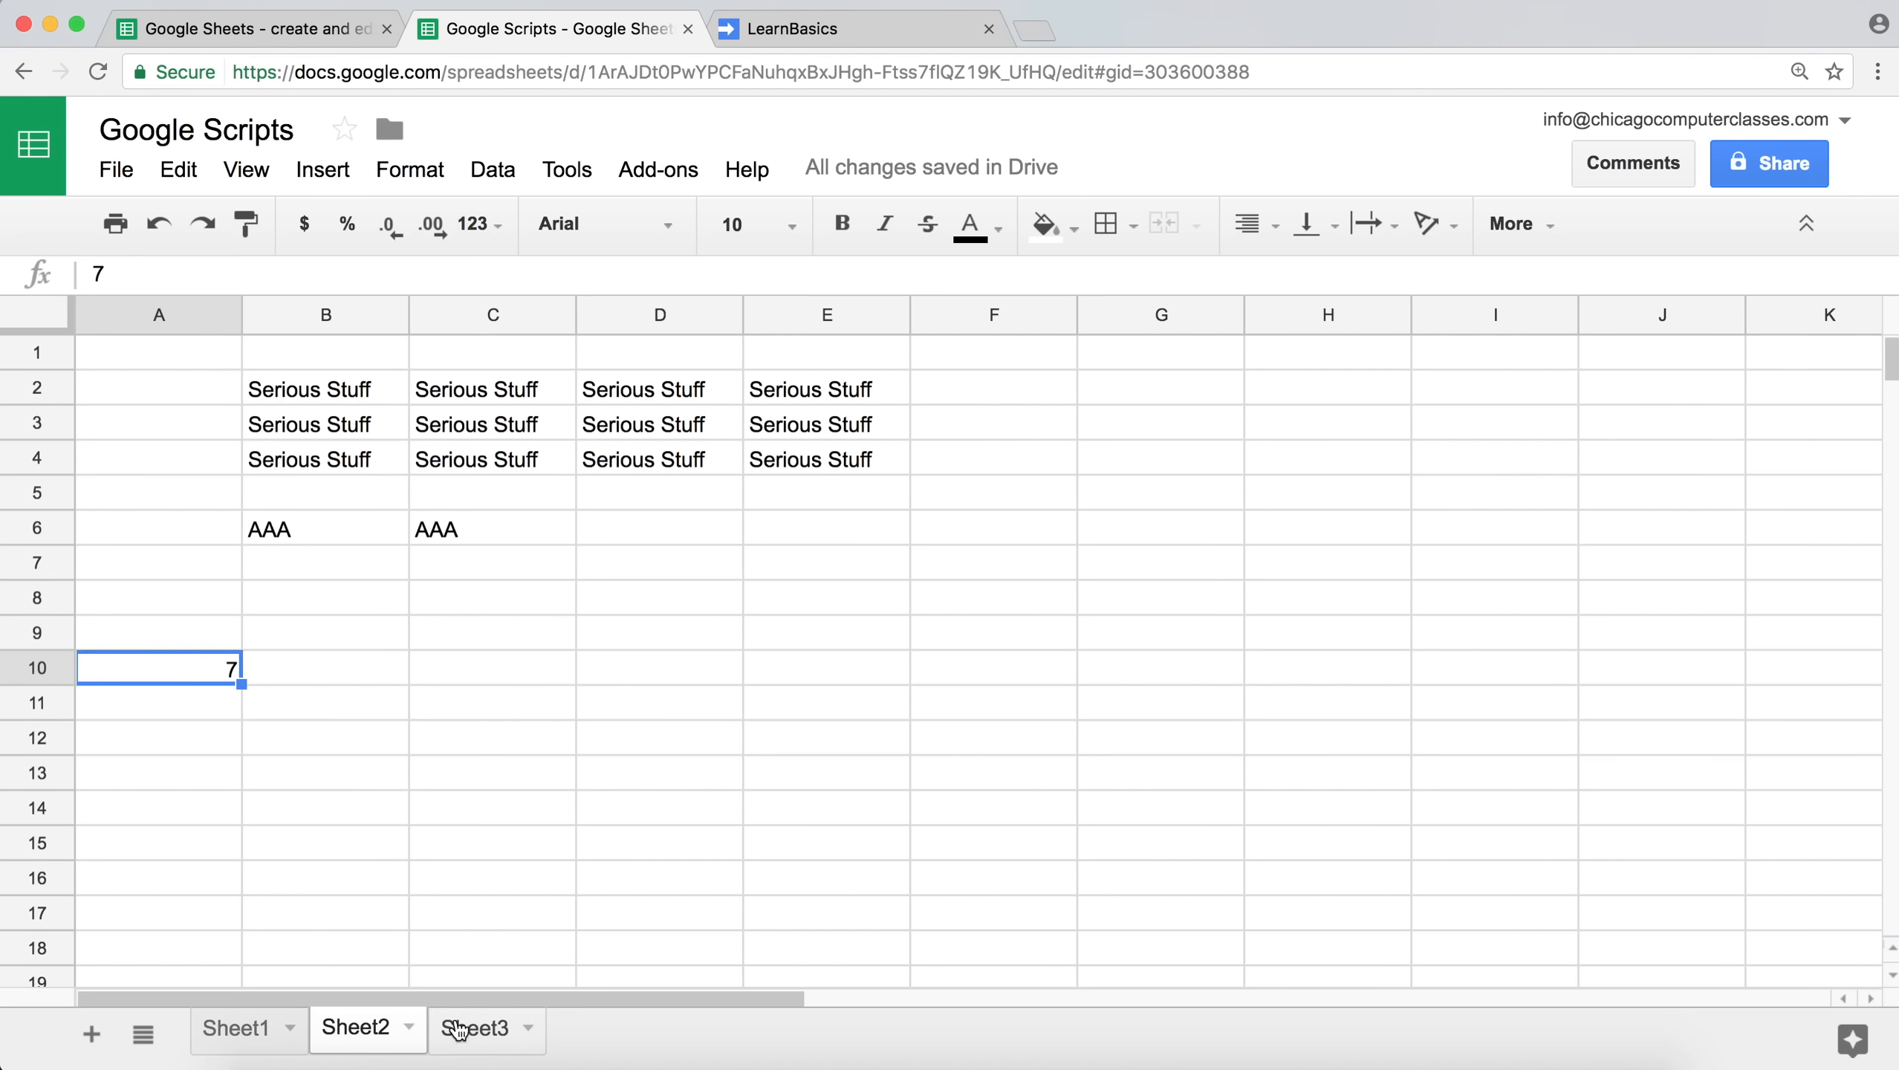
Replace the 7 in Sheet3's cell A1 with Some Number.
click(474, 1027)
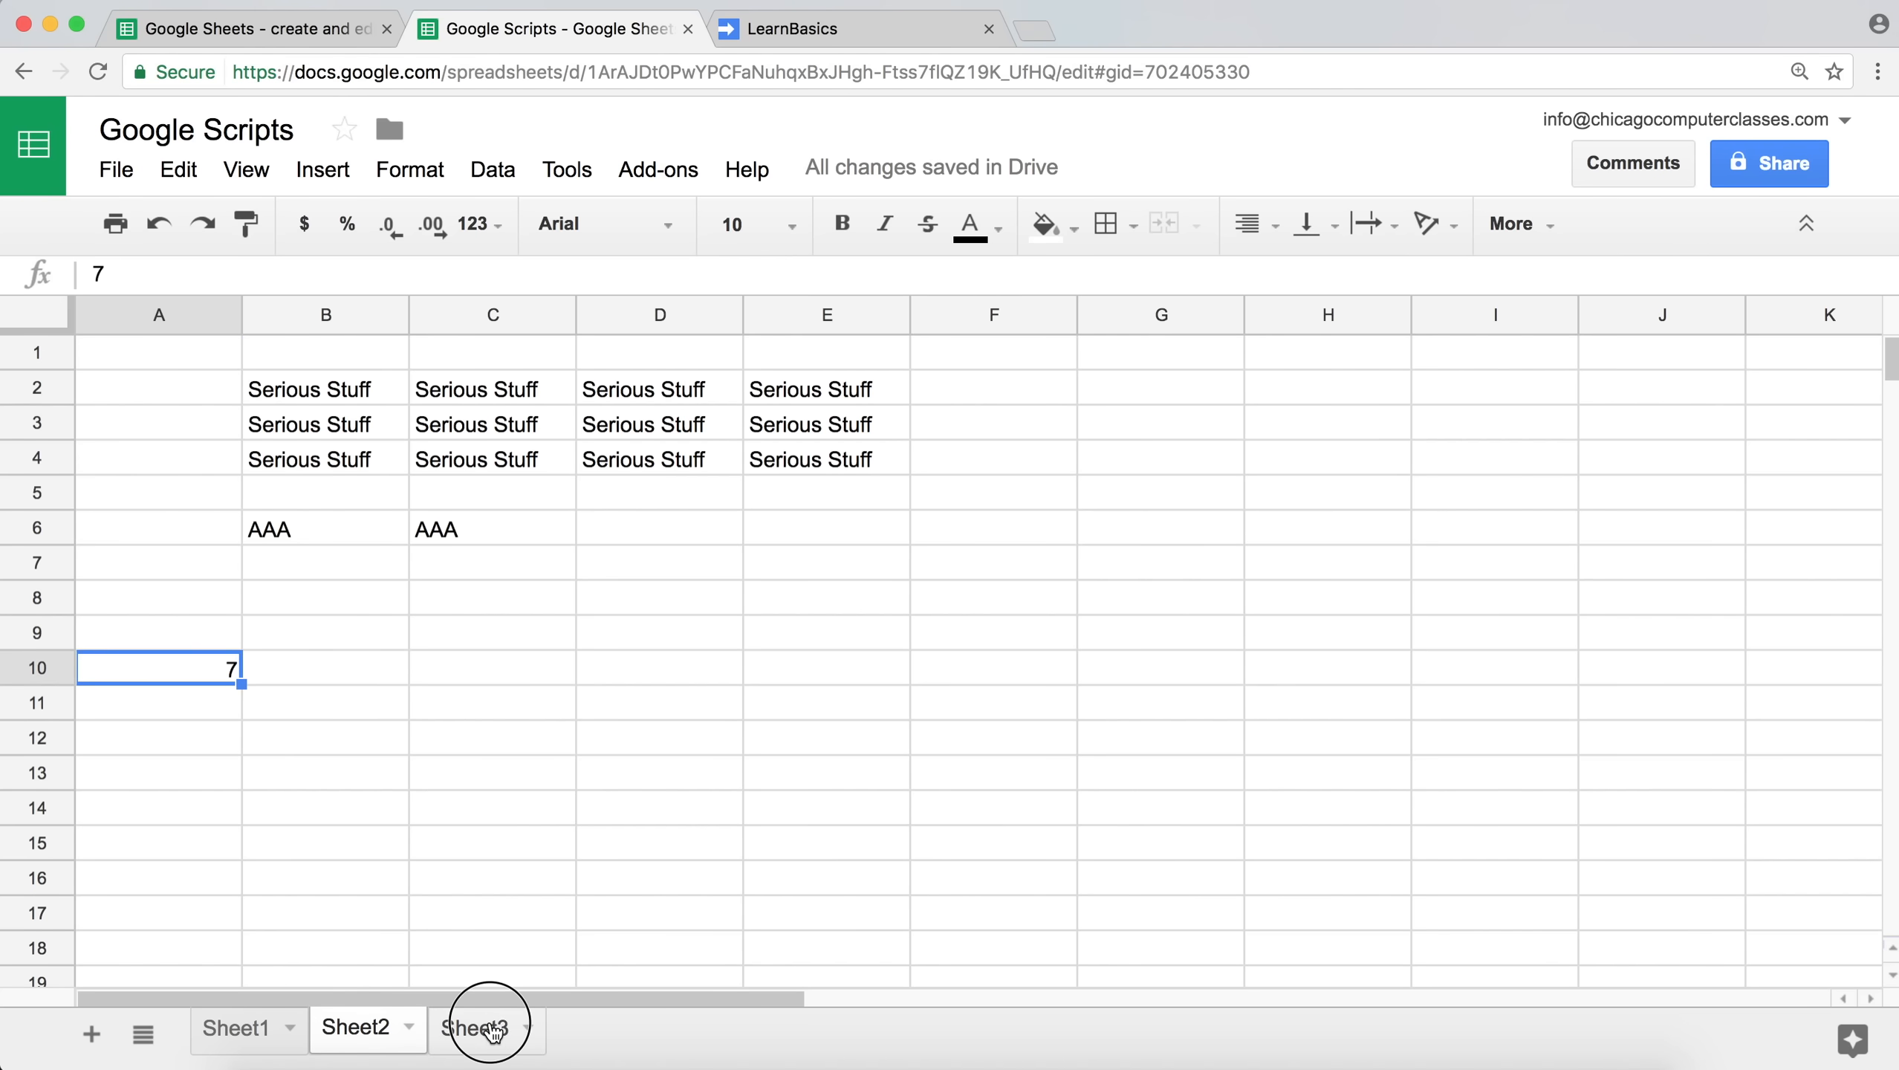
click(236, 1027)
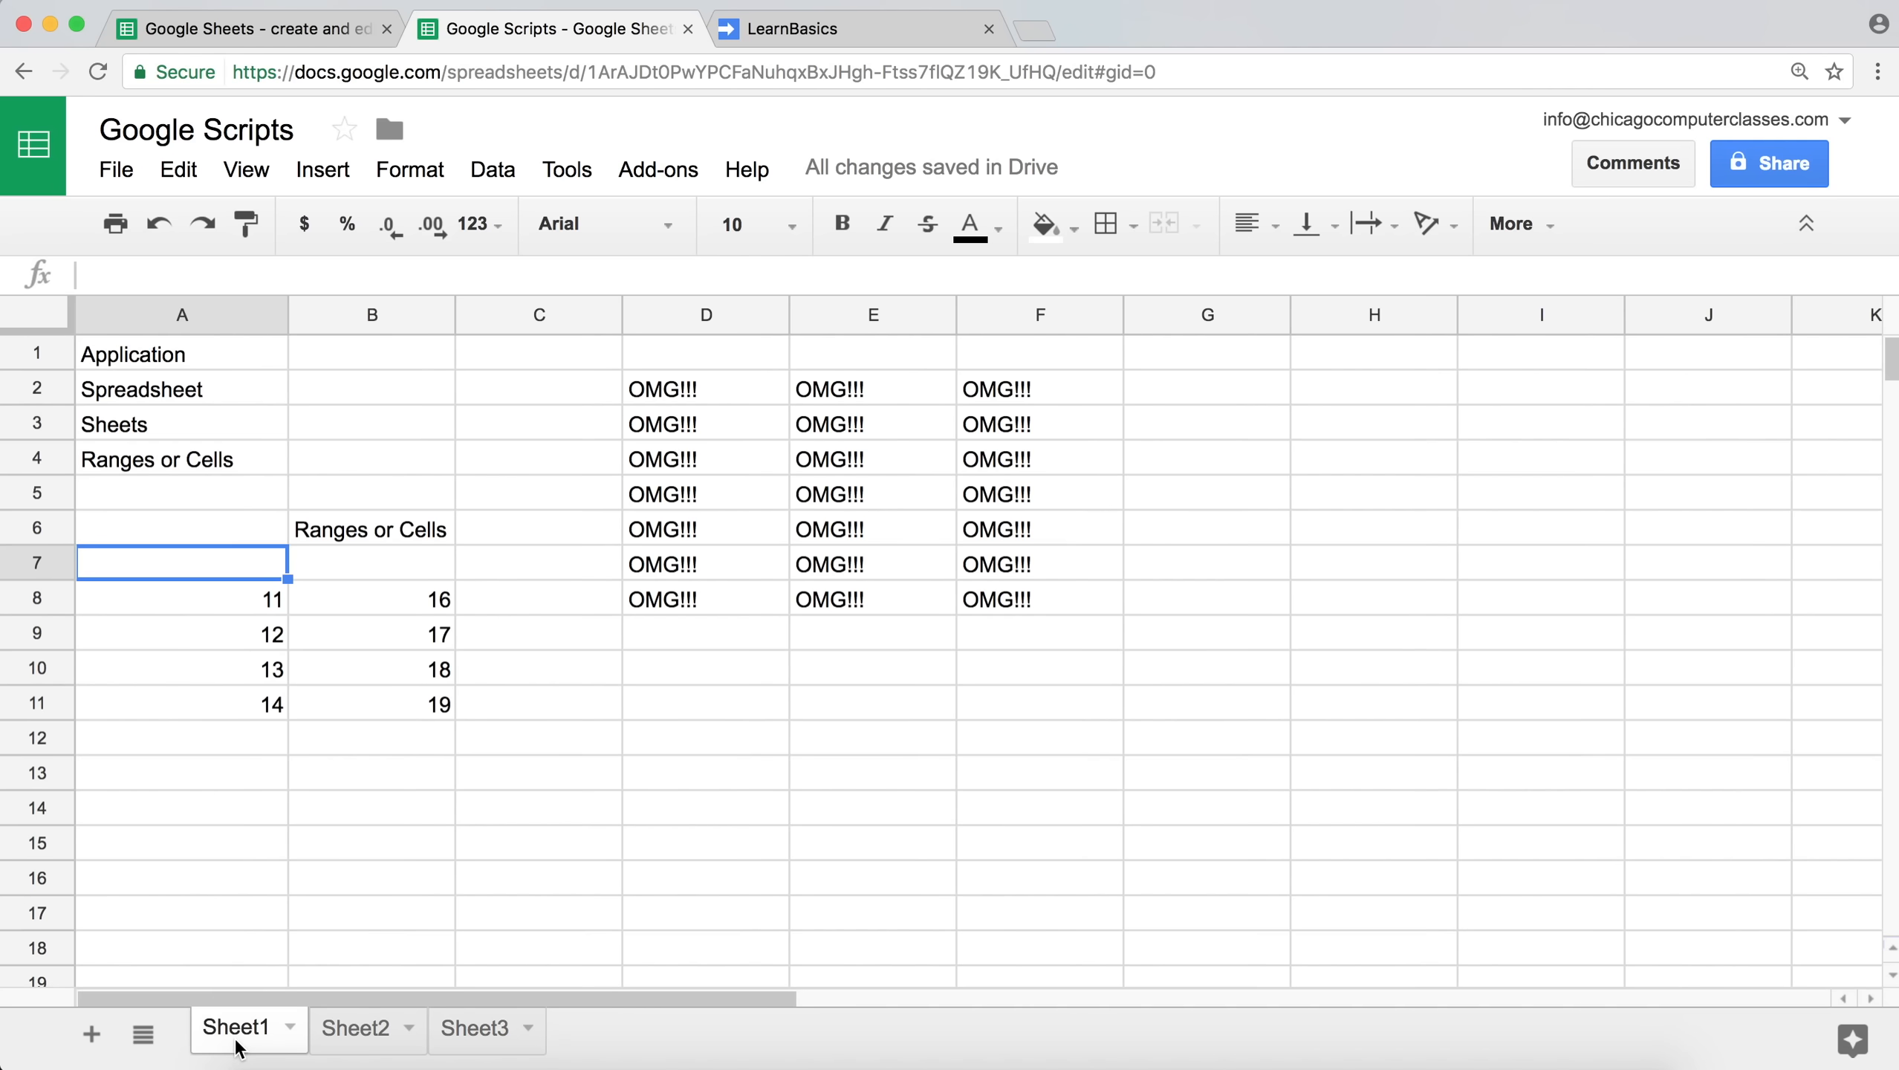
click(475, 1027)
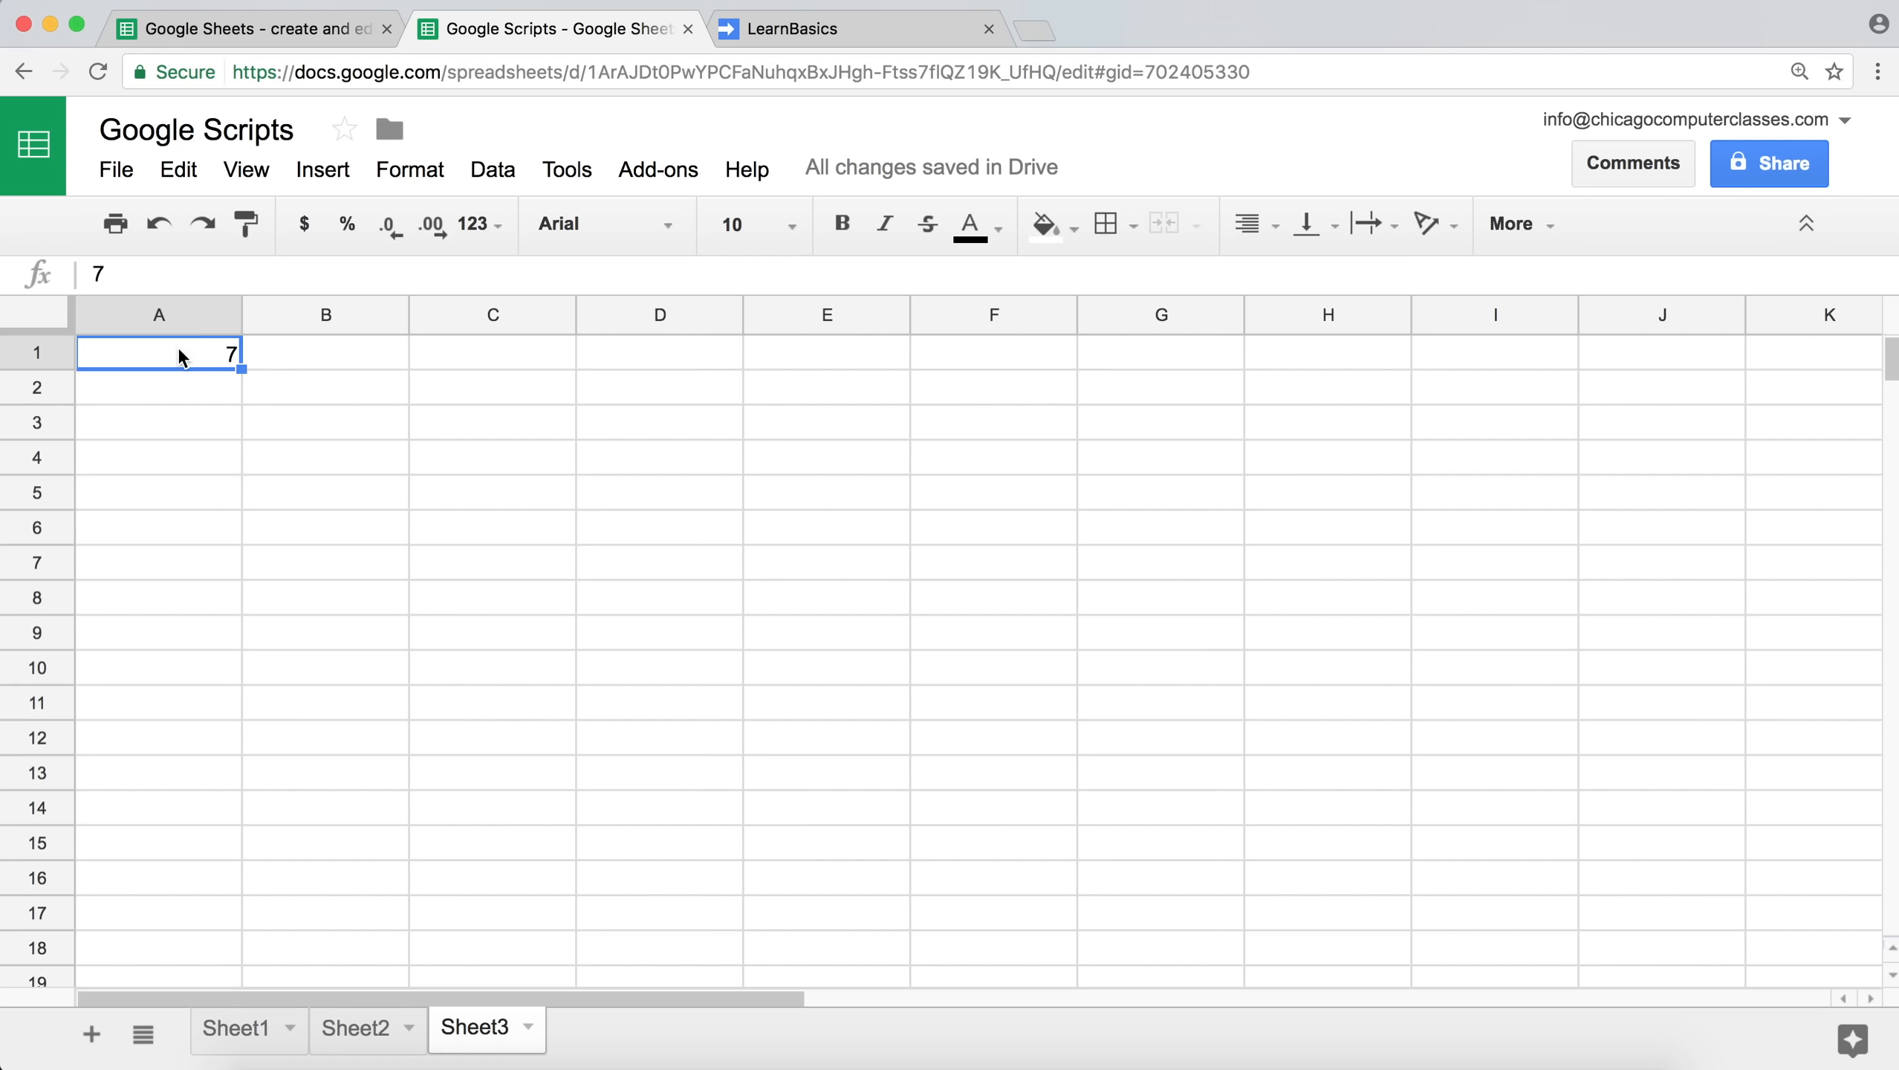
text(Some)
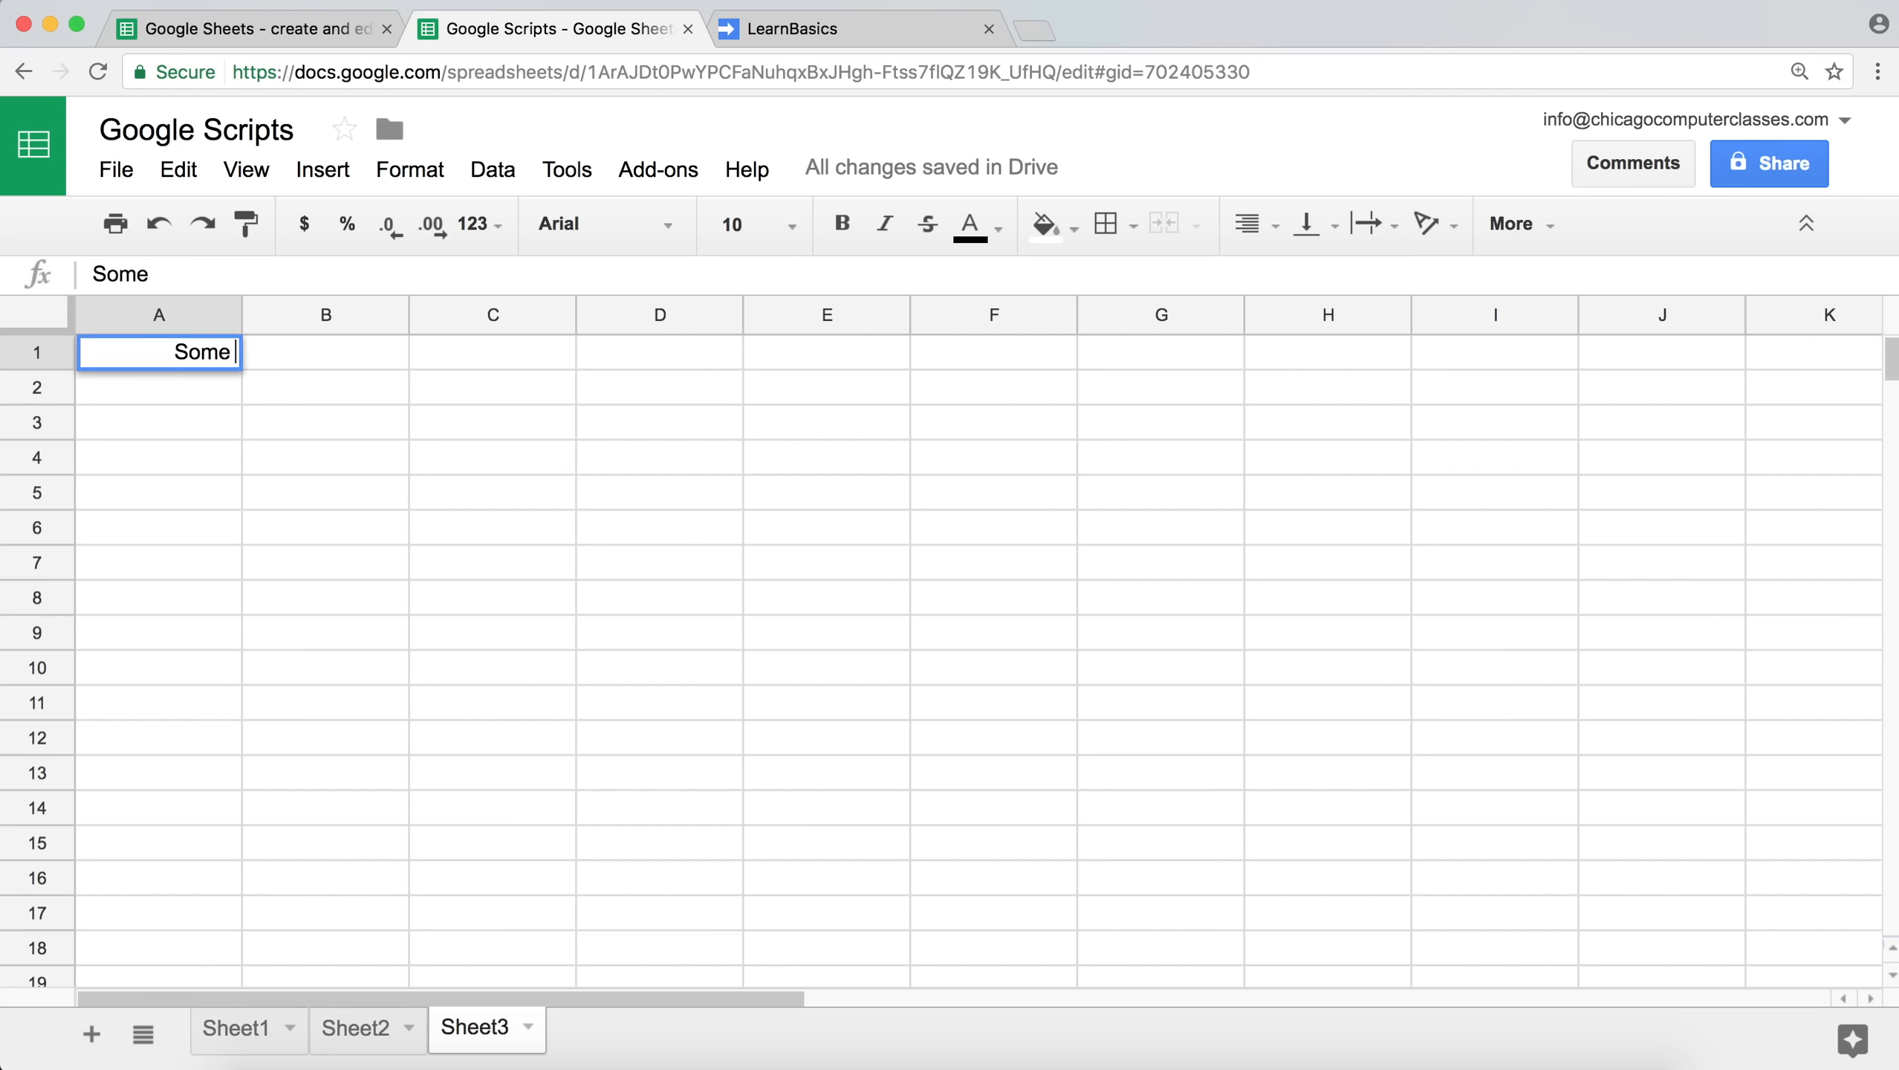
text(Number)
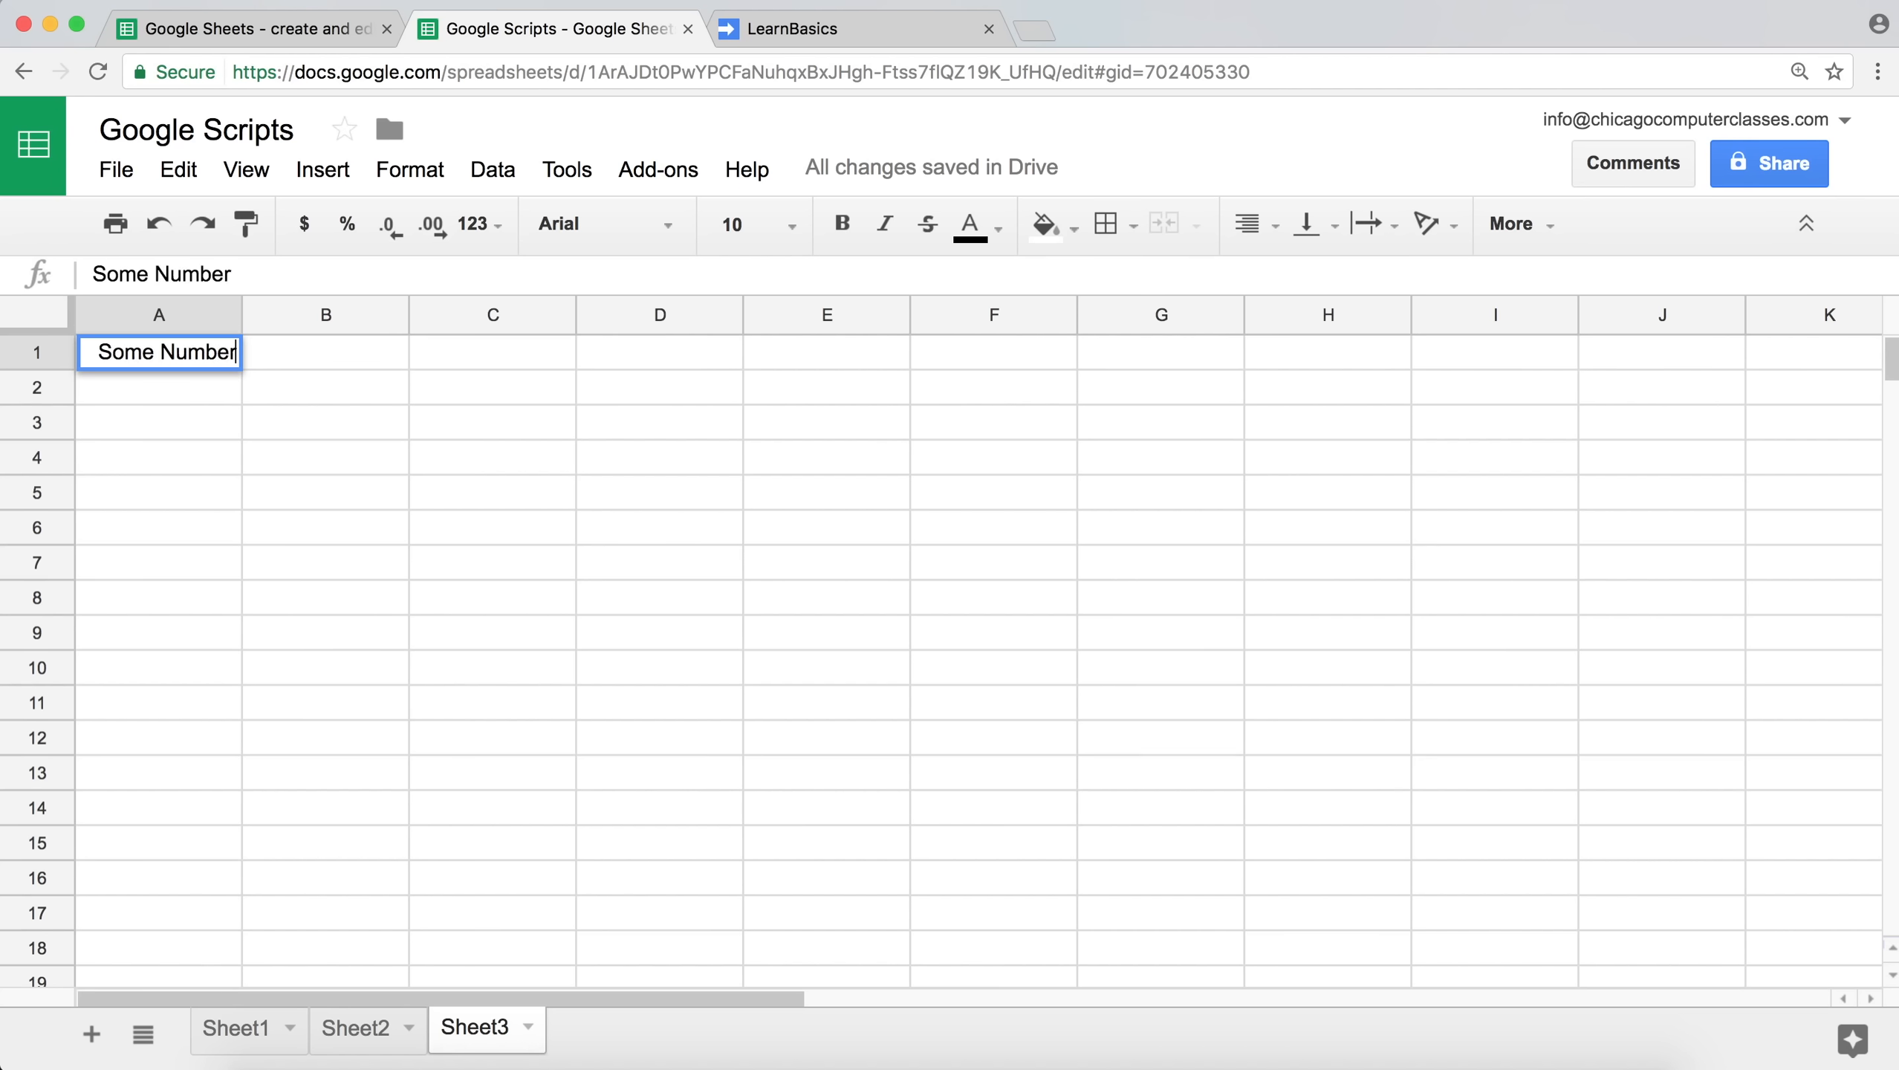
key(Return)
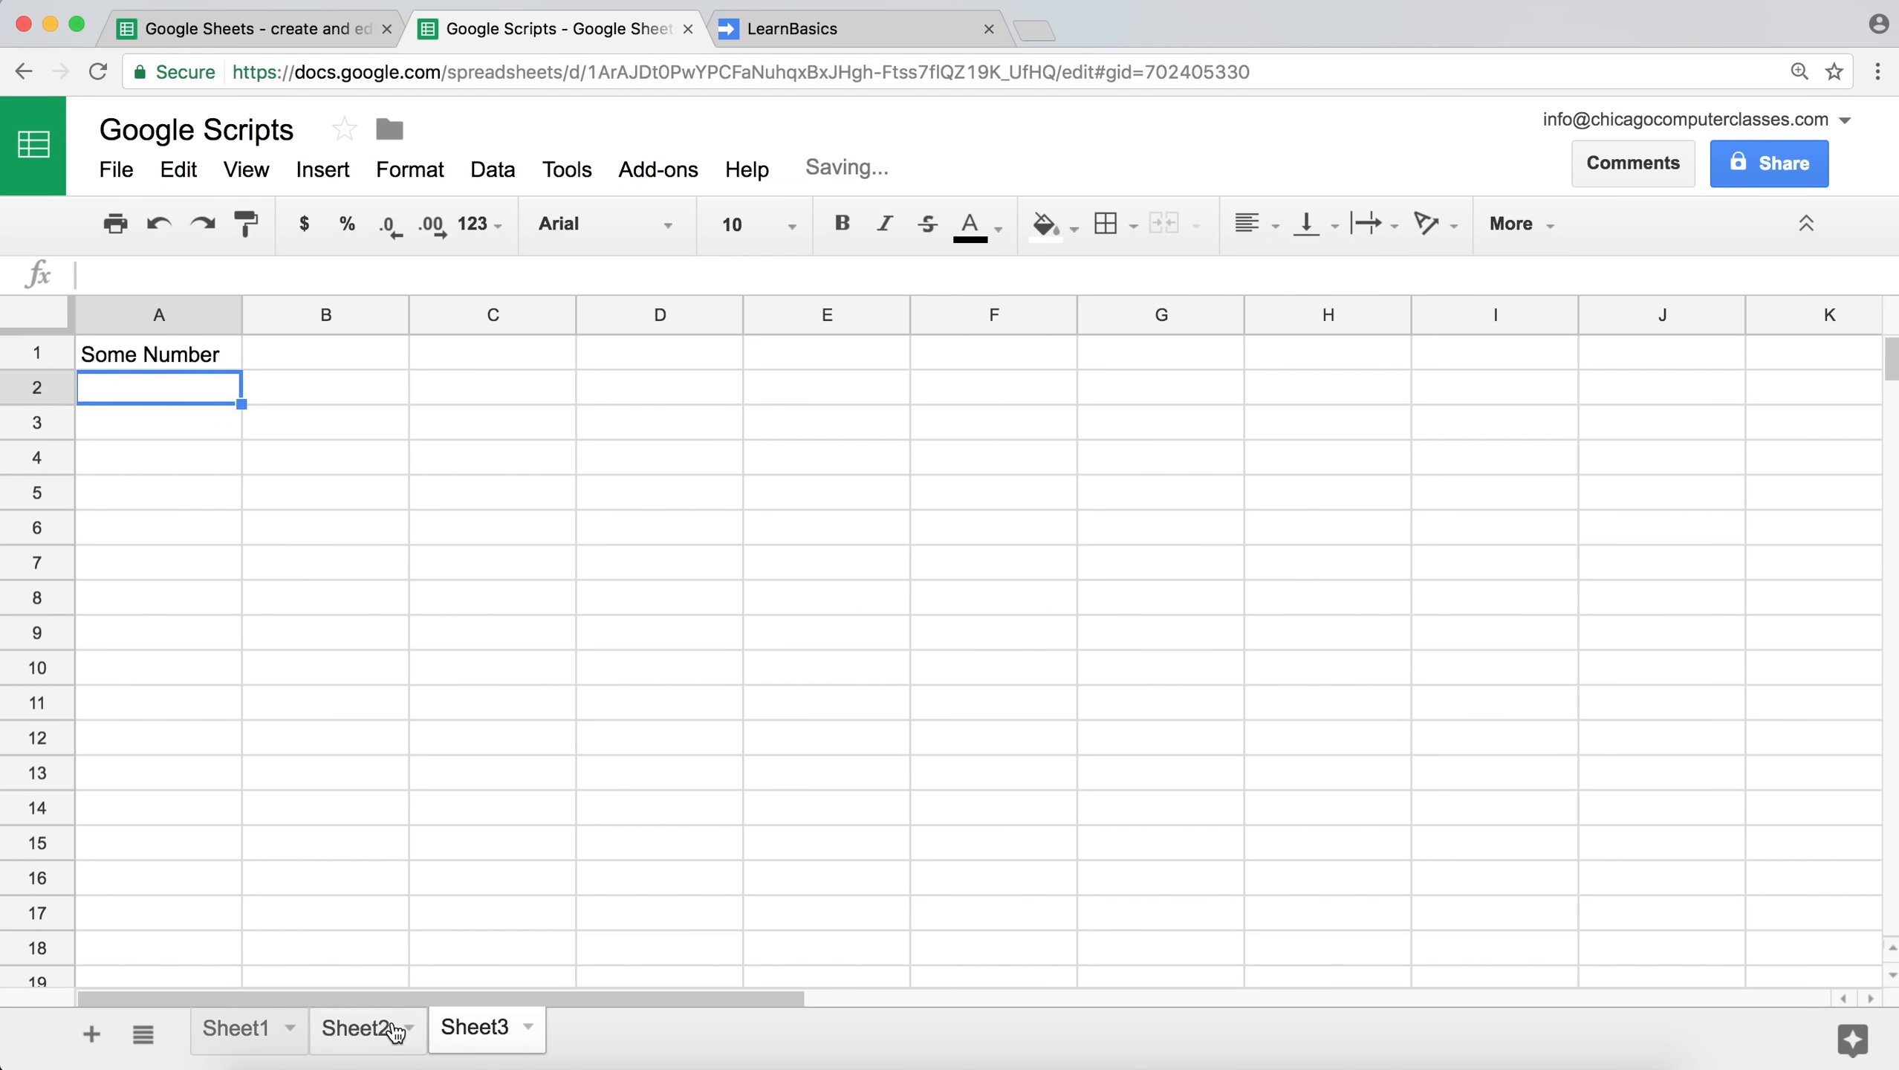
Rerun the LearnBasics script from the editor.
click(237, 1027)
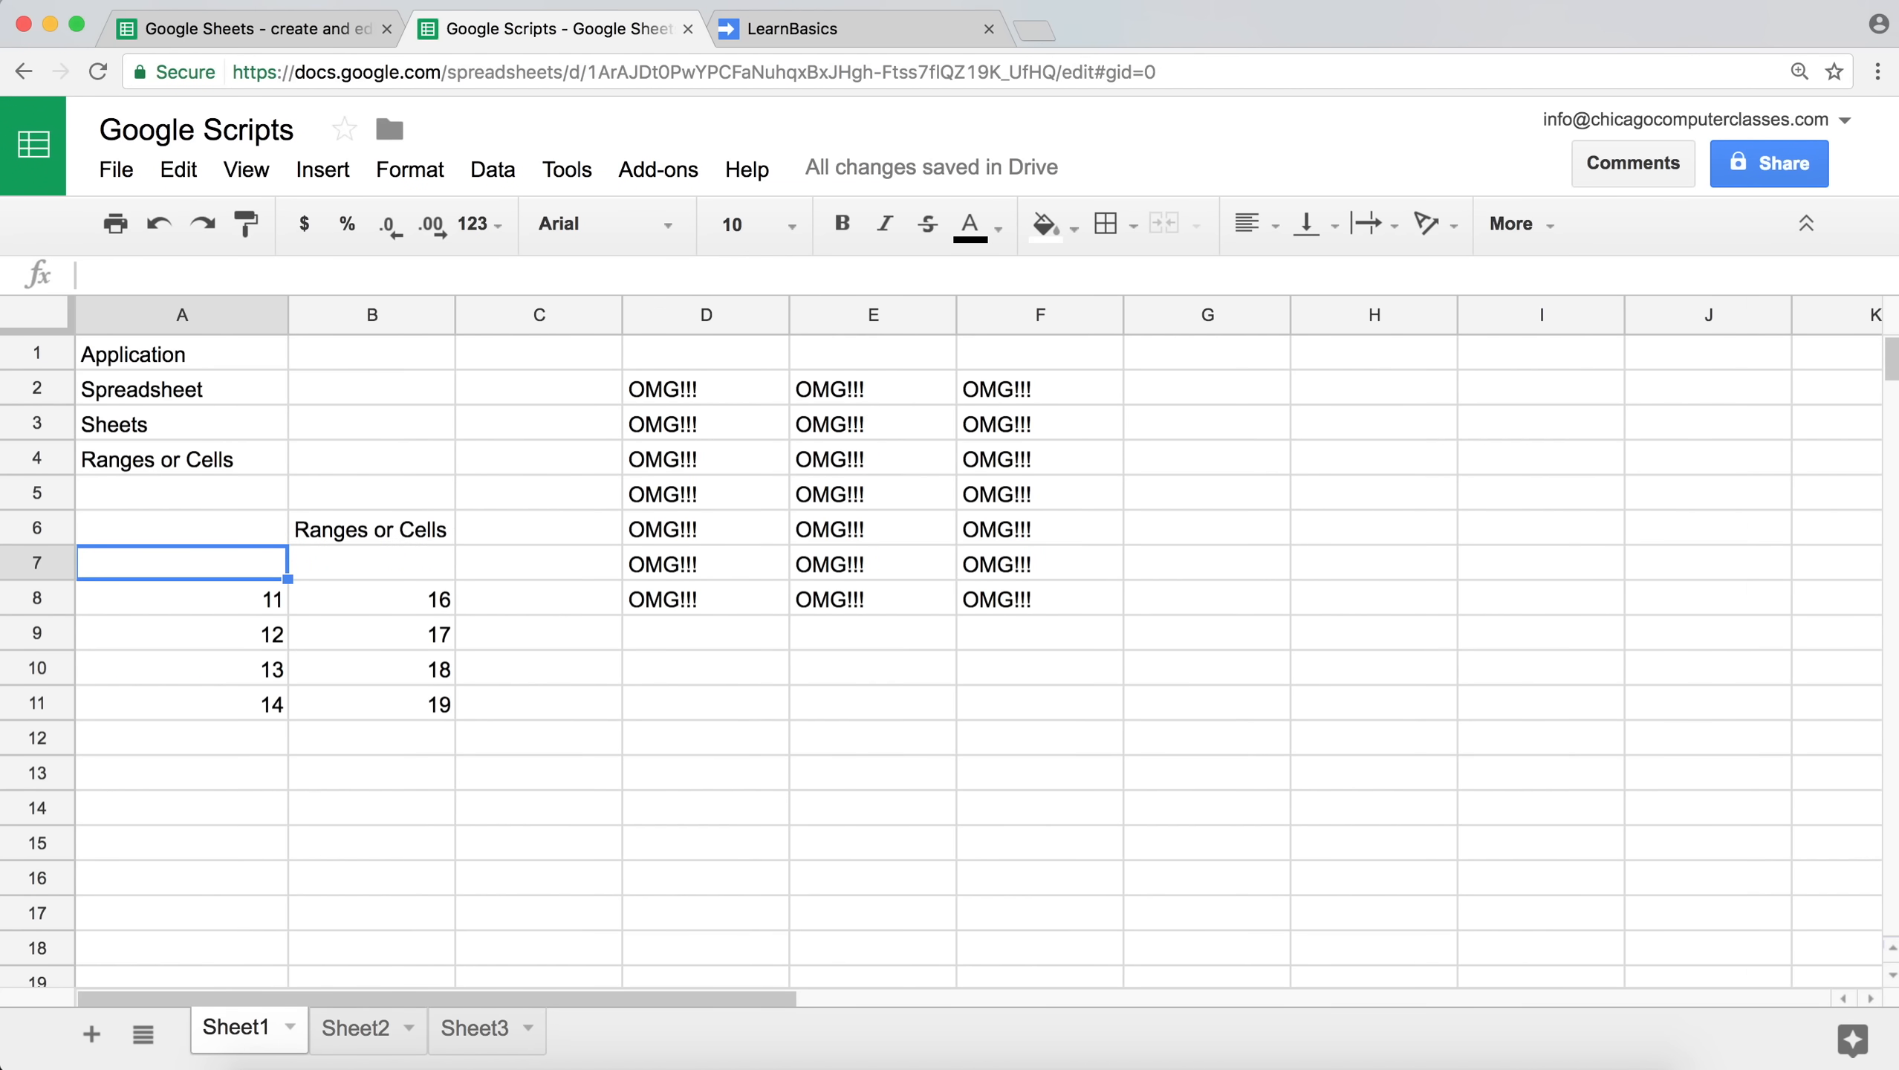
click(858, 29)
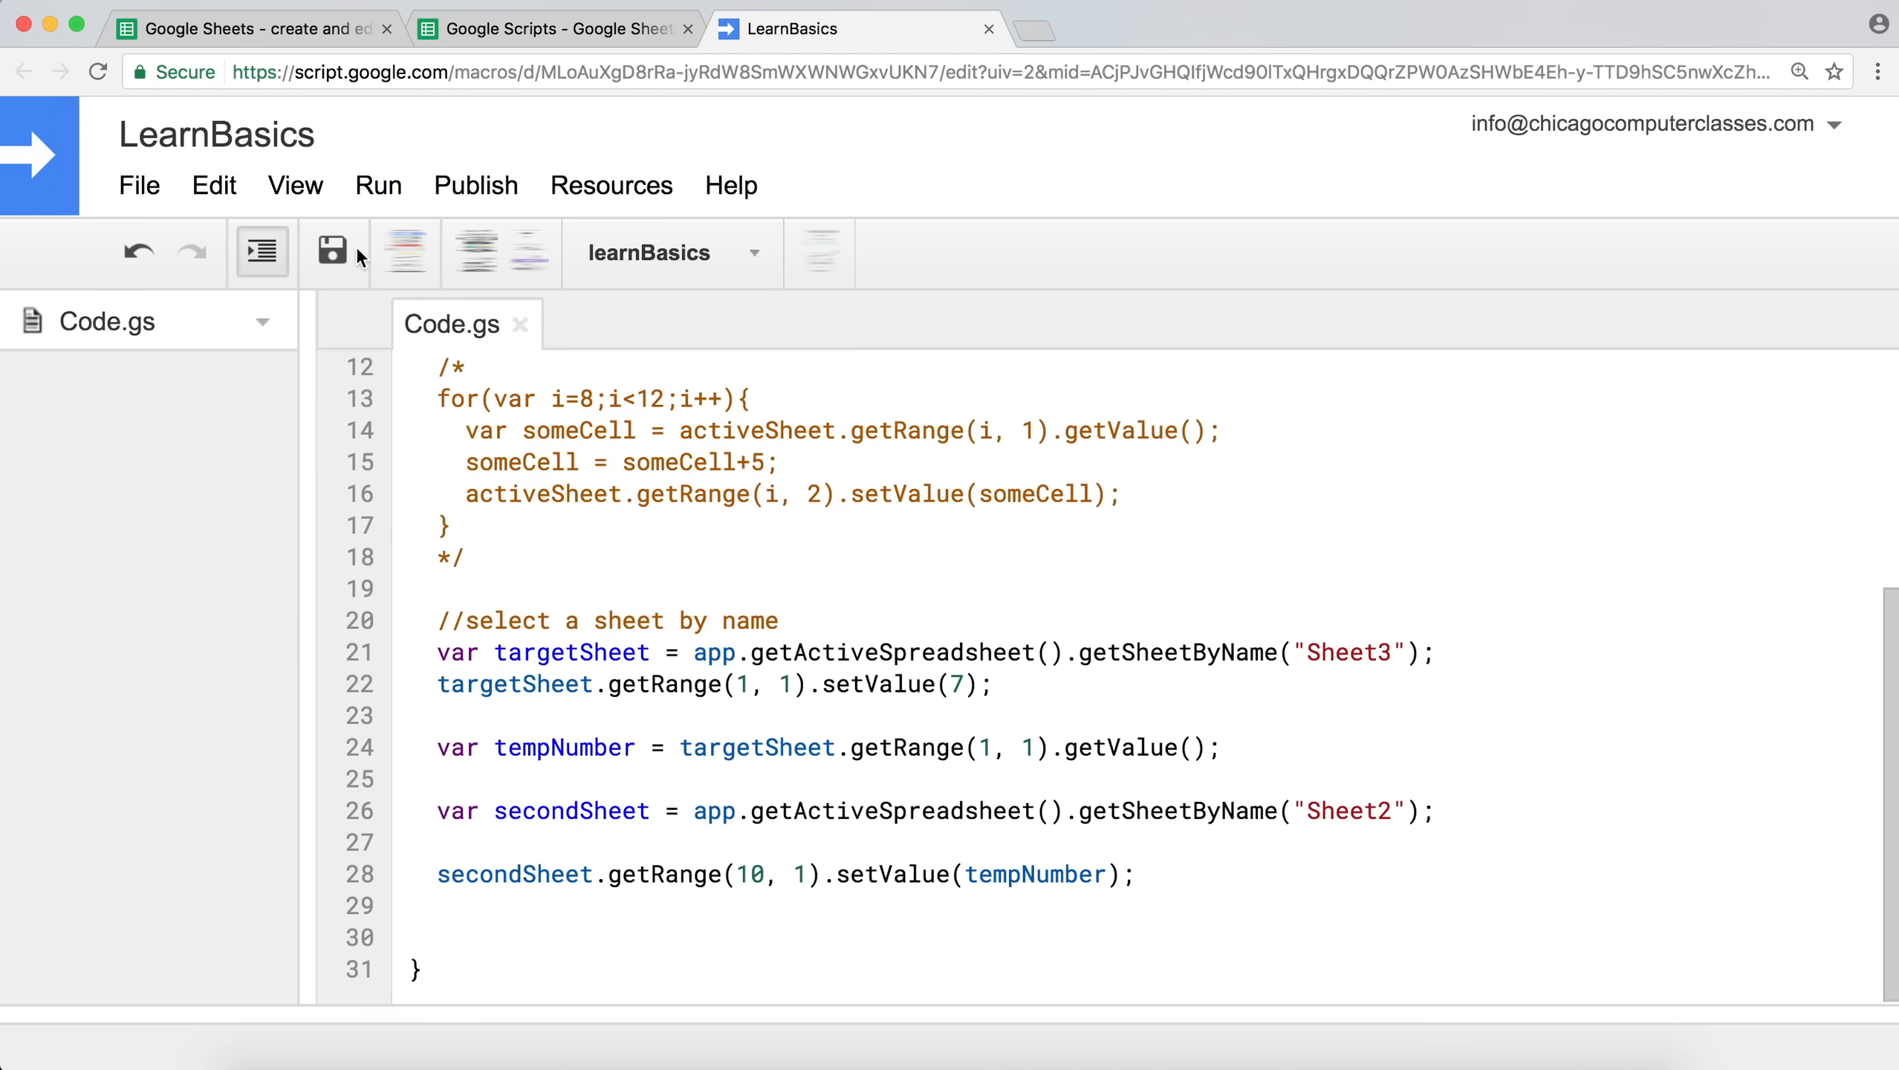
click(404, 252)
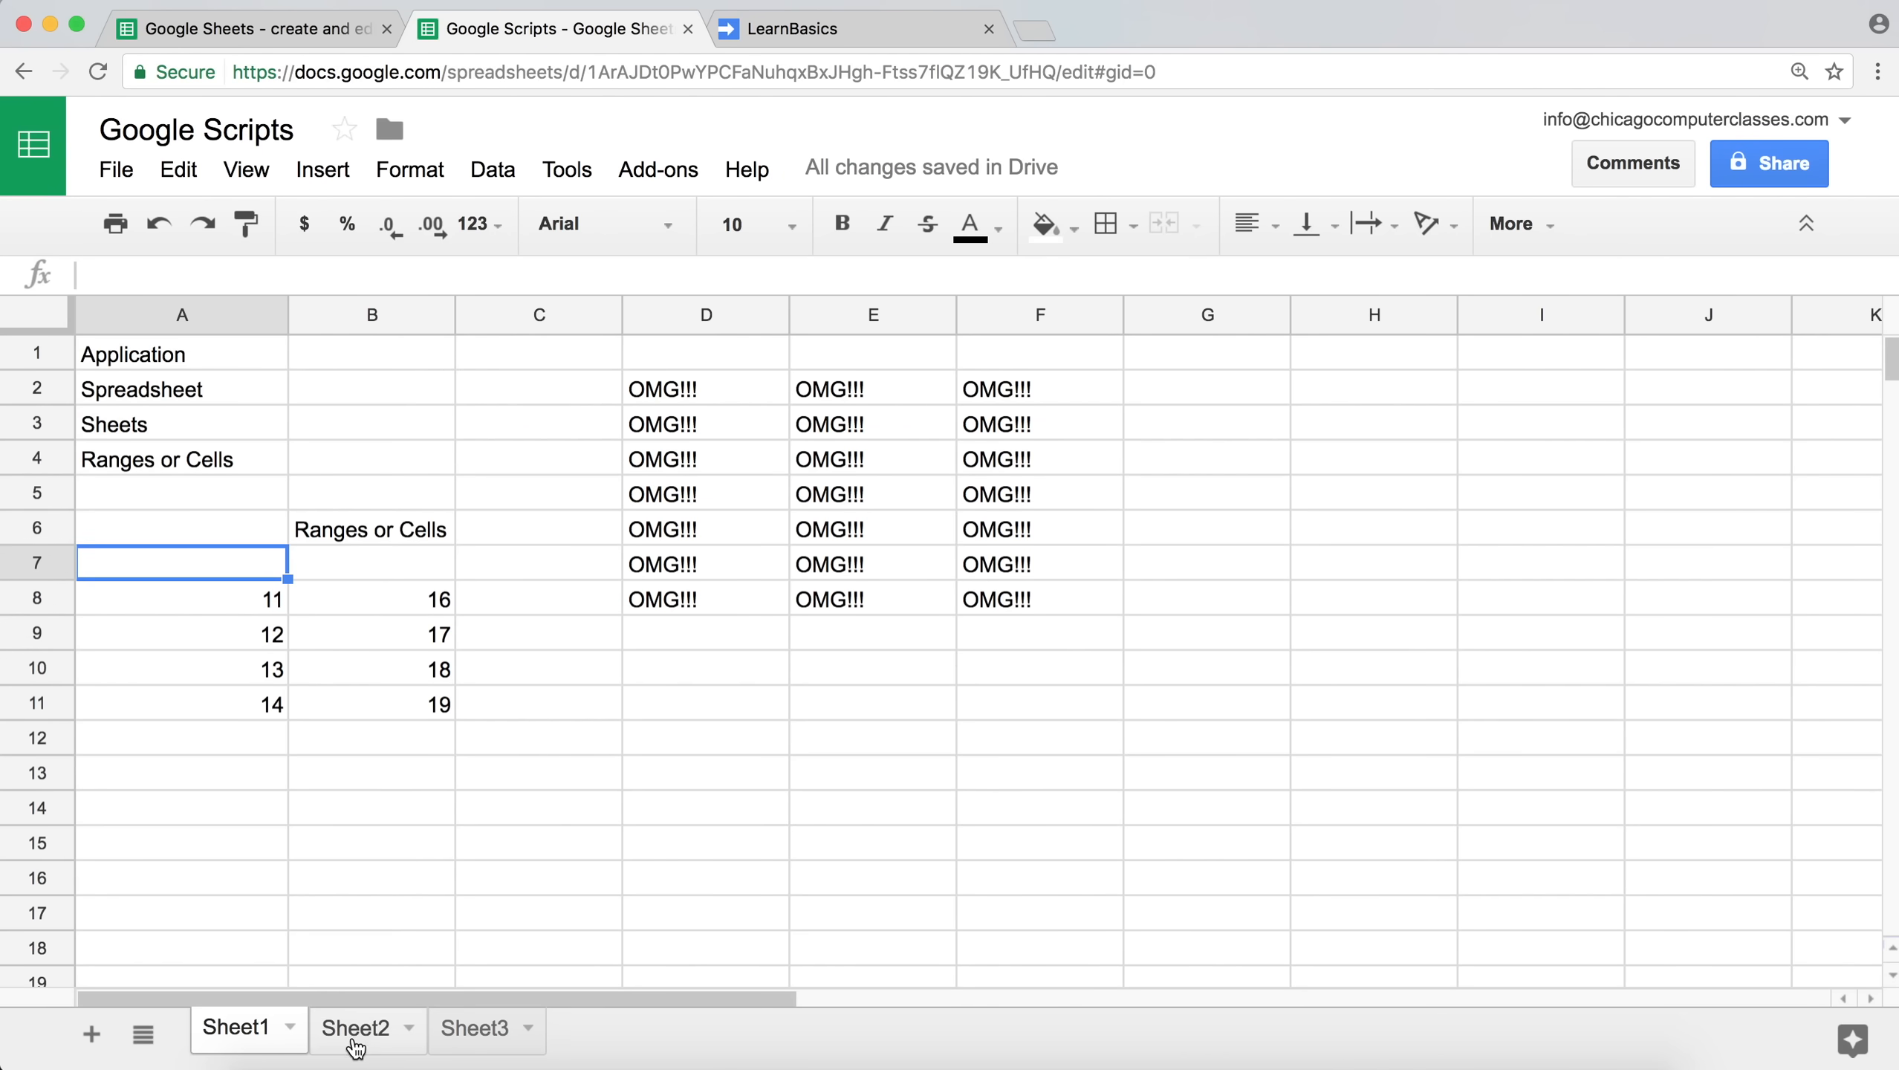
Confirm Sheet2 A10 holds 7 and Sheet3 A1 was reset to 7 by the rerun.
click(358, 1027)
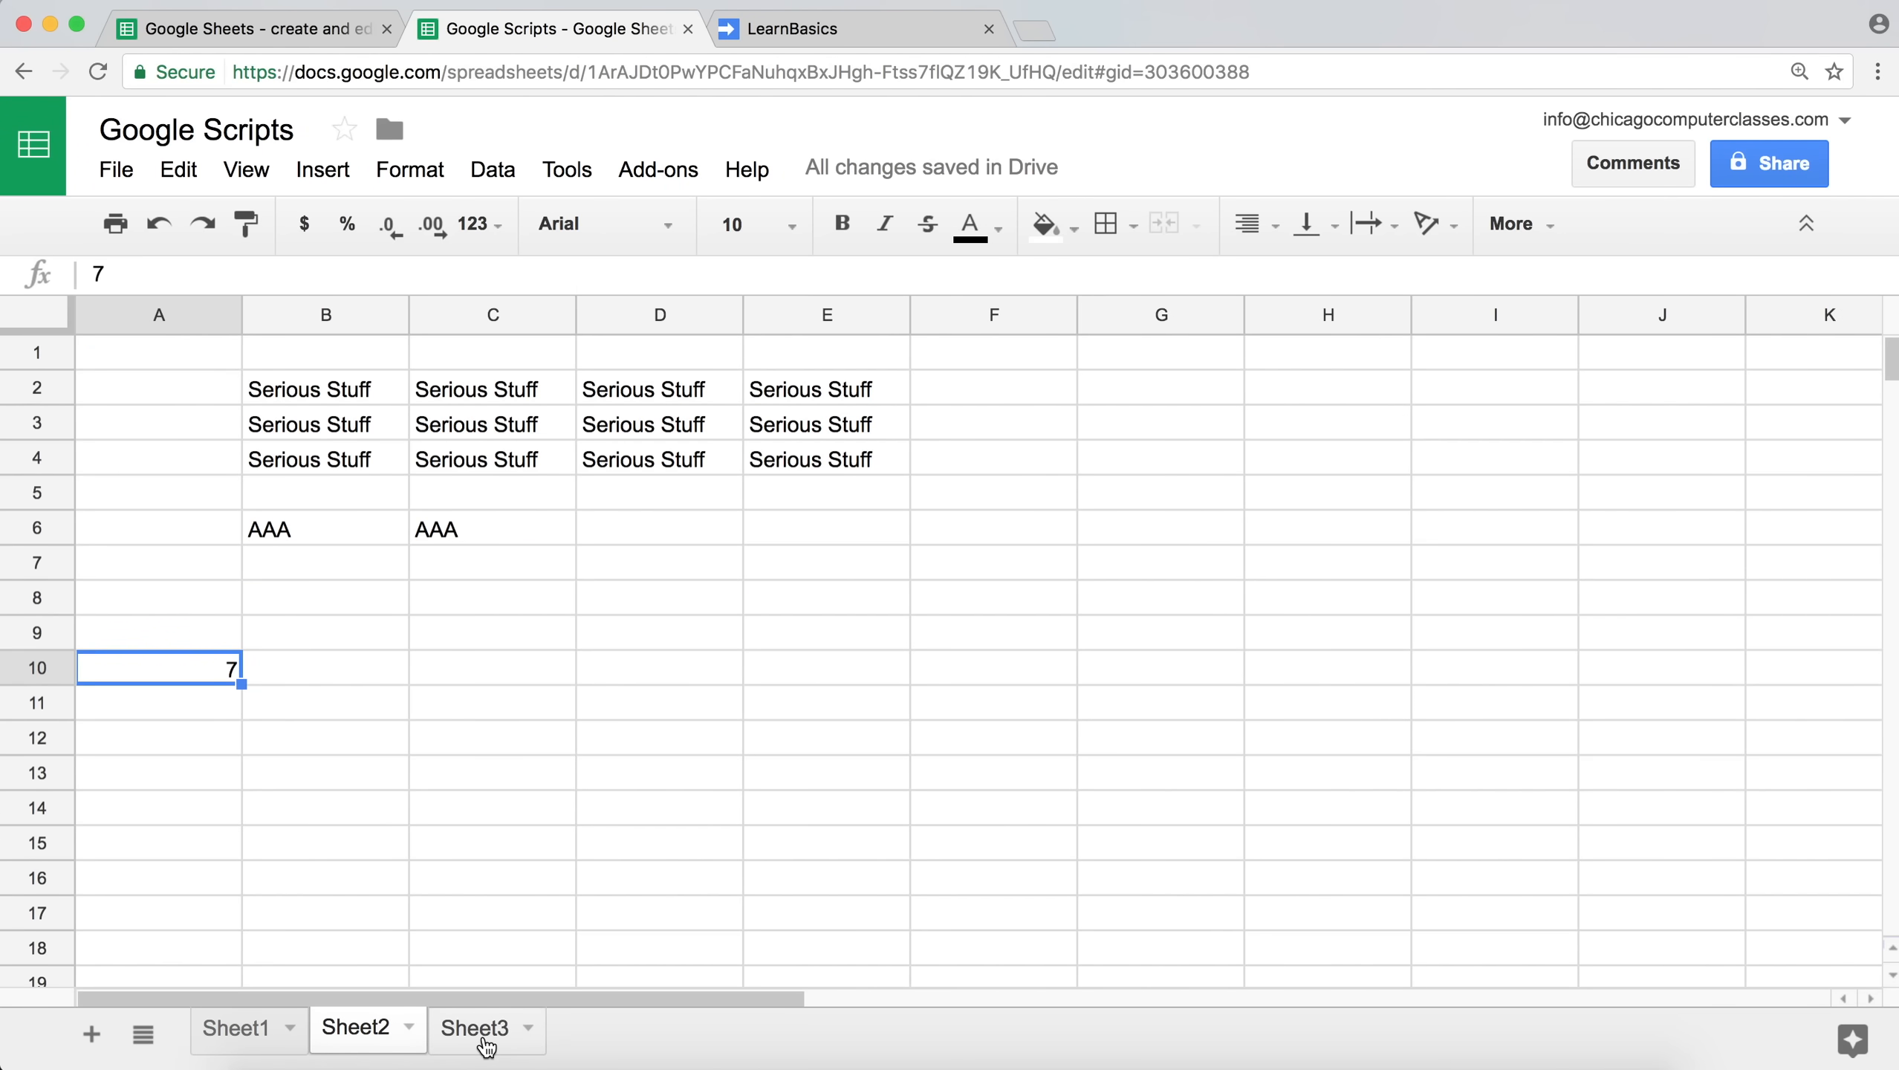
mouse_move(266, 1004)
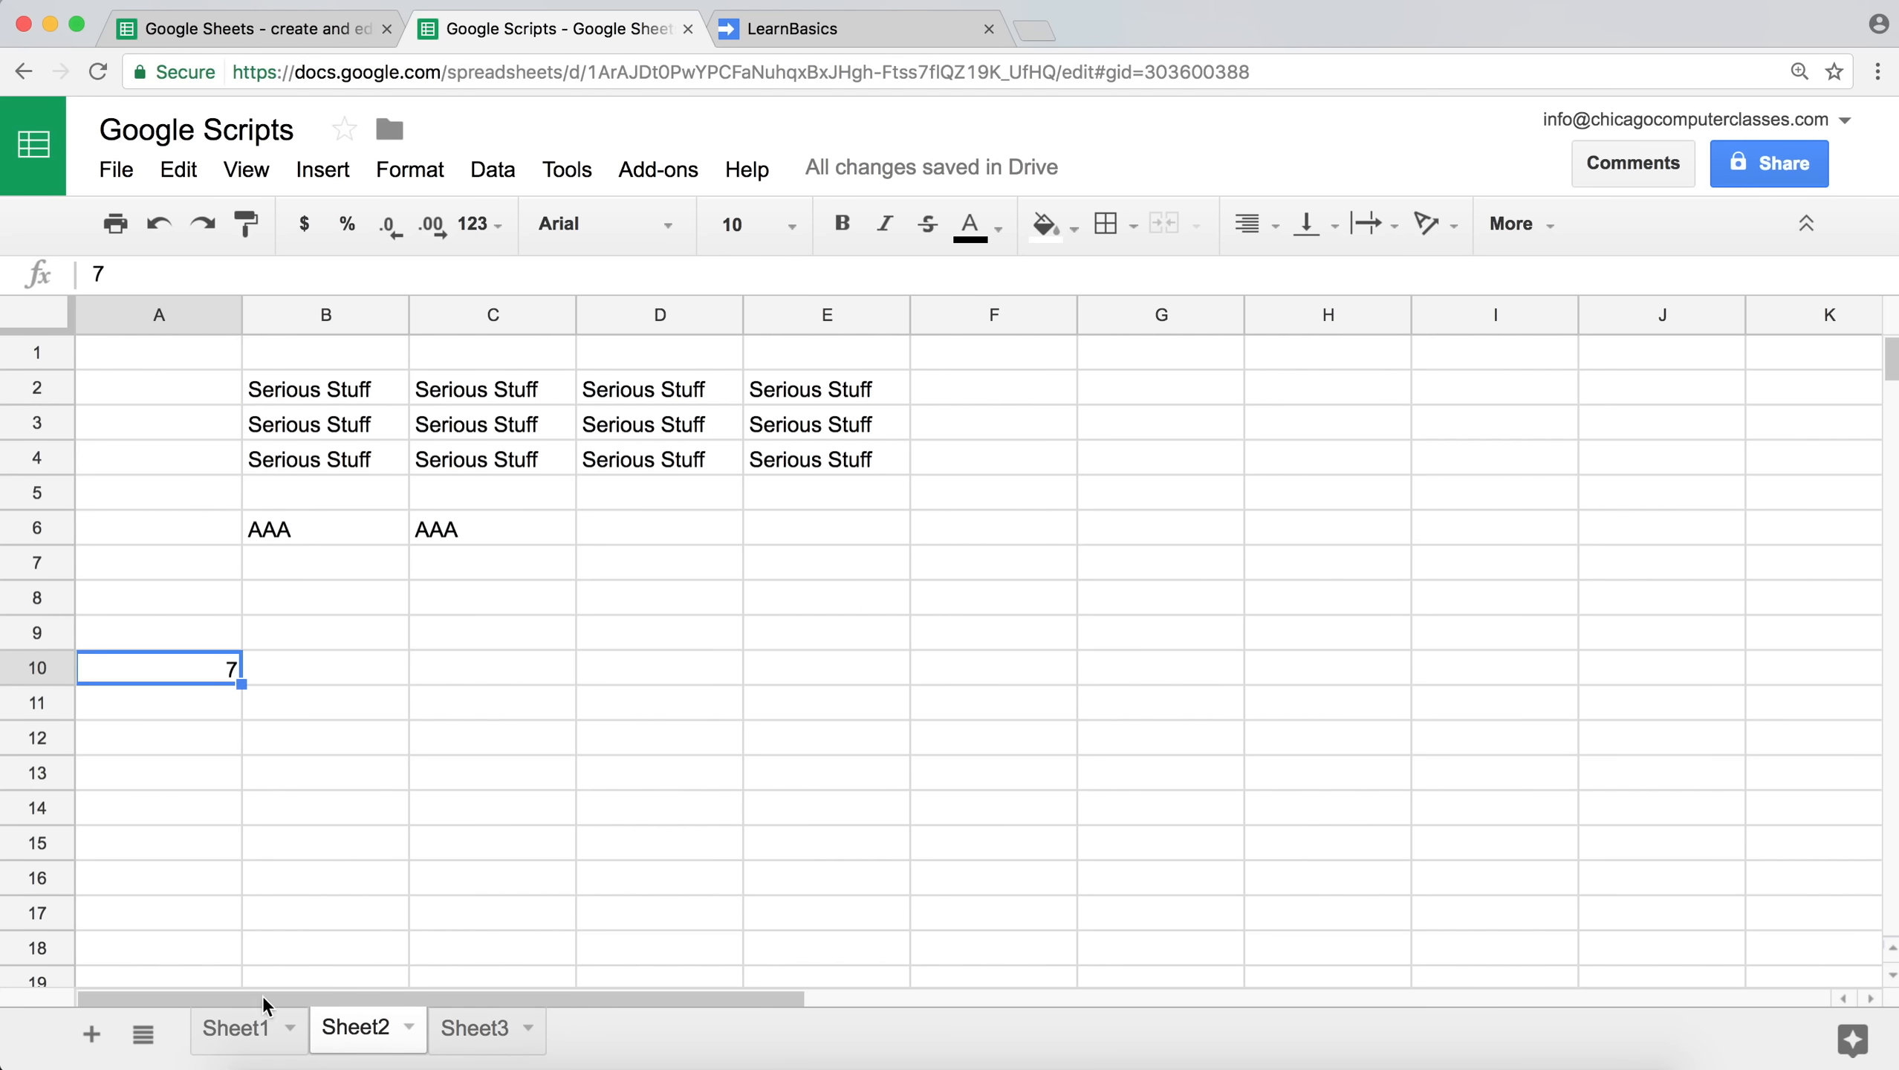
click(476, 1027)
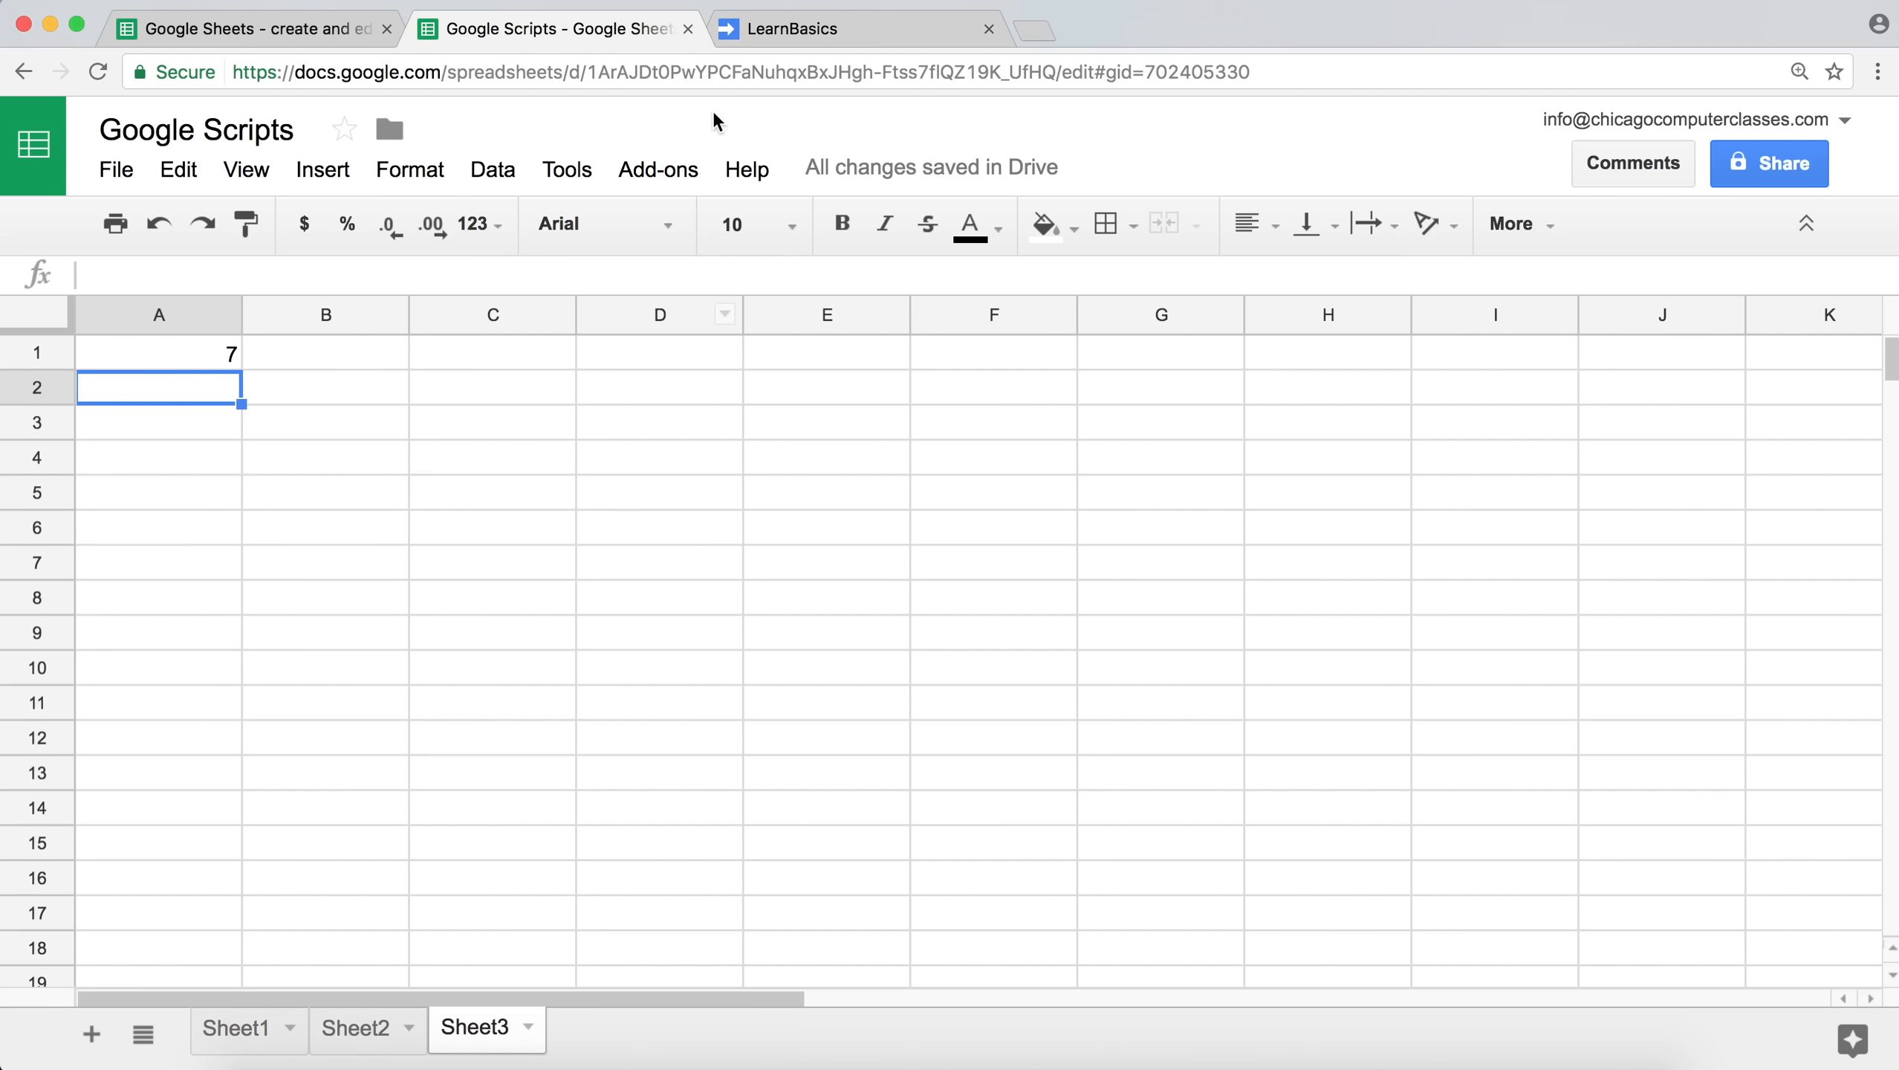
click(794, 28)
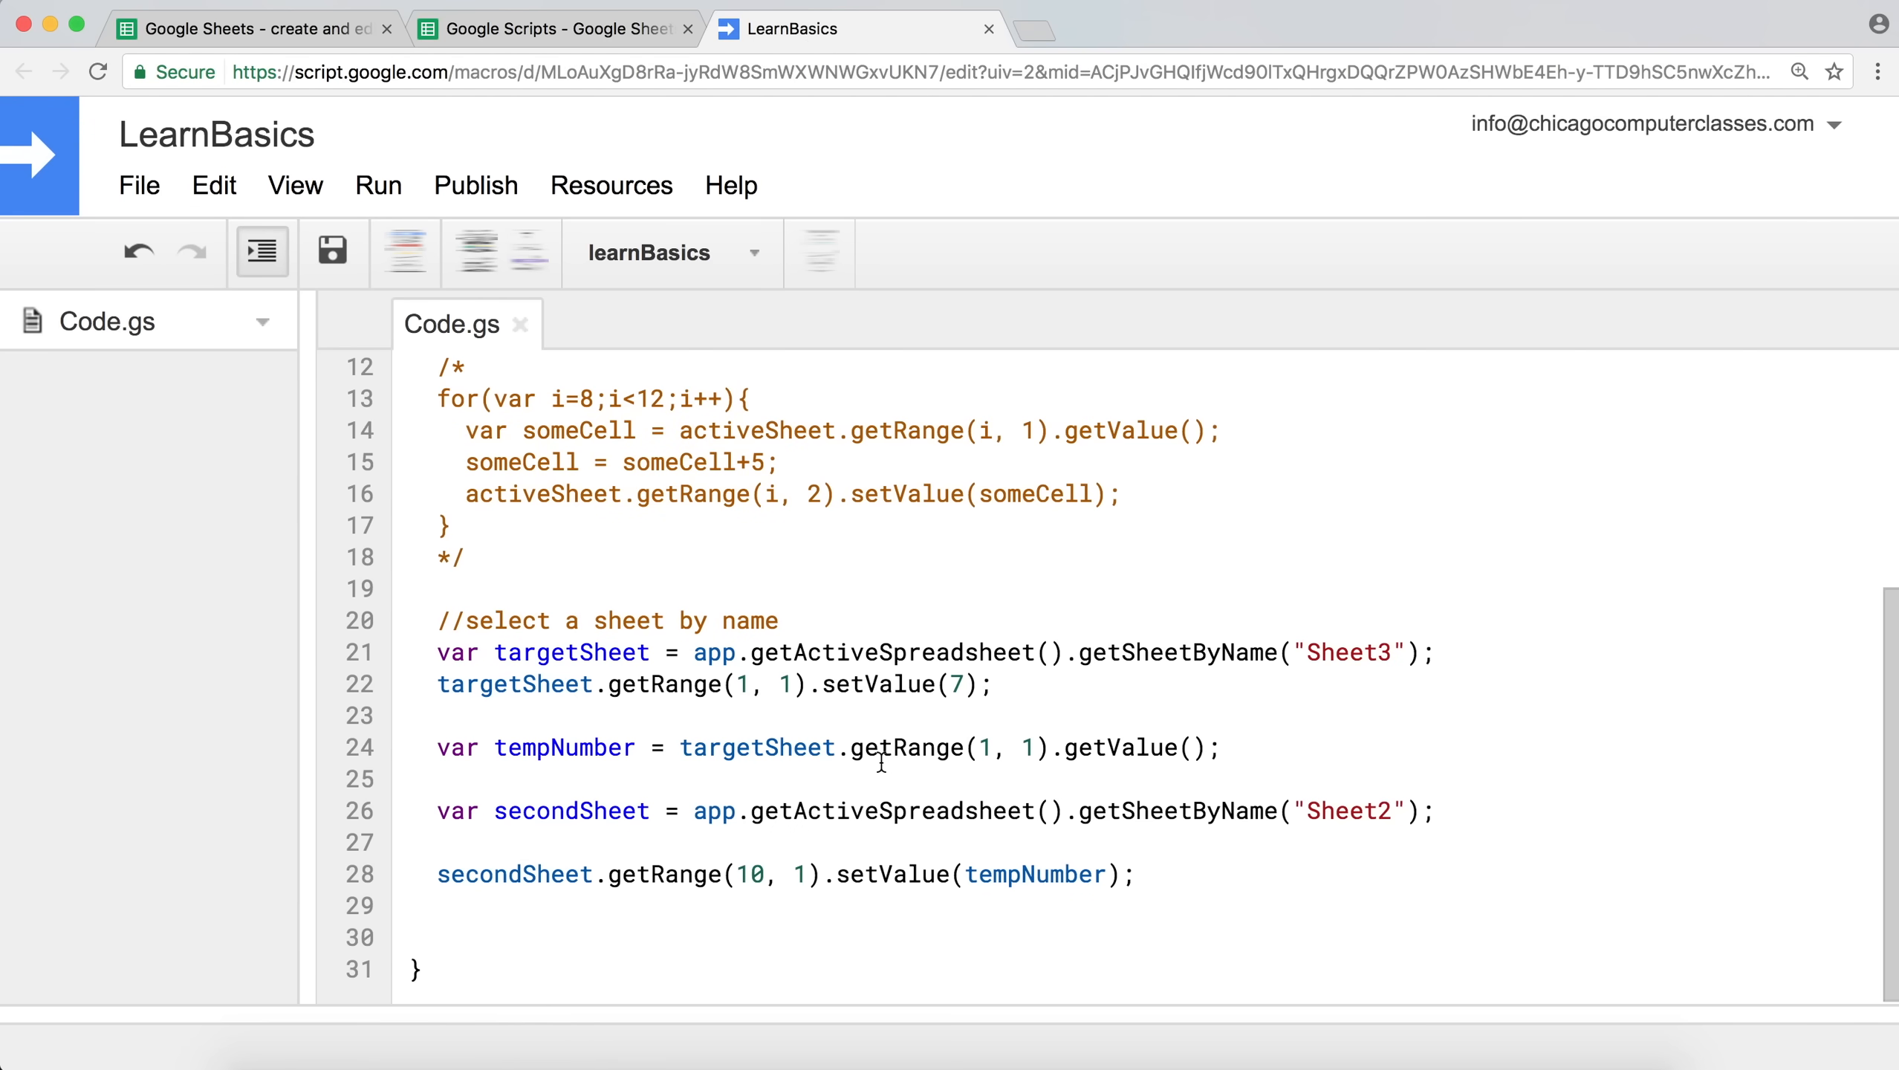
Scroll the Code.gs editor to review the setValue(7) line.
scroll(up, 3)
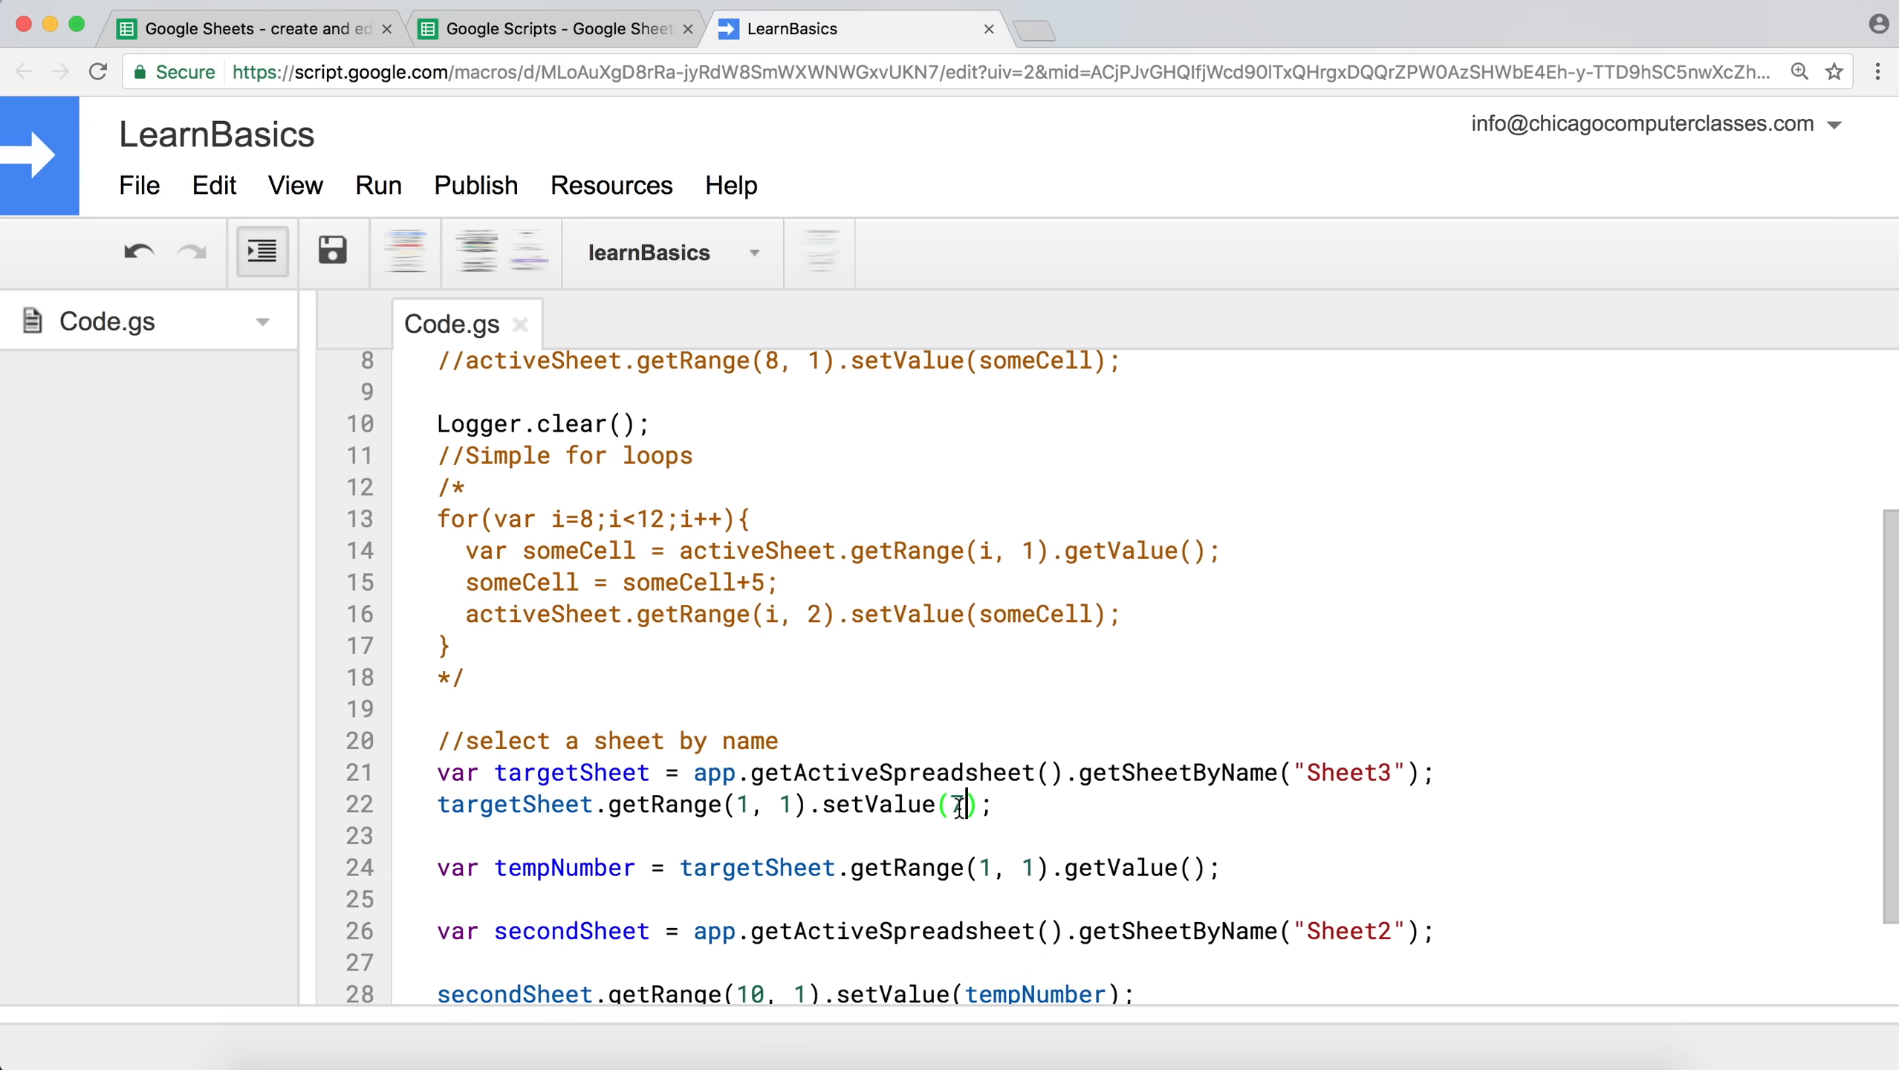
scroll(down, 3)
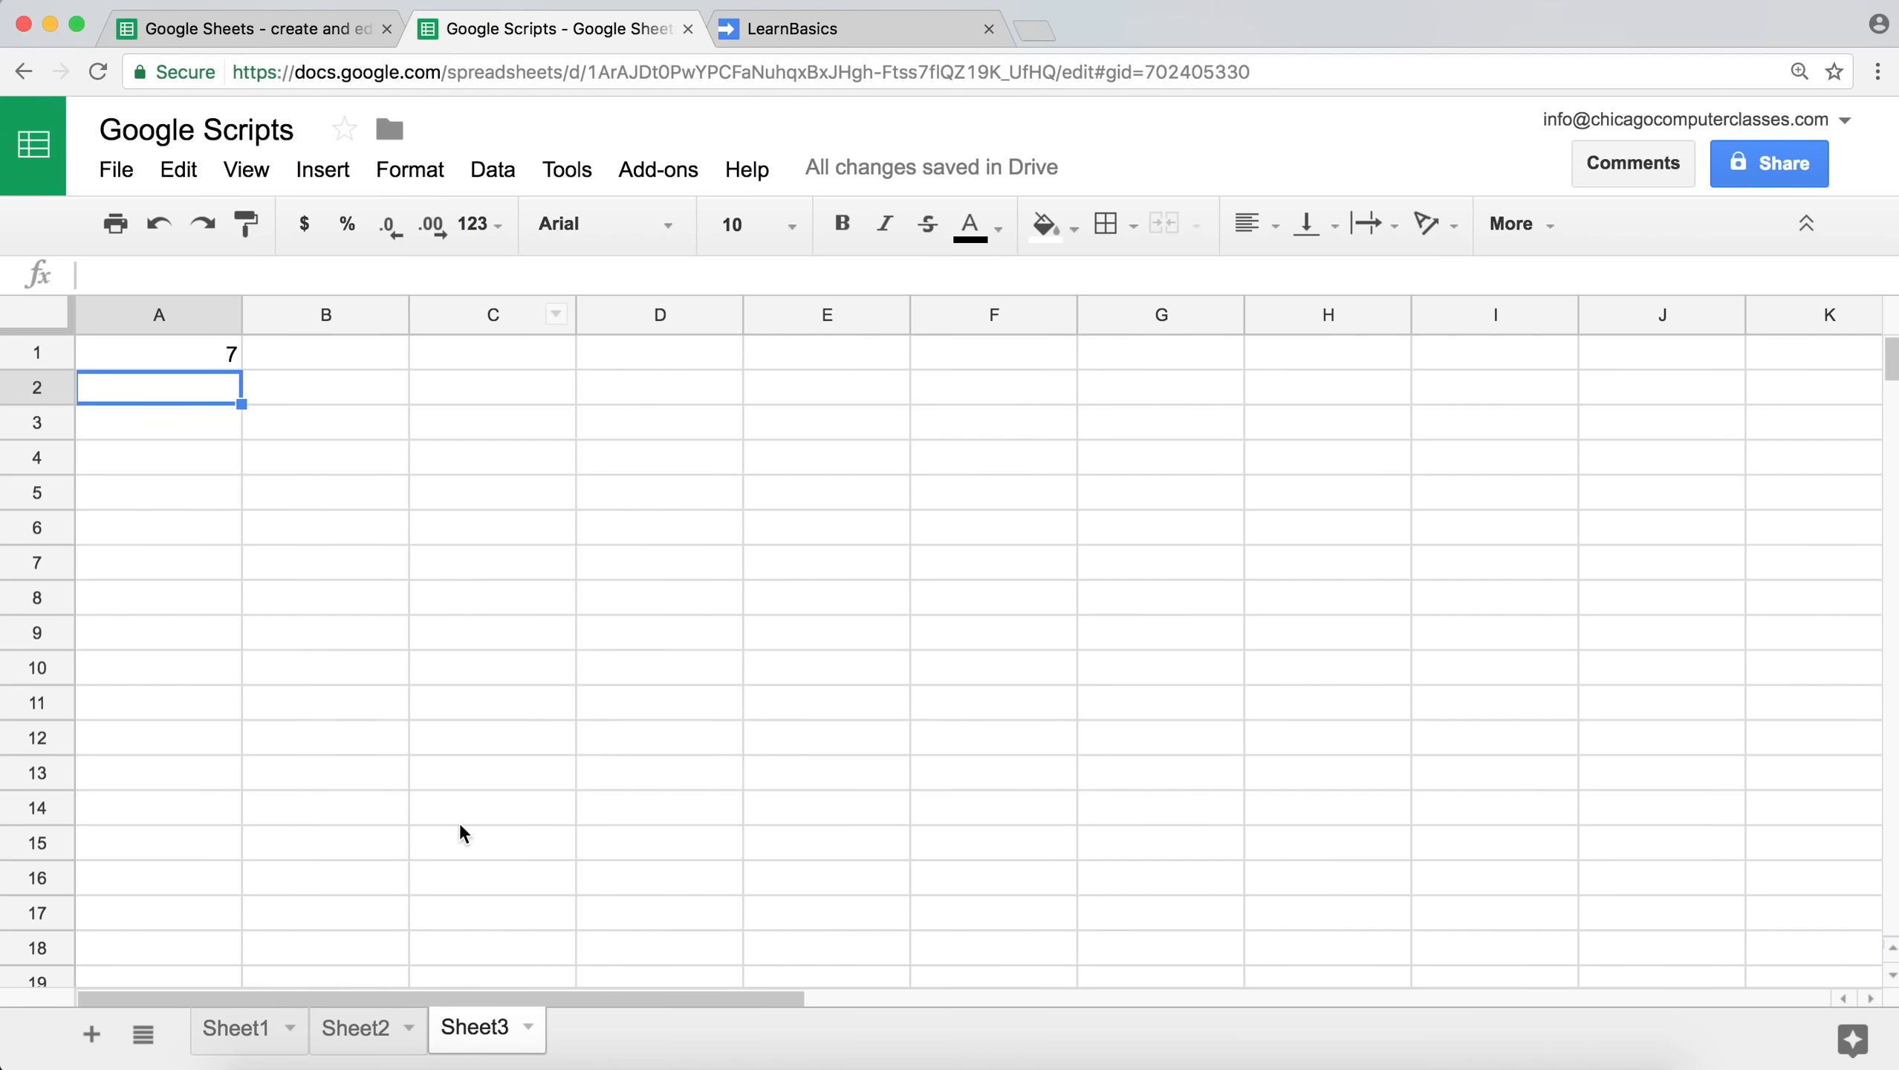
Enter the text 'Some Number' into Sheet3 cell A1 in place of the 7.
click(157, 353)
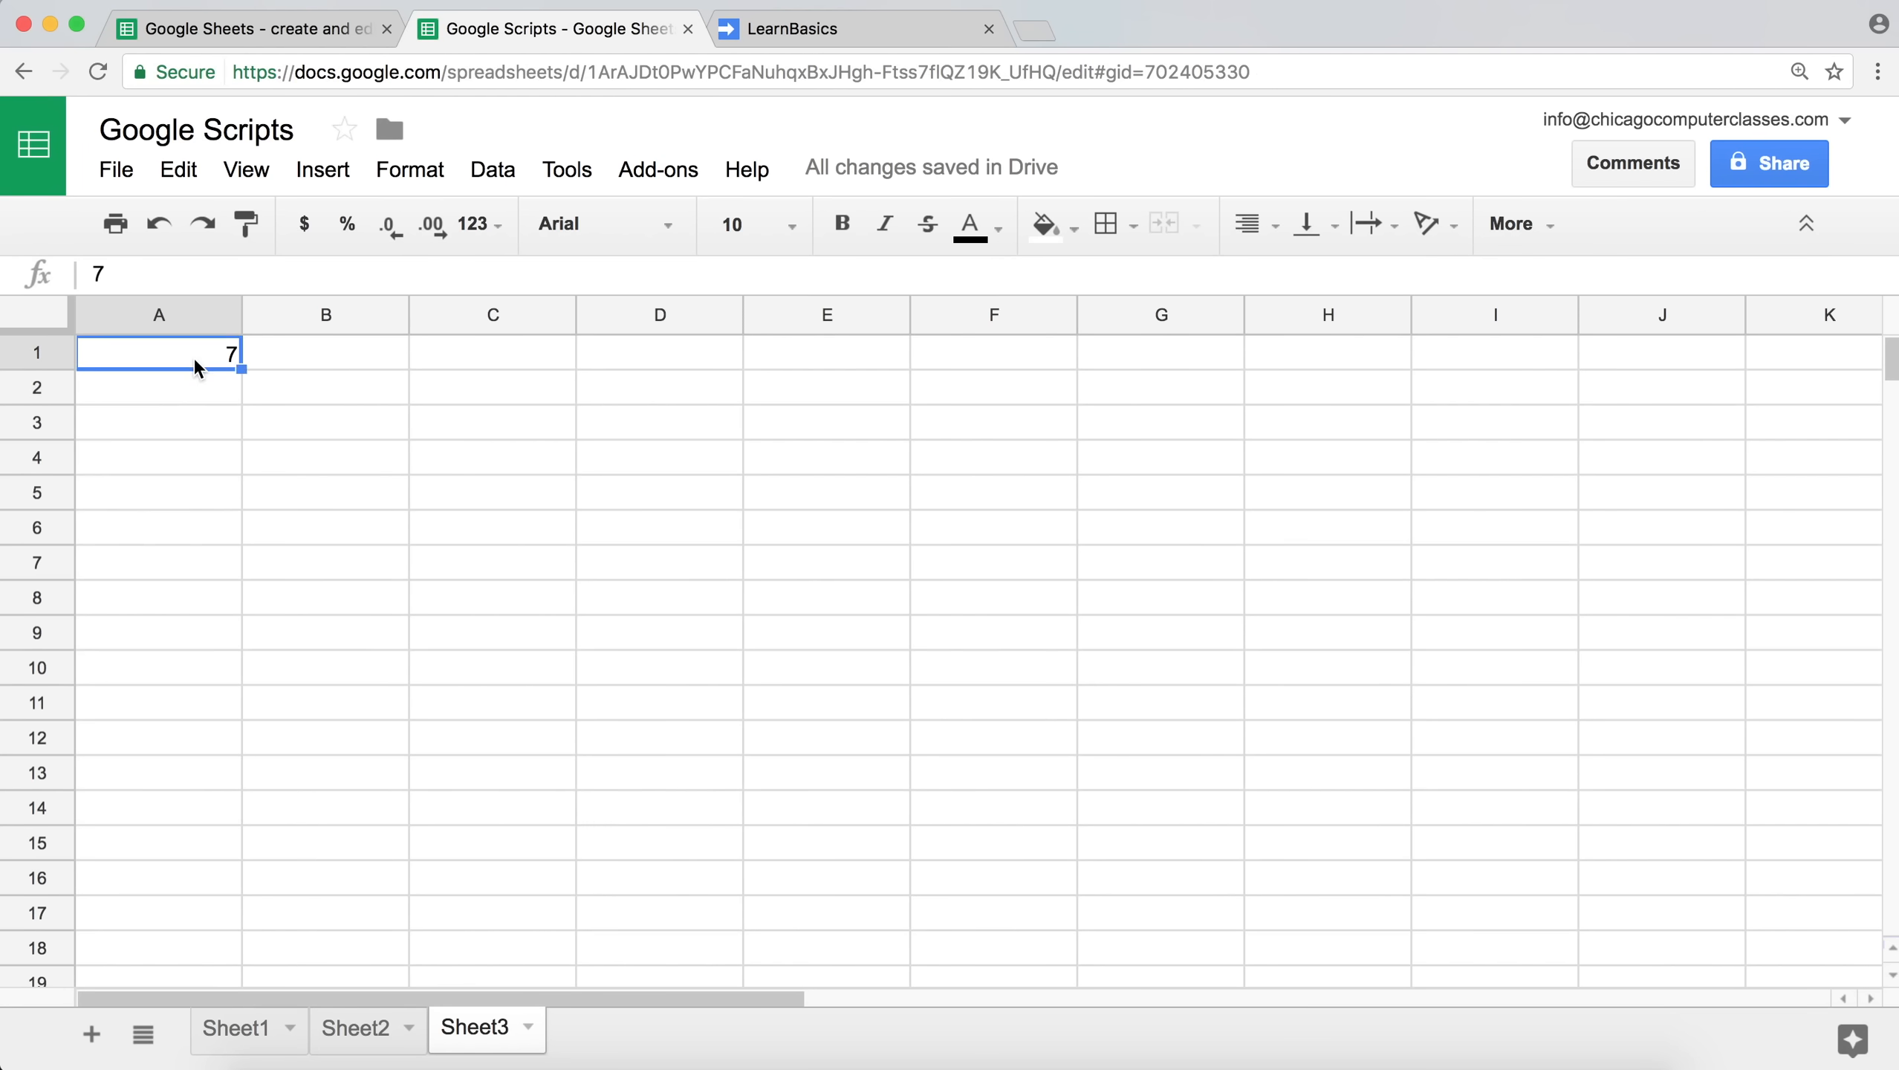
text(S)
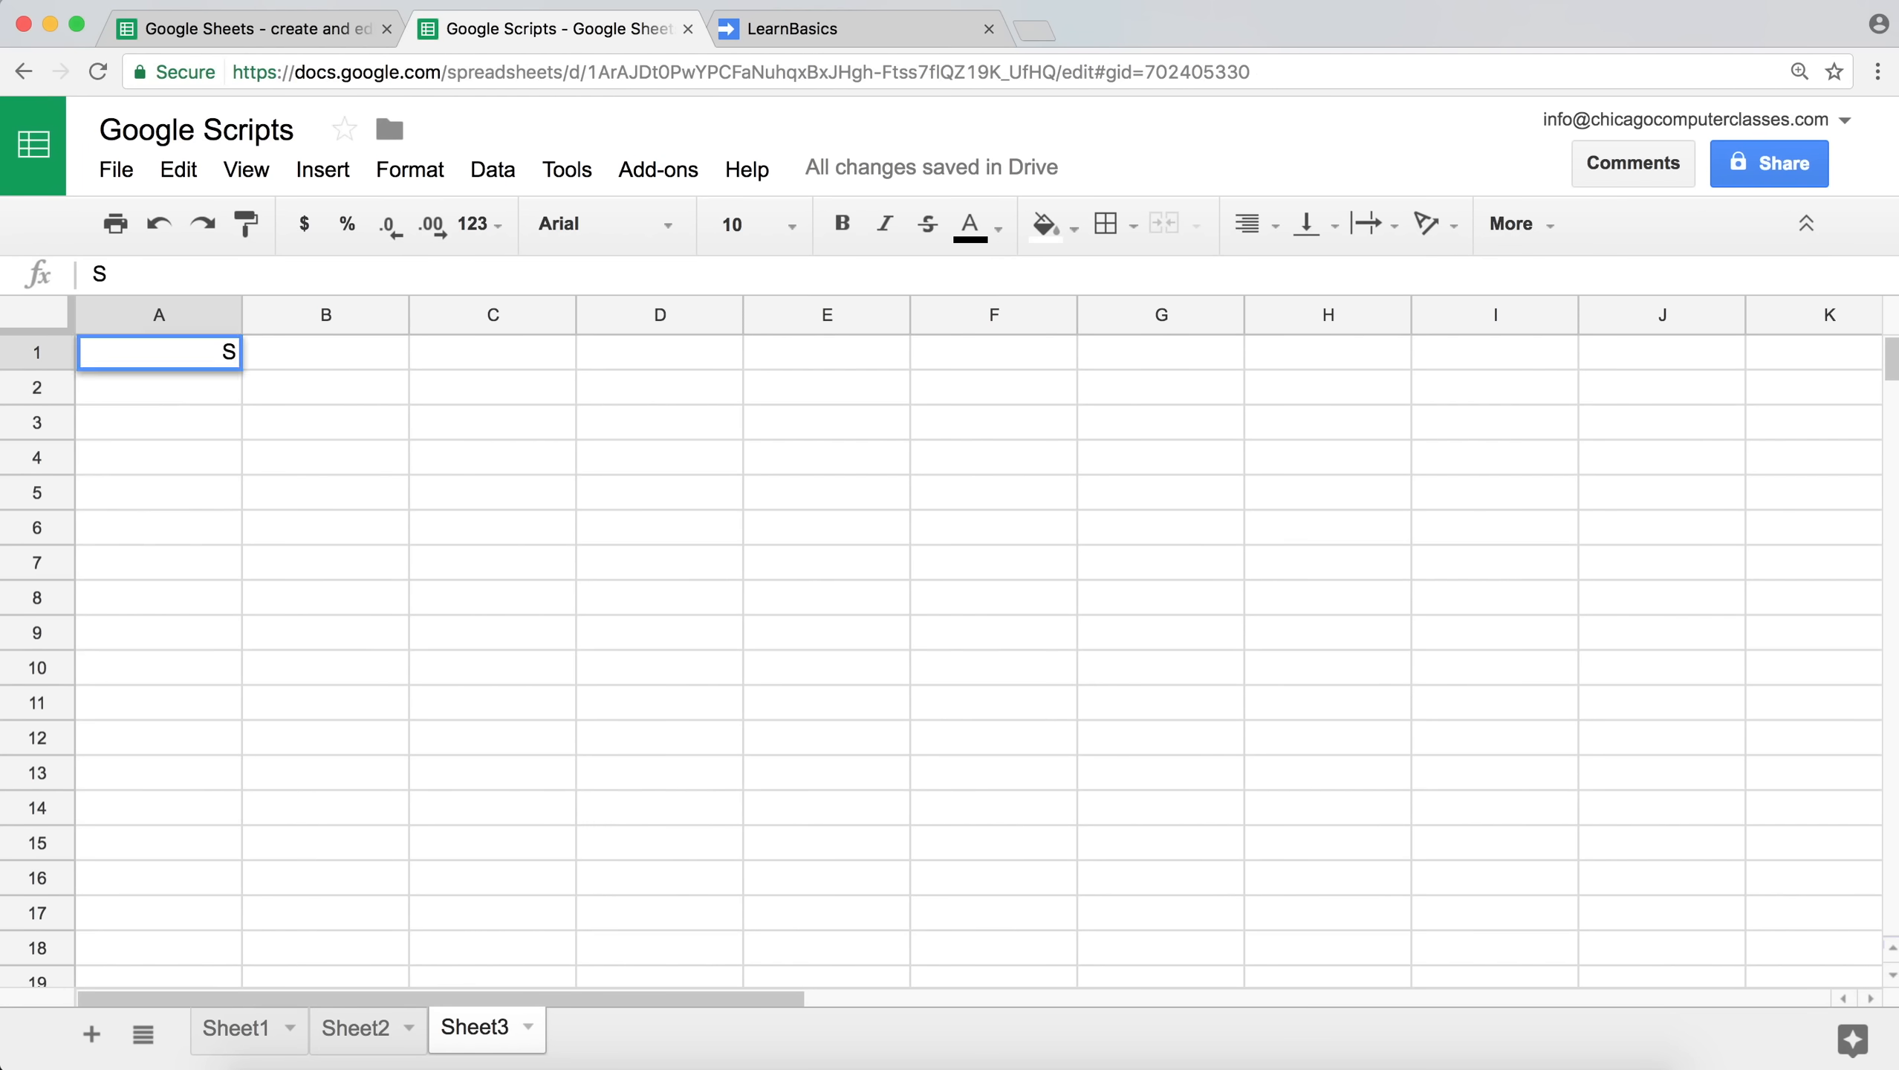
text(ome Number)
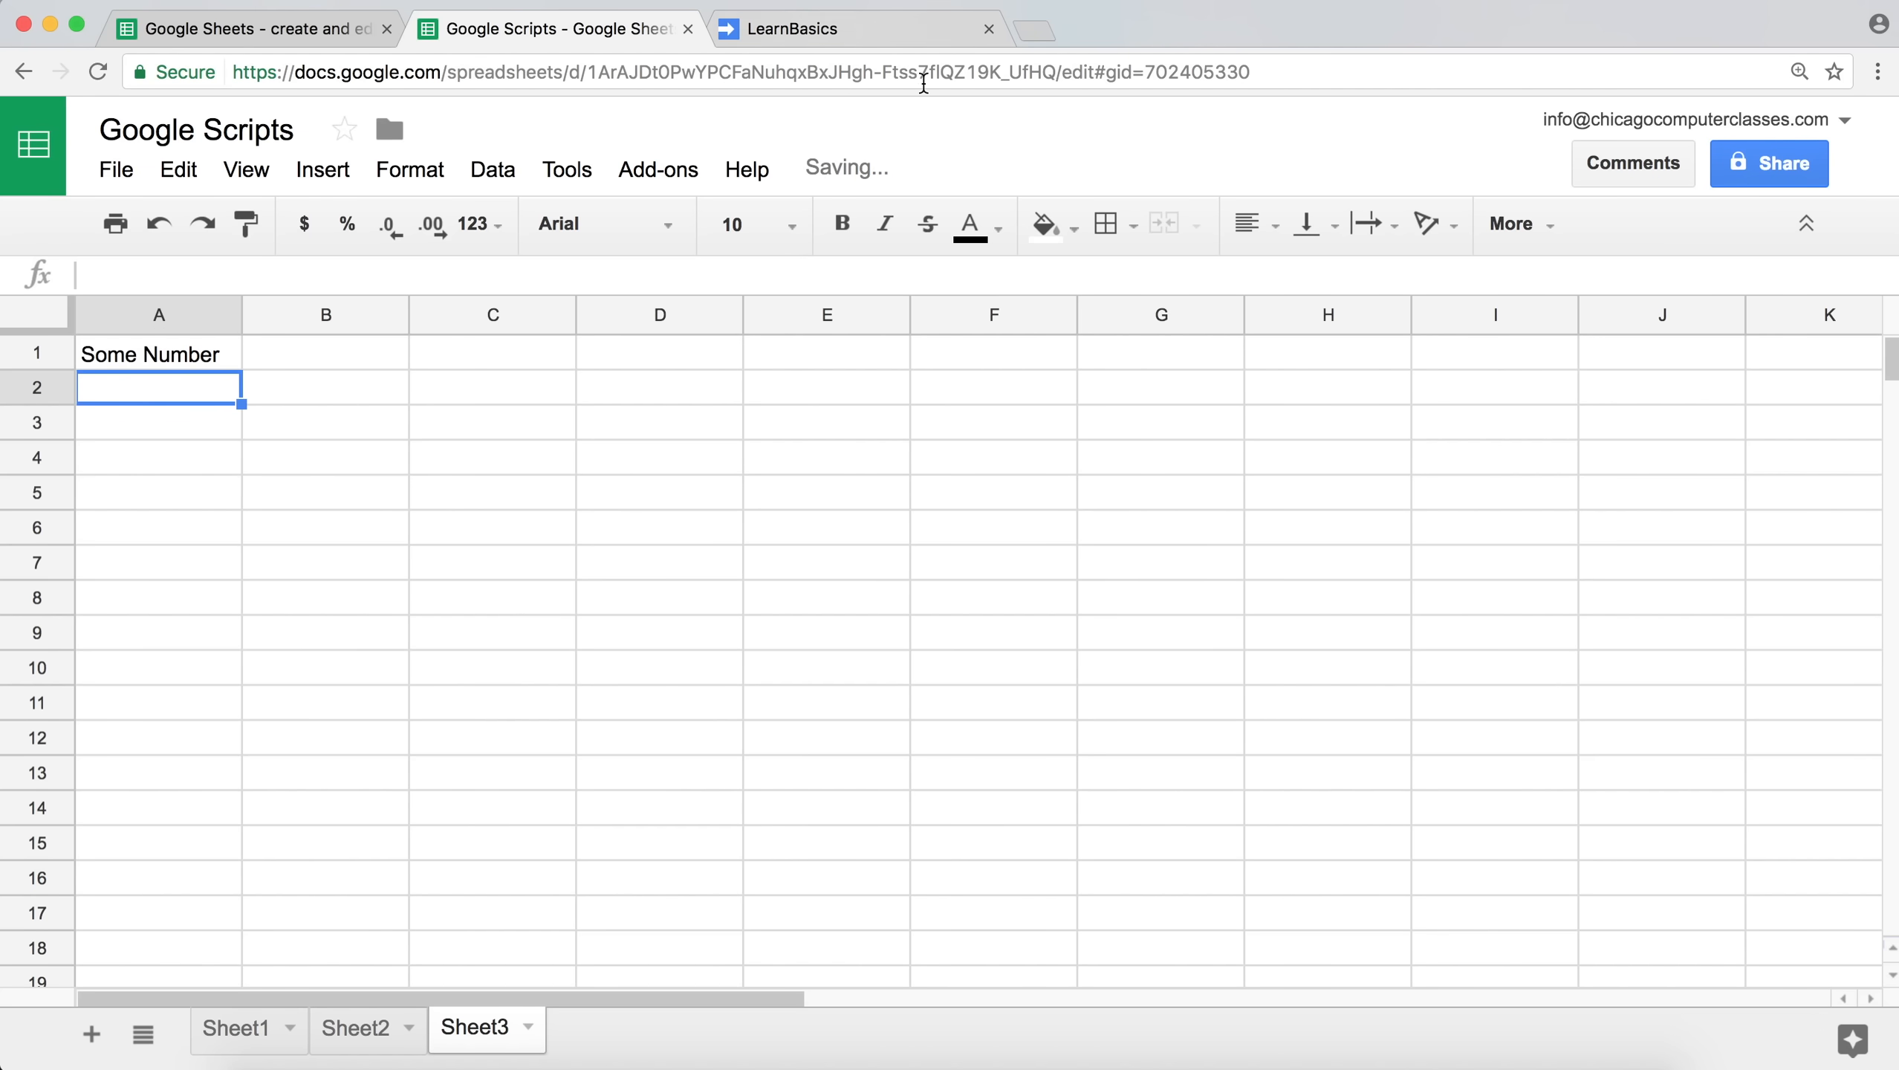
click(794, 28)
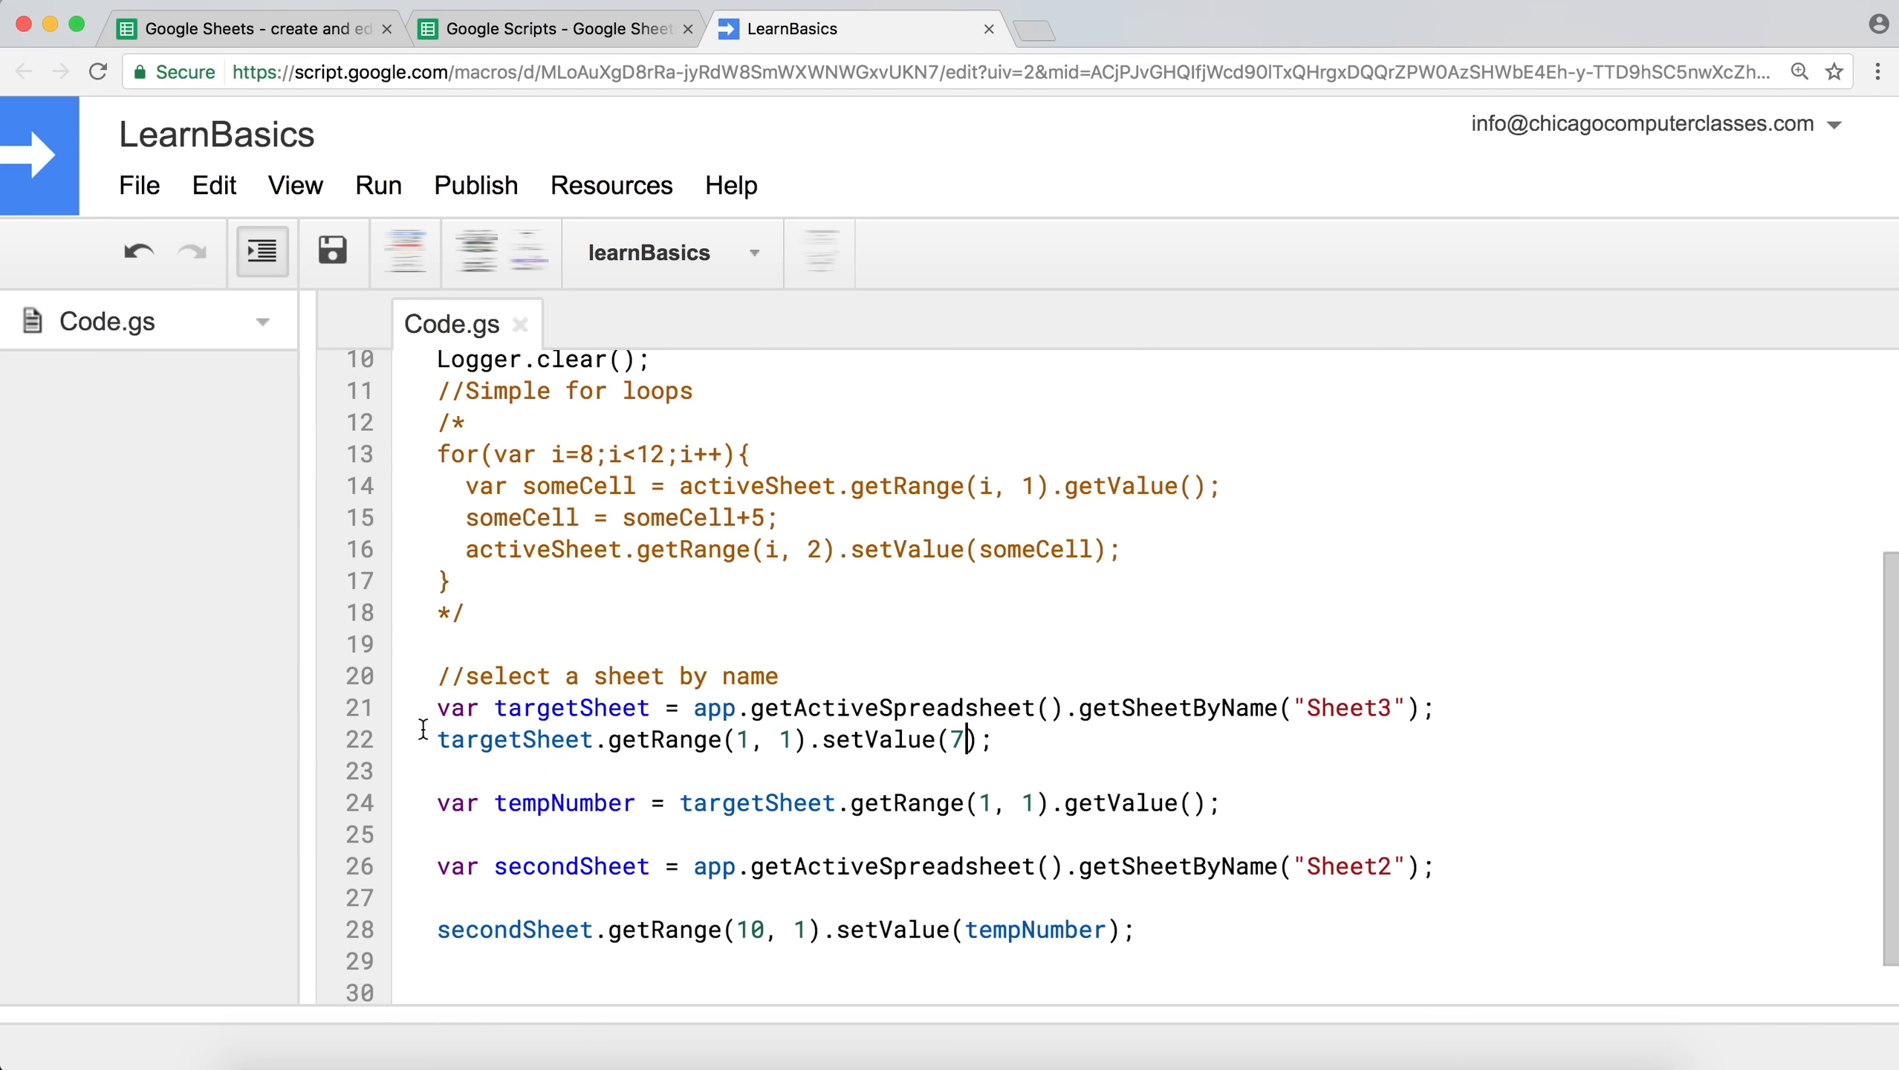
Comment out the setValue(7) line with // and save the script.
text(//)
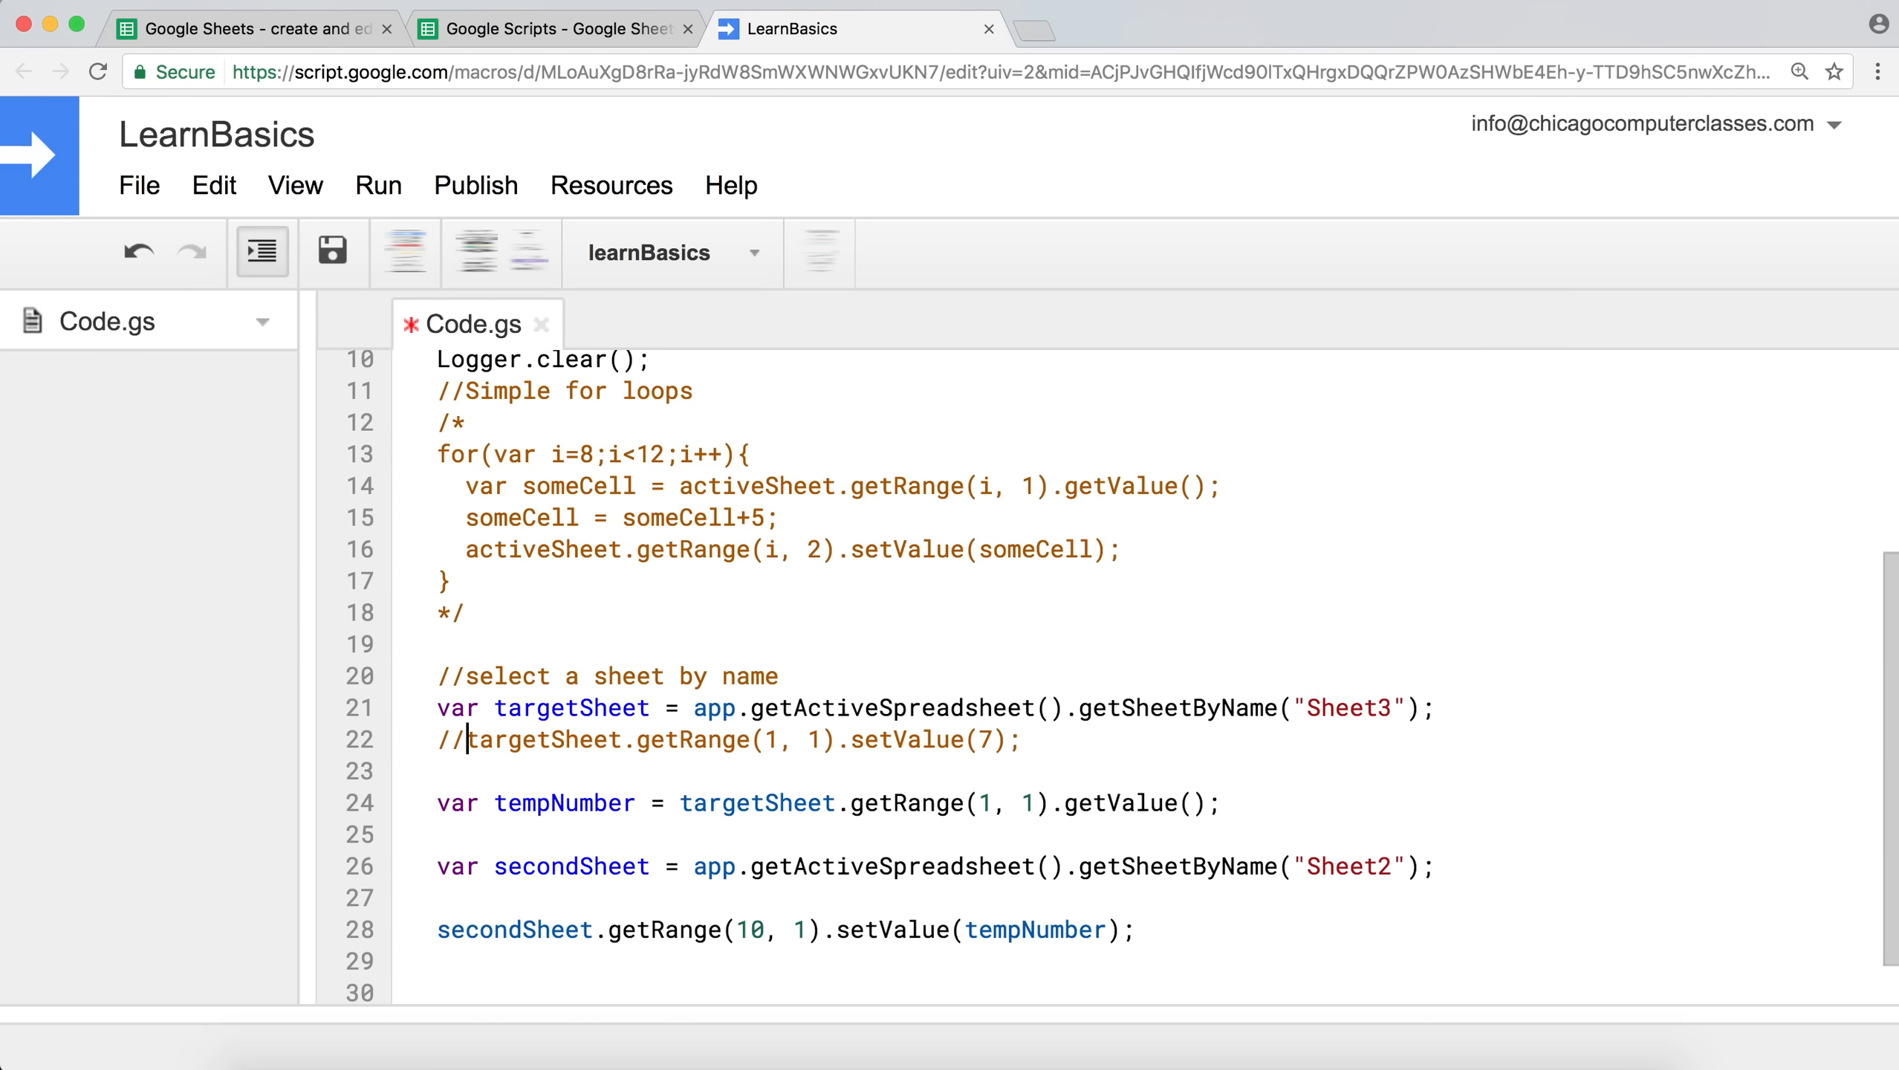
click(442, 769)
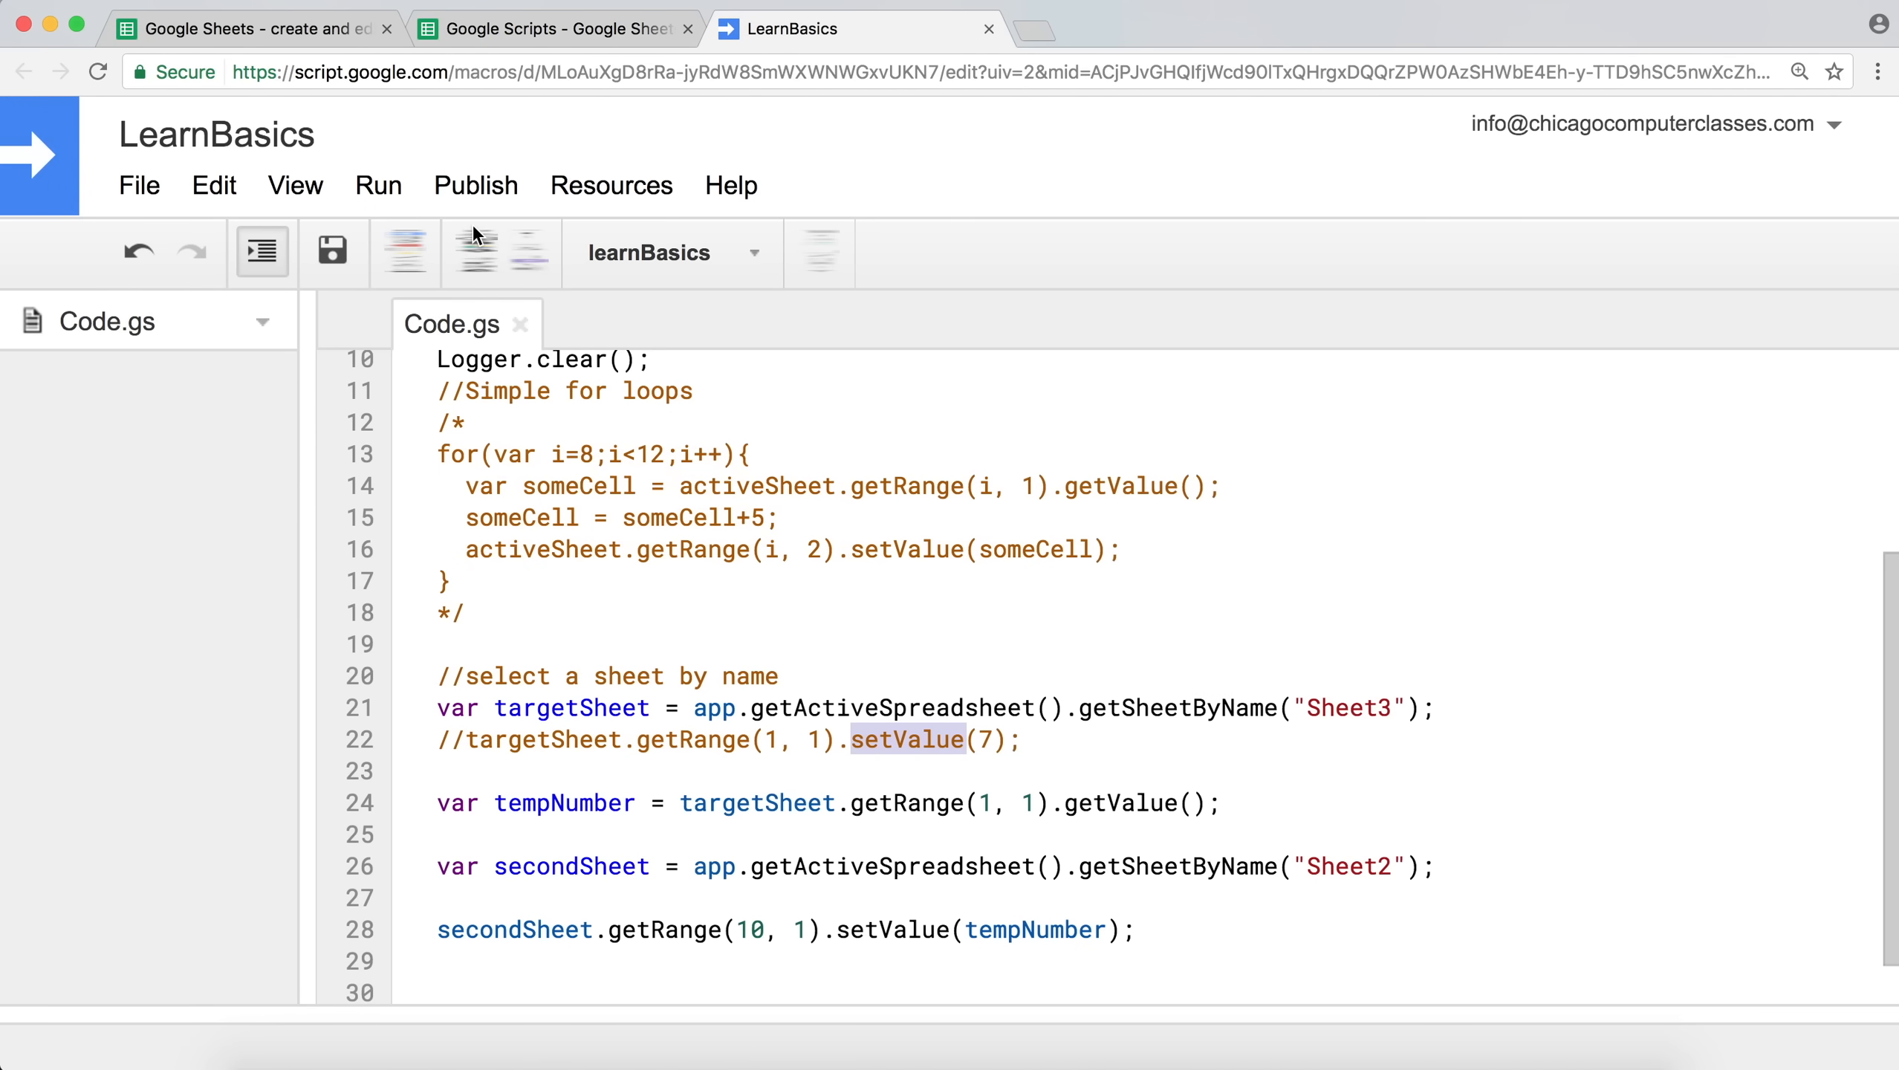
mouse_move(647, 591)
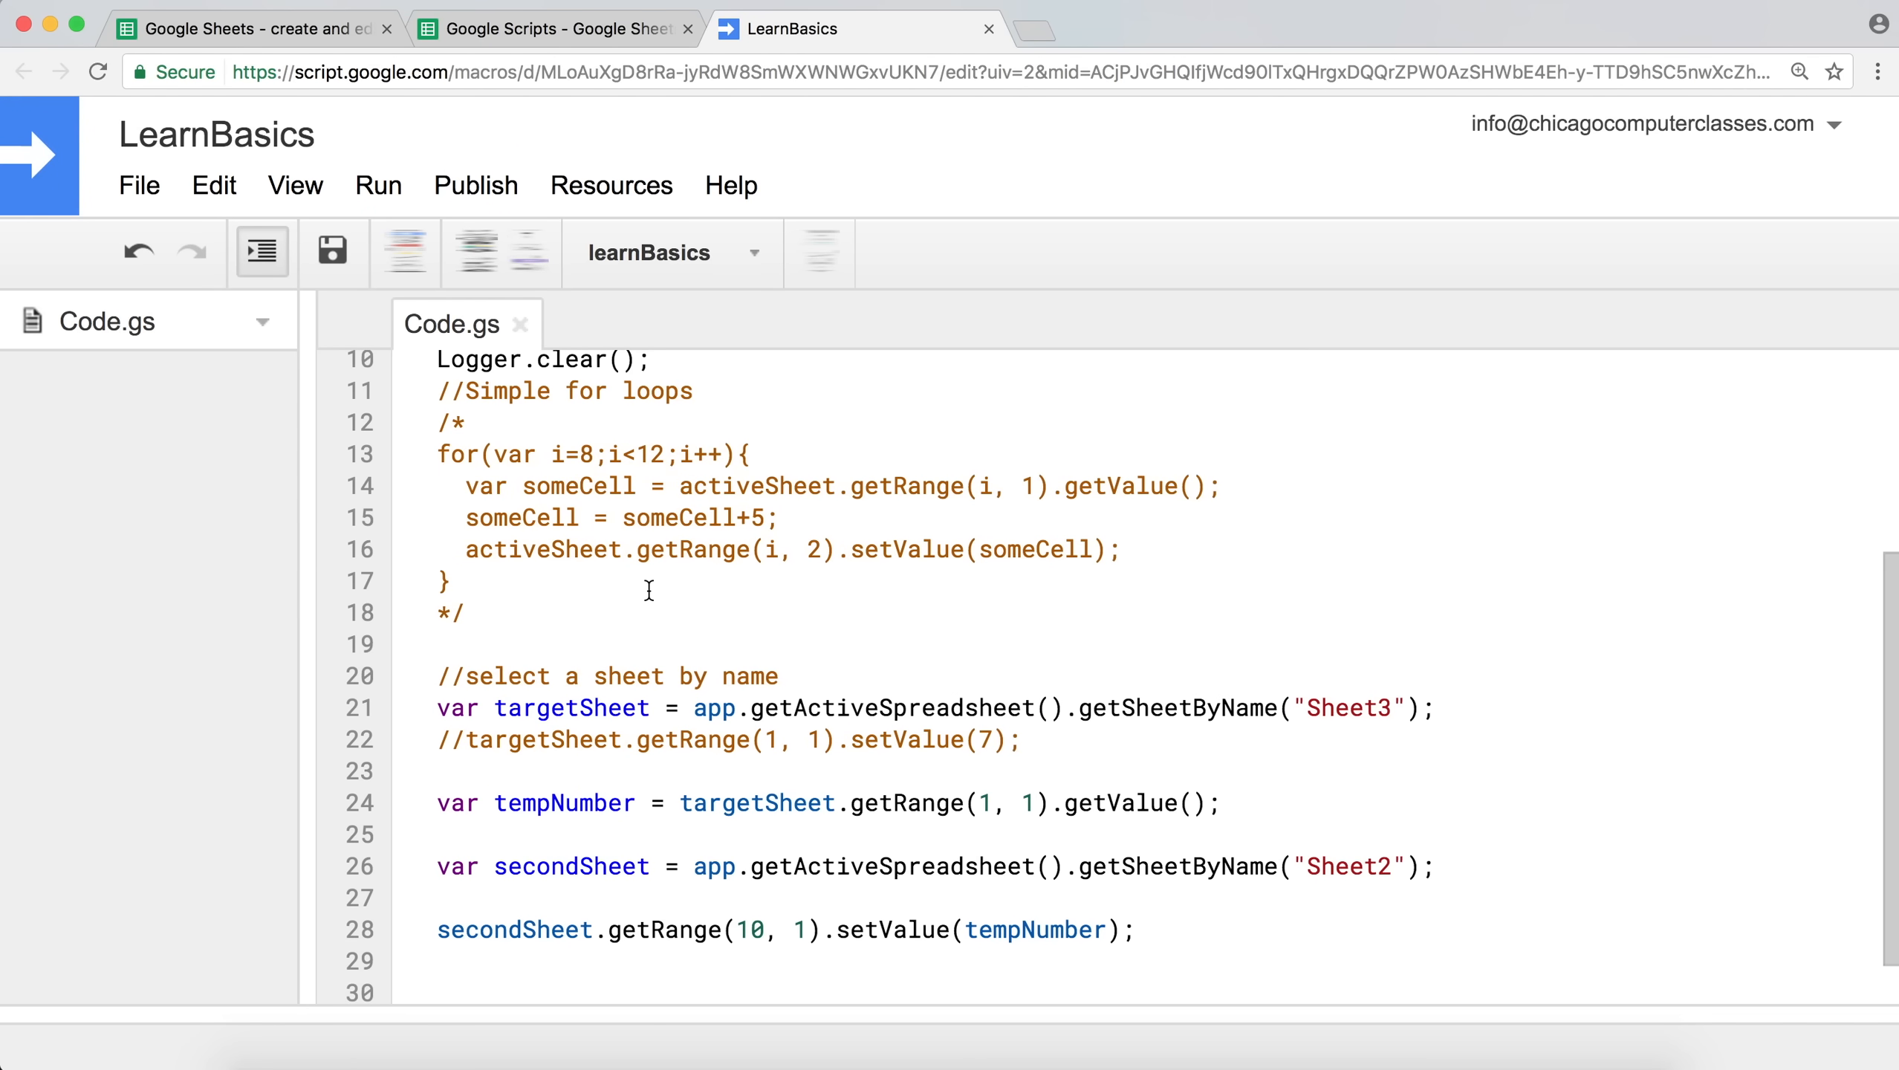
scroll(up, 3)
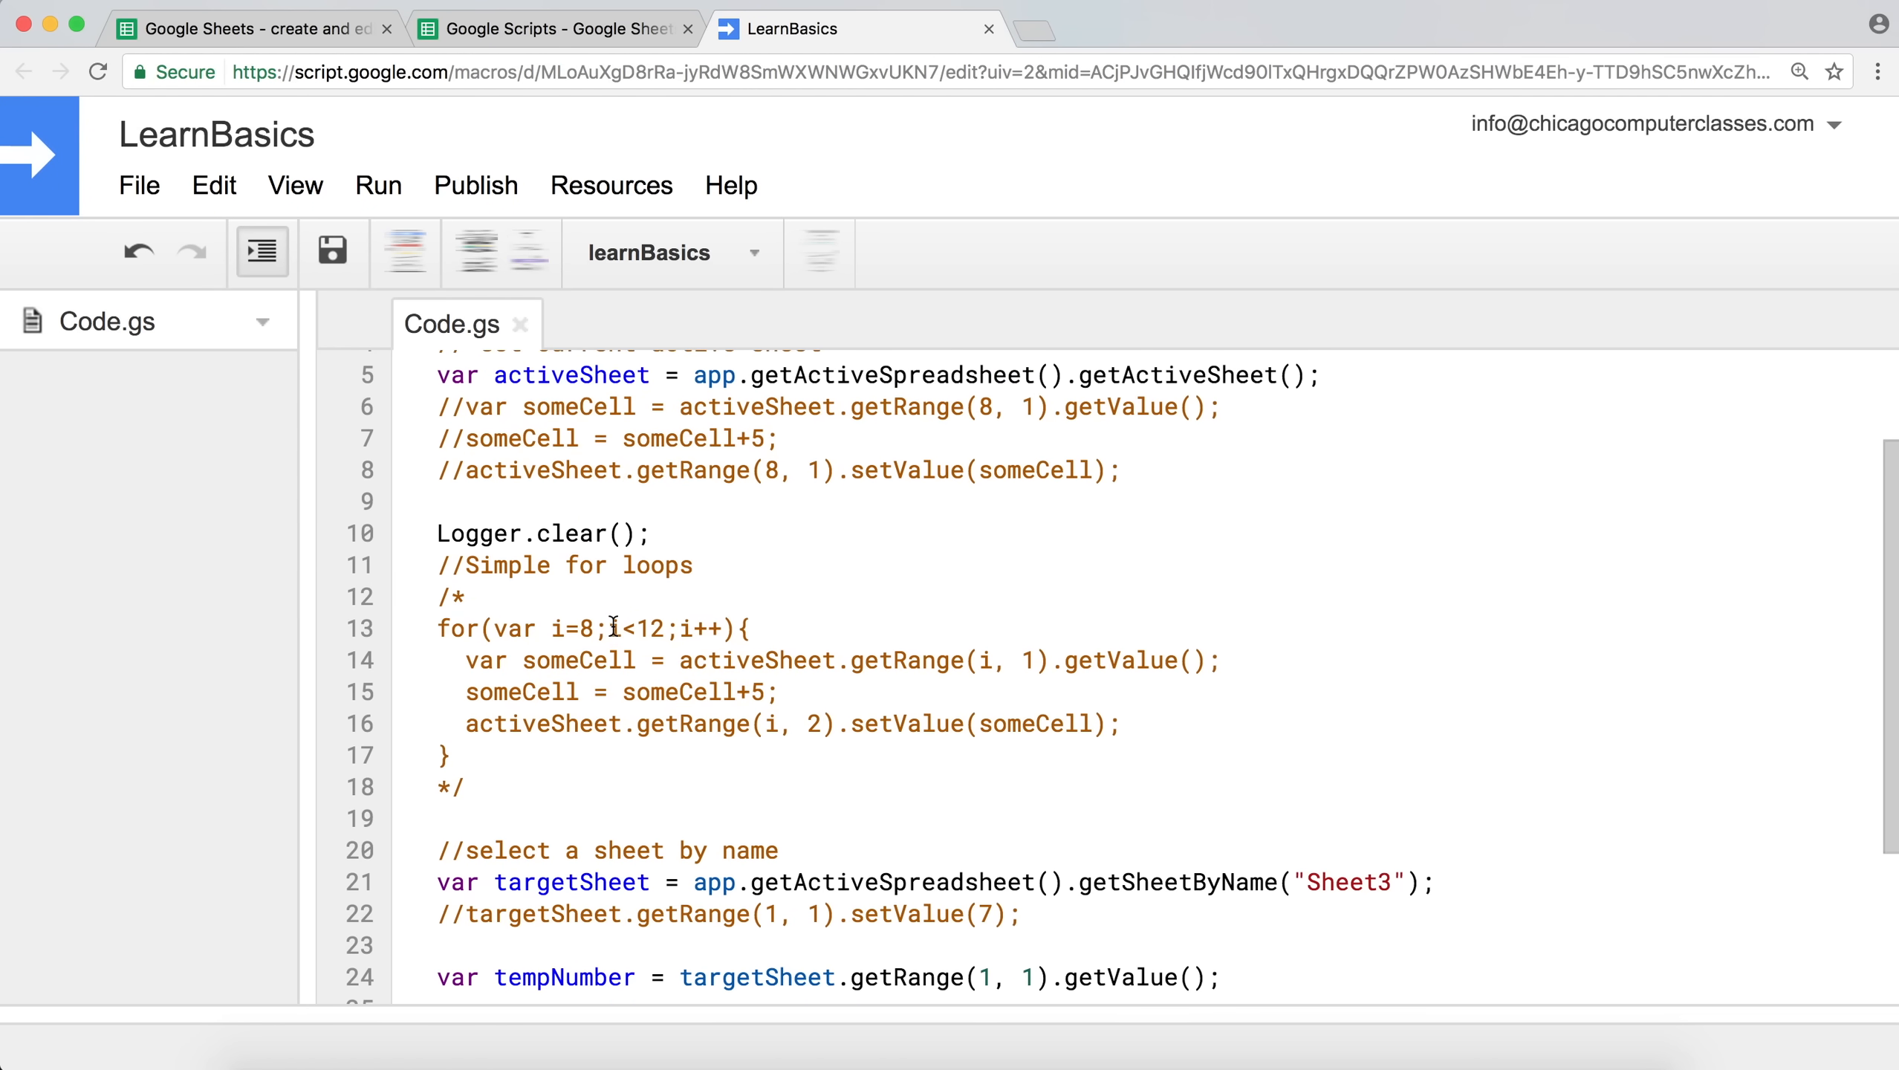
scroll(down, 3)
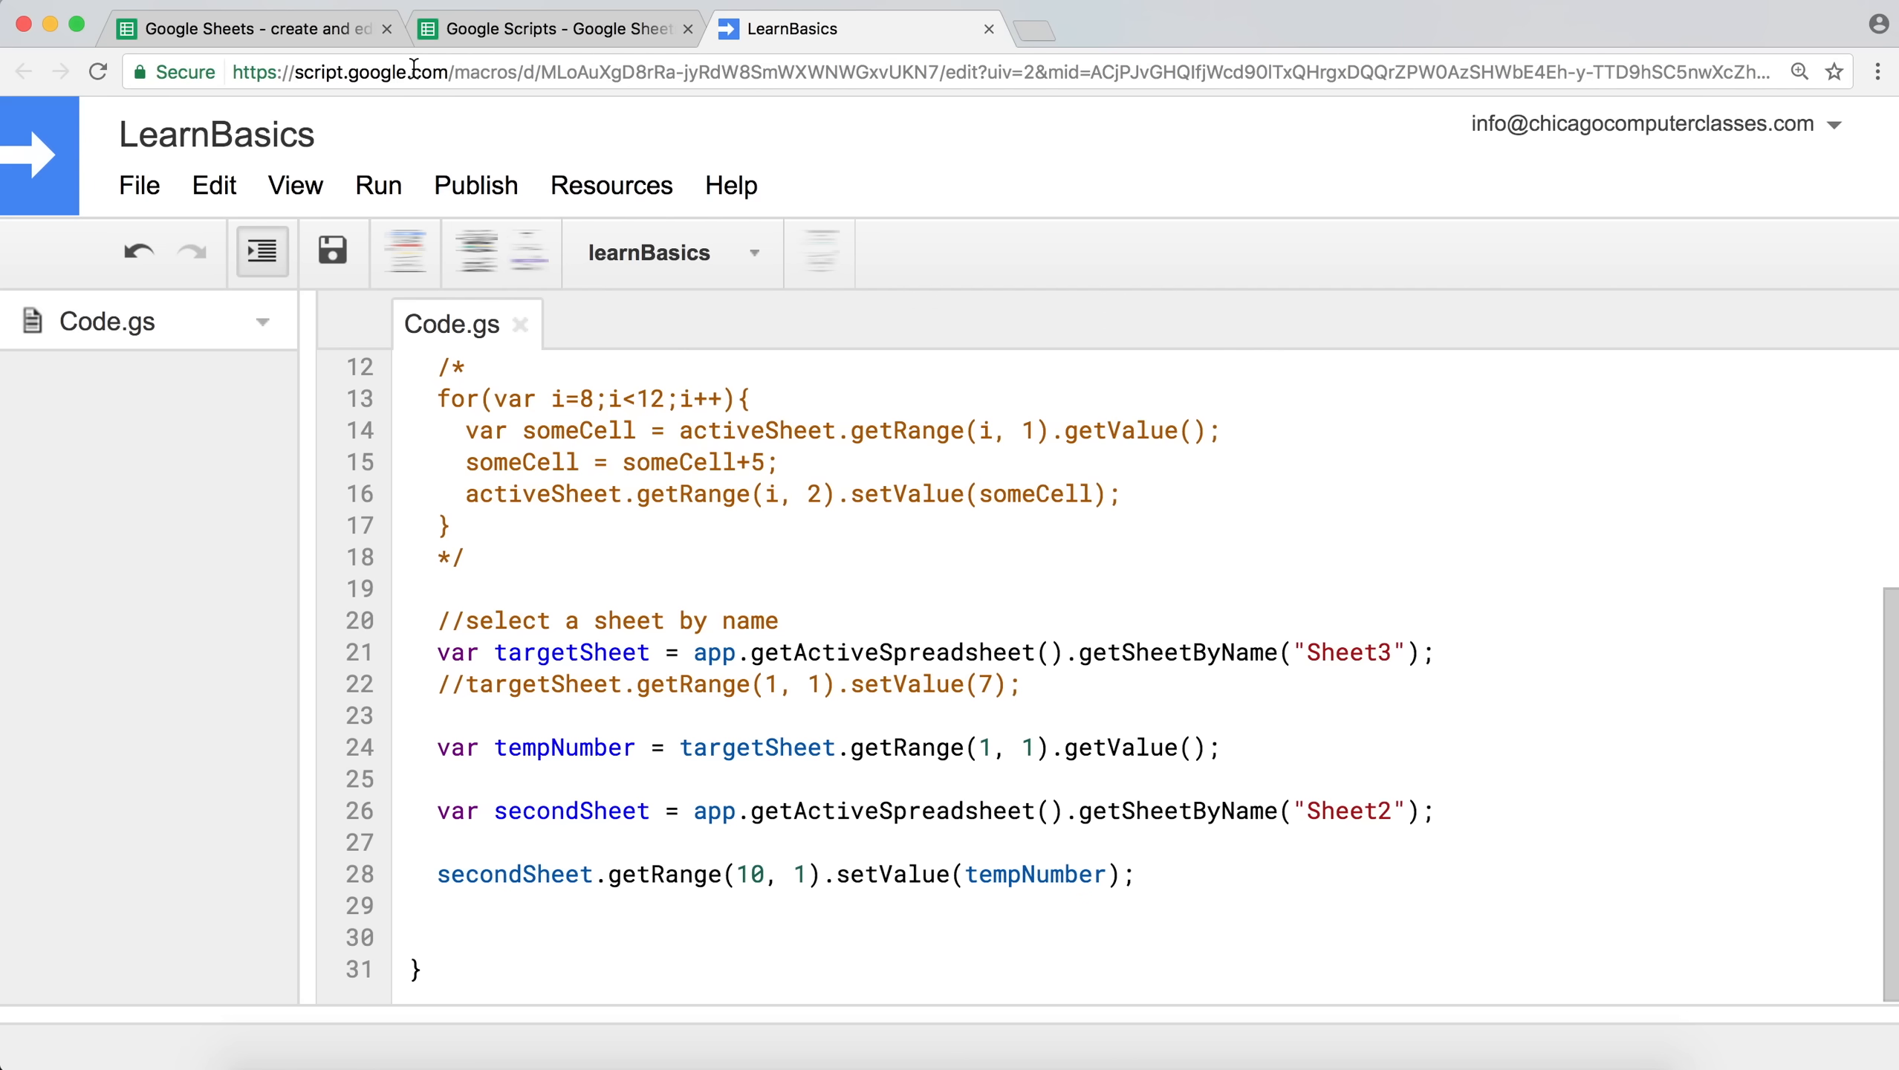
Run the learnBasics function and return to the spreadsheet.
click(378, 186)
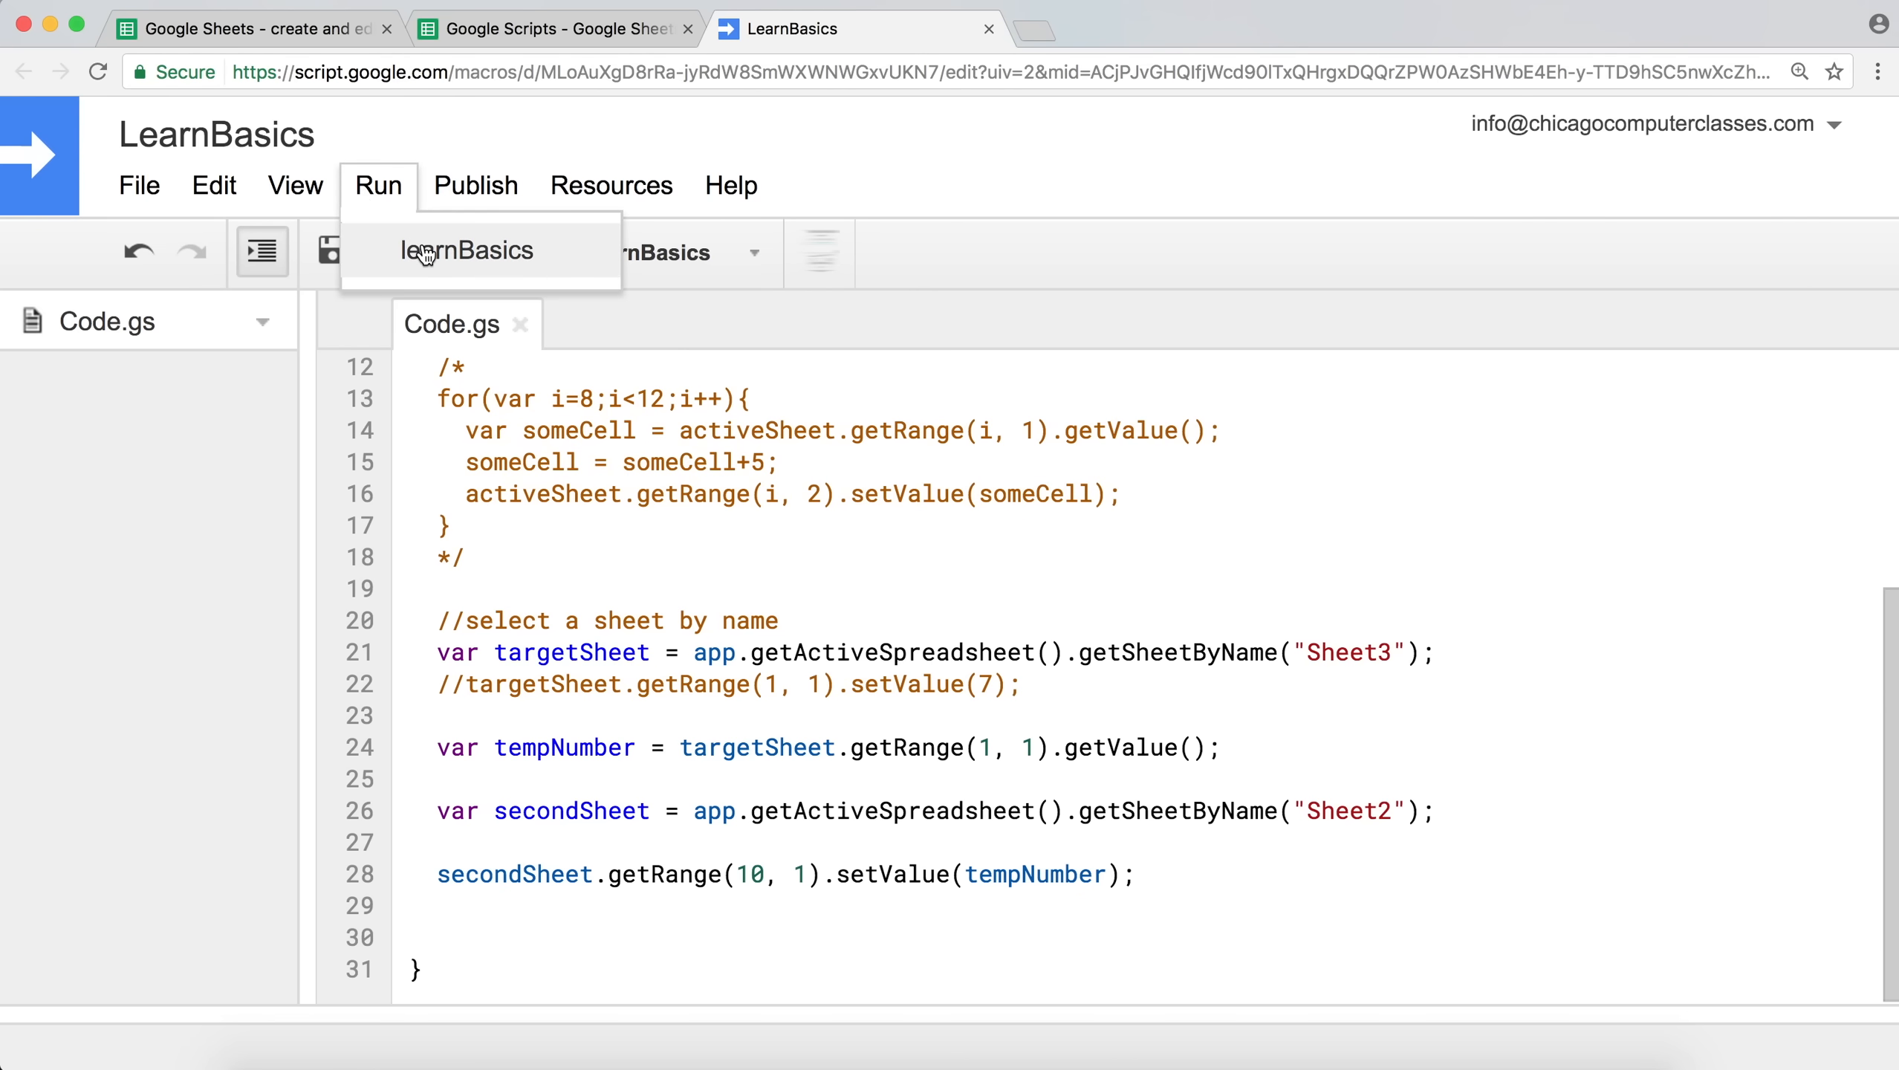
click(467, 249)
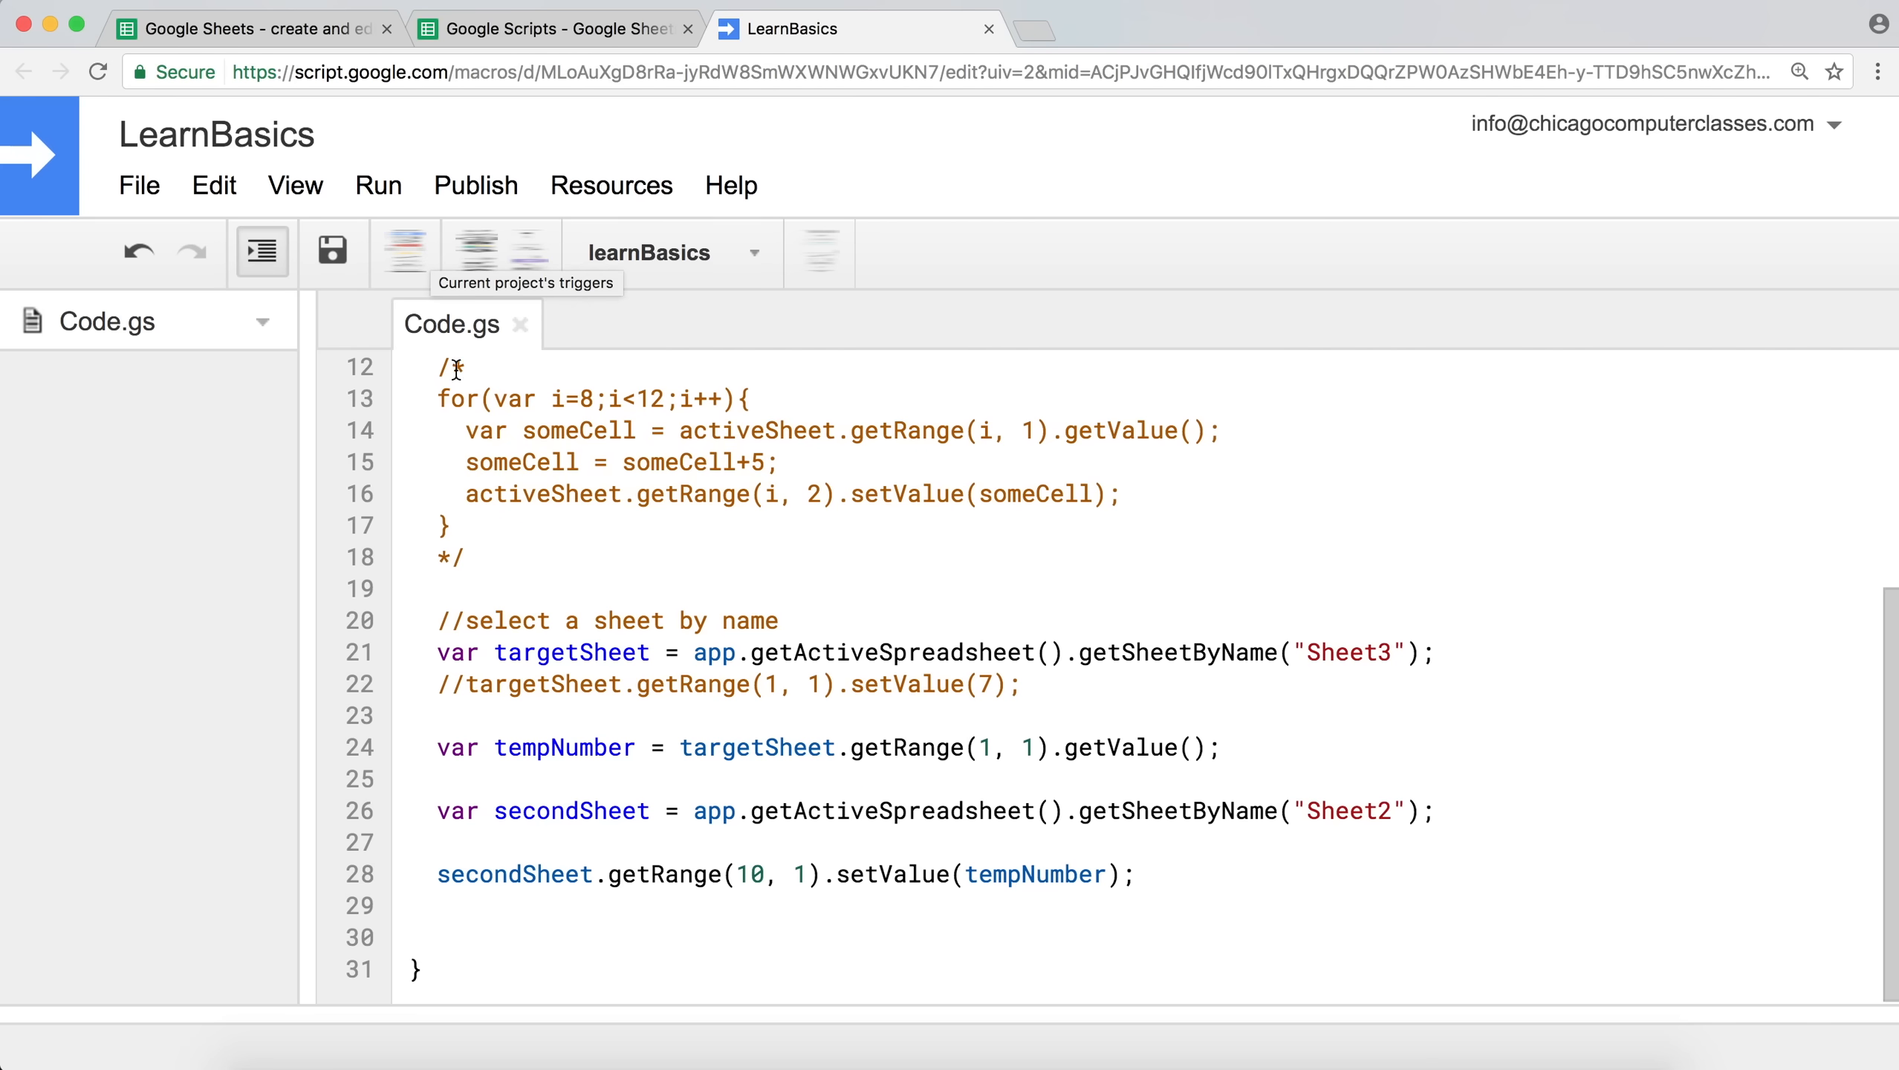
click(551, 28)
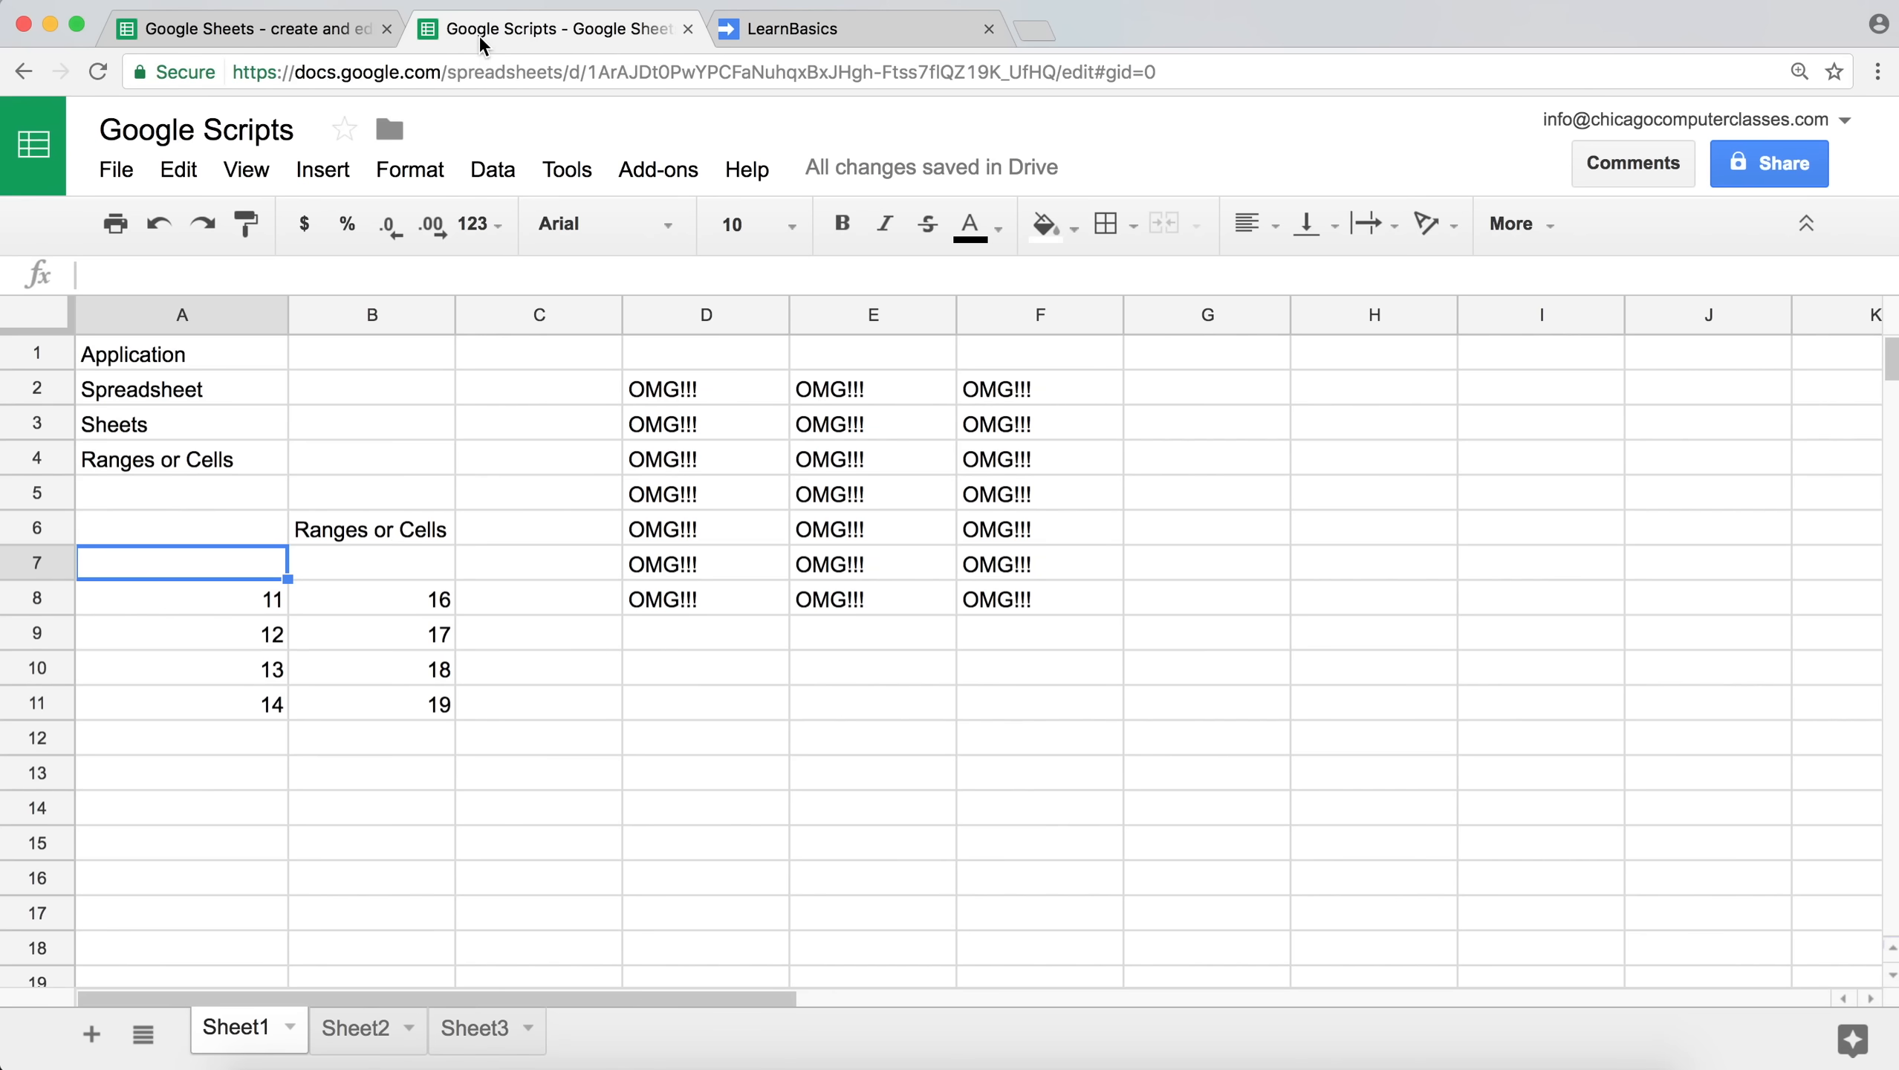
Confirm 'Some Number' shows in Sheet2 A10 and Sheet3 A1, comparing both sheets.
click(356, 1027)
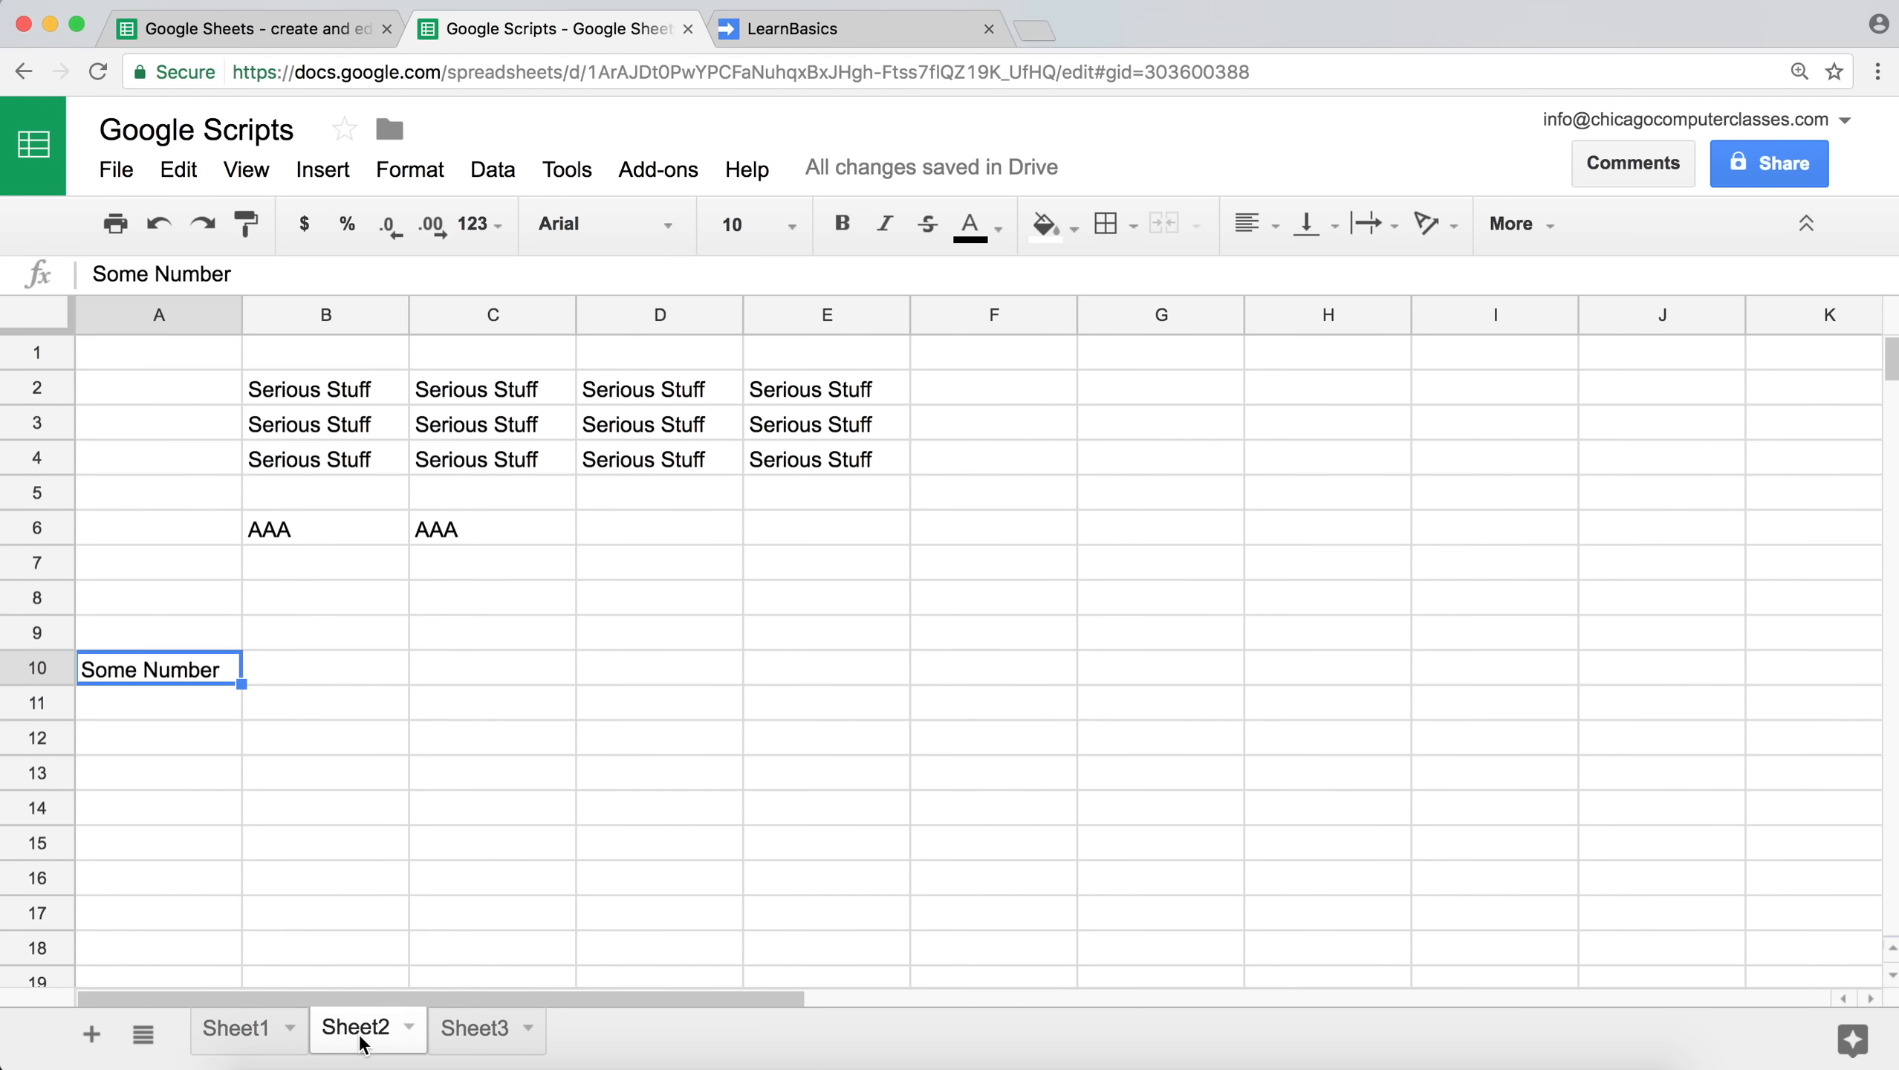
click(474, 1029)
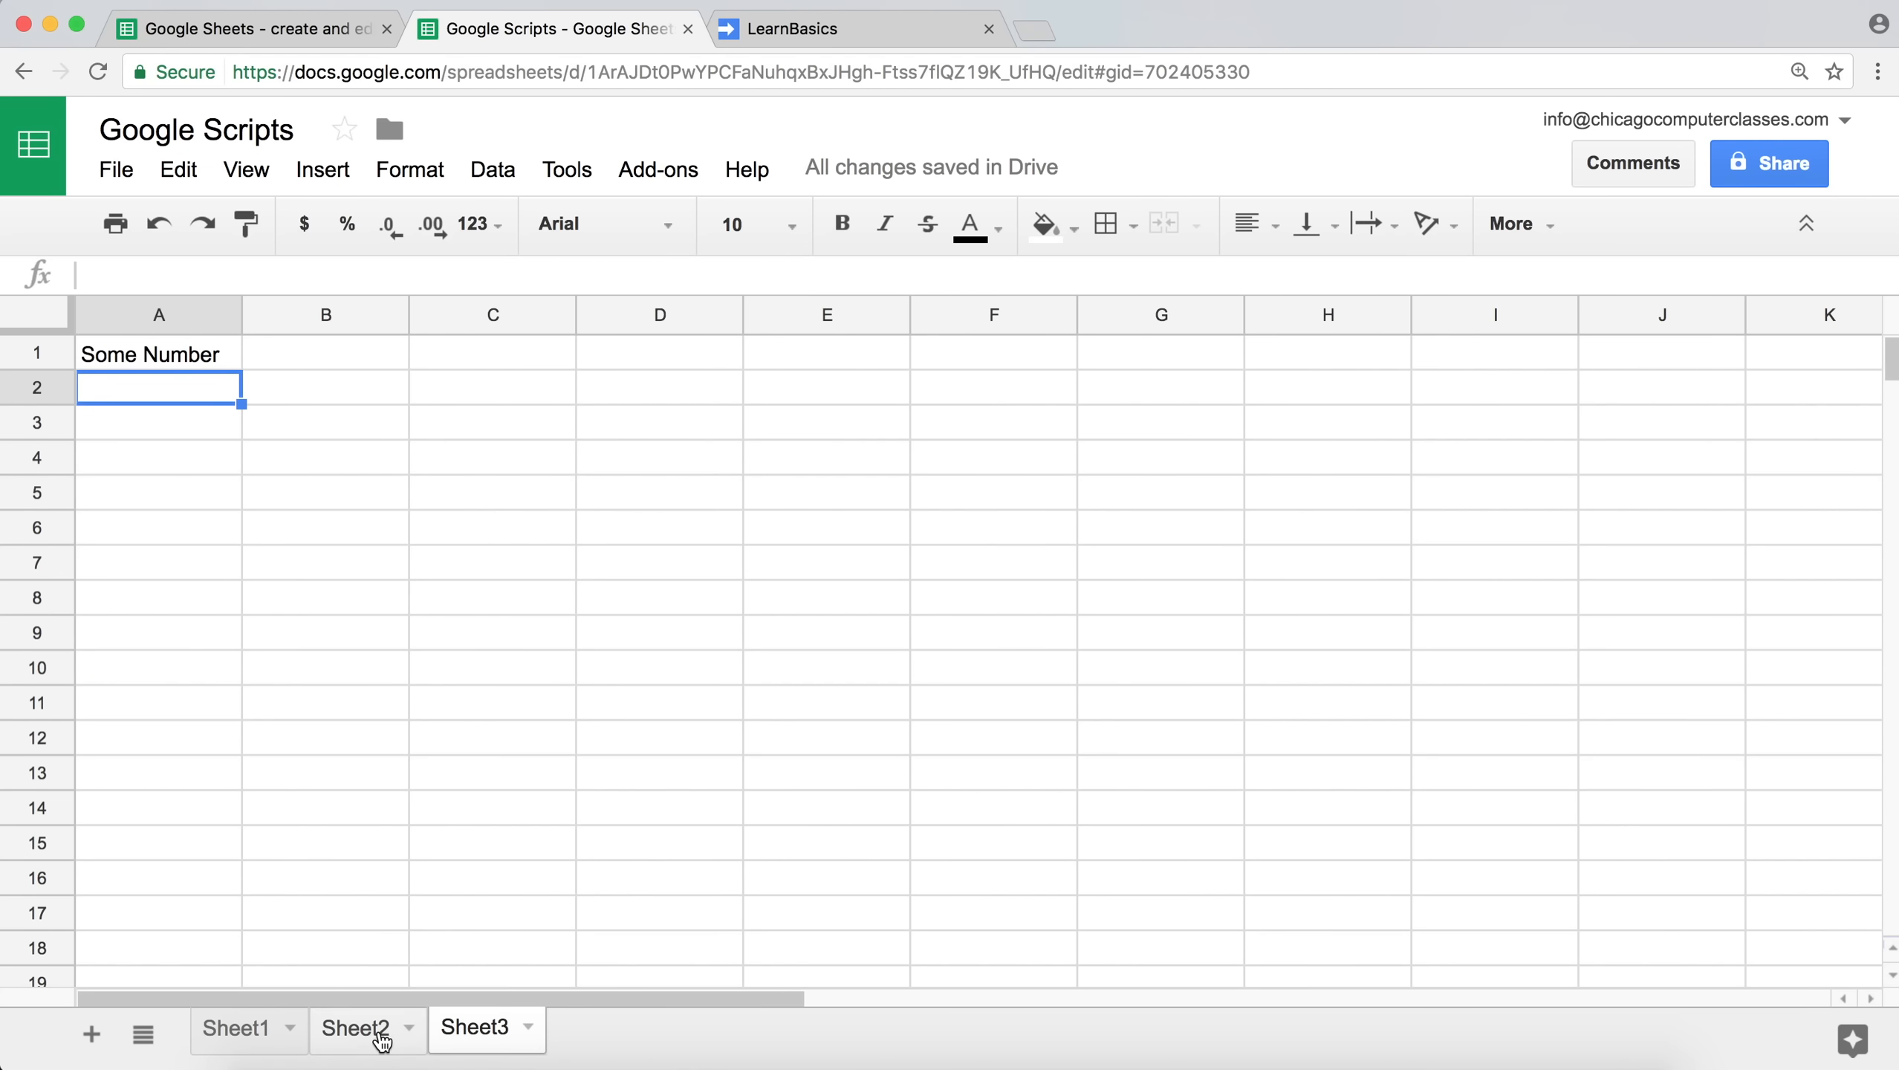
click(236, 1026)
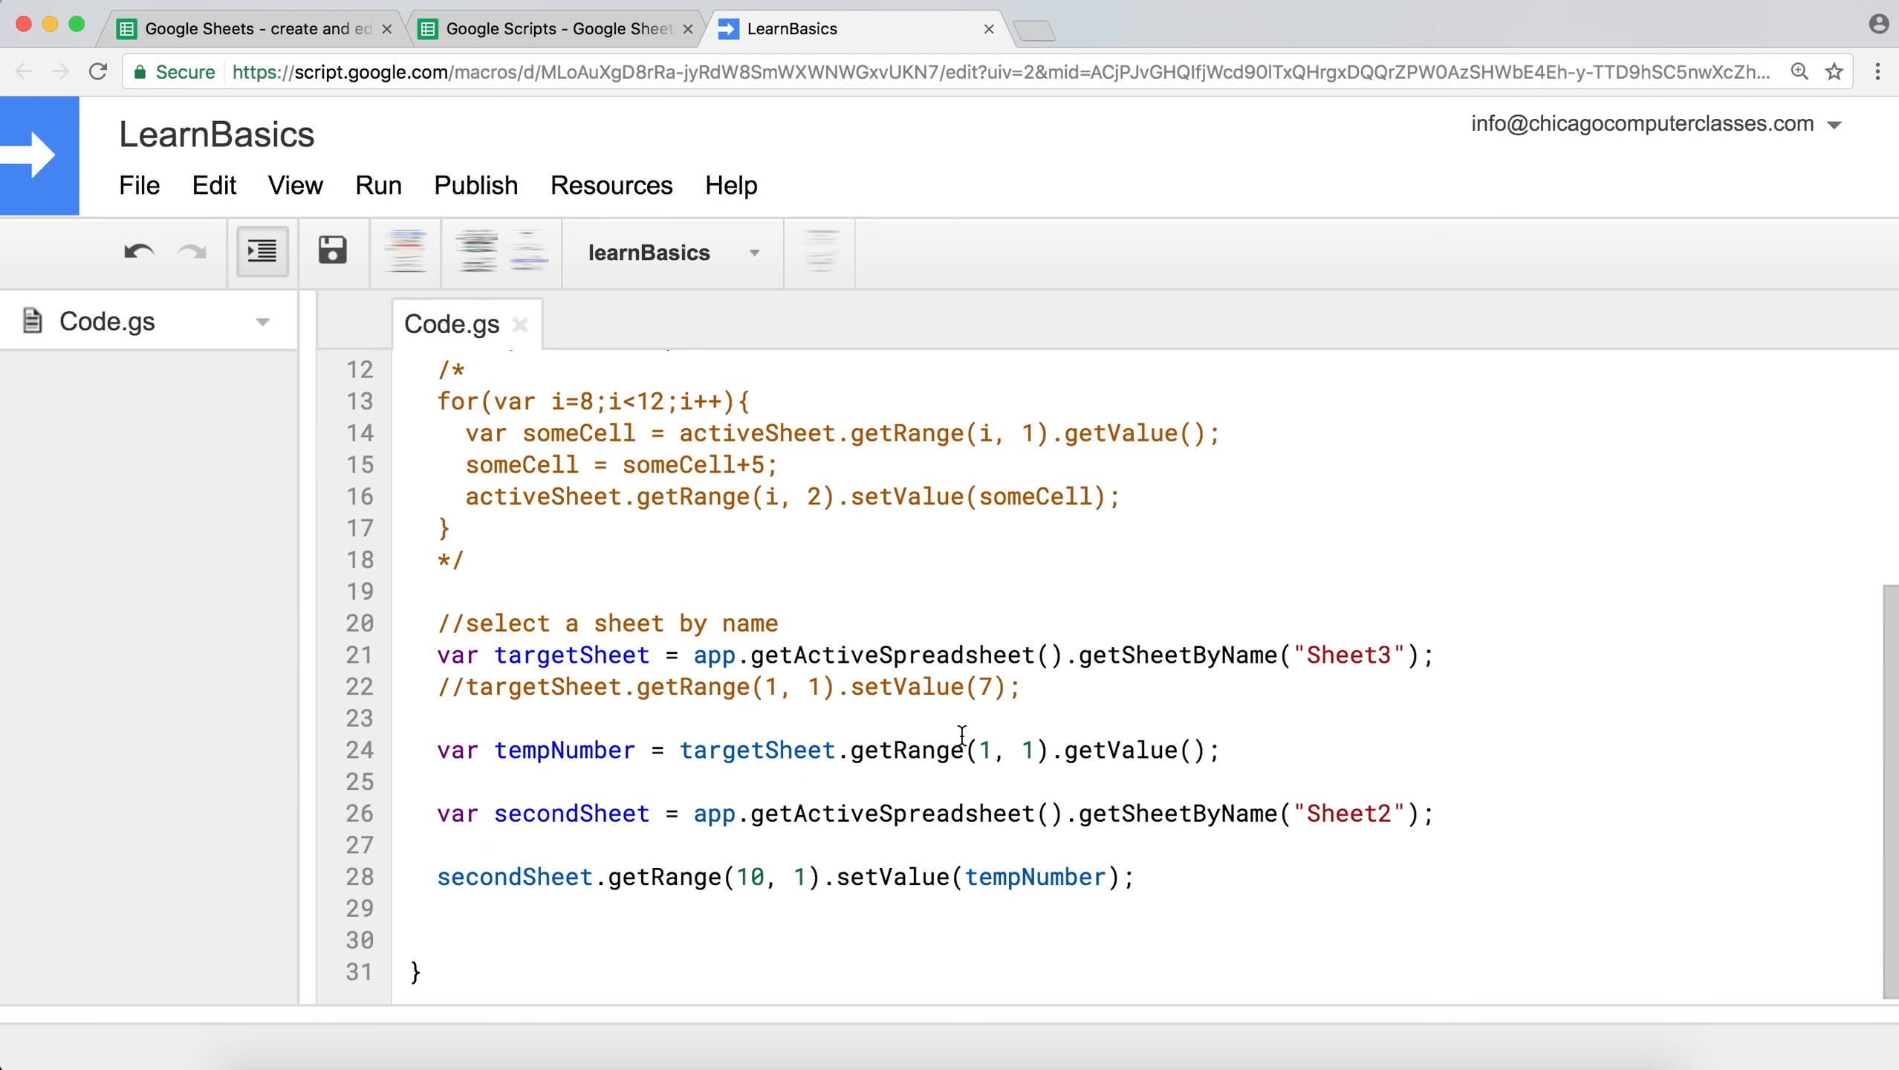
mouse_move(944, 824)
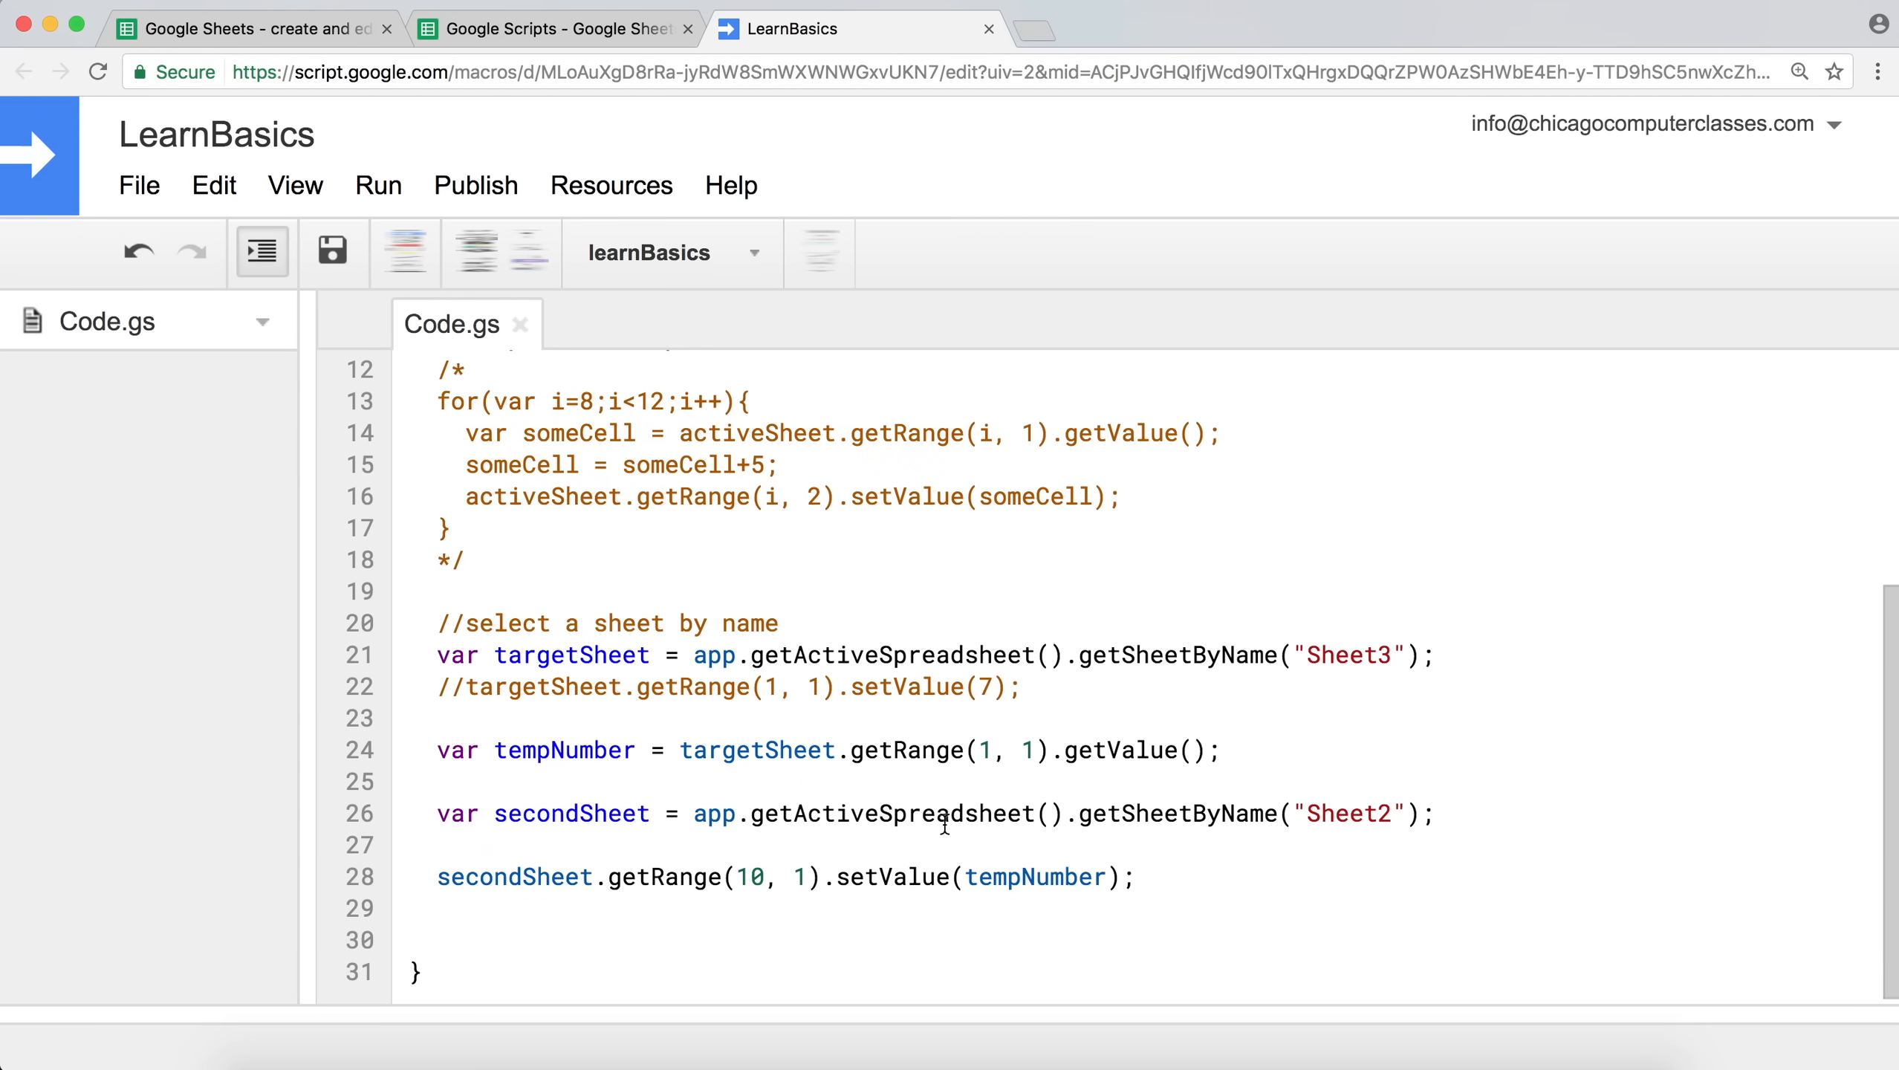
scroll(up, 3)
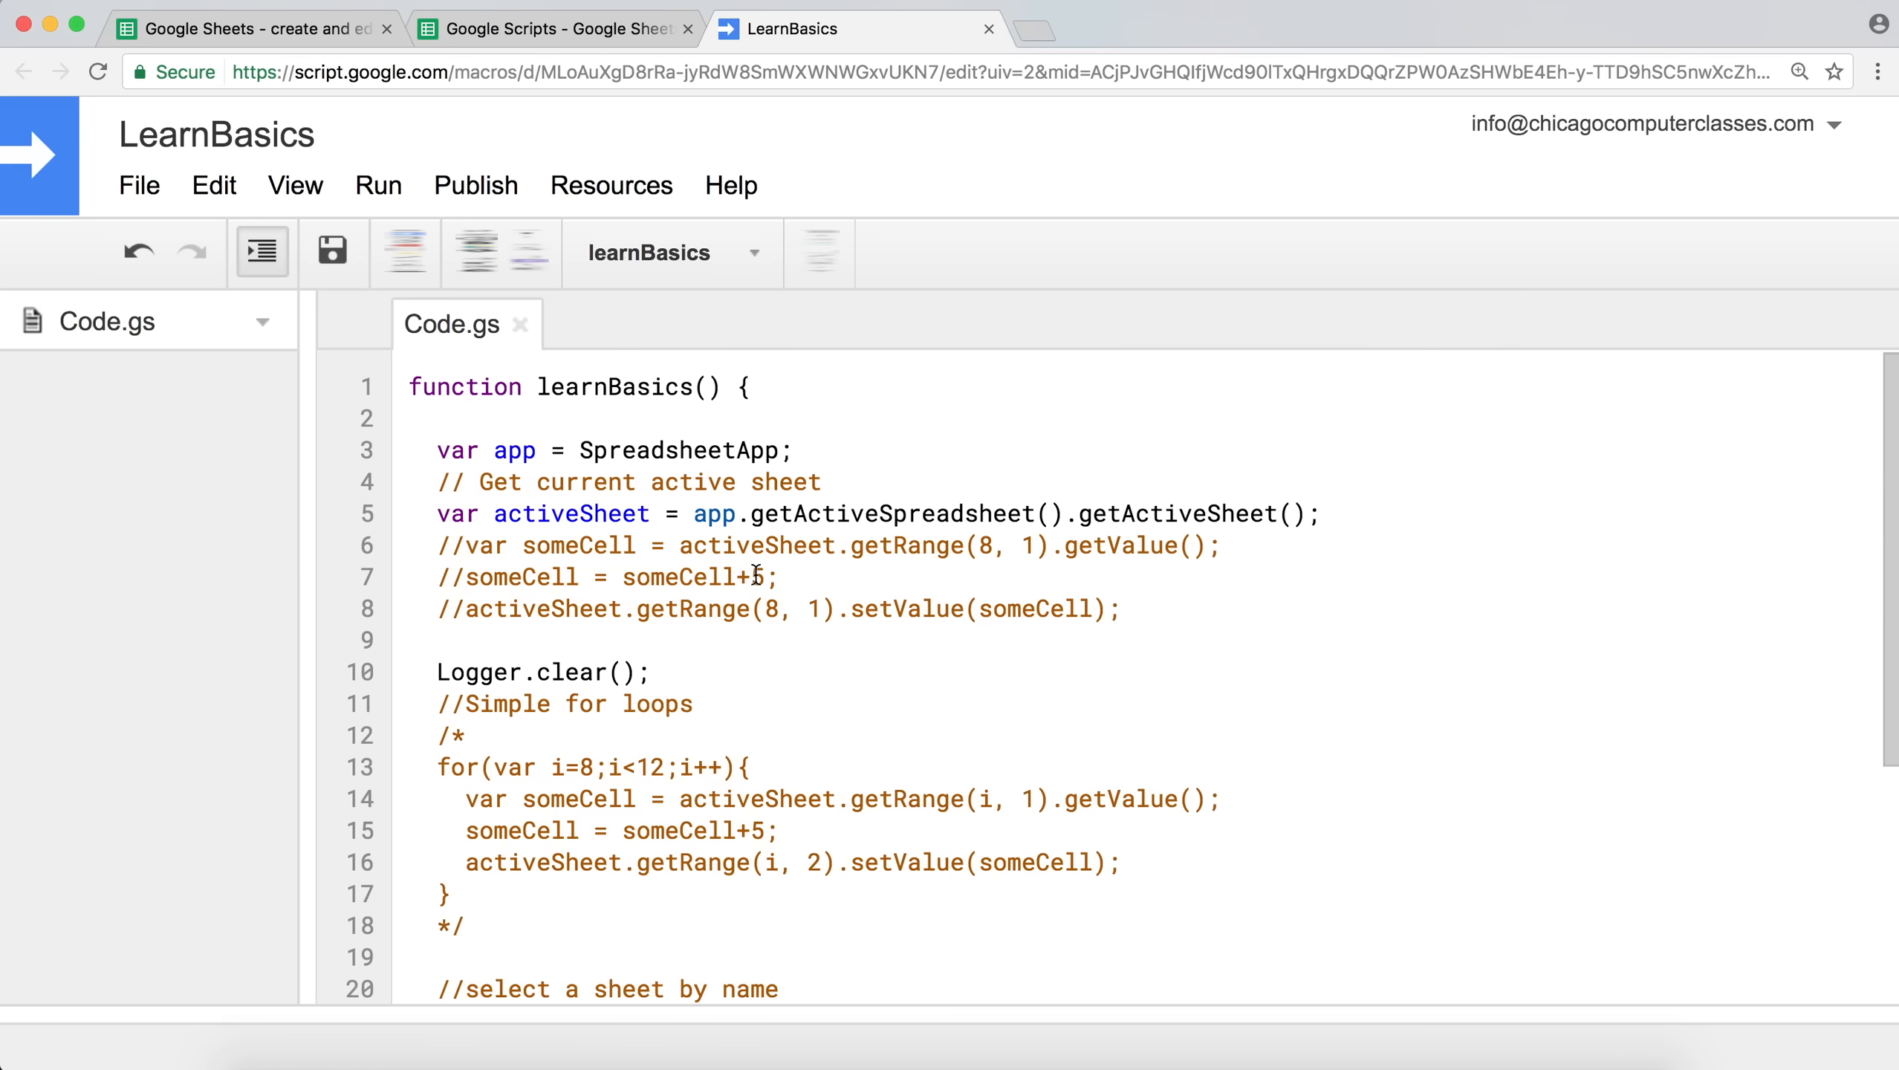
scroll(down, 3)
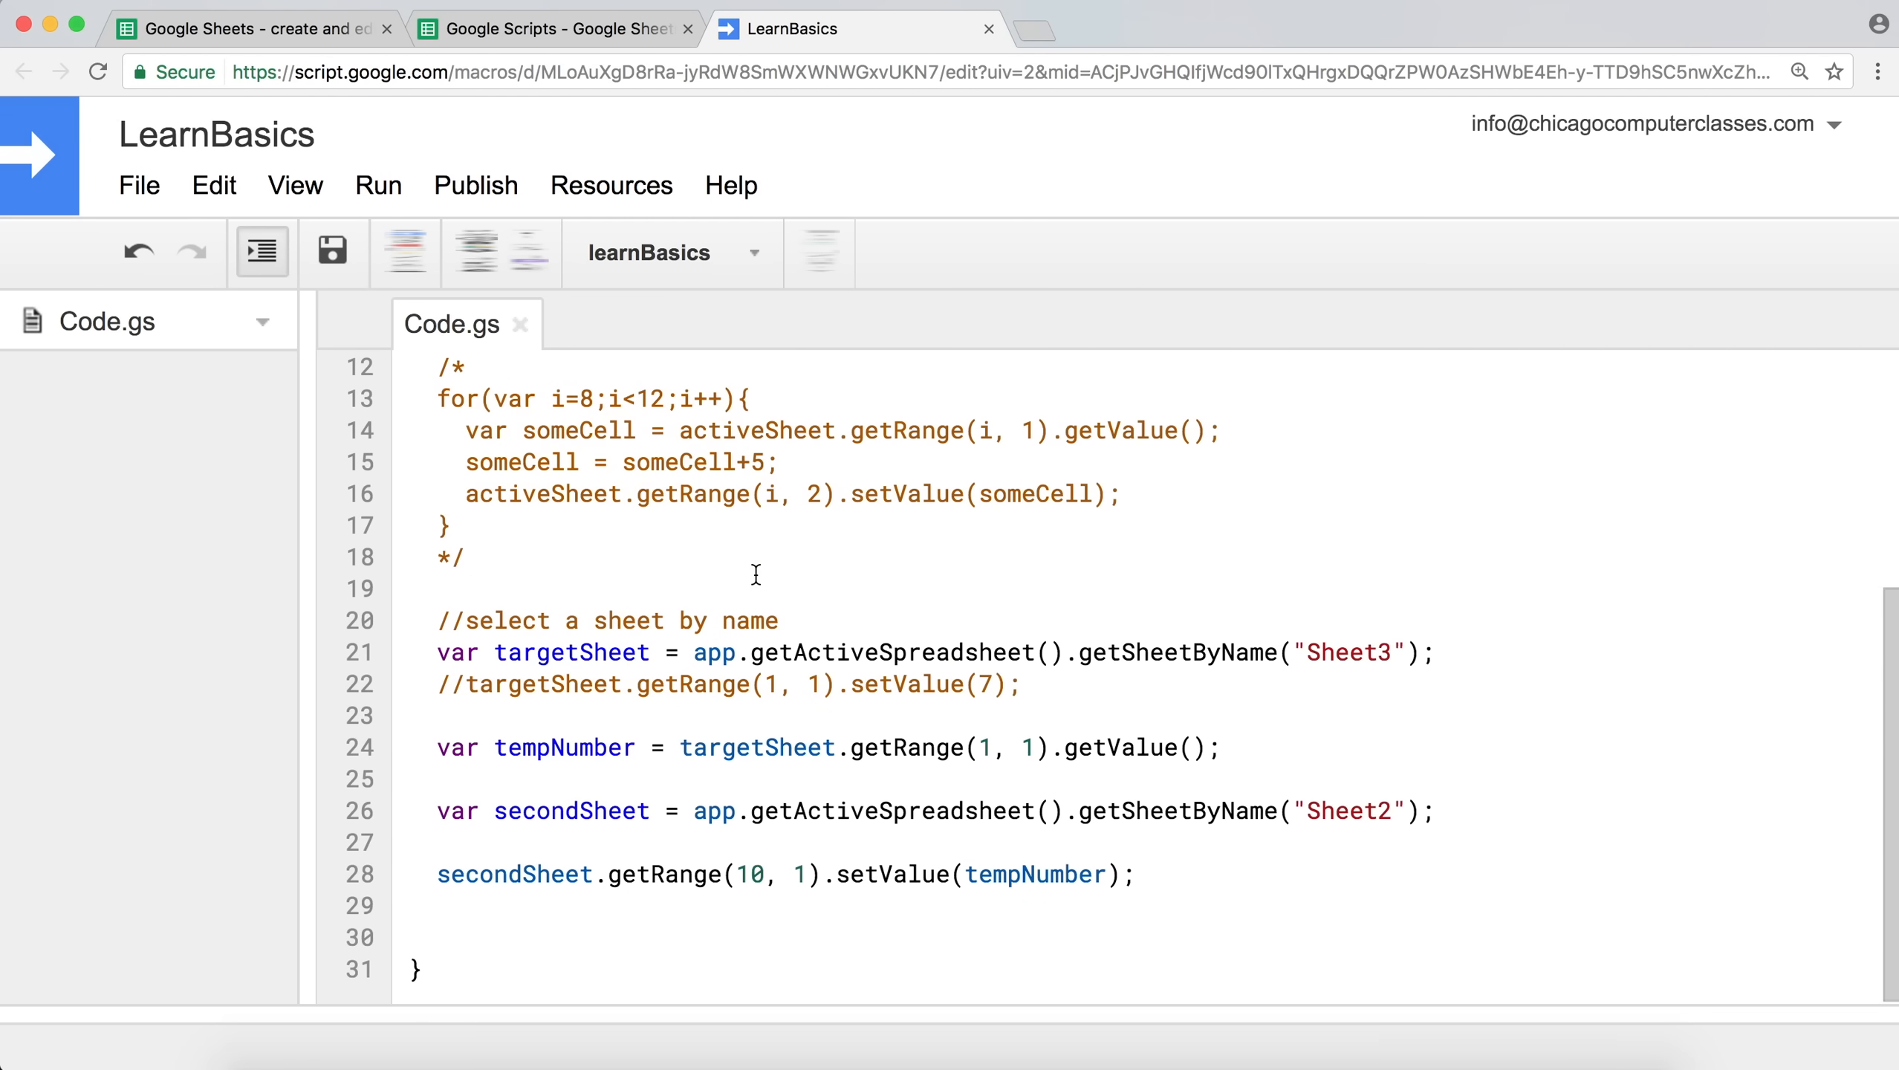
click(439, 587)
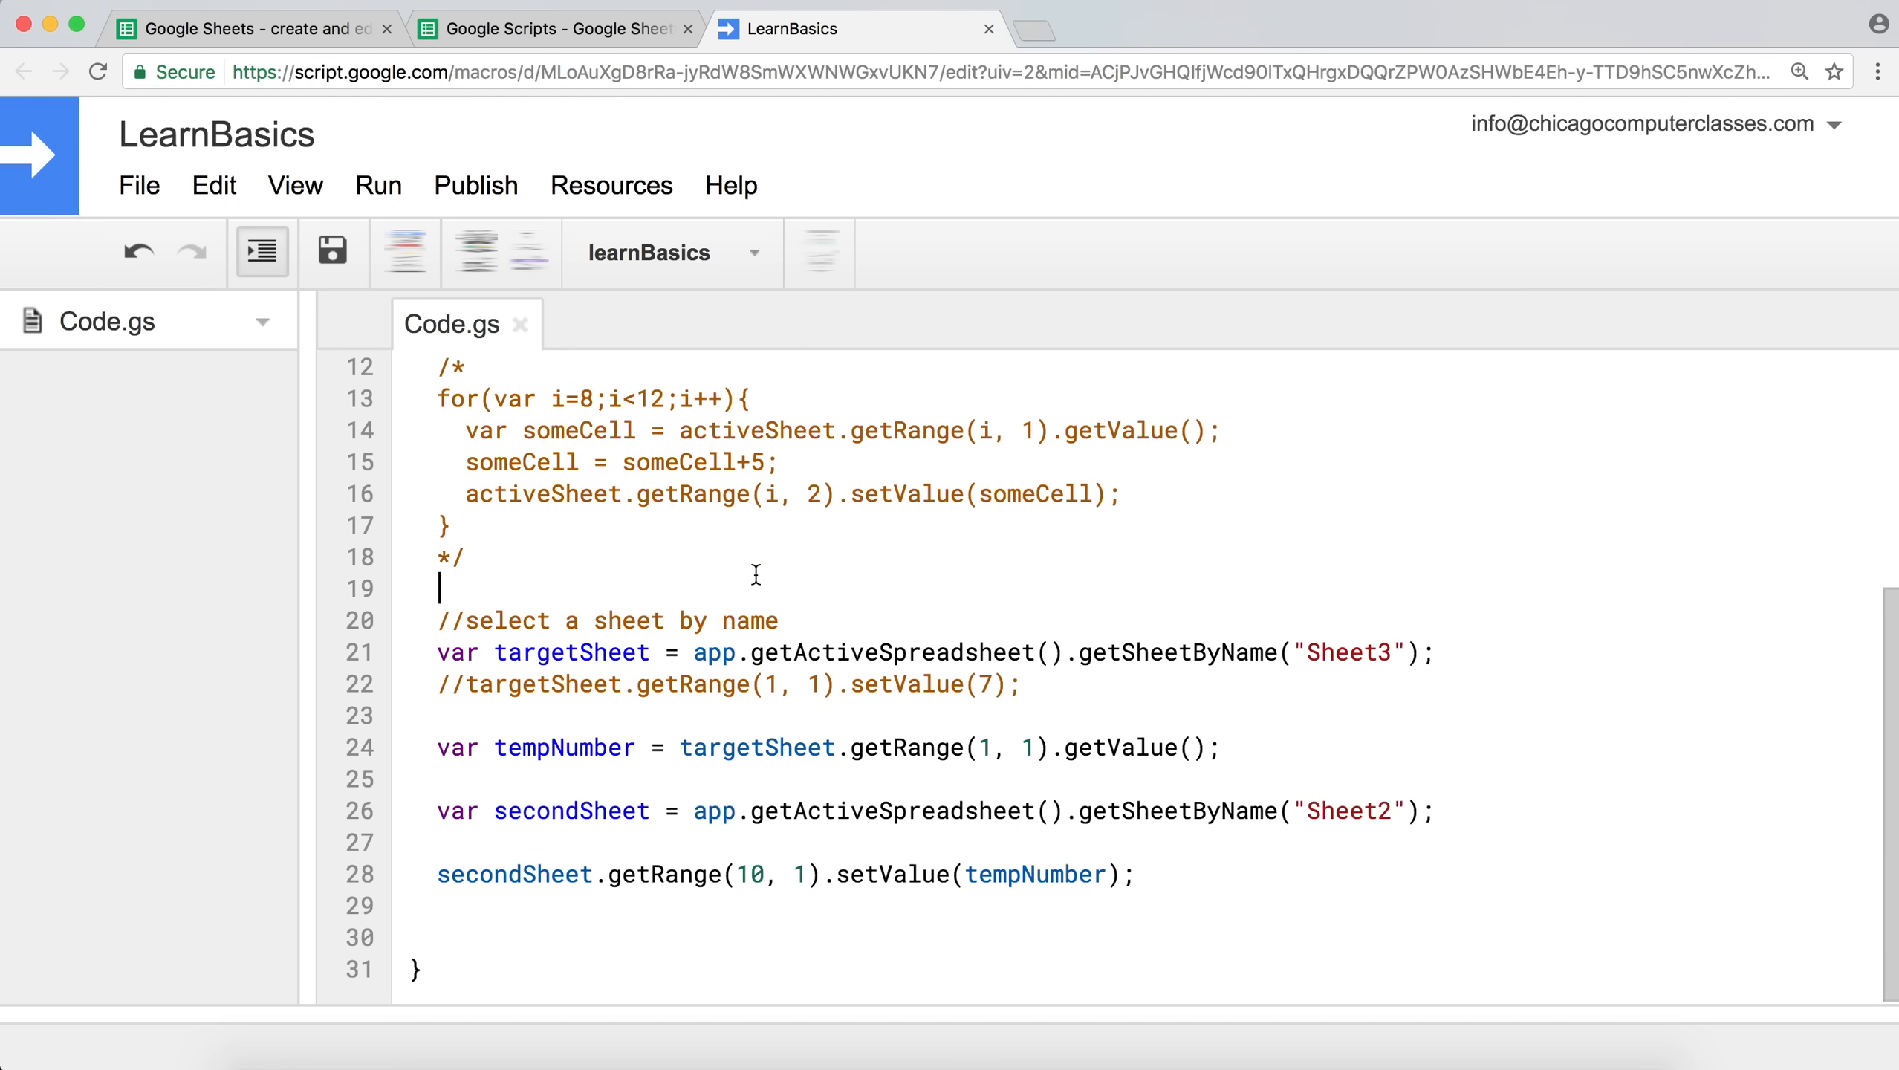
scroll(up, 3)
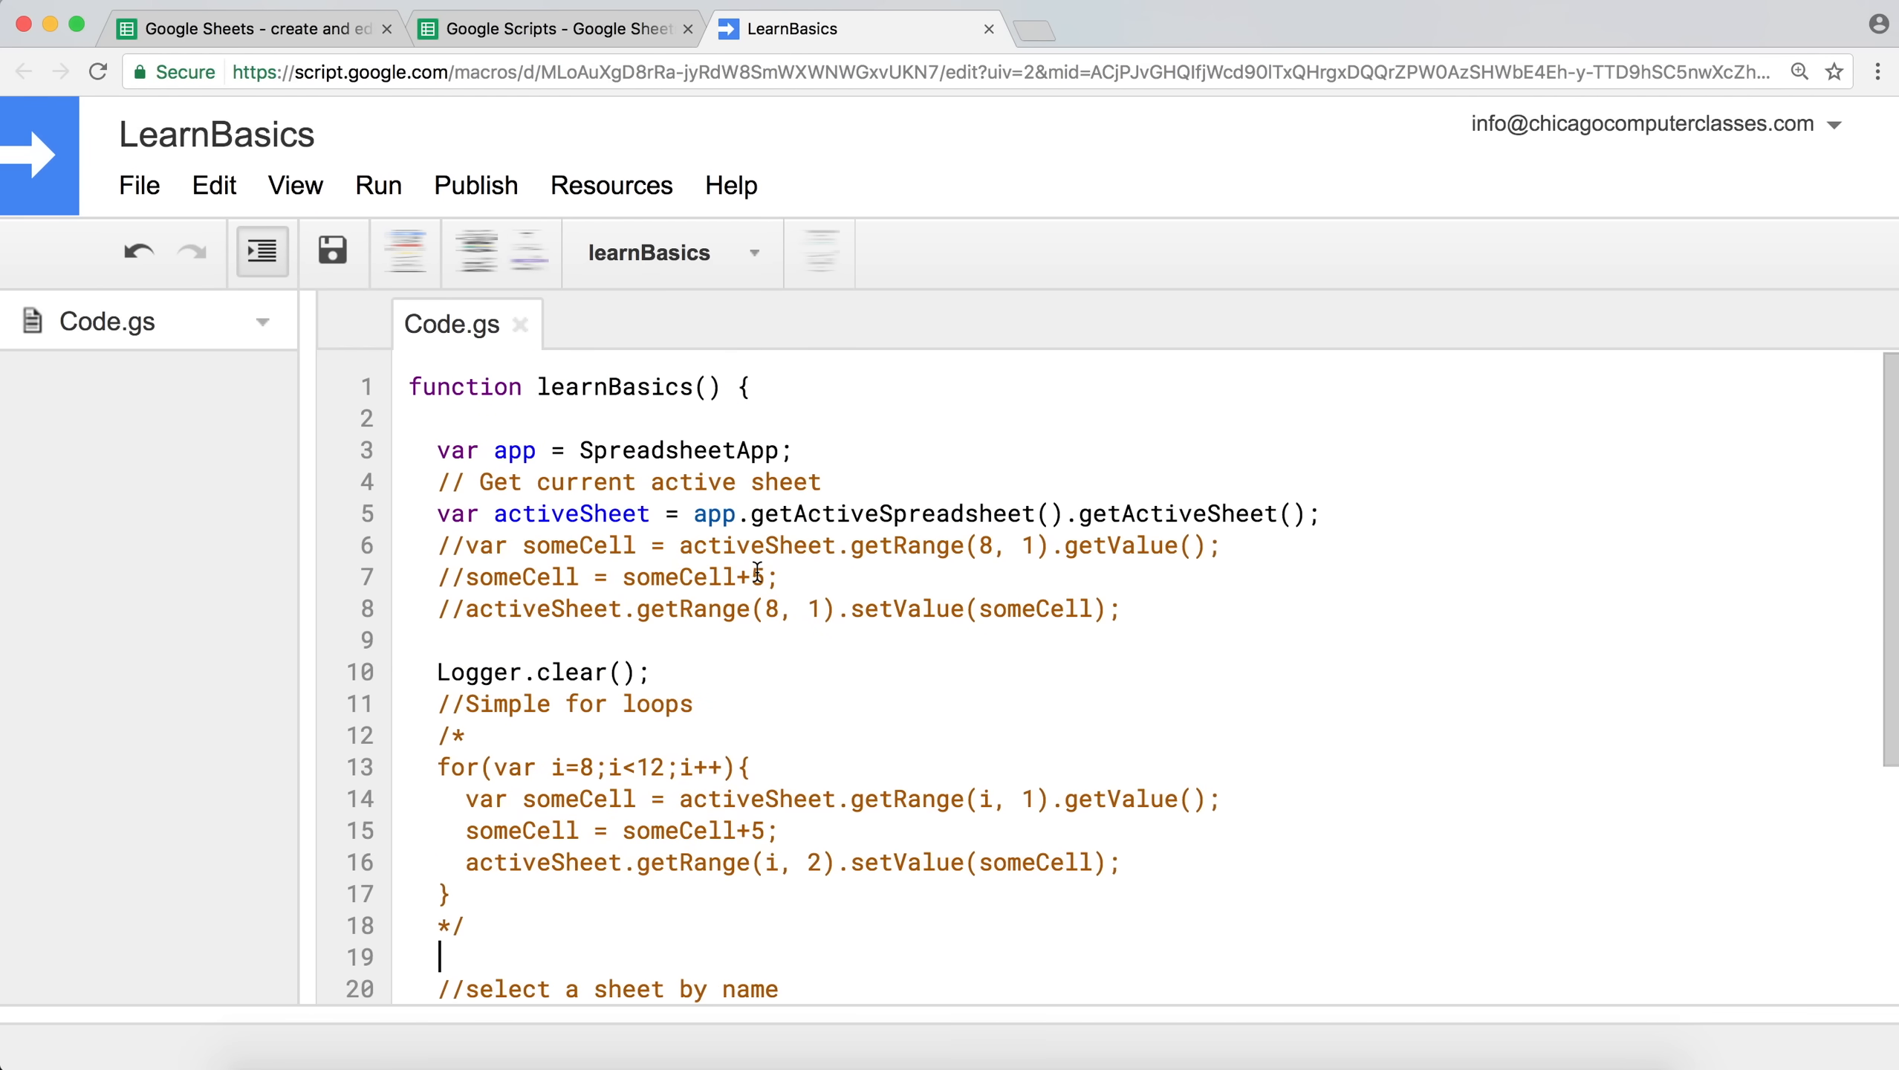
scroll(down, 3)
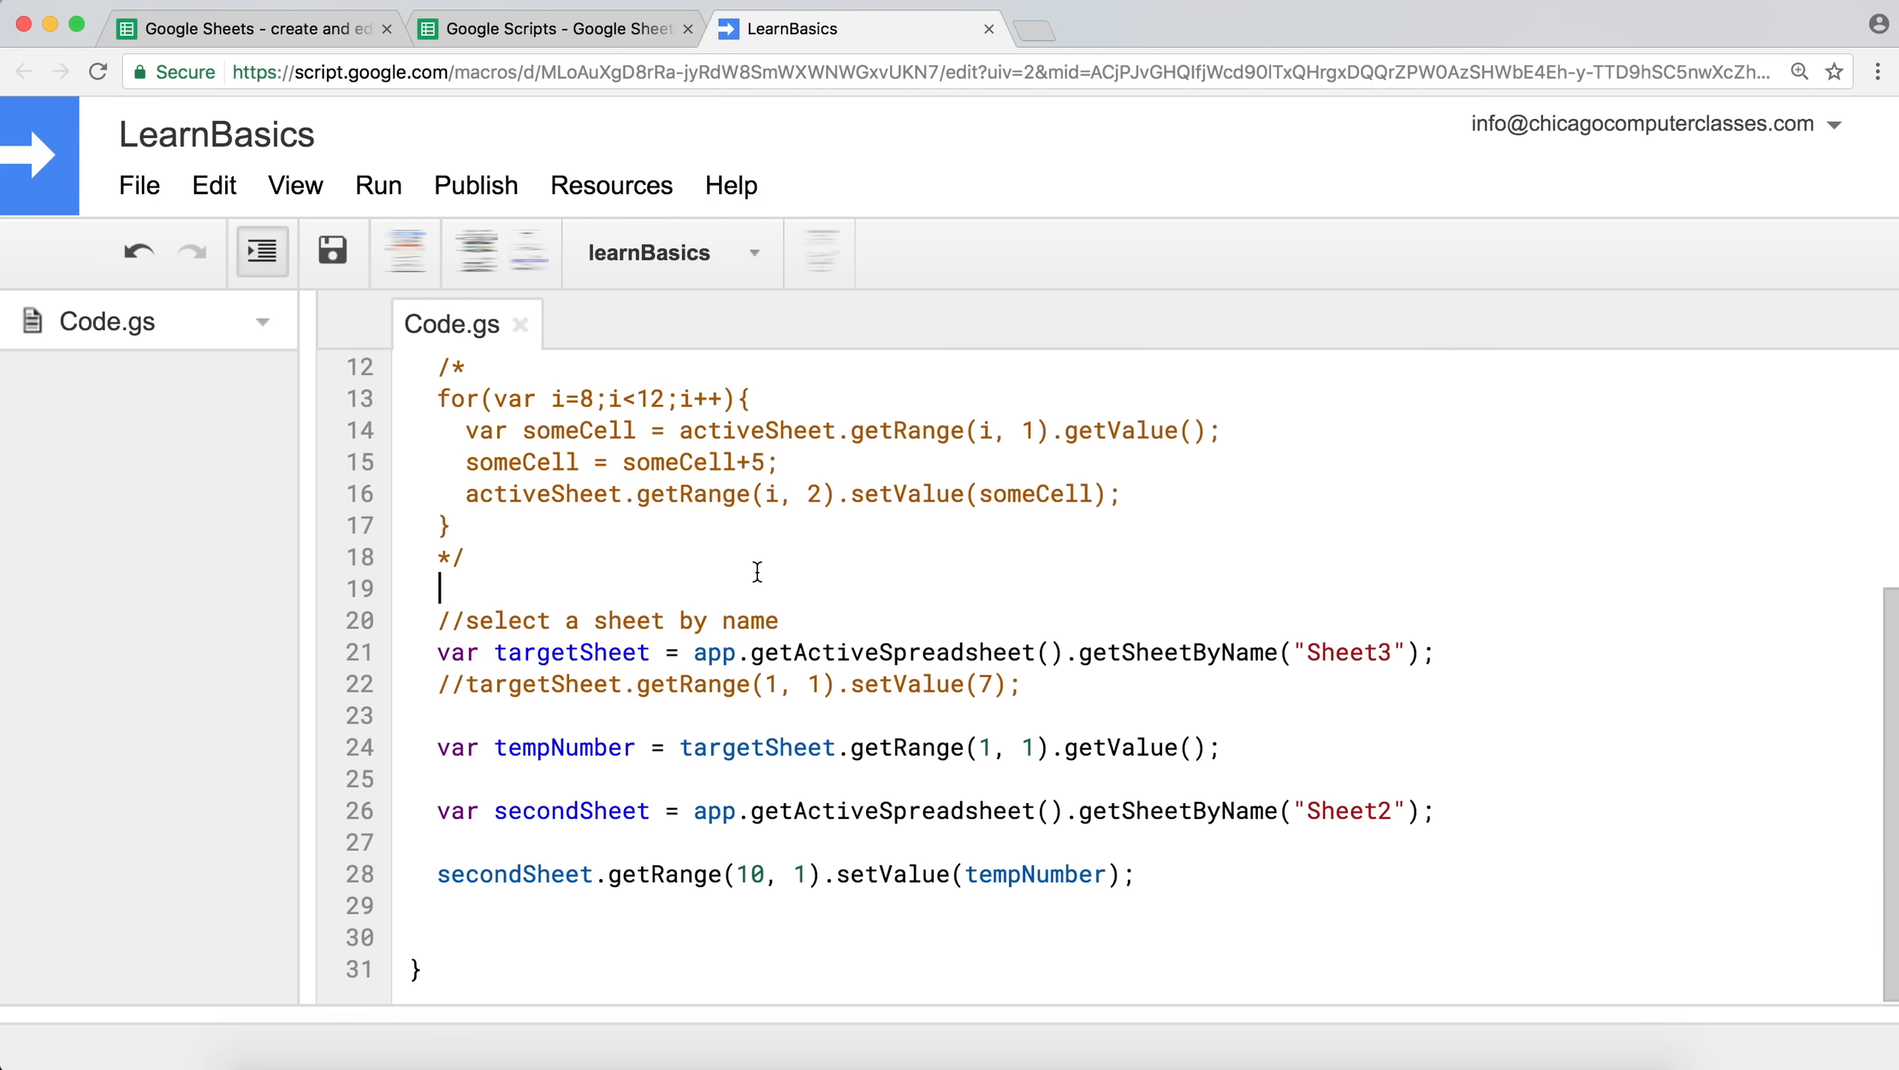